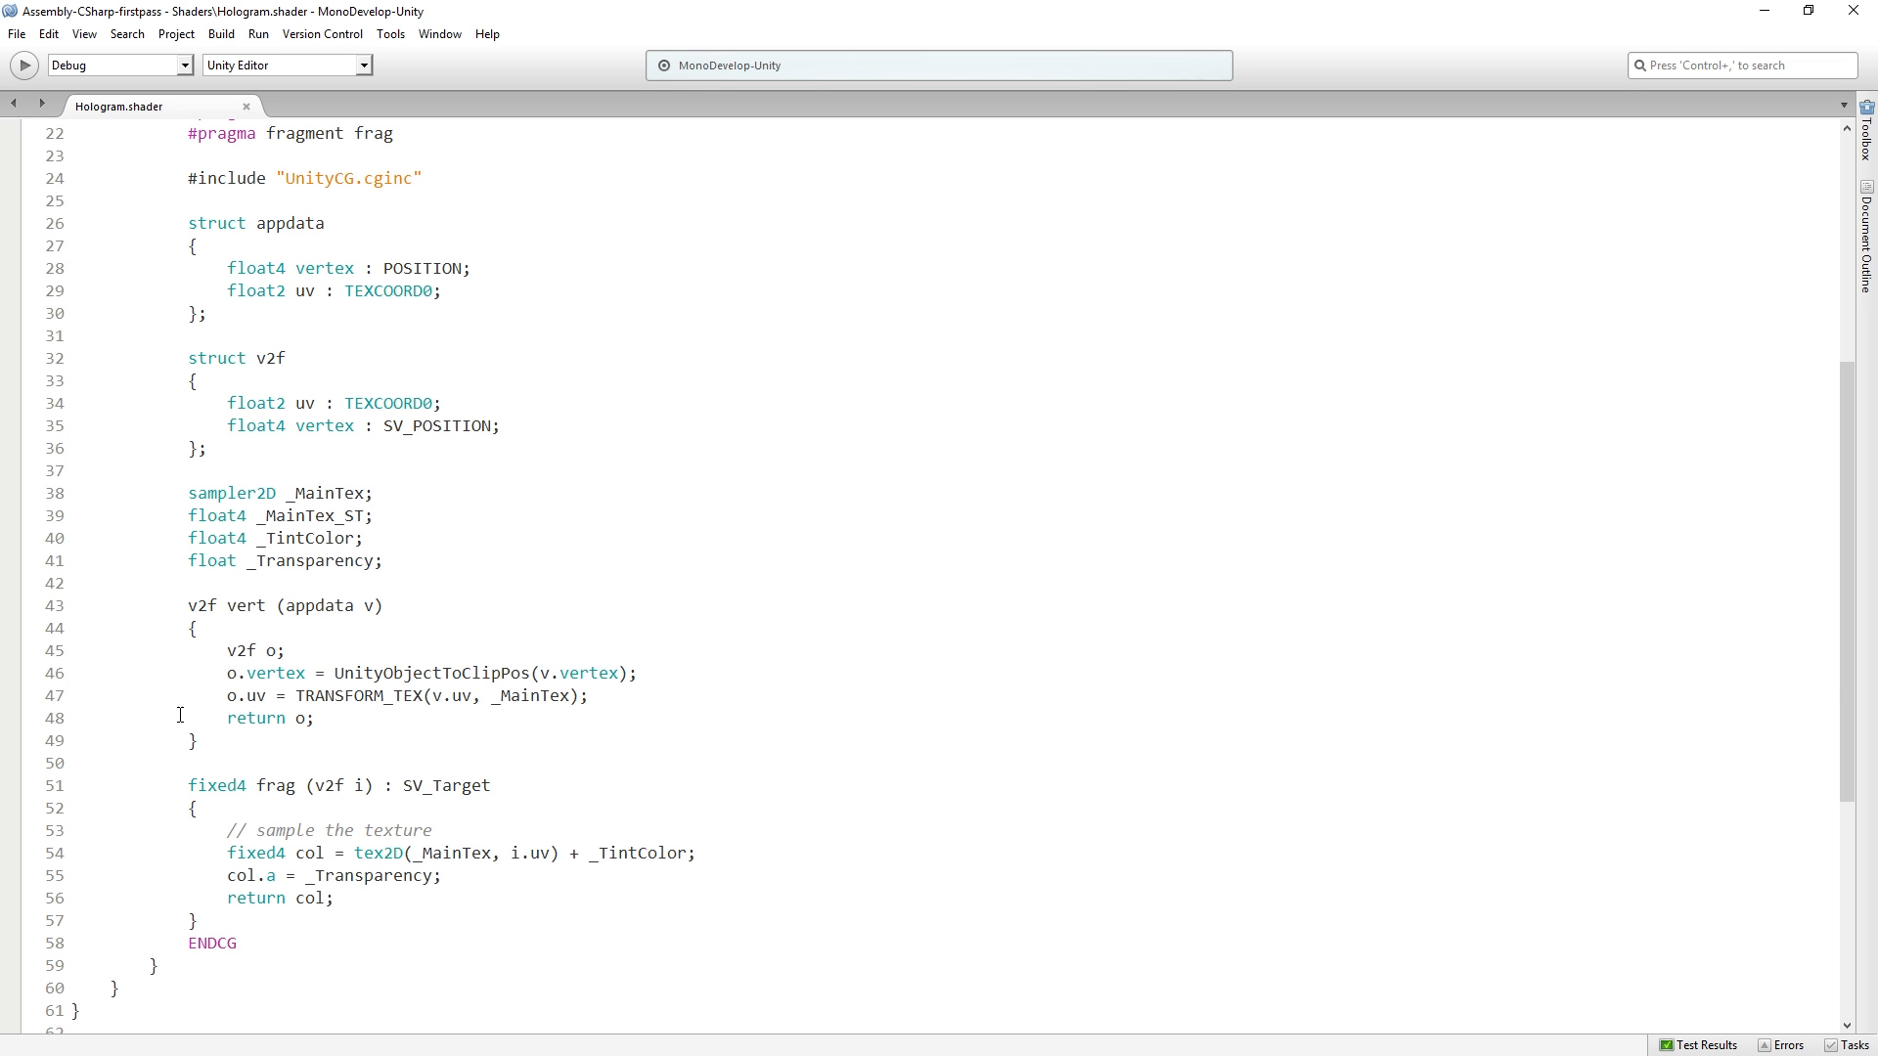
pyautogui.moveTo(398, 882)
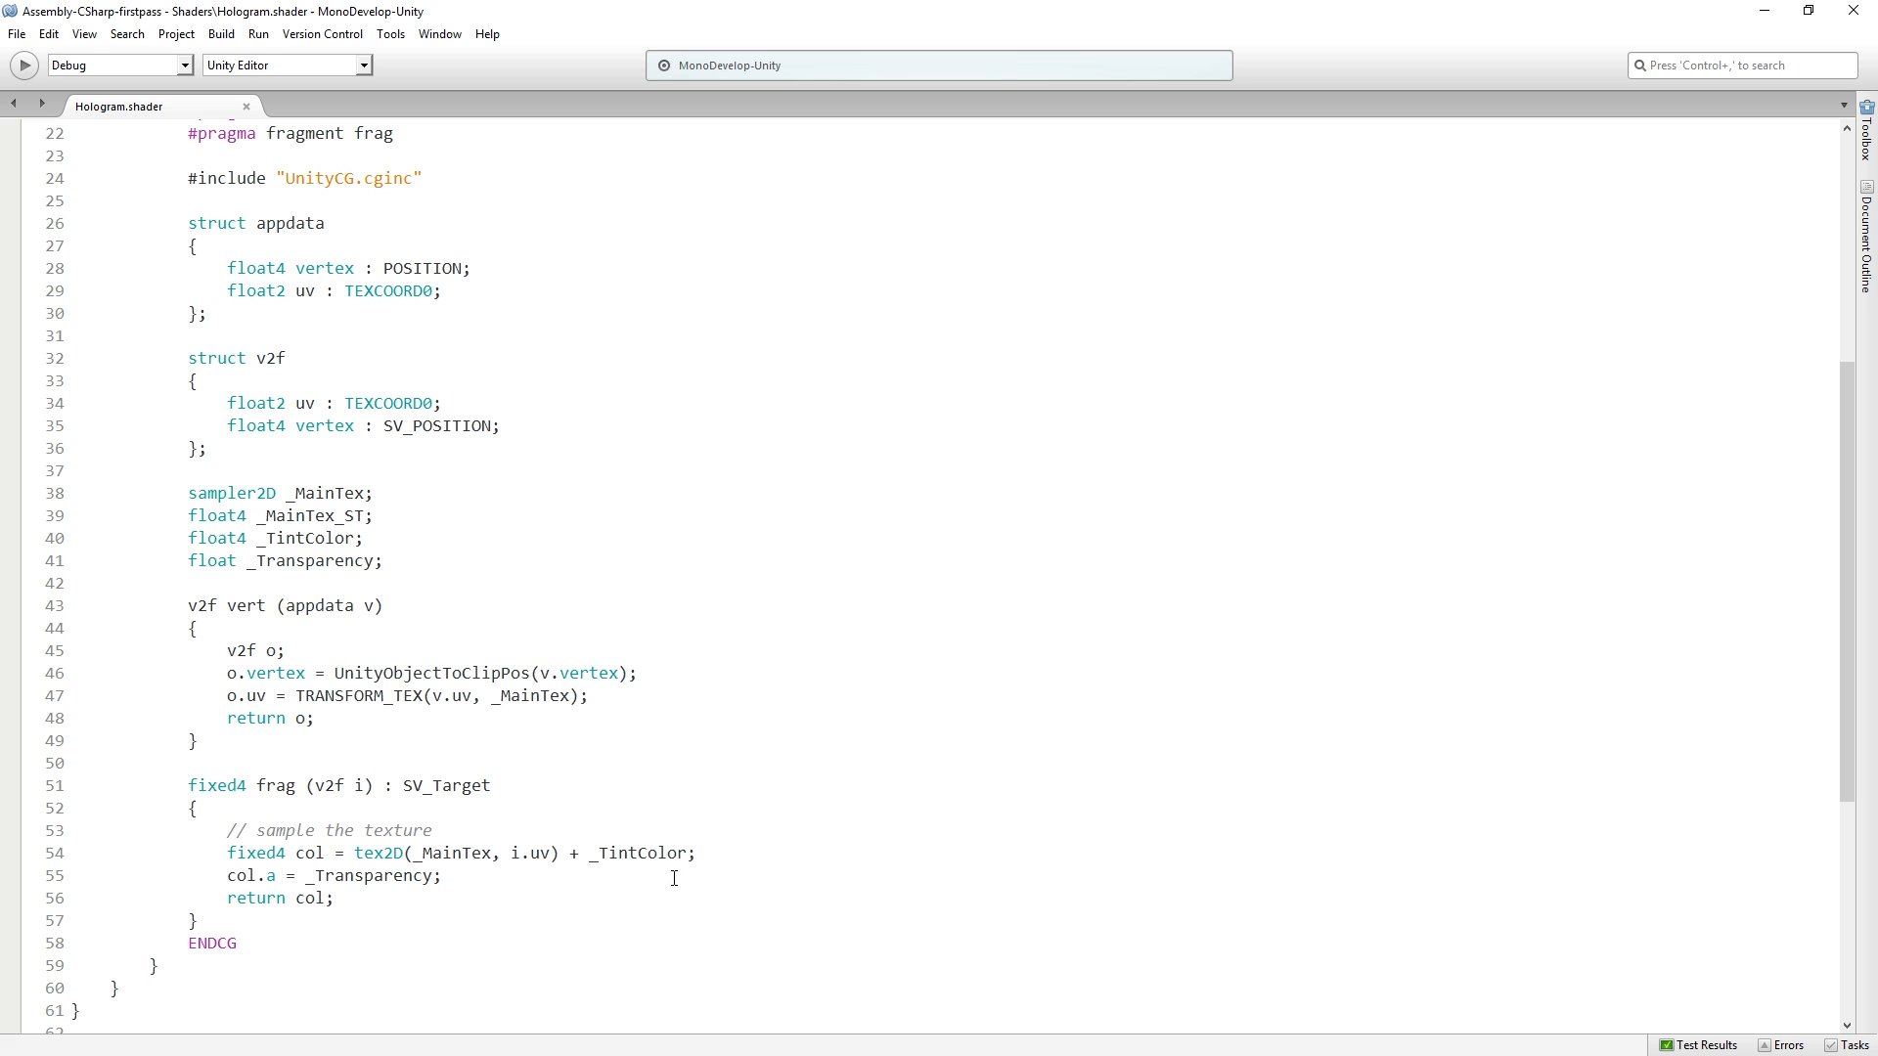
pyautogui.moveTo(704, 904)
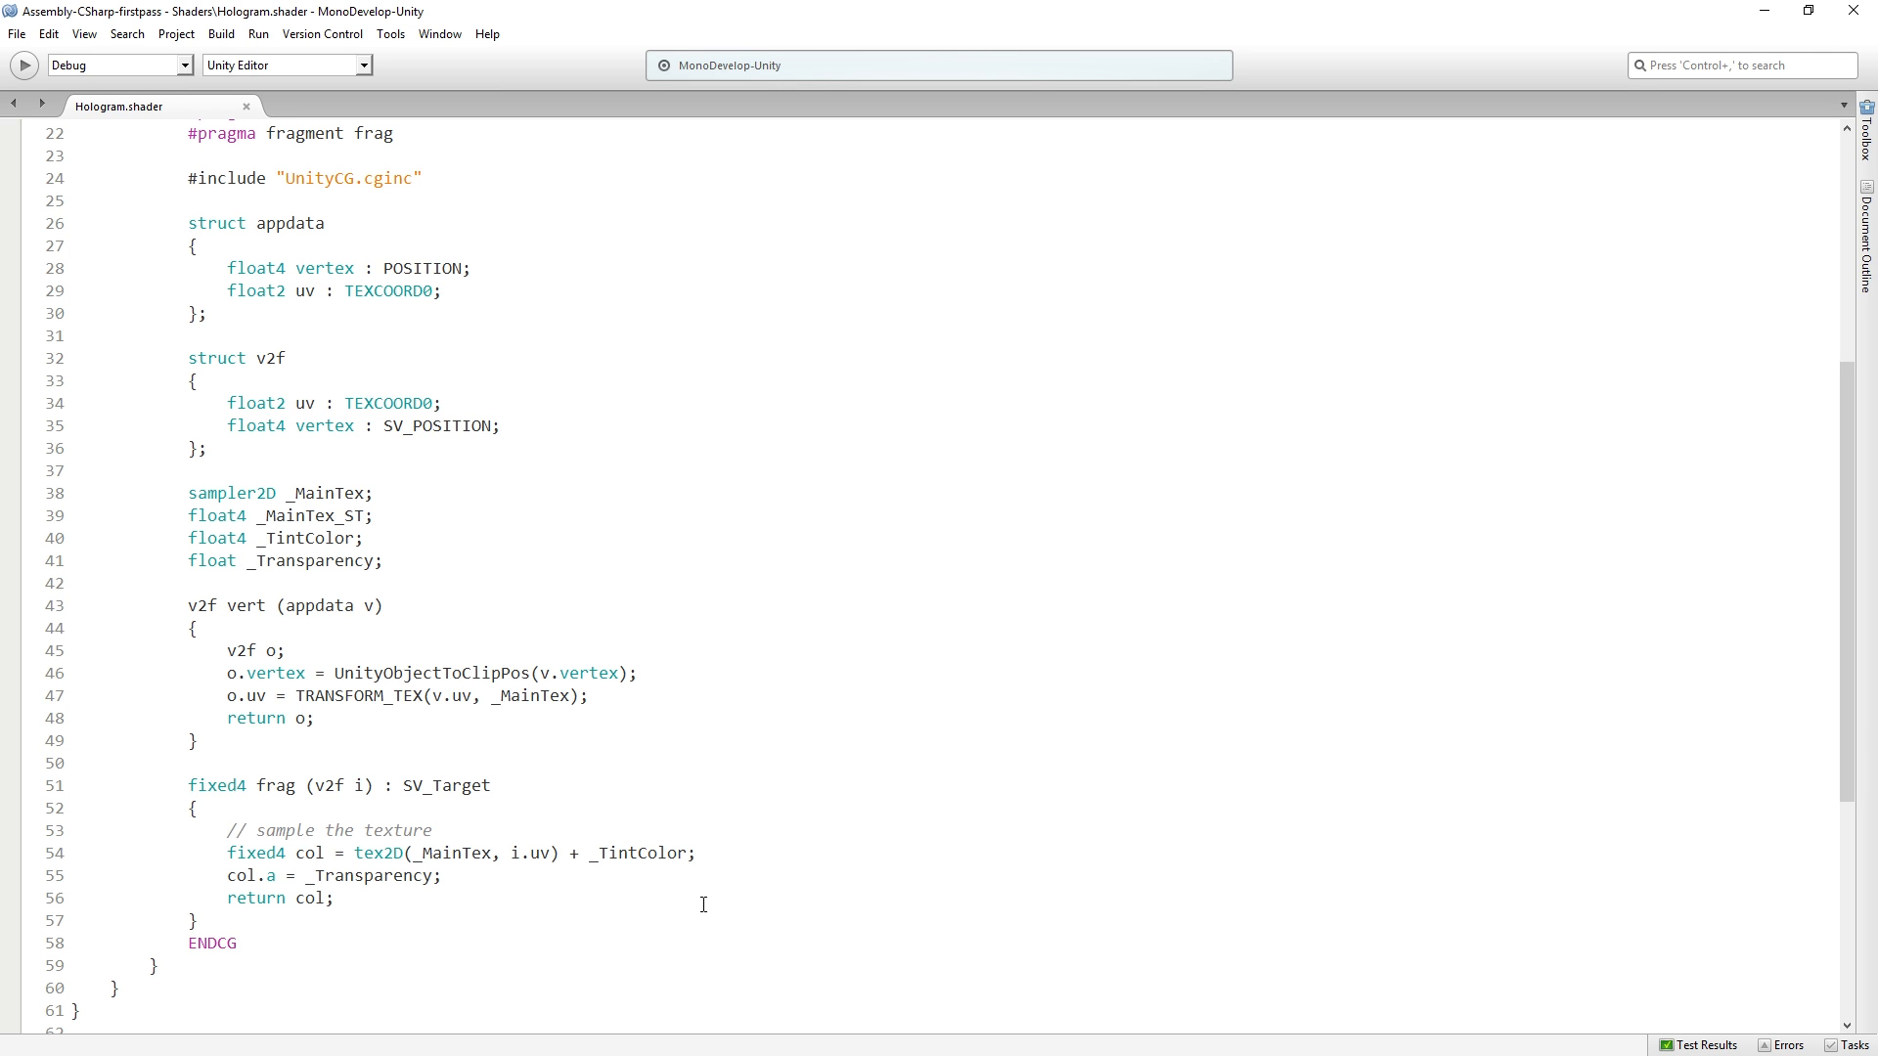
# Step: Scroll up to the Properties block to add a line after _Transparency
pyautogui.scroll(3)
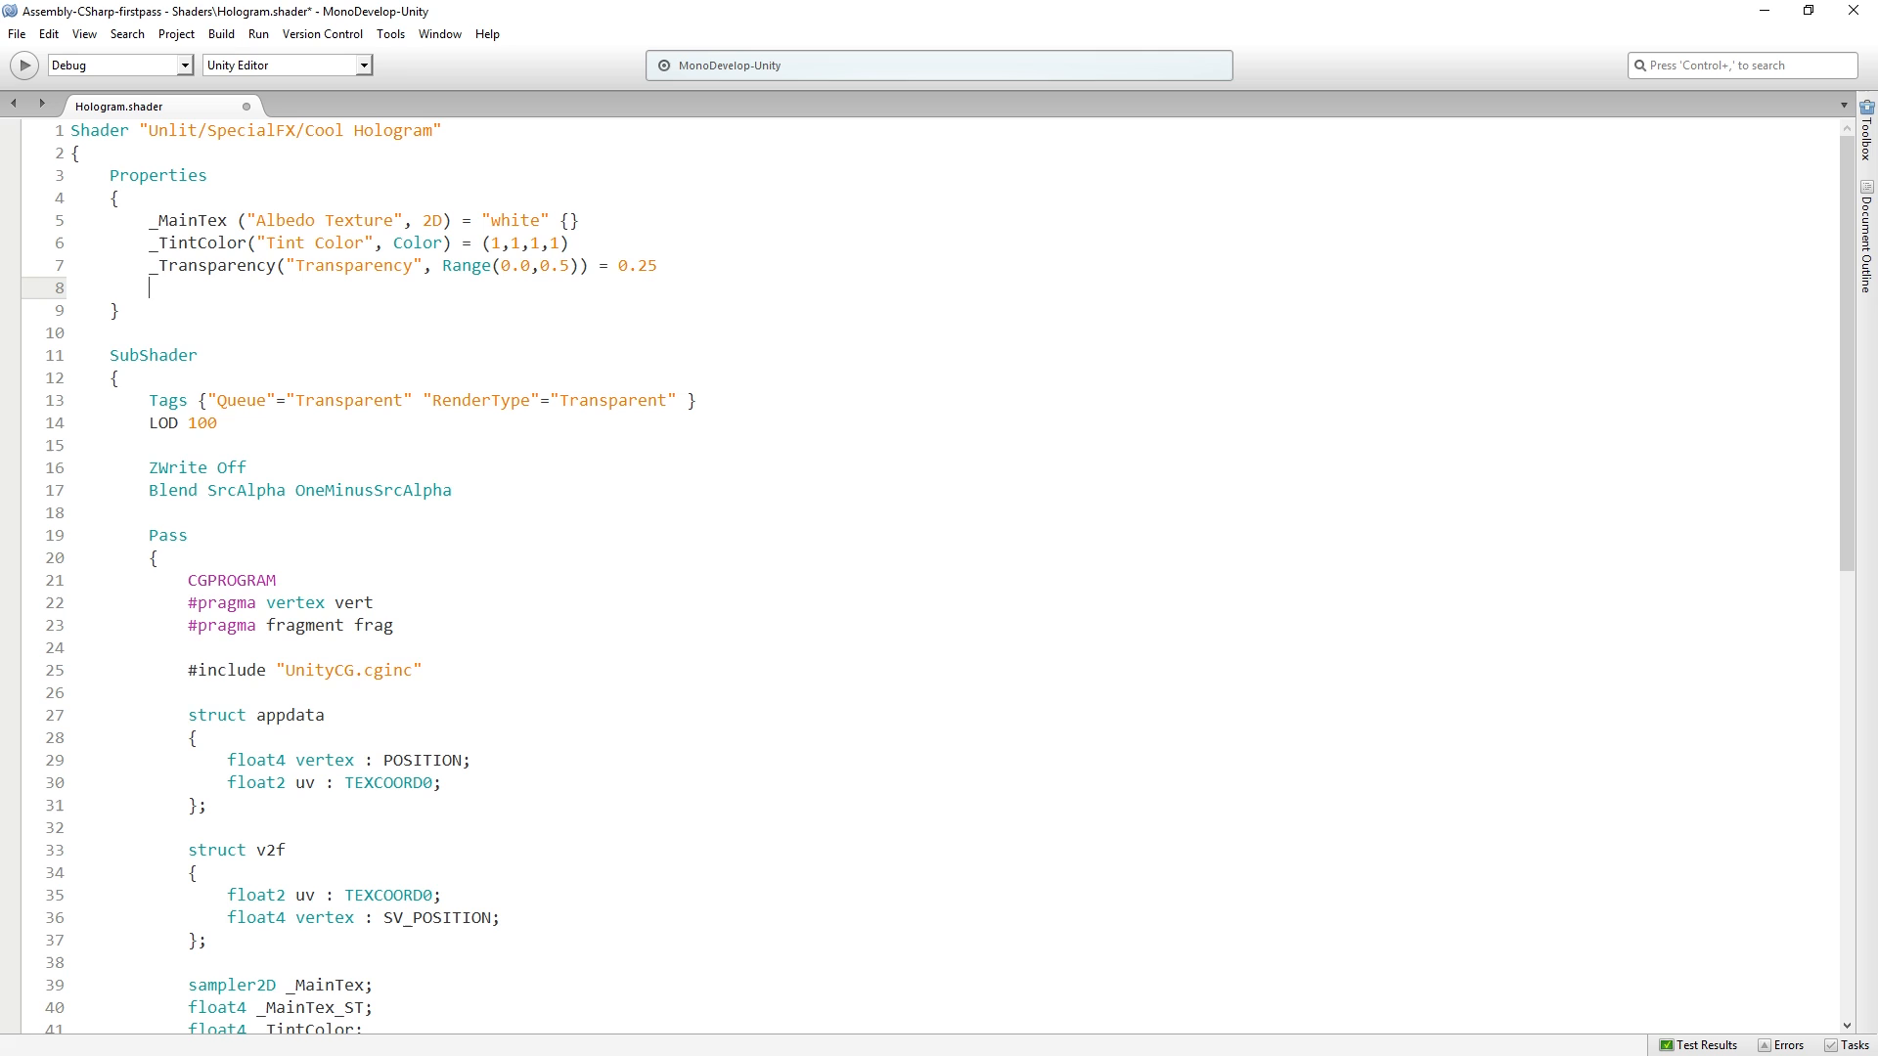
# Step: Declare _CutoutThresh("Cutout Threshold", Range(0.0,1.0)) = 0.2 in the Properties block
pyautogui.write('_Cutout')
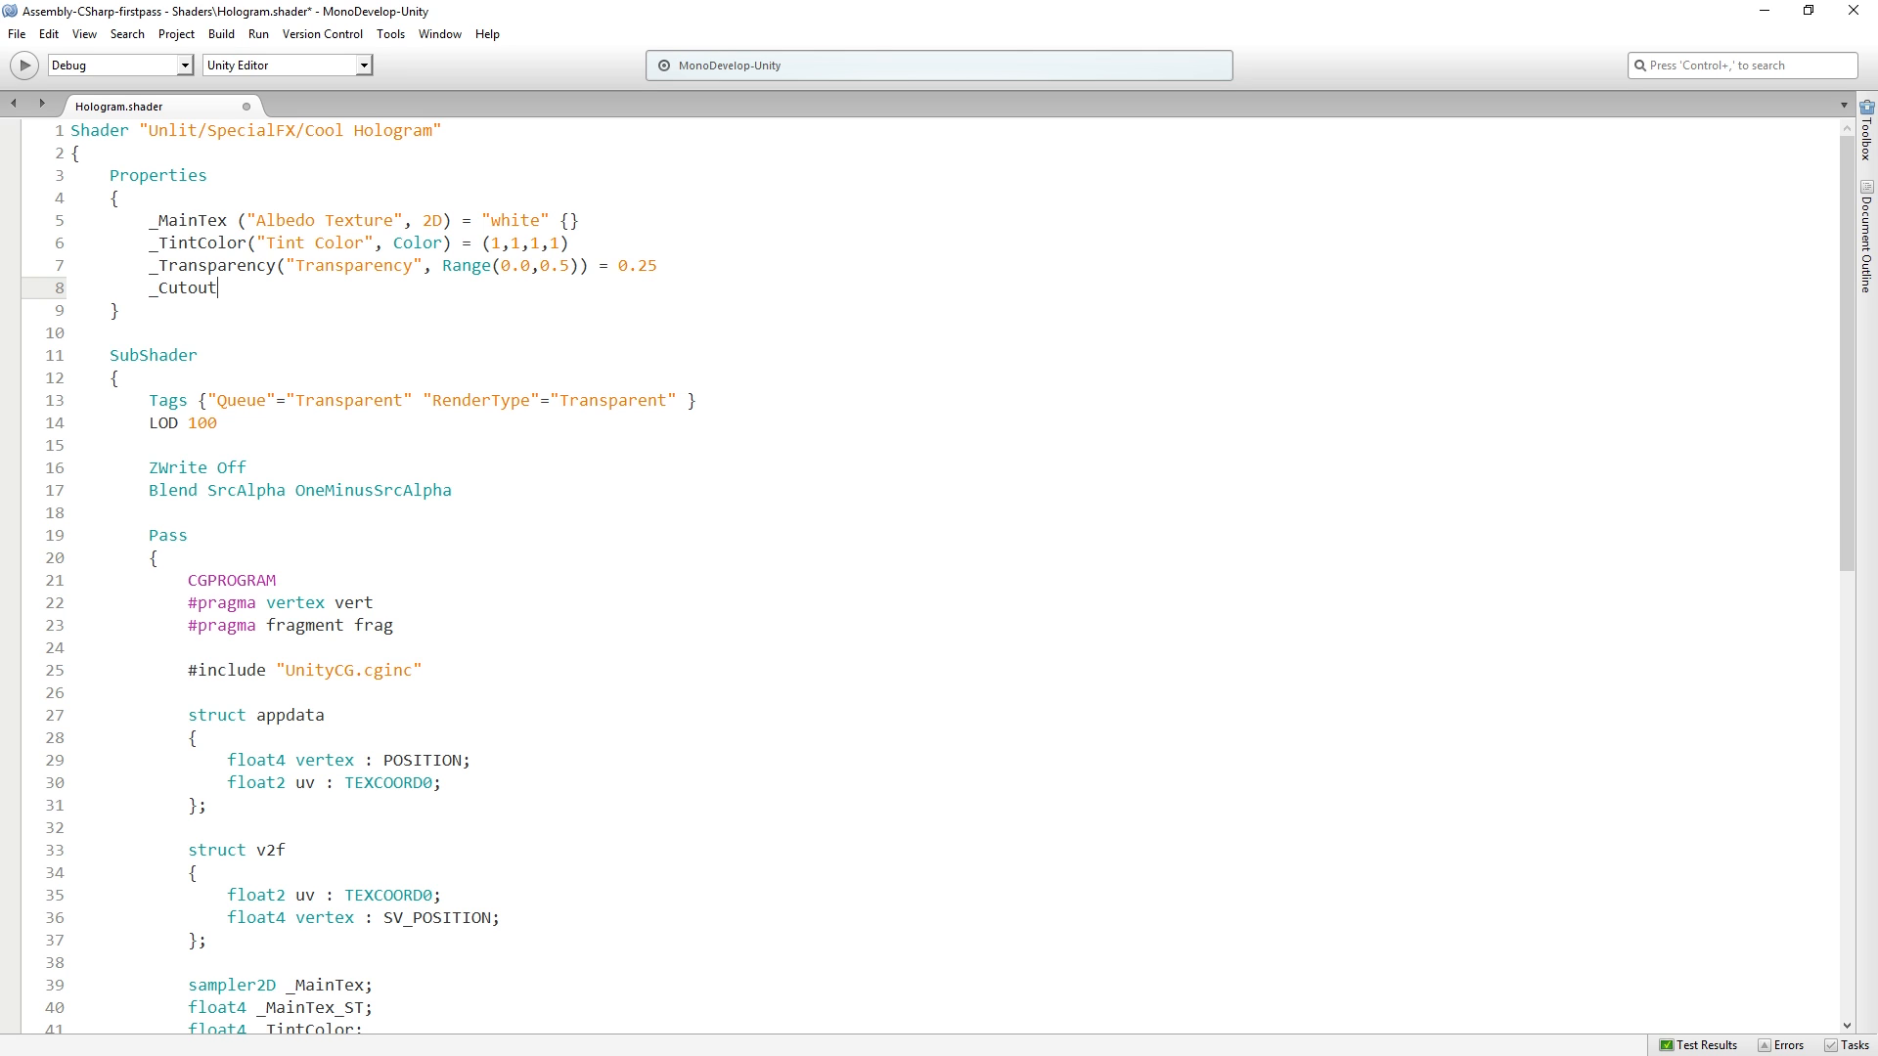
pyautogui.write('Thresh')
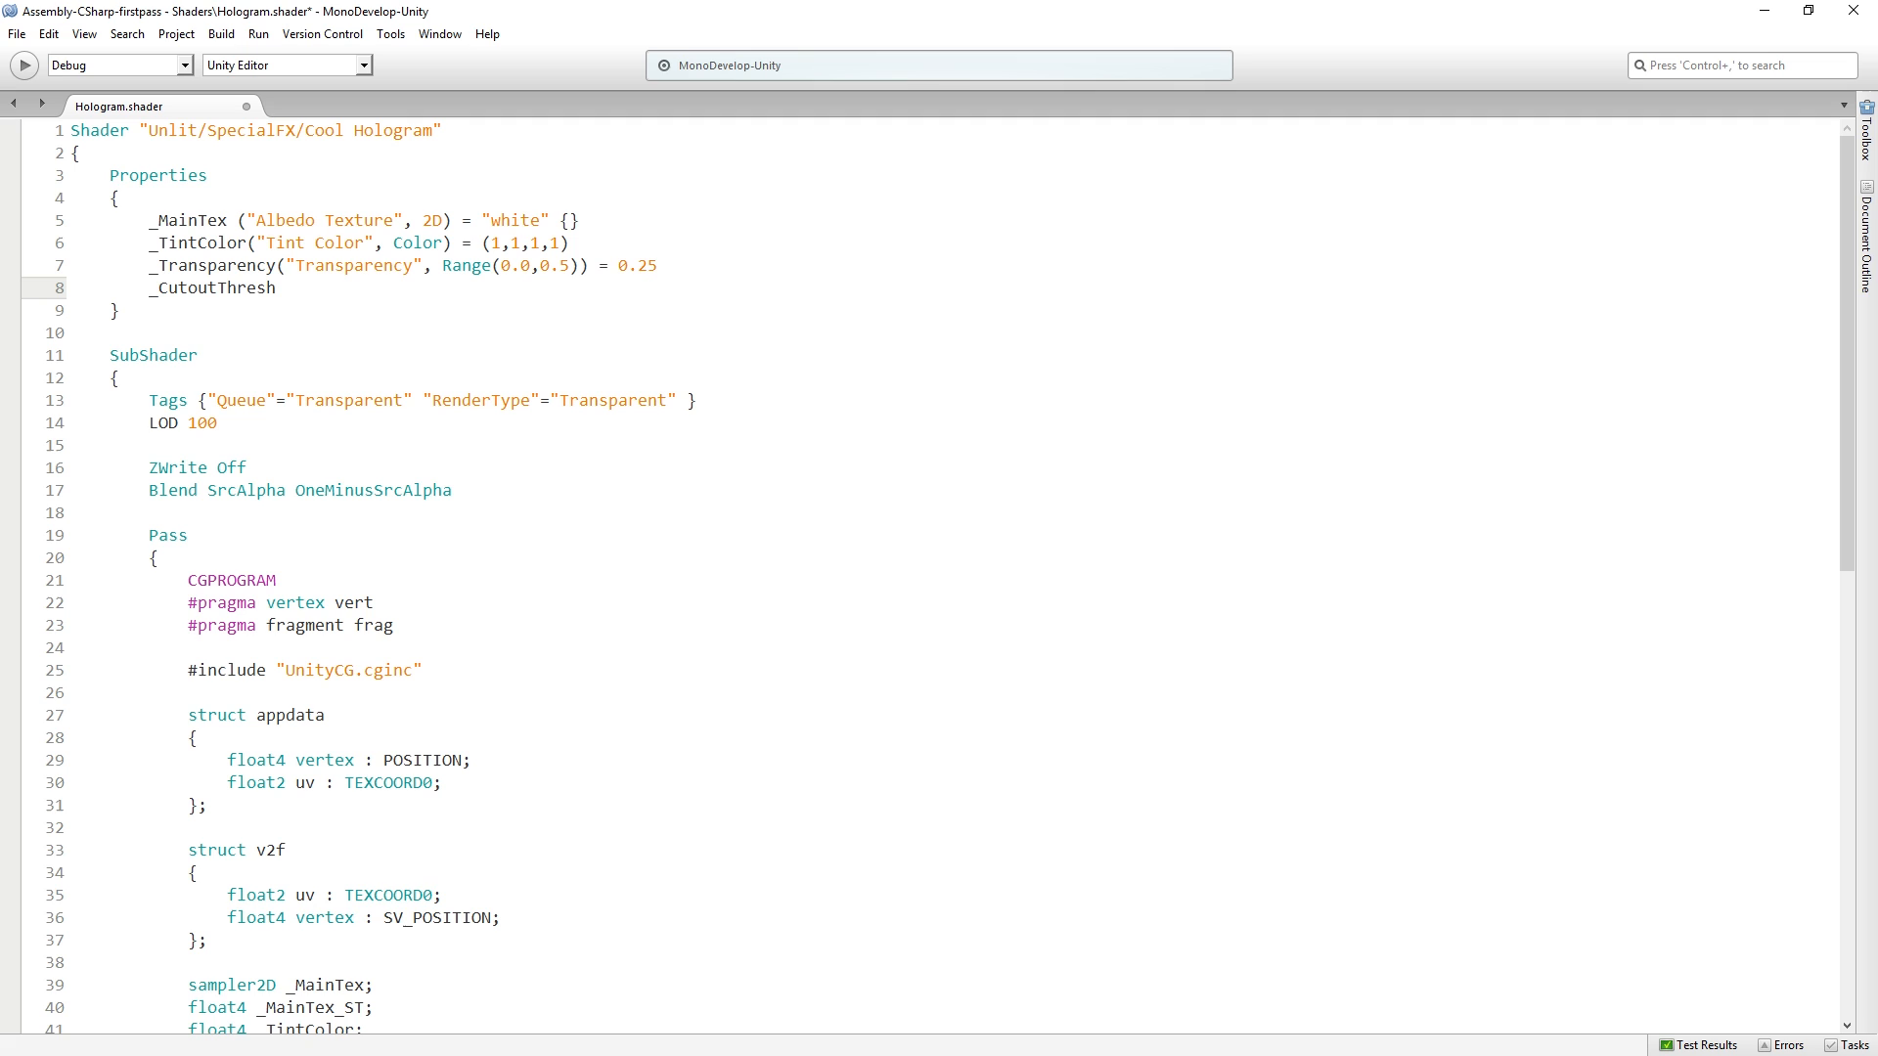
pyautogui.write('("Cutout')
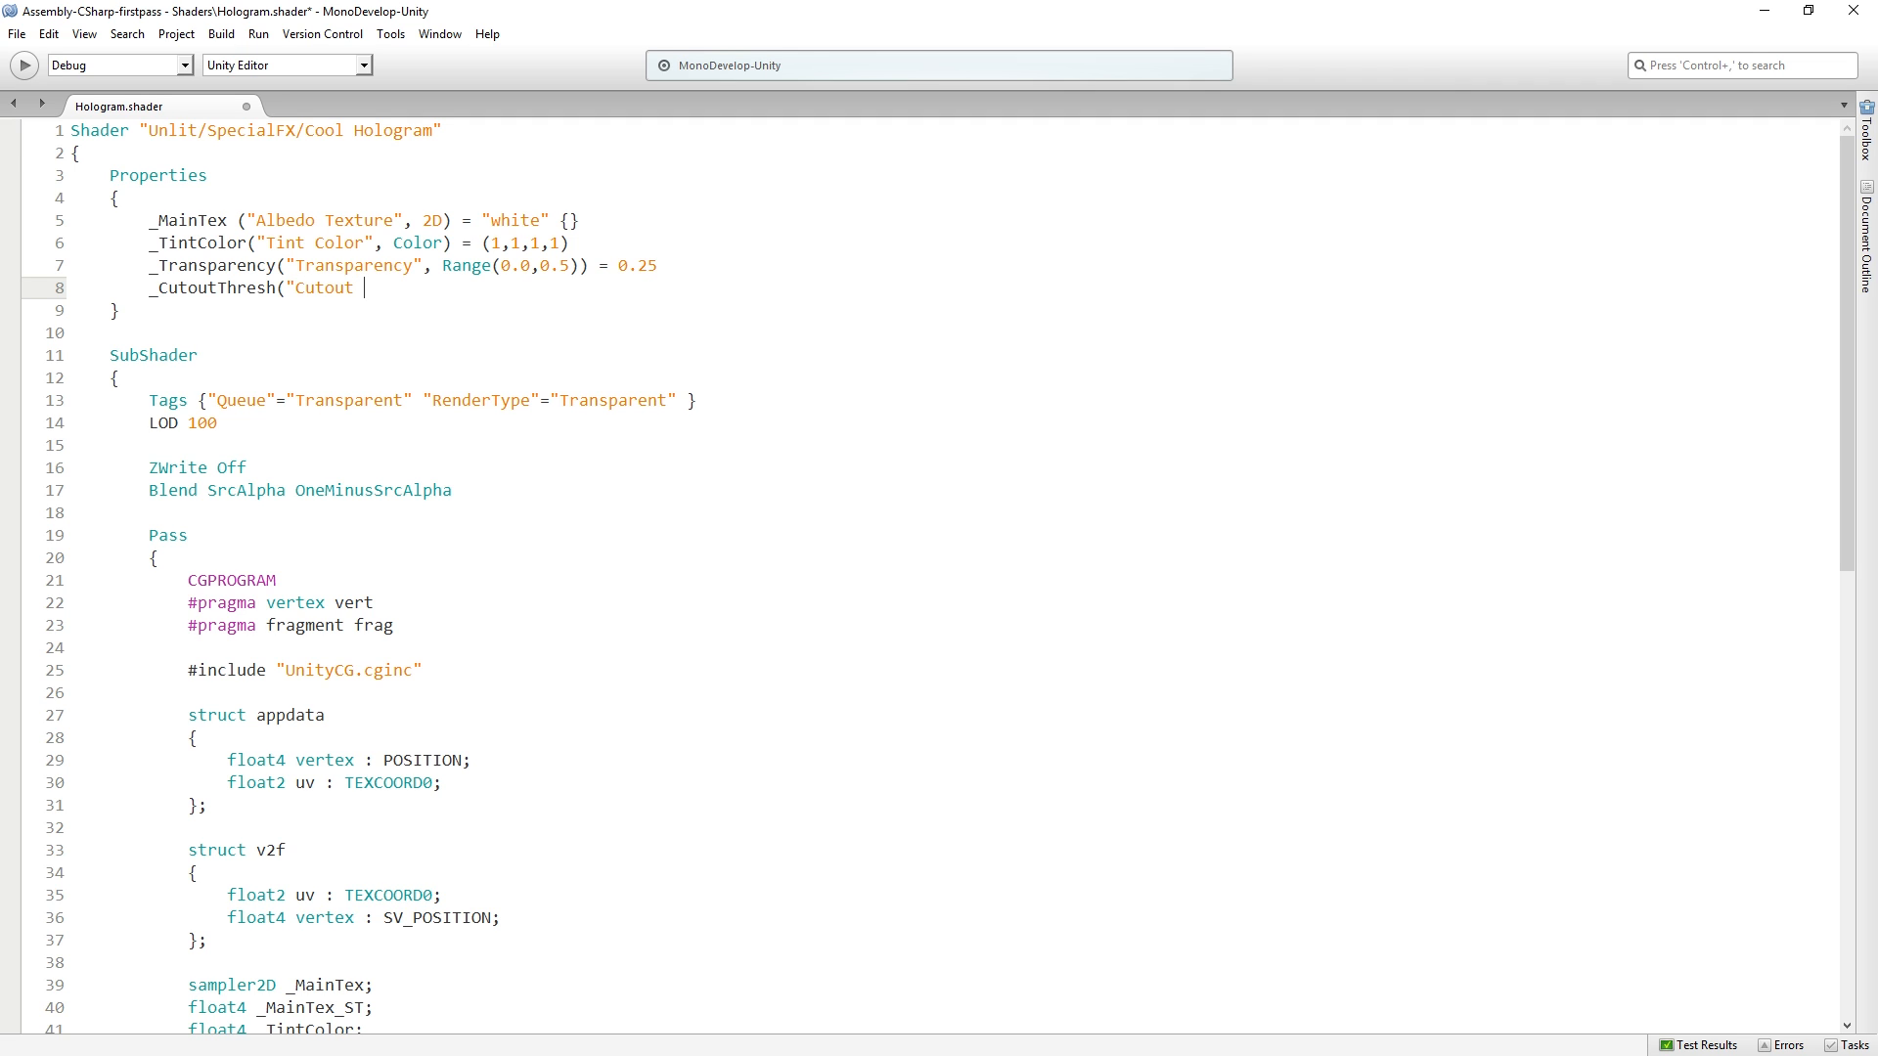
pyautogui.write('Threshol')
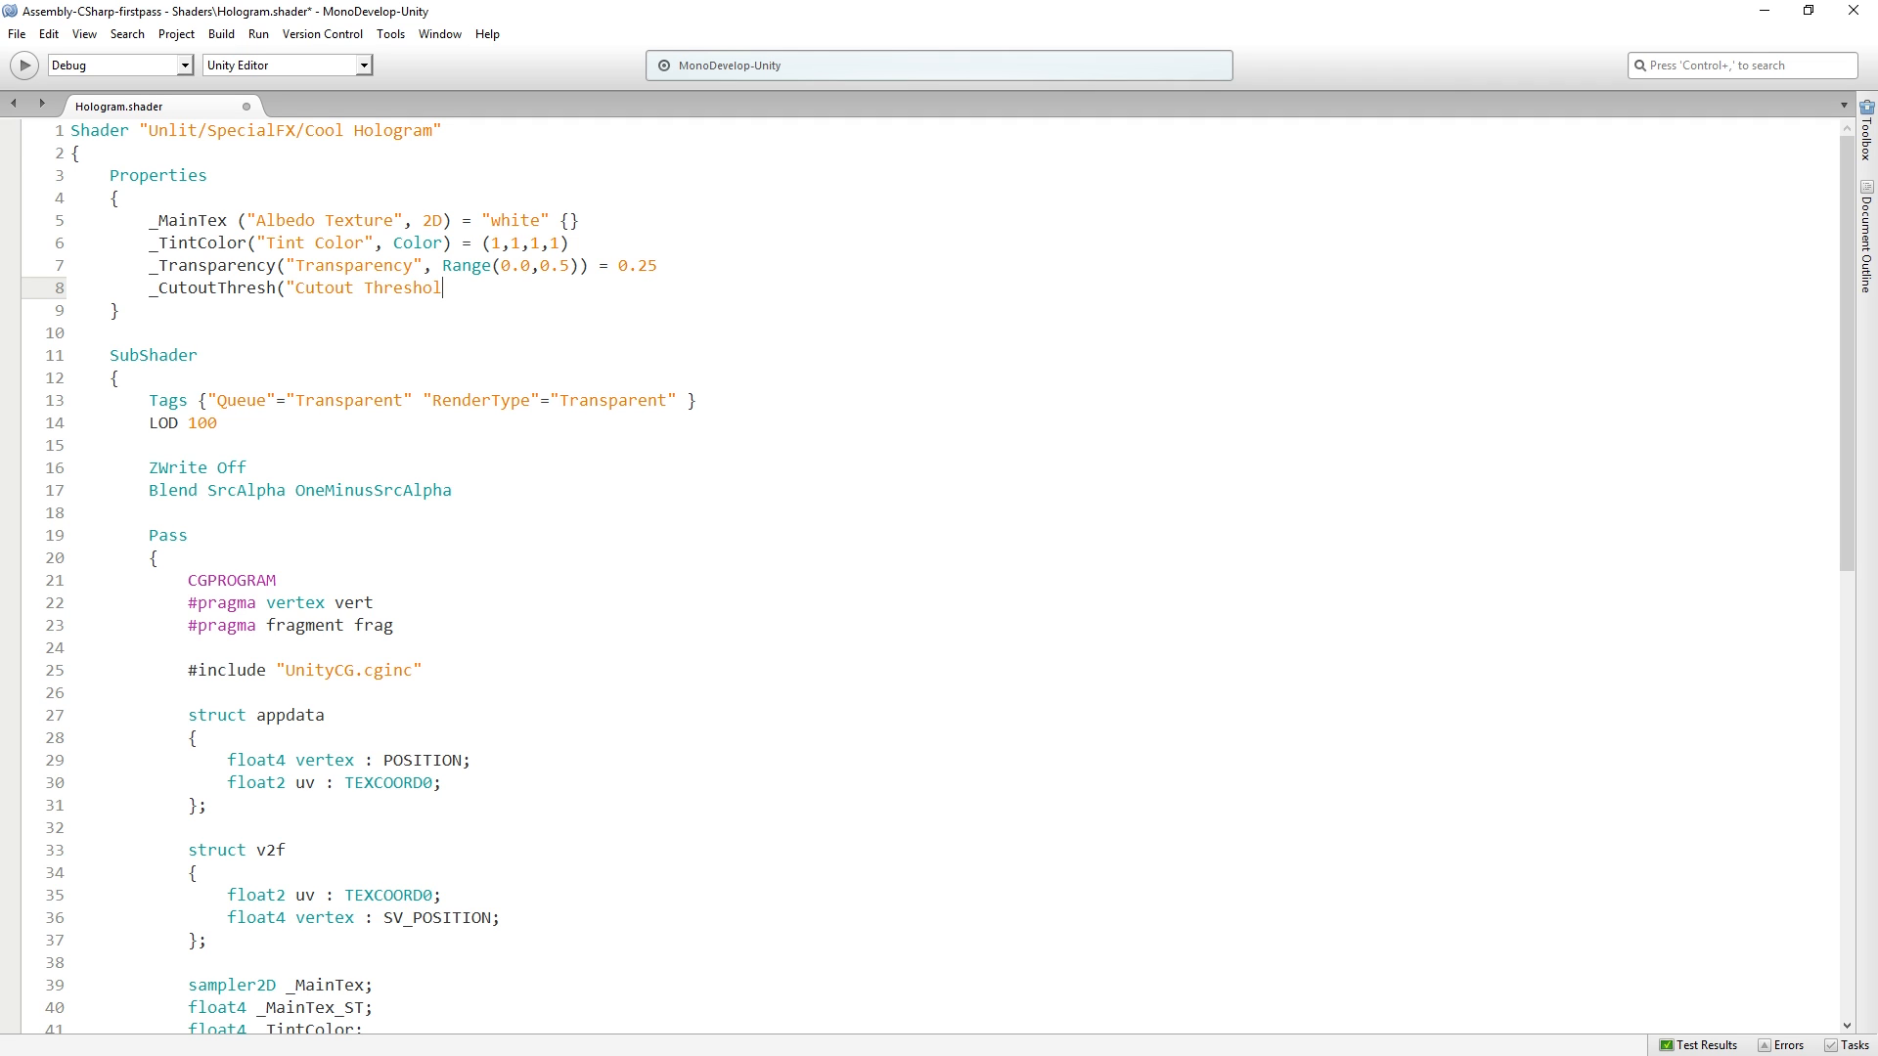
pyautogui.write('d", flo')
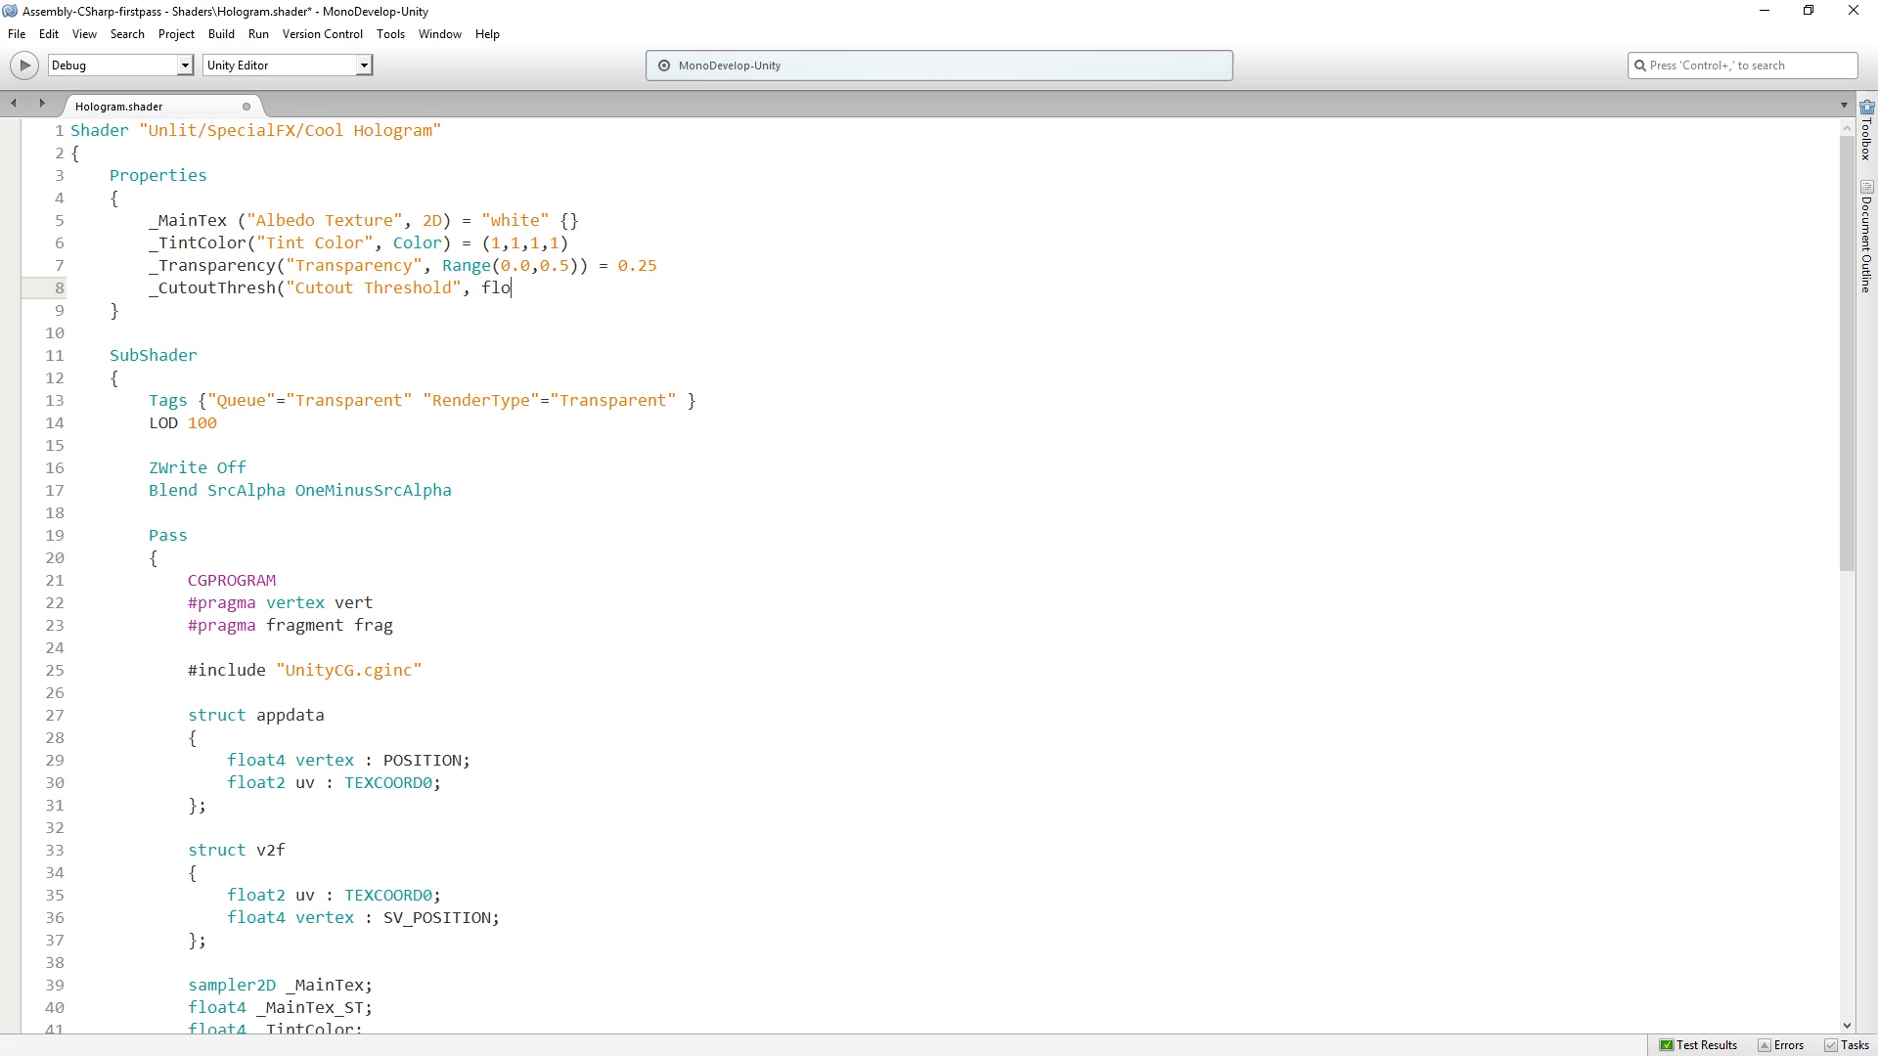
pyautogui.write('at')
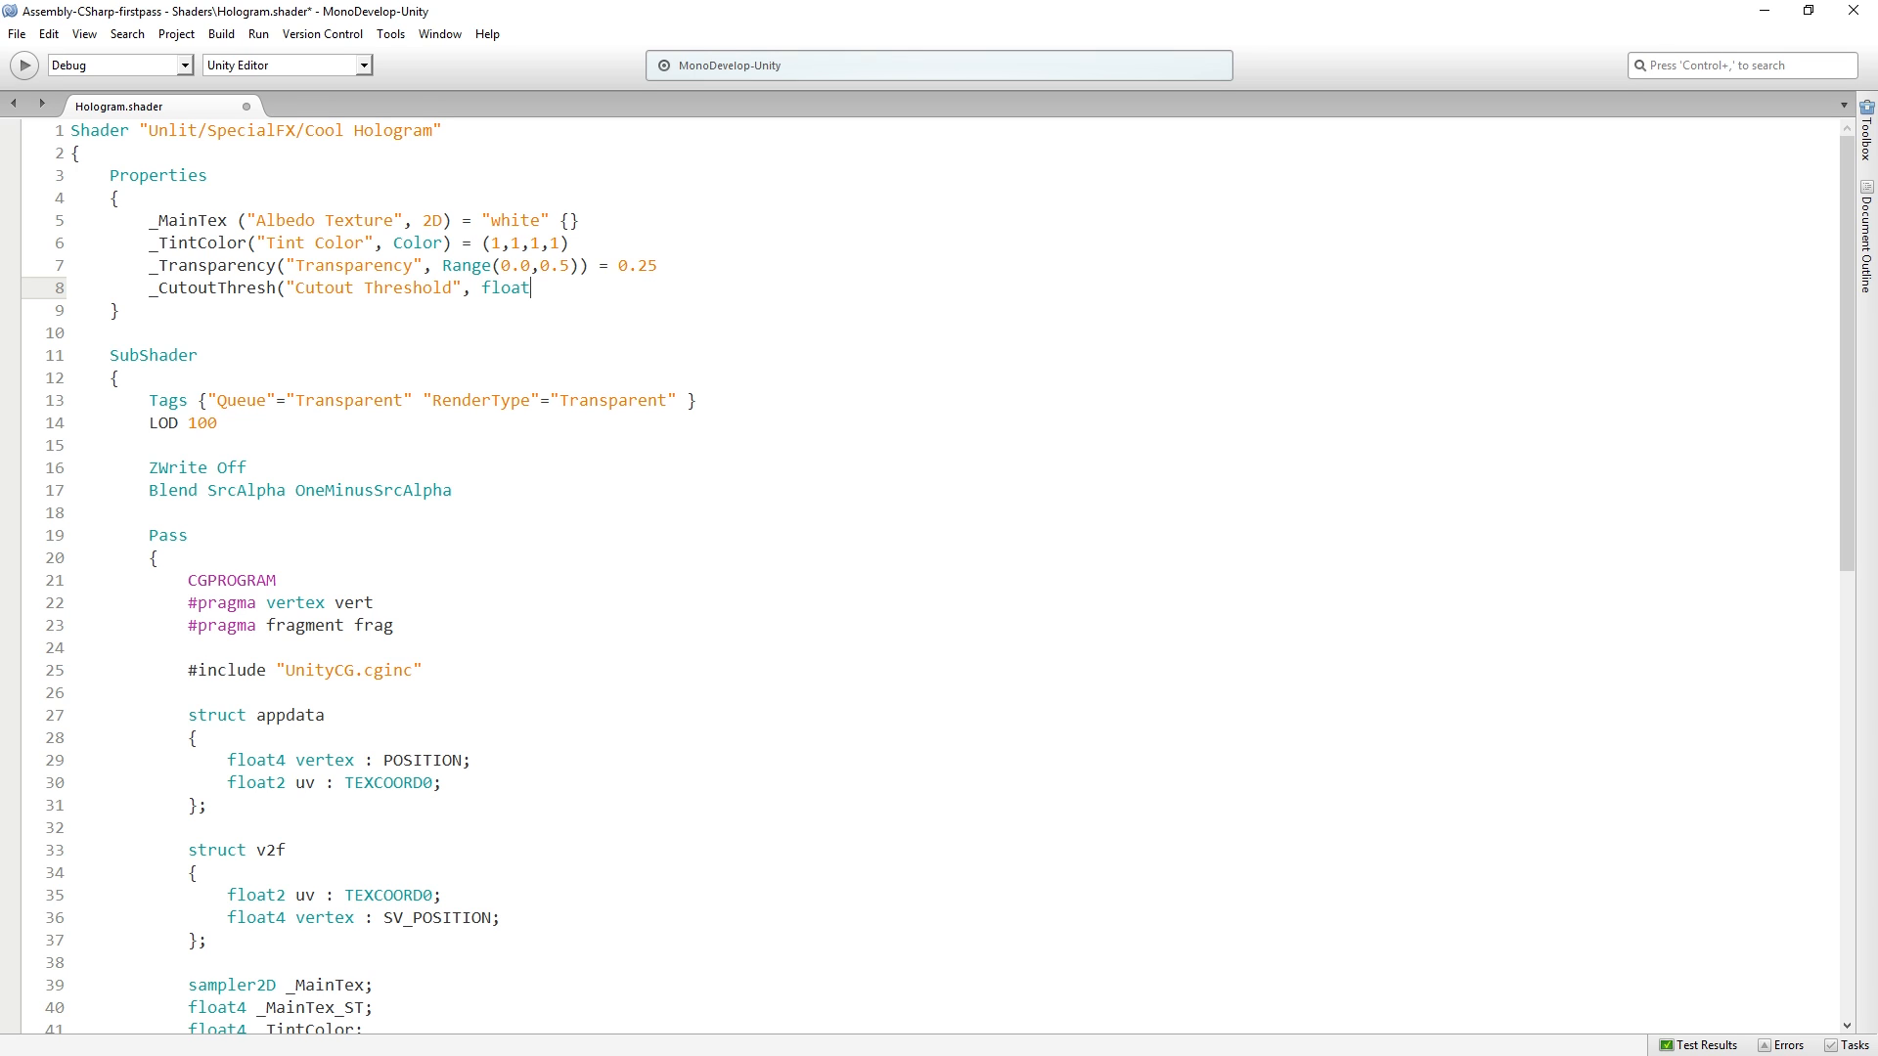
pyautogui.write(') = .')
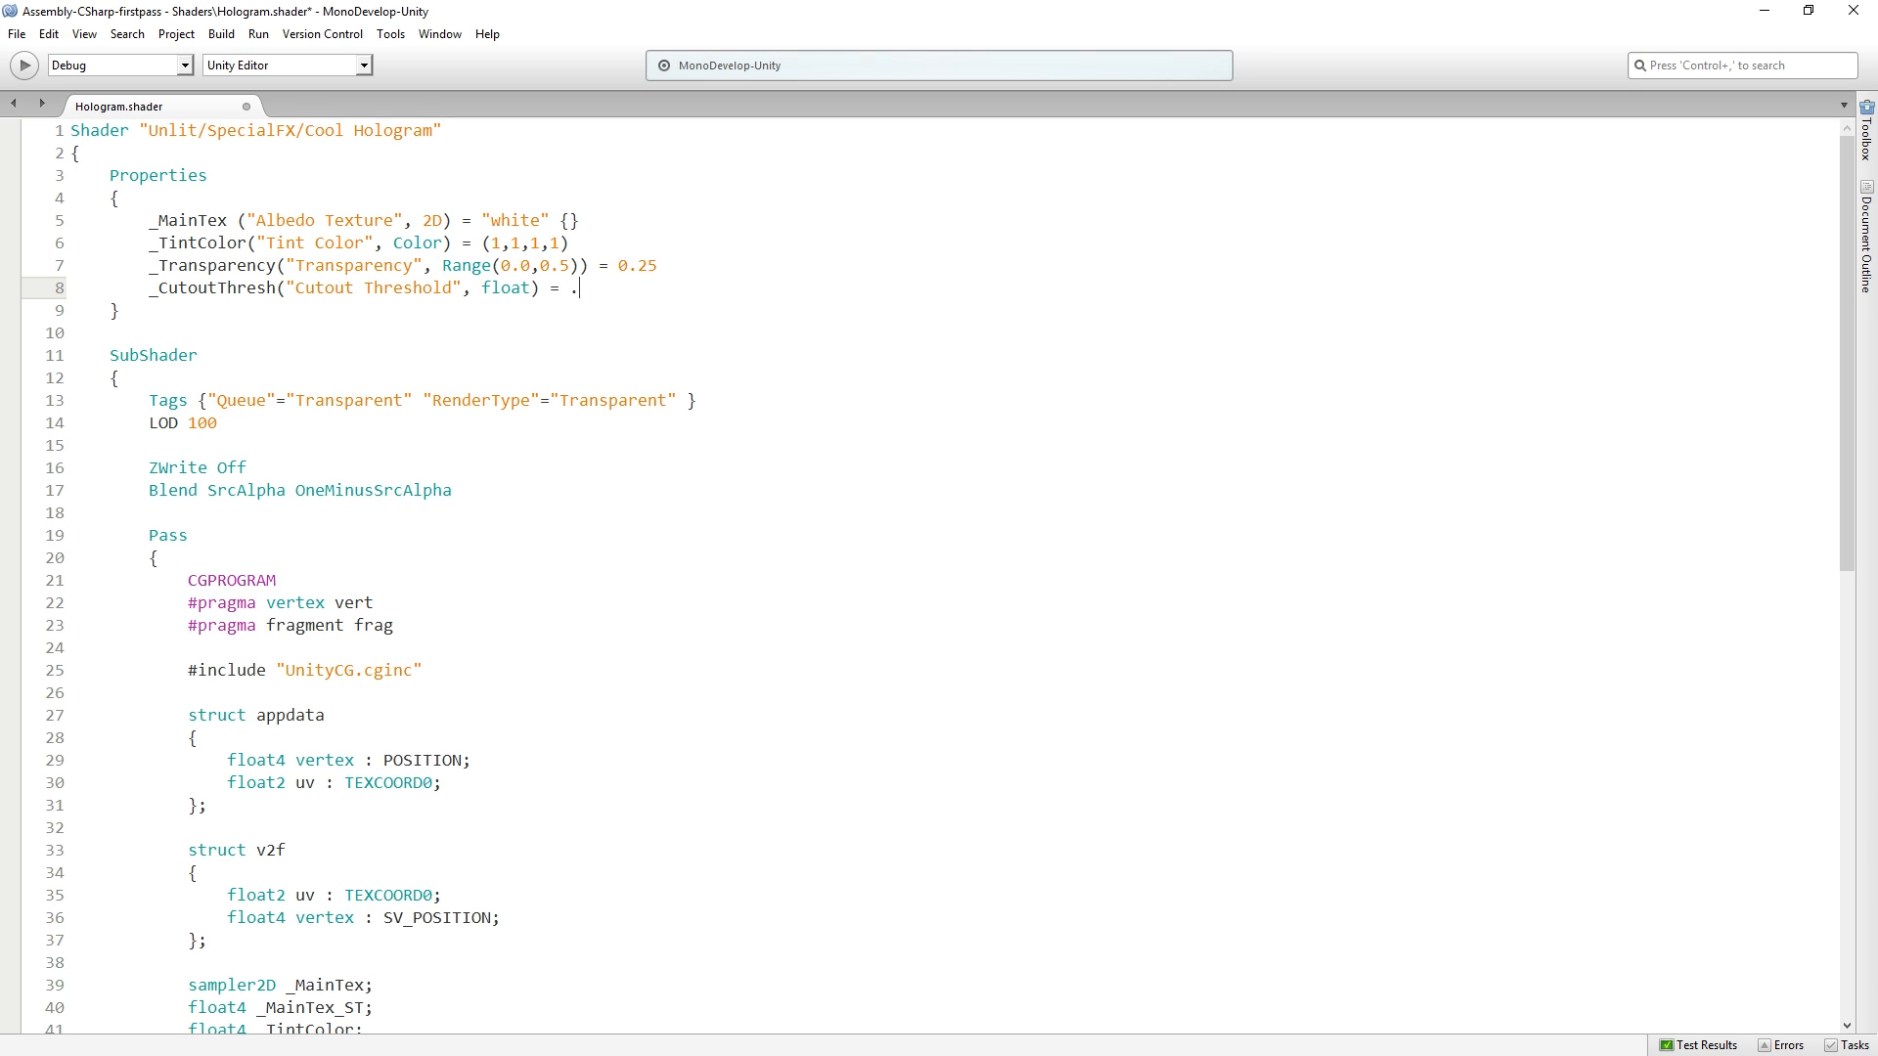
pyautogui.write('2')
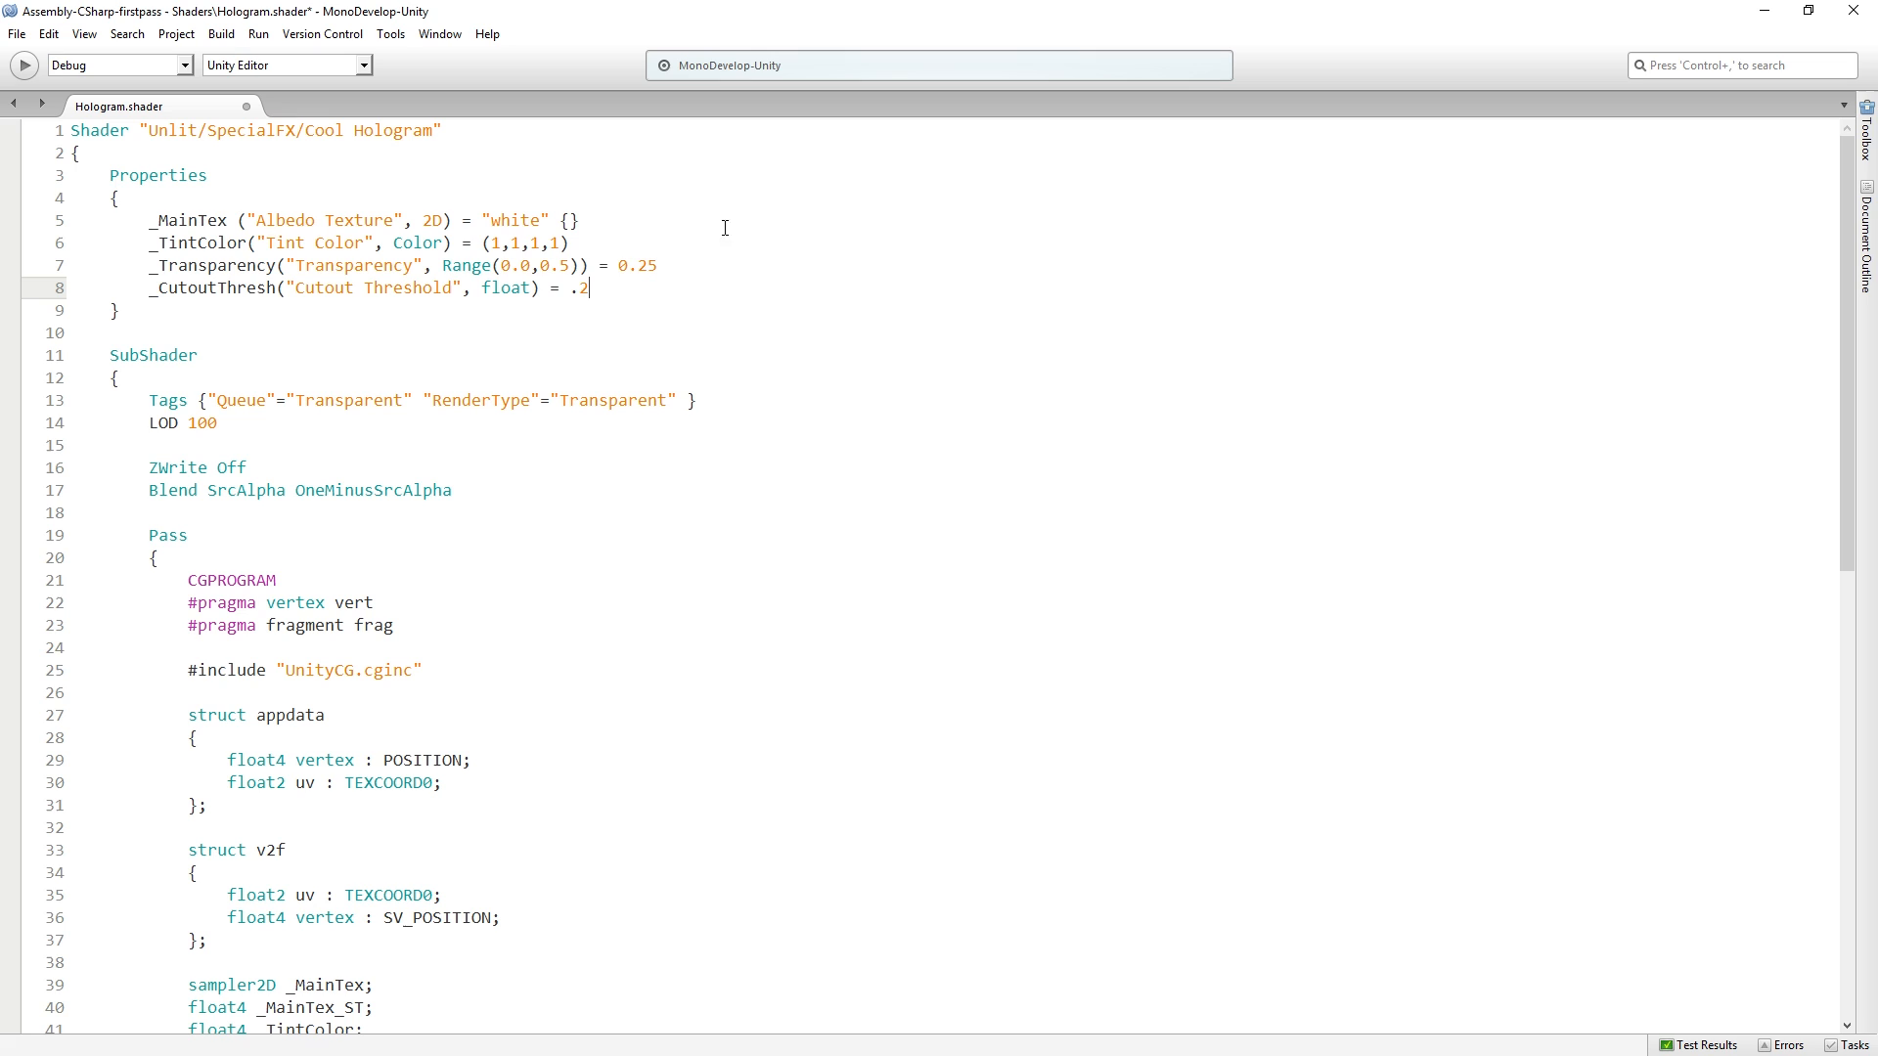
pyautogui.write('0')
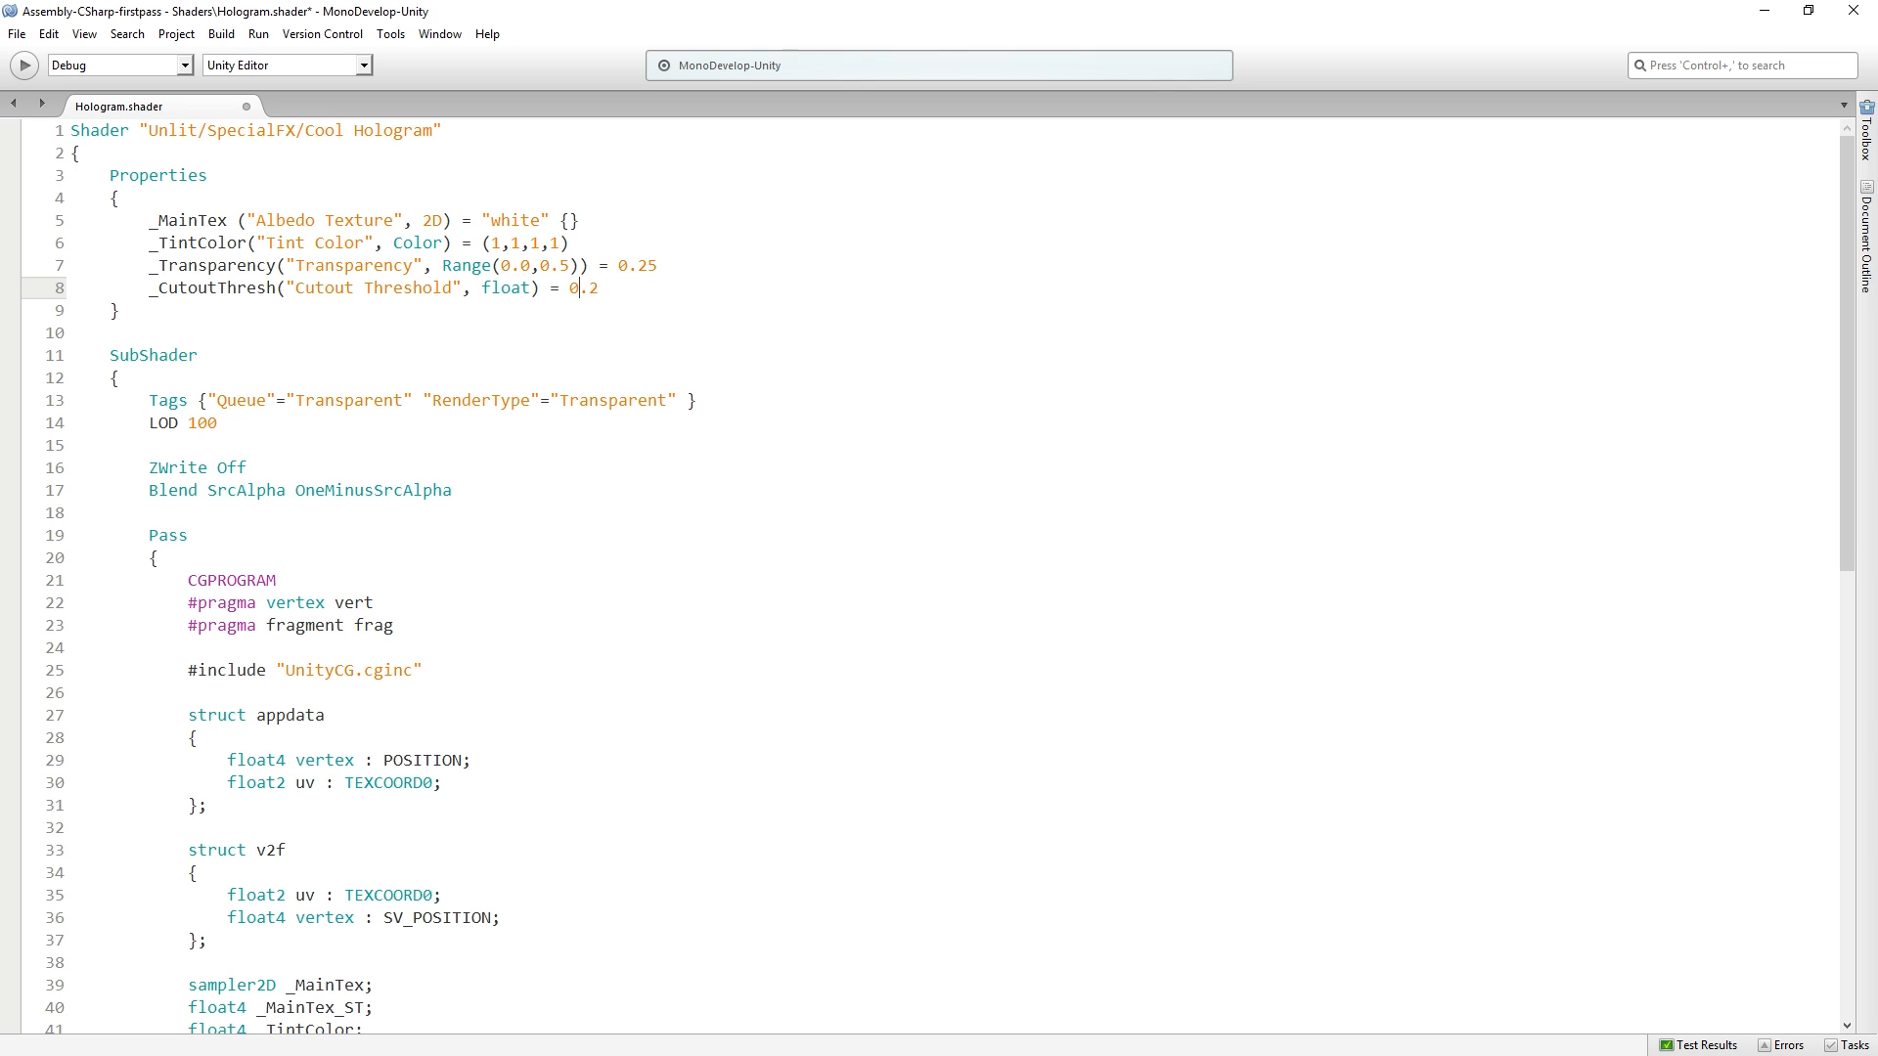
pyautogui.write('Range(0.0,1')
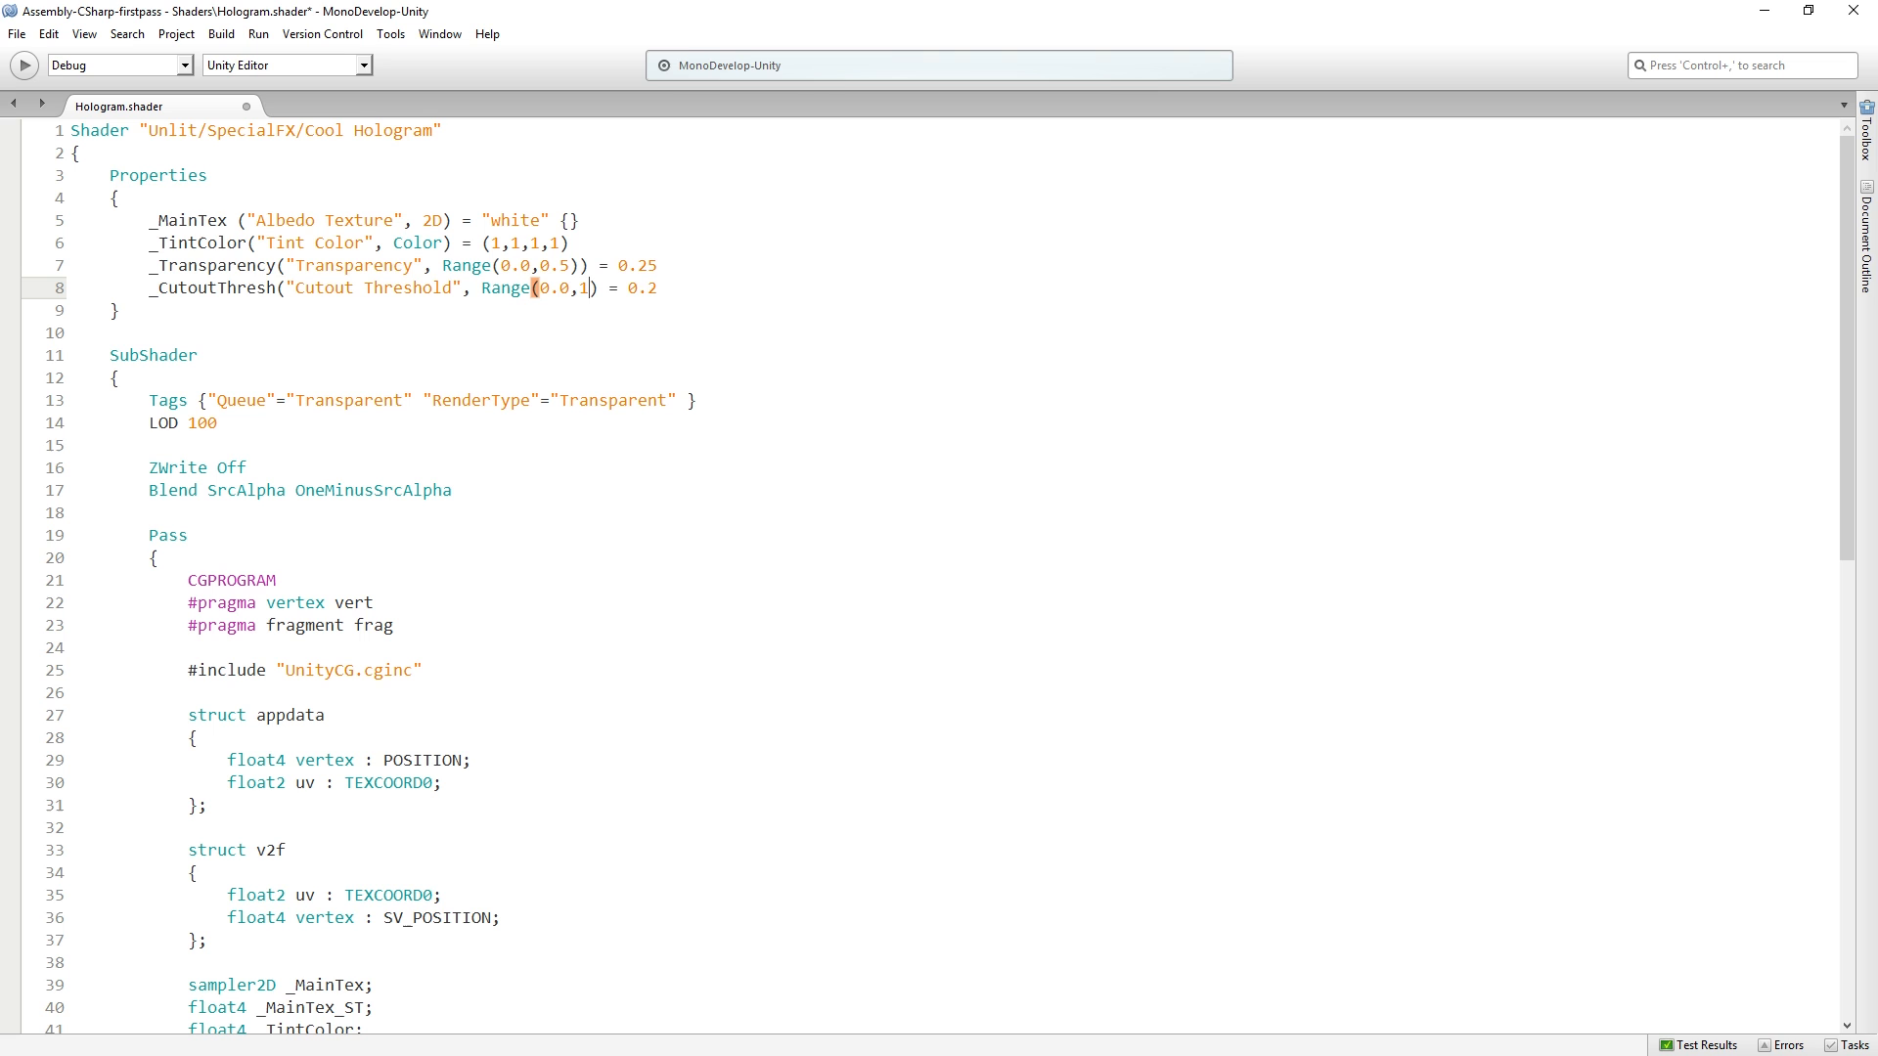
pyautogui.write('.0')
pyautogui.write('float ')
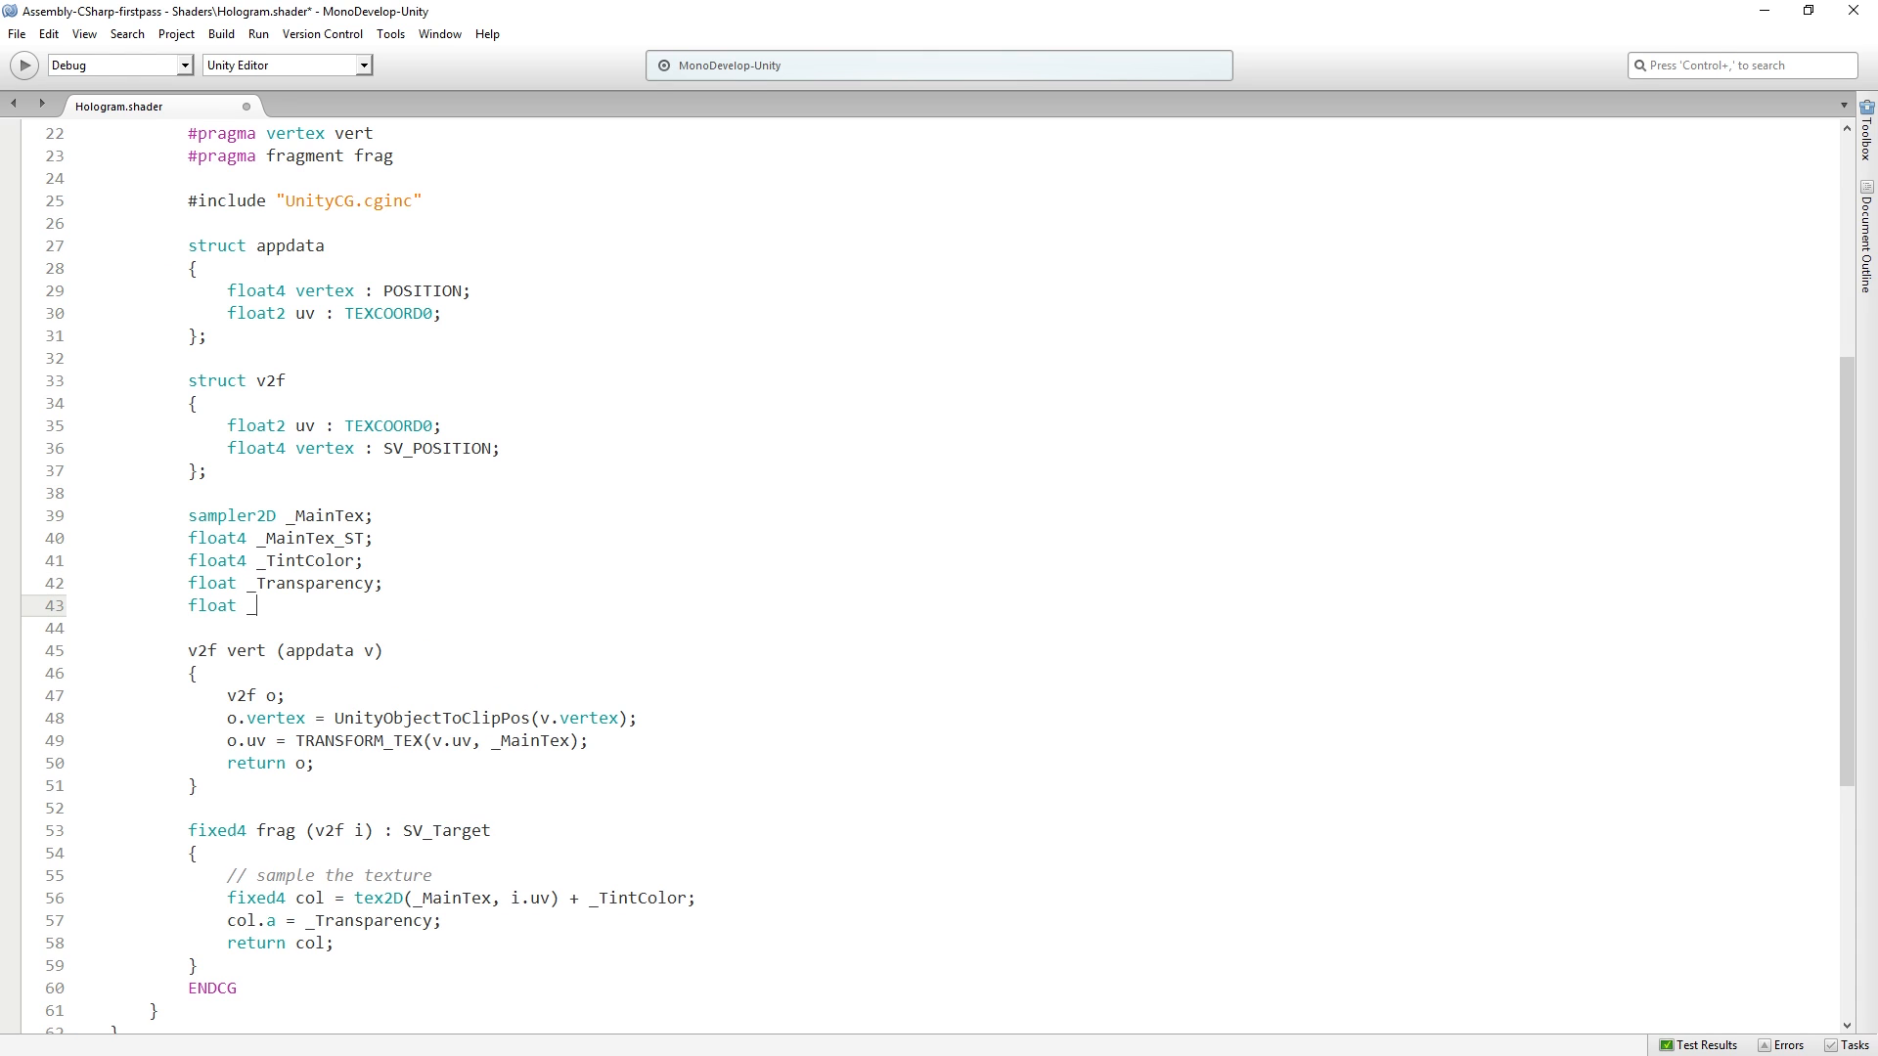
# Step: Declare float _CutoutThresh below the _Transparency variable in the CGPROGRAM
pyautogui.write('_CutoutThresh;')
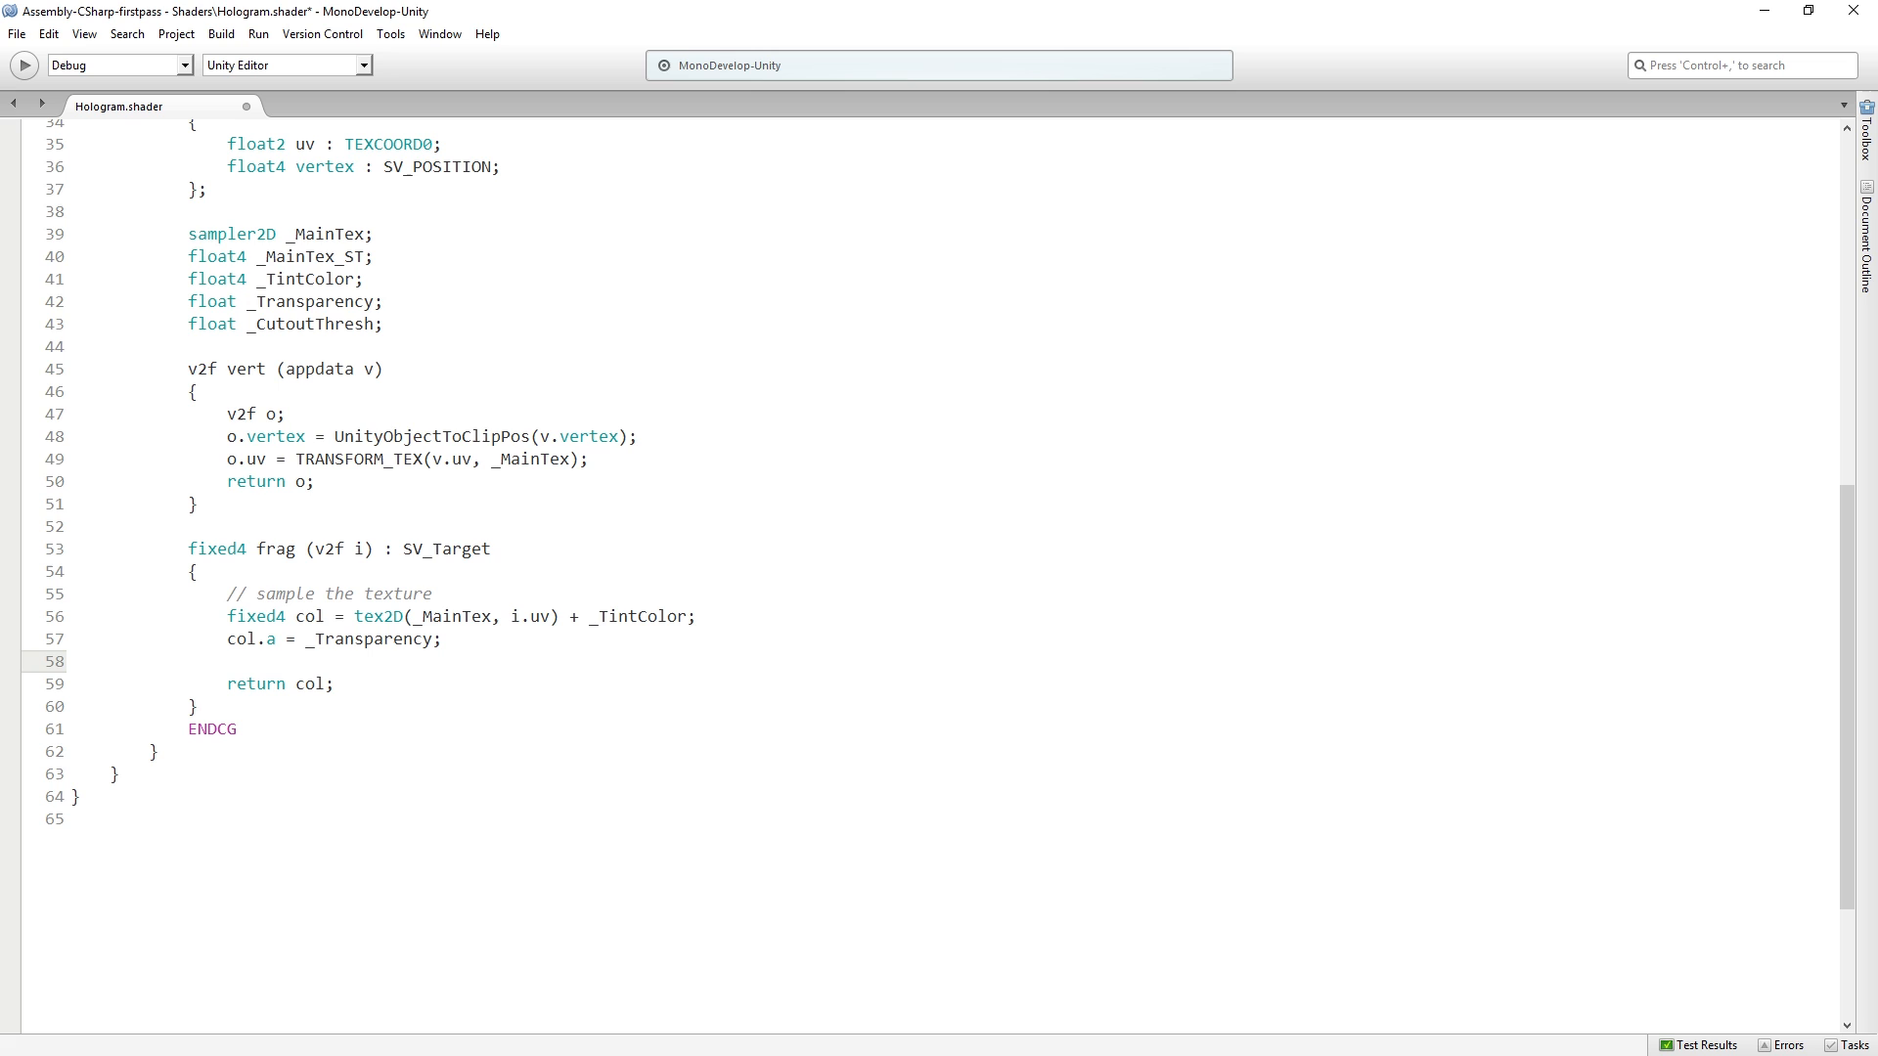
# Step: Add clip(col.r - _CutoutThresh); in frag before returning the colour
pyautogui.write('cli')
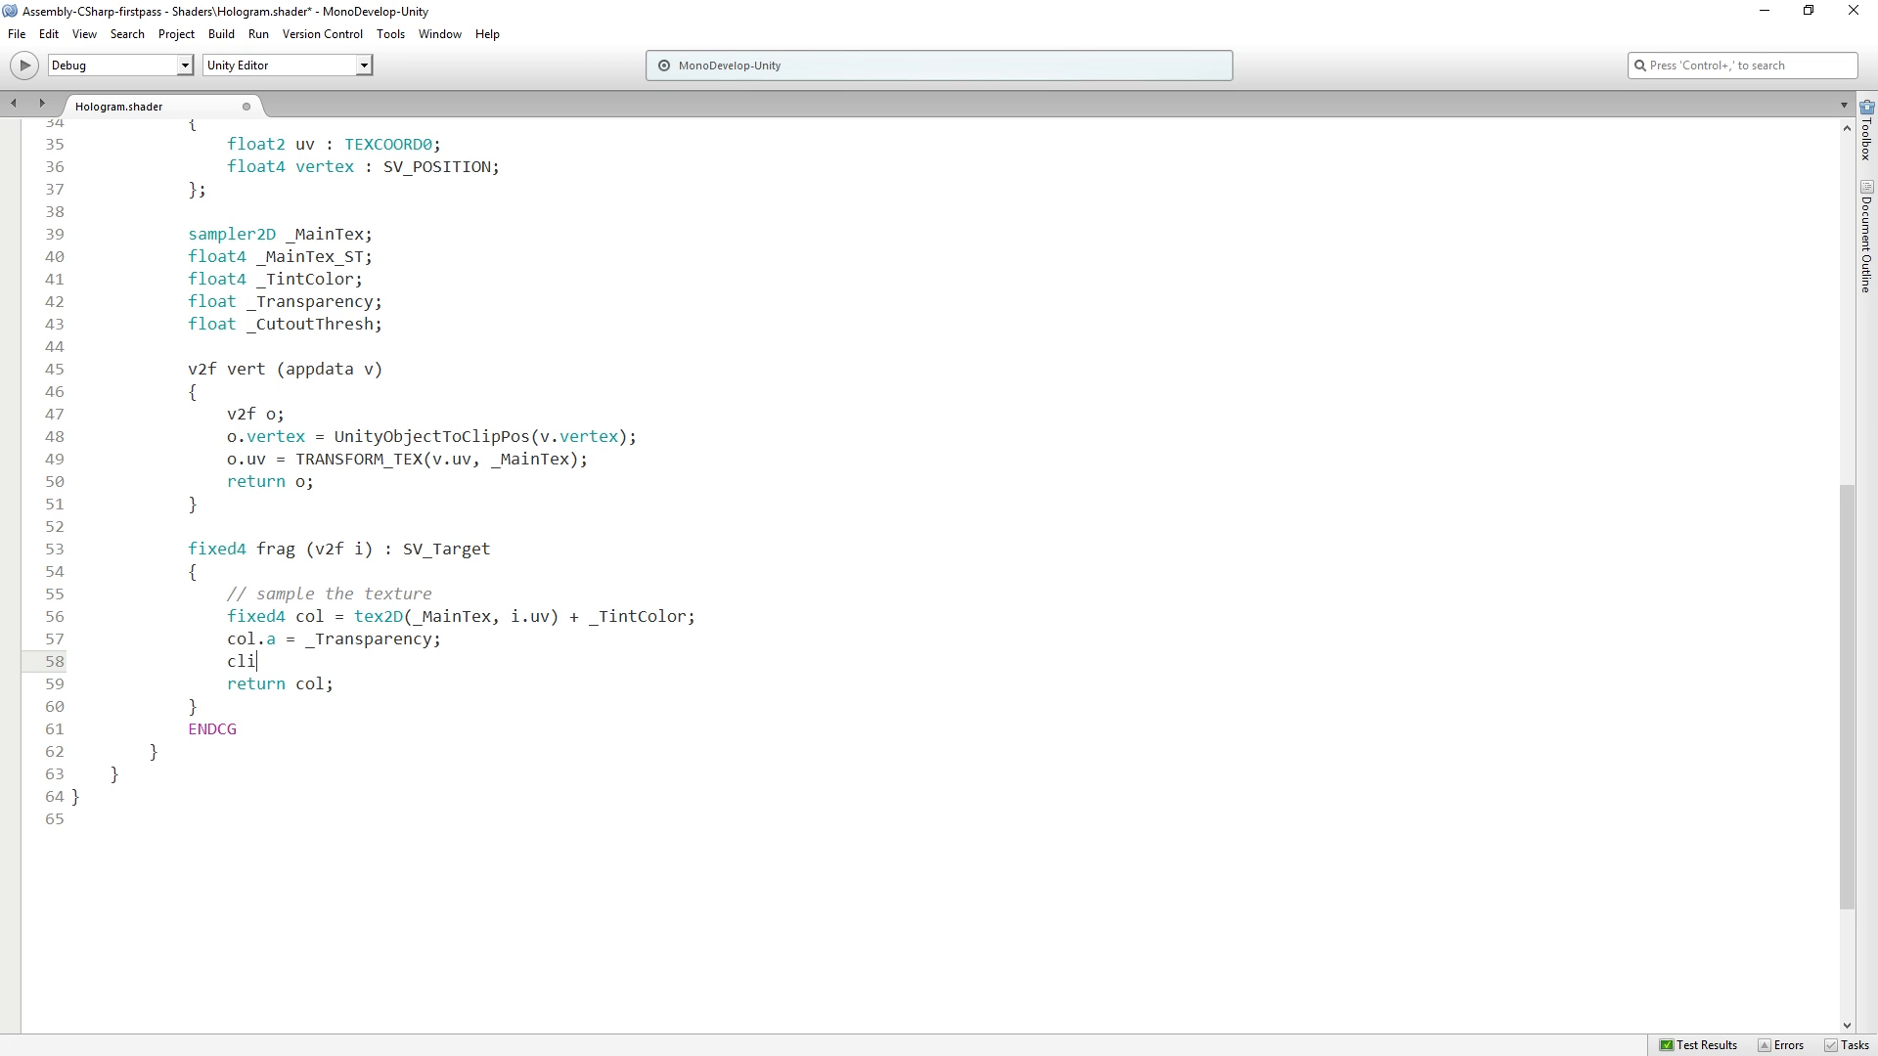
pyautogui.write('p(')
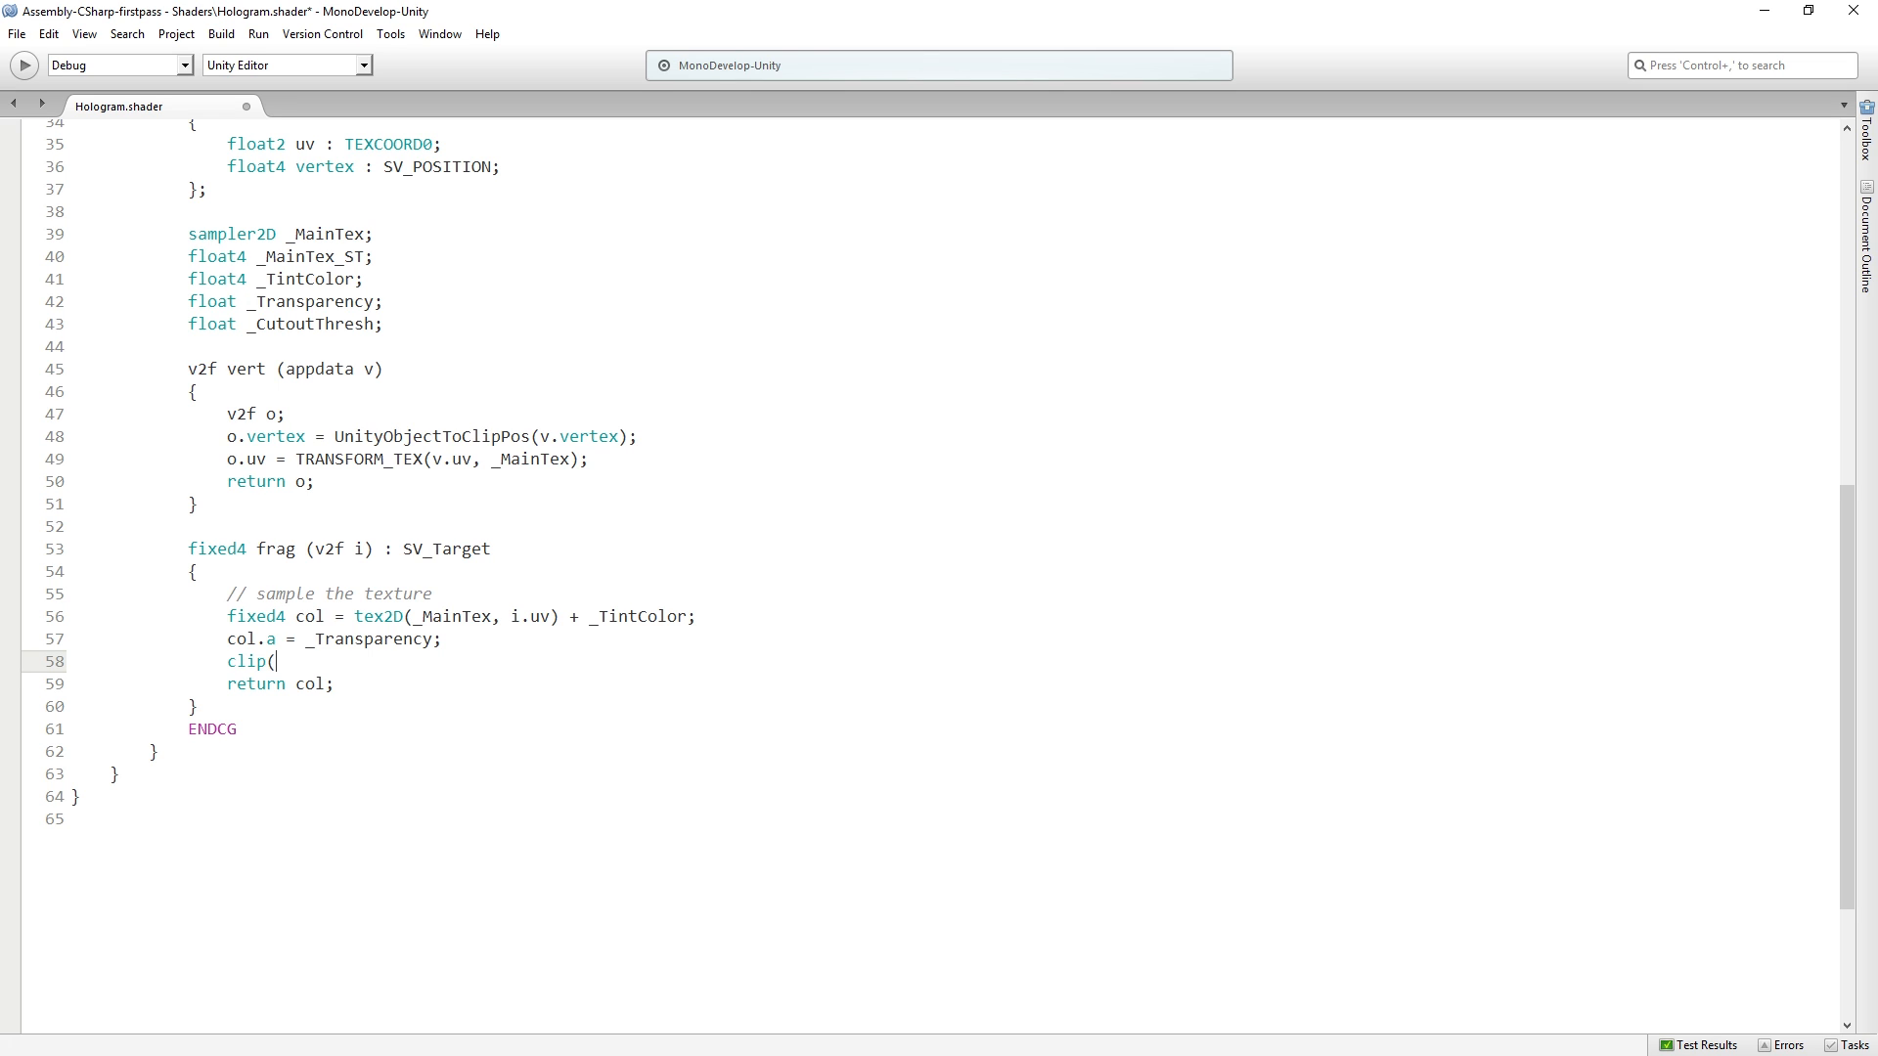
pyautogui.write('c')
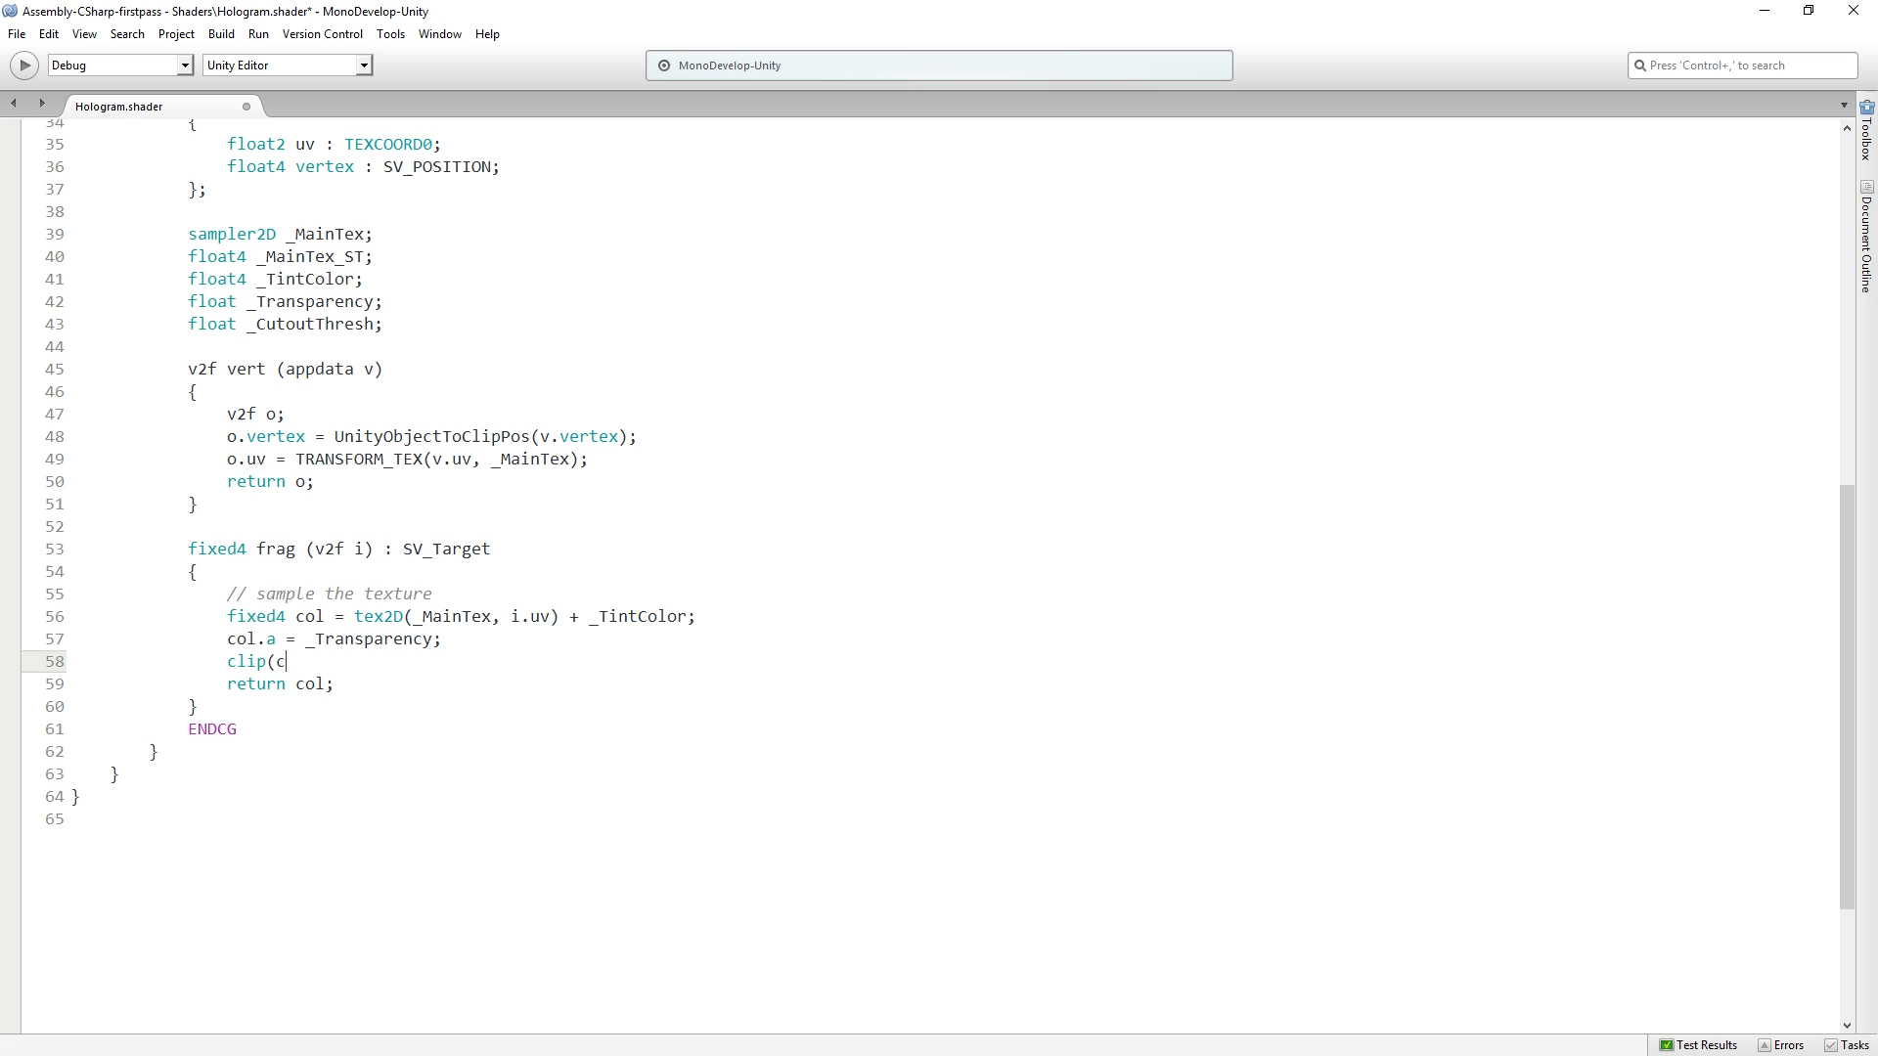
pyautogui.write('ol.r -')
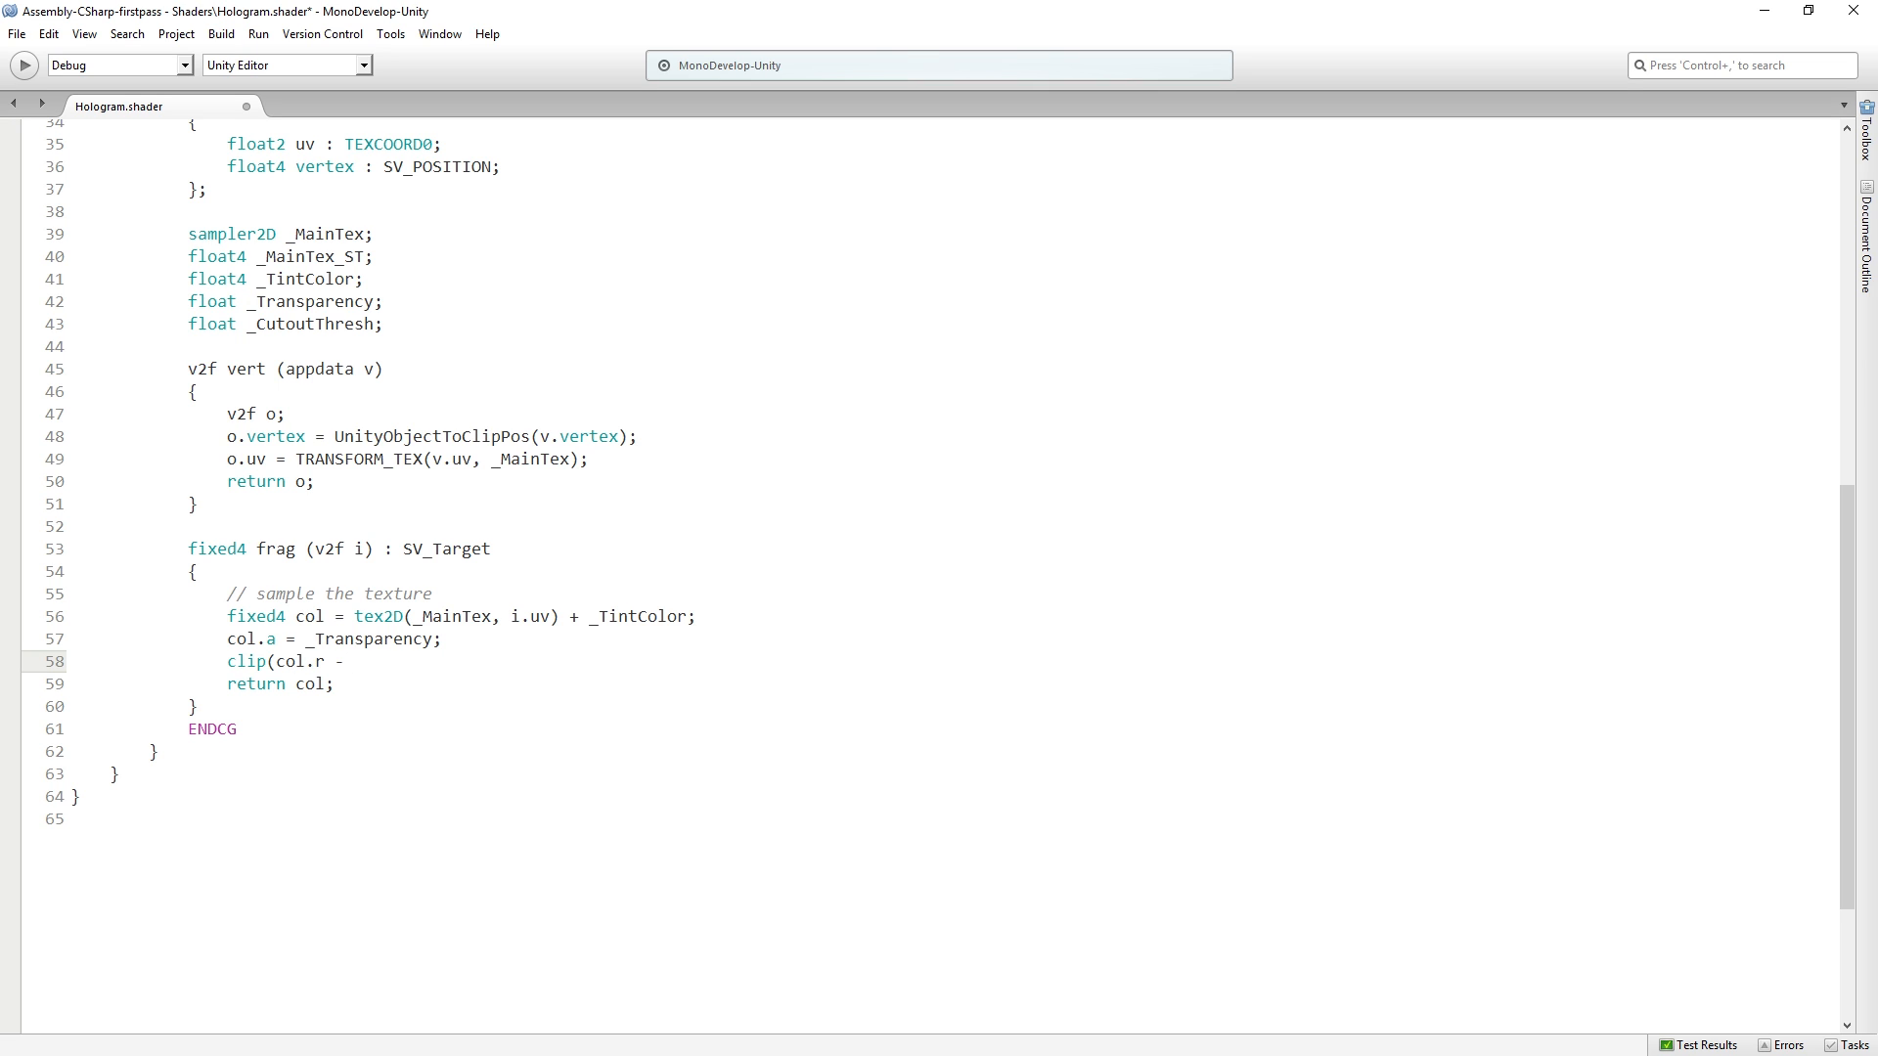
pyautogui.doubleClick(309, 324)
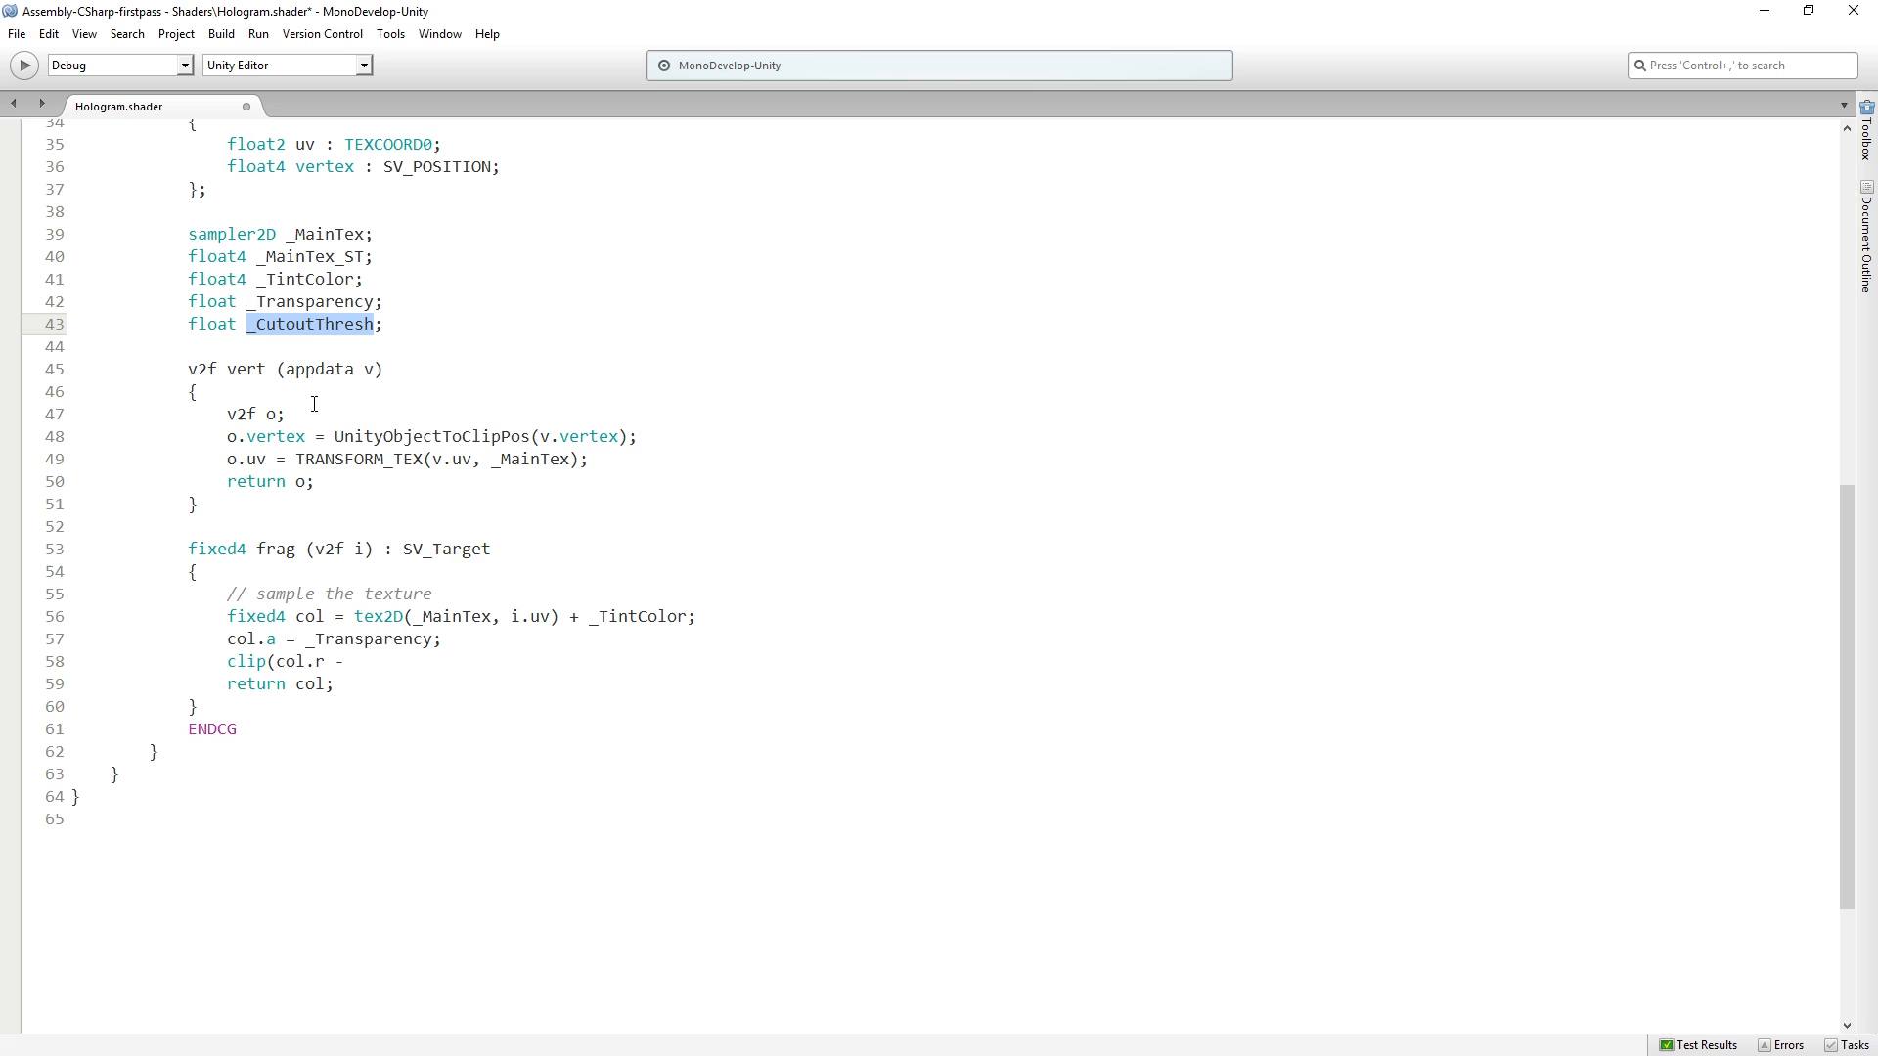
pyautogui.write('_CutoutThresh(')
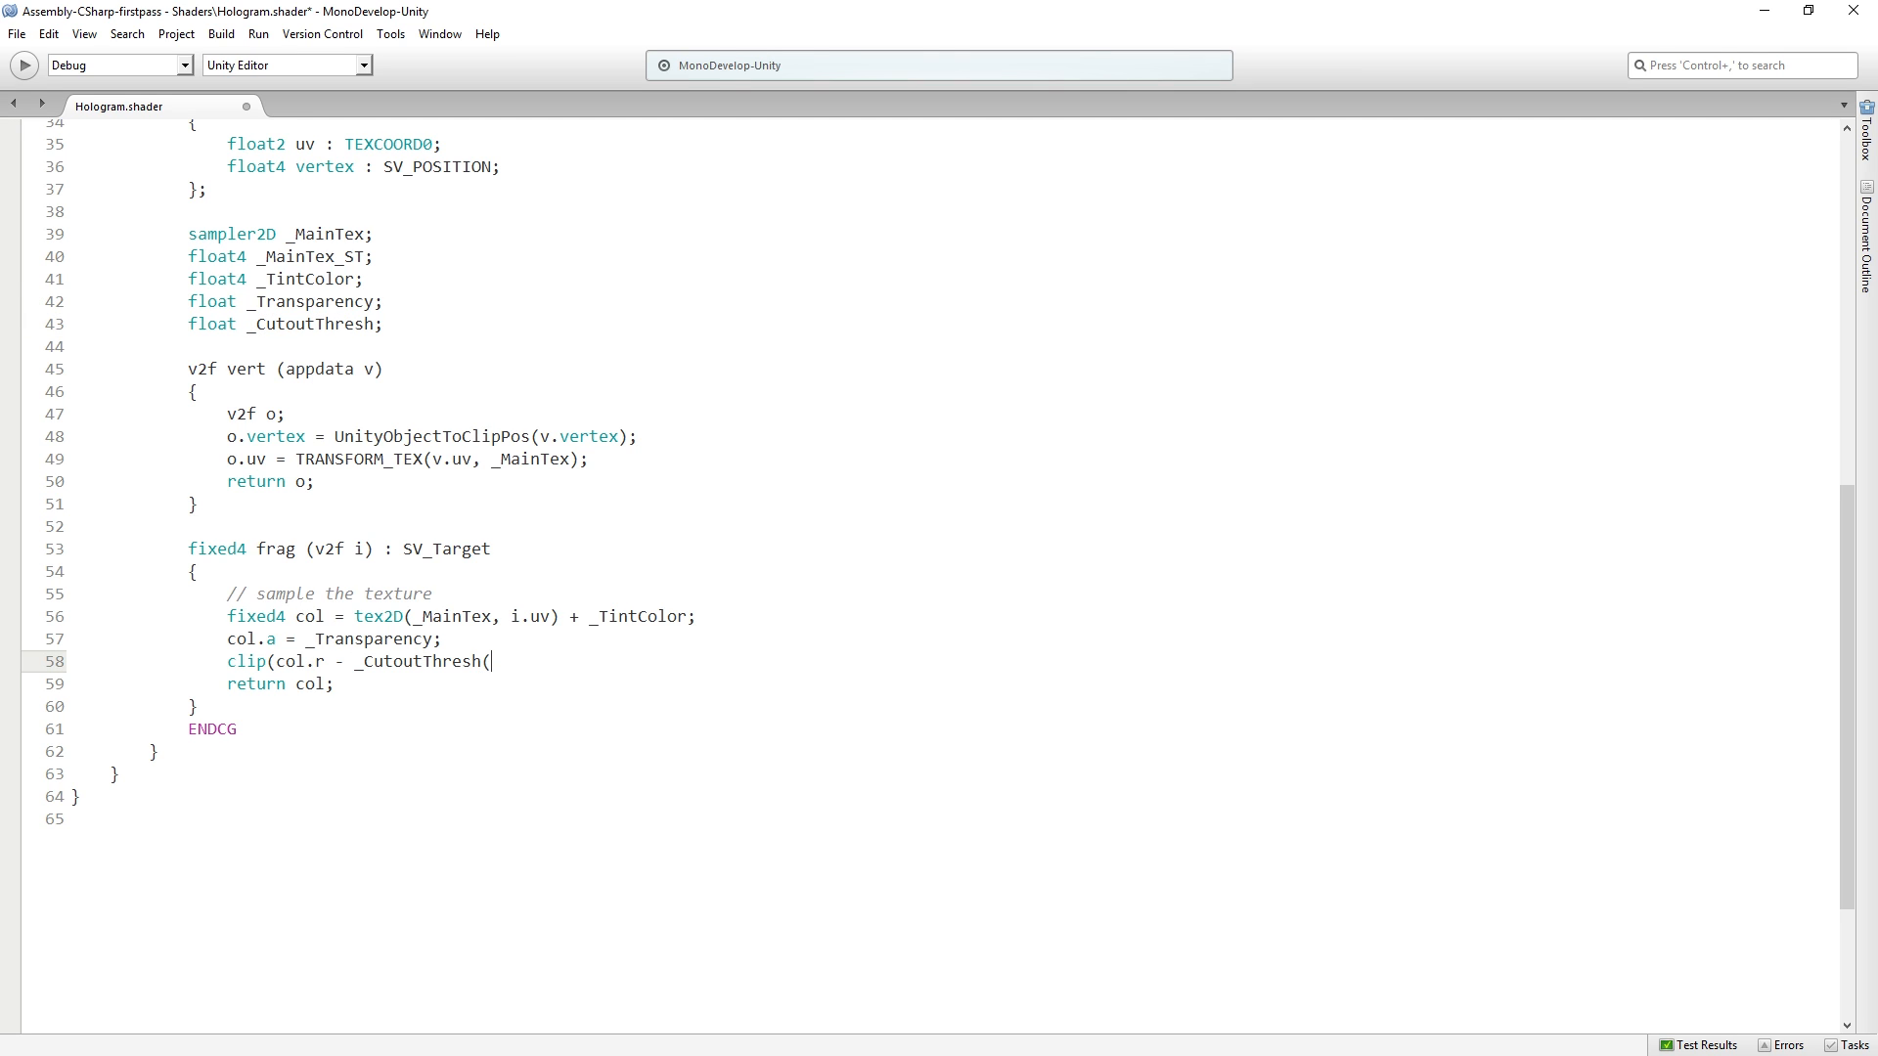
pyautogui.write(');')
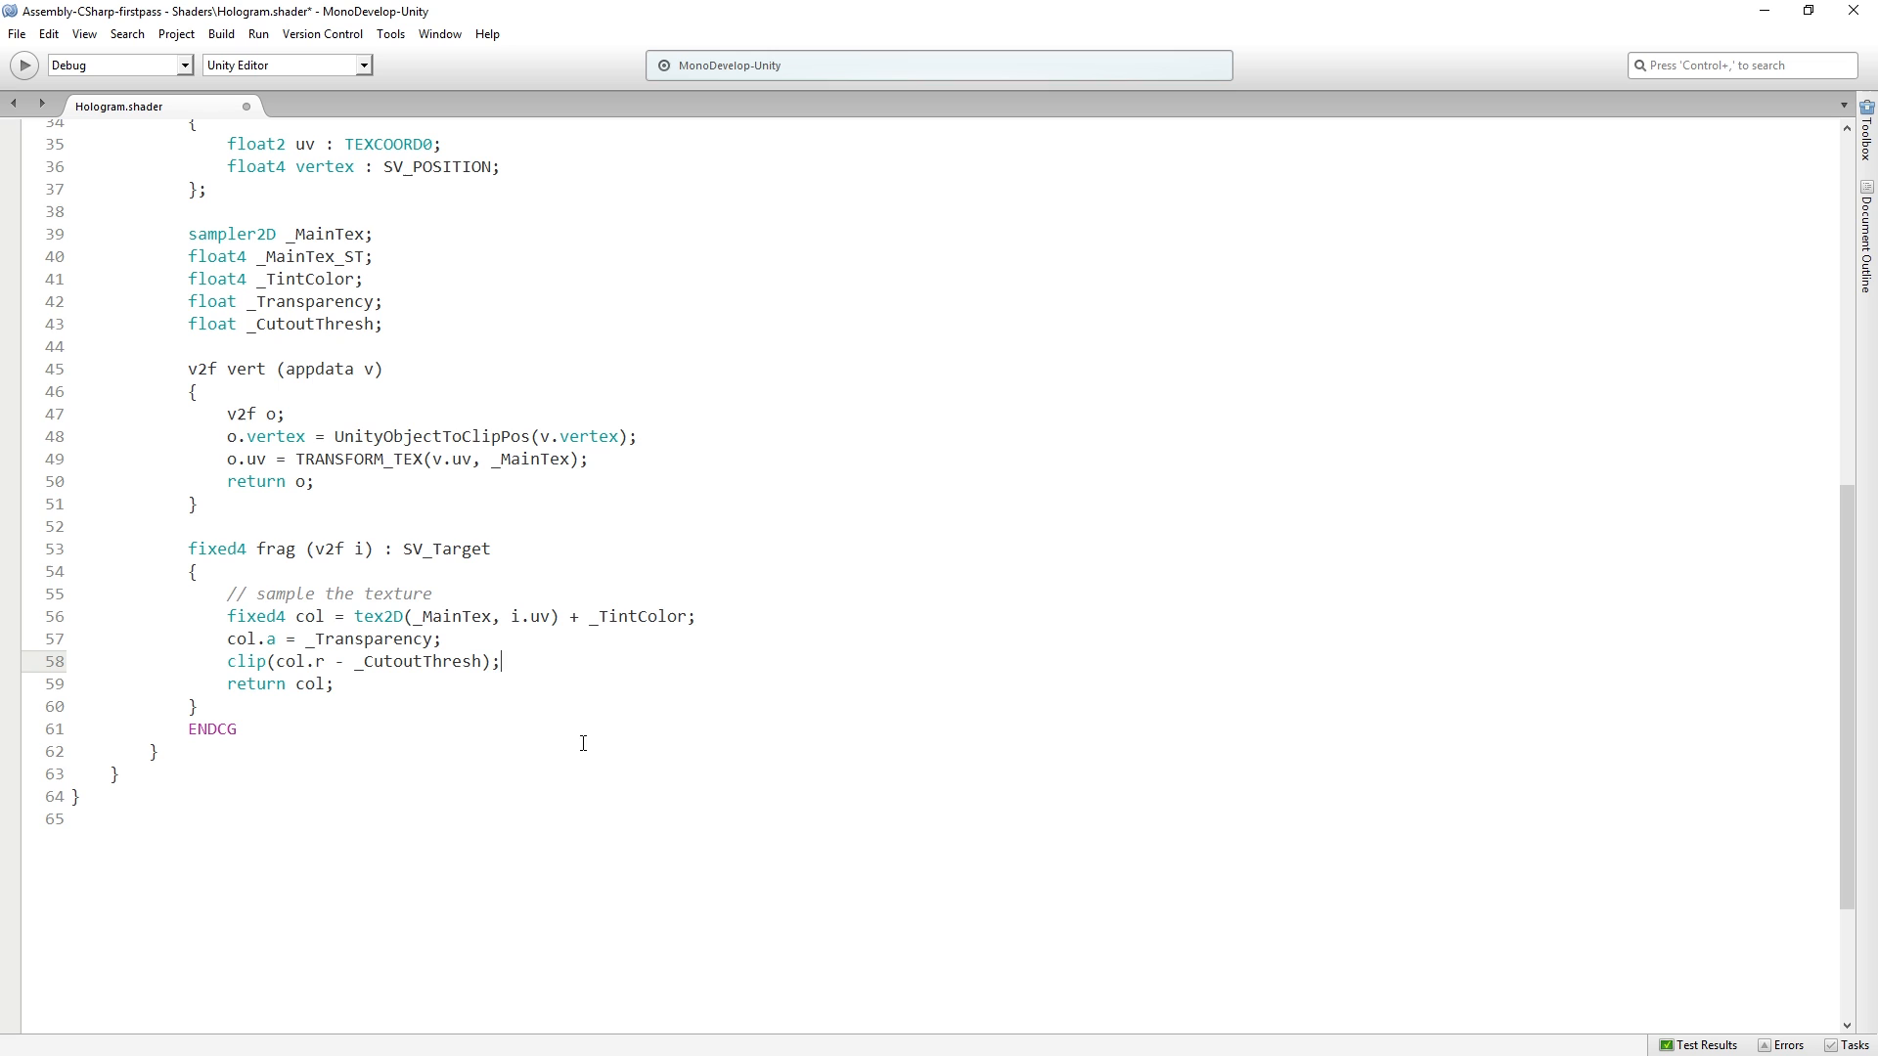
pyautogui.moveTo(653, 716)
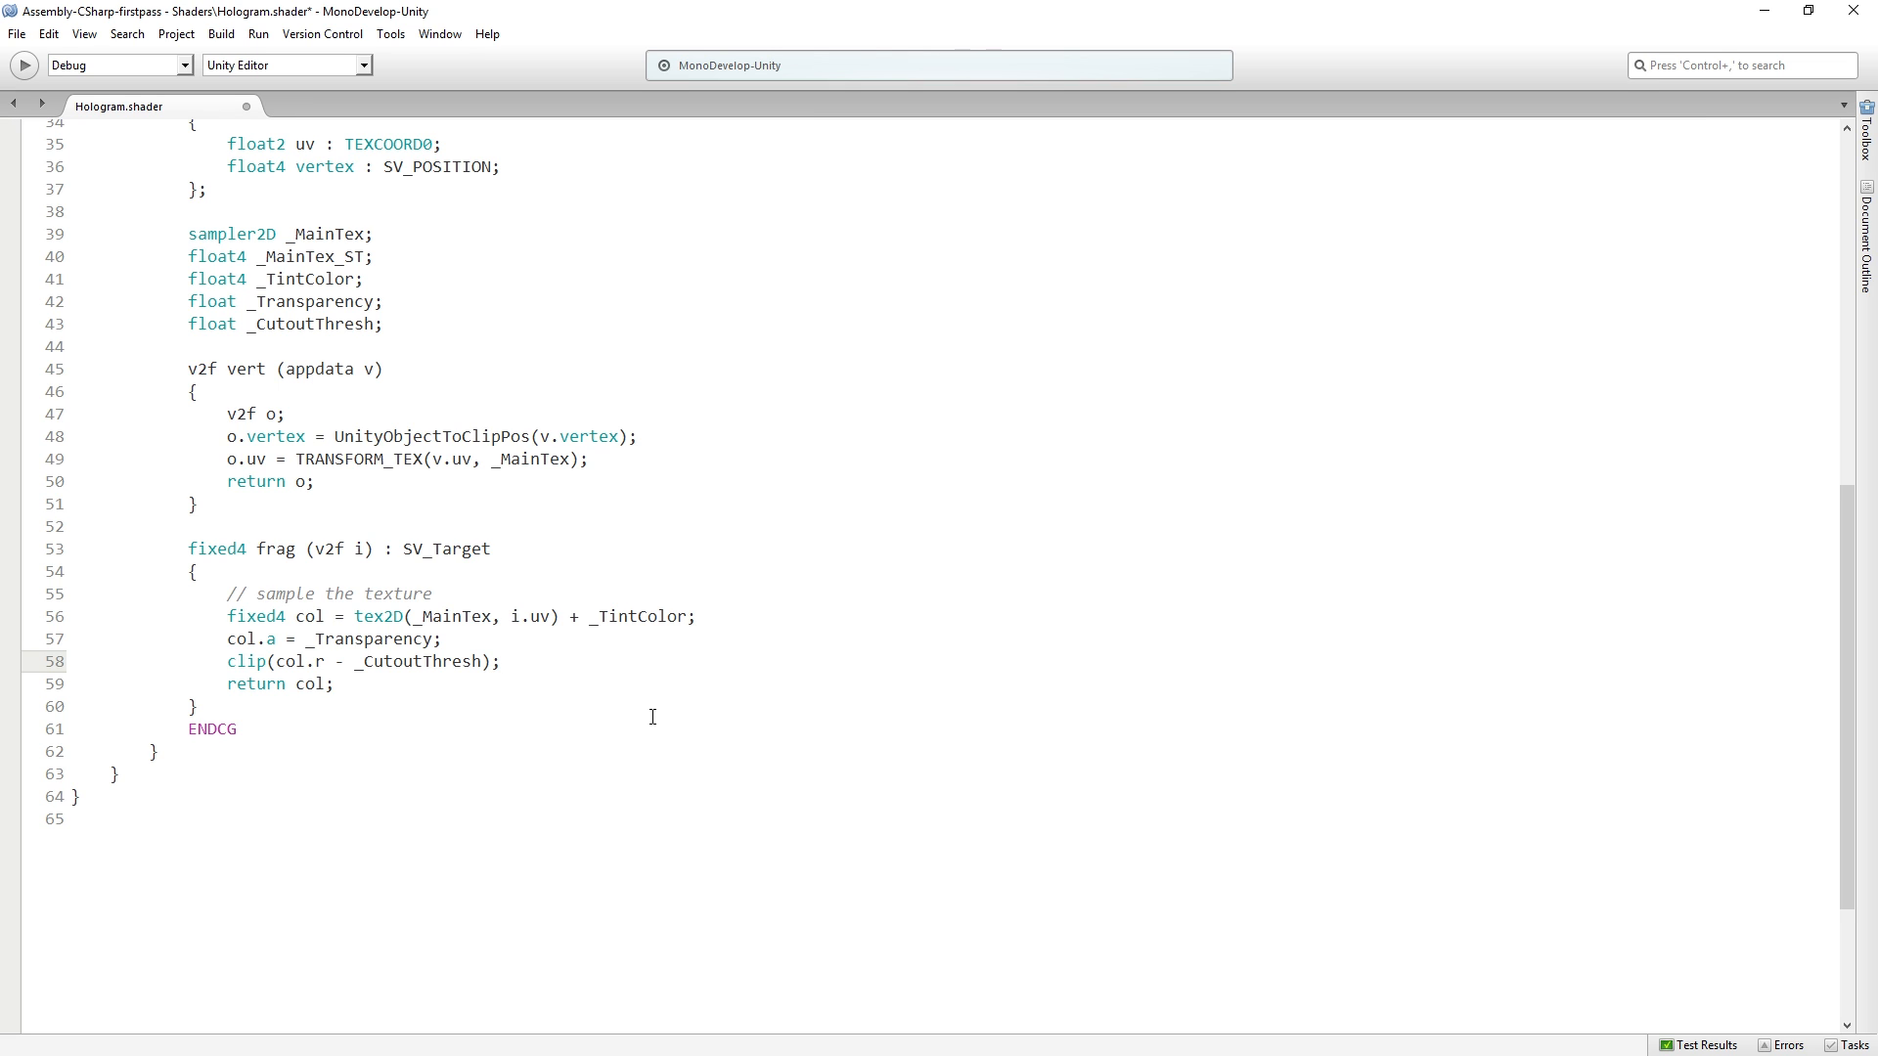
pyautogui.click(501, 661)
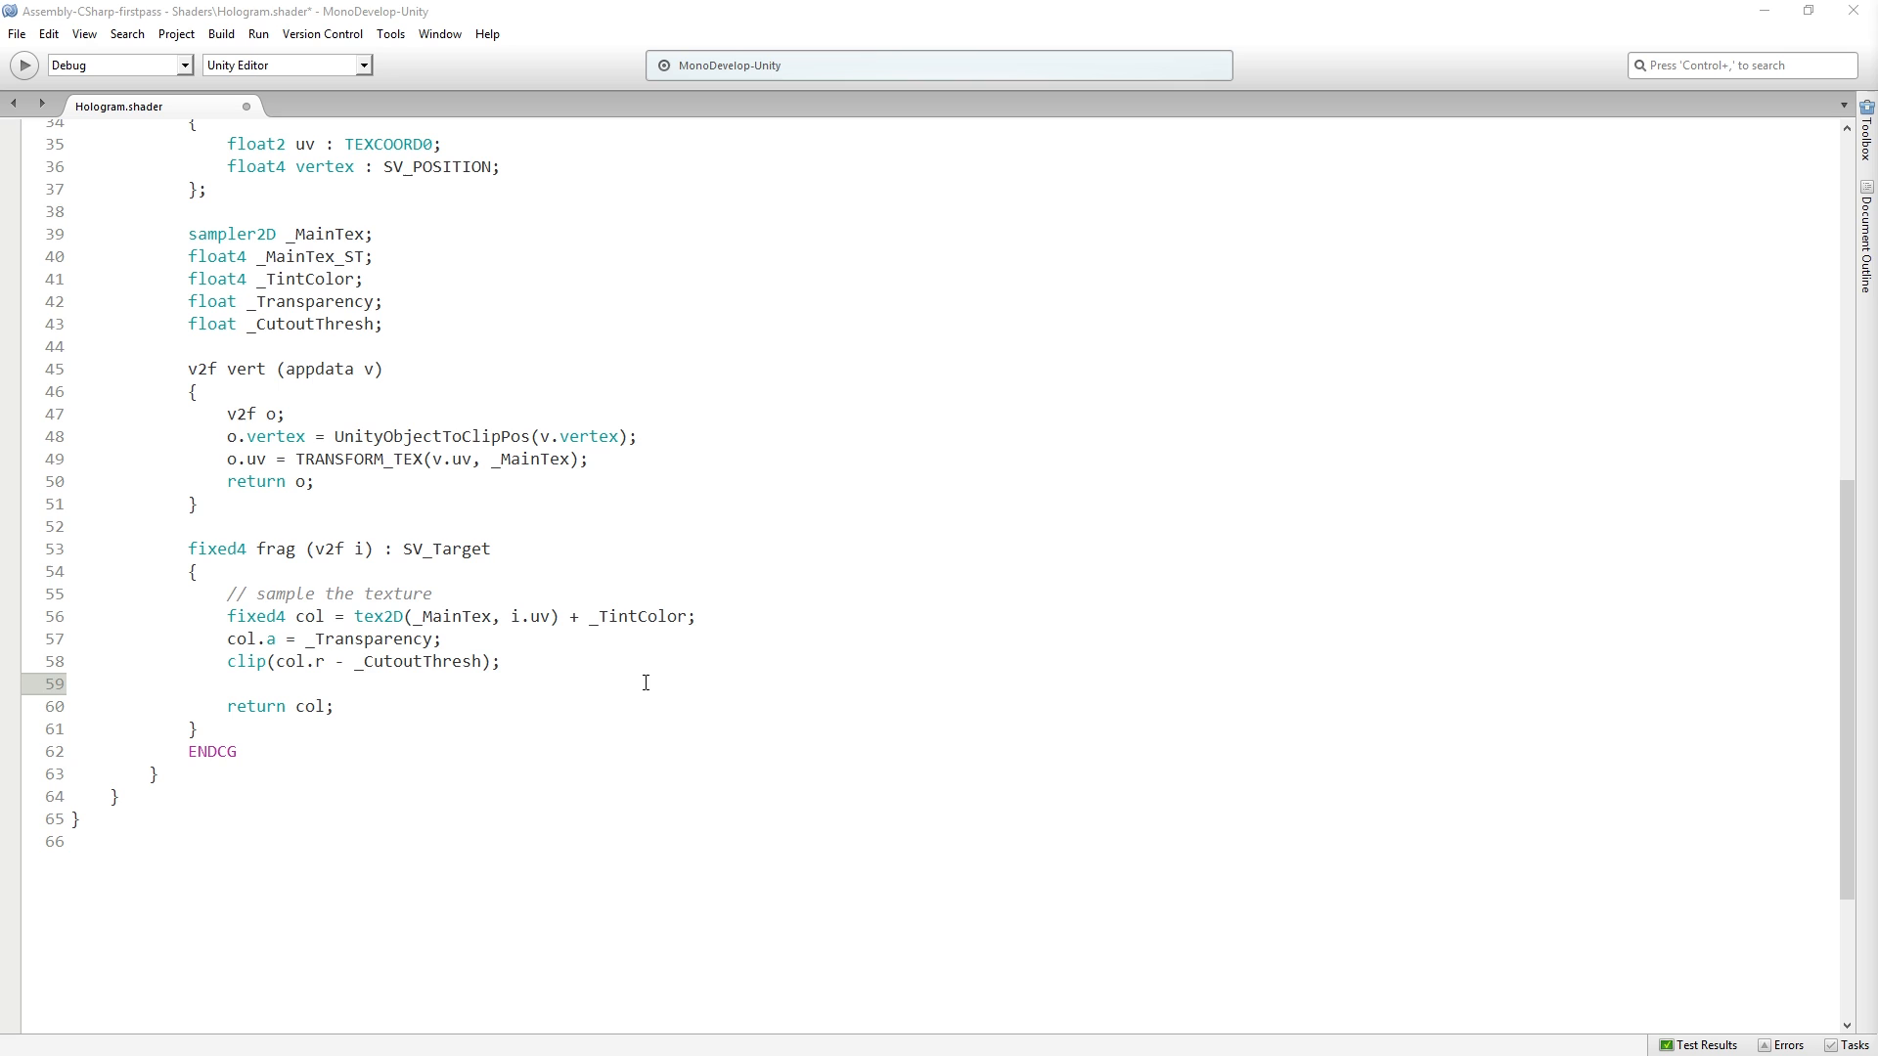
# Step: Write an alternative if (col.r < _CutoutThresh) discard; line, then delete it, keeping clip
pyautogui.write('if (col.r < _CutoutThresh) discard;')
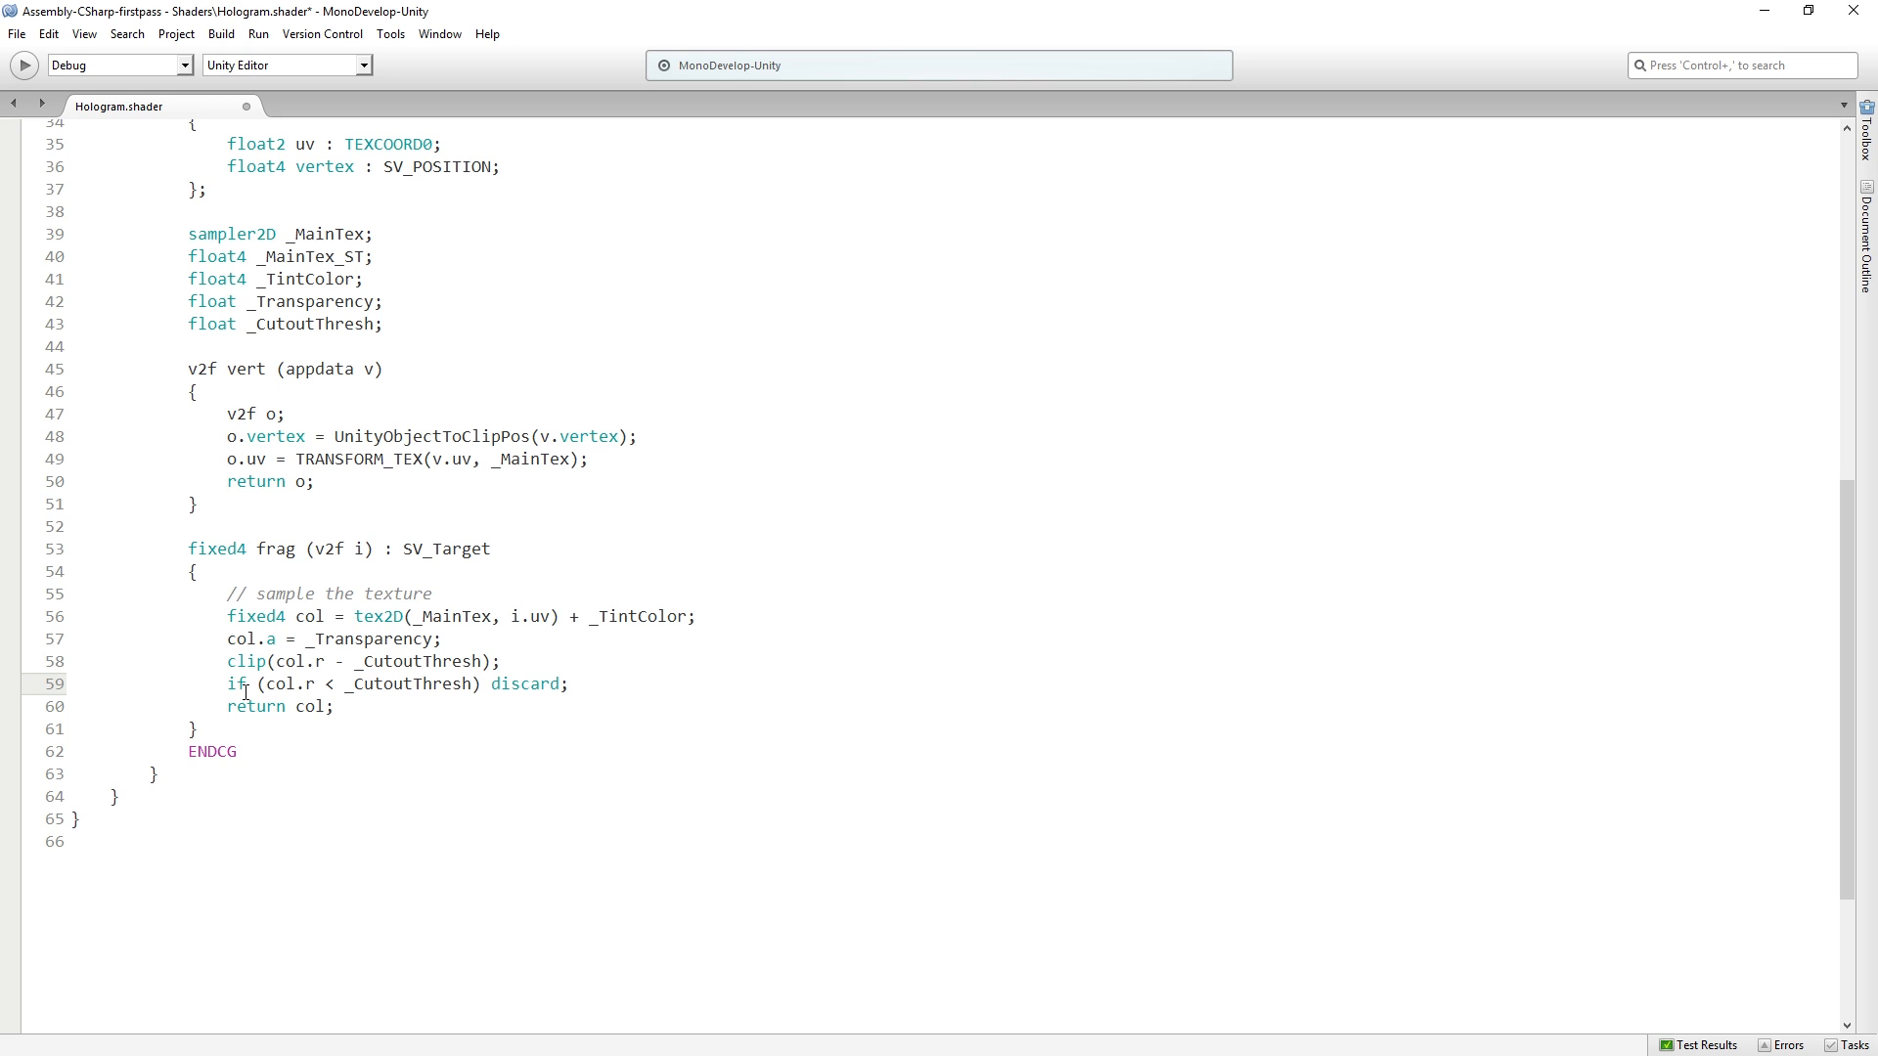
pyautogui.doubleClick(290, 684)
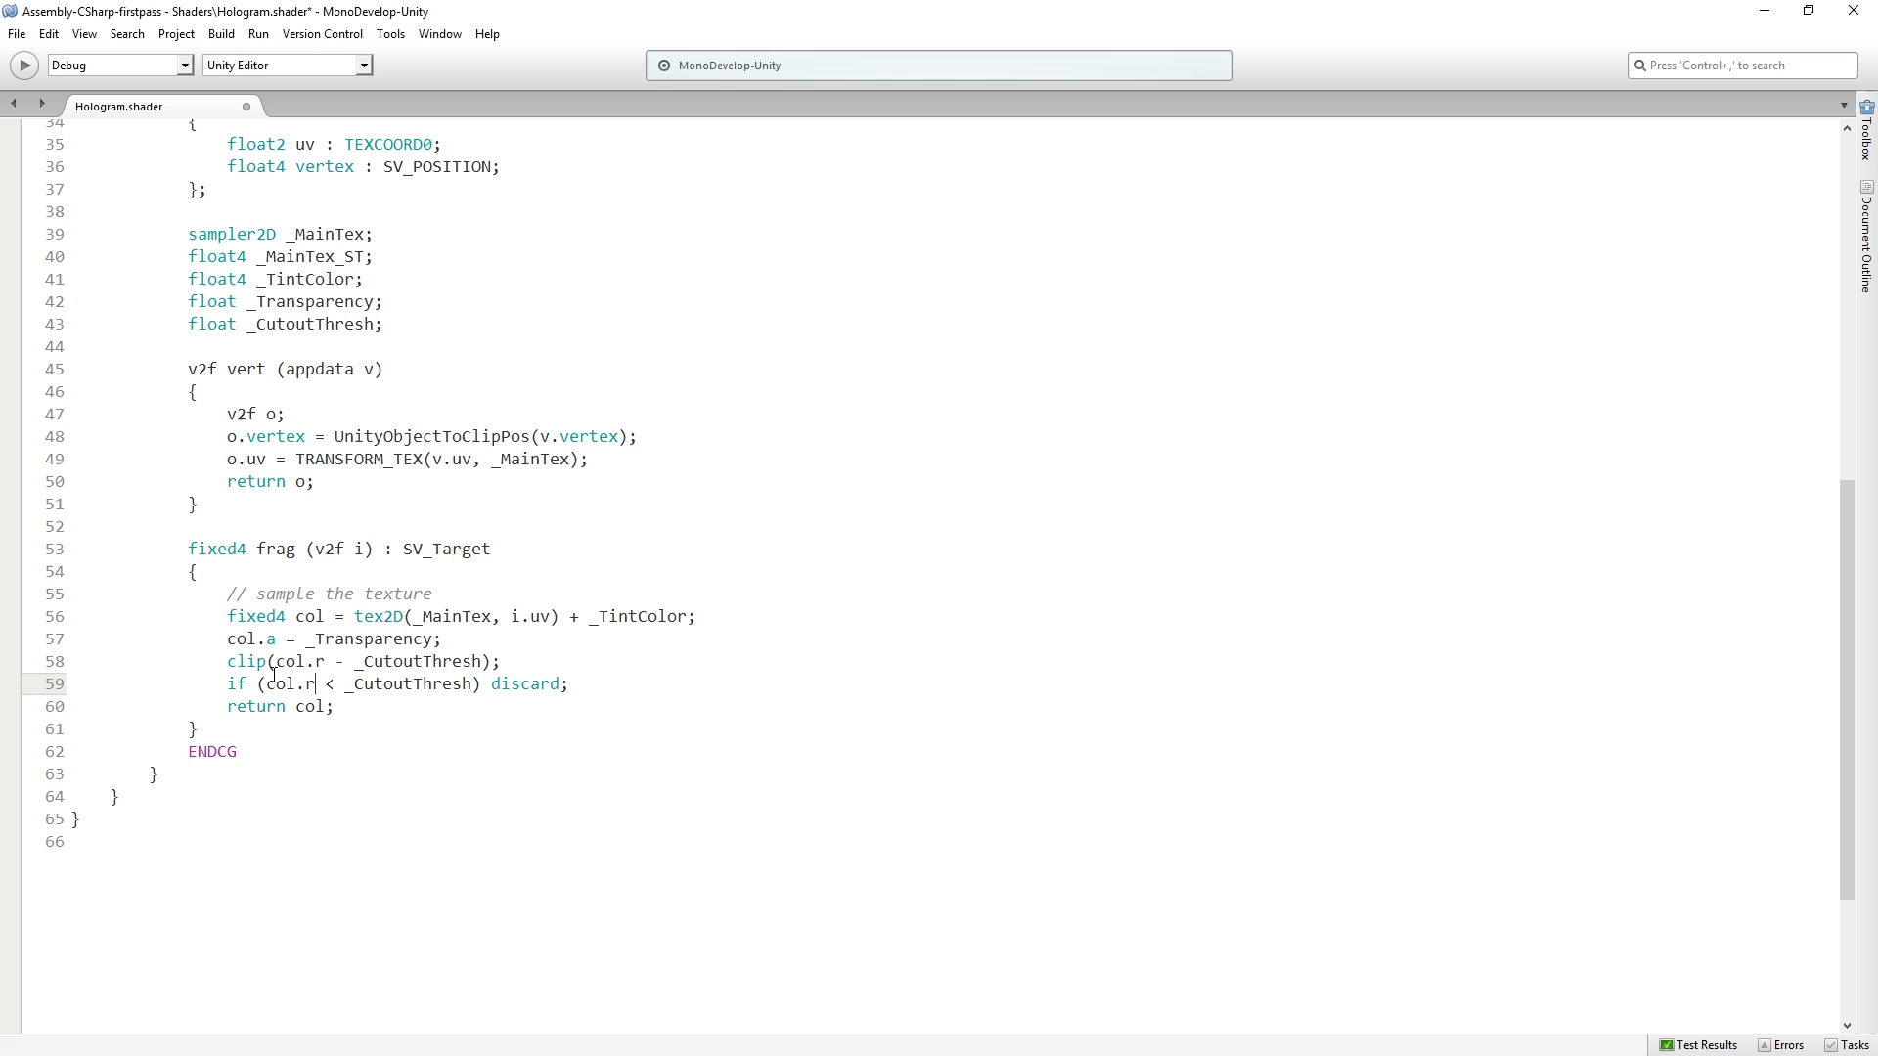
pyautogui.doubleClick(409, 685)
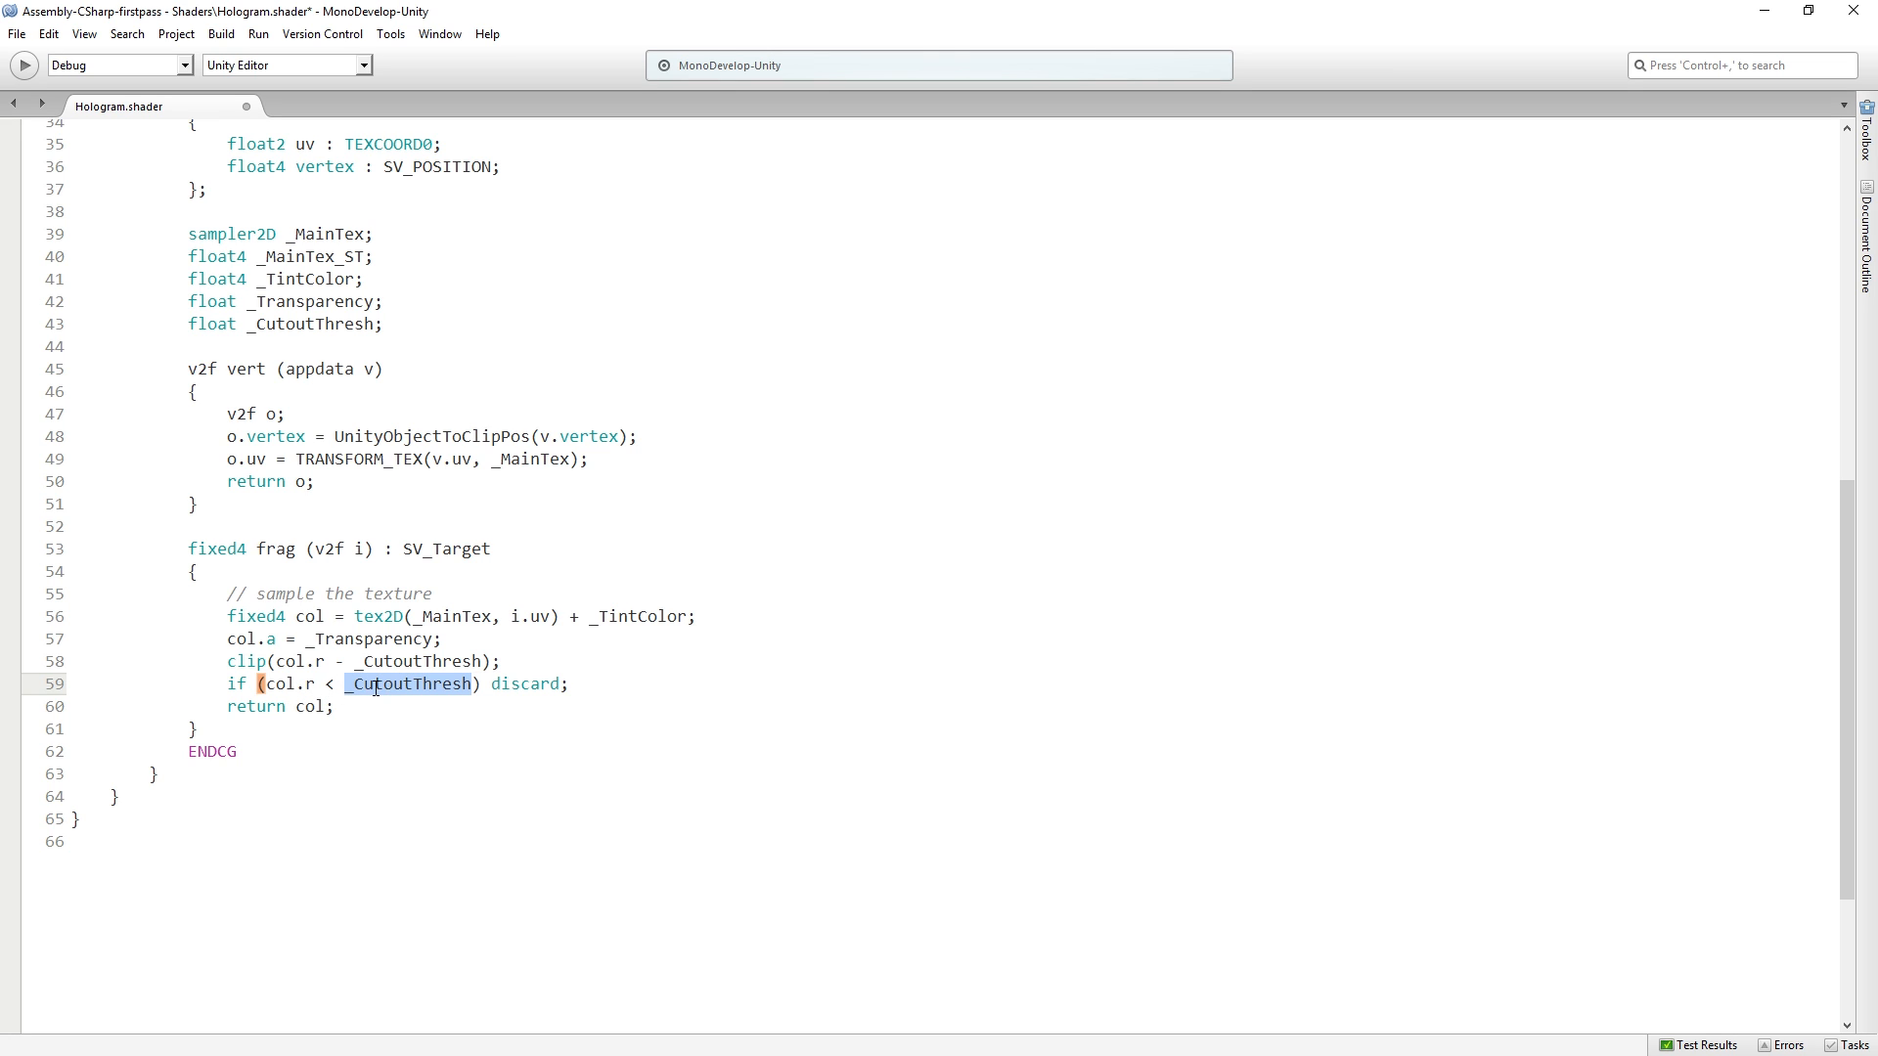
pyautogui.doubleClick(526, 684)
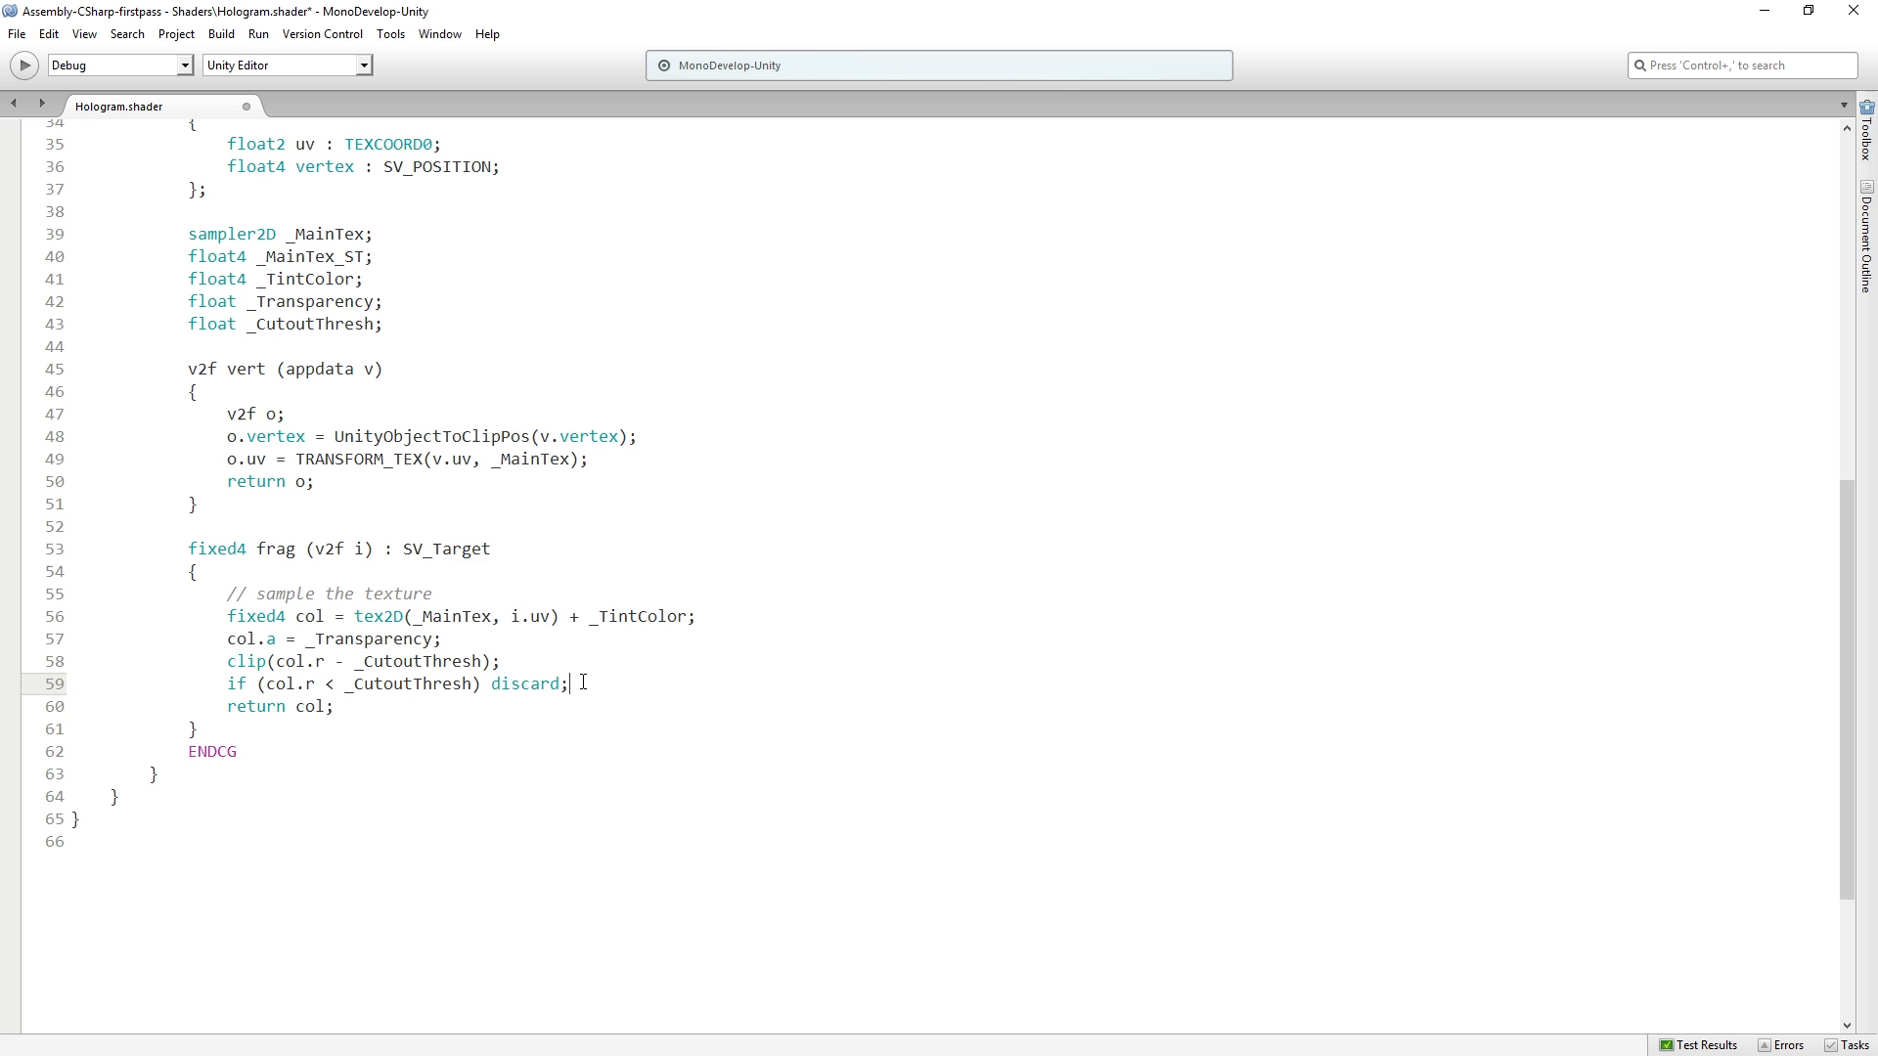
pyautogui.tripleClick(395, 684)
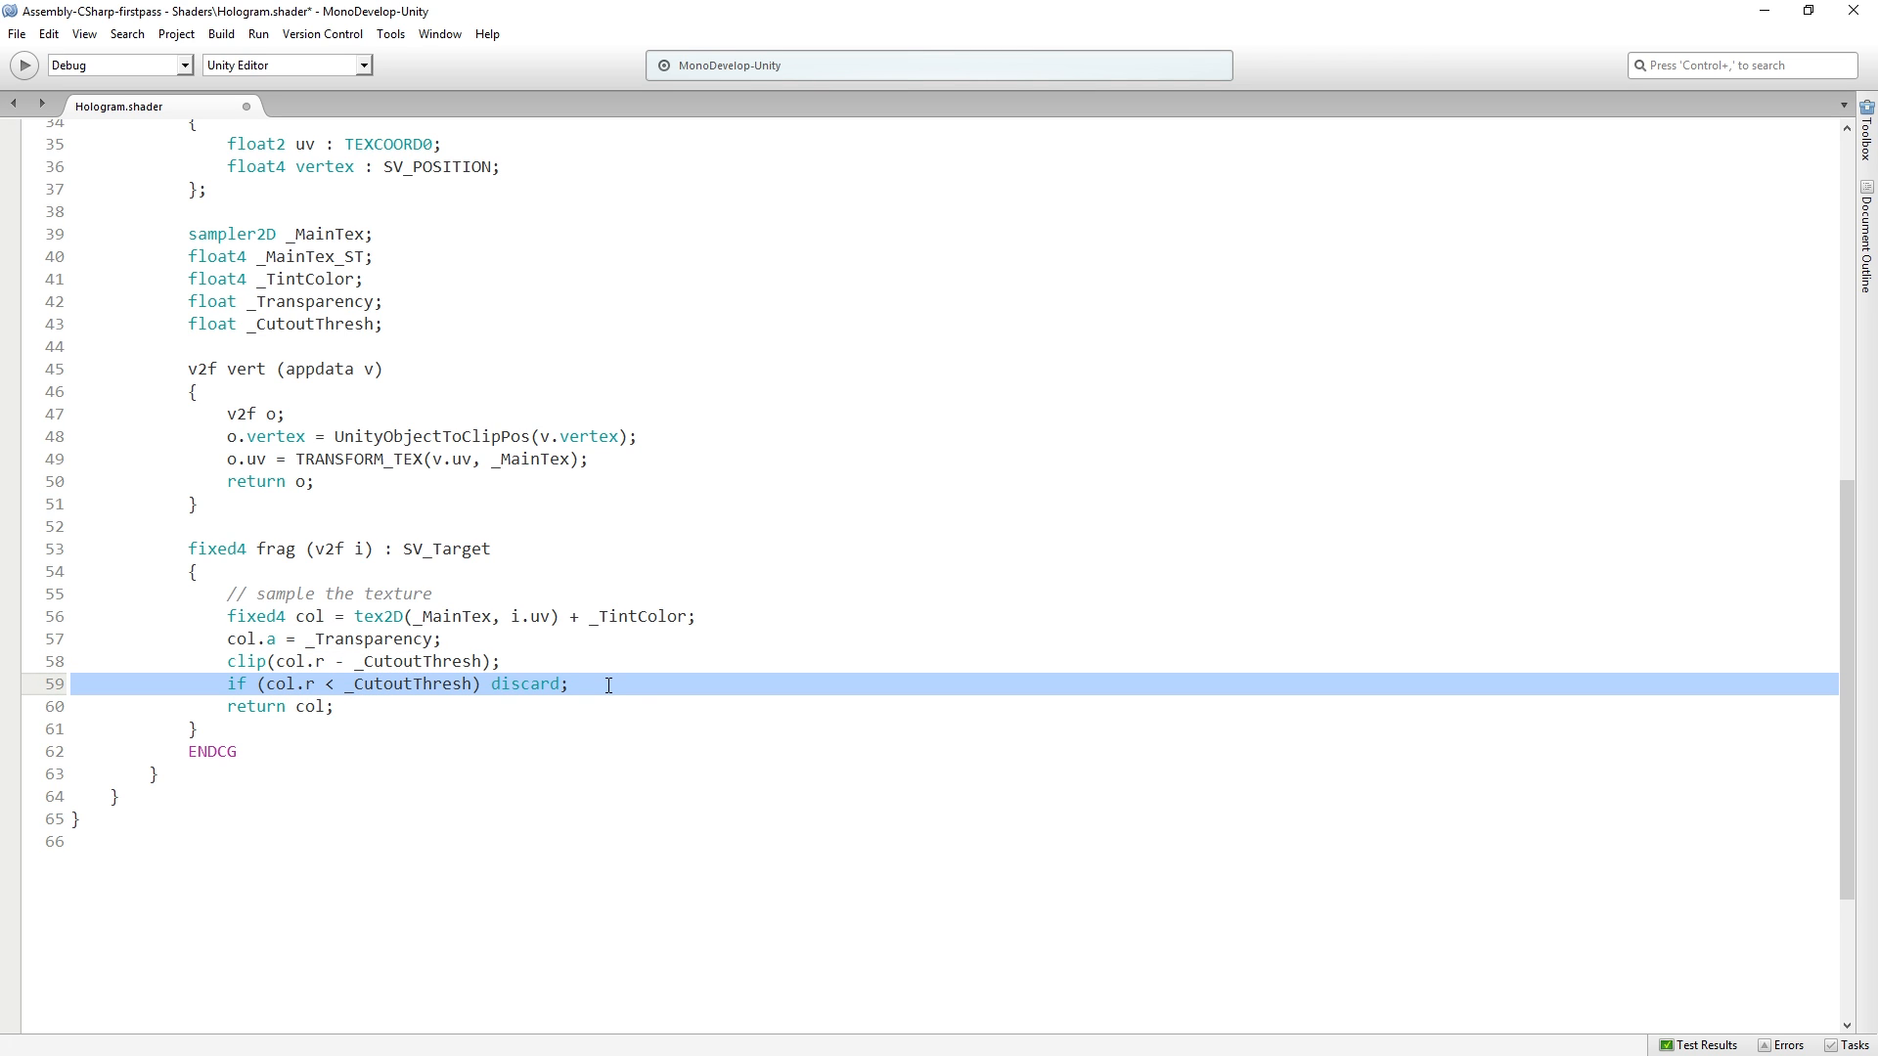
pyautogui.press('Delete')
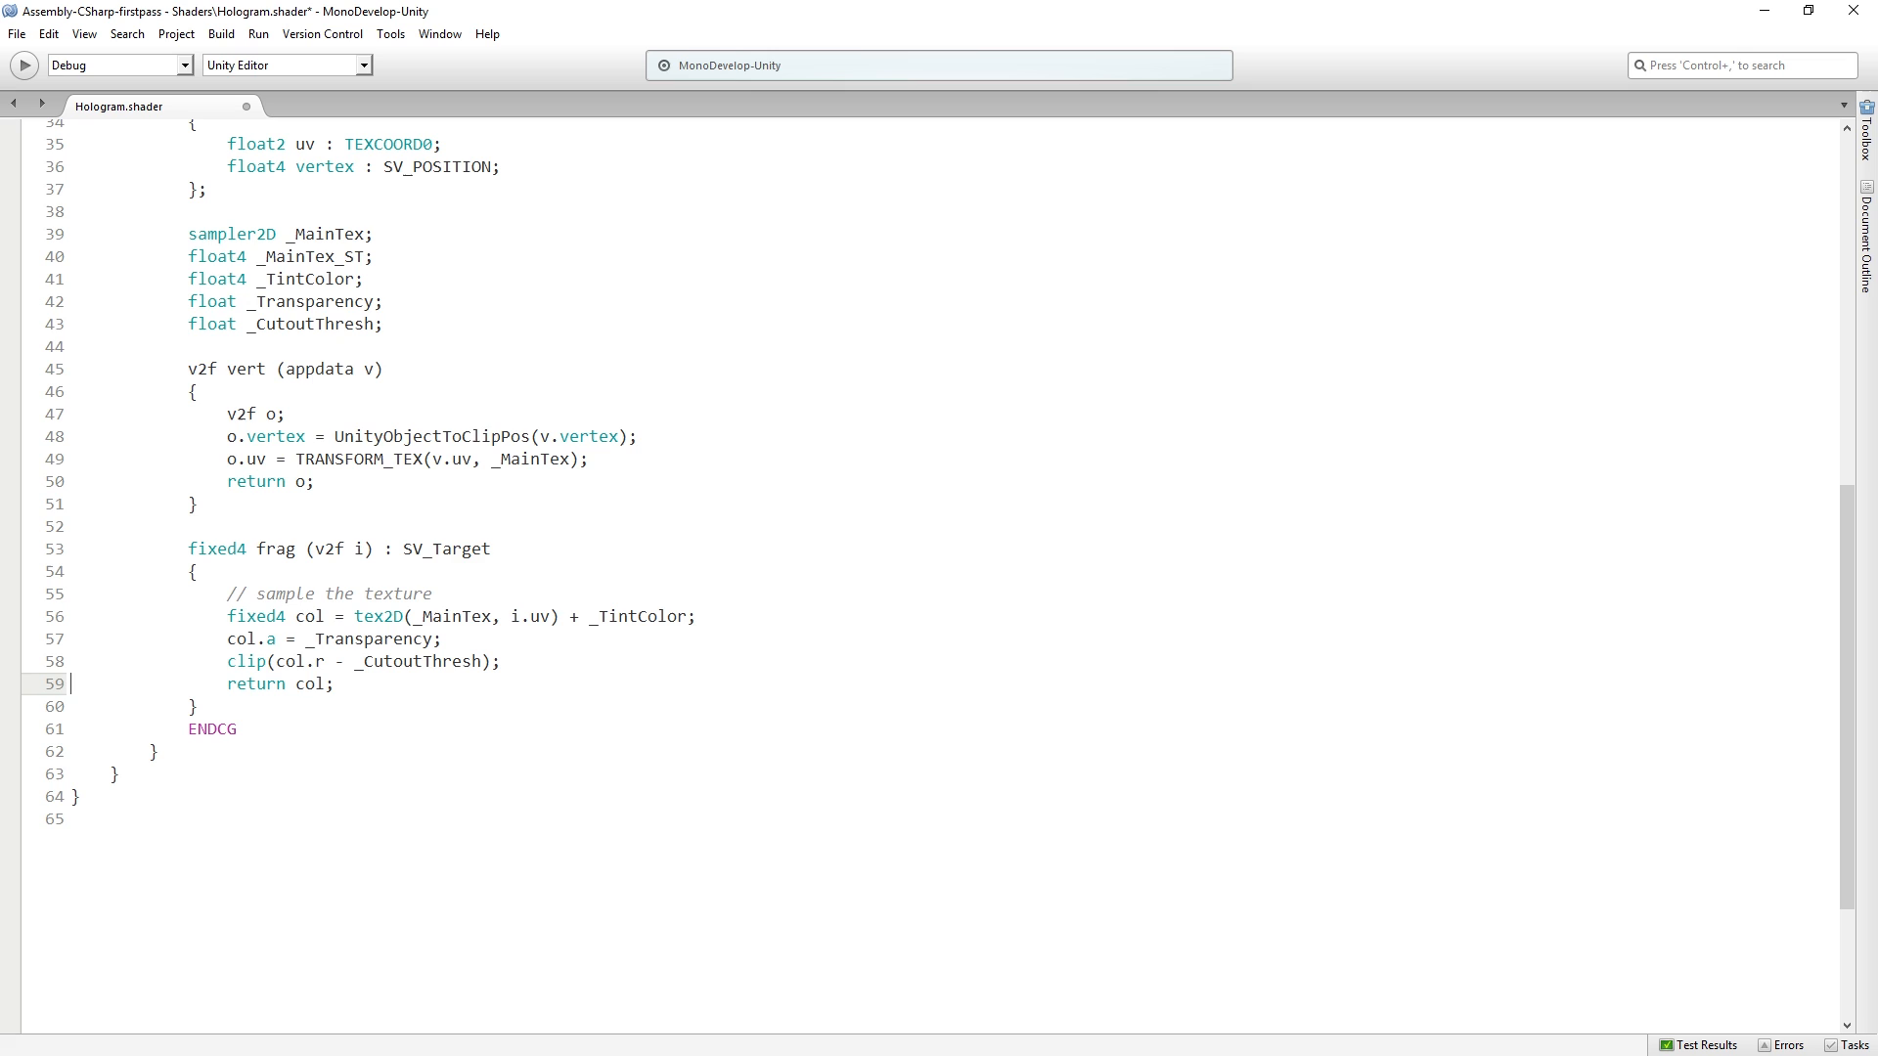
pyautogui.moveTo(645, 704)
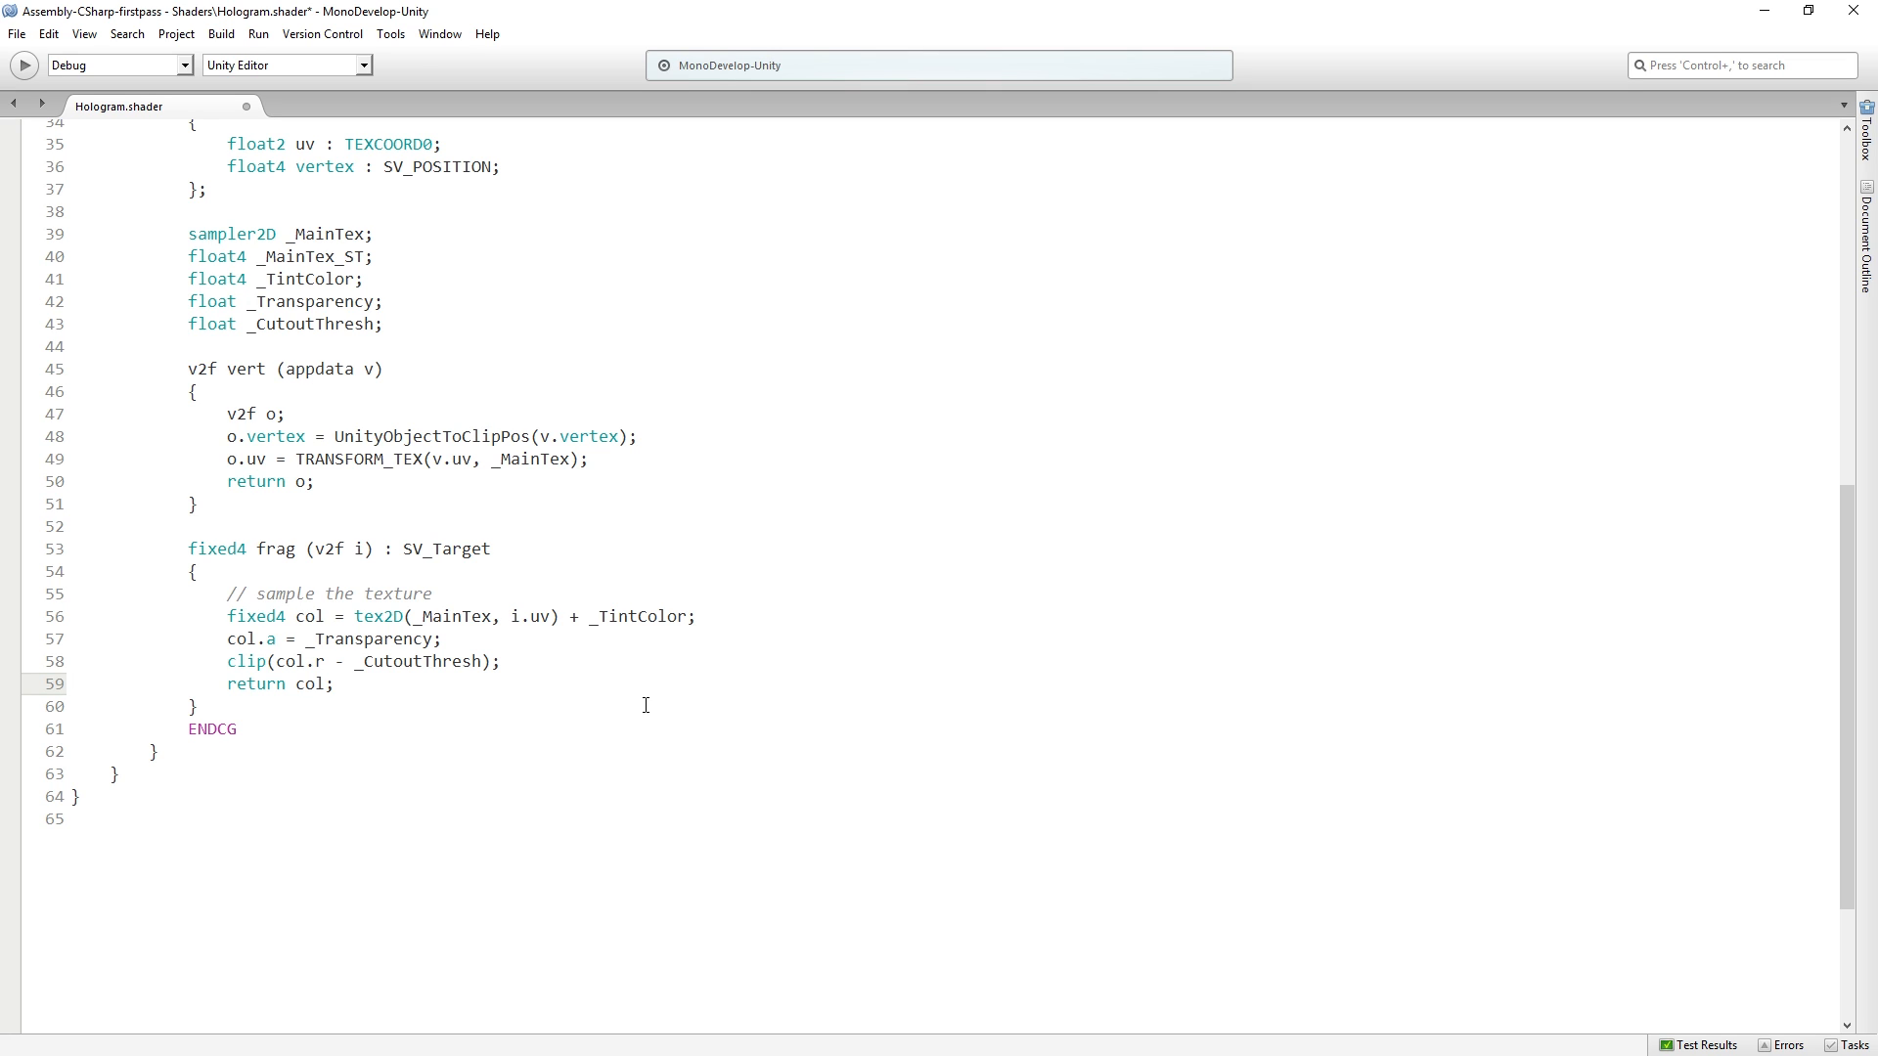
pyautogui.click(70, 685)
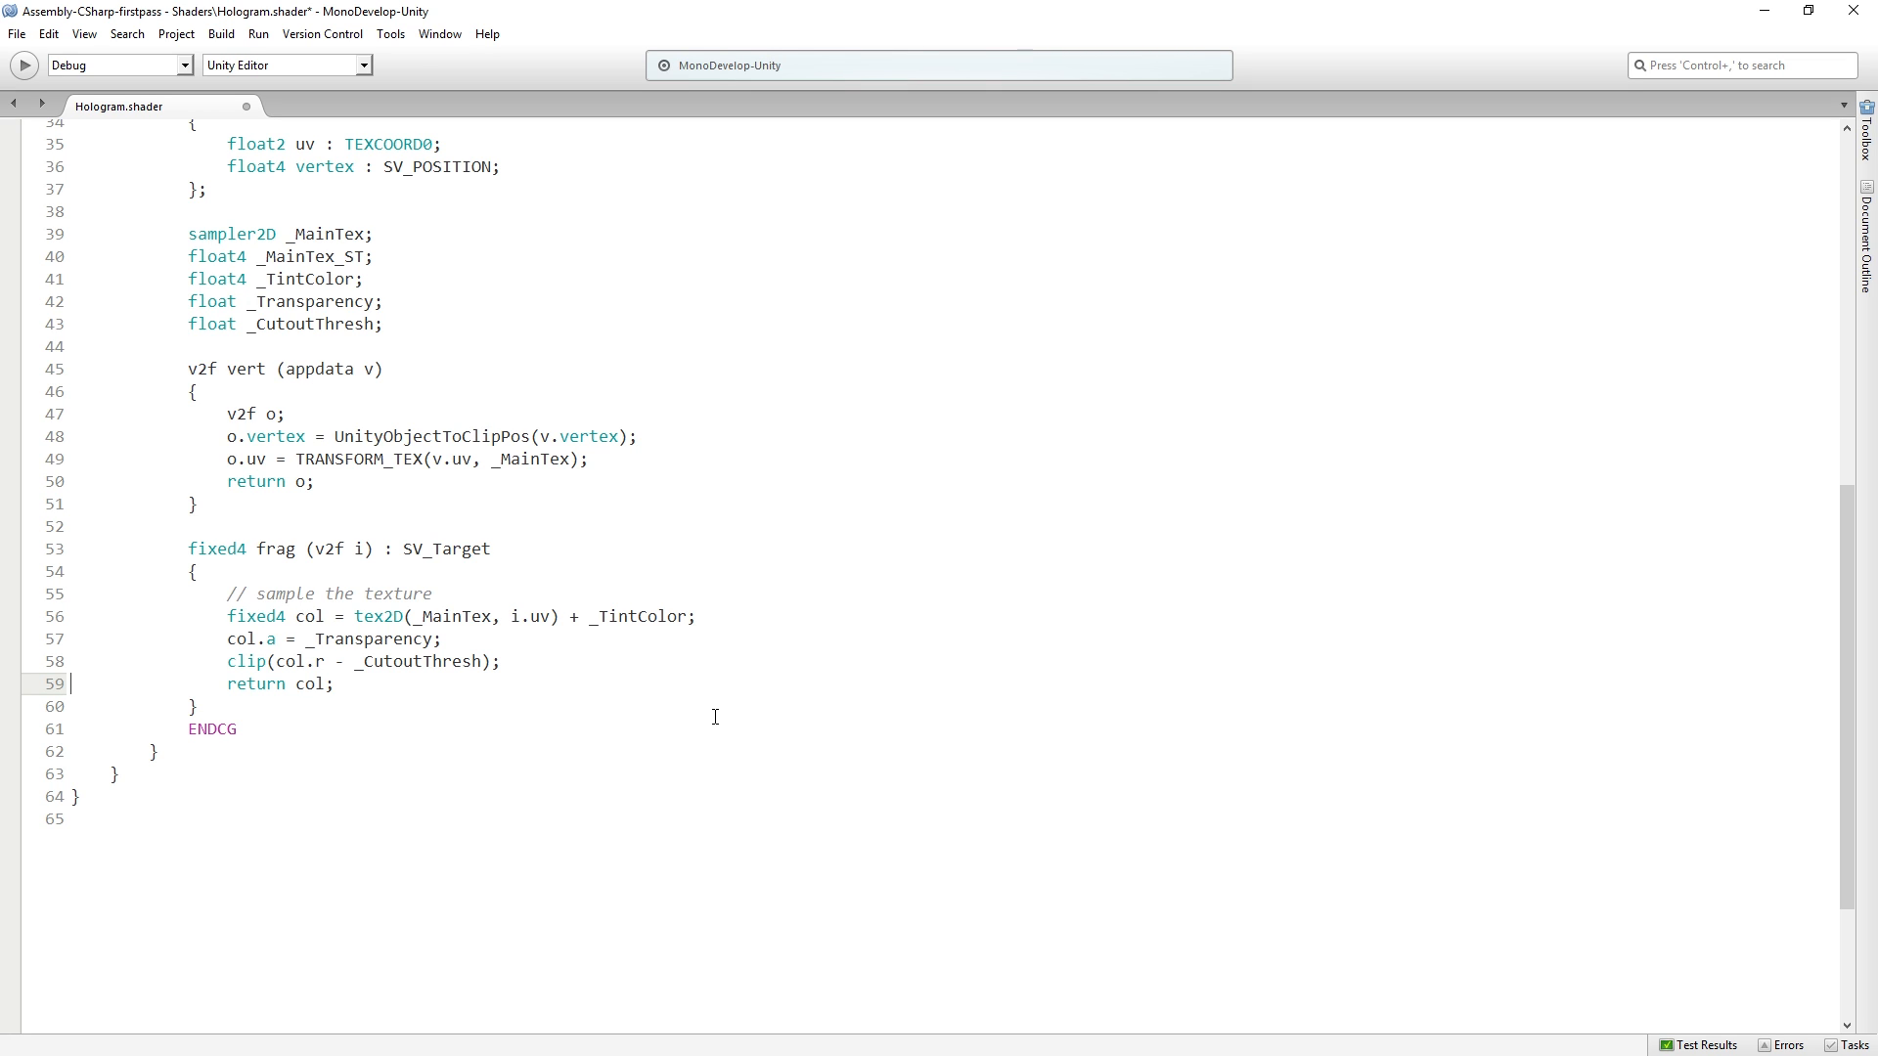
pyautogui.moveTo(720, 710)
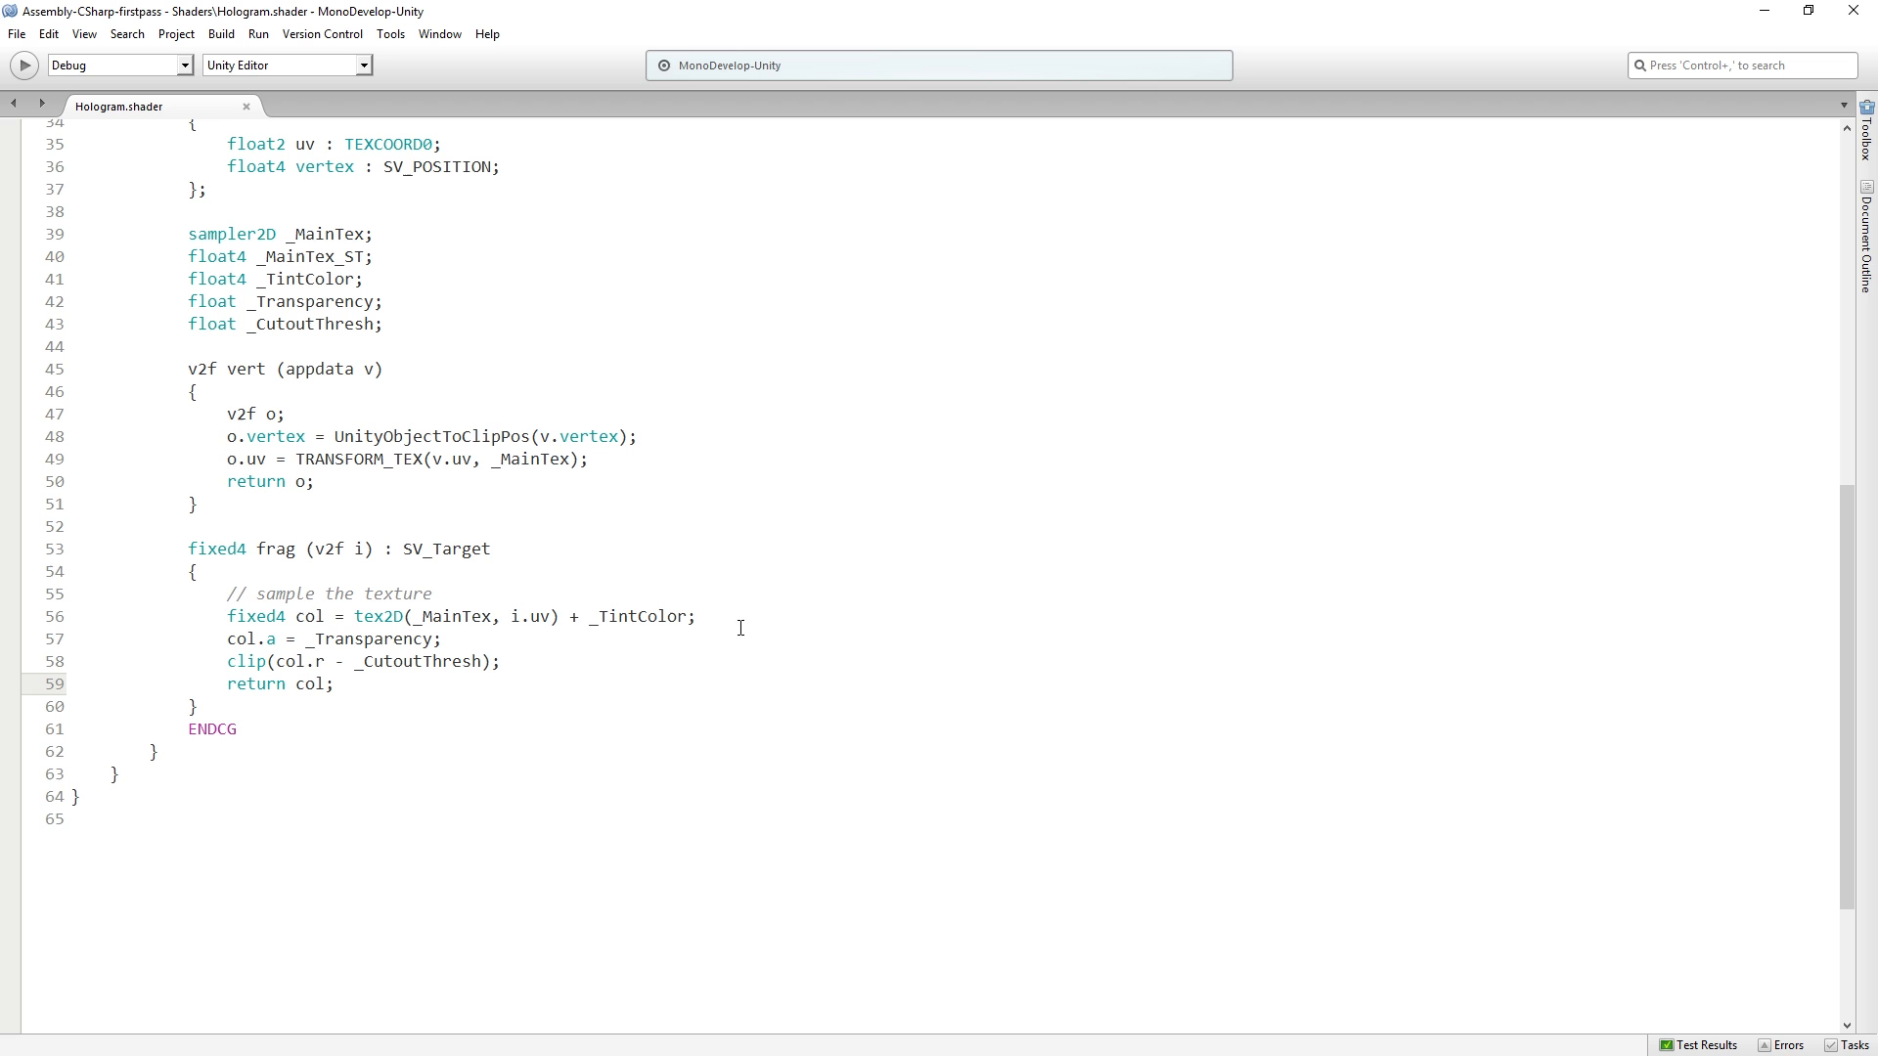
# Step: In Unity, test the Cutout Threshold slider across its range and leave it near 0.2
pyautogui.click(71, 684)
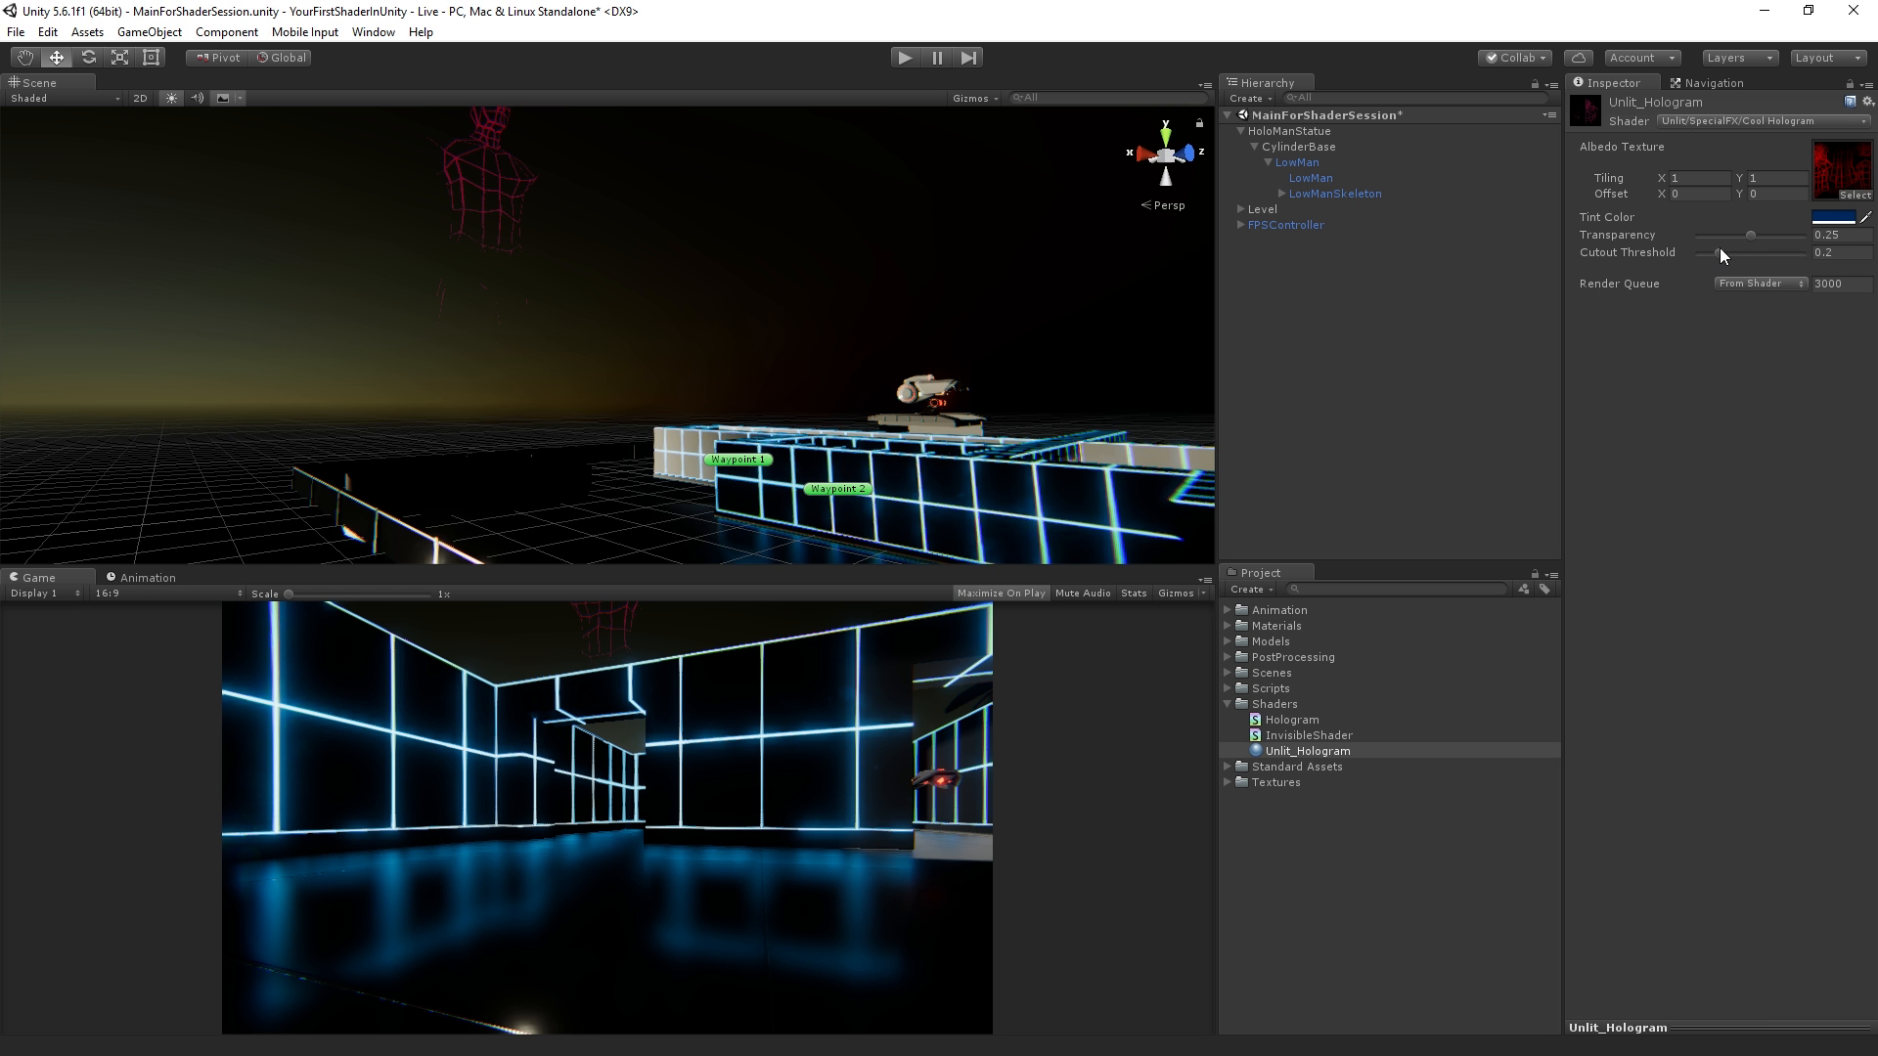
pyautogui.moveTo(1719, 253); pyautogui.dragTo(1688, 252)
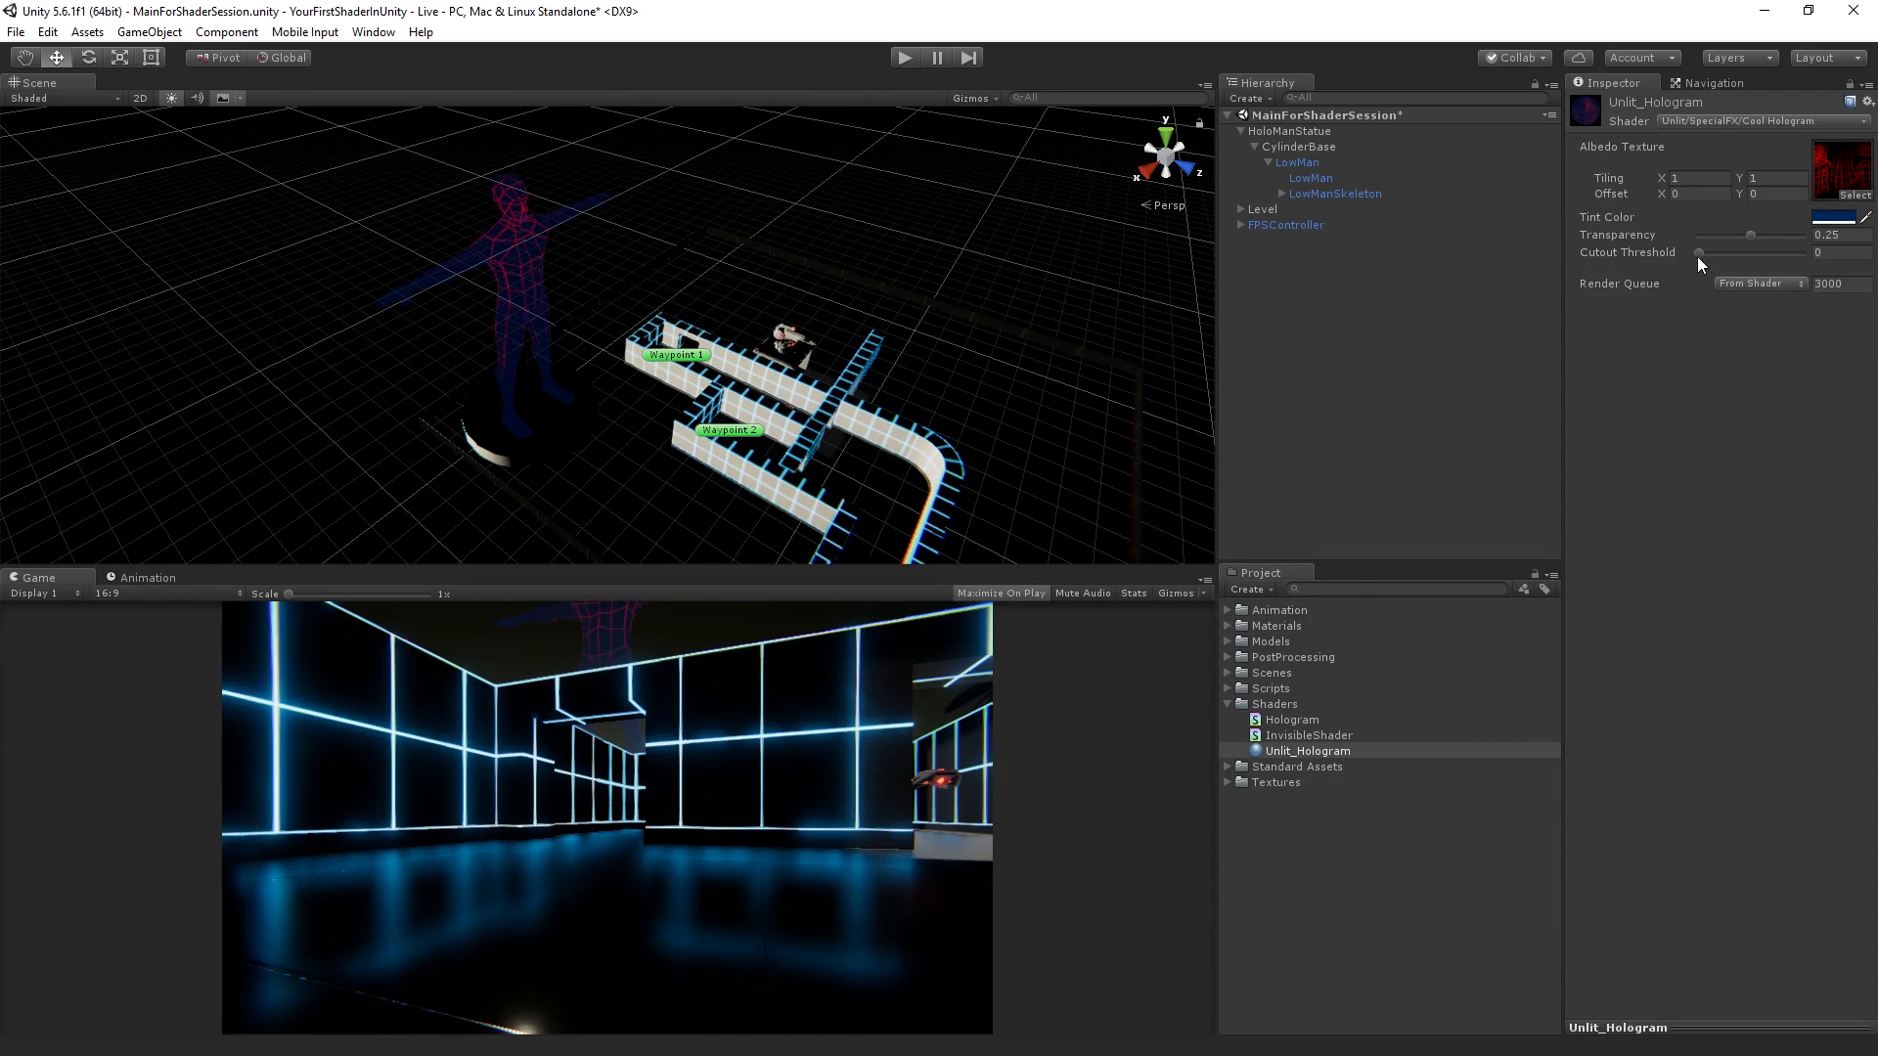
pyautogui.moveTo(1698, 253); pyautogui.dragTo(1705, 252)
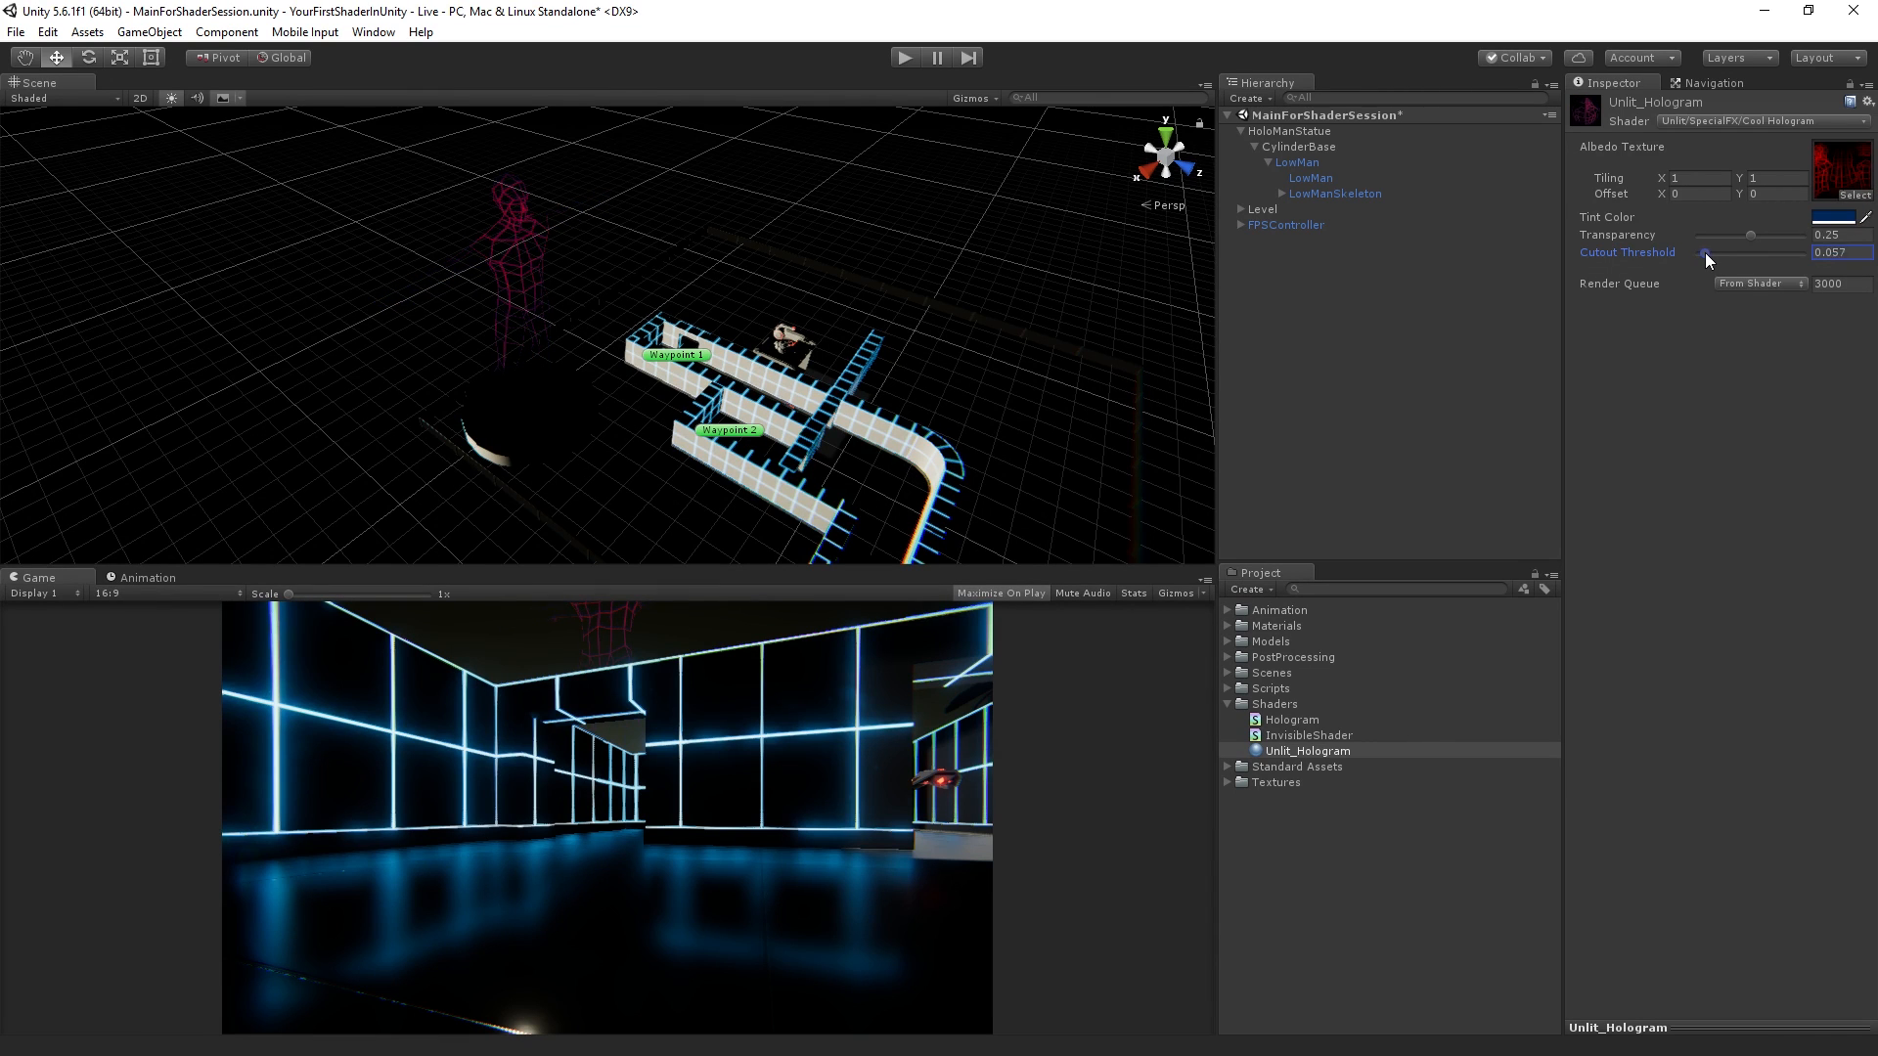
pyautogui.moveTo(1705, 253); pyautogui.dragTo(1698, 253)
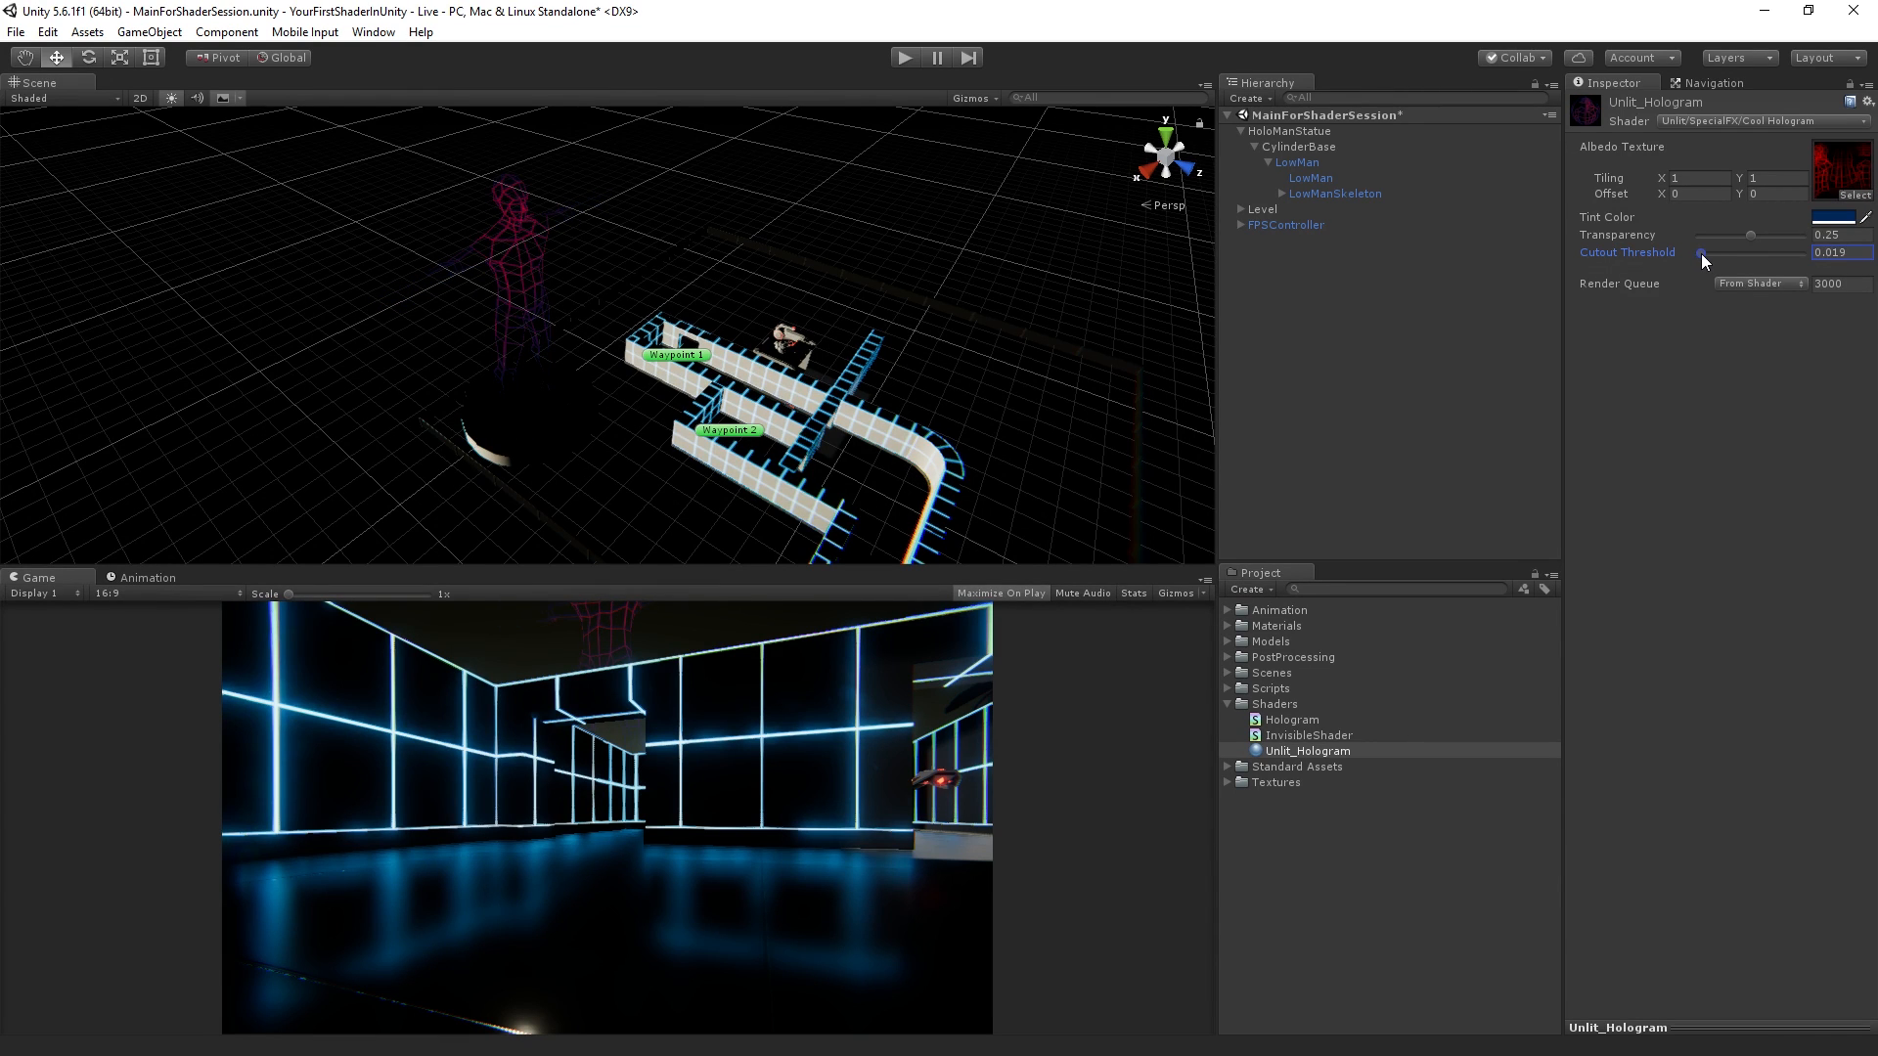
pyautogui.moveTo(1700, 253); pyautogui.dragTo(1715, 253)
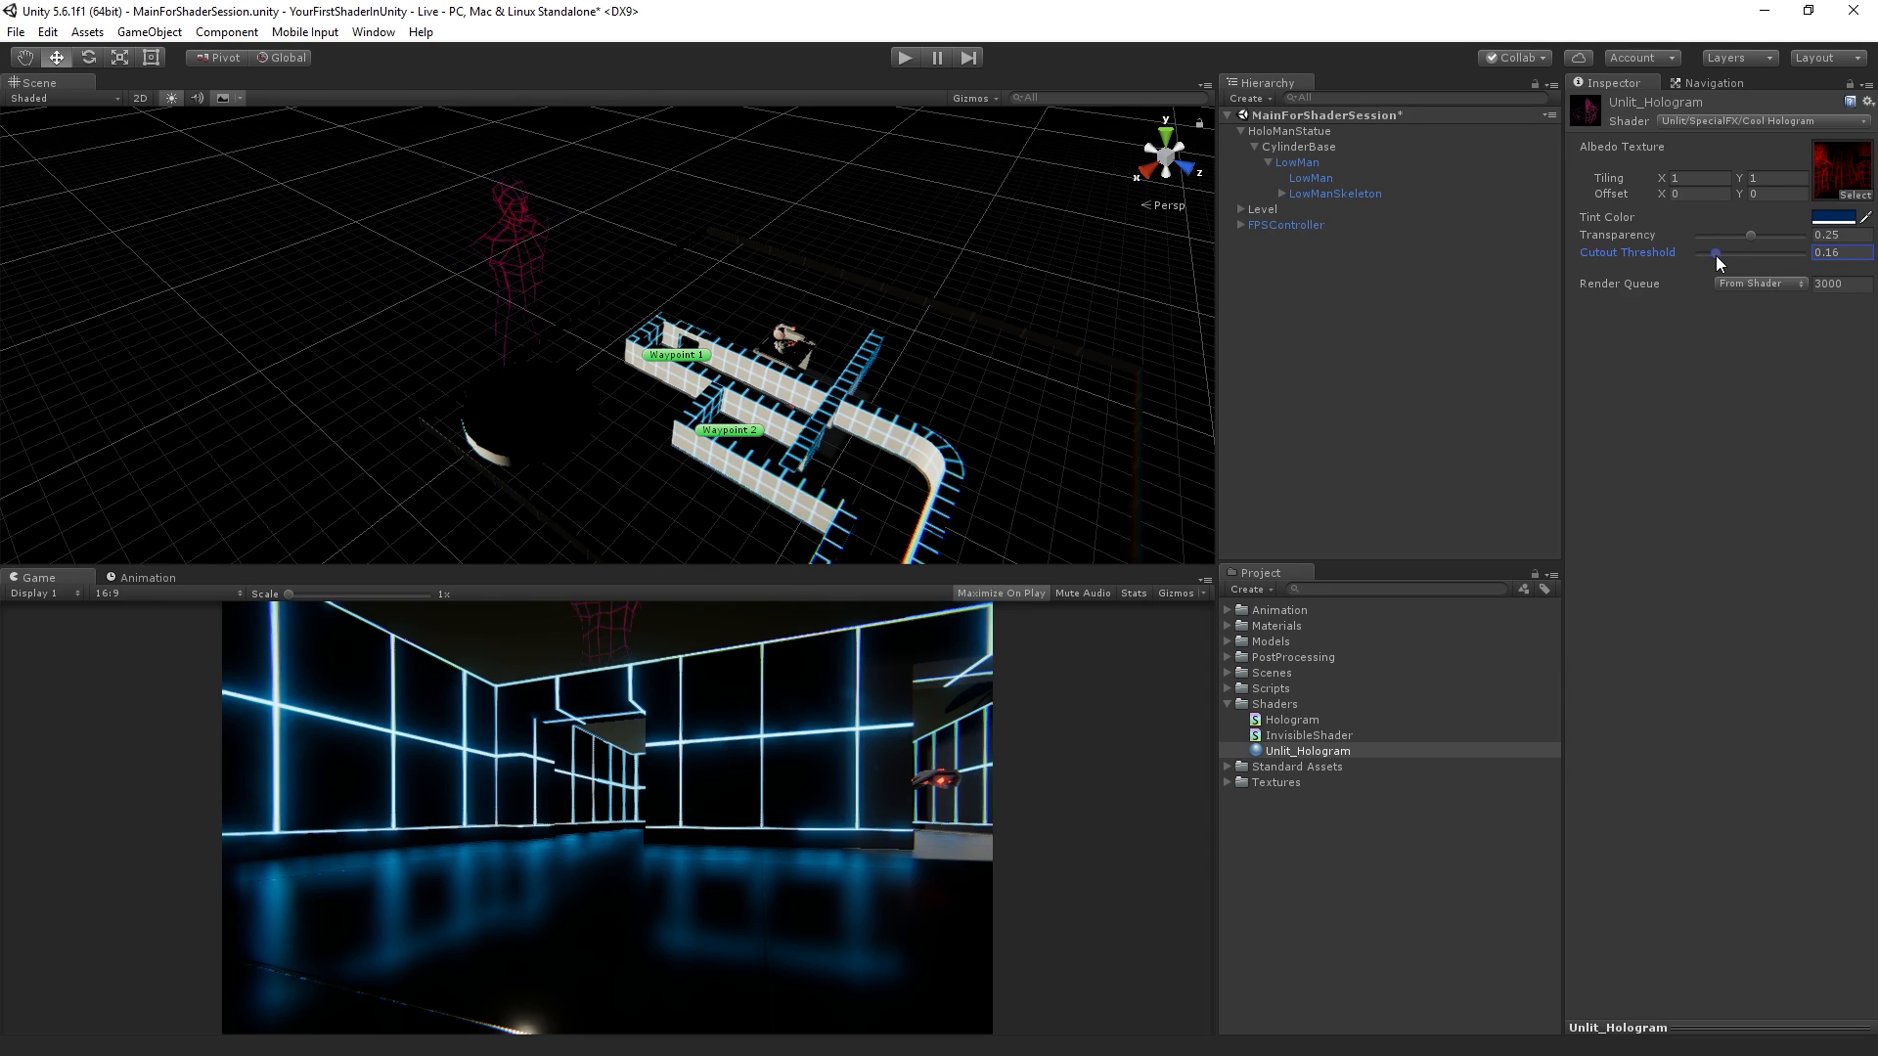
pyautogui.moveTo(1716, 252); pyautogui.dragTo(1808, 253)
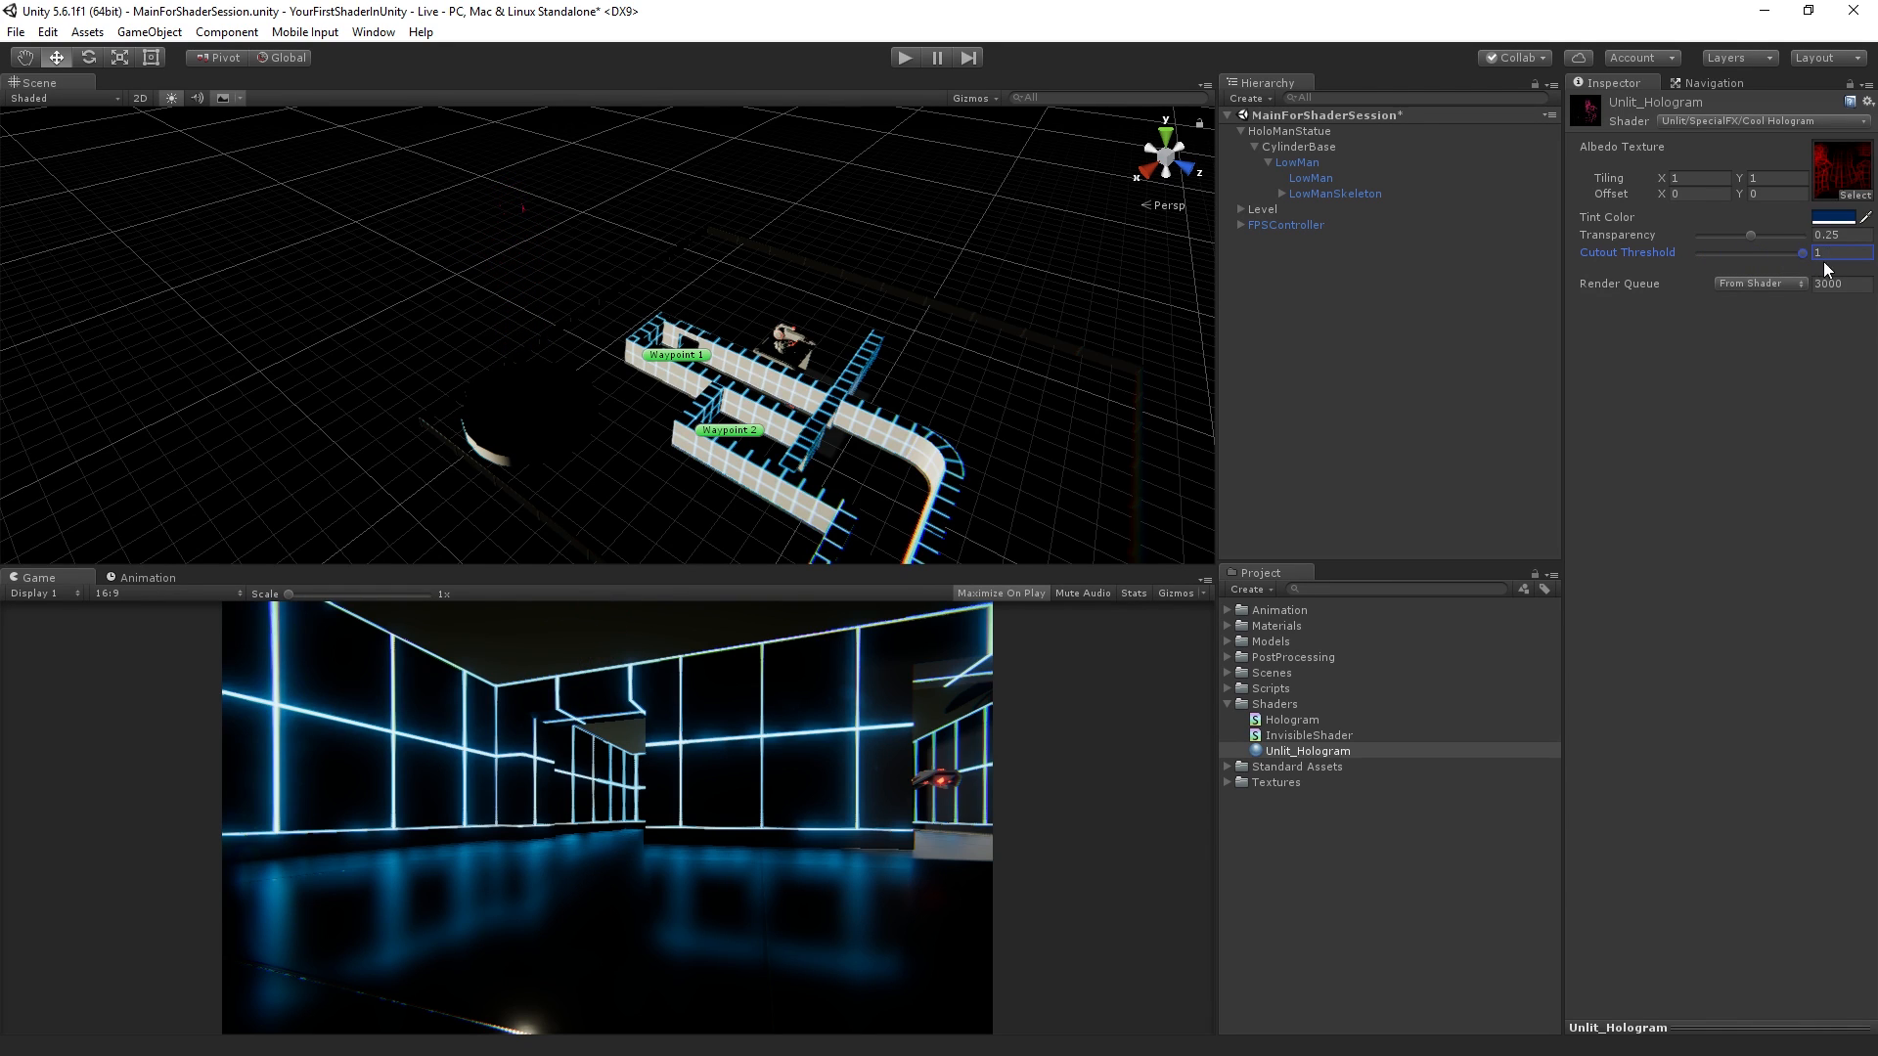
pyautogui.moveTo(1801, 252); pyautogui.dragTo(1717, 252)
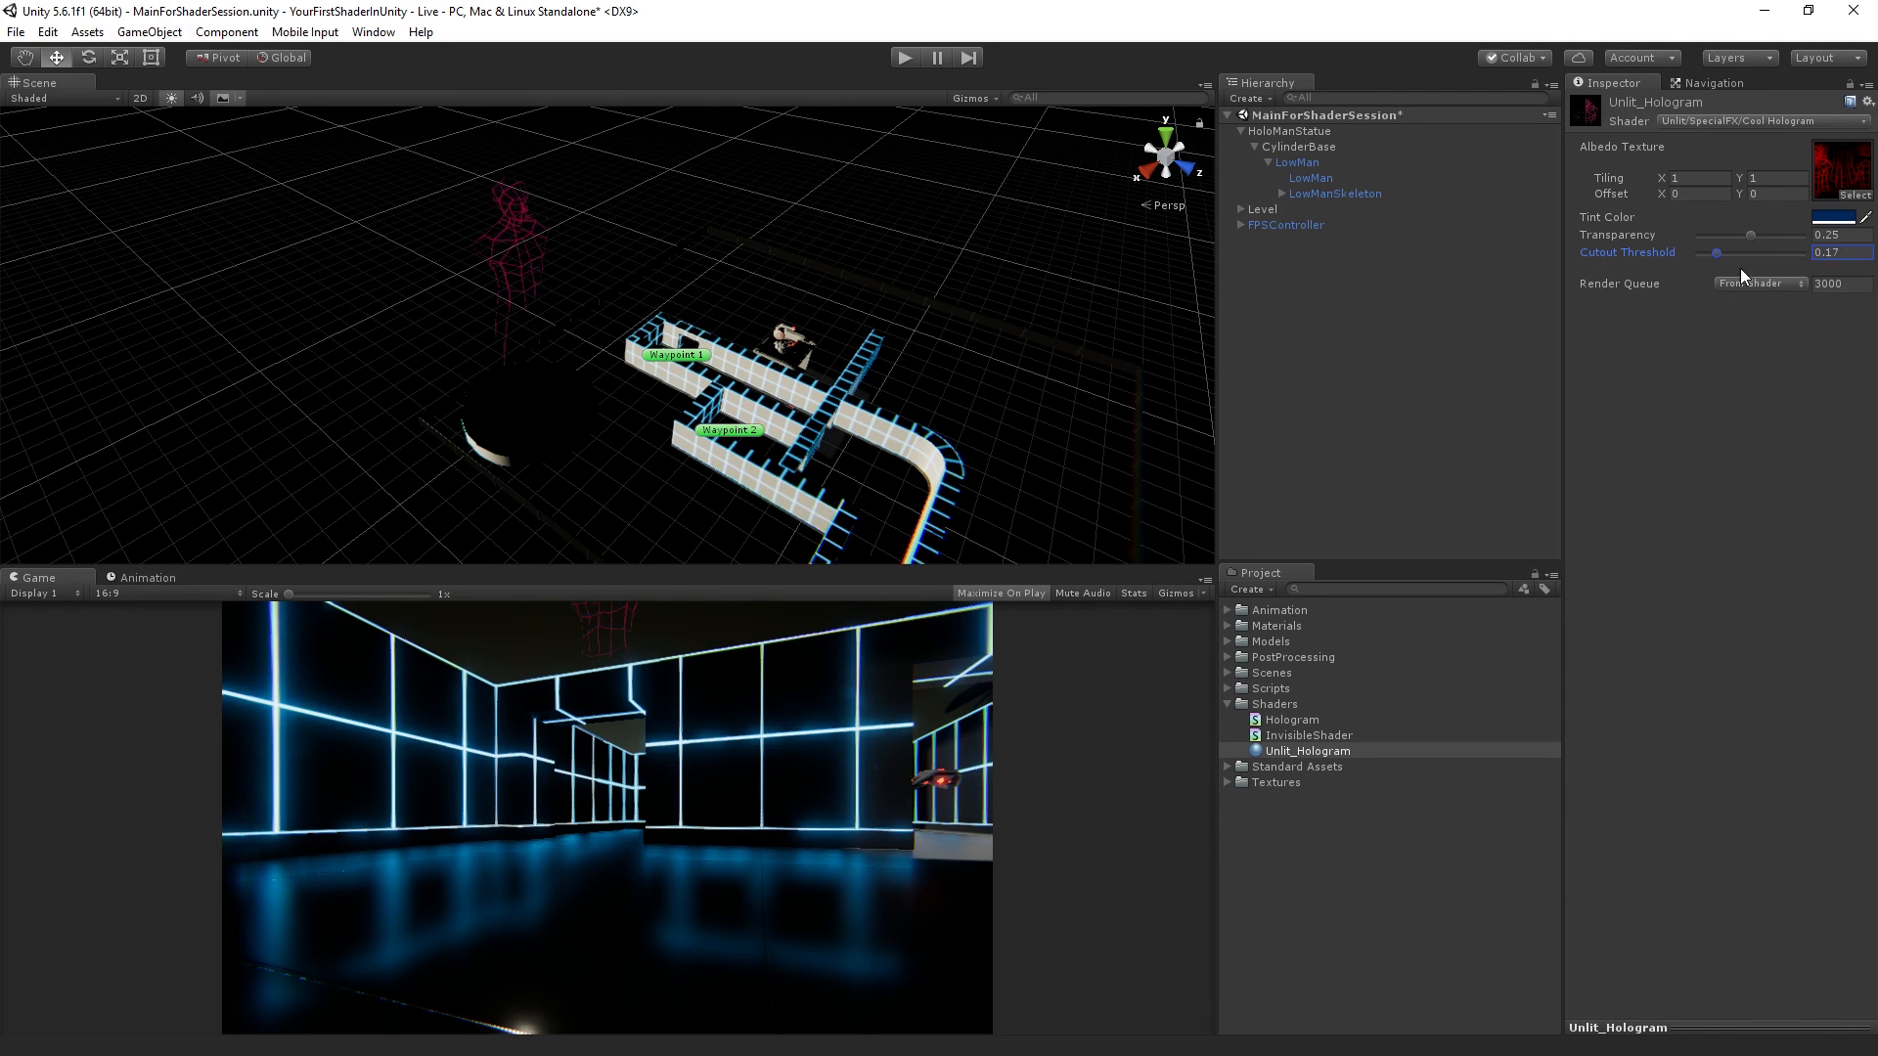
pyautogui.moveTo(1716, 252); pyautogui.dragTo(1725, 253)
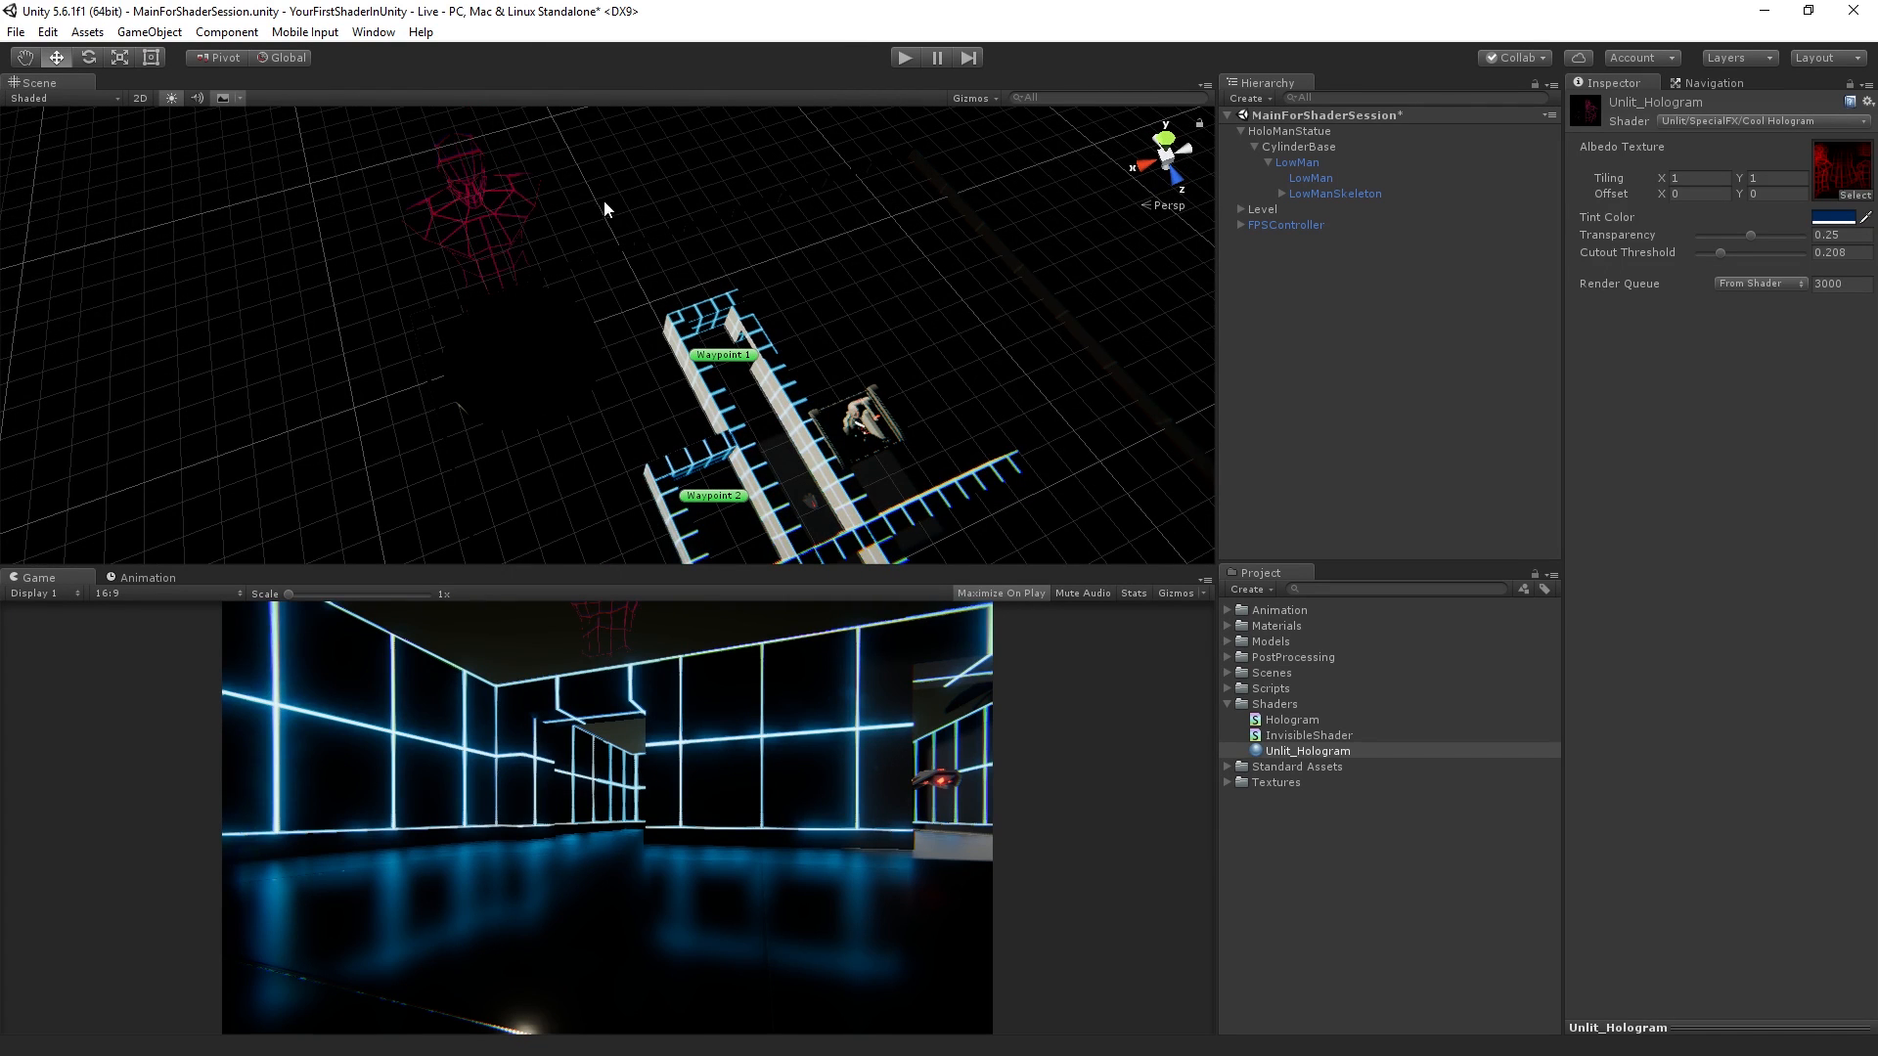
pyautogui.moveTo(477, 200)
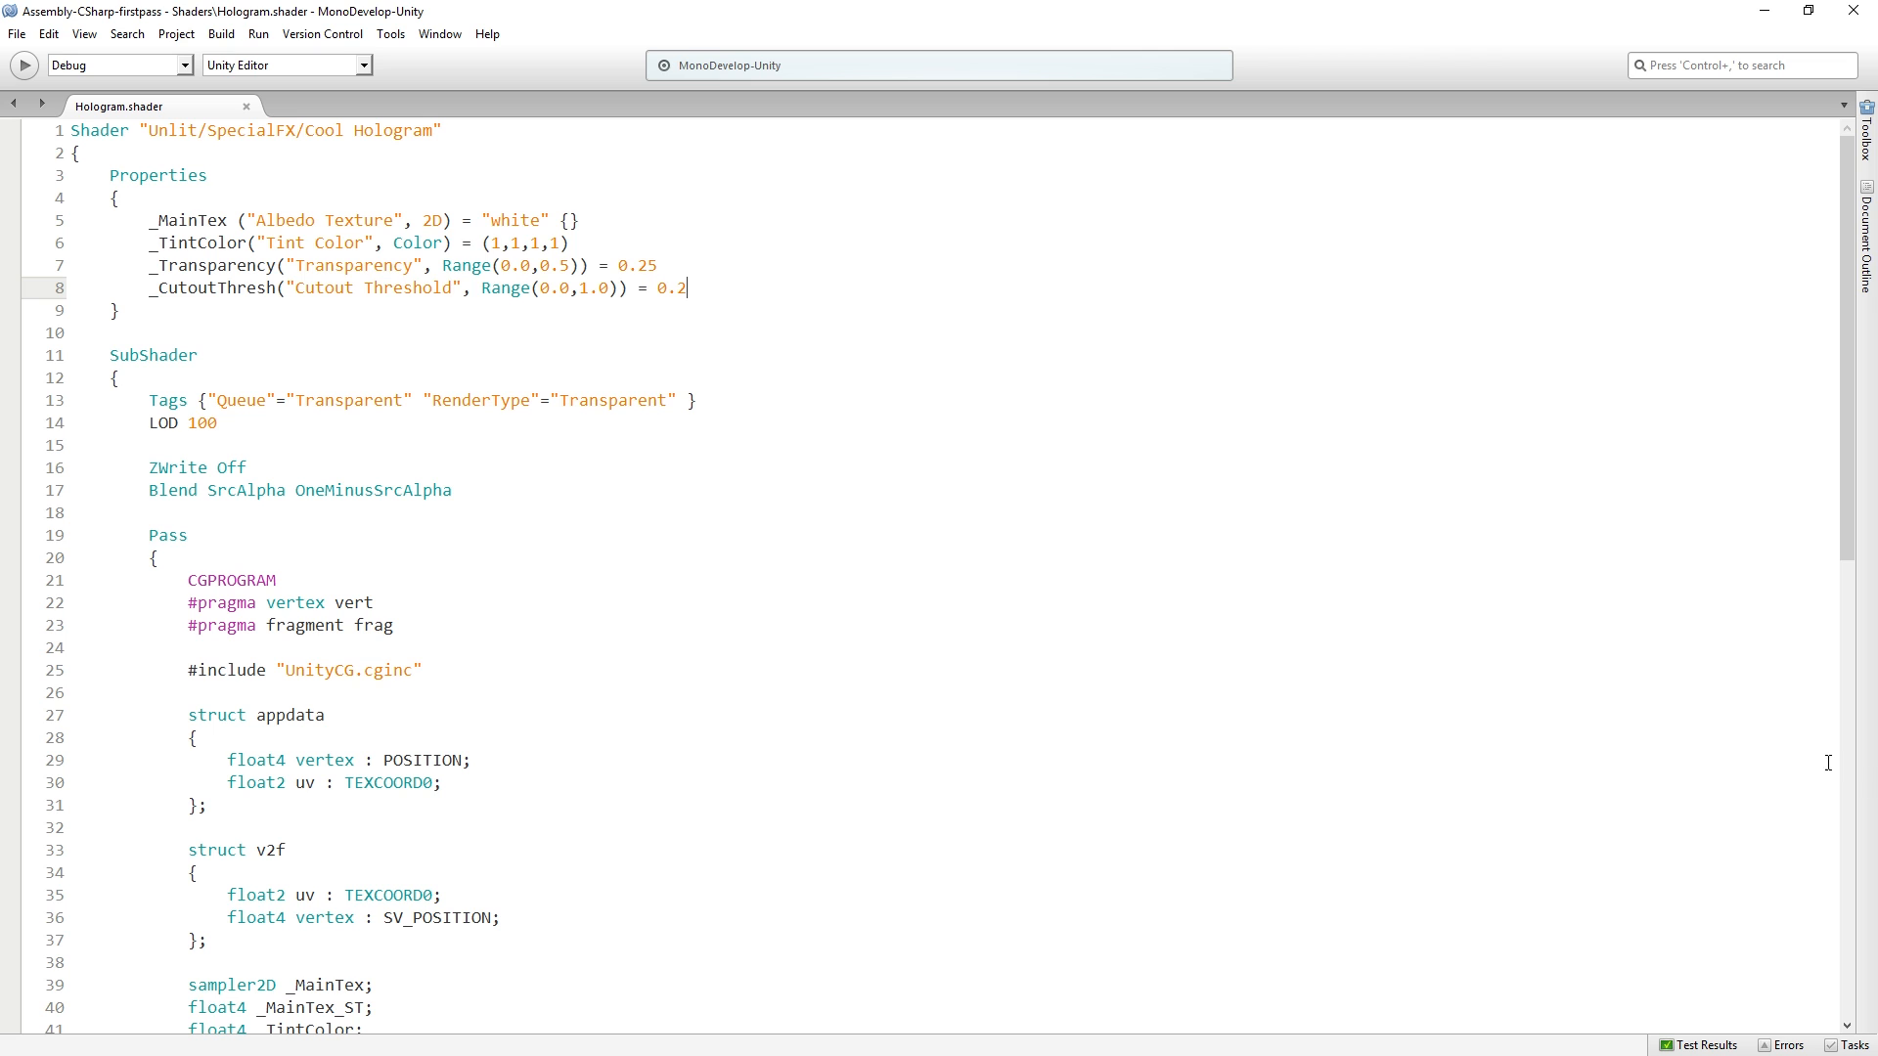
# Step: Return to Hologram.shader and place the insertion point after the _CutoutThresh property line
pyautogui.scroll(-3)
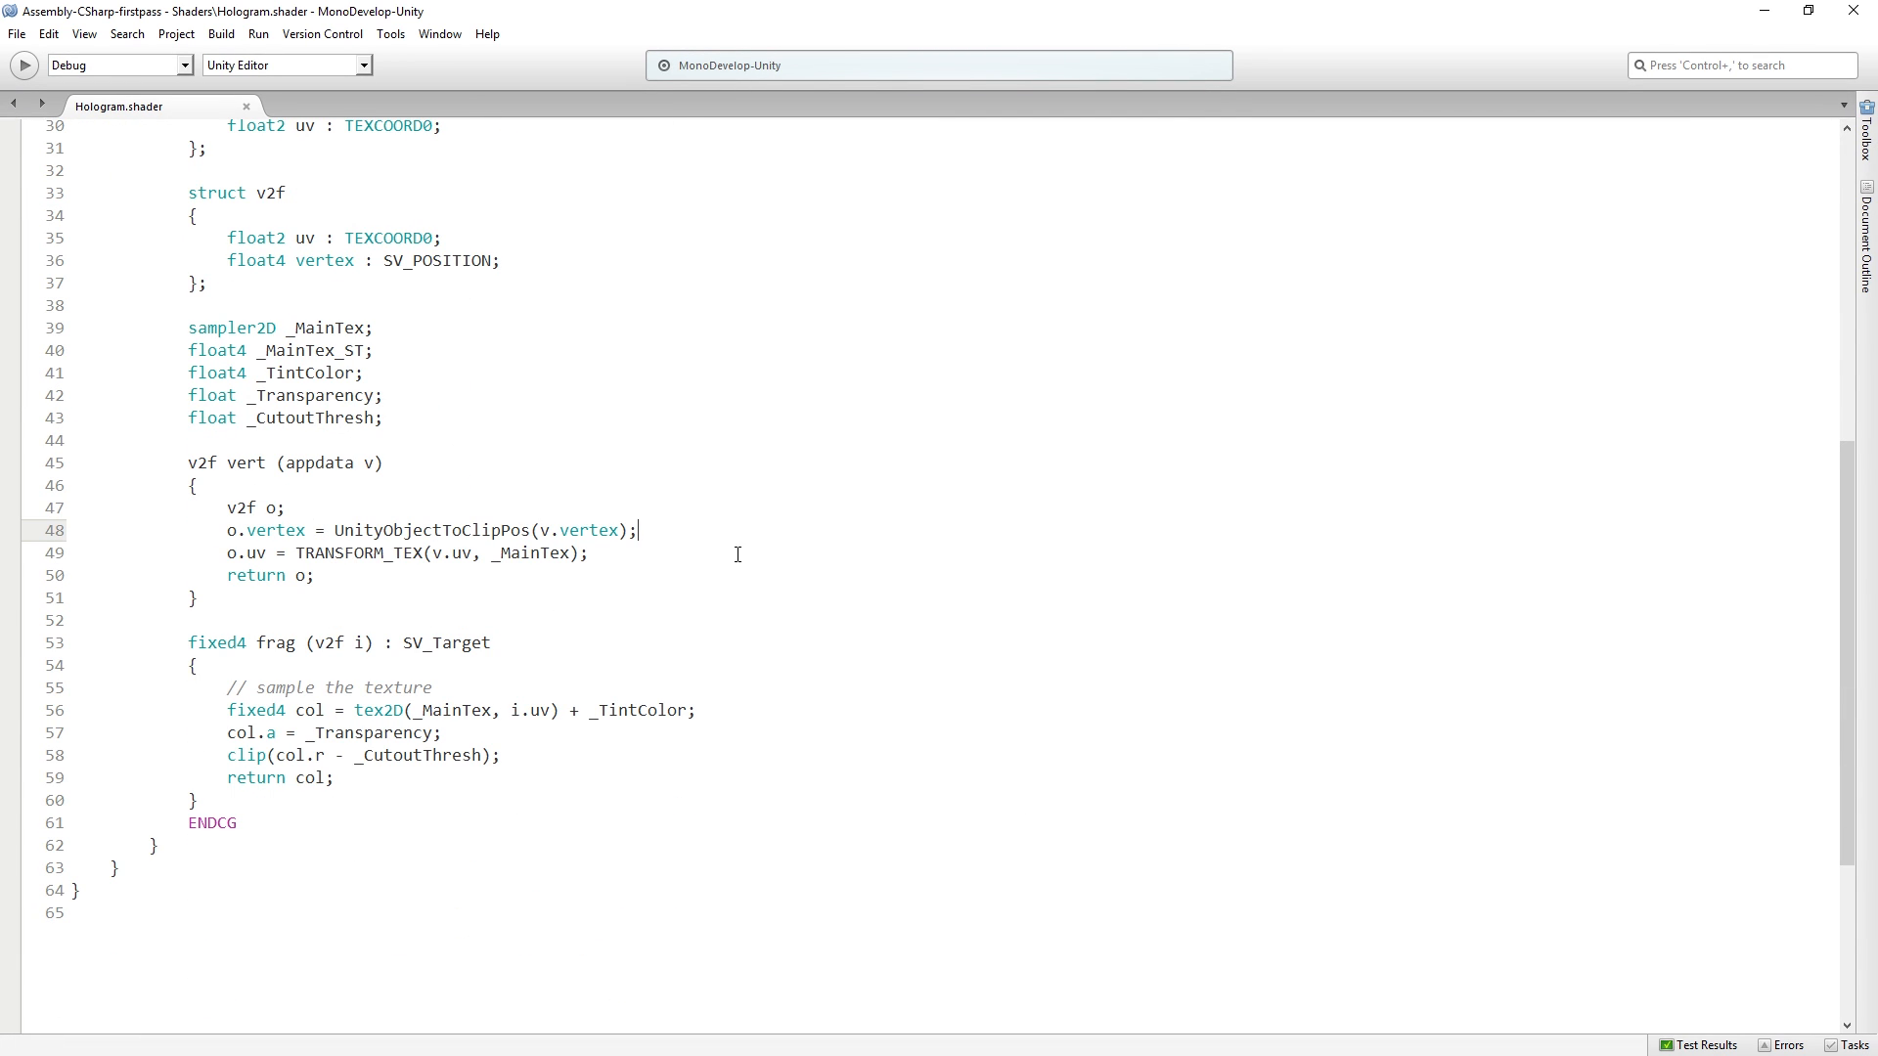
pyautogui.moveTo(732, 561)
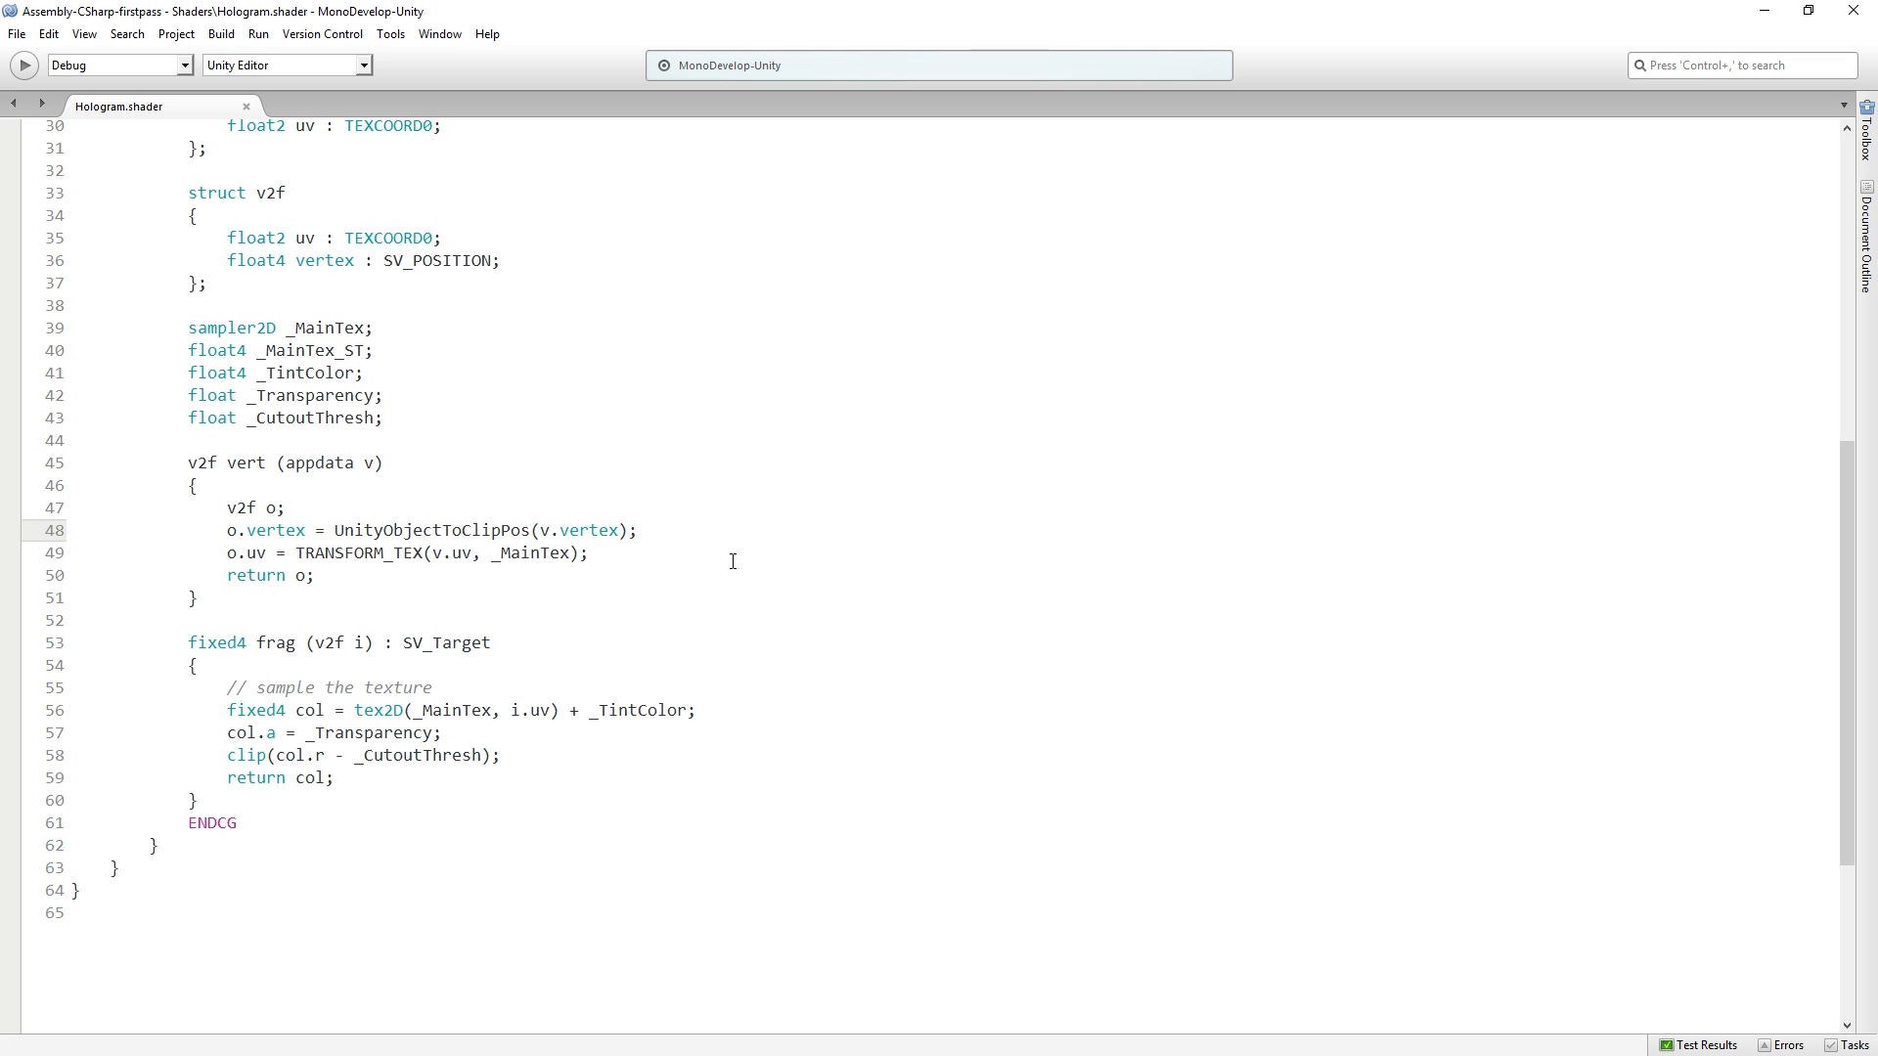
pyautogui.click(637, 530)
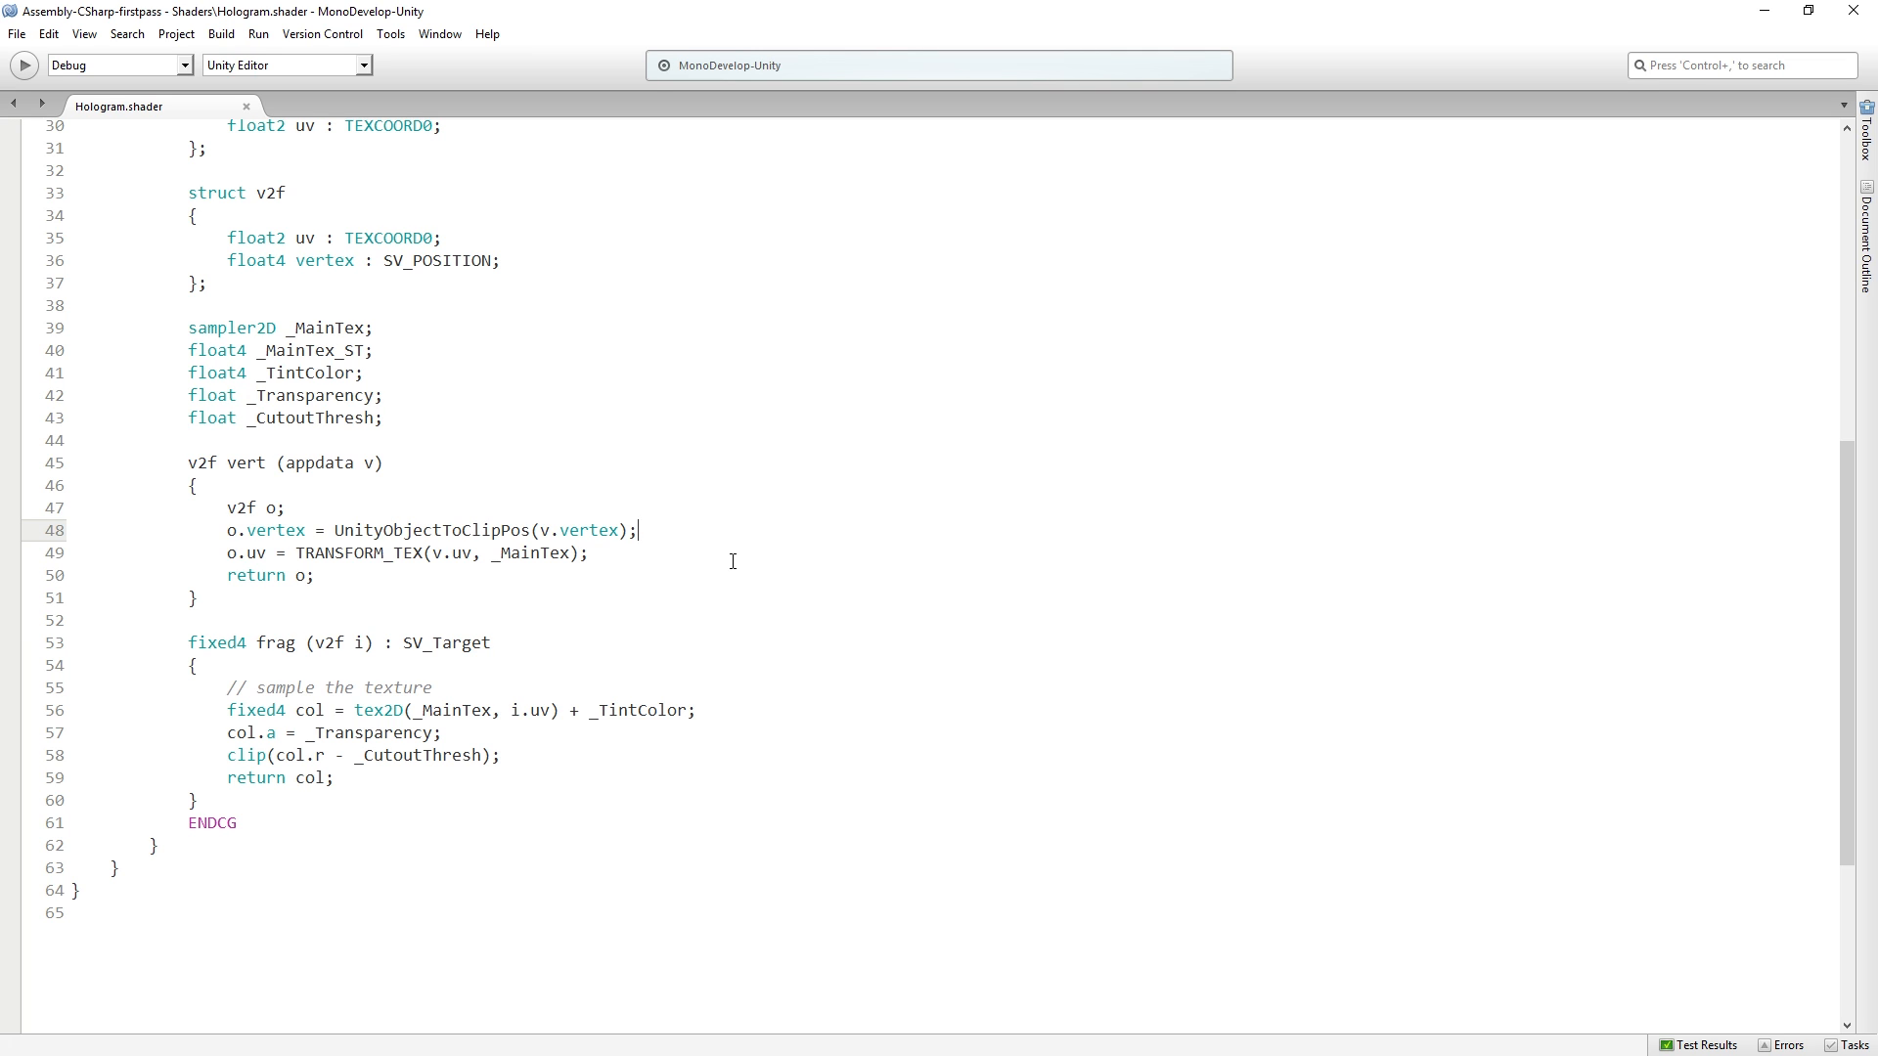
pyautogui.moveTo(729, 563)
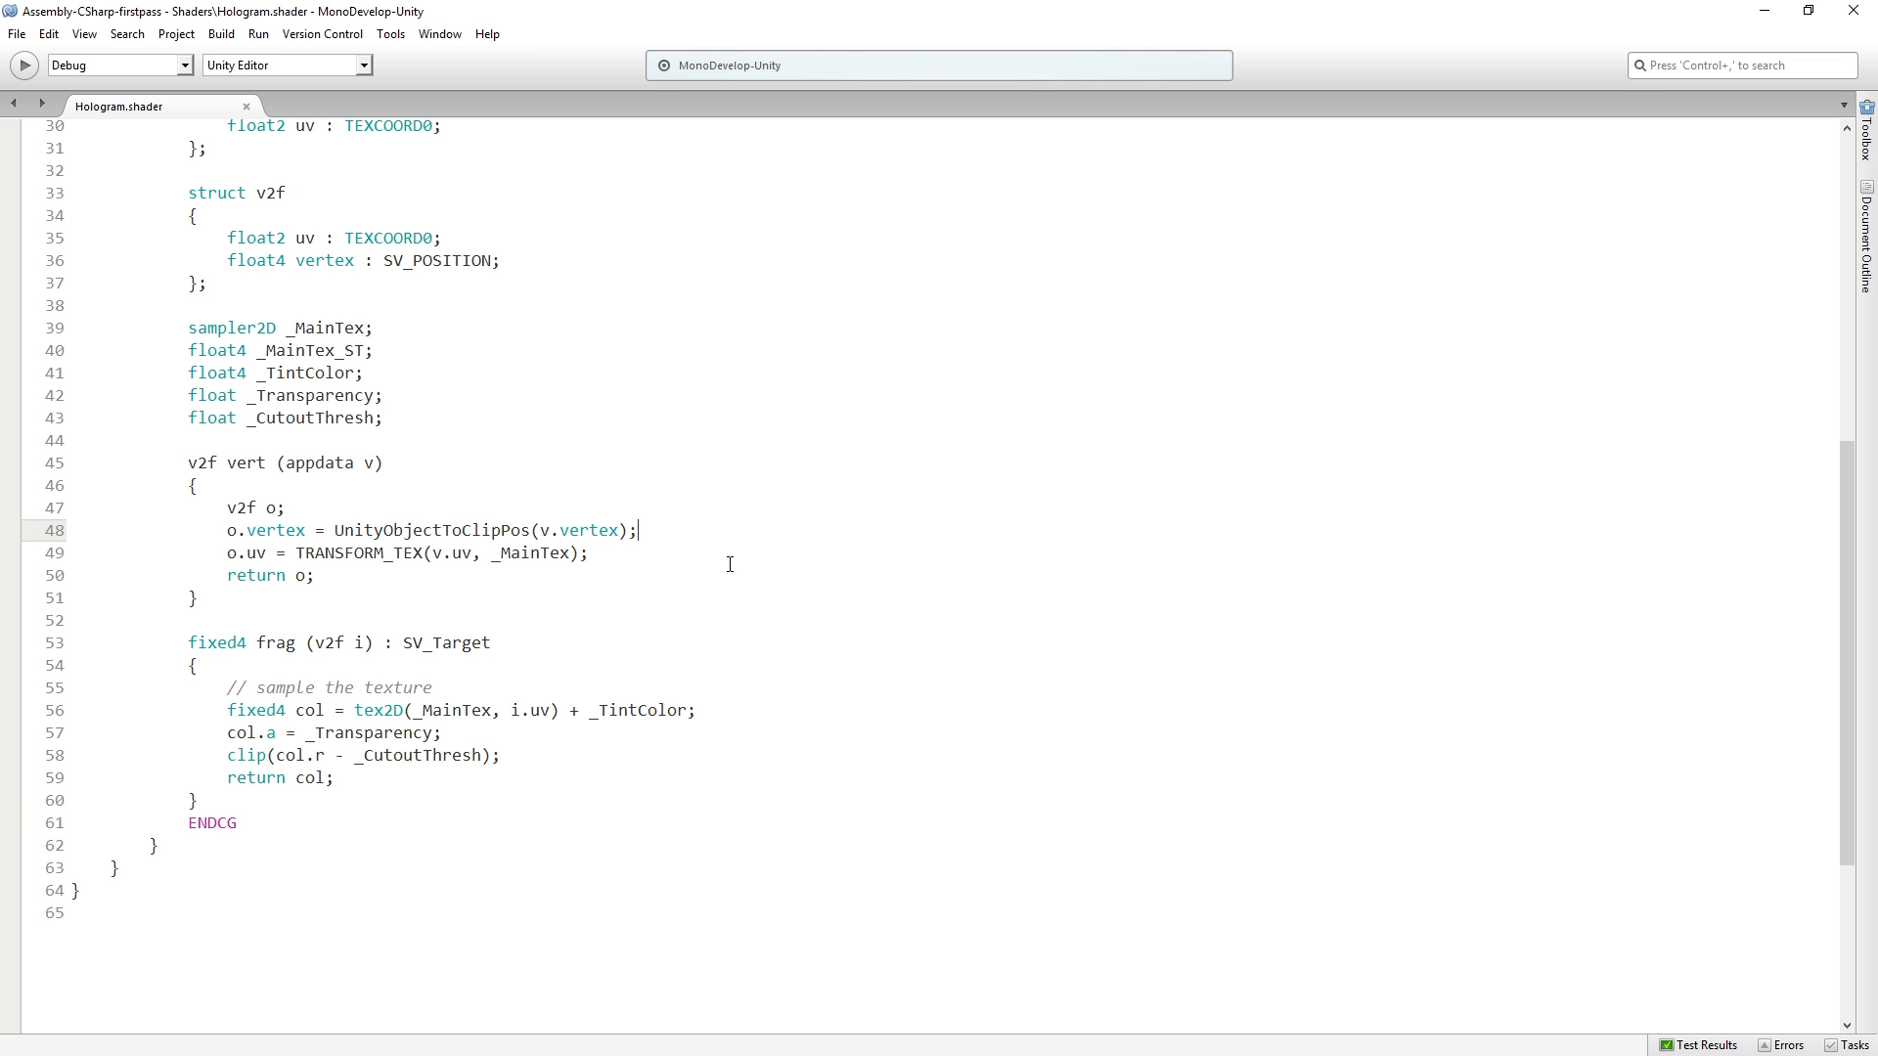
pyautogui.moveTo(813, 564)
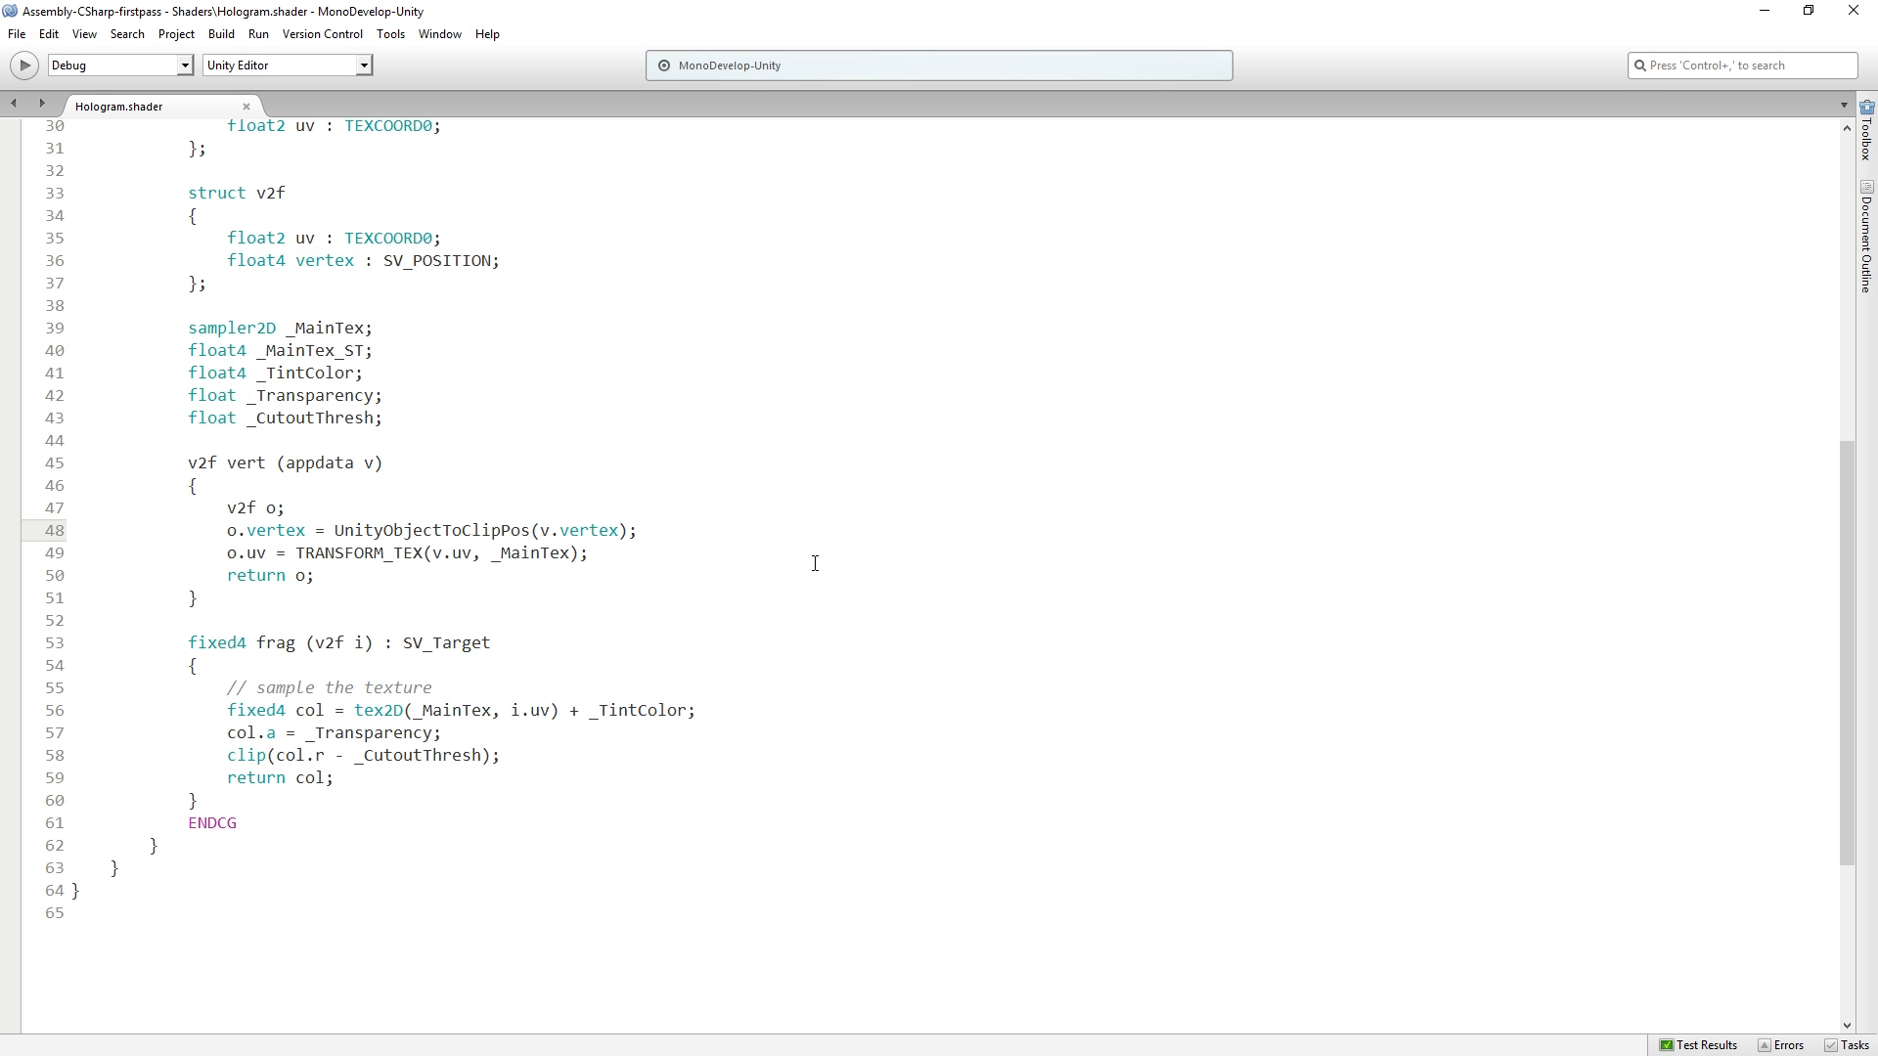
pyautogui.click(637, 530)
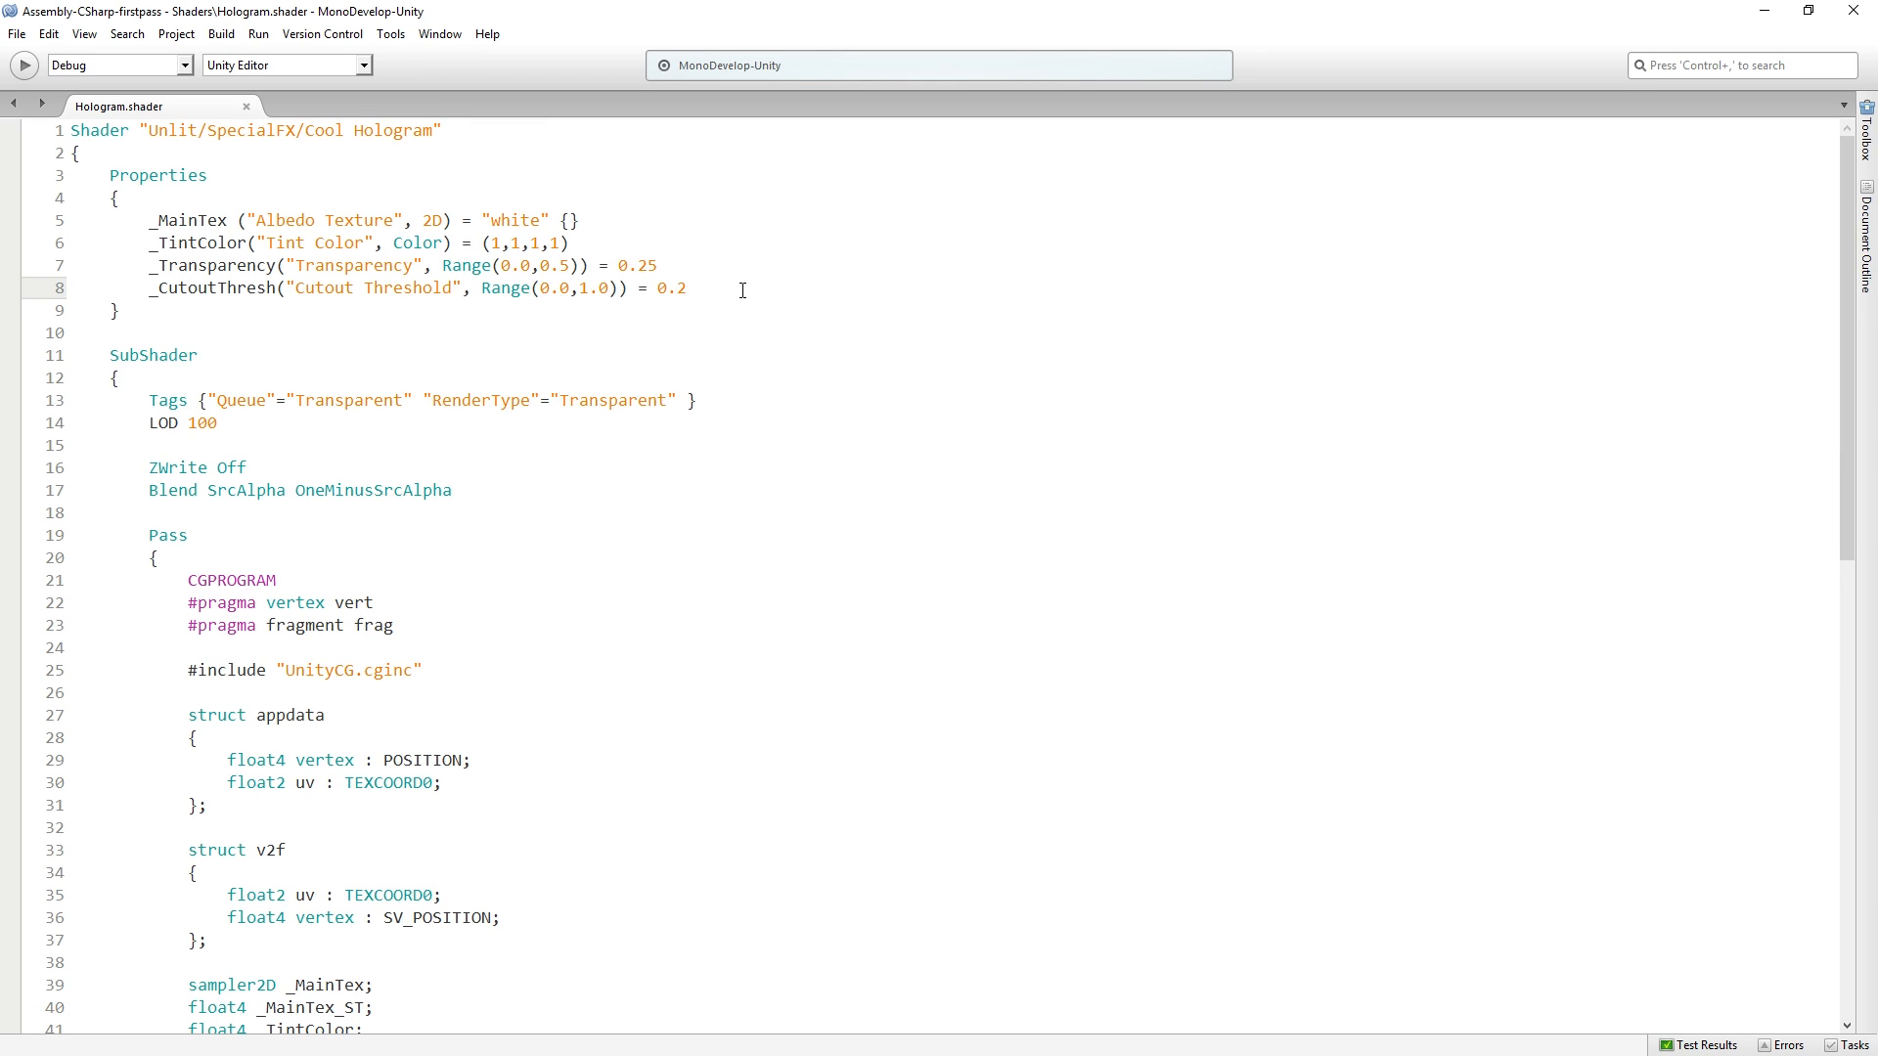
# Step: Add _Distance and _Amplitude Float properties, each defaulting to 1
pyautogui.press('Return')
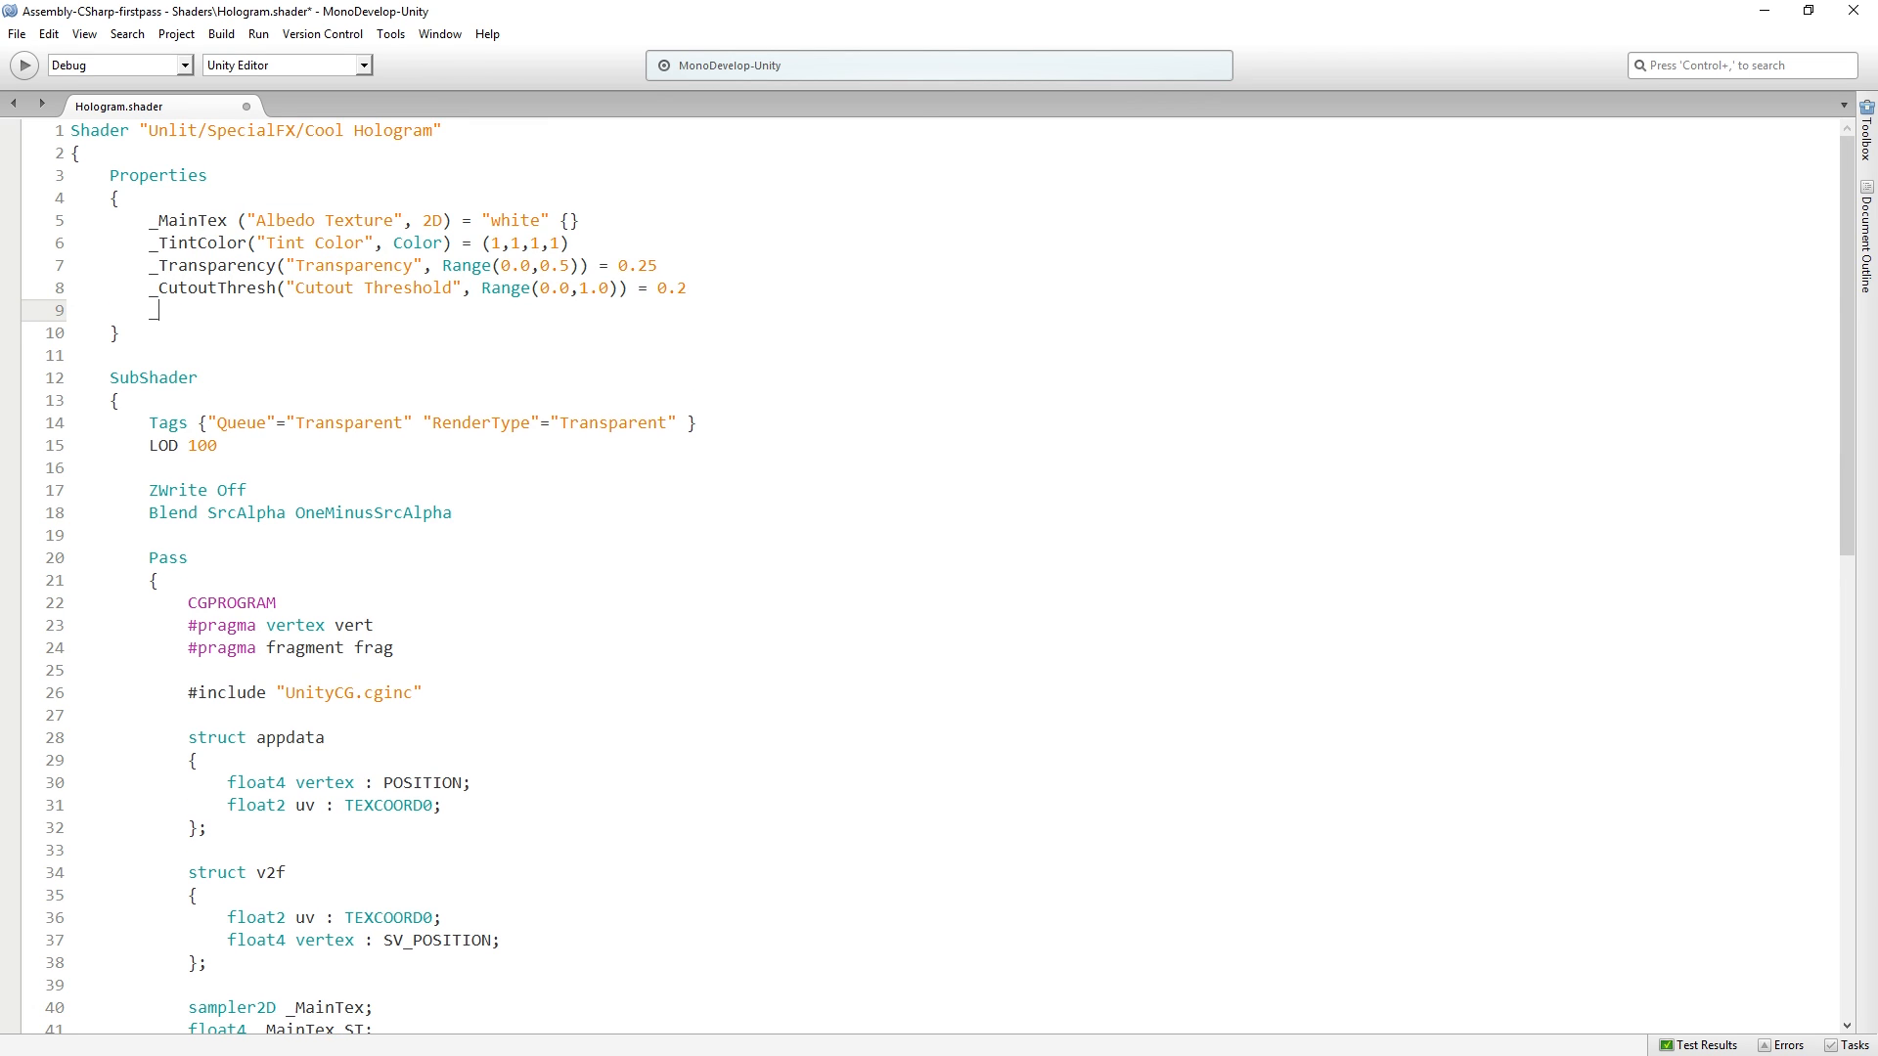
pyautogui.write('_Distance("')
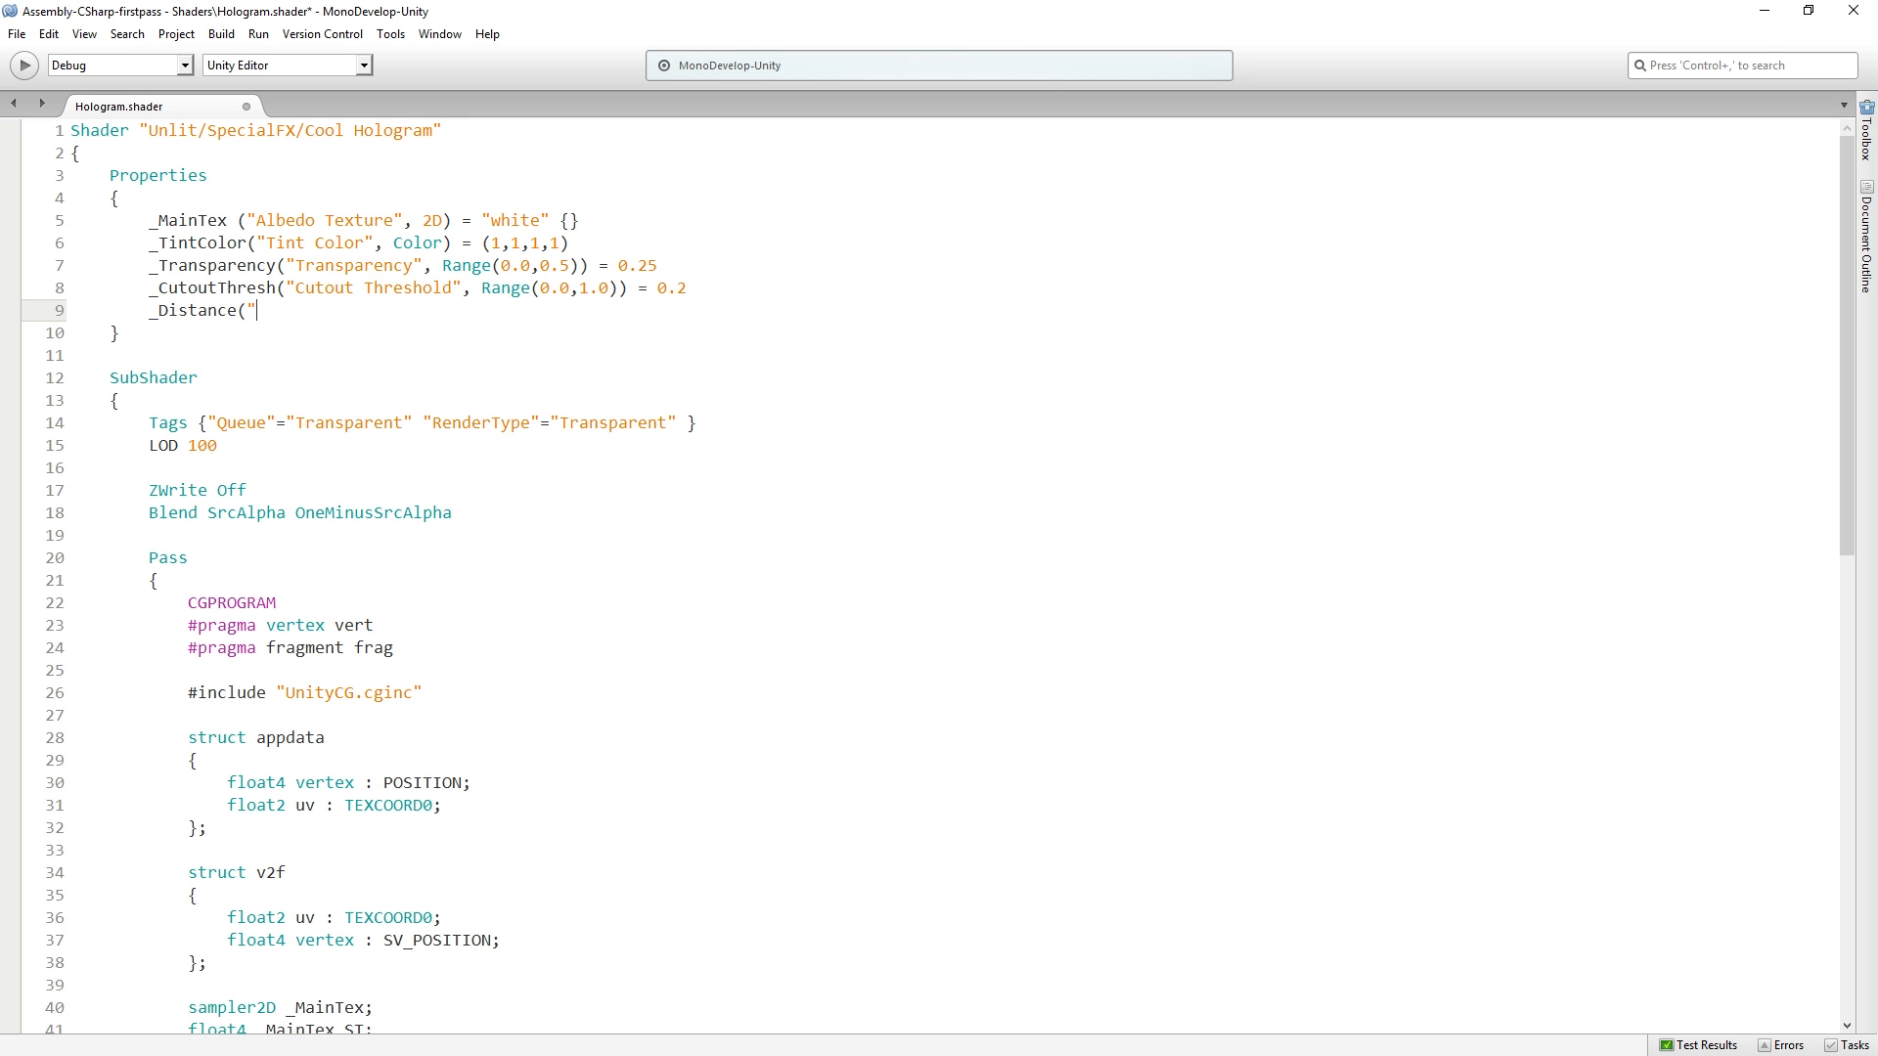
pyautogui.write('Distance",')
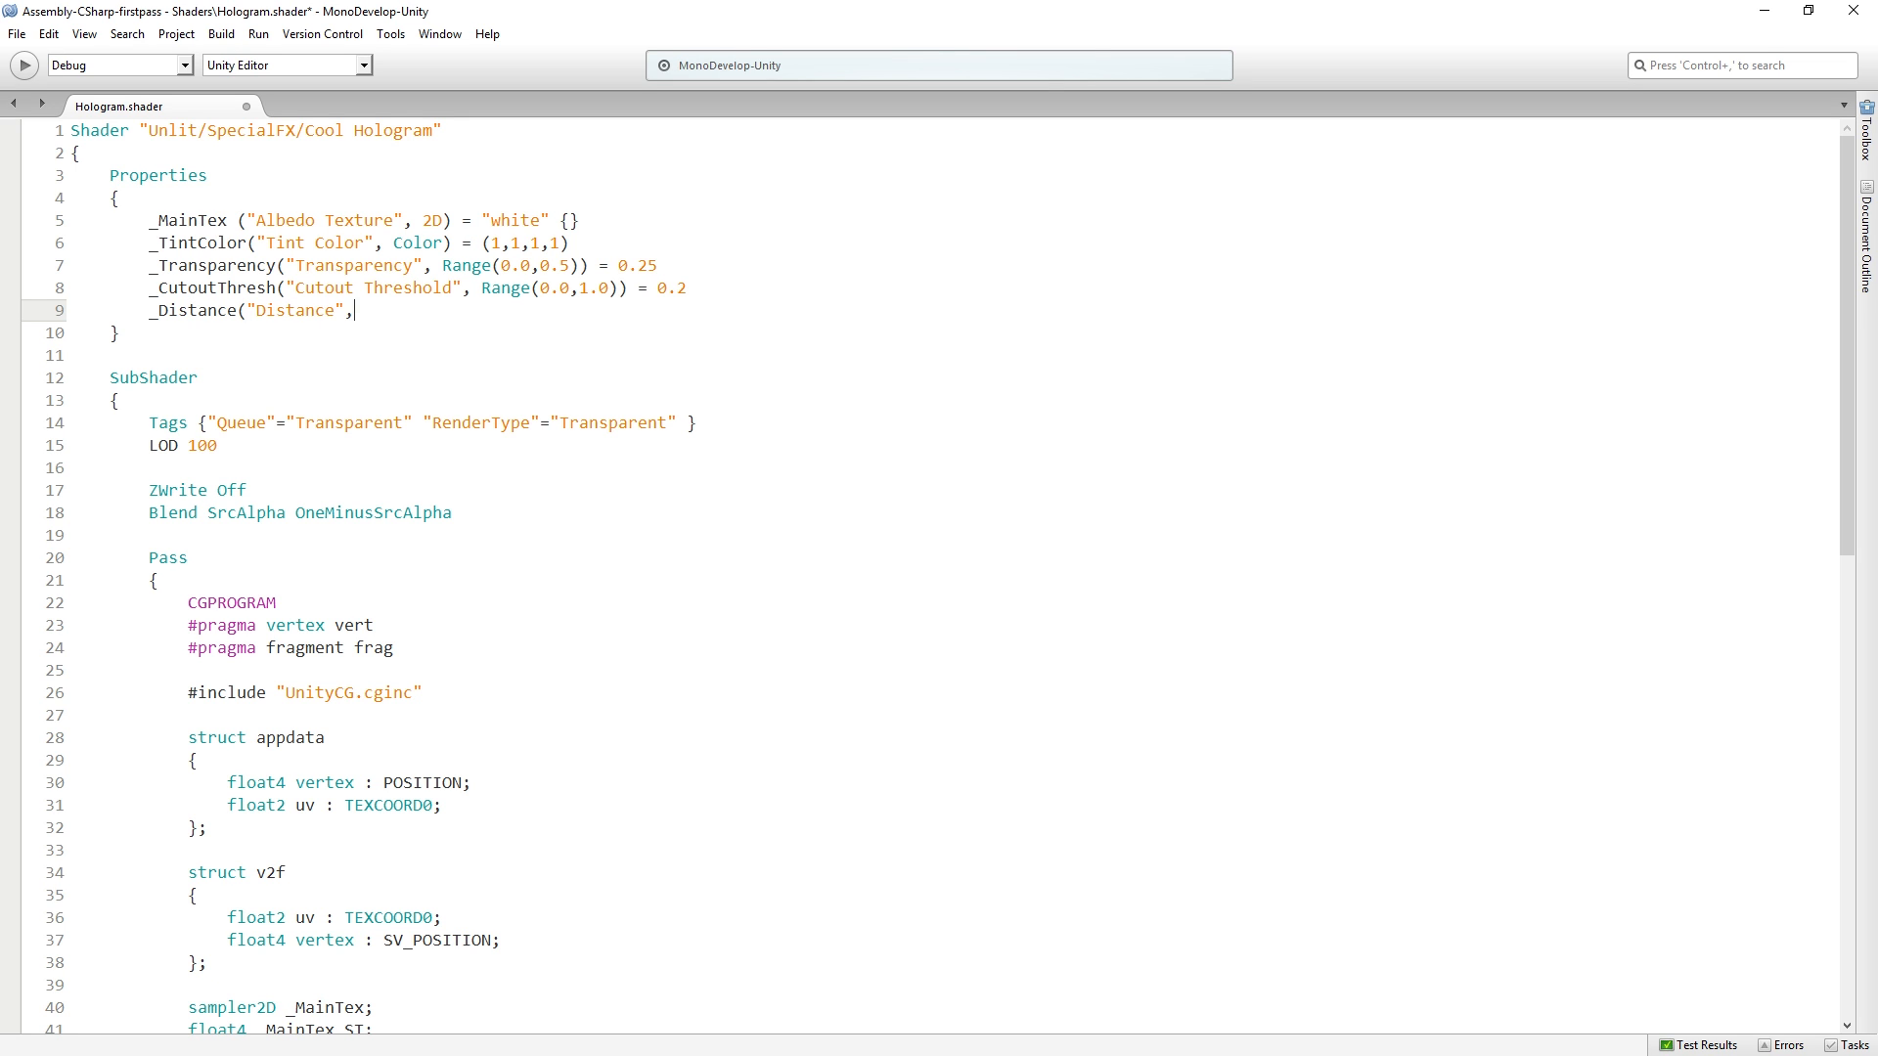
pyautogui.write('Float)')
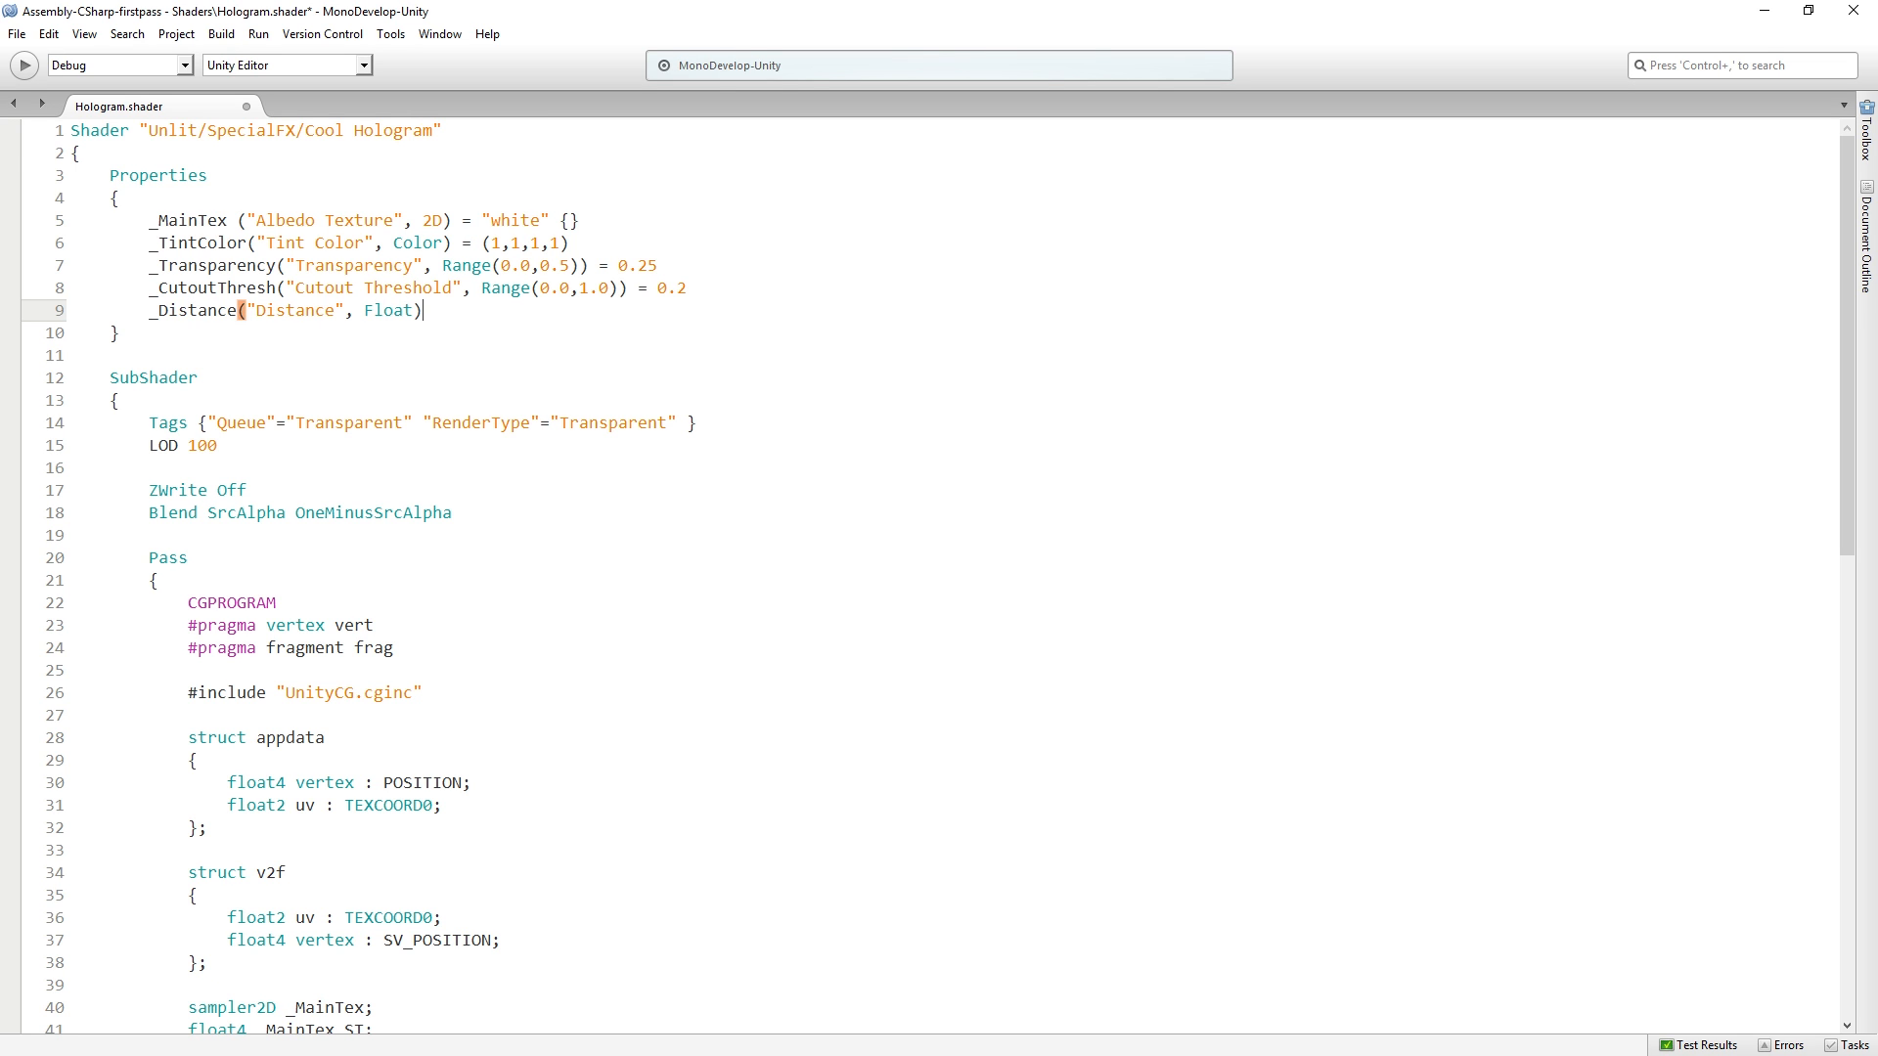
pyautogui.write('= 1')
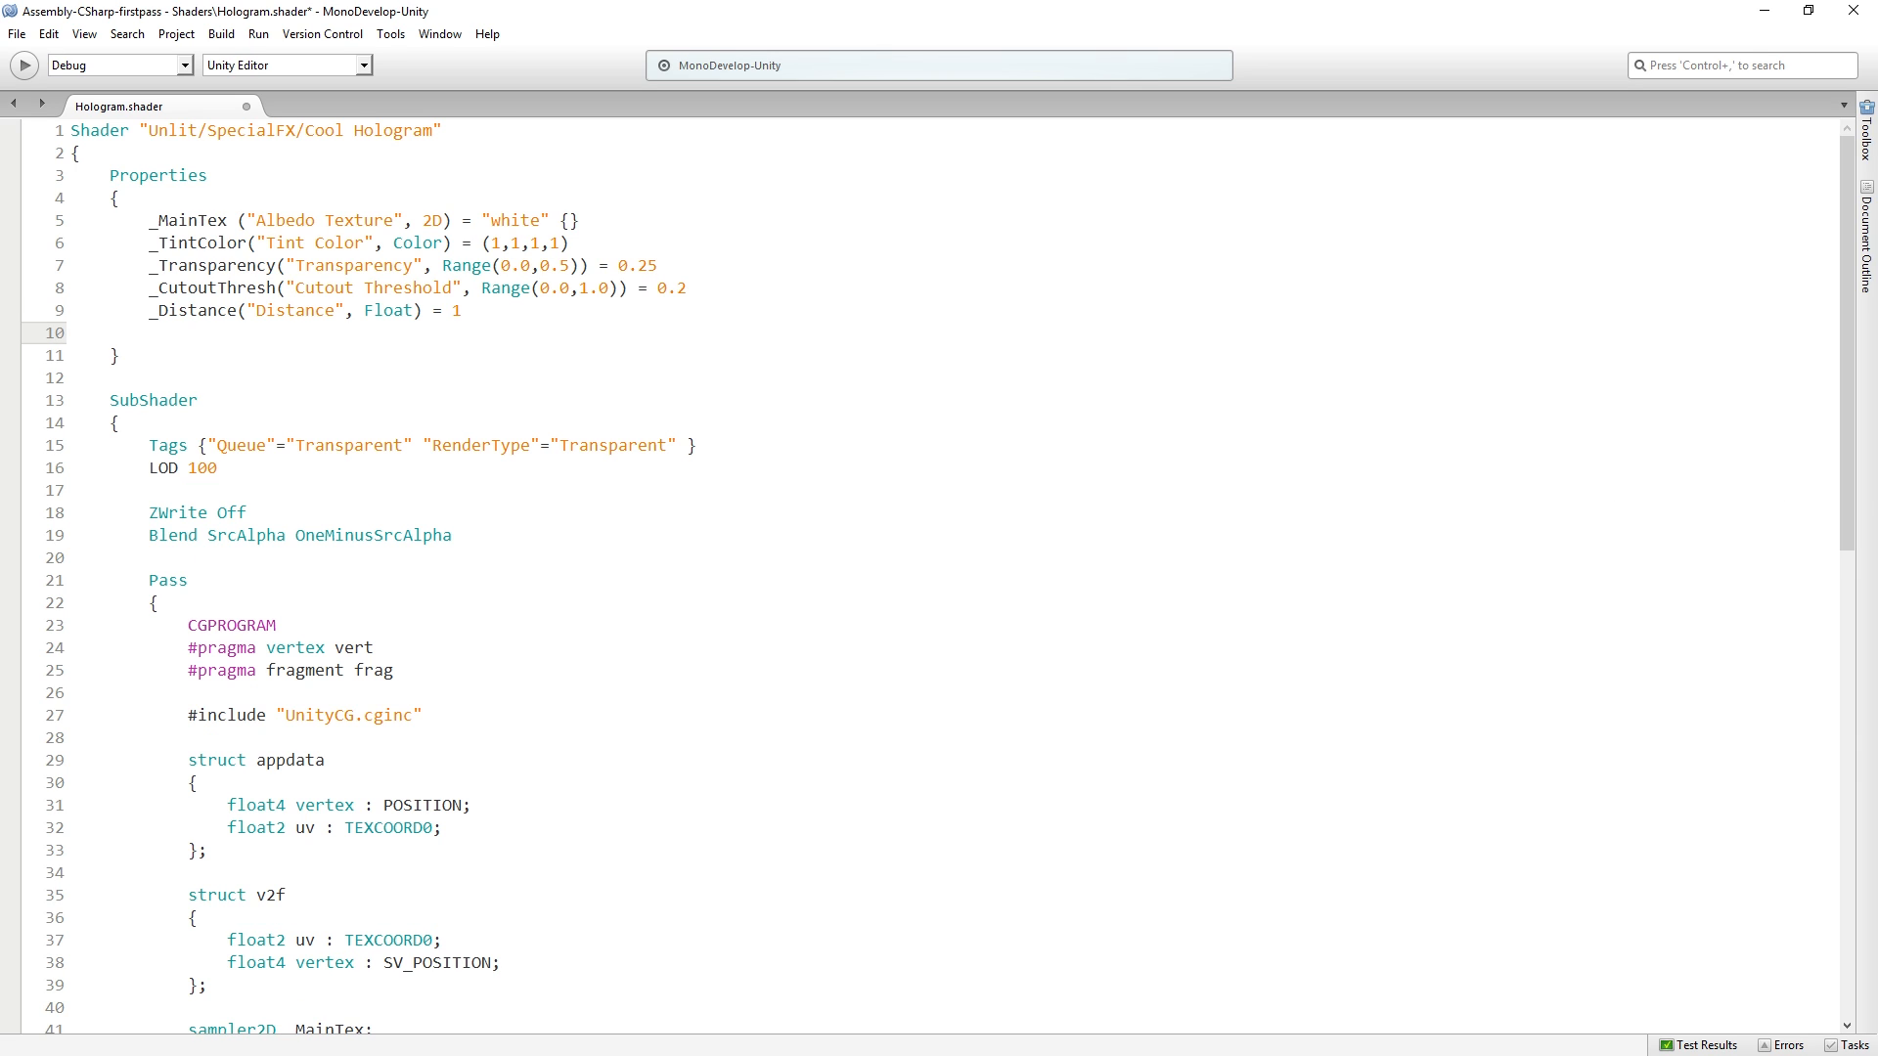
pyautogui.write('_Amo')
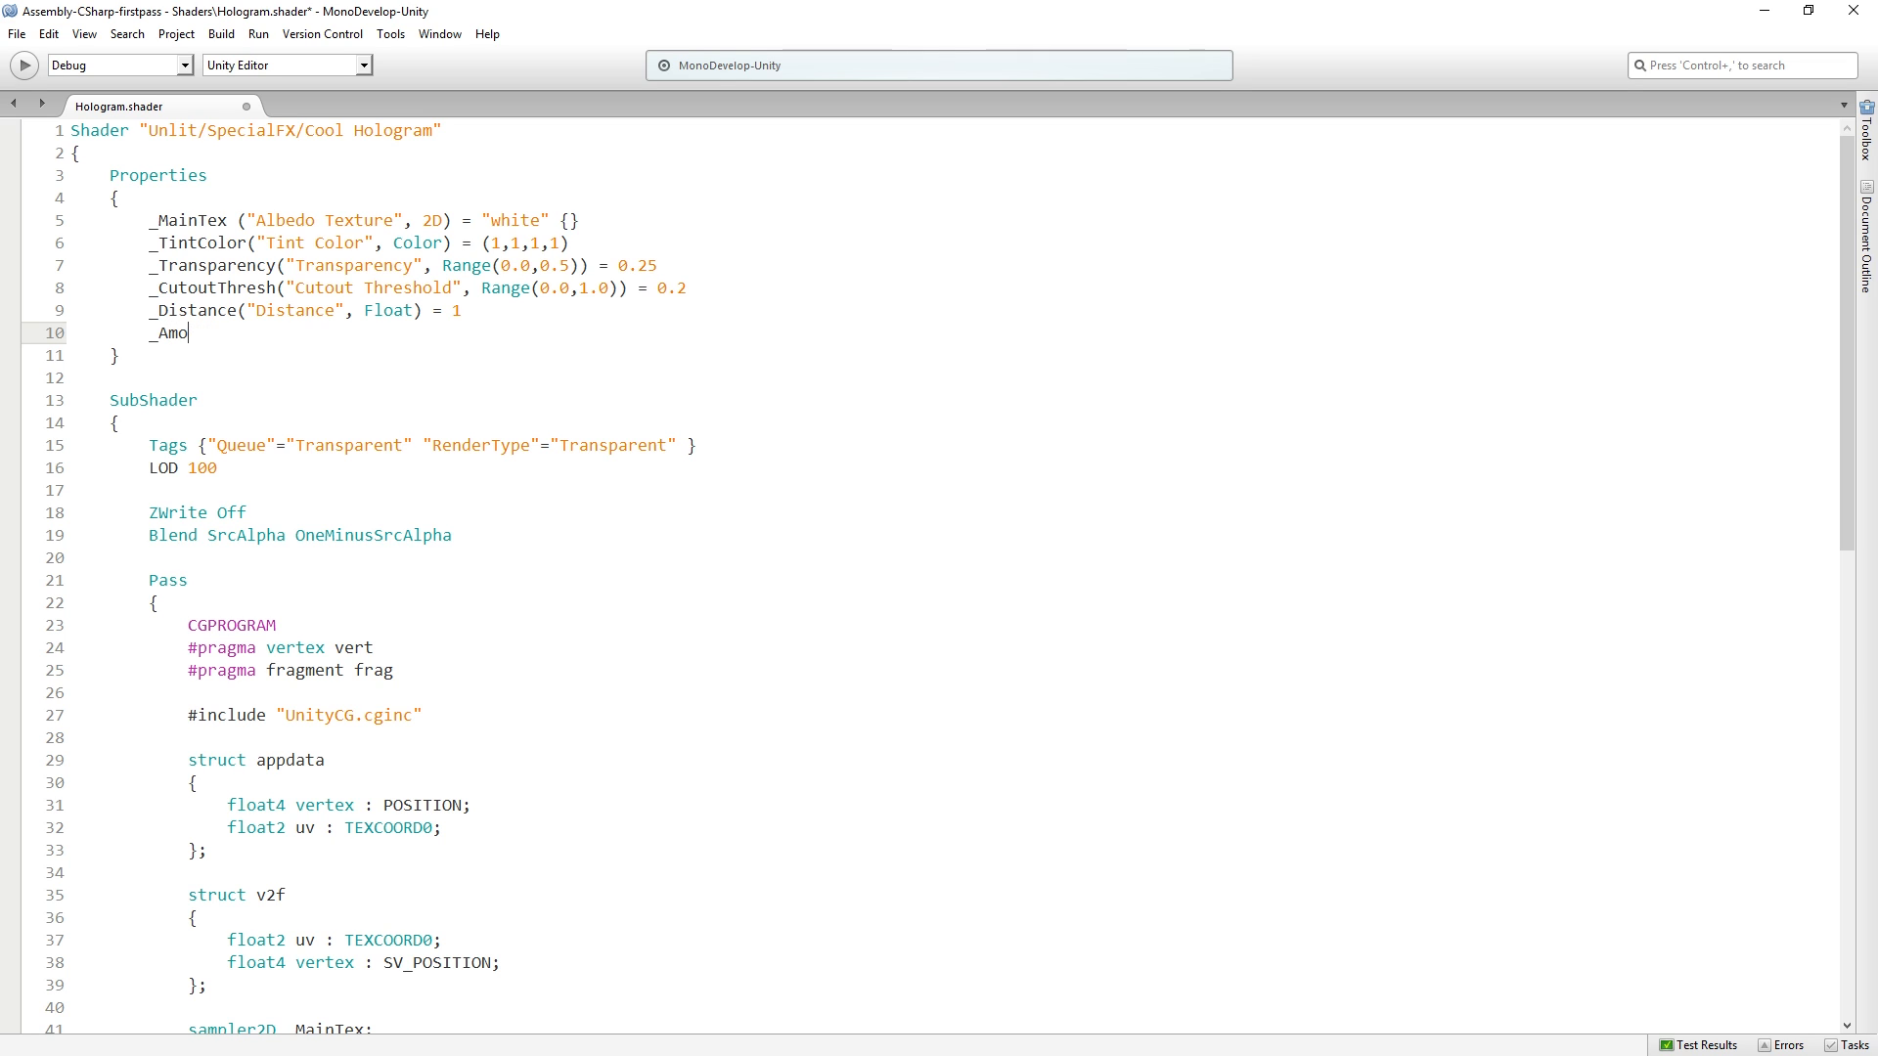
pyautogui.write('plitude("')
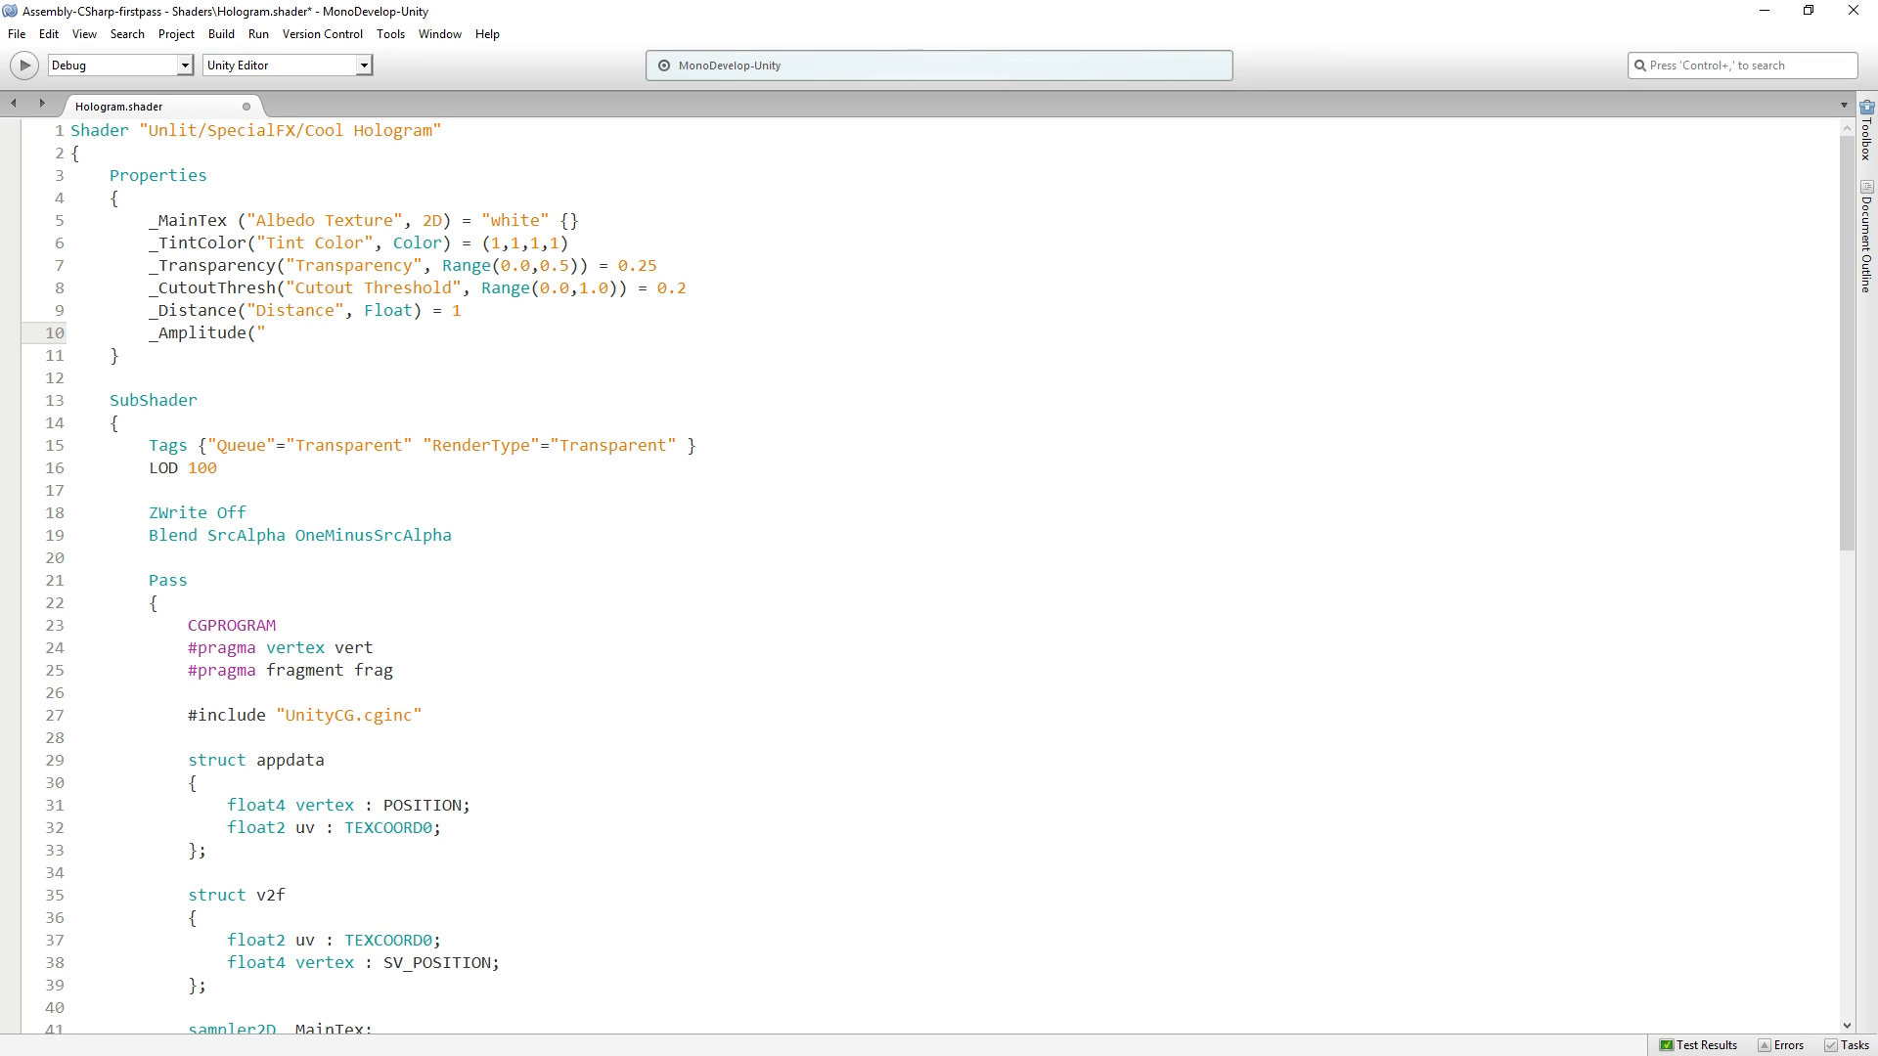
pyautogui.write('A')
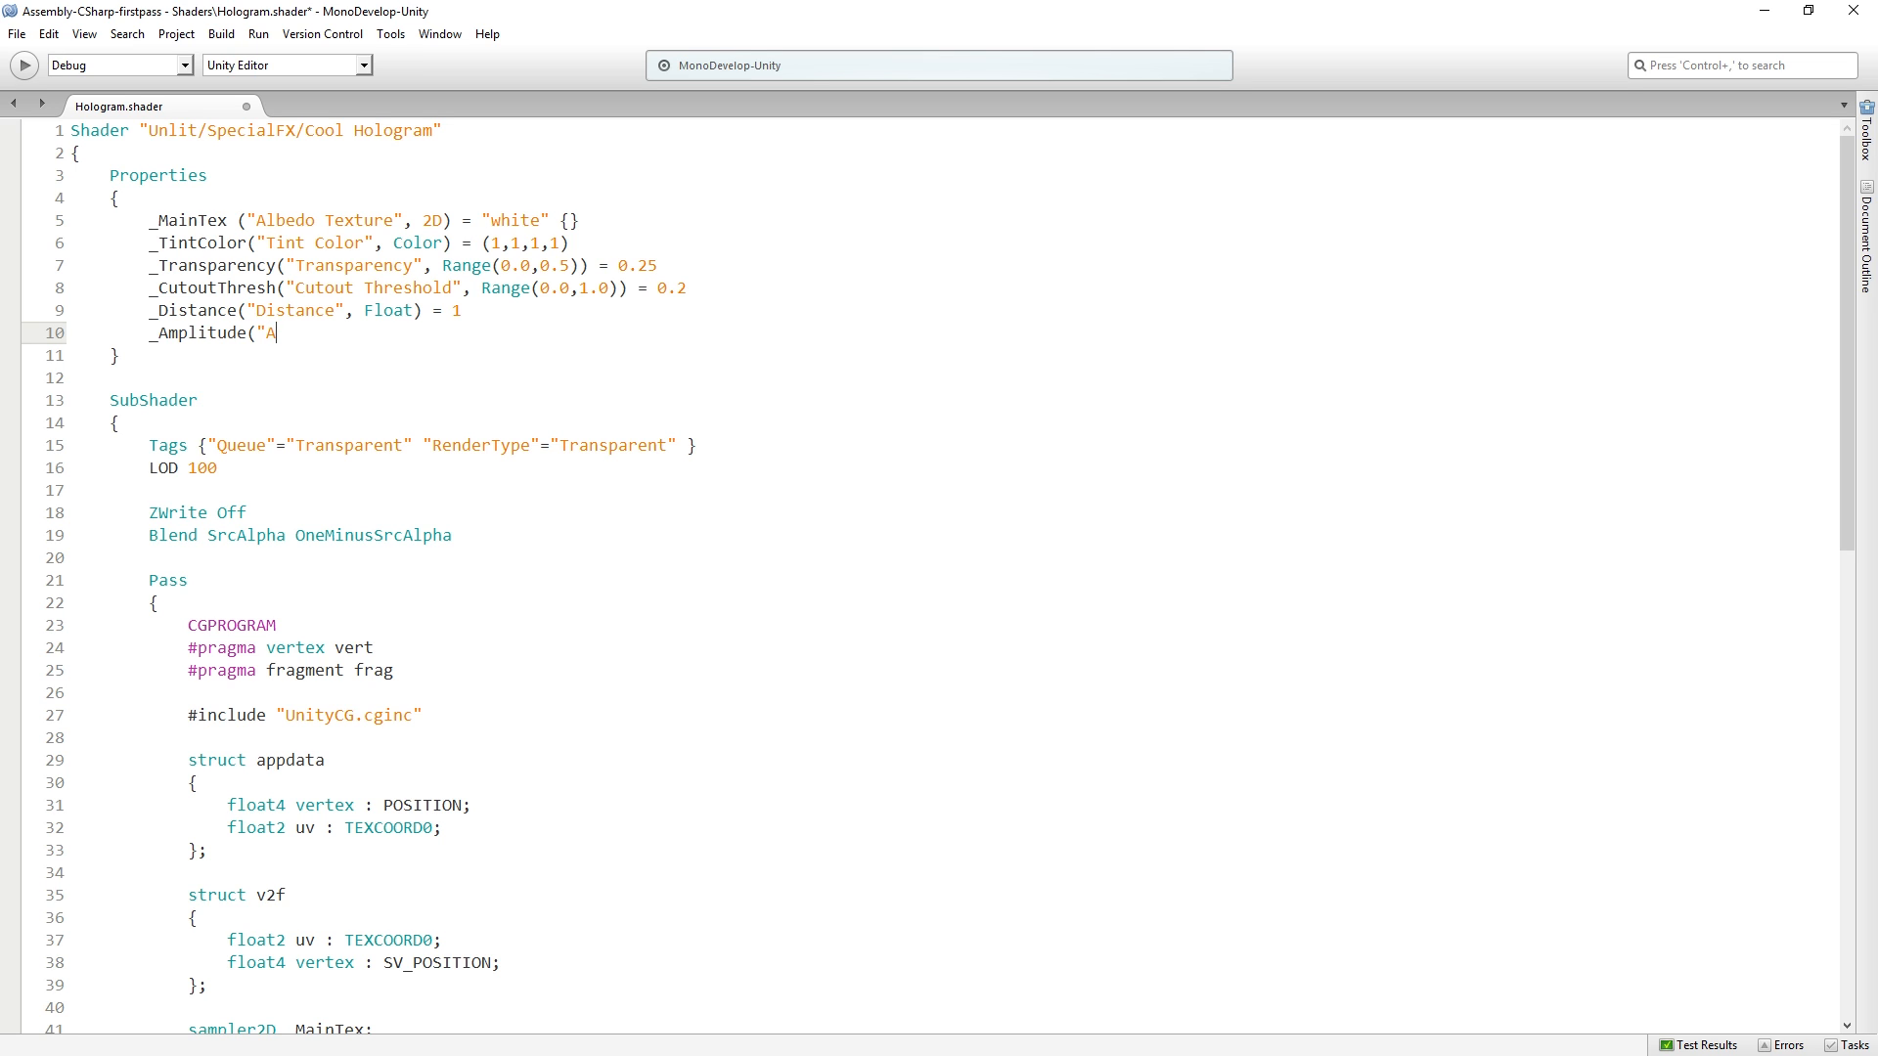
pyautogui.write('mplti')
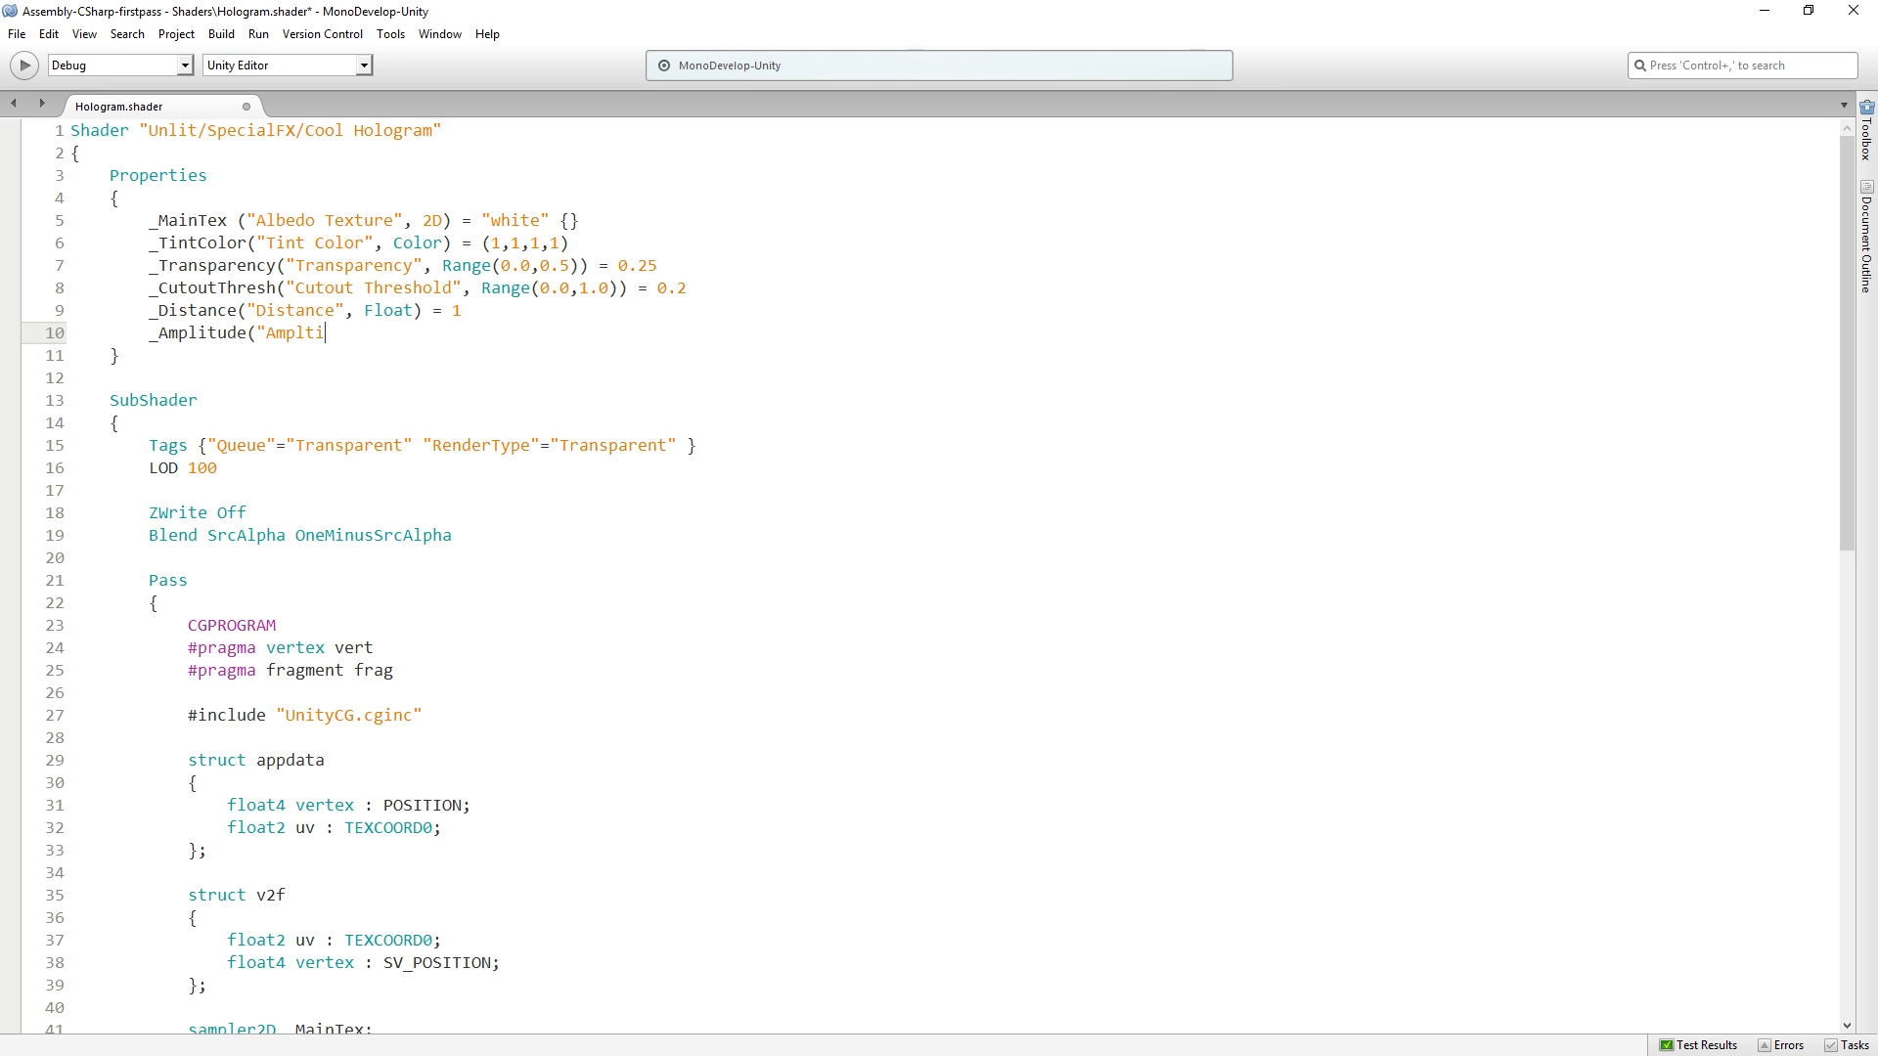
pyautogui.write('tude"')
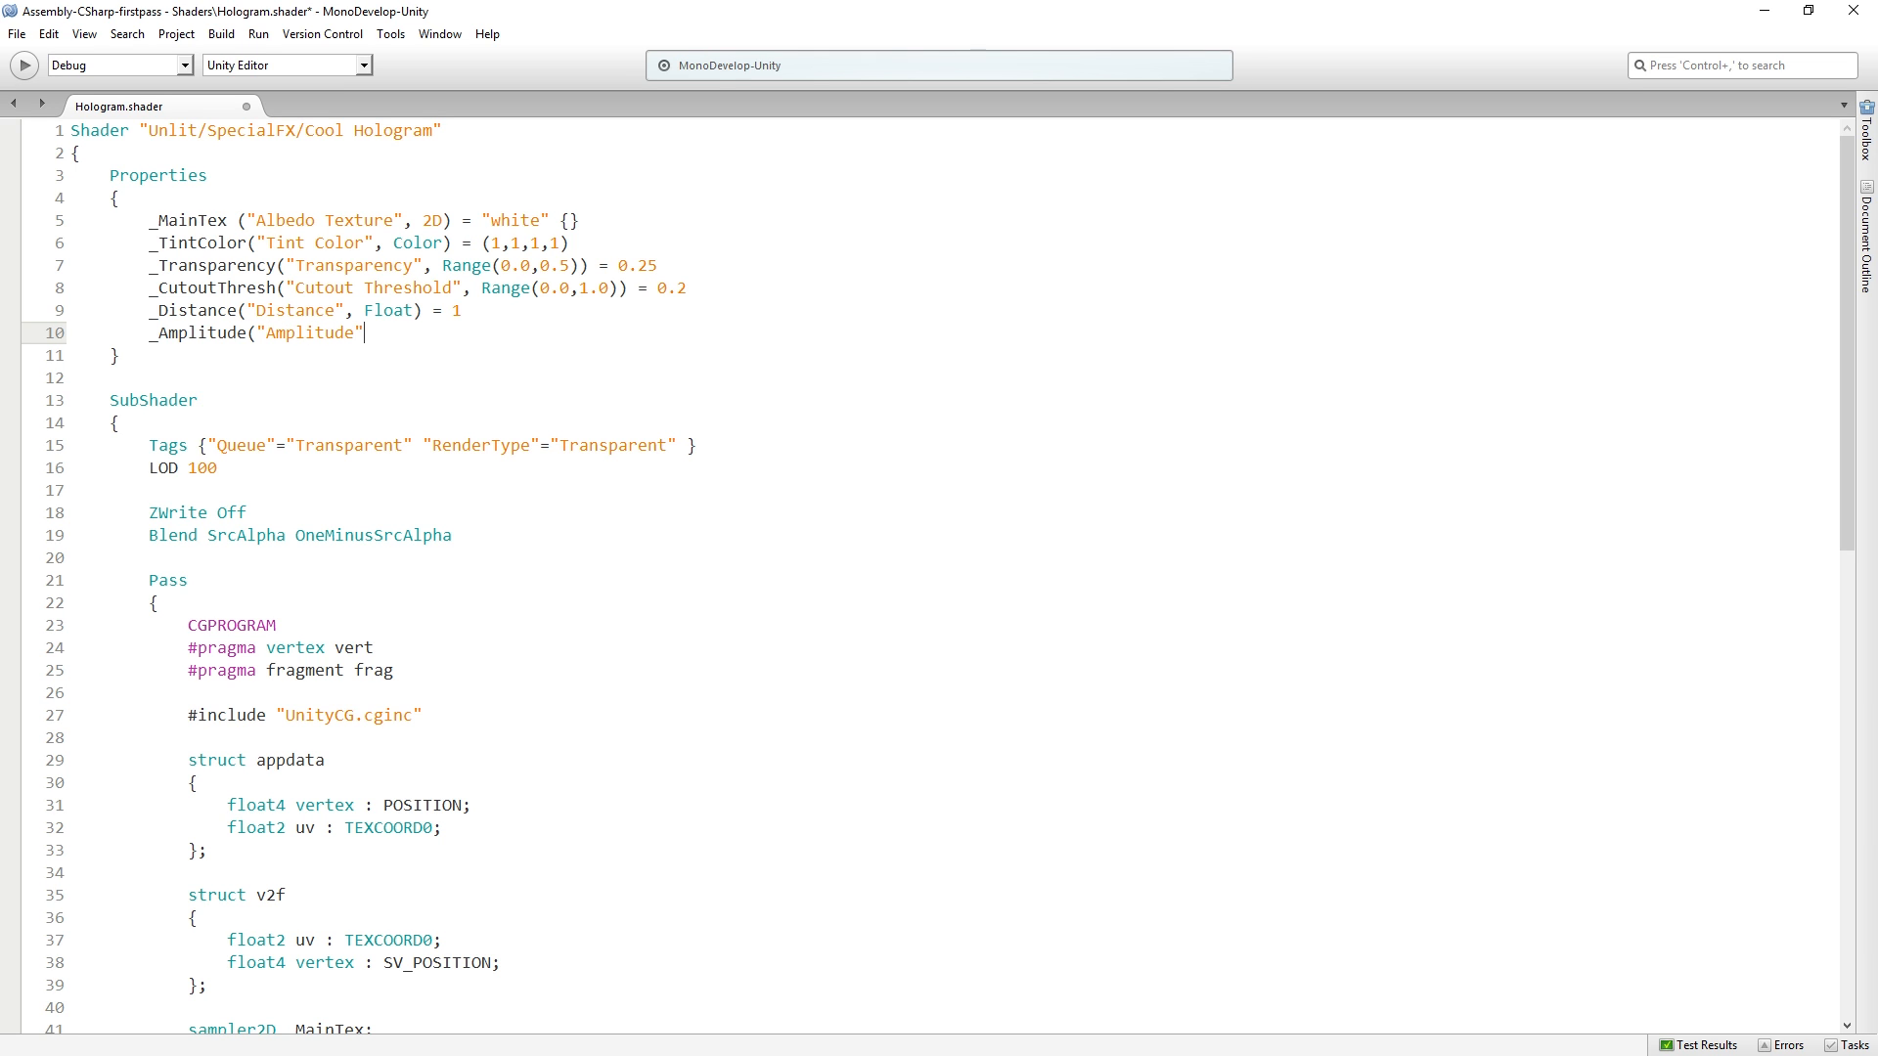
pyautogui.write(', Float) = 1')
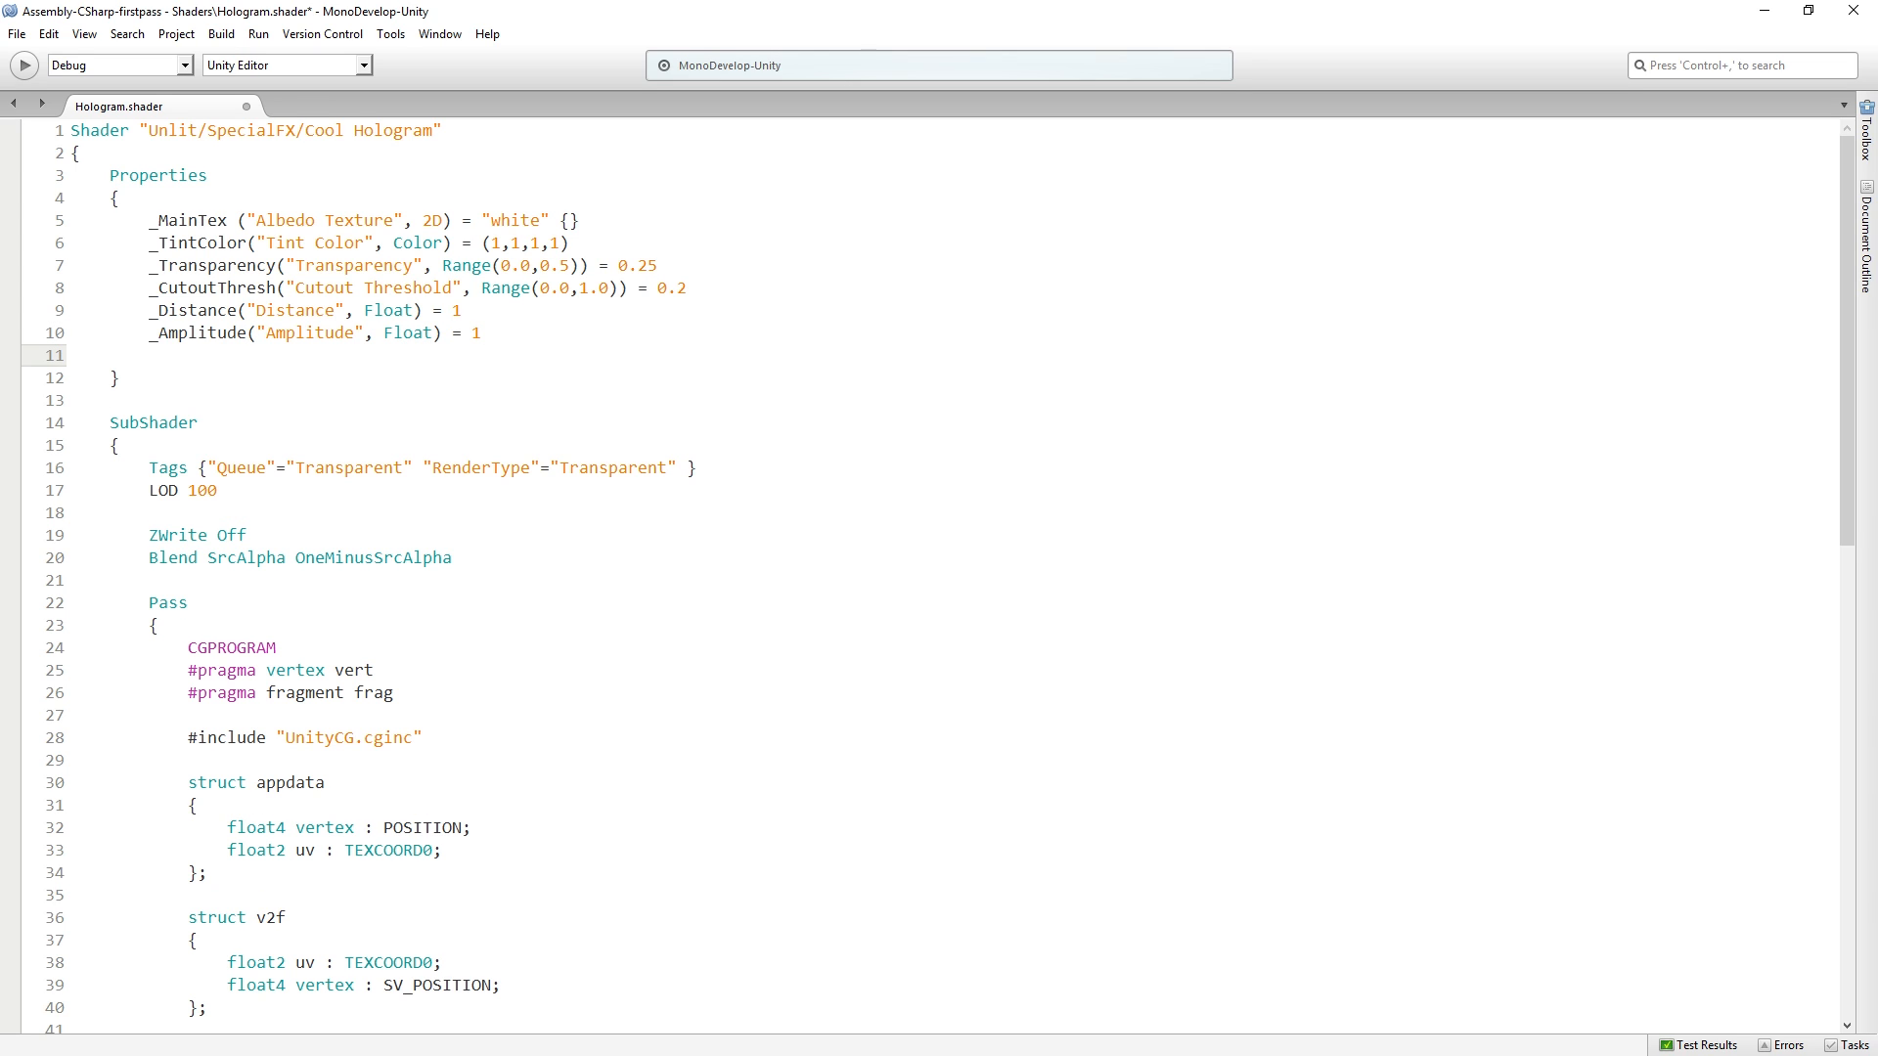
# Step: Add _Speed and _Amount Float properties, each defaulting to 1
pyautogui.write('_Sp')
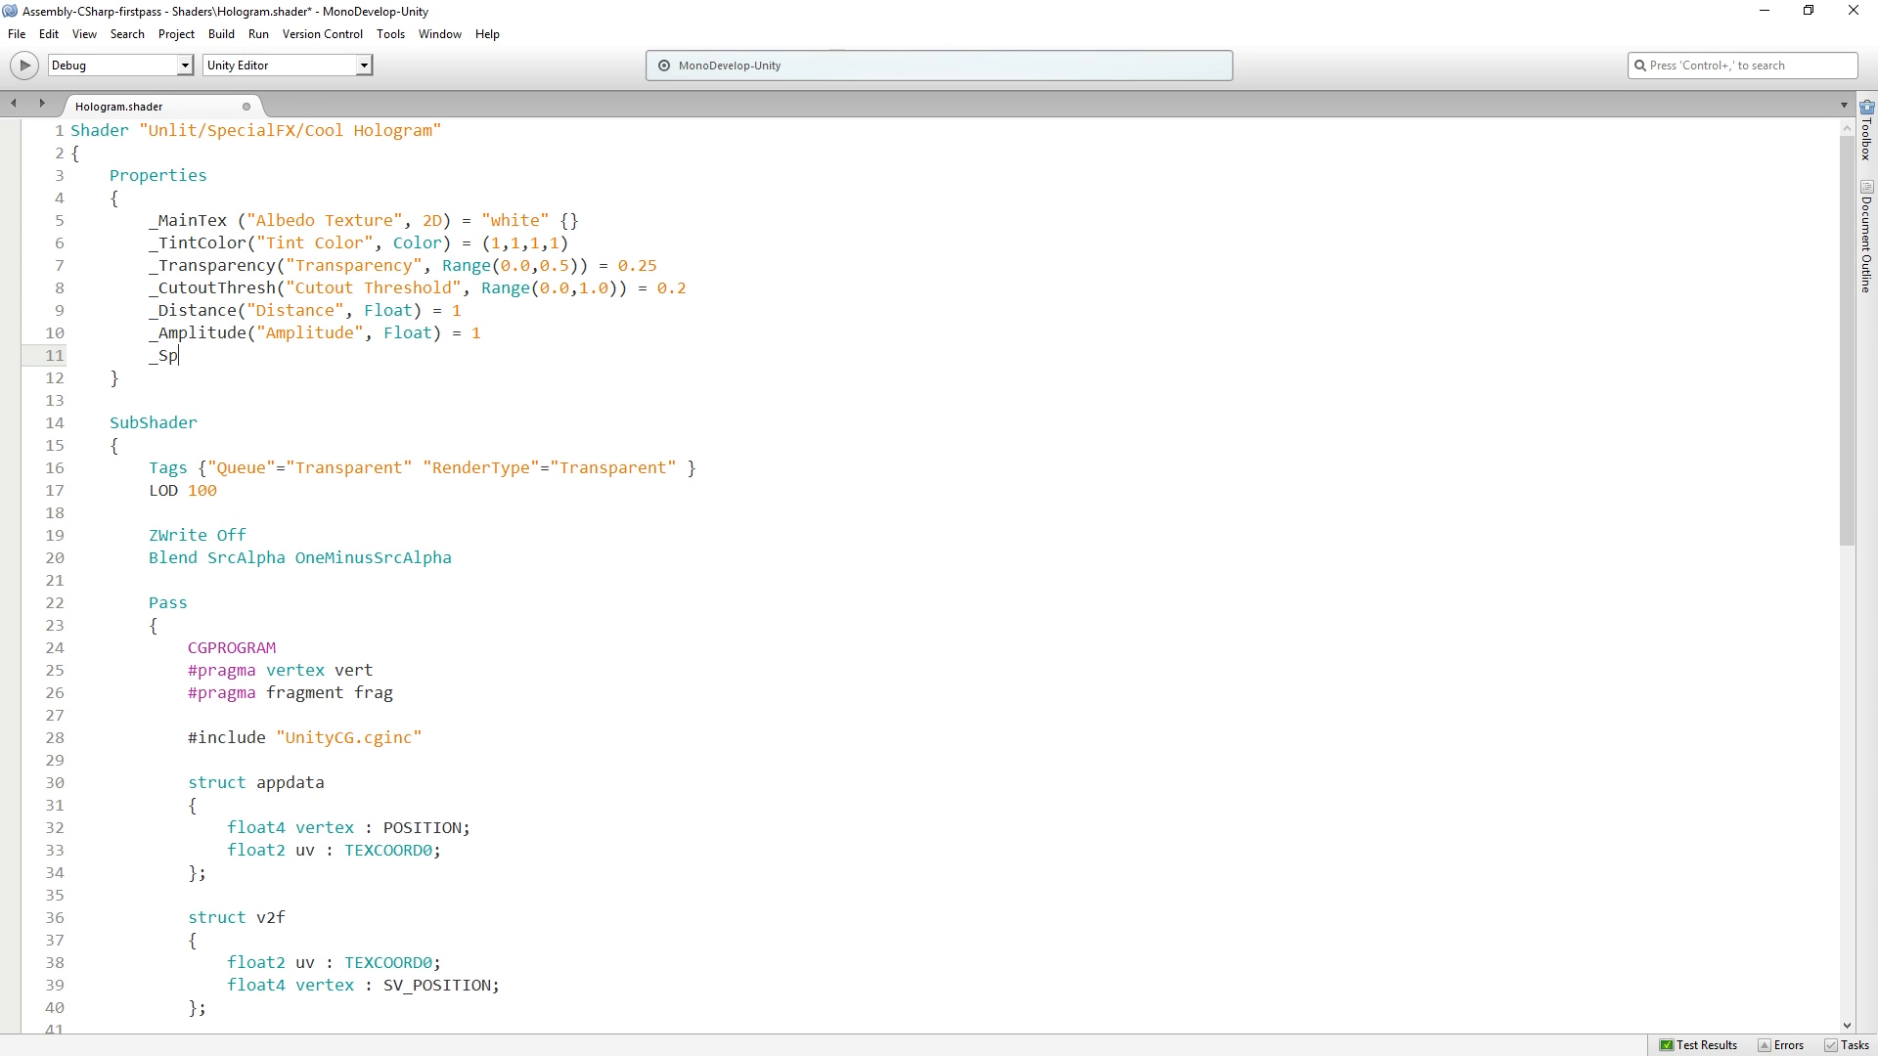
pyautogui.write('eed ("')
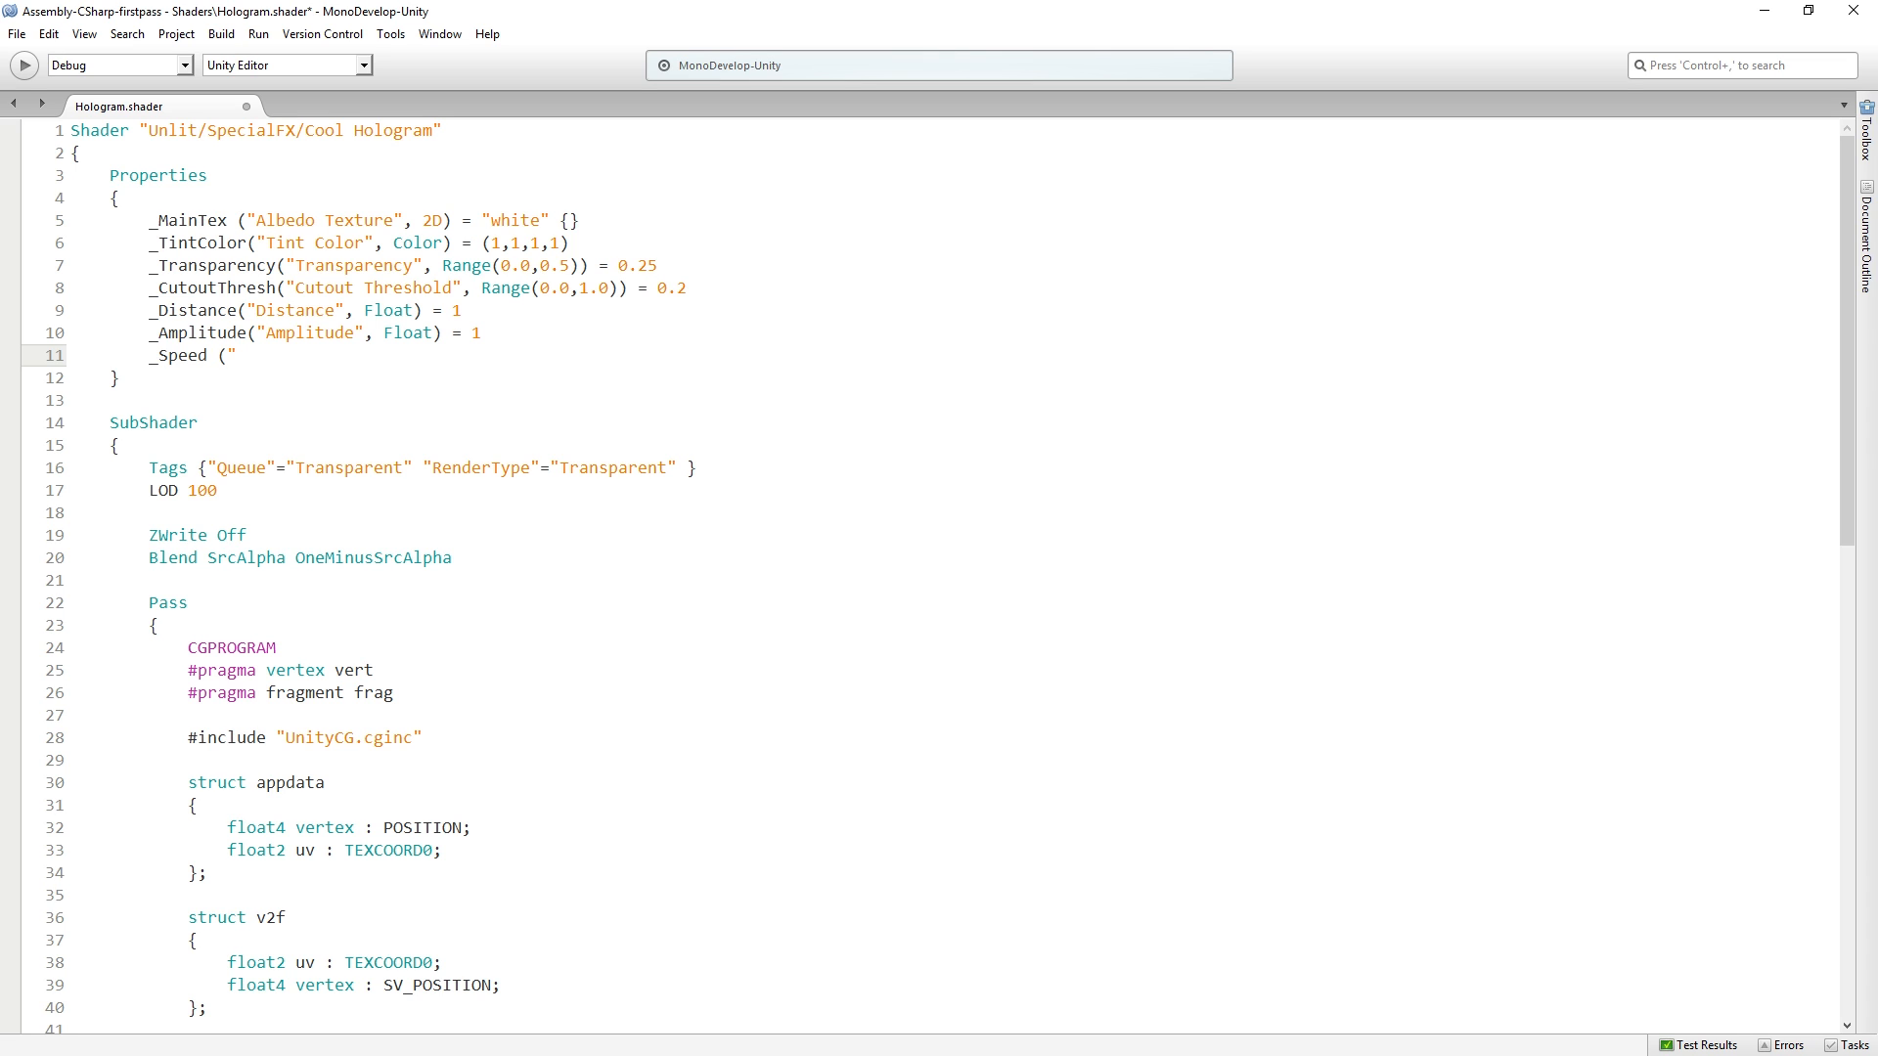
pyautogui.write('Spee')
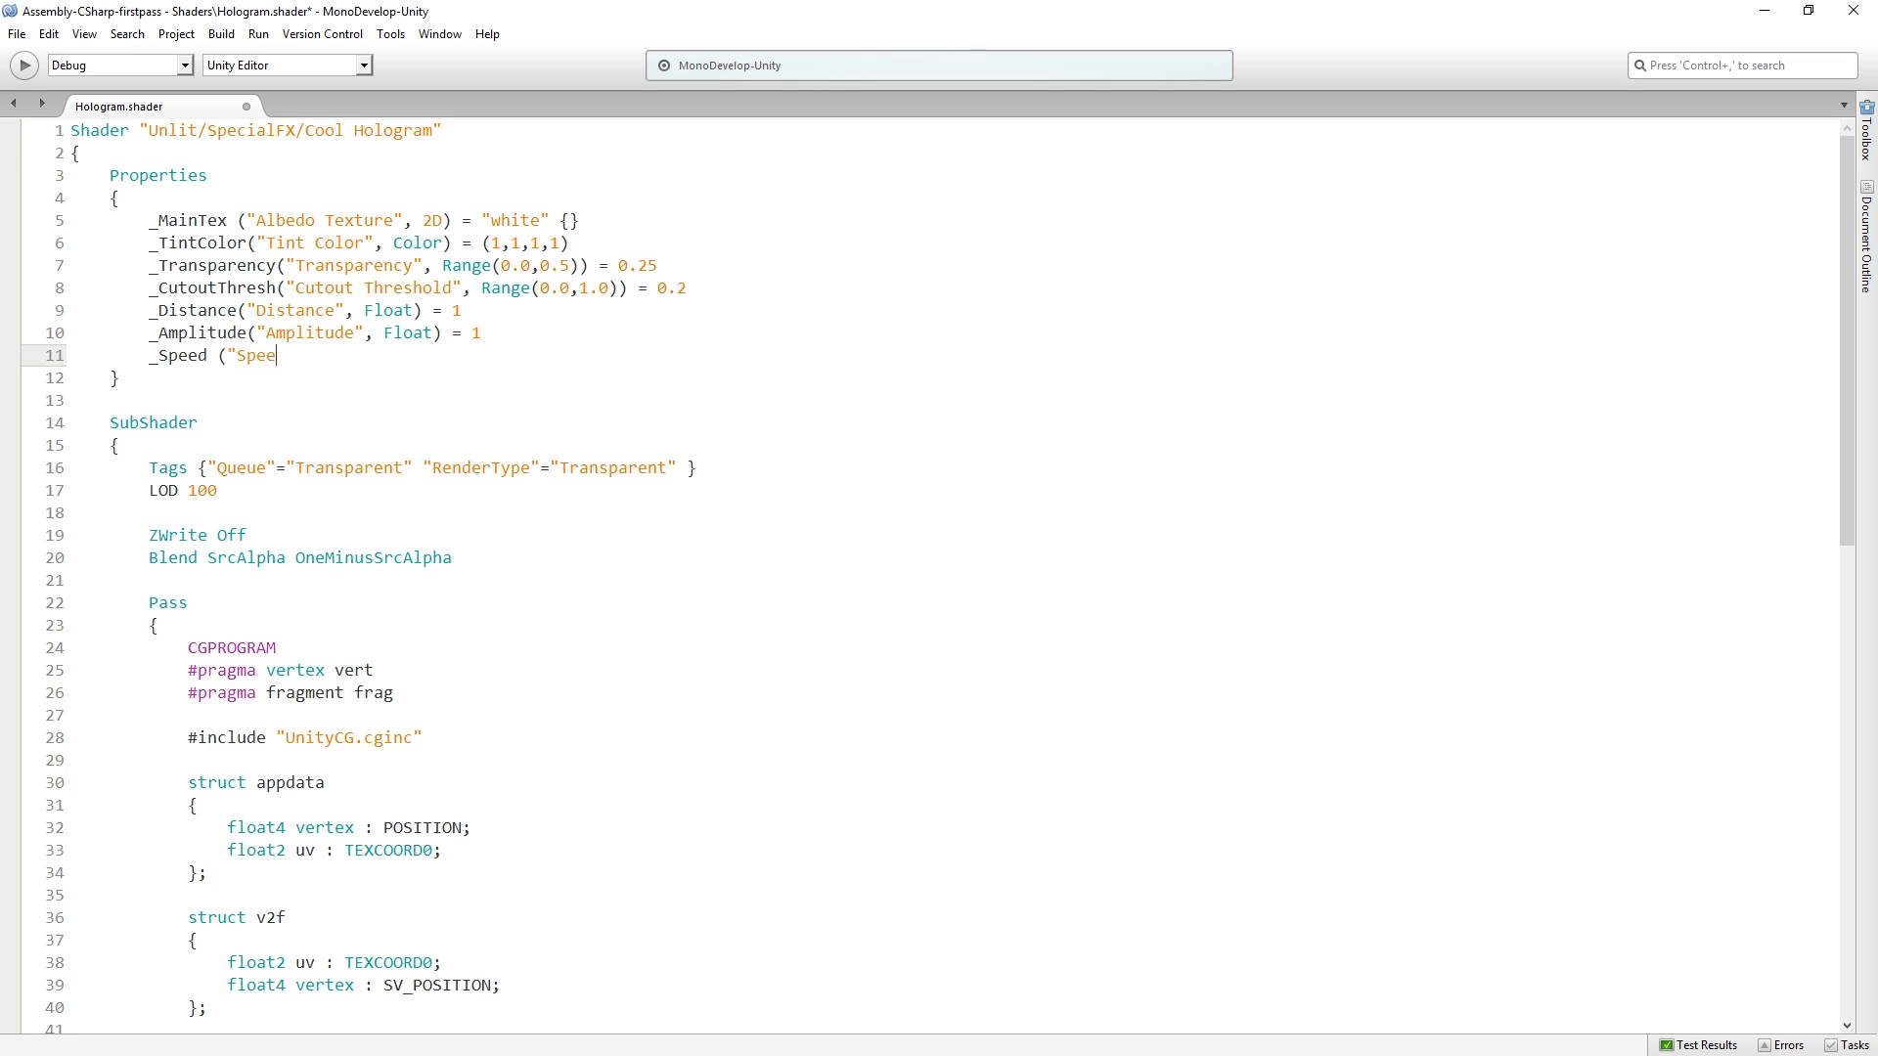
pyautogui.write('d", Fl')
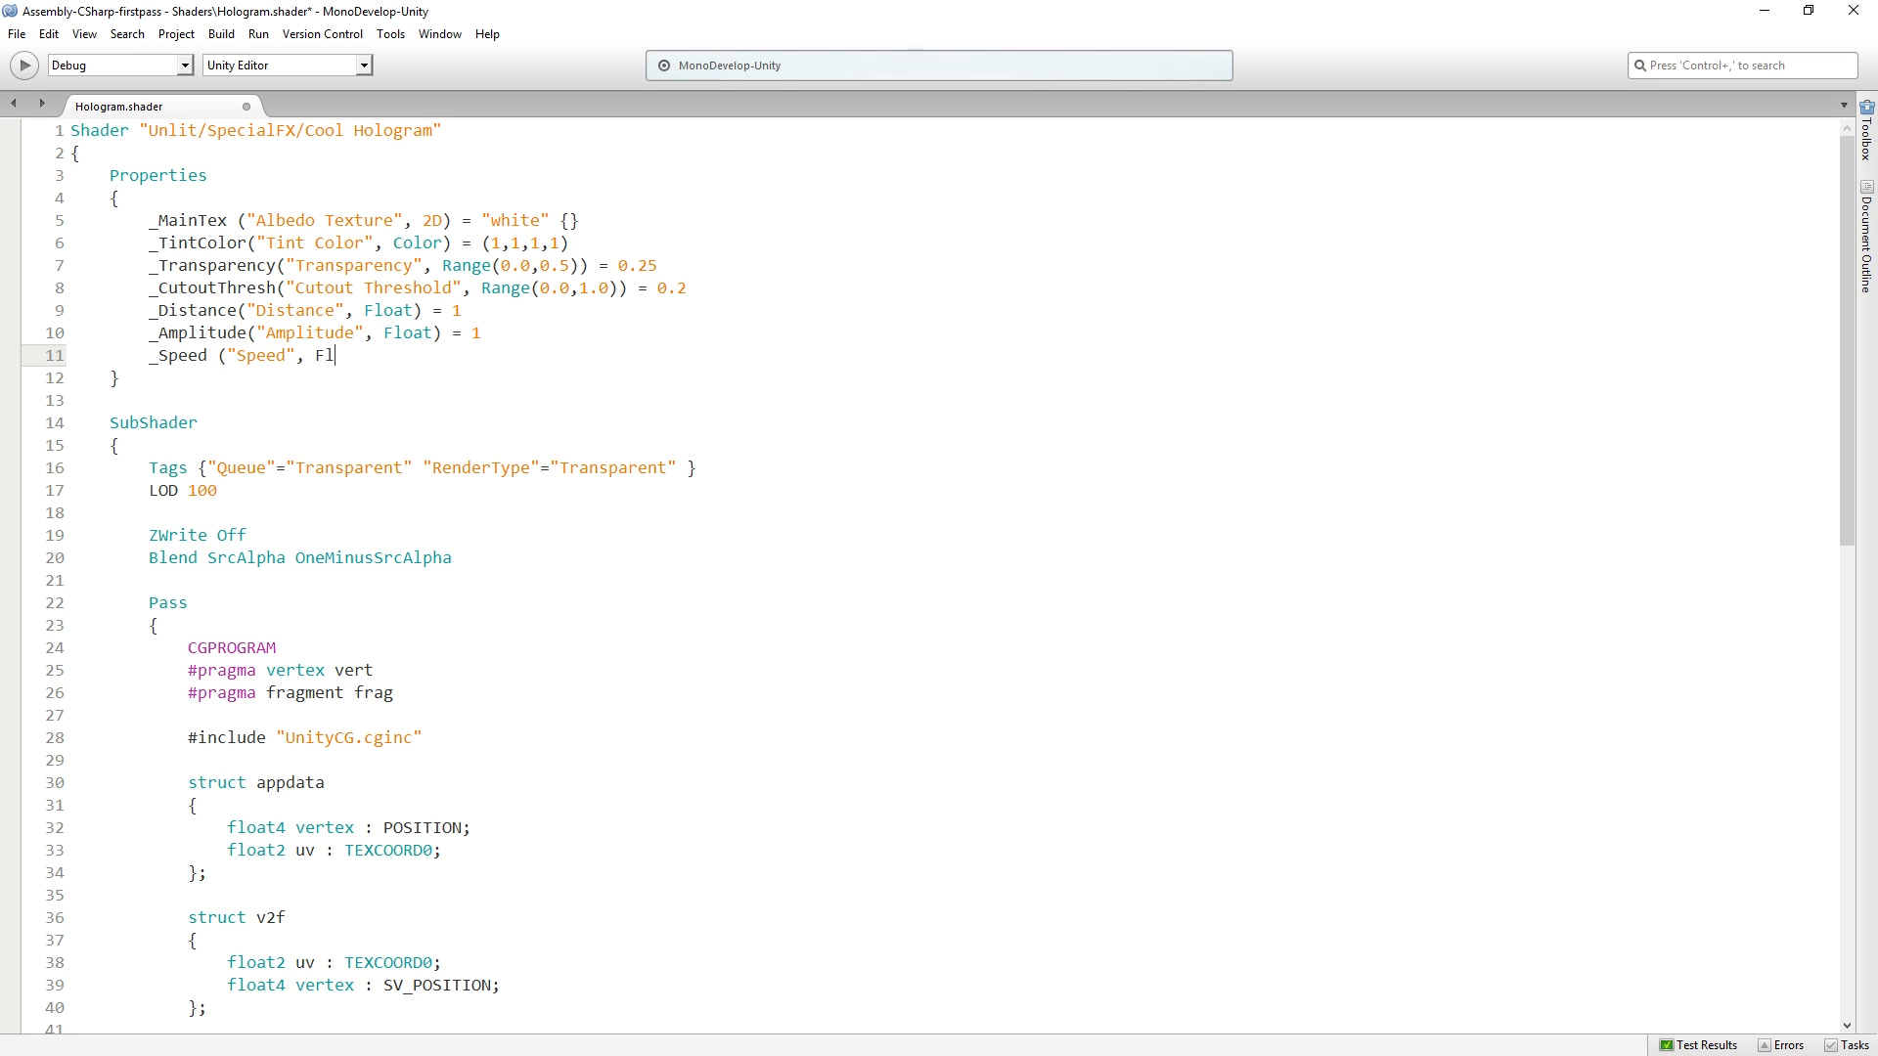
pyautogui.write('oat) = 1')
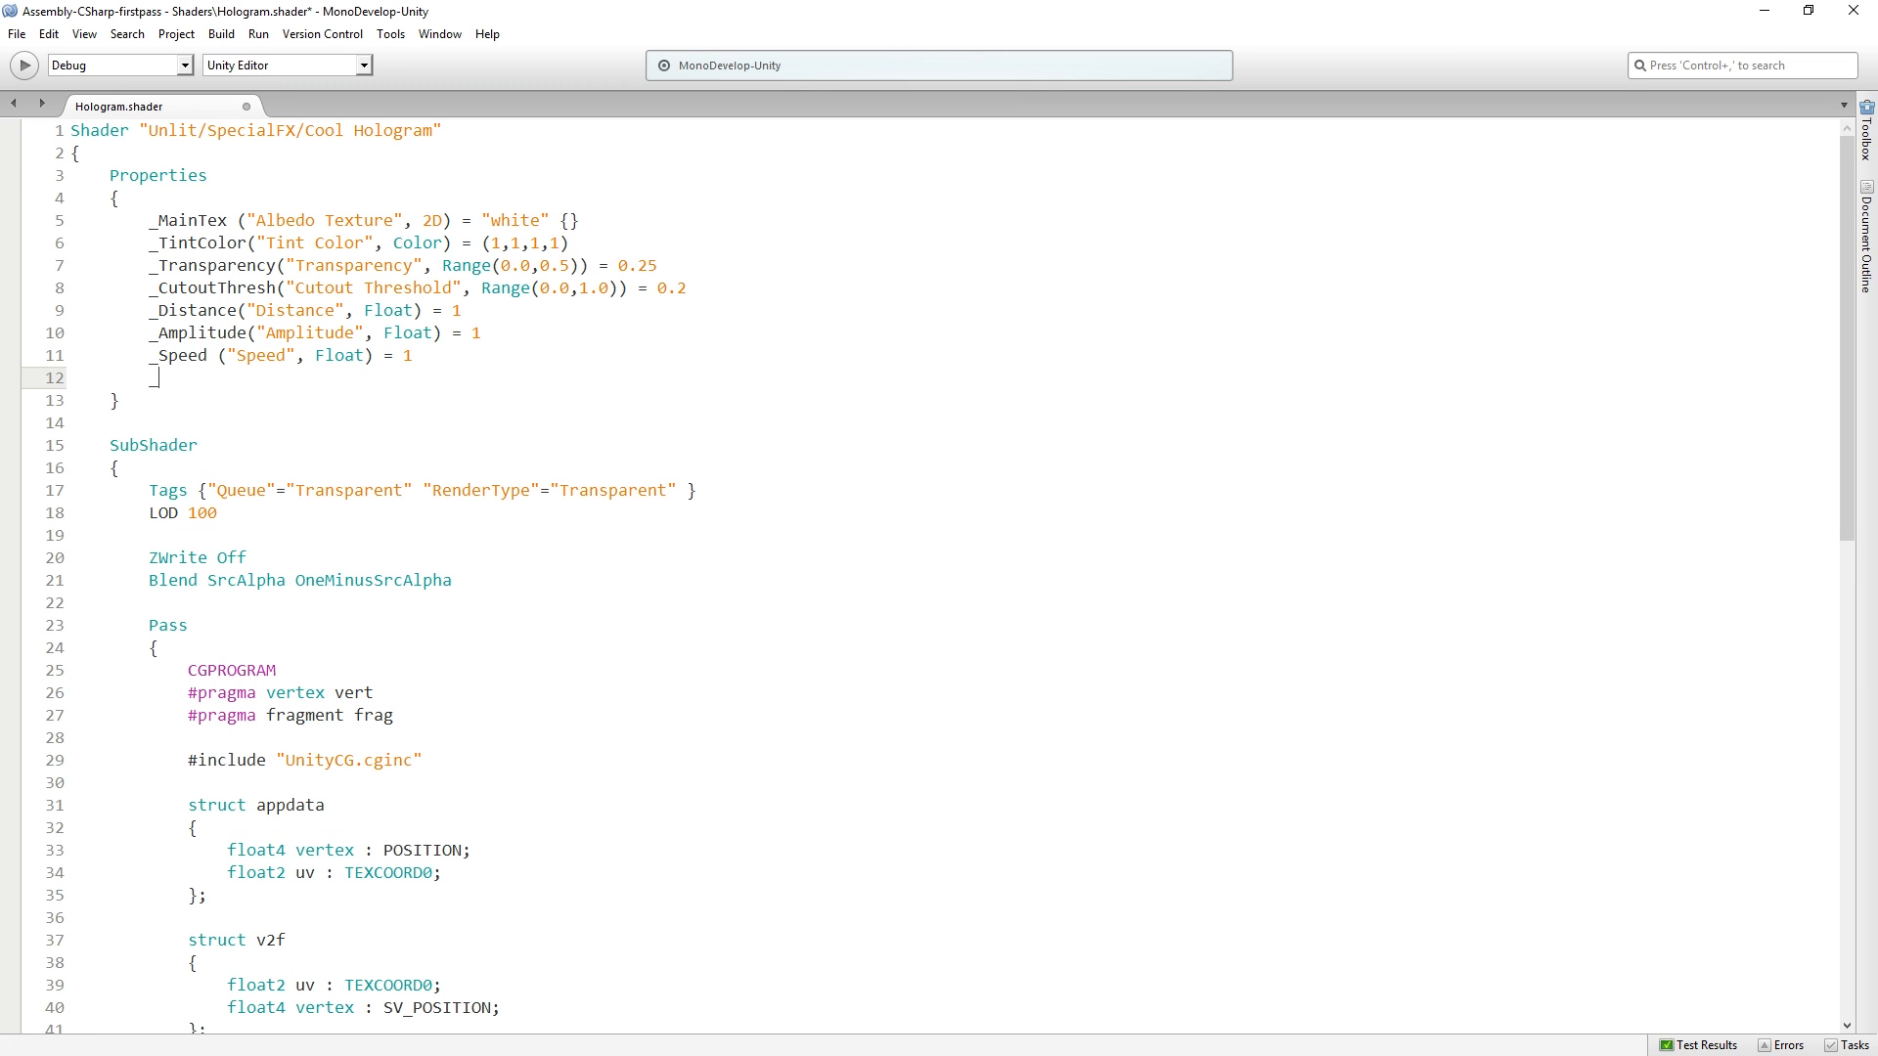
pyautogui.write('_Amount')
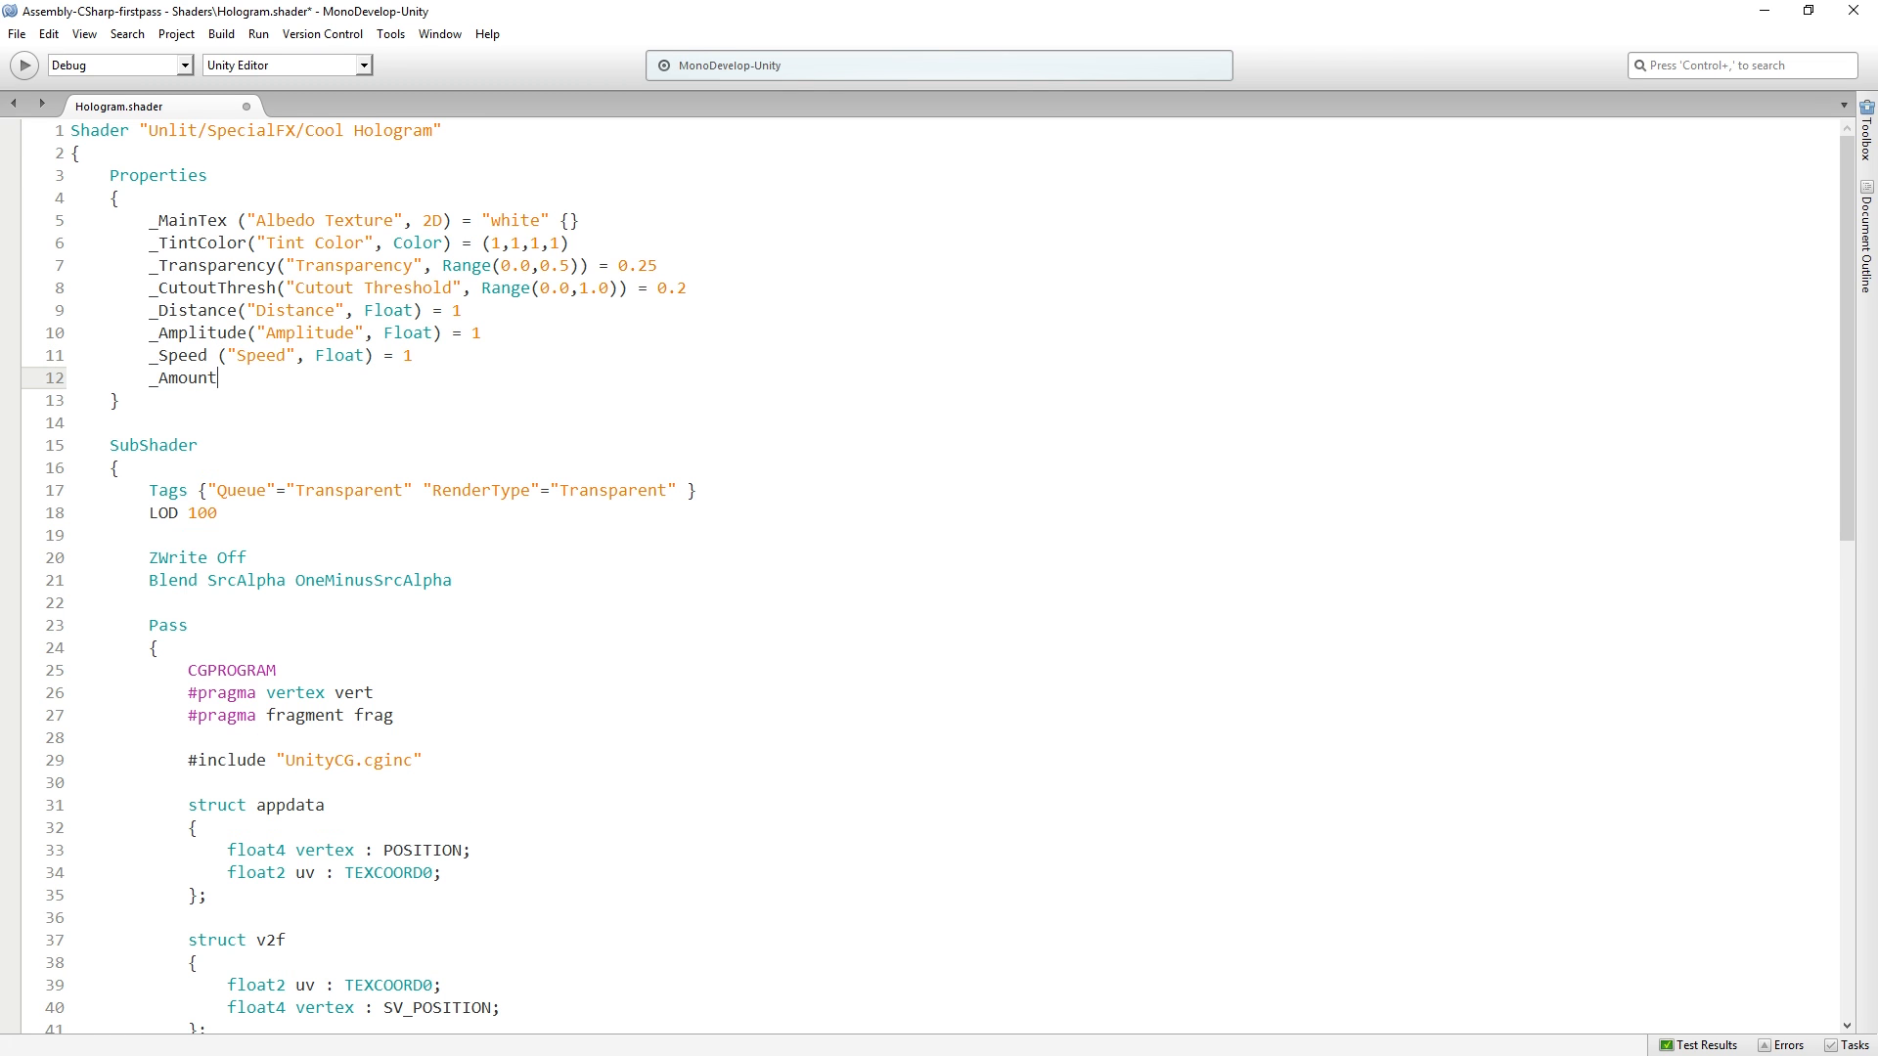
pyautogui.write('("A')
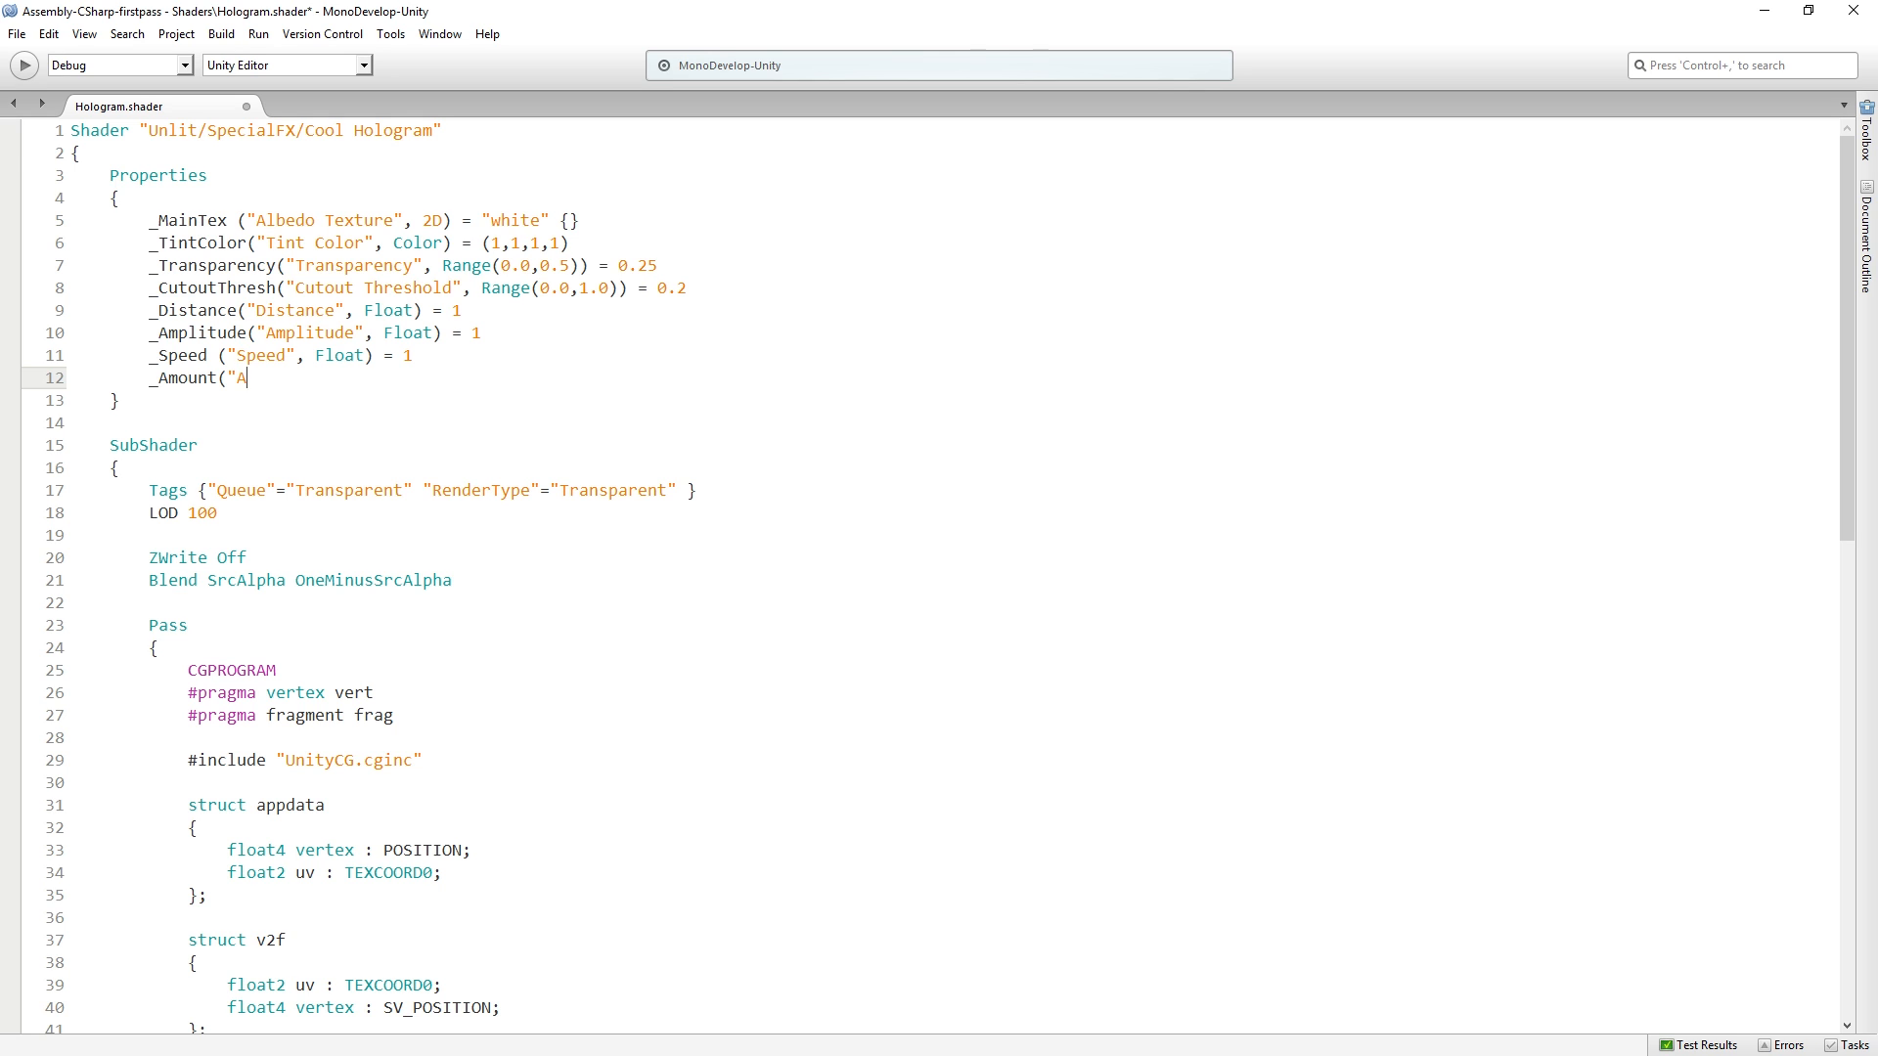
pyautogui.write('mount", Float')
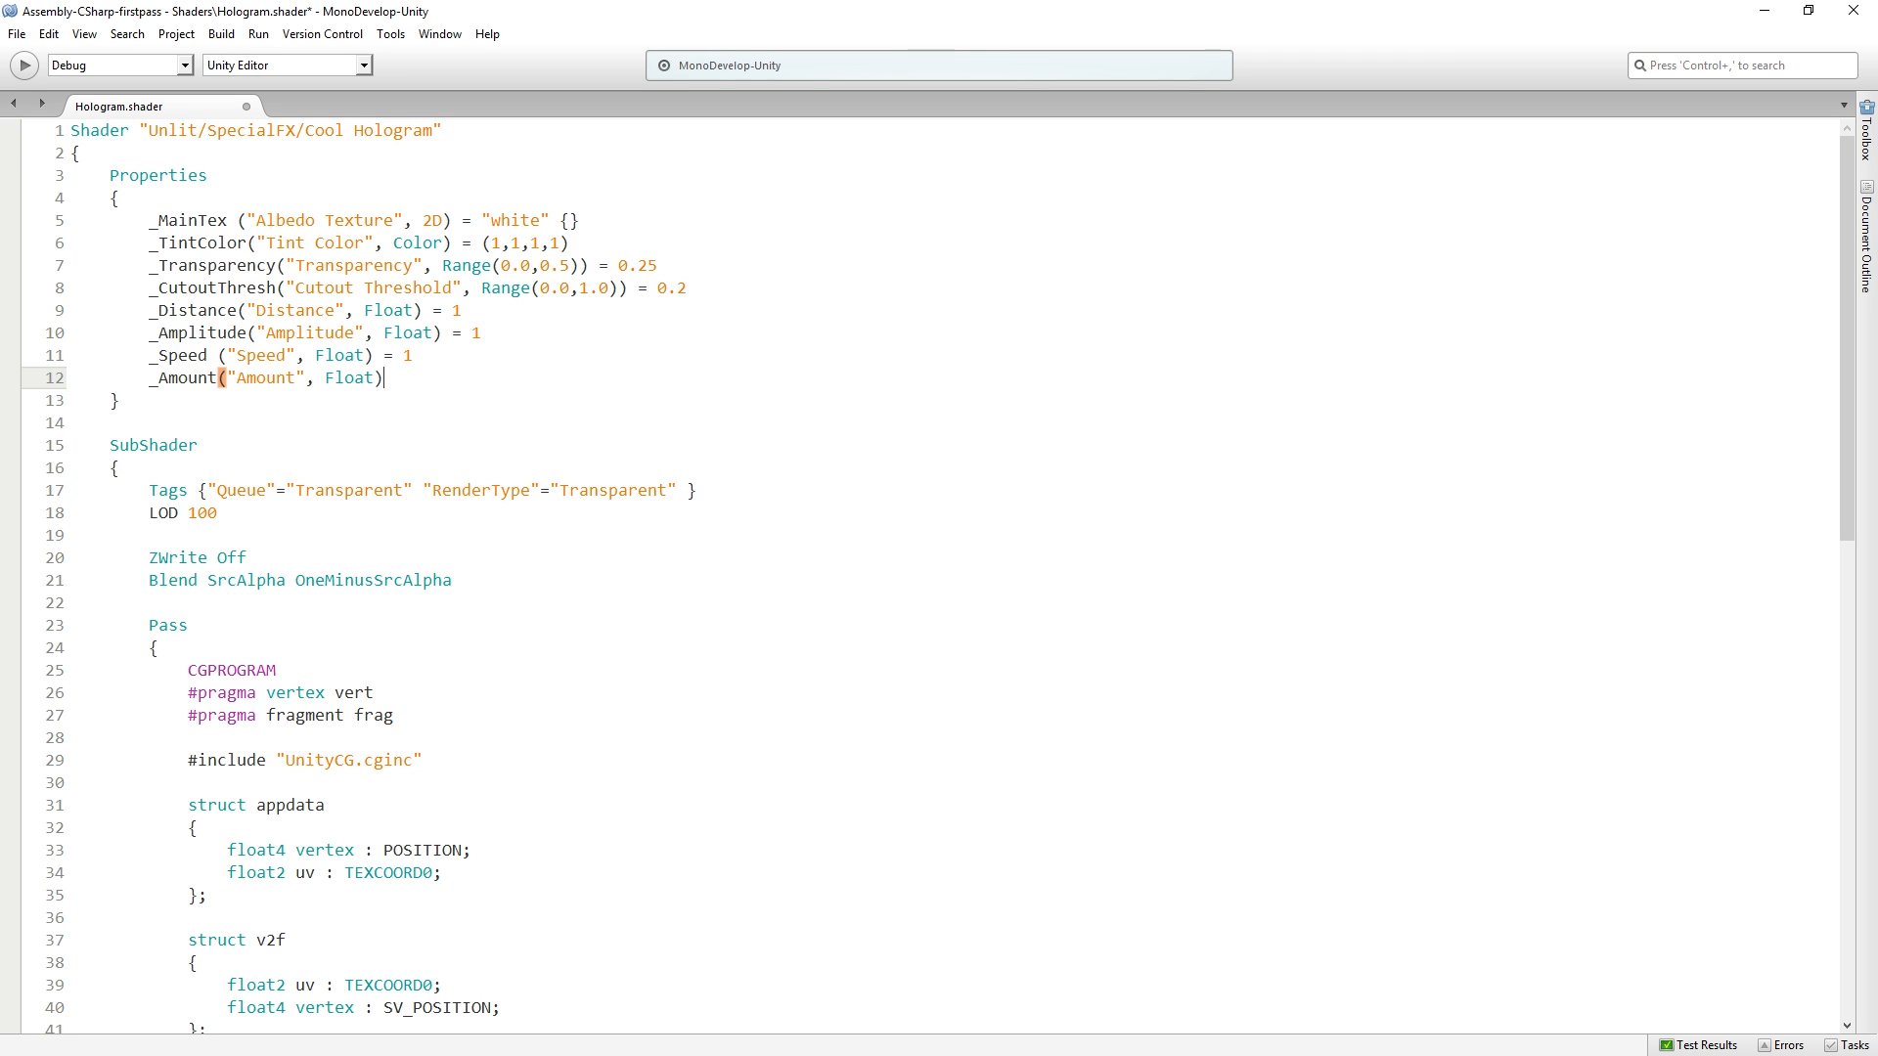
pyautogui.write('= 1')
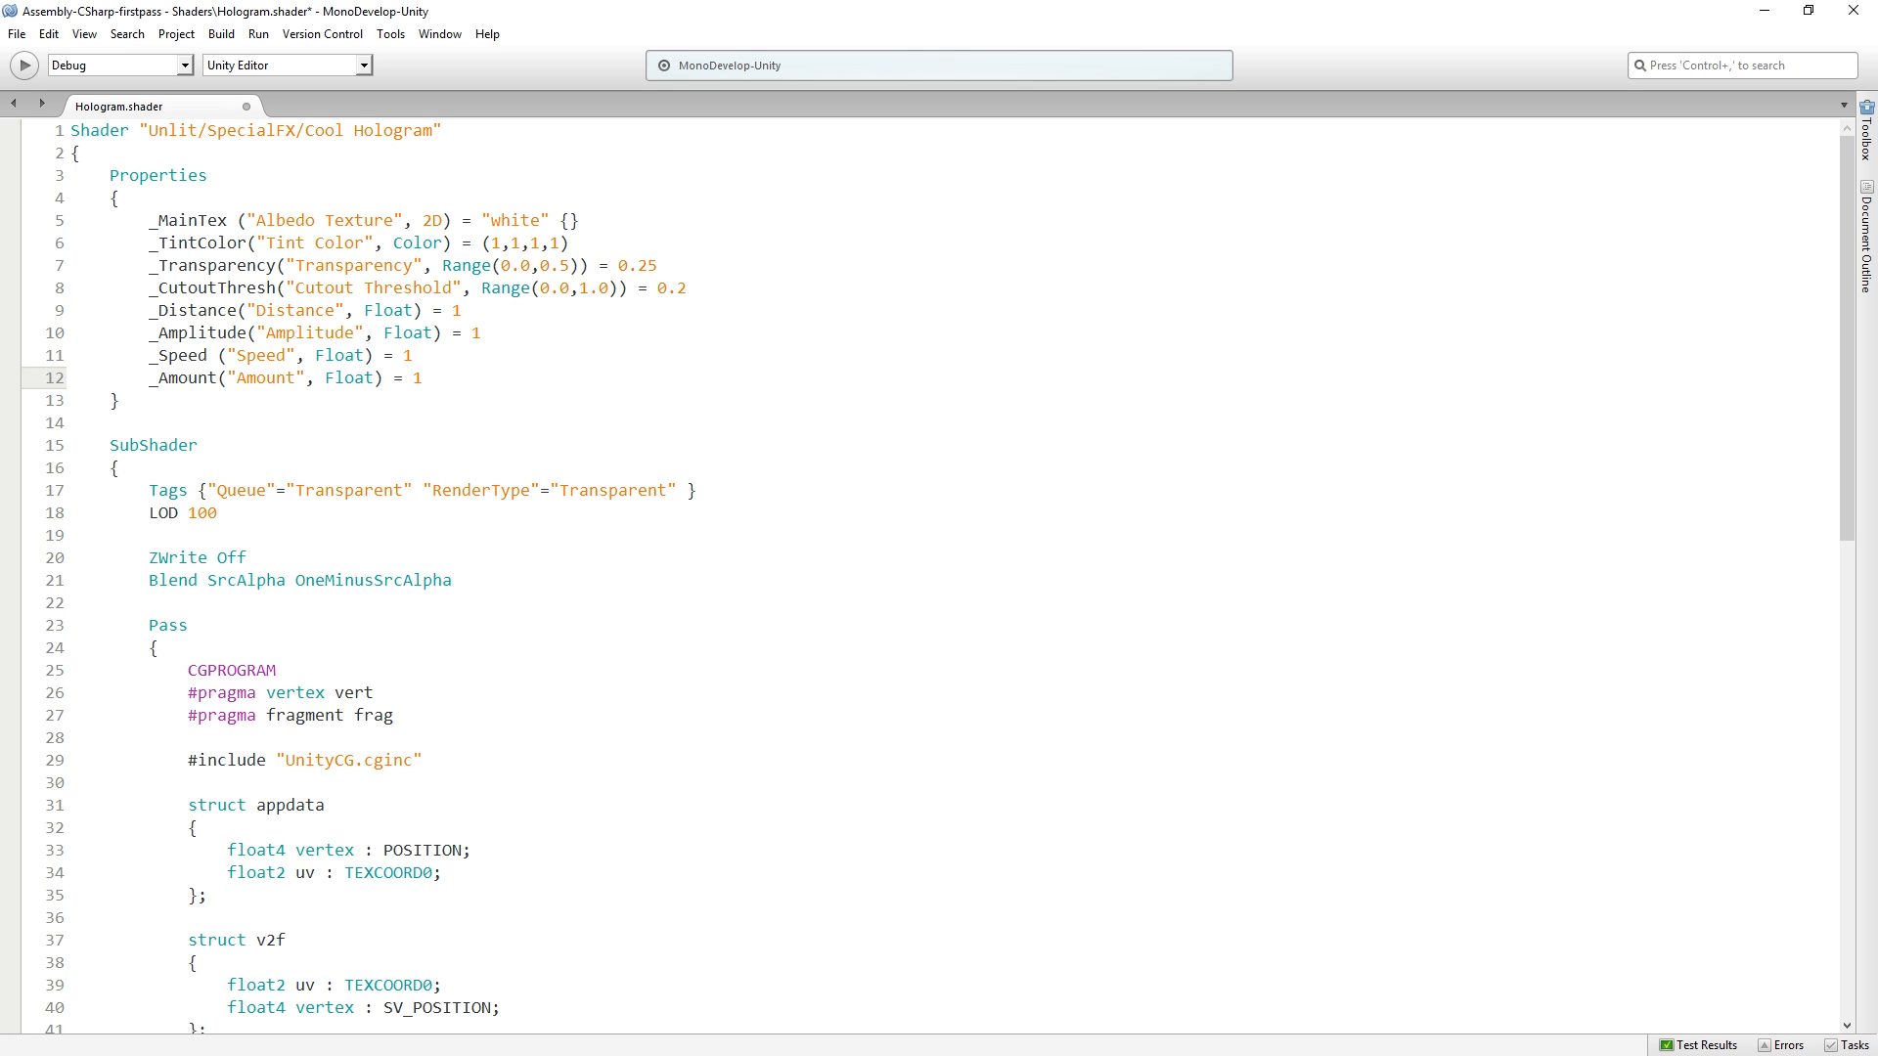
pyautogui.scroll(-3)
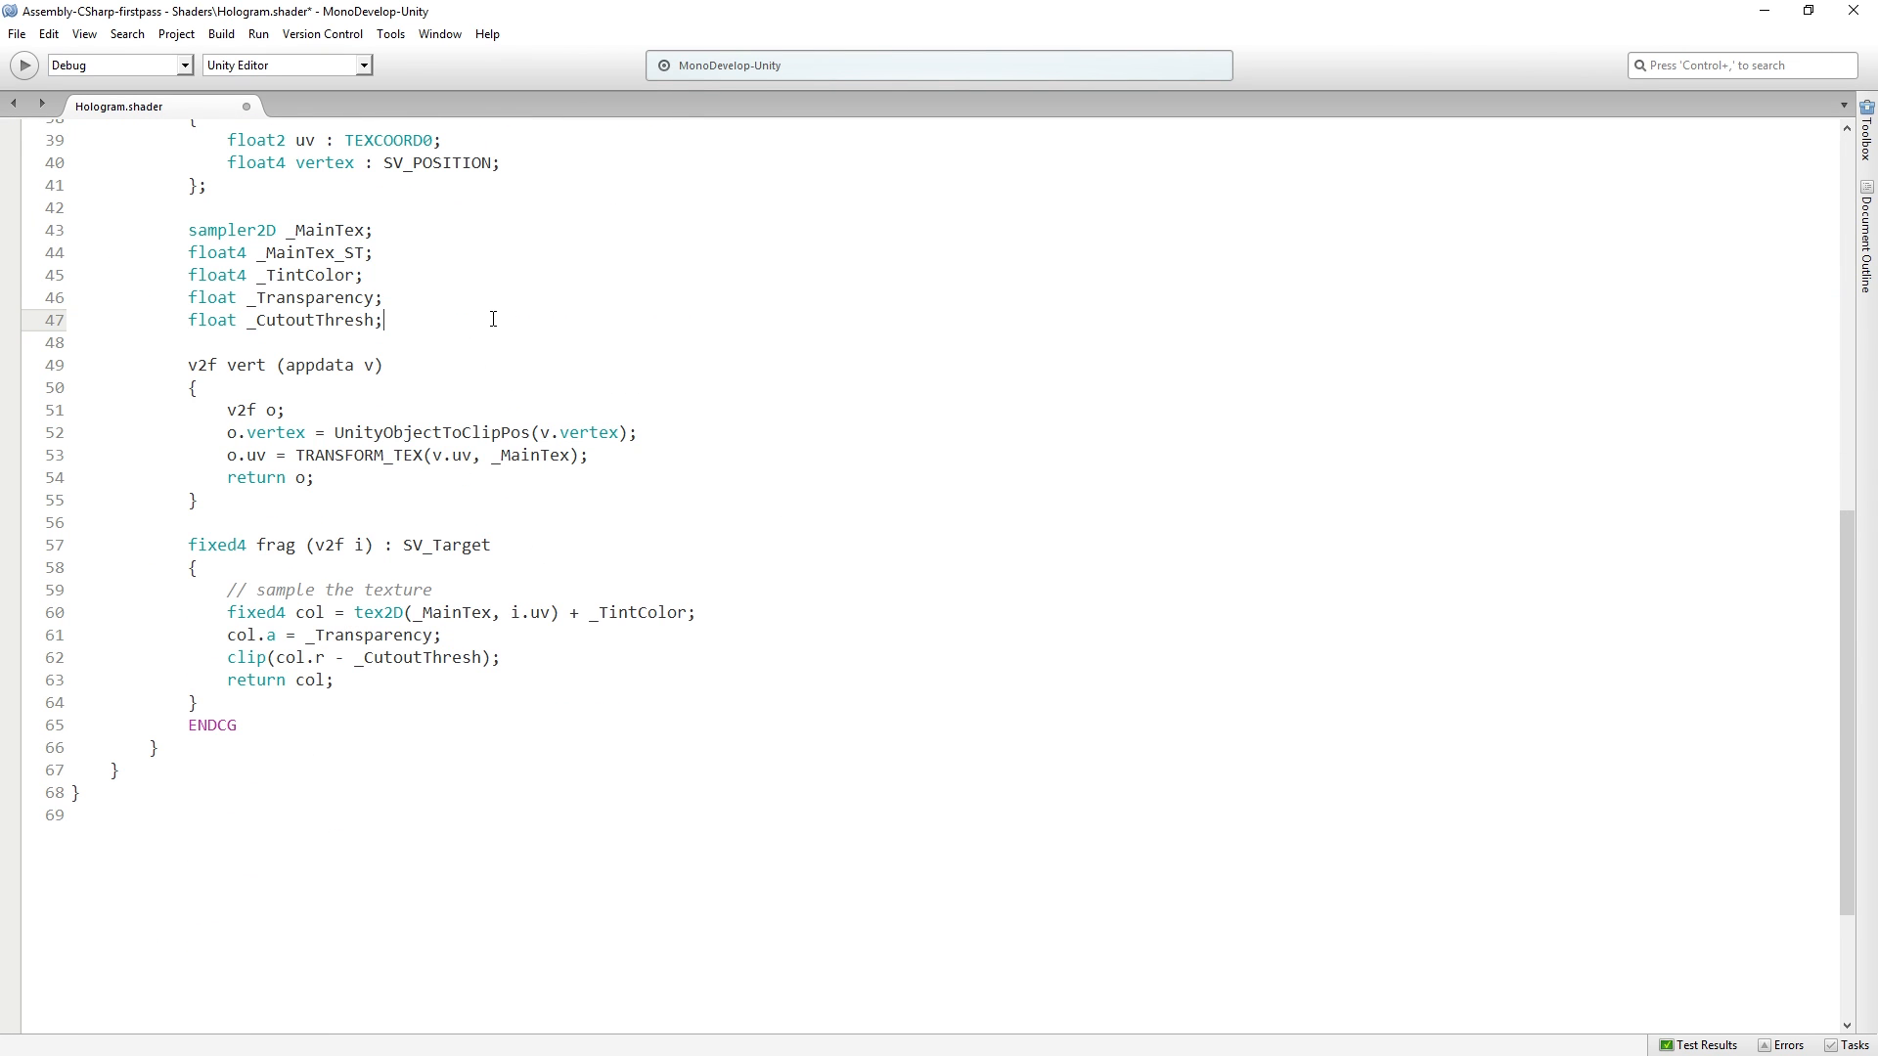
# Step: Declare float _Distance, _Amplitude, _Speed and _Amount variables below _CutoutThresh
pyautogui.write('float _Di')
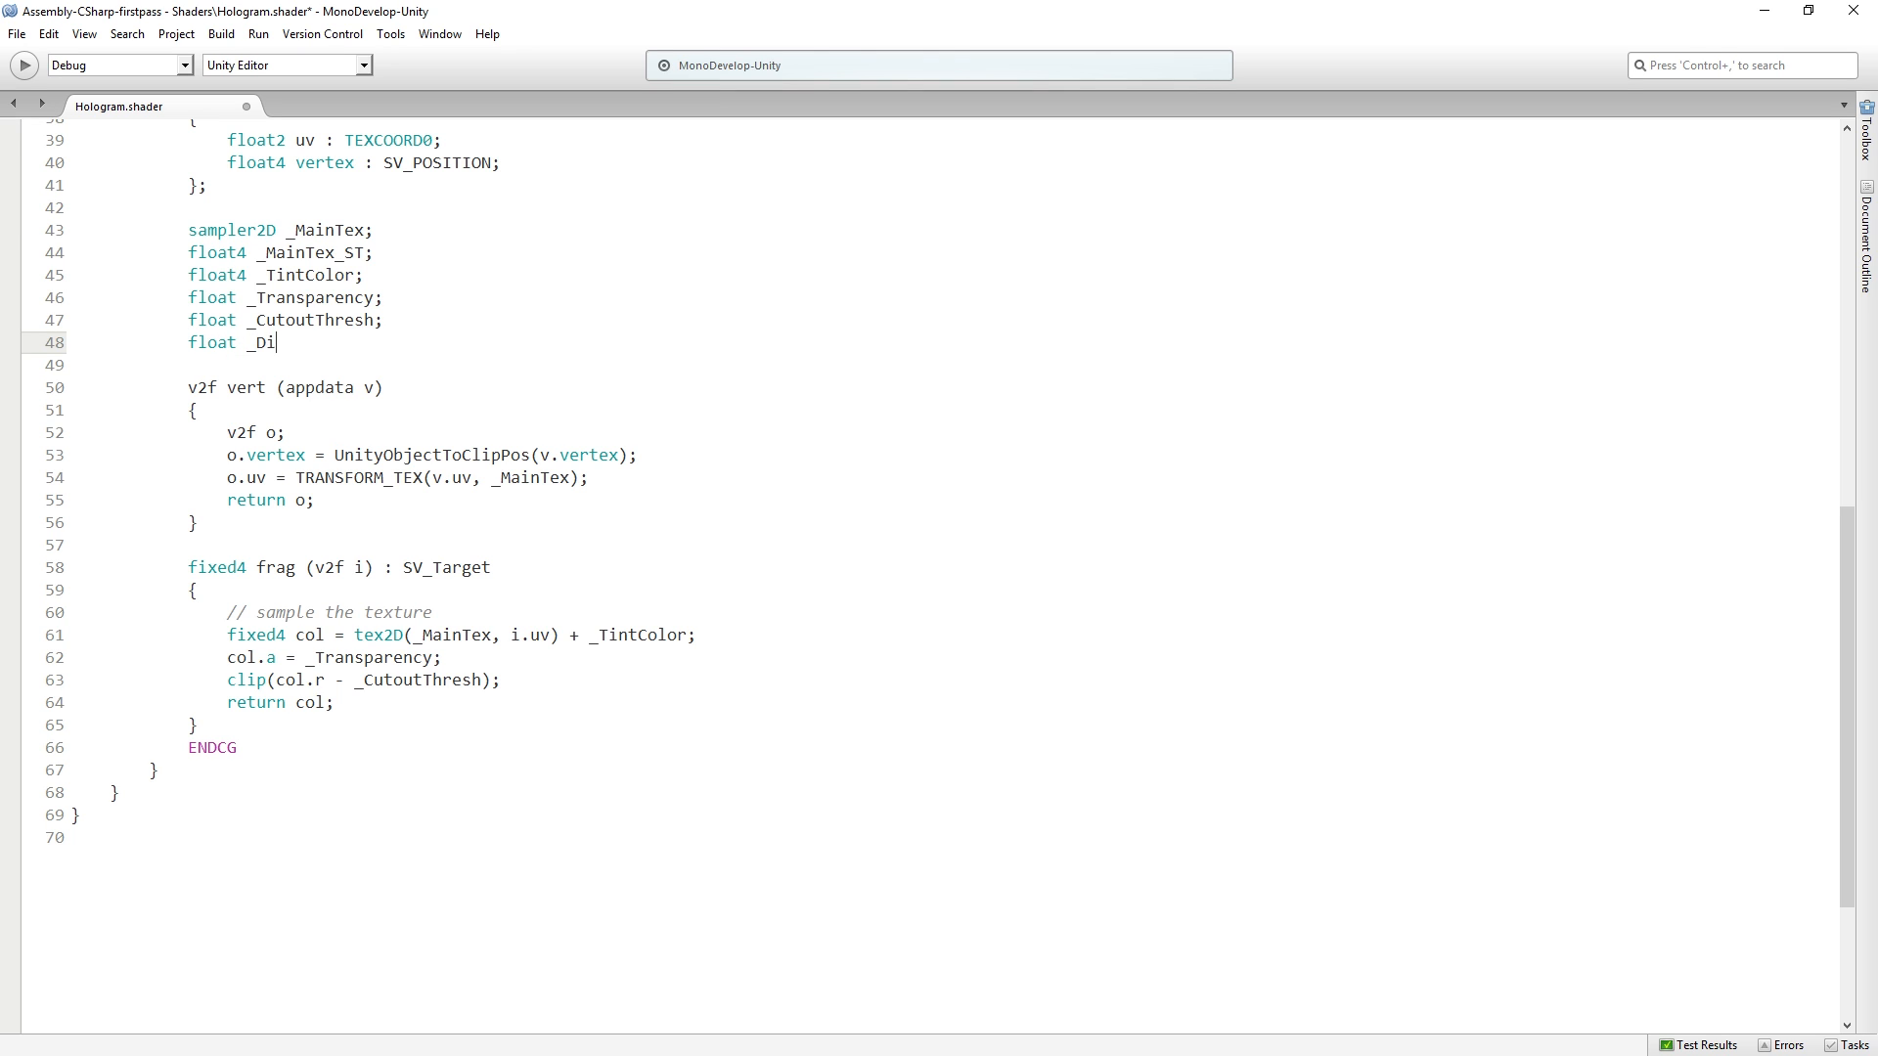
pyautogui.write('stance;')
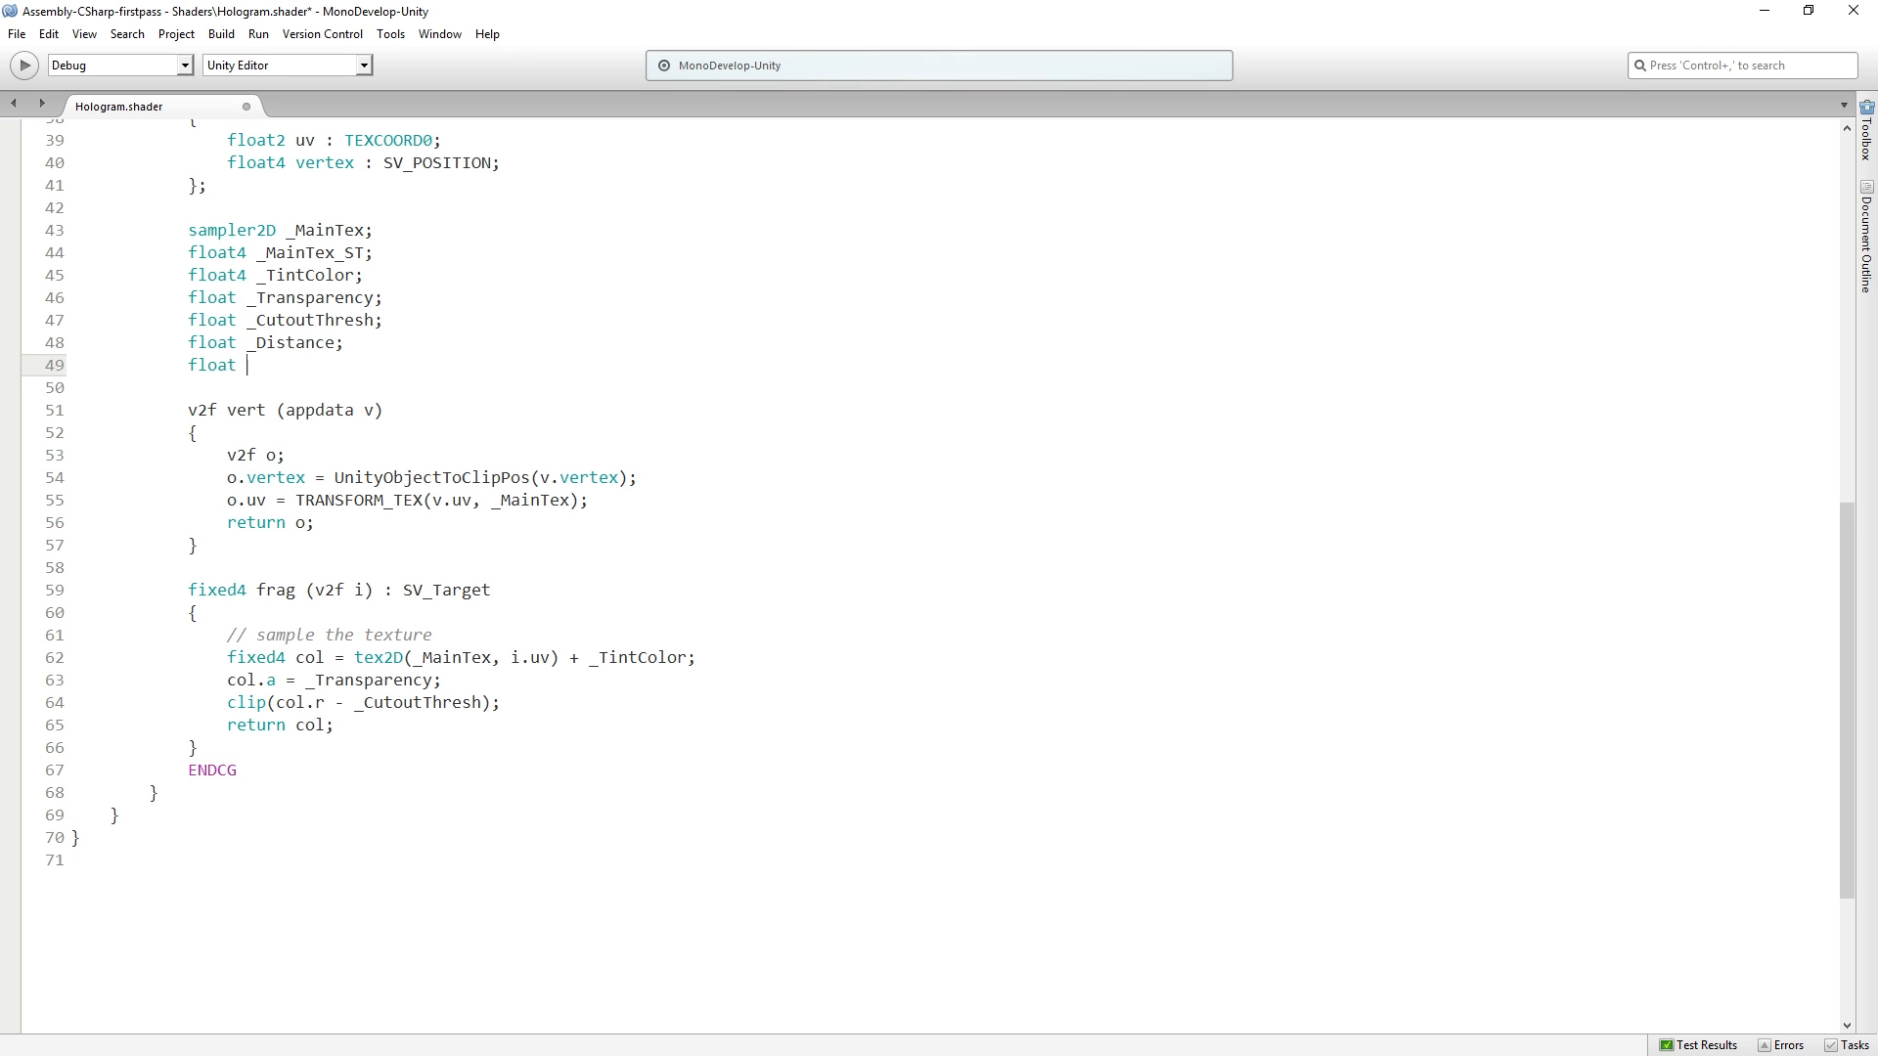
pyautogui.write('_Amplitude;')
pyautogui.click(946, 387)
pyautogui.write('float ')
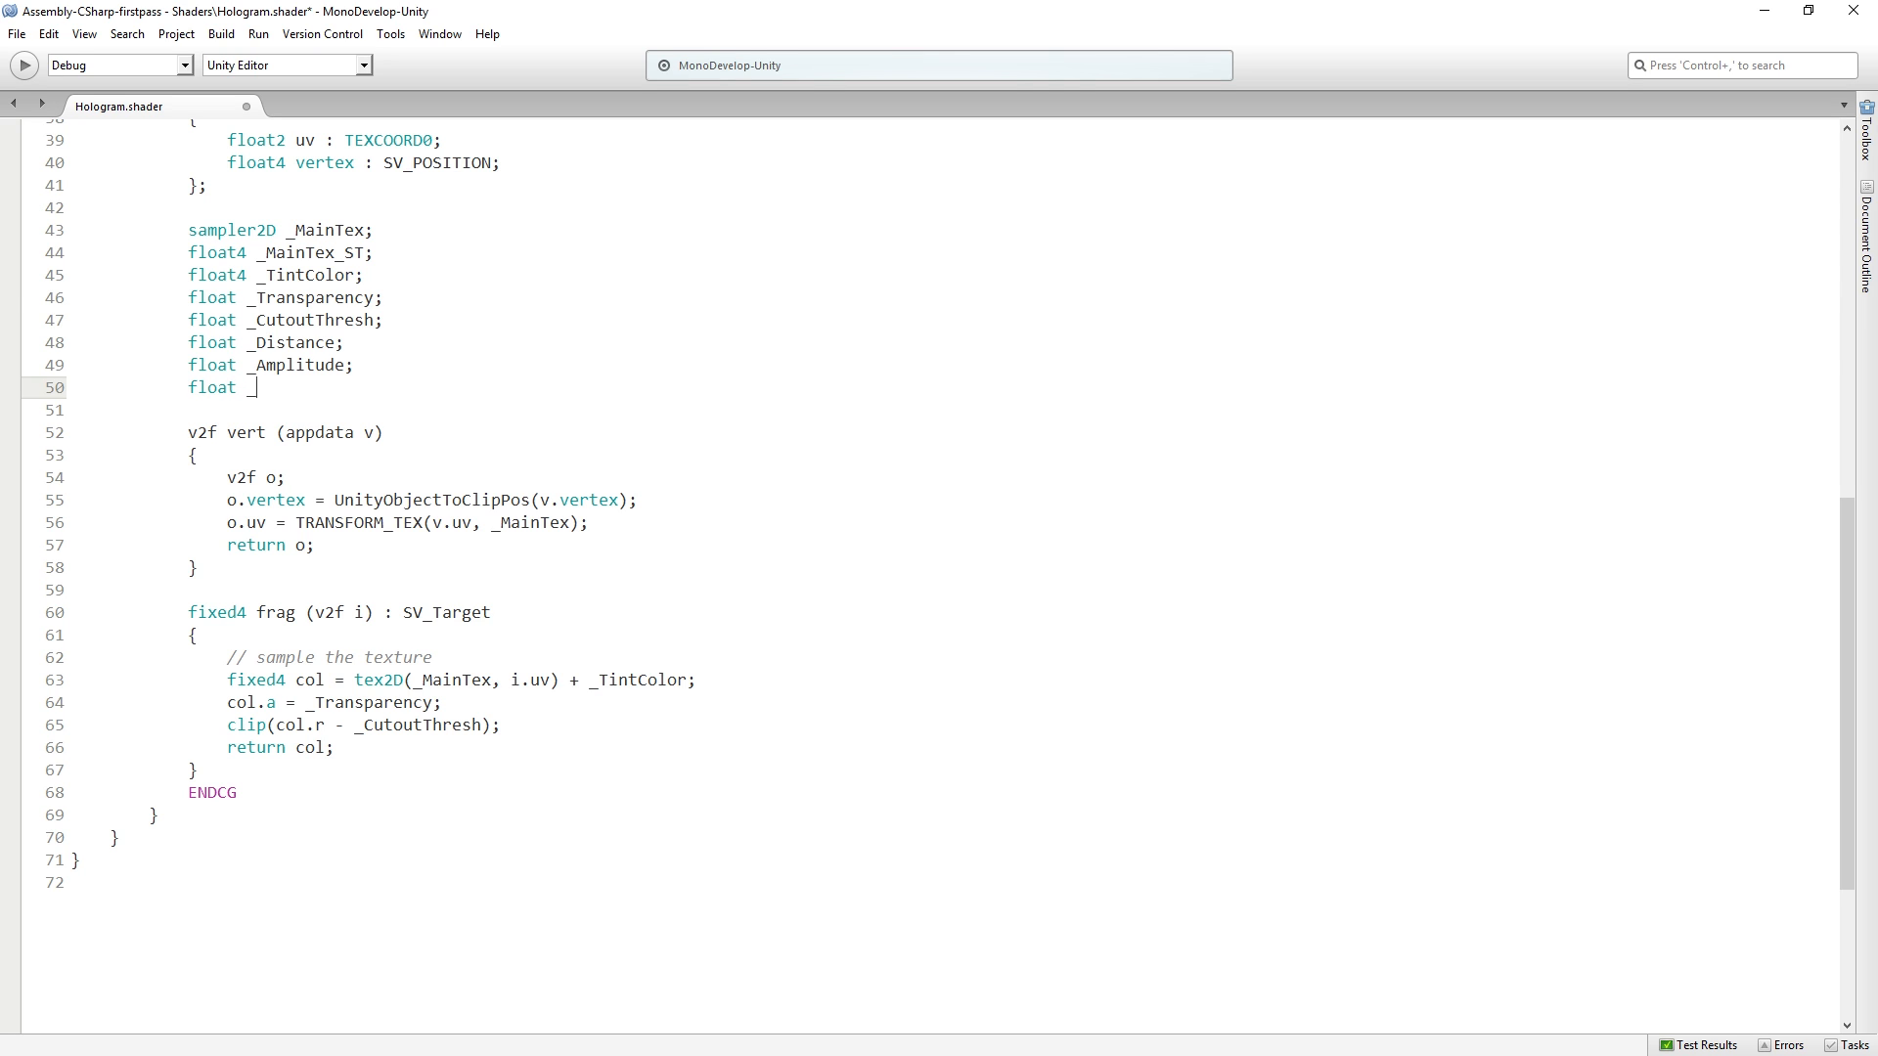
pyautogui.write('_Speed;')
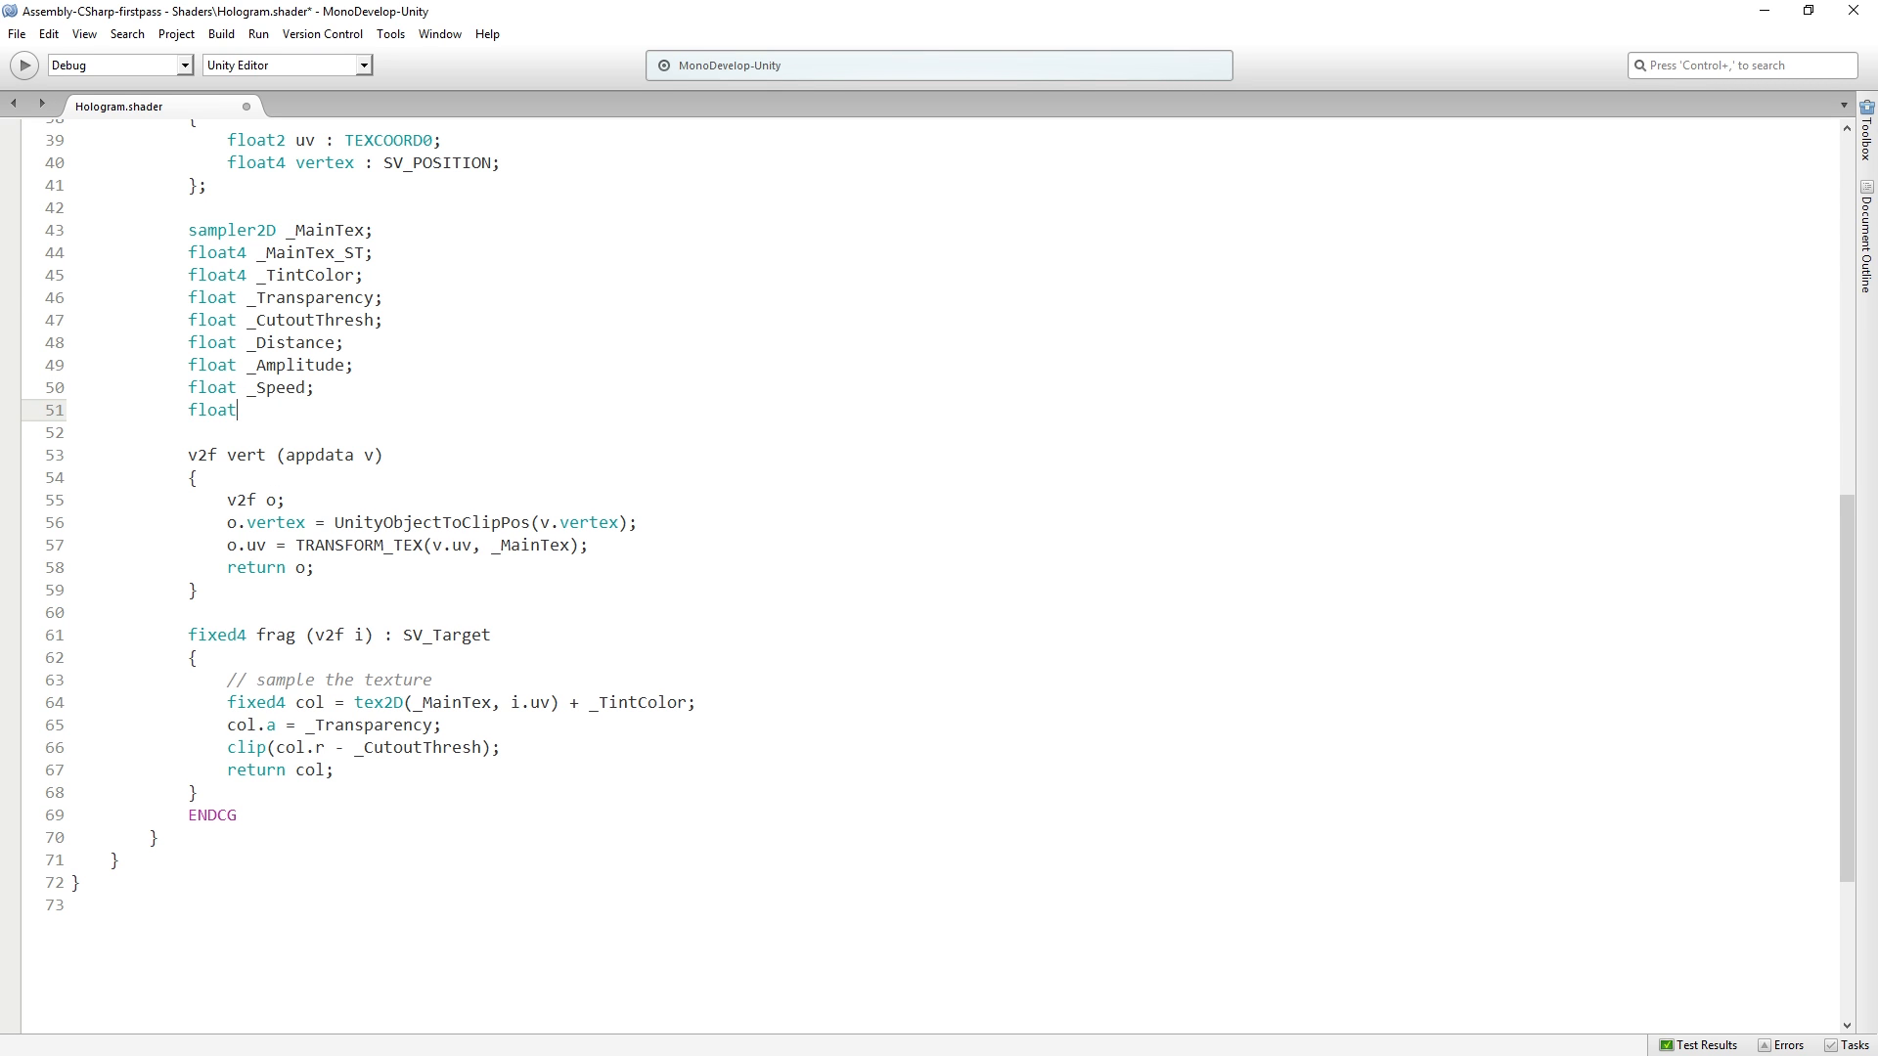
pyautogui.write('_')
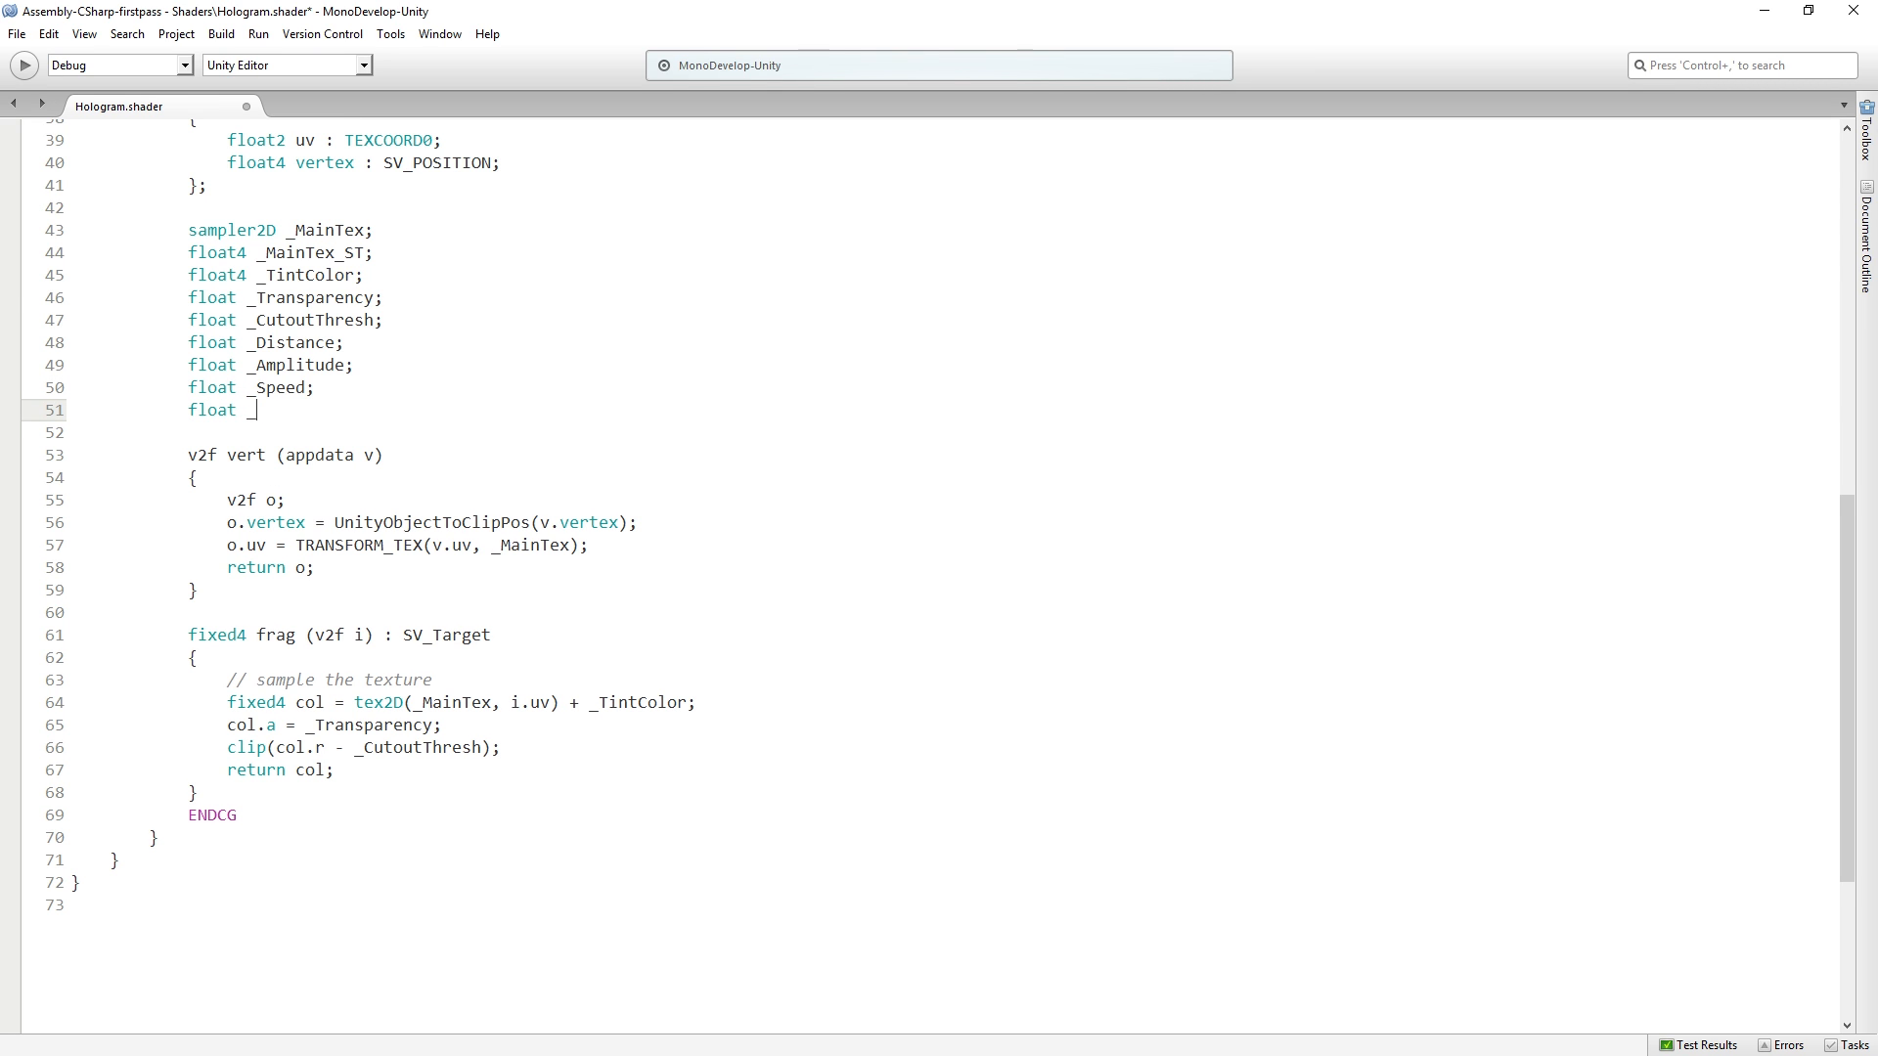
pyautogui.write('_Amount;')
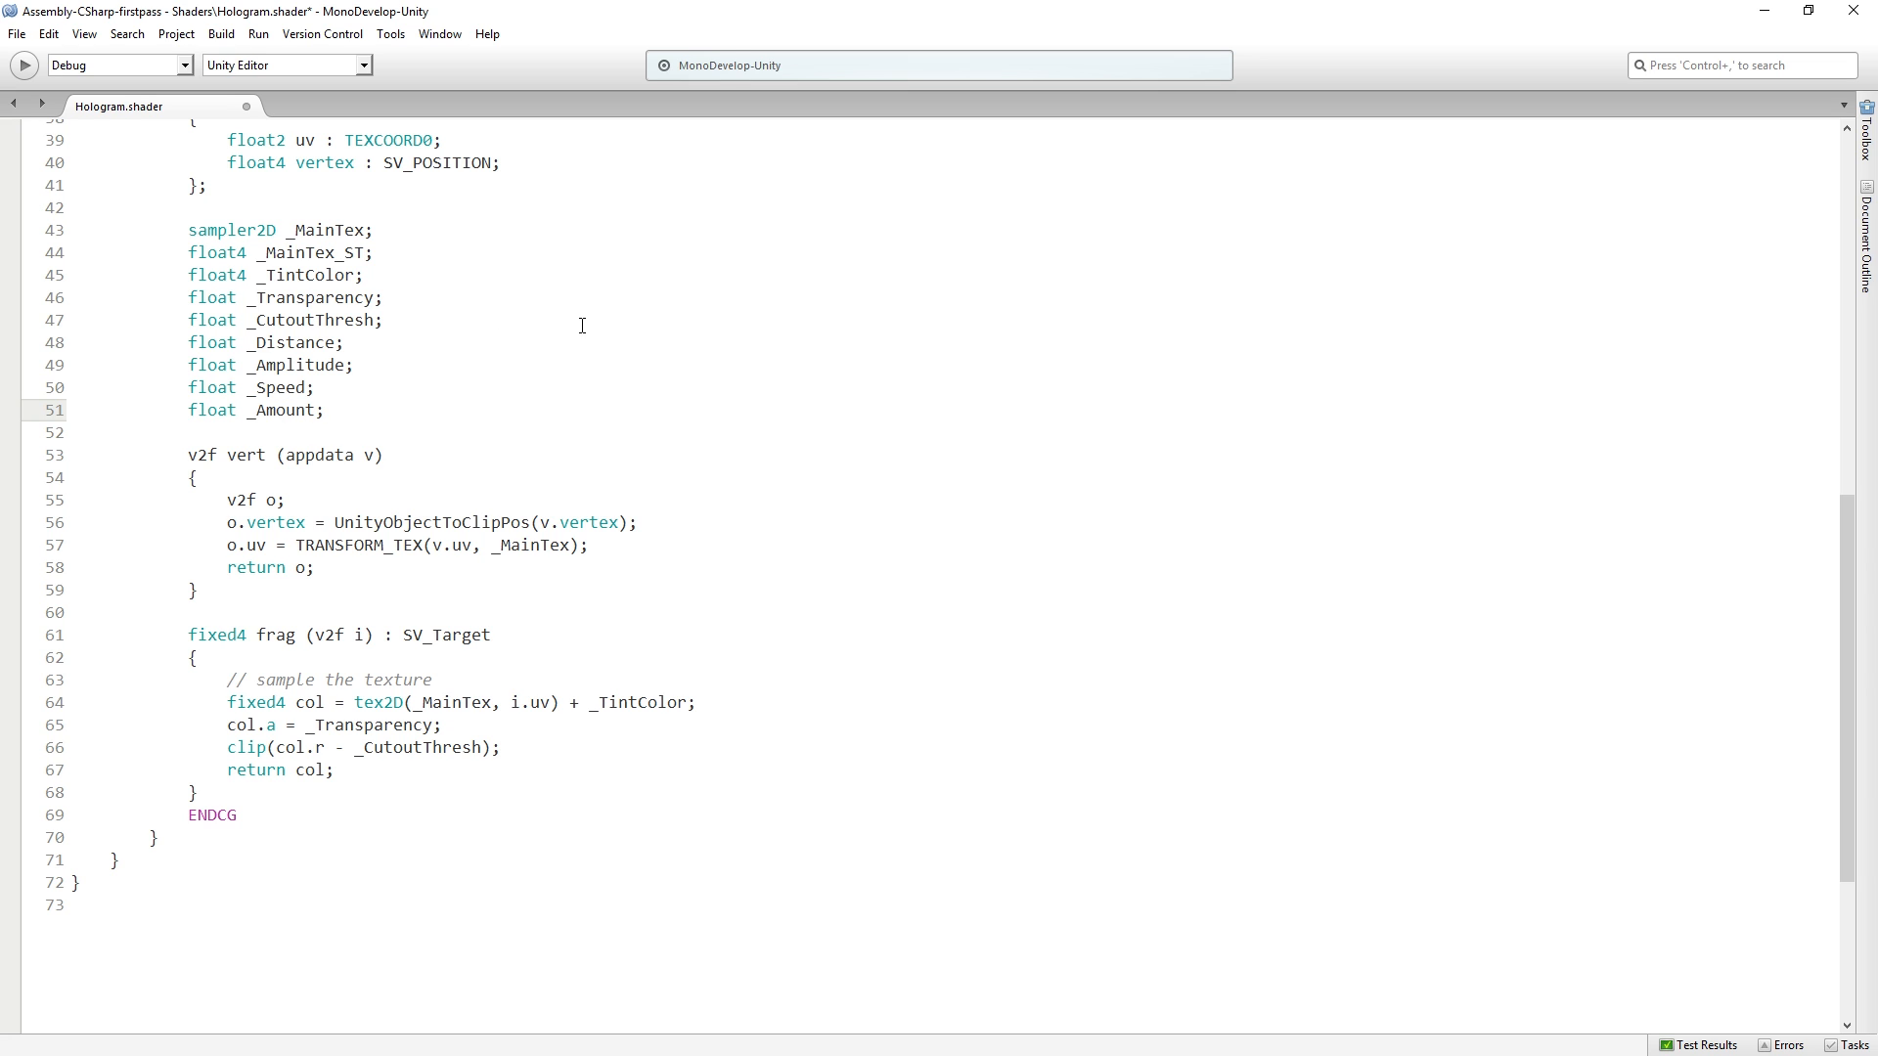
pyautogui.moveTo(419, 502)
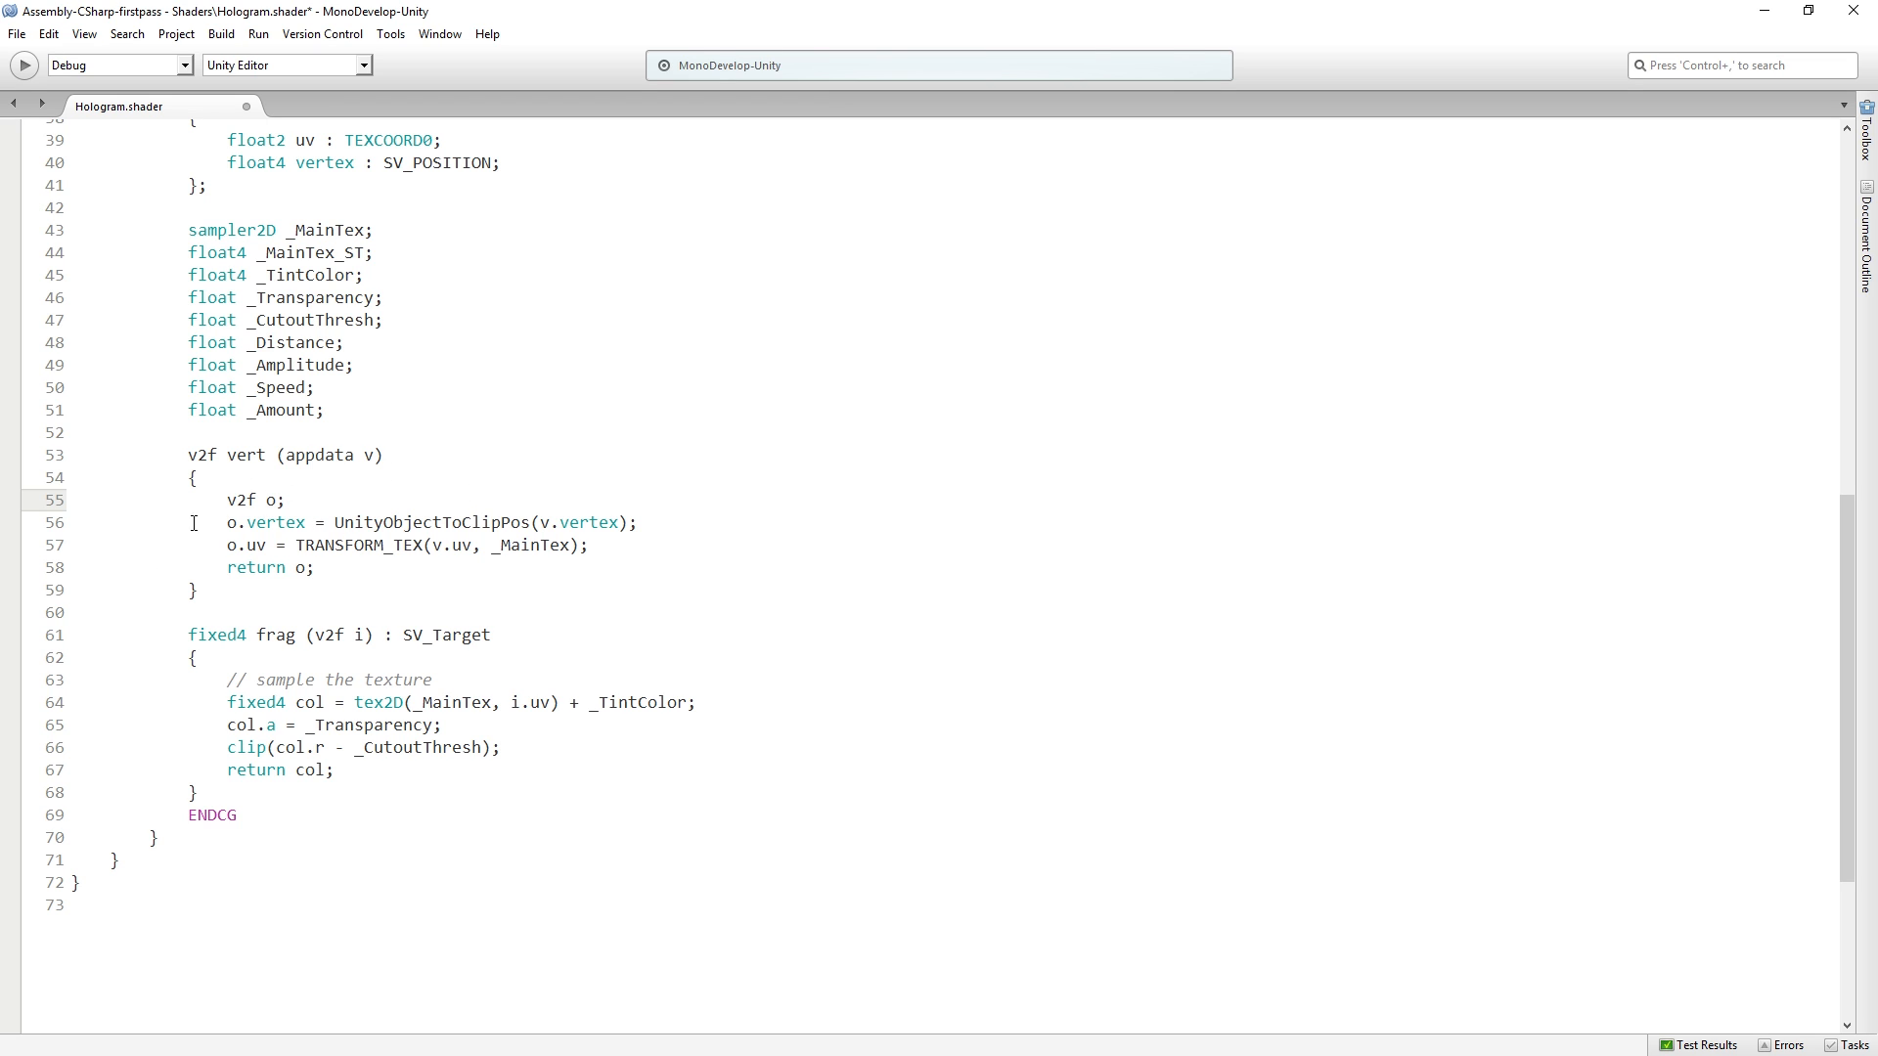
pyautogui.click(283, 500)
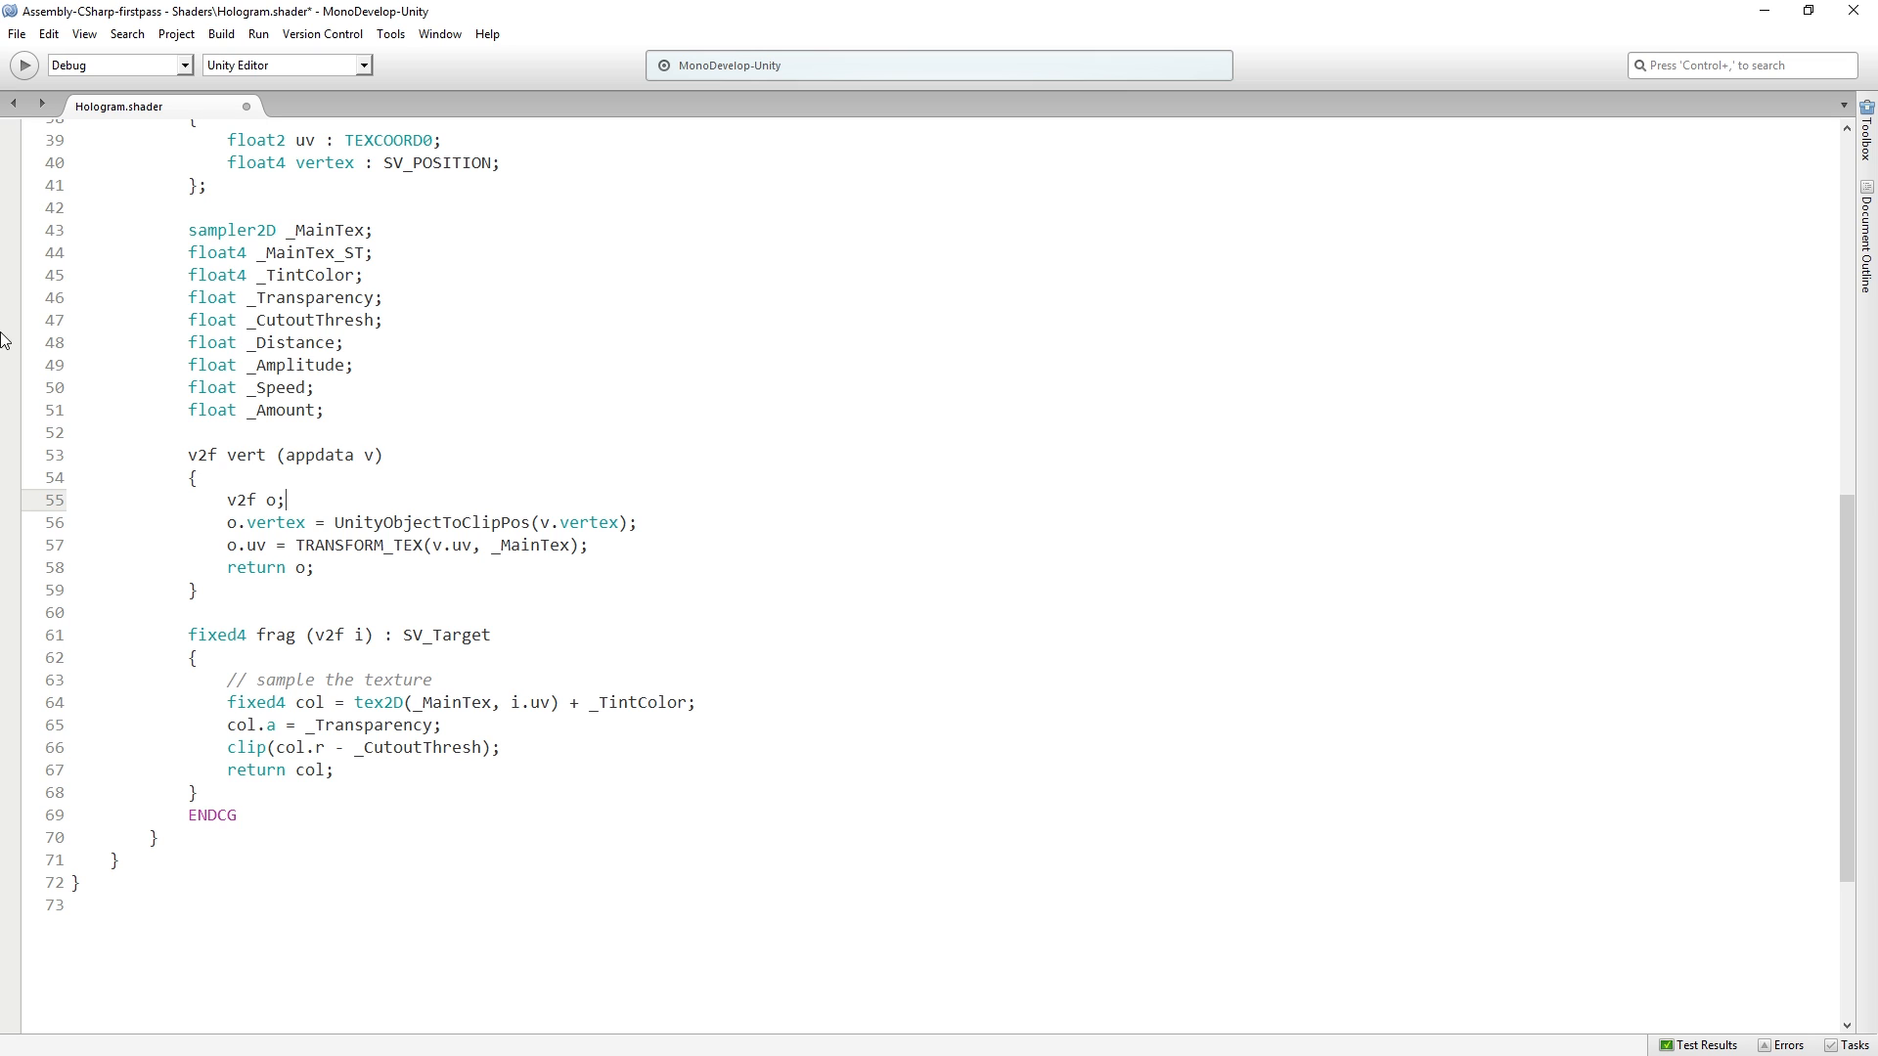
pyautogui.moveTo(360, 516)
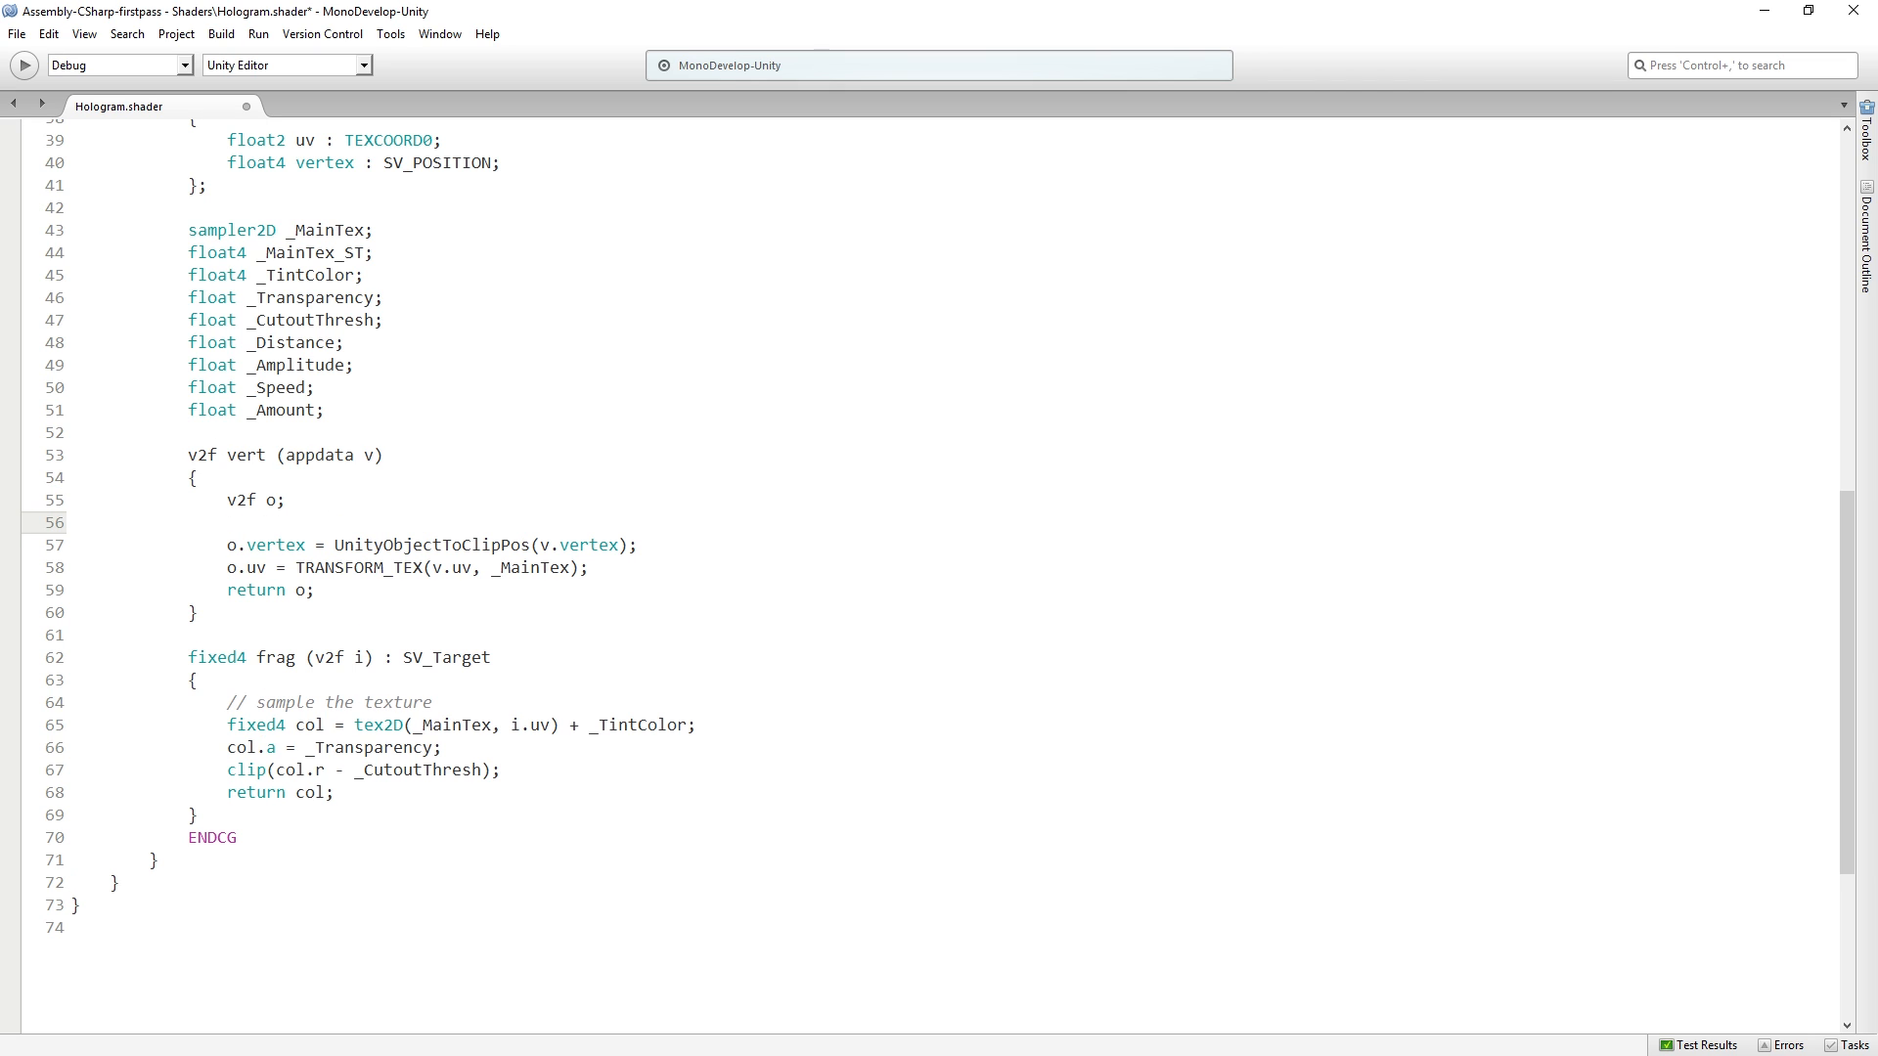
# Step: In vert, write v.vertex.x += sin(_Time.y * _Speed + v.vertex.y * _Amplitude)
pyautogui.write('v.v')
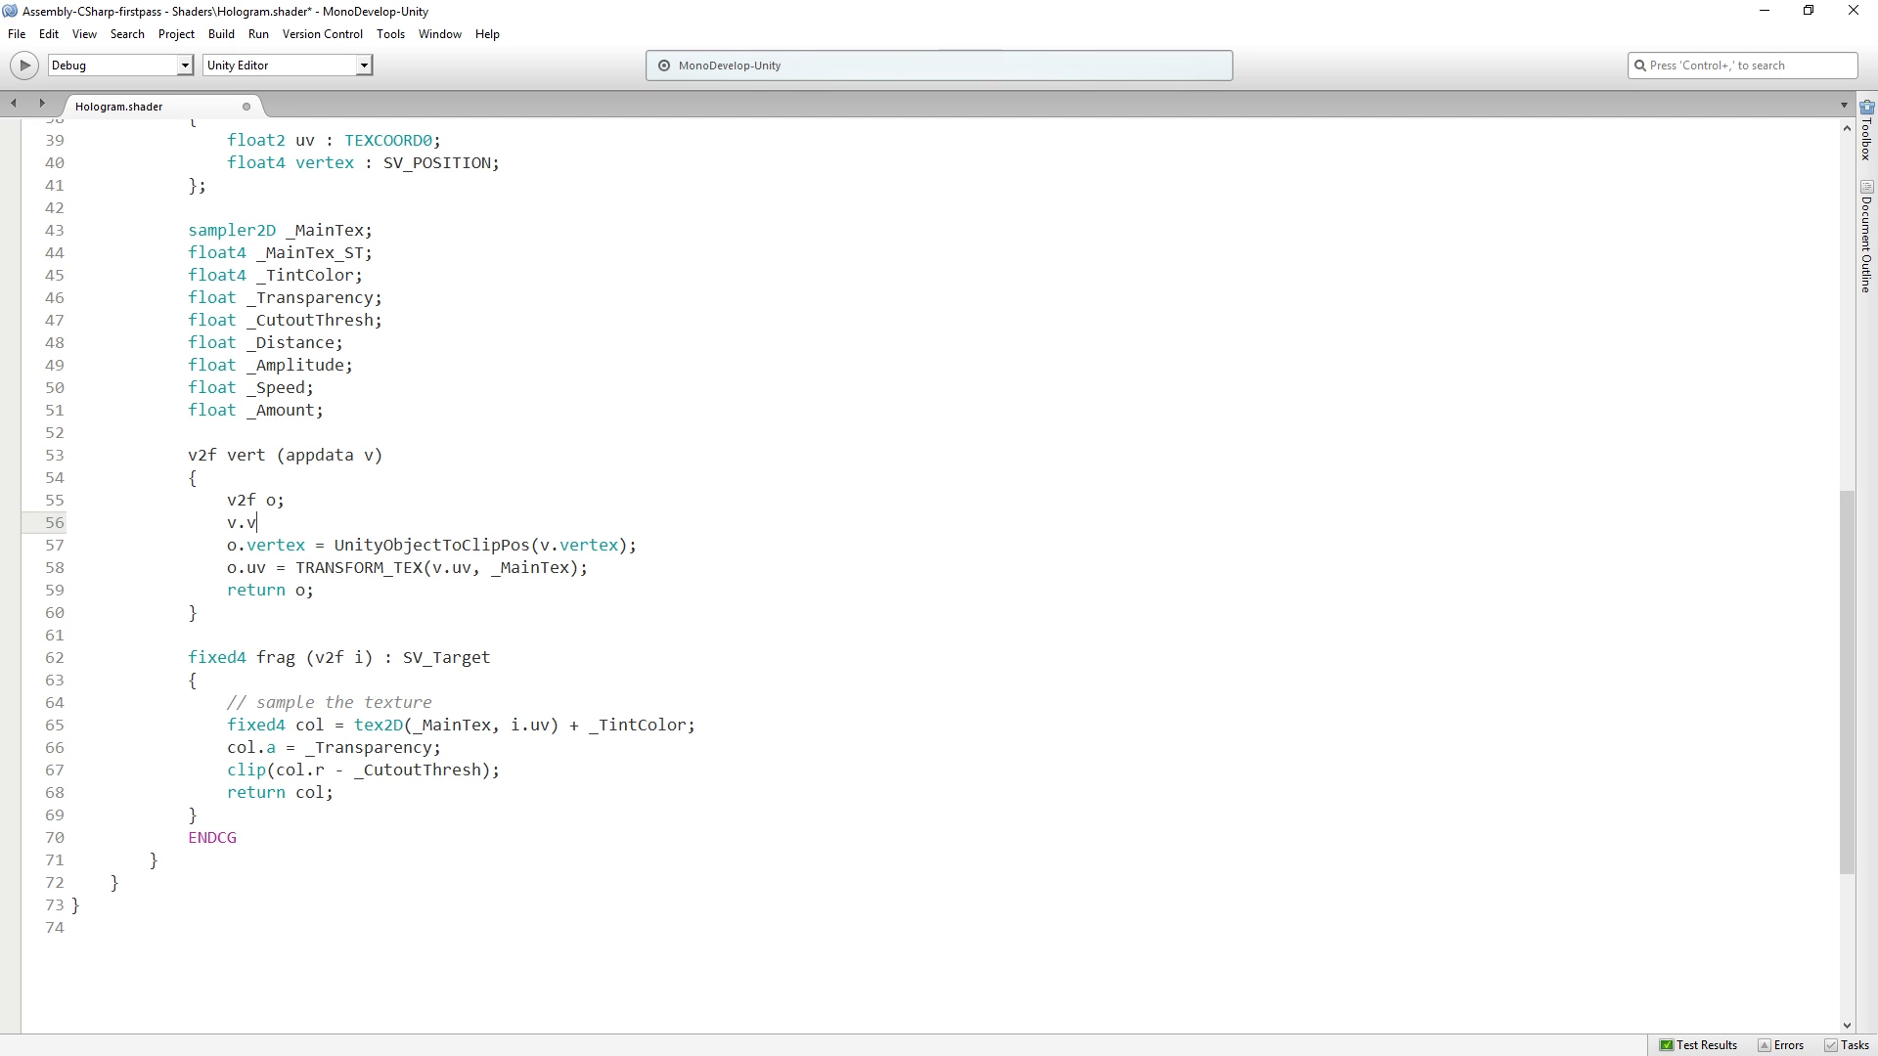
pyautogui.write('erte')
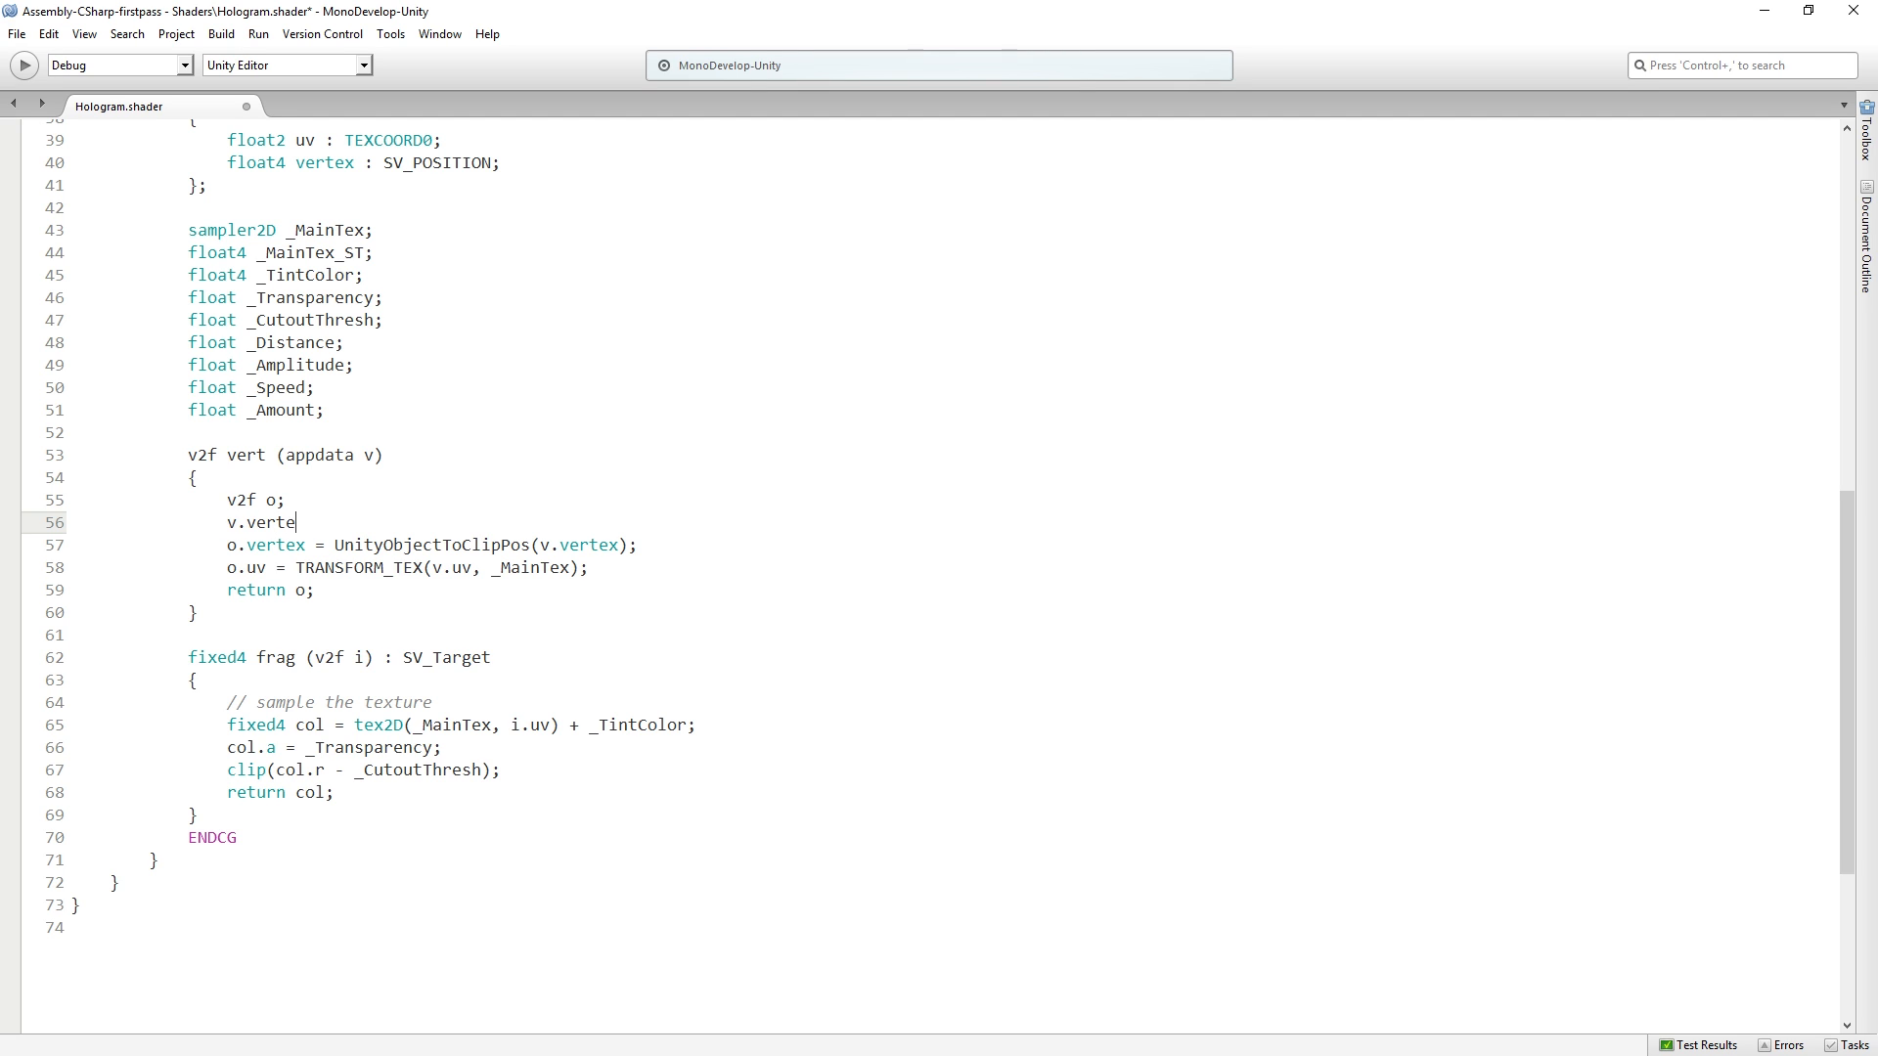
pyautogui.write('x.x')
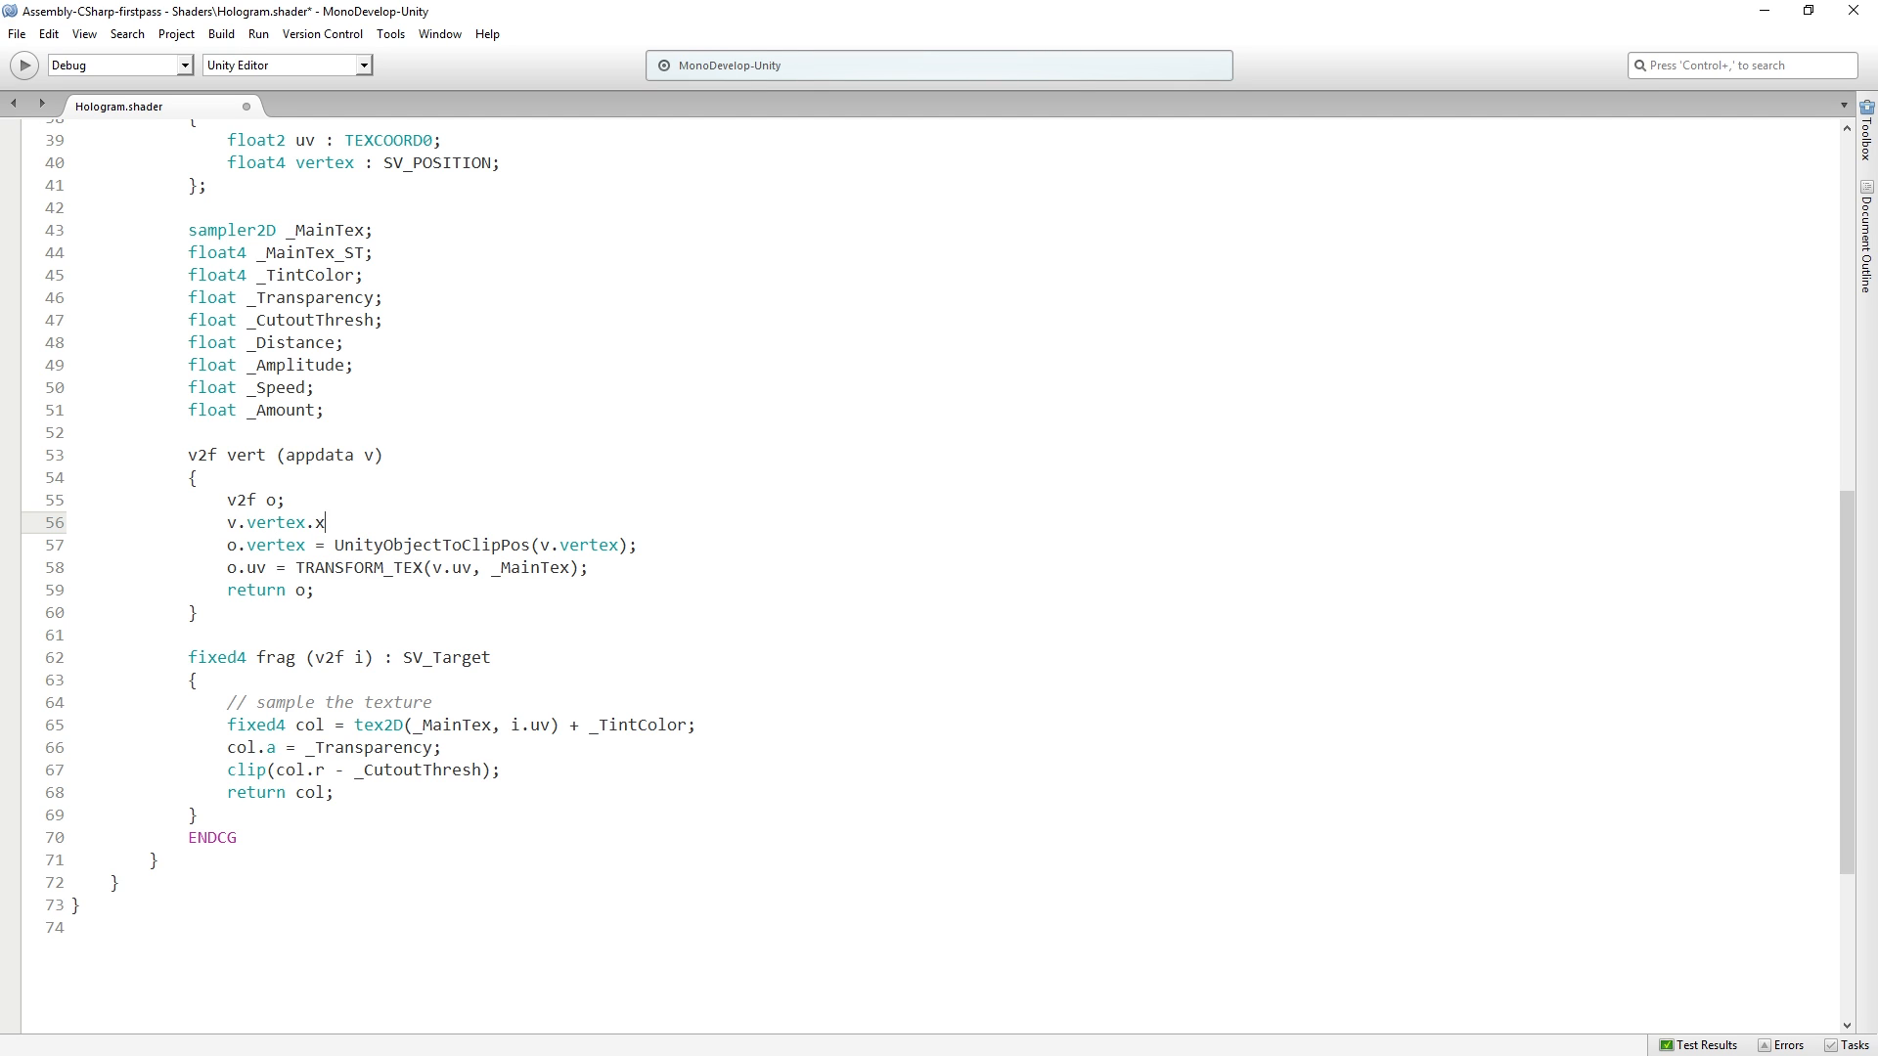
pyautogui.write('+=')
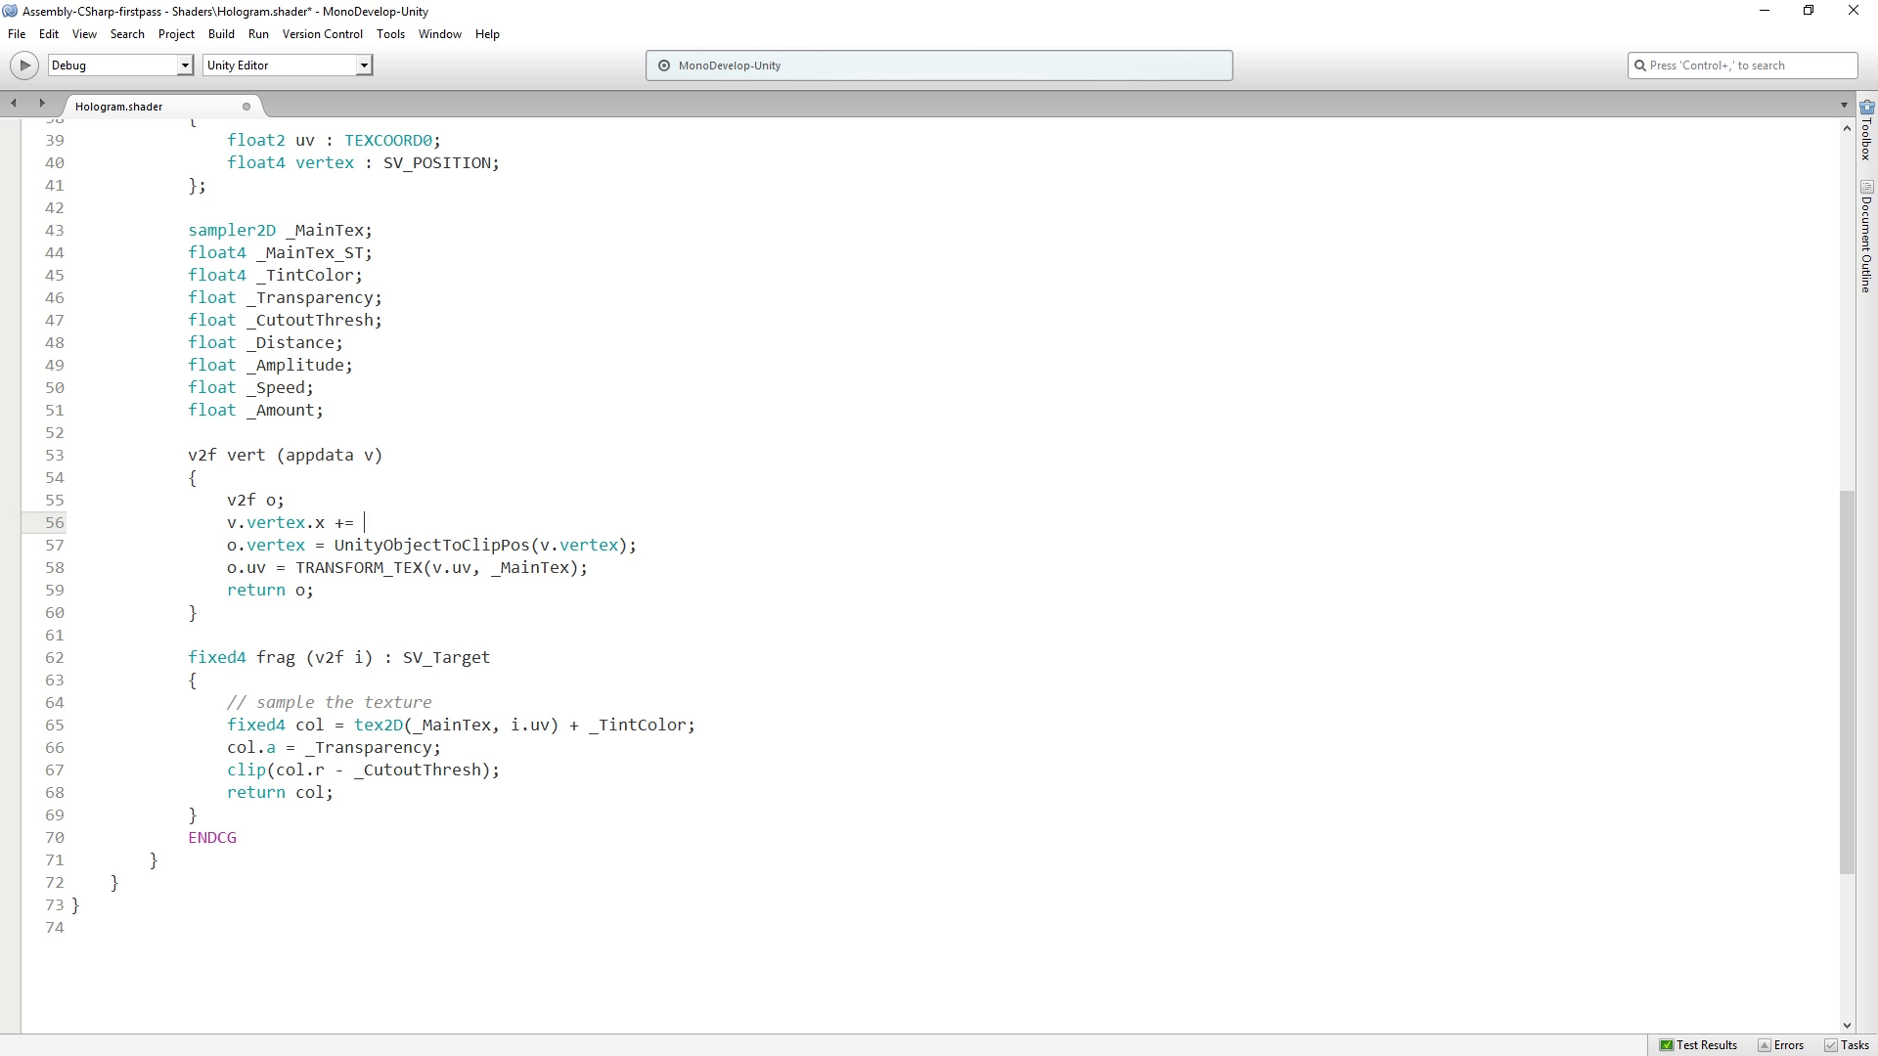
pyautogui.write('sin(')
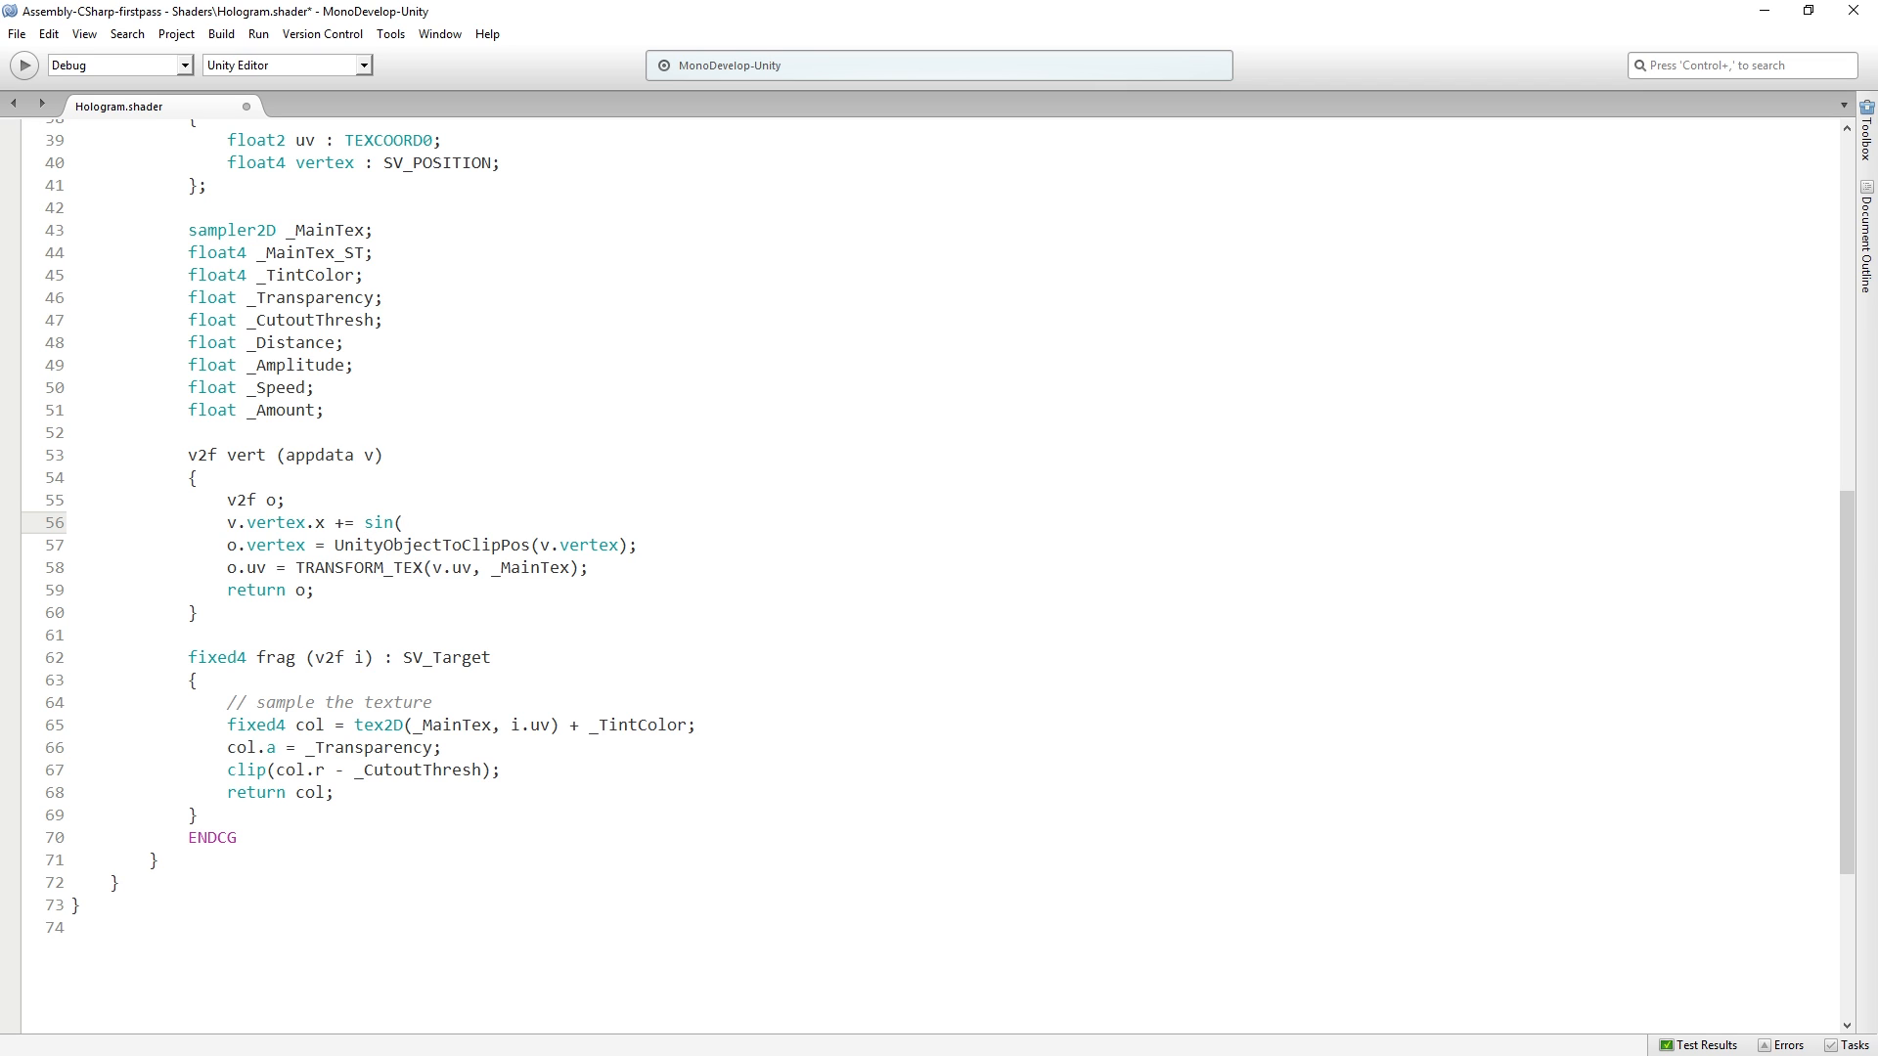
pyautogui.write('_Tium')
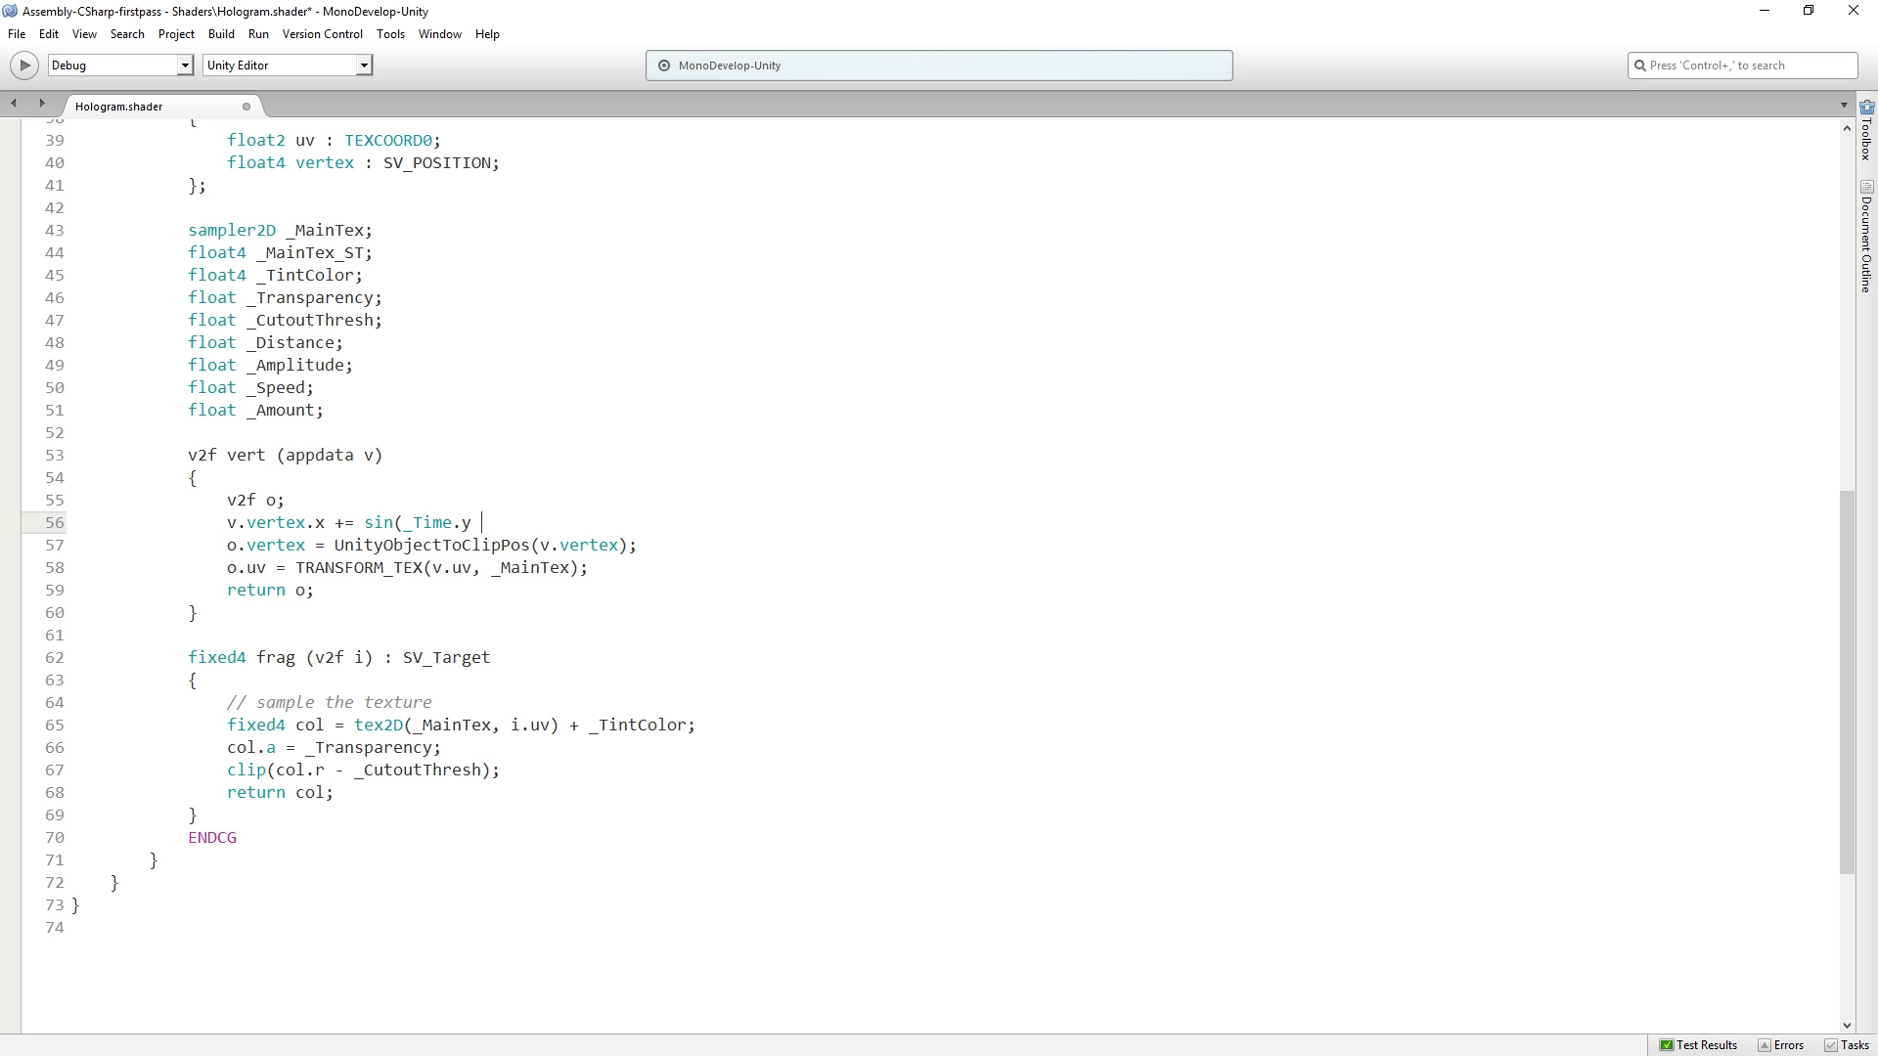
pyautogui.press('BackSpace')
pyautogui.write(' * _')
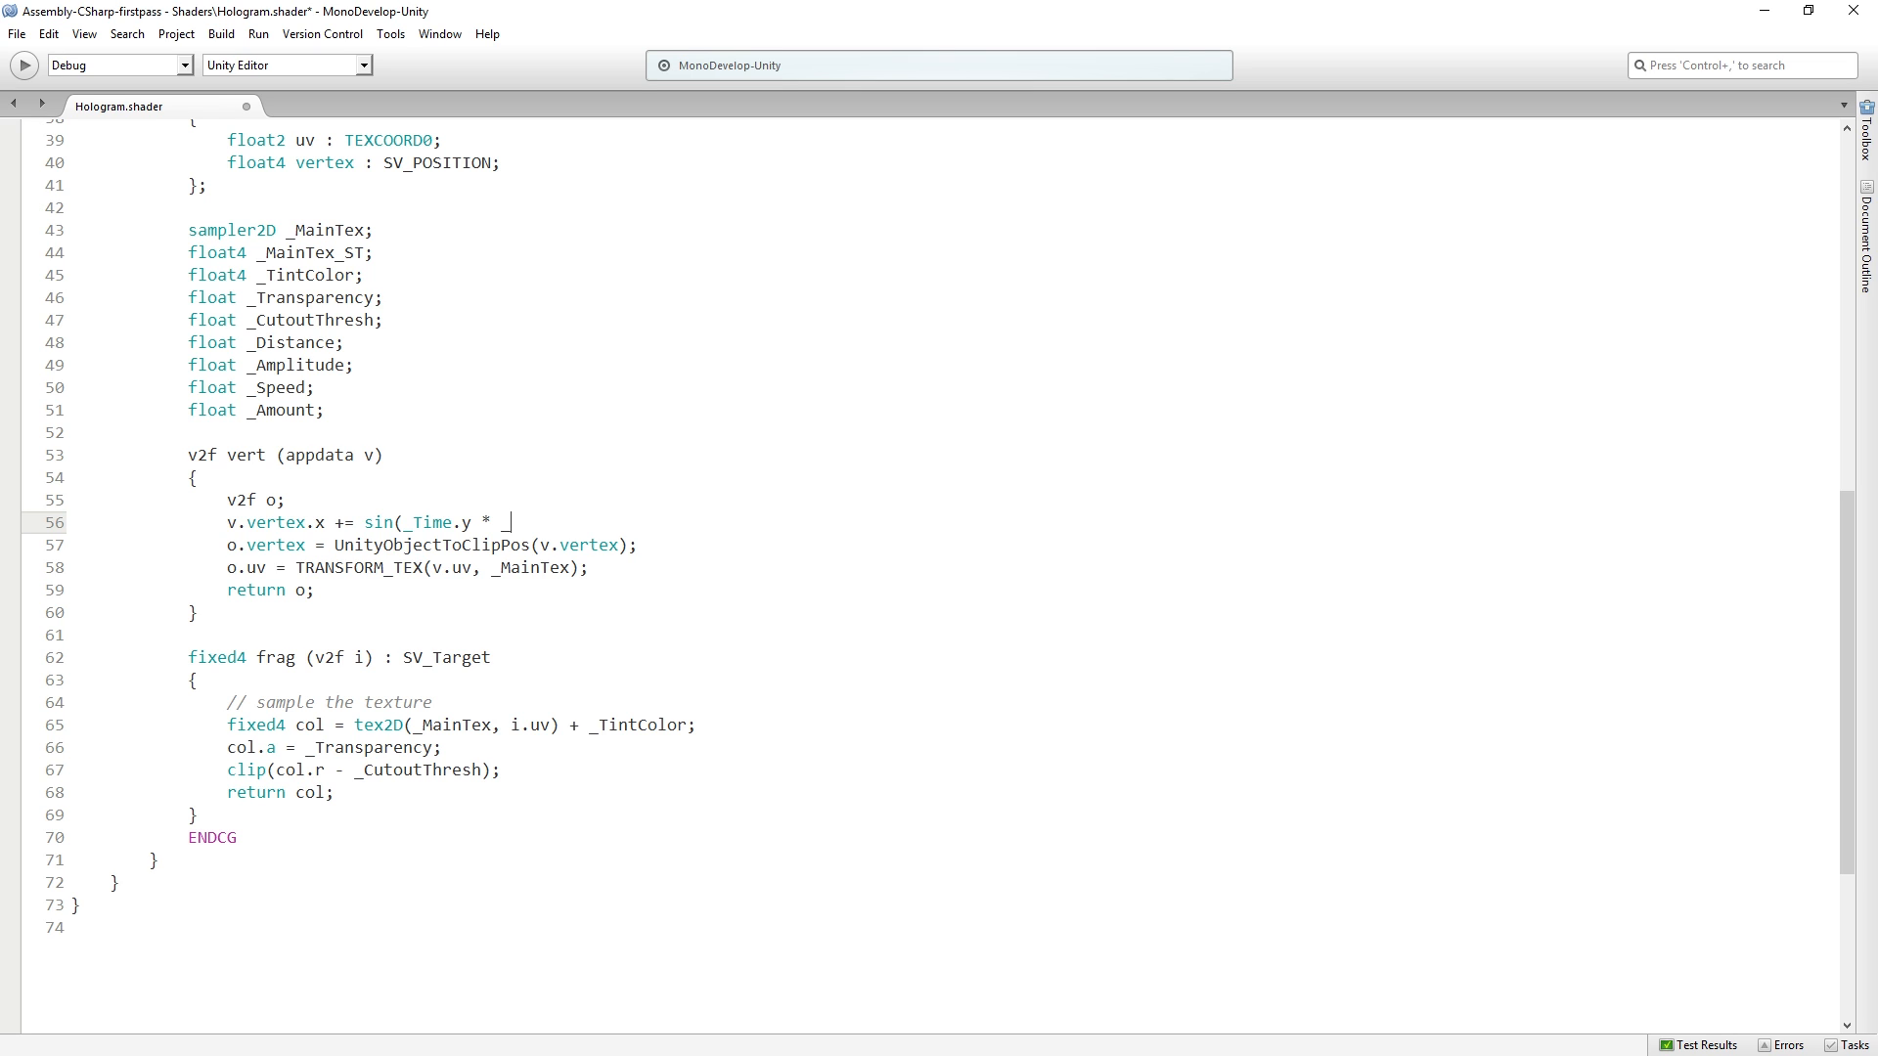
pyautogui.write('Speed')
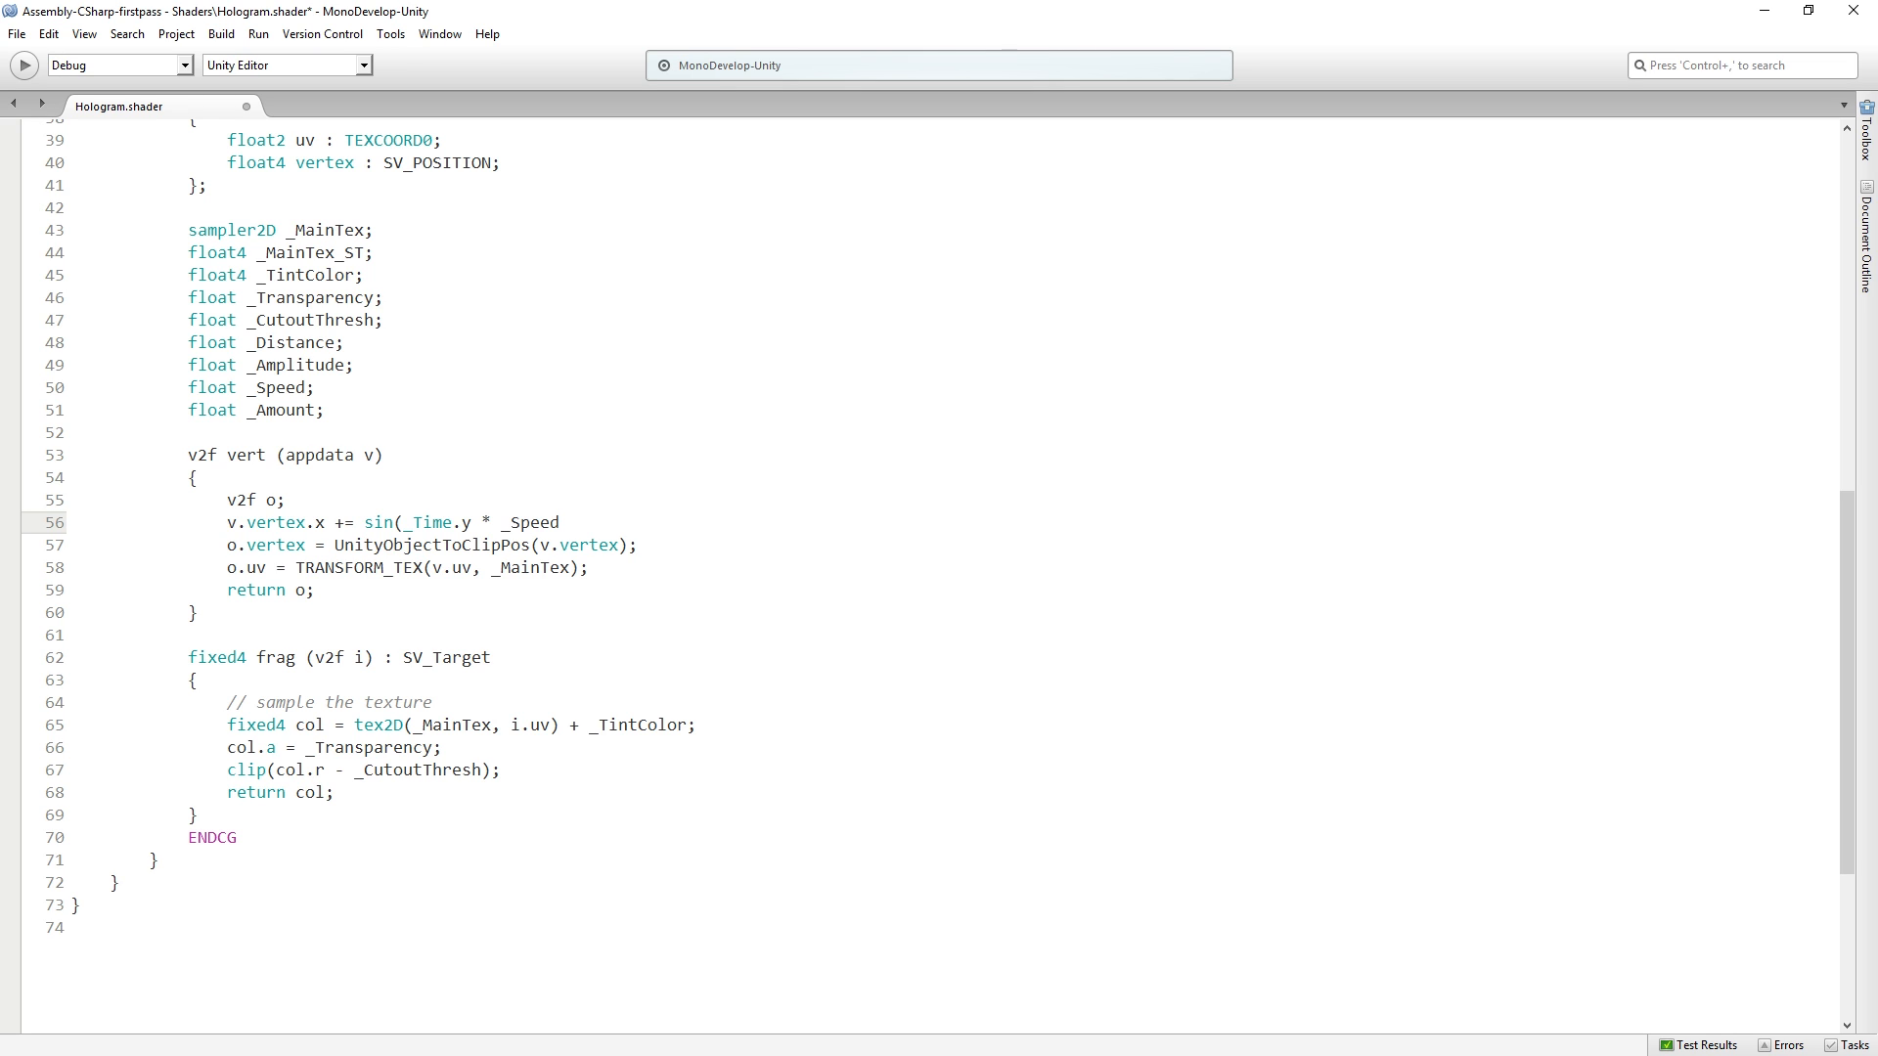
pyautogui.write('+ v.')
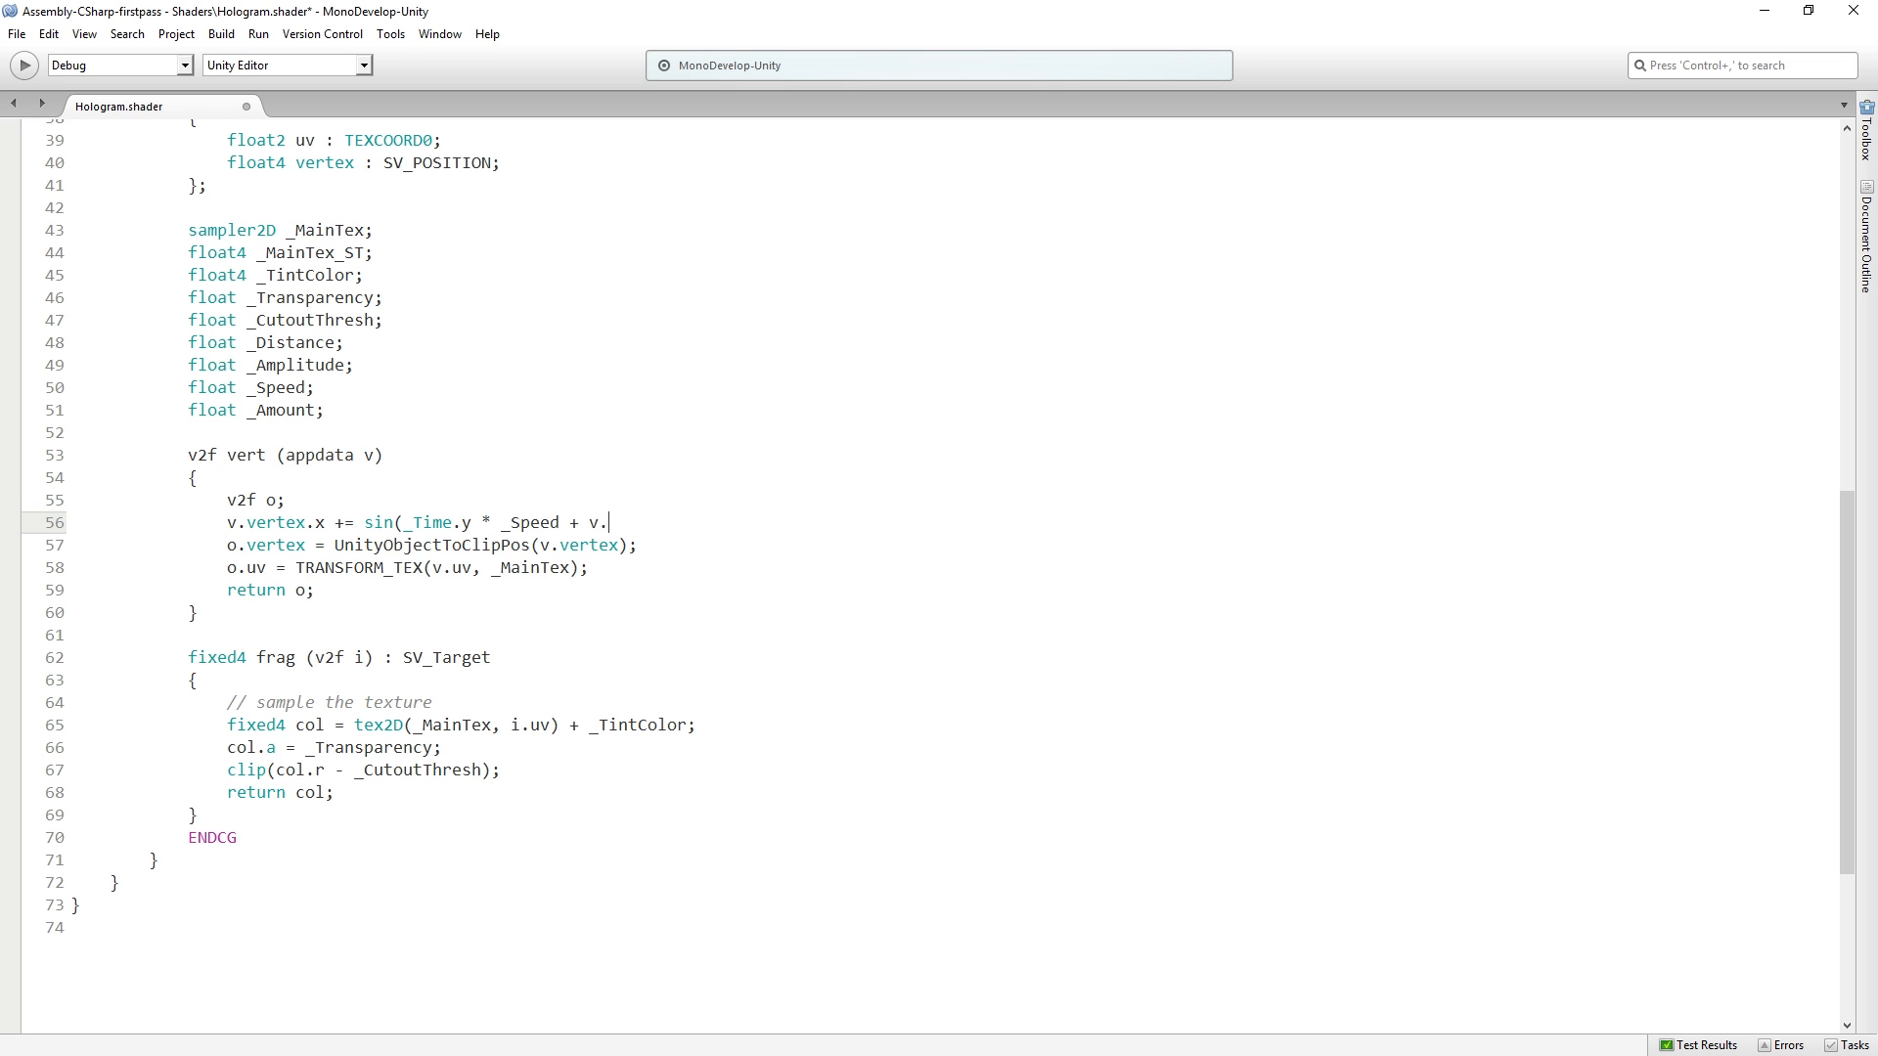
pyautogui.write('vertex.y * _A')
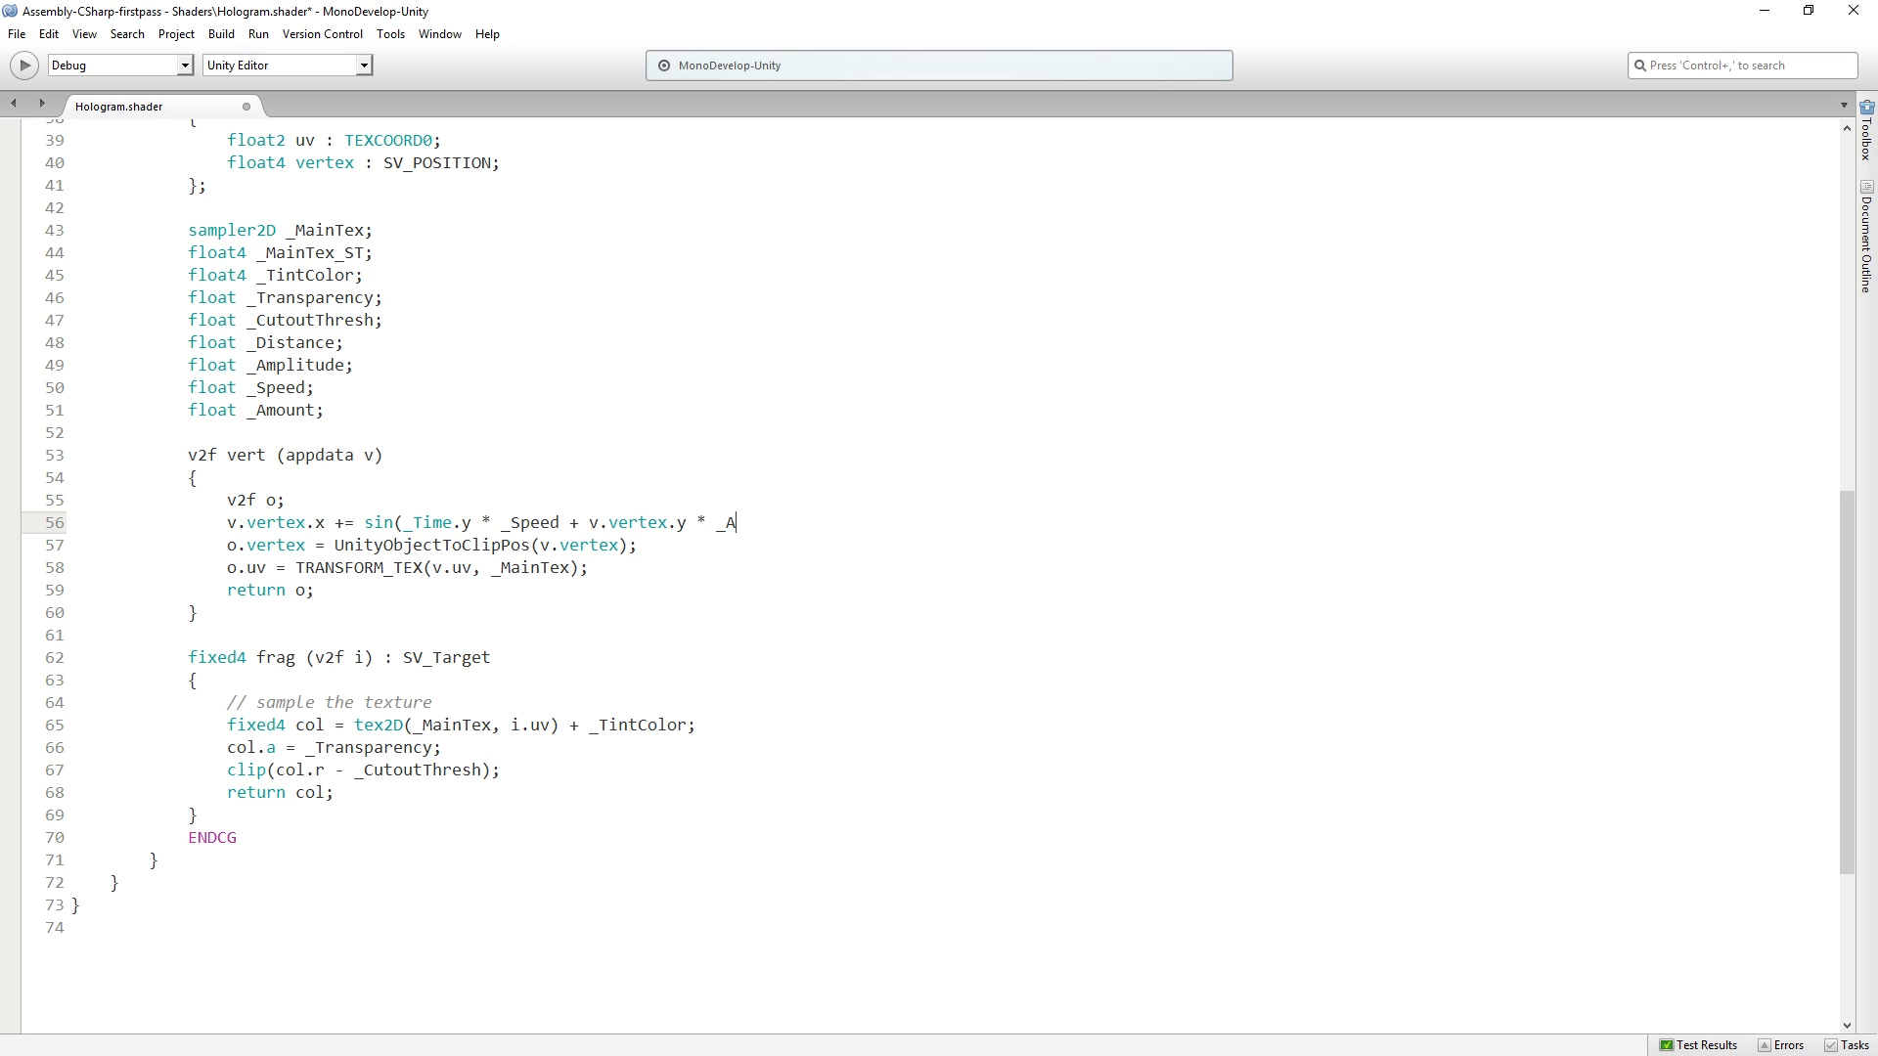
pyautogui.write('mplitude')
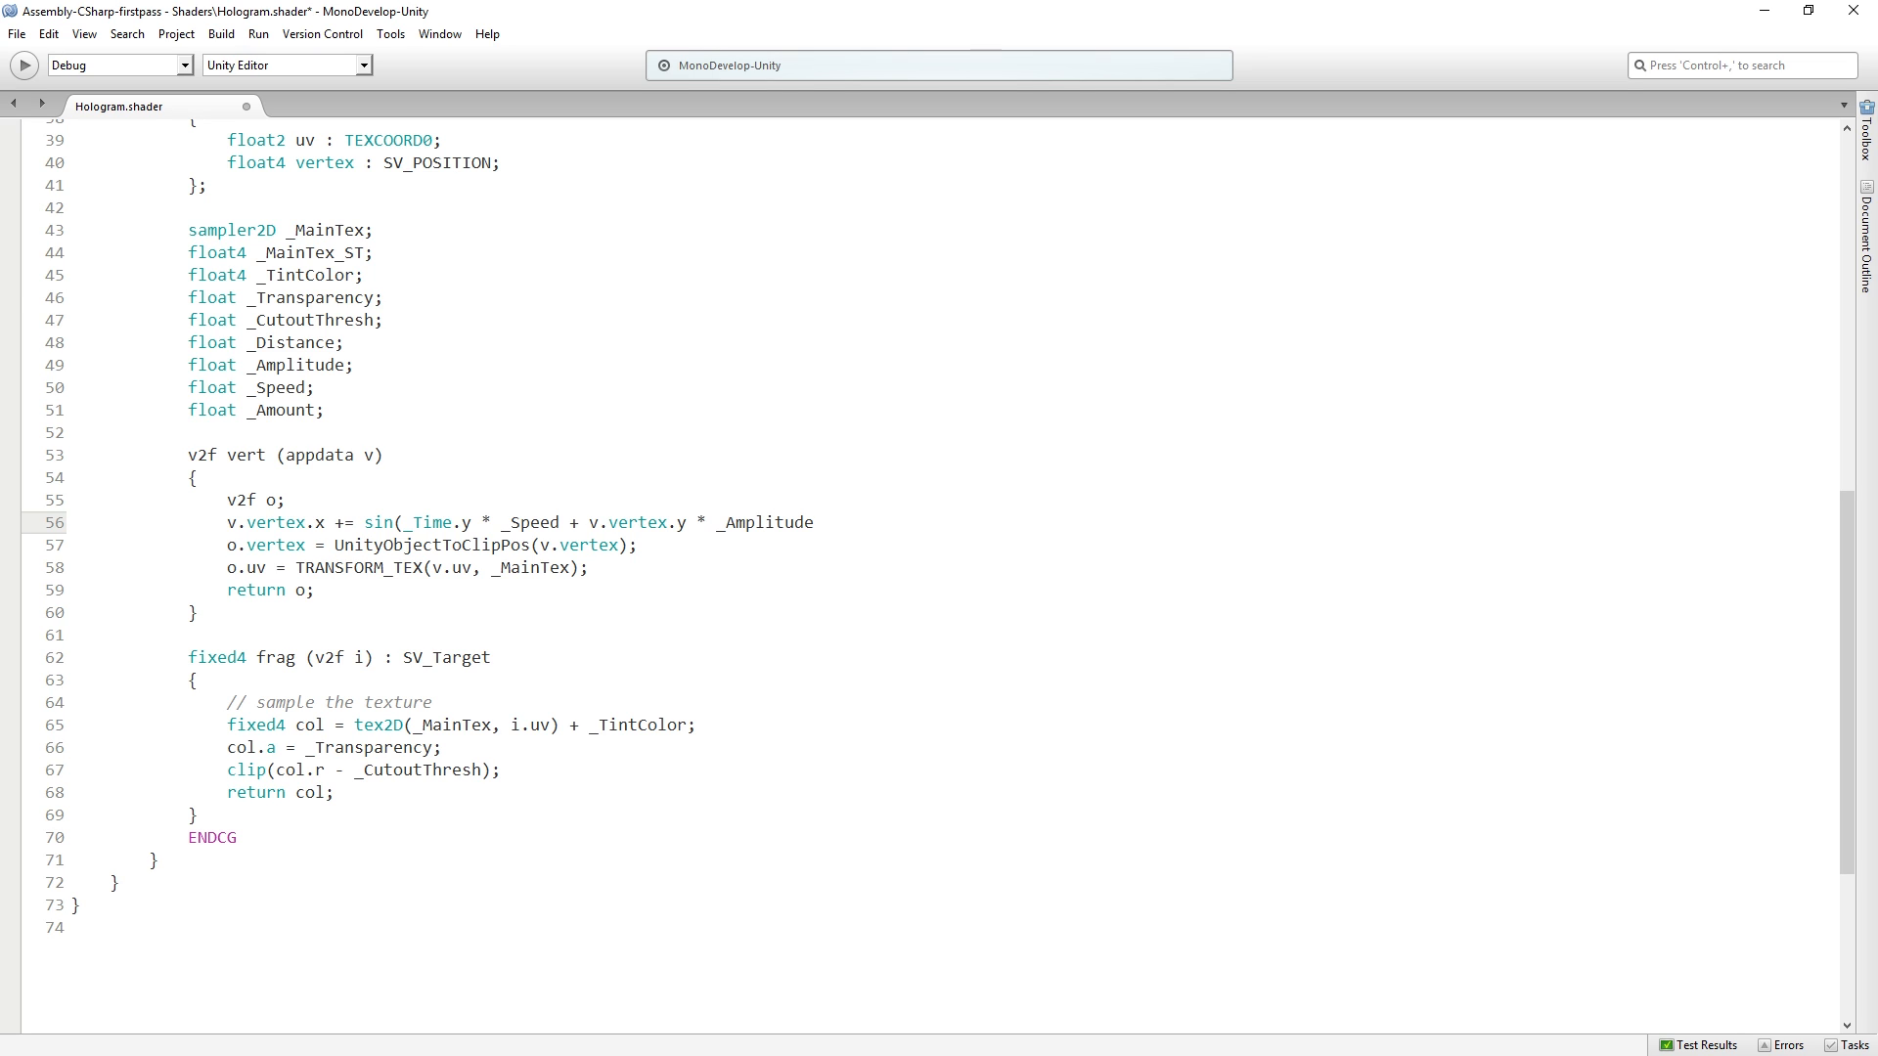
pyautogui.write(') *')
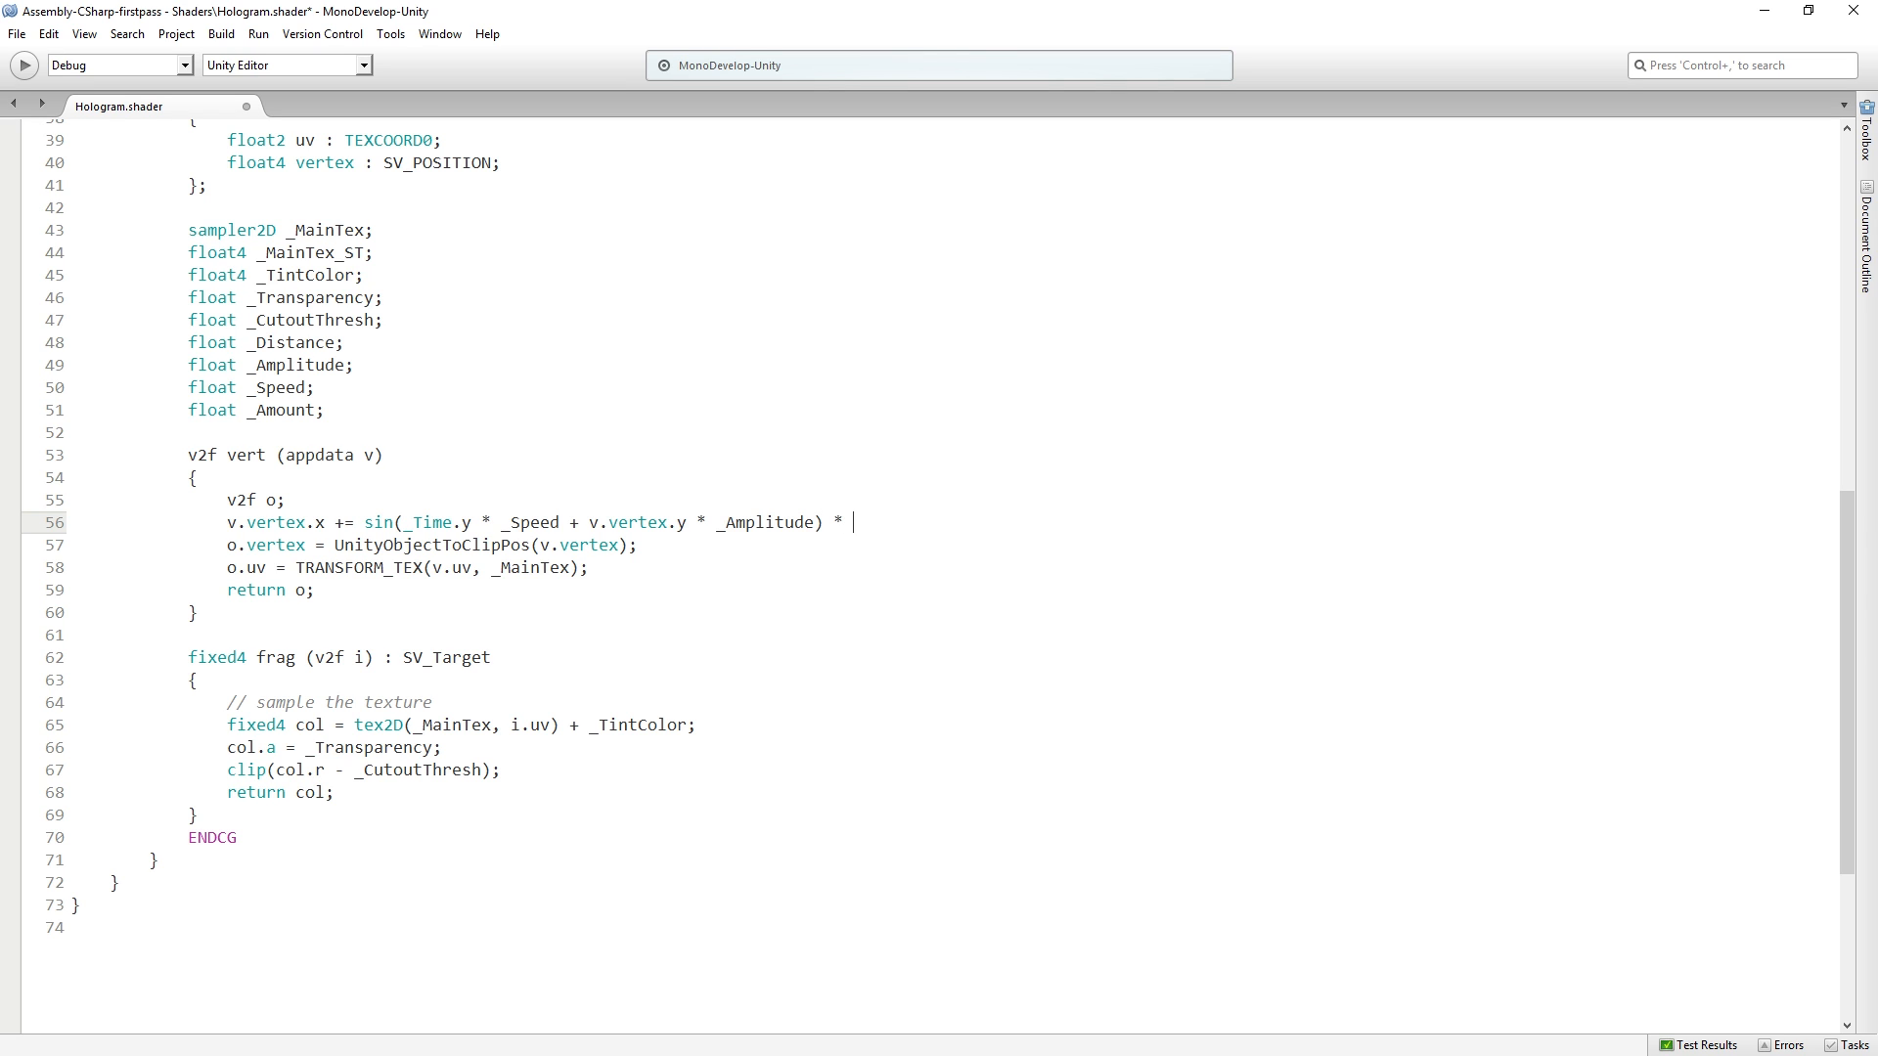
# Step: Scale the sine offset by _Distance * _Amount and return to Unity to test
pyautogui.write('D')
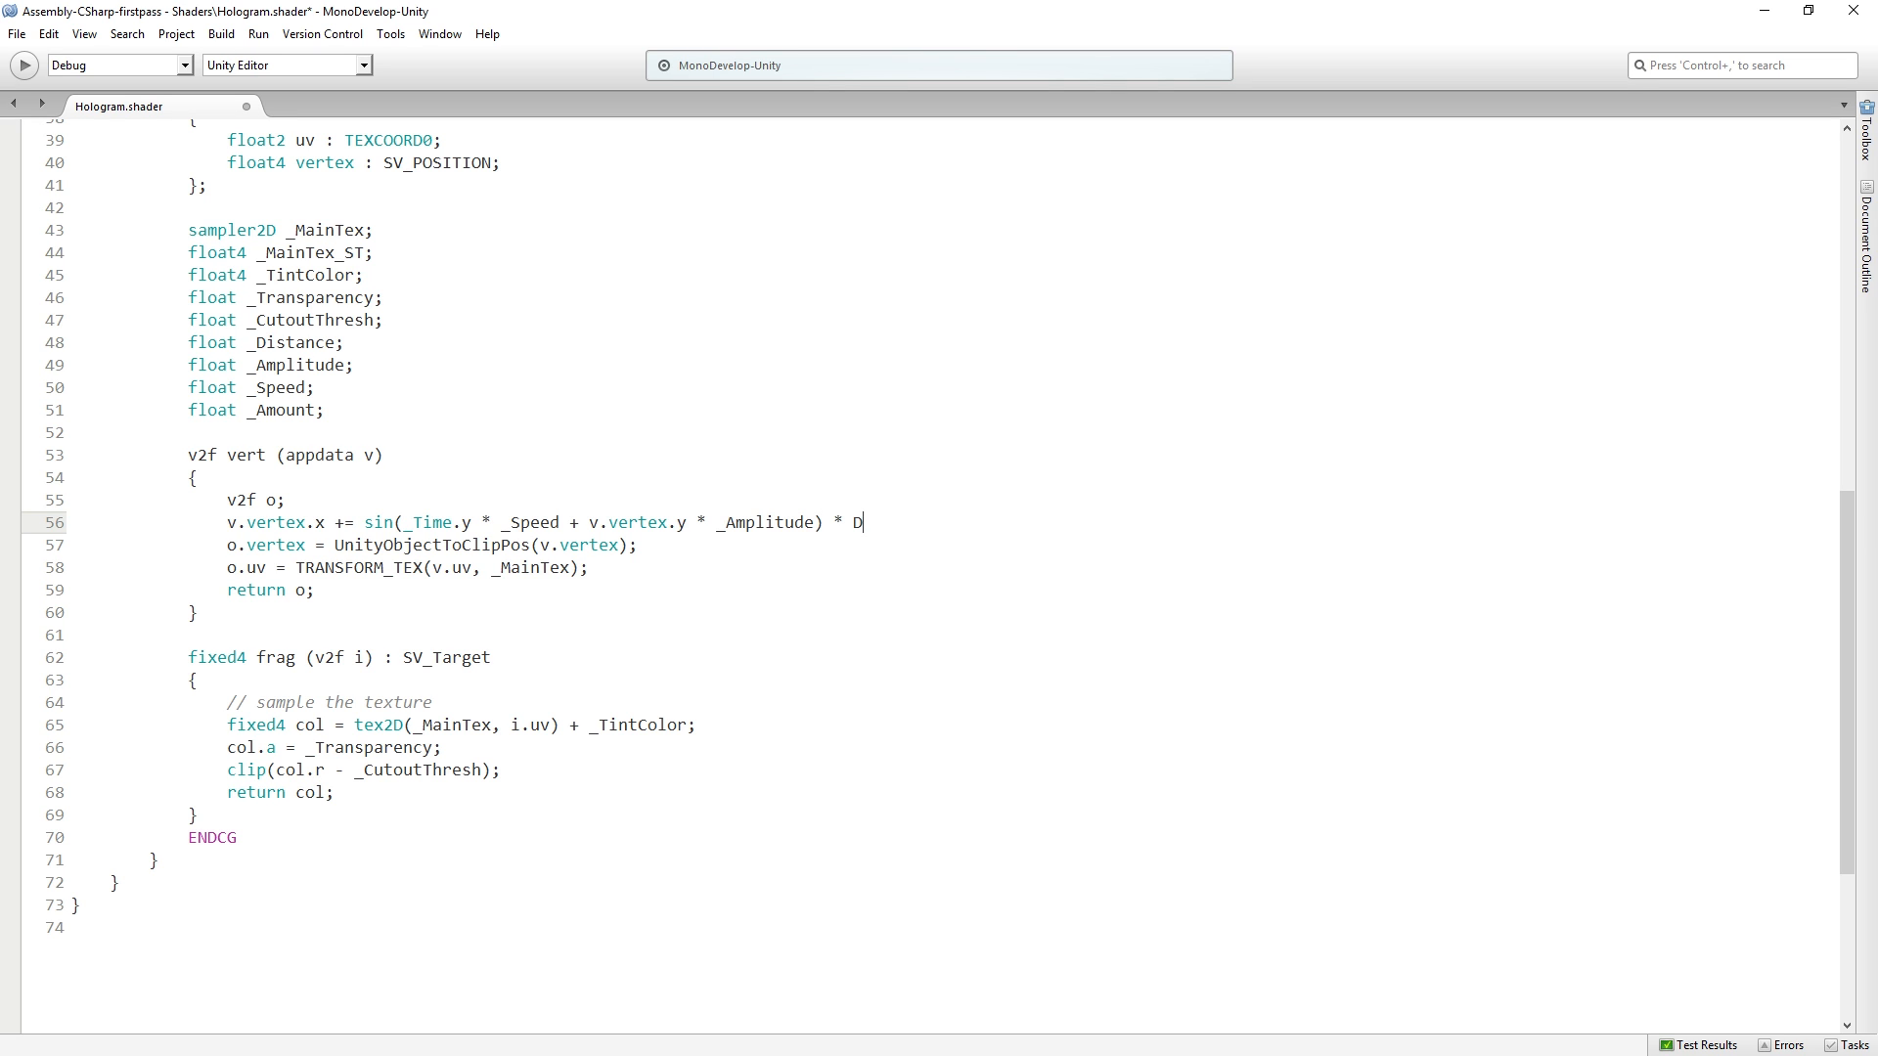
pyautogui.write('_')
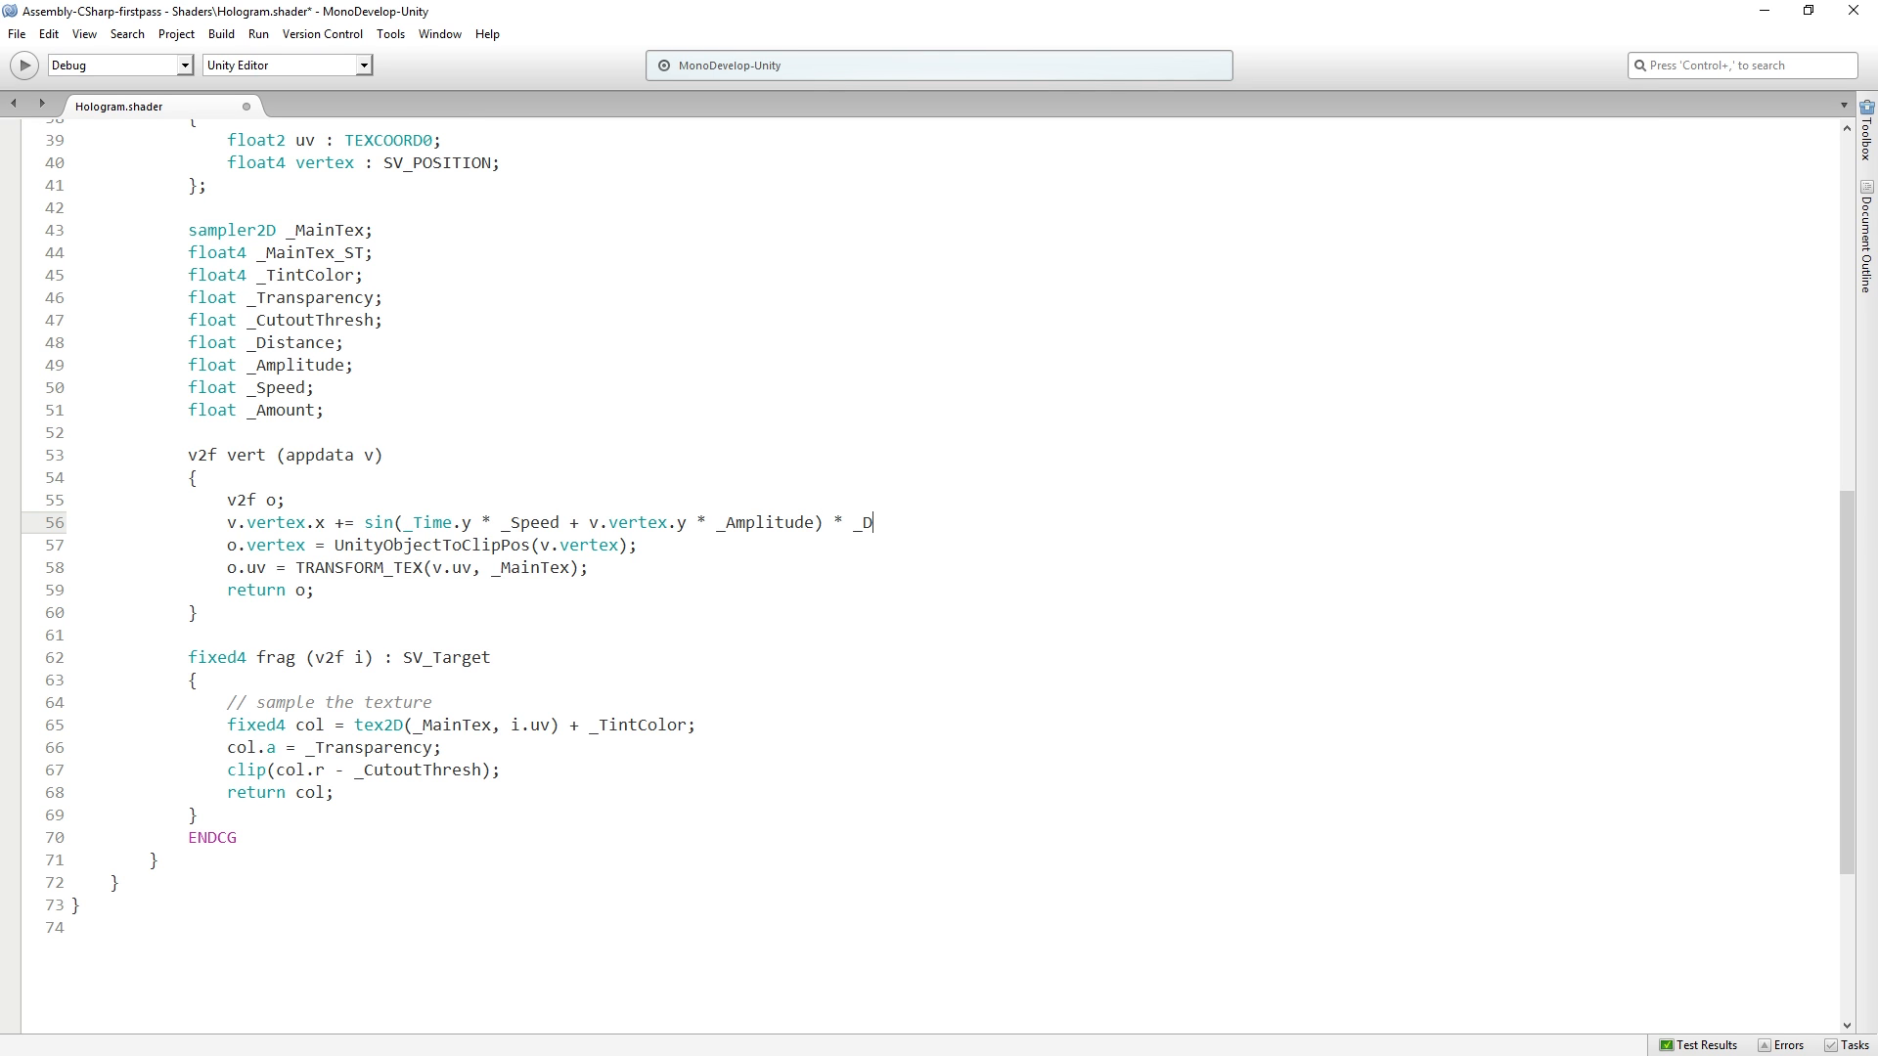
pyautogui.write('istance')
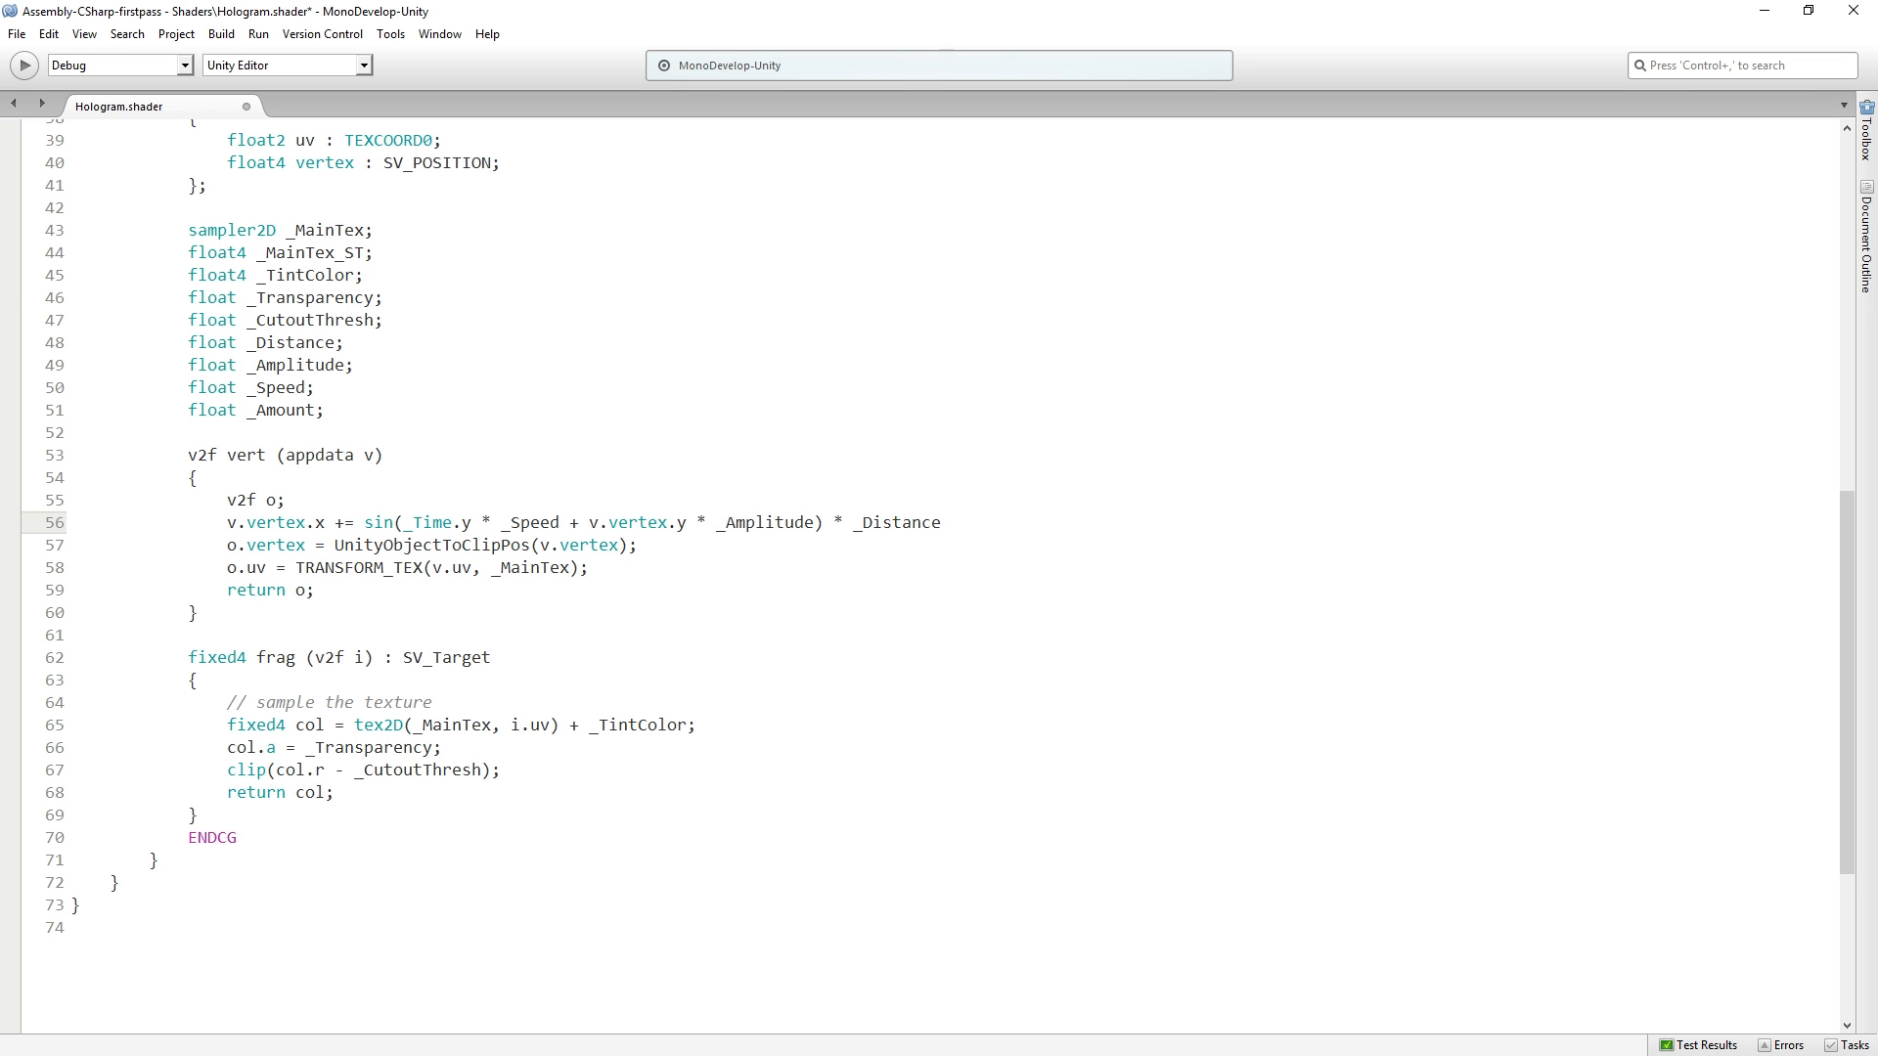
pyautogui.write('*')
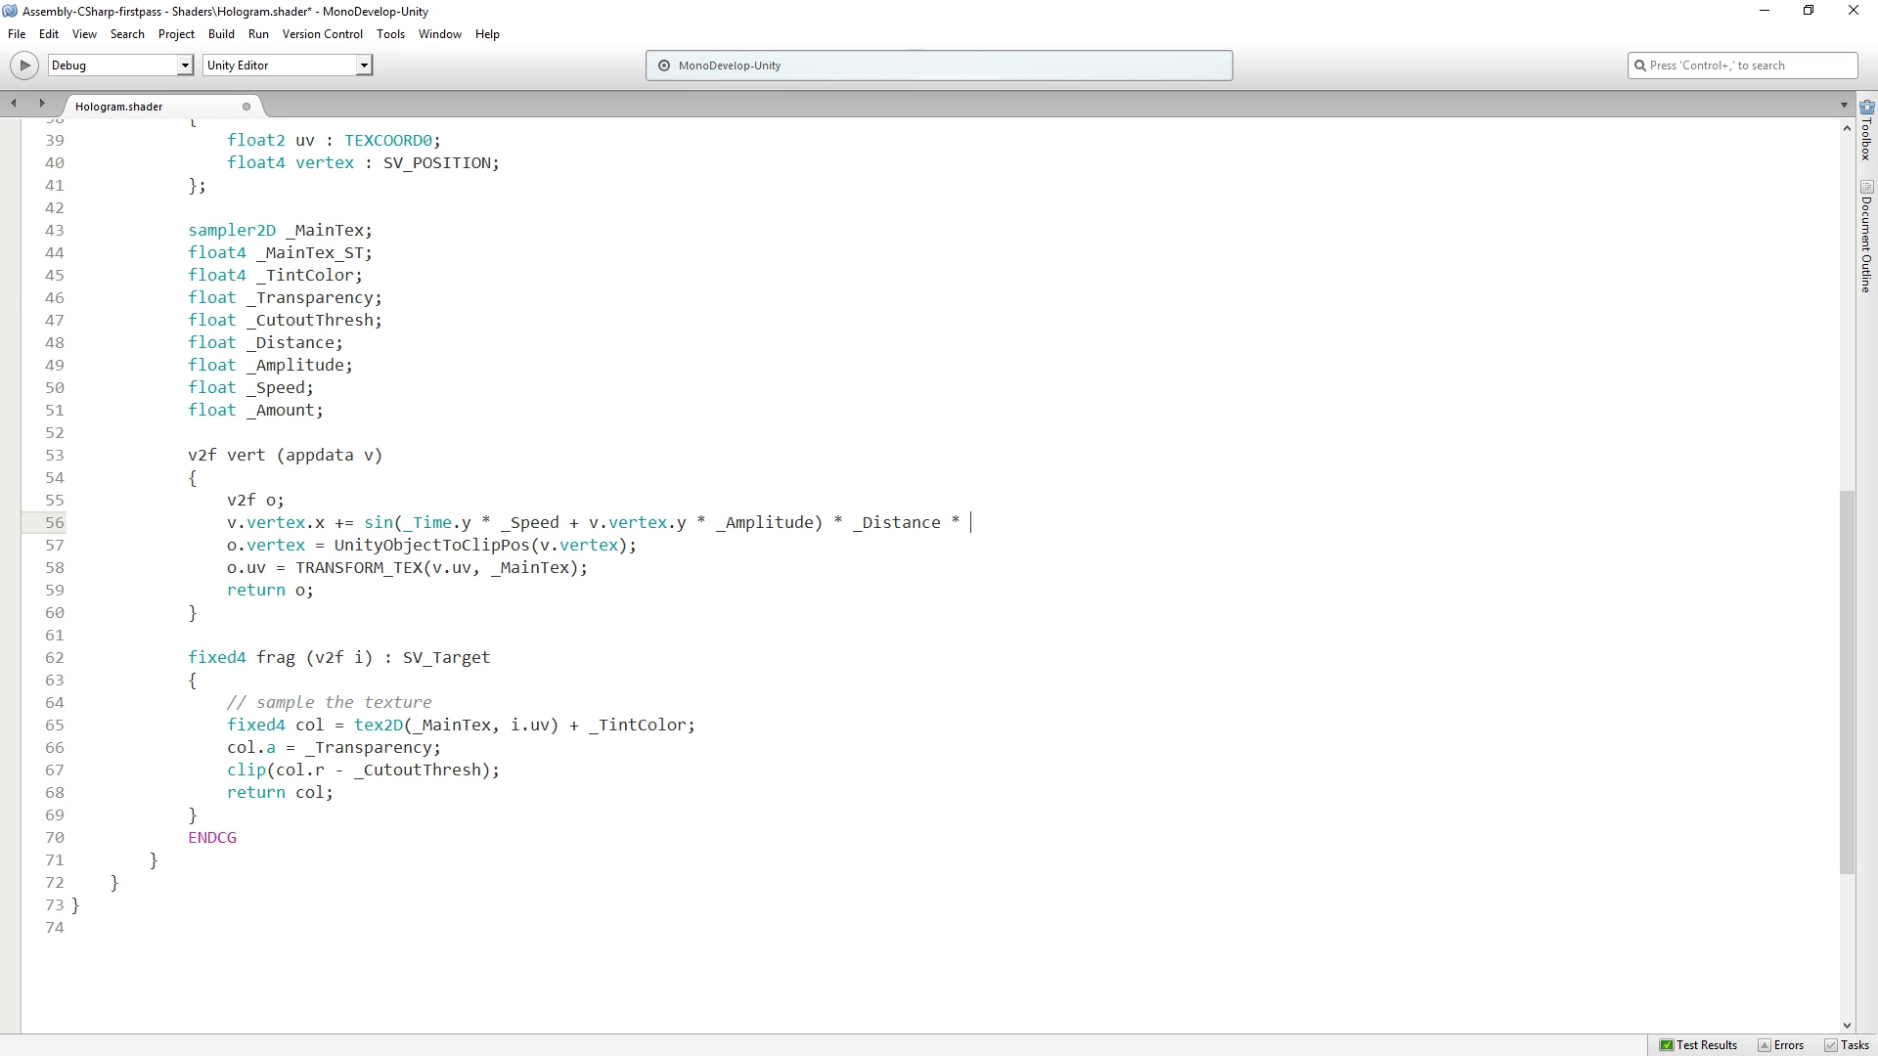
pyautogui.write('_Amount')
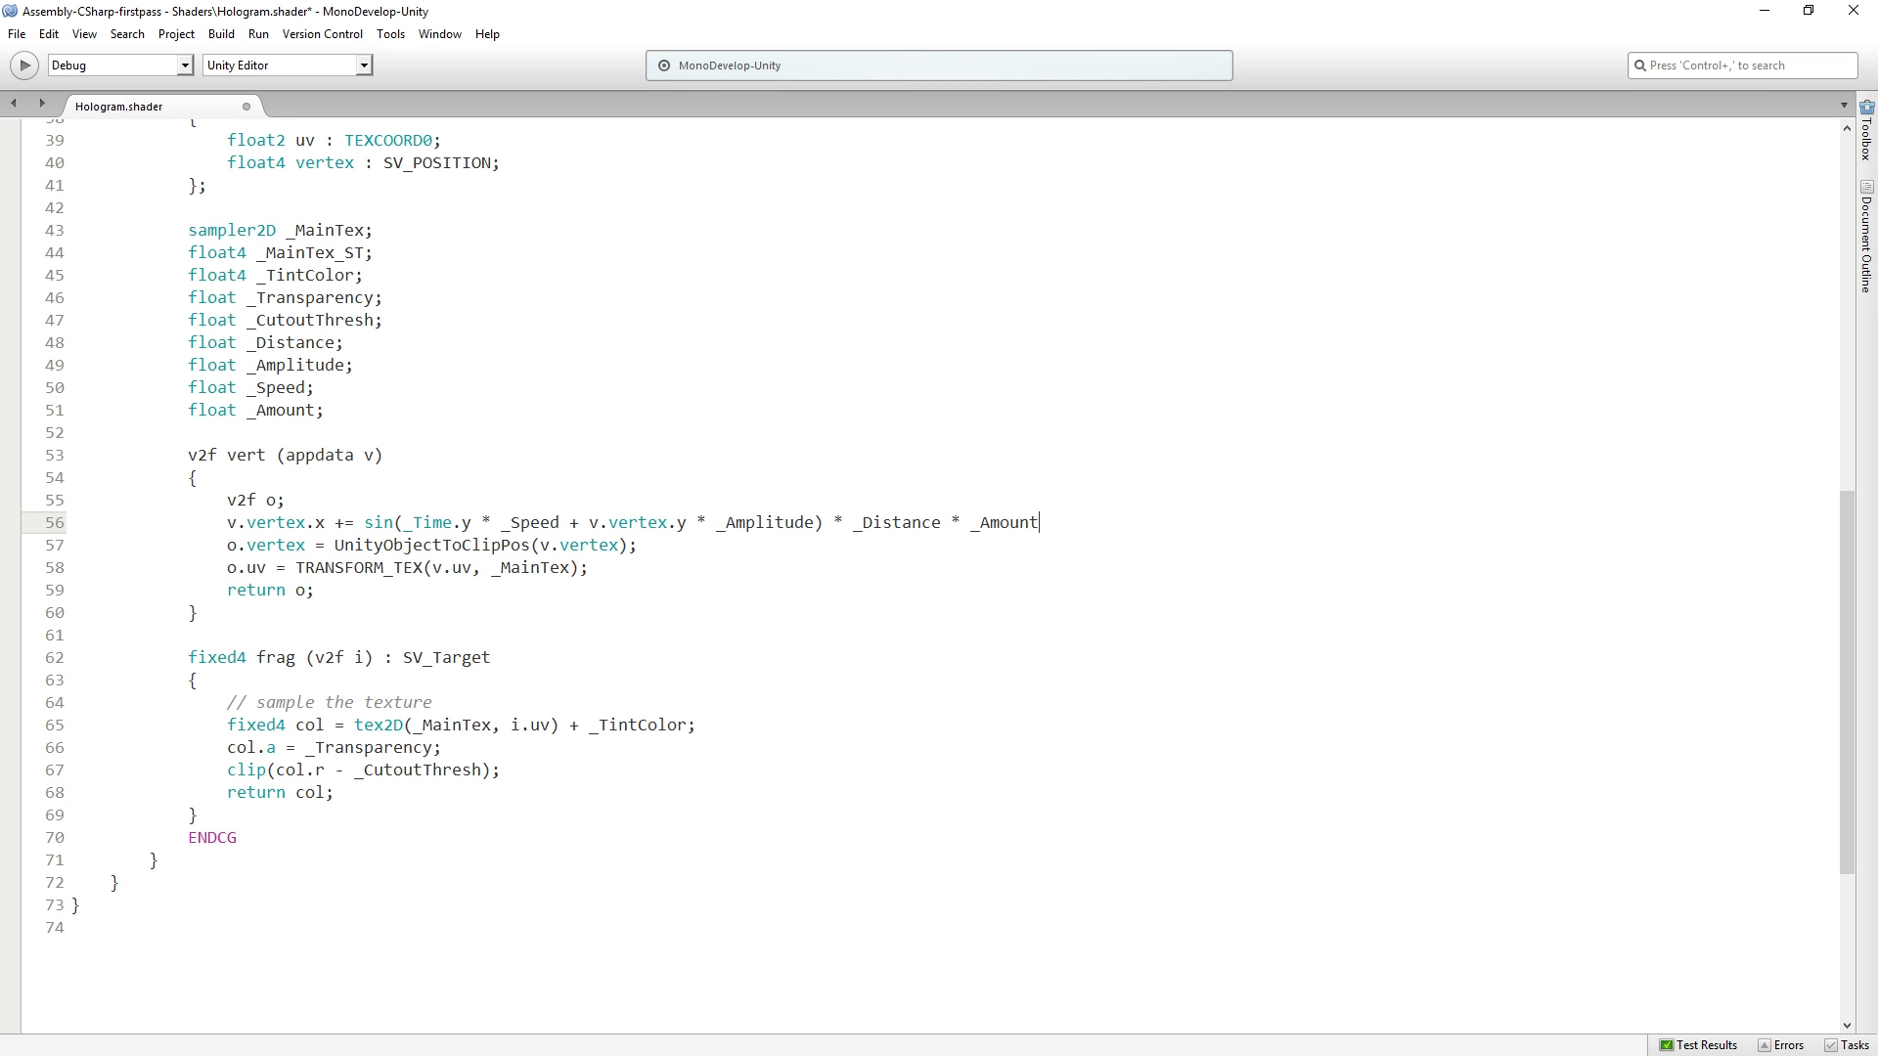
pyautogui.write(';')
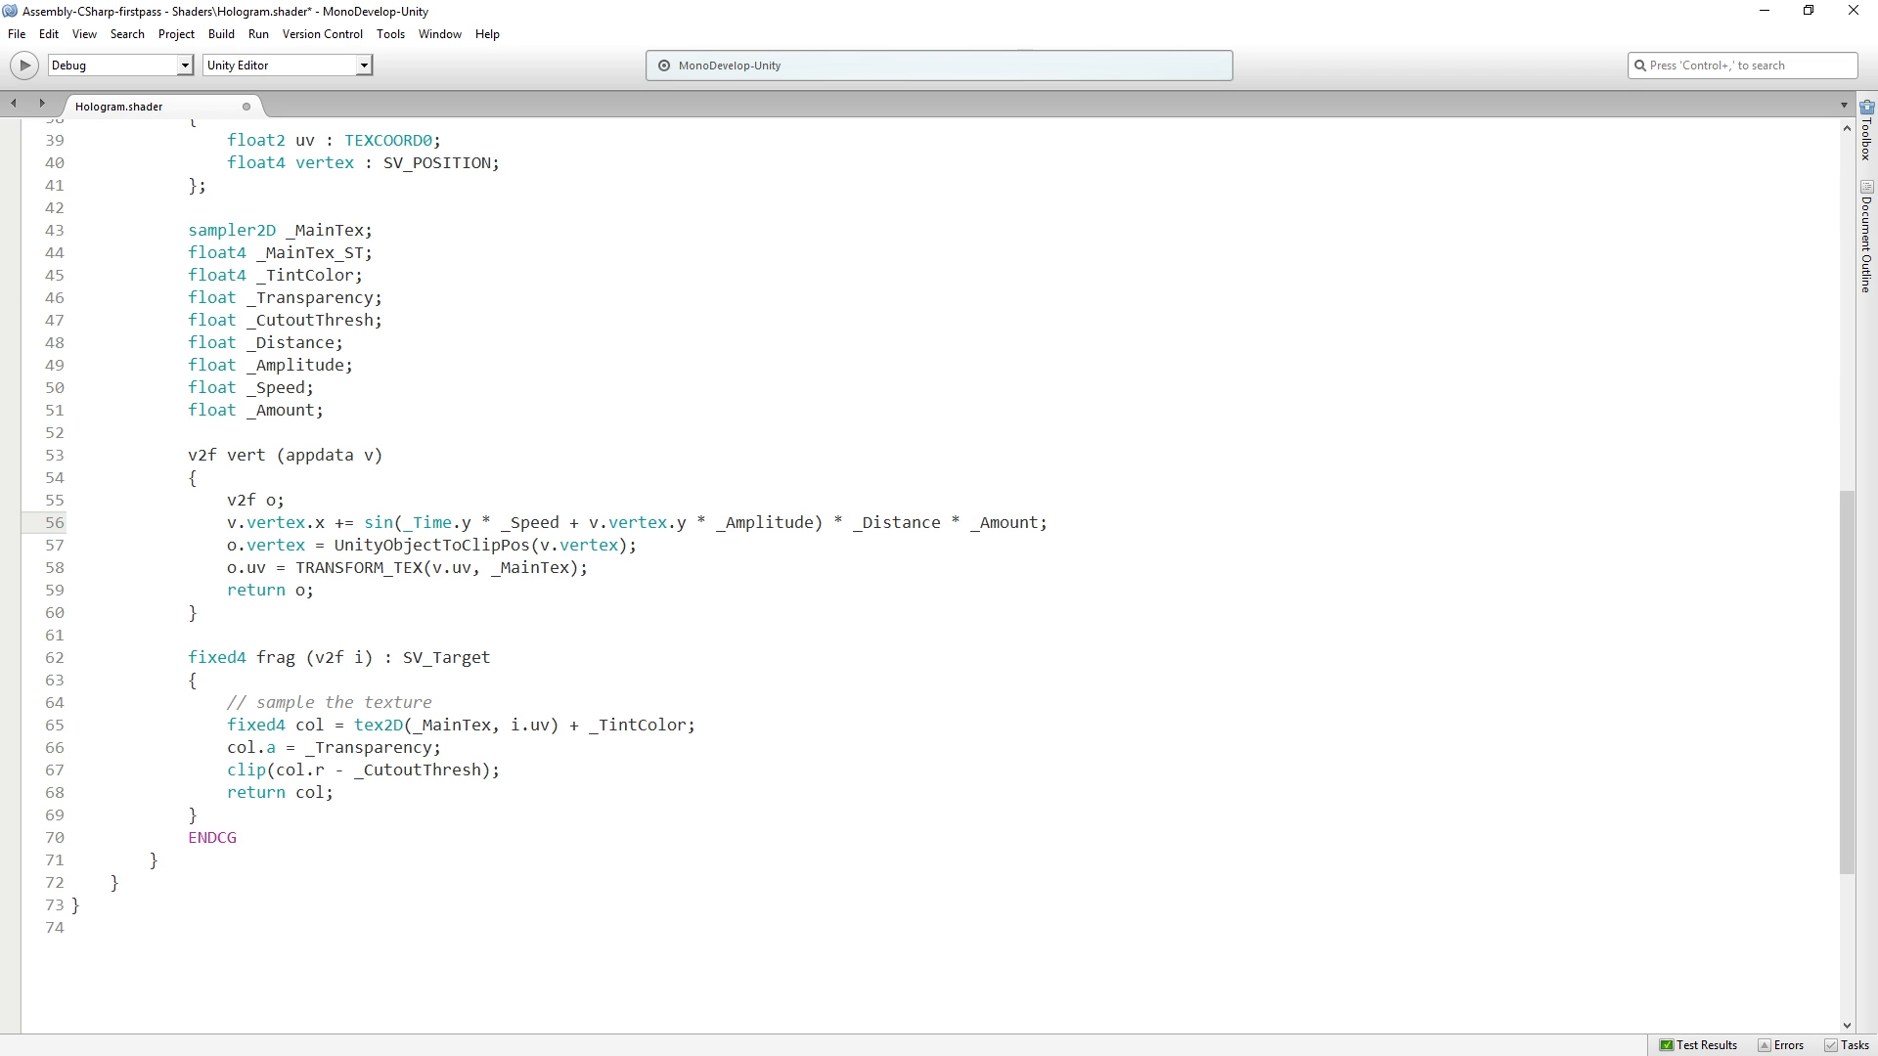
pyautogui.click(1048, 522)
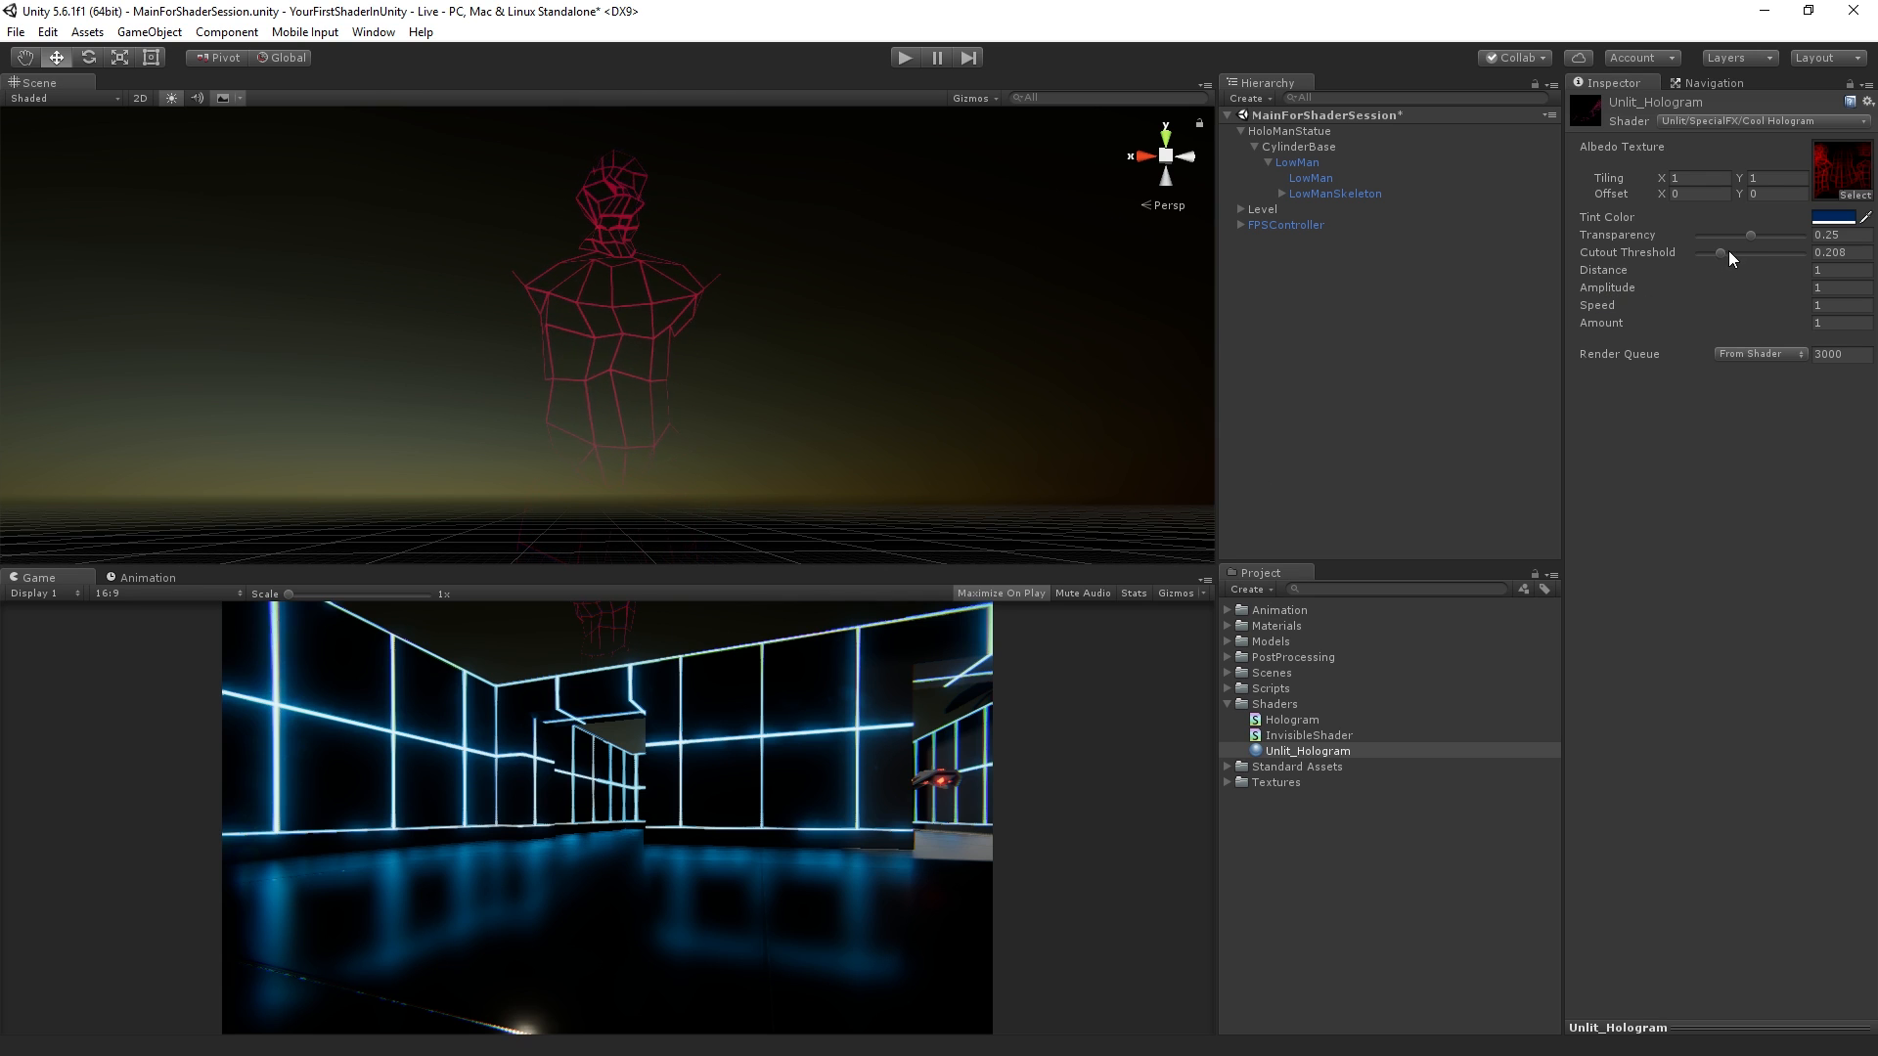
# Step: Set Cutout Threshold to 0 and enable Animated Materials in the Scene view
pyautogui.moveTo(1721, 253); pyautogui.dragTo(1698, 253)
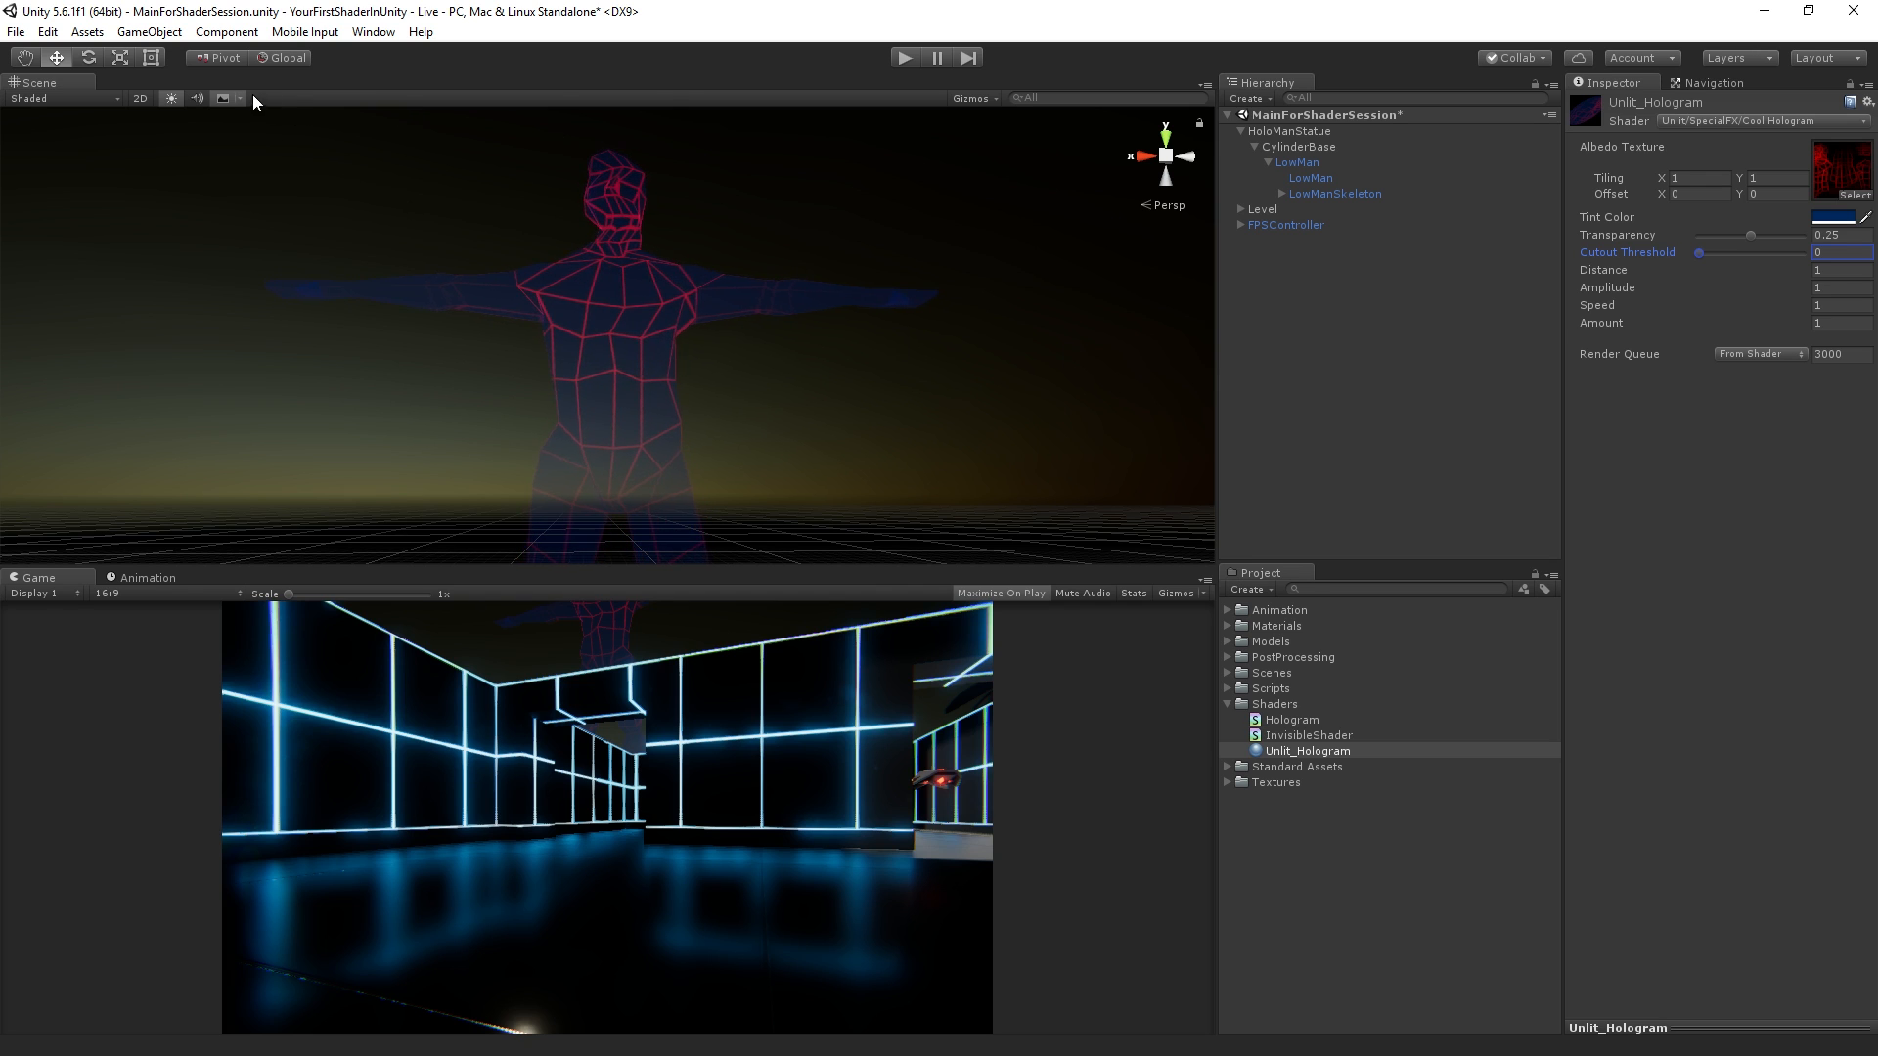
pyautogui.click(244, 98)
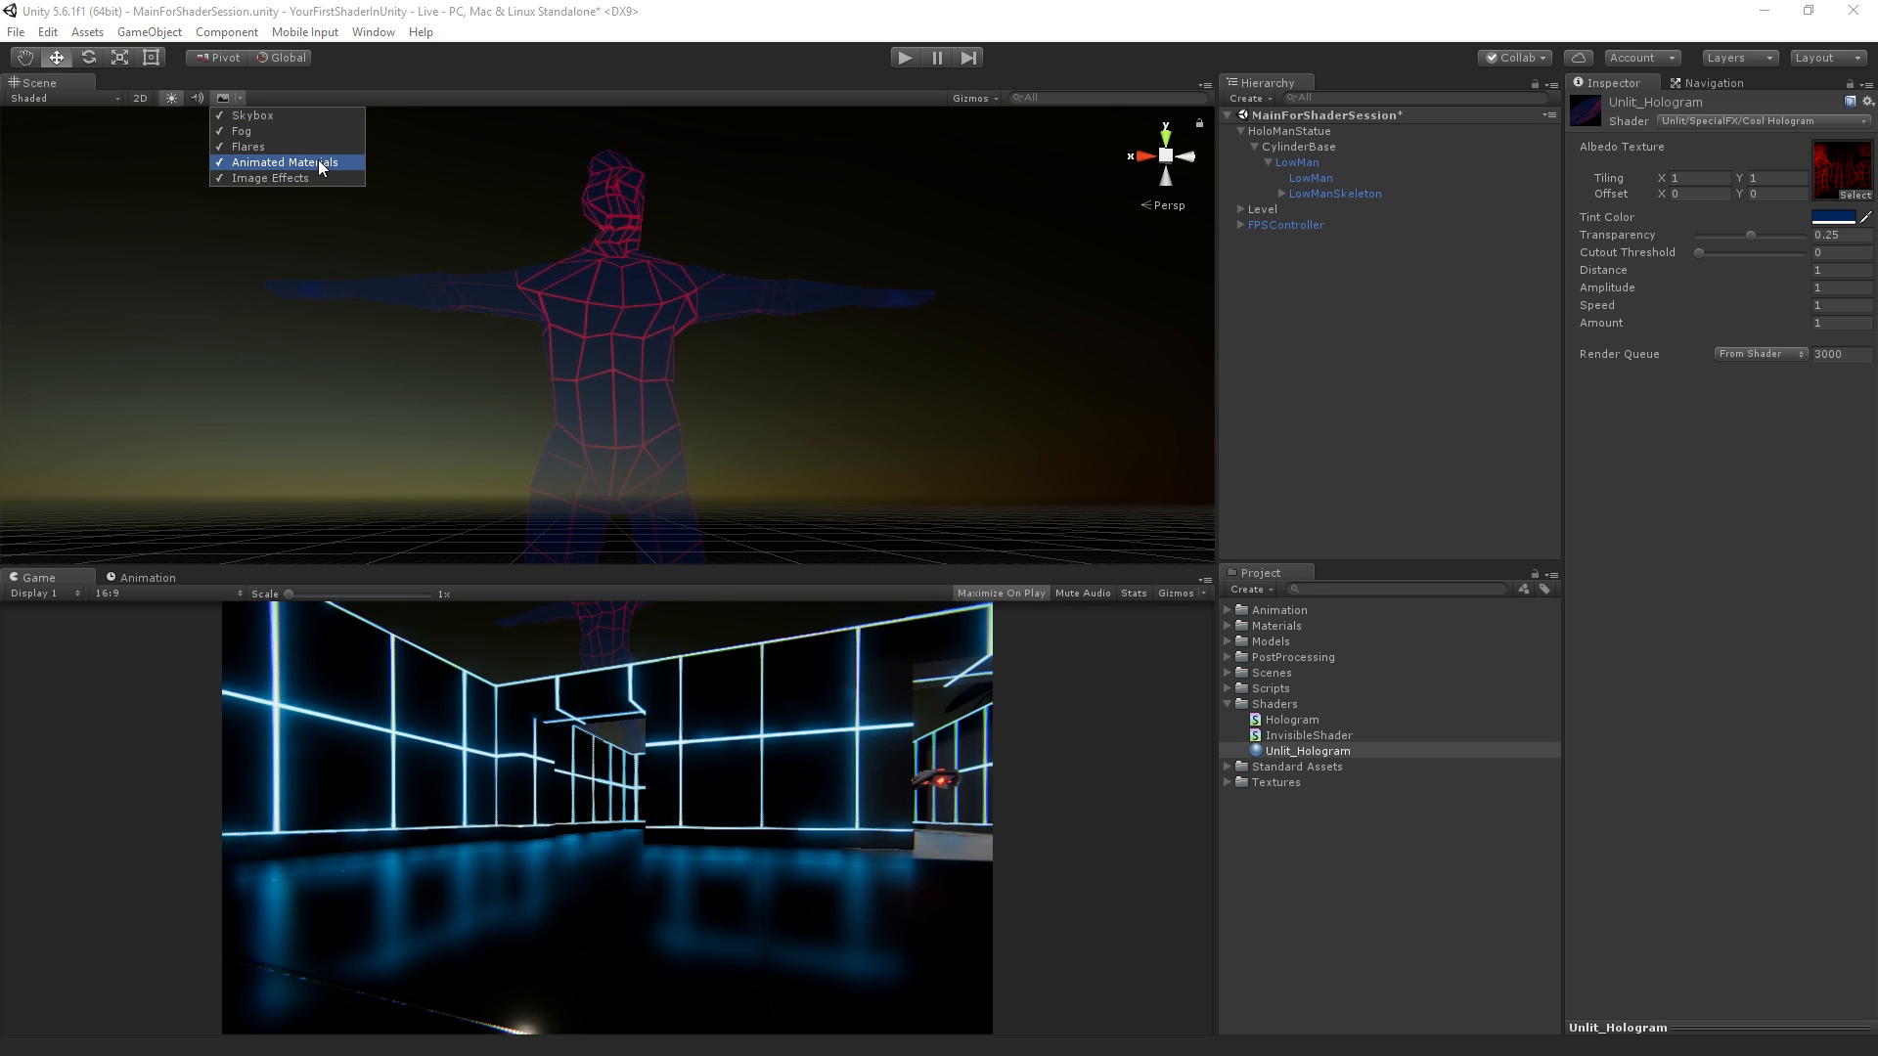
pyautogui.click(285, 162)
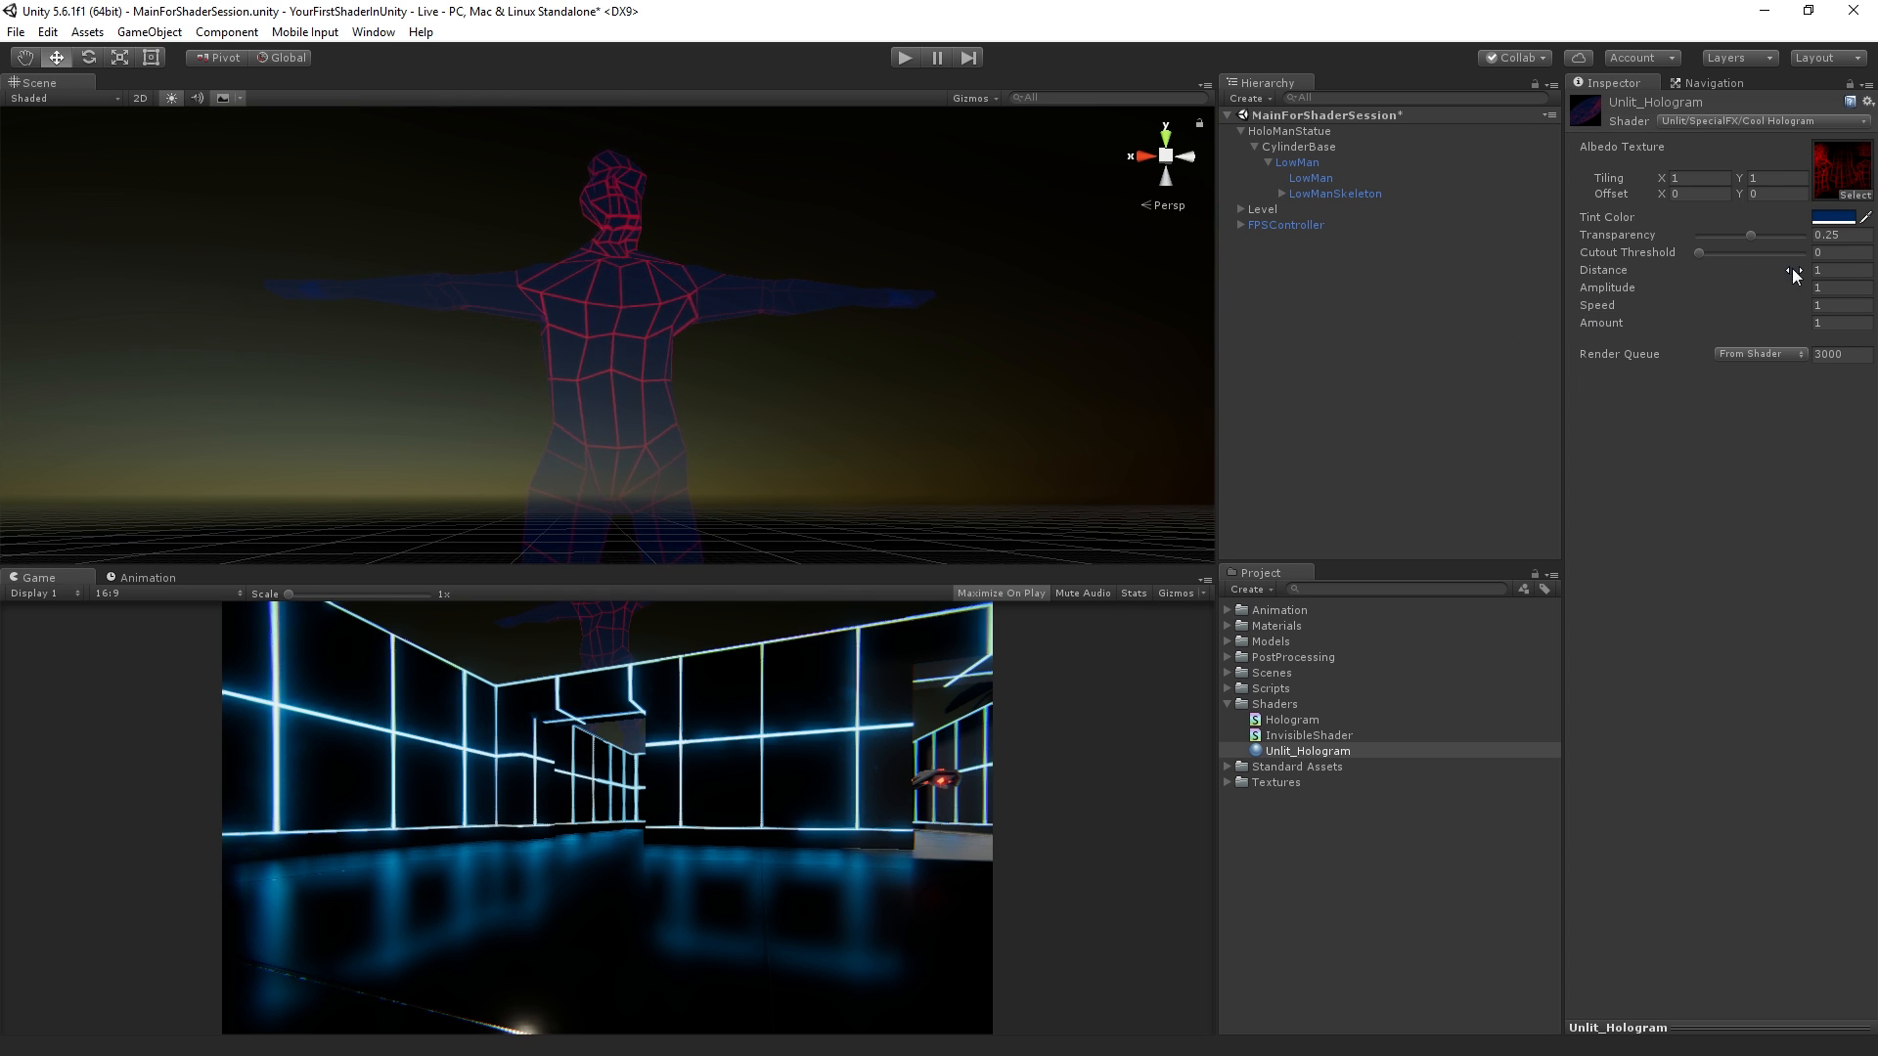
# Step: Raise the hologram's Distance to 2.43, Amplitude to 1.89 and Speed to 9.99
pyautogui.moveTo(1783, 271); pyautogui.dragTo(1844, 272)
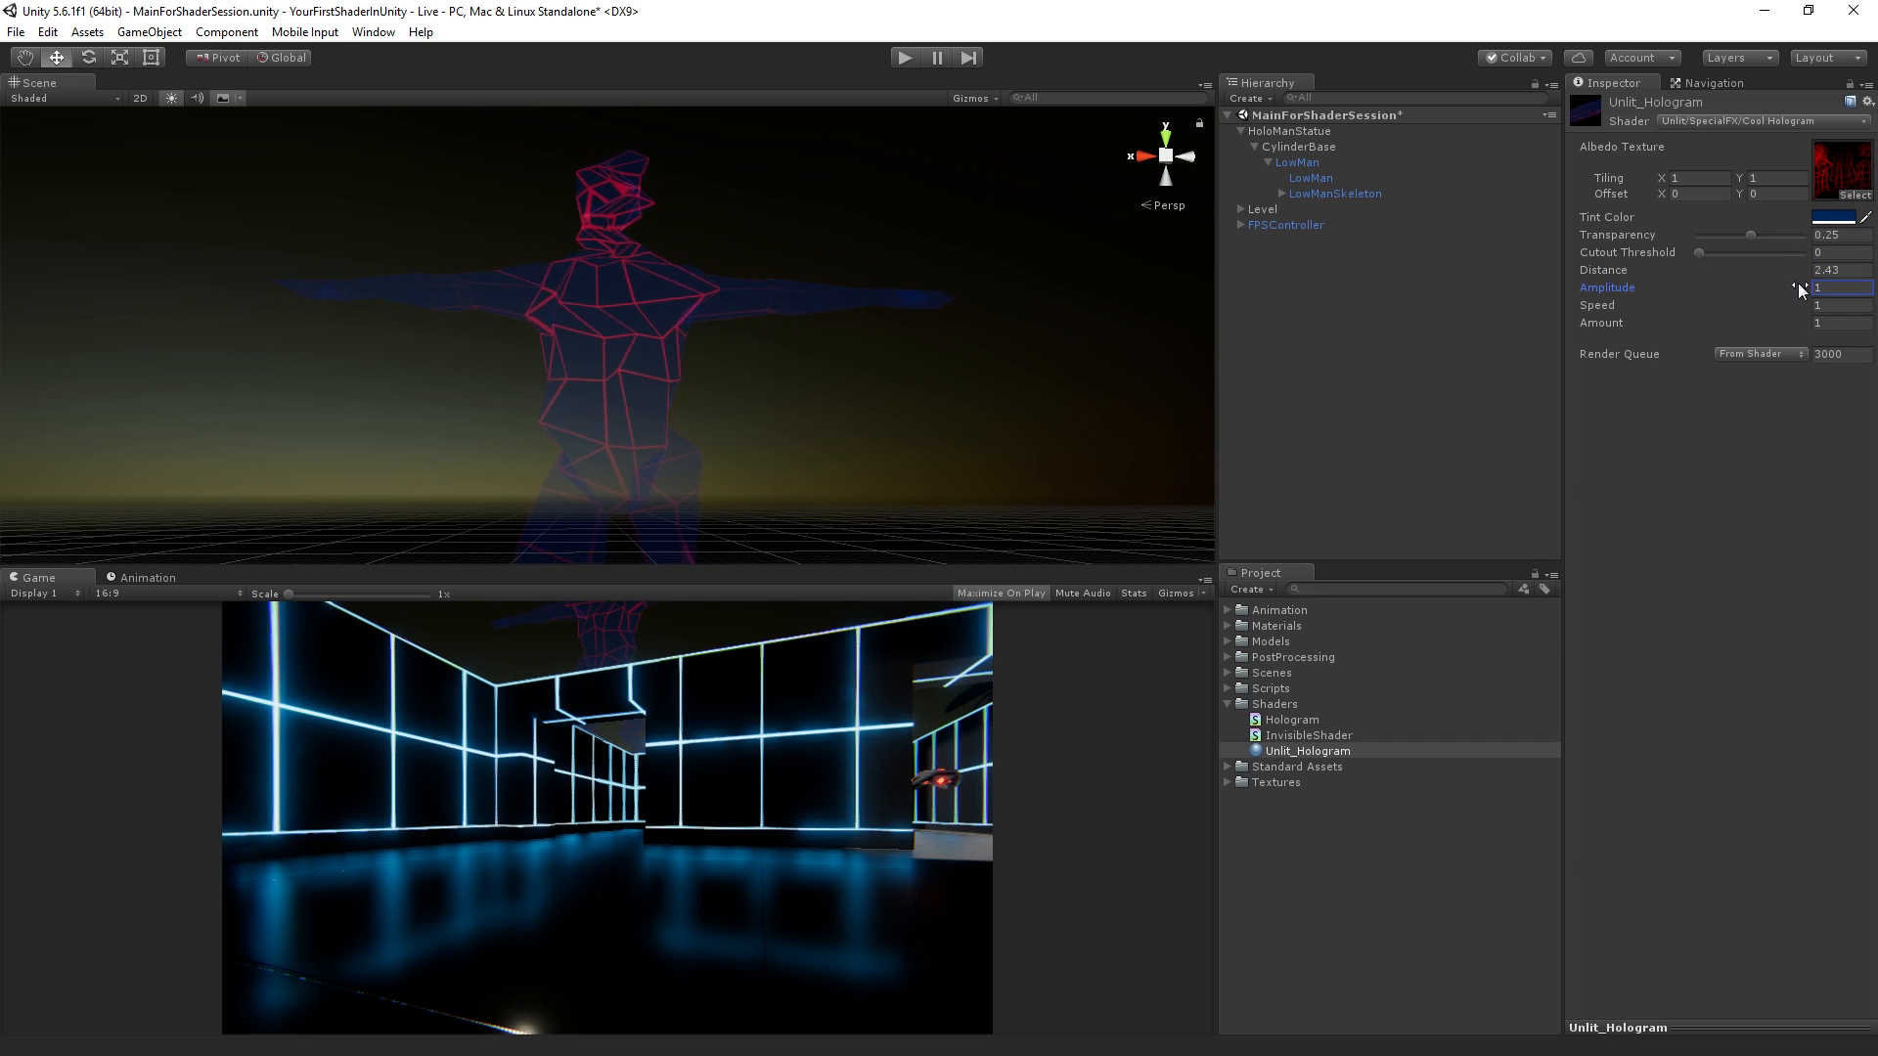
pyautogui.moveTo(1832, 287); pyautogui.dragTo(1844, 288)
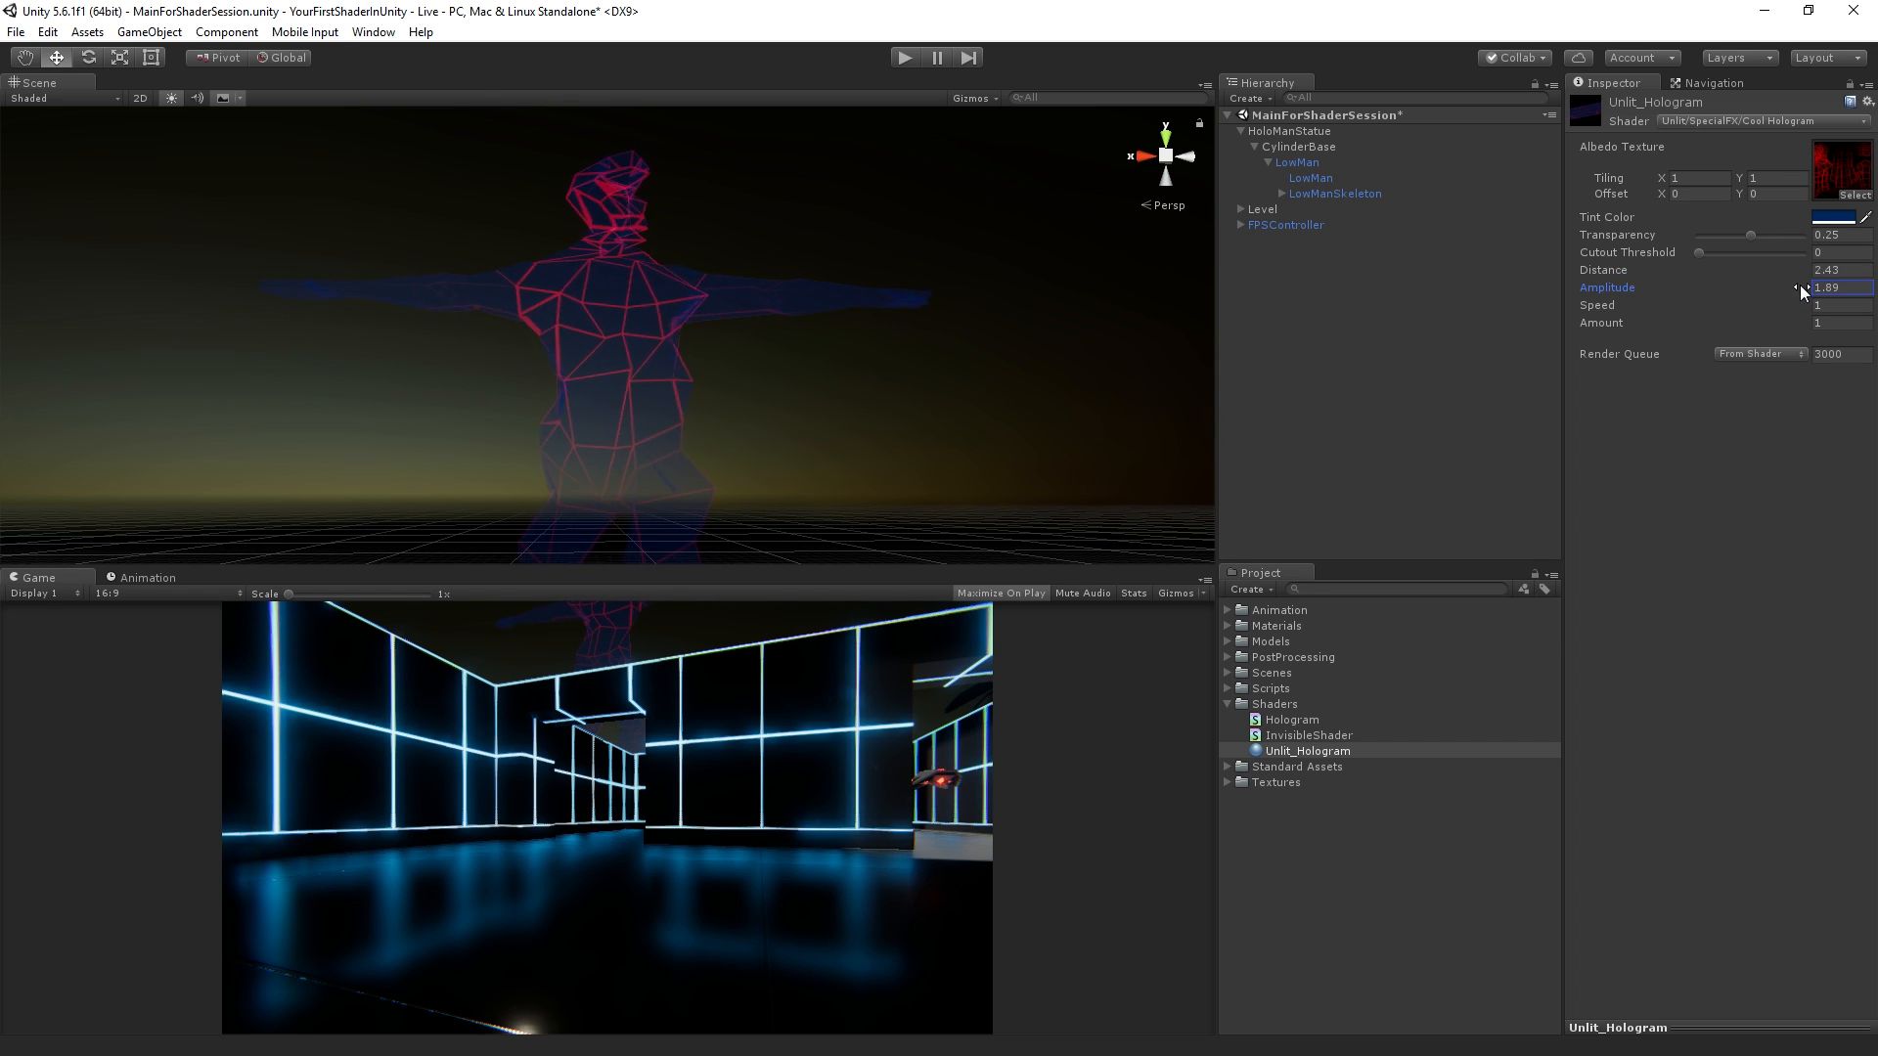
pyautogui.click(1847, 304)
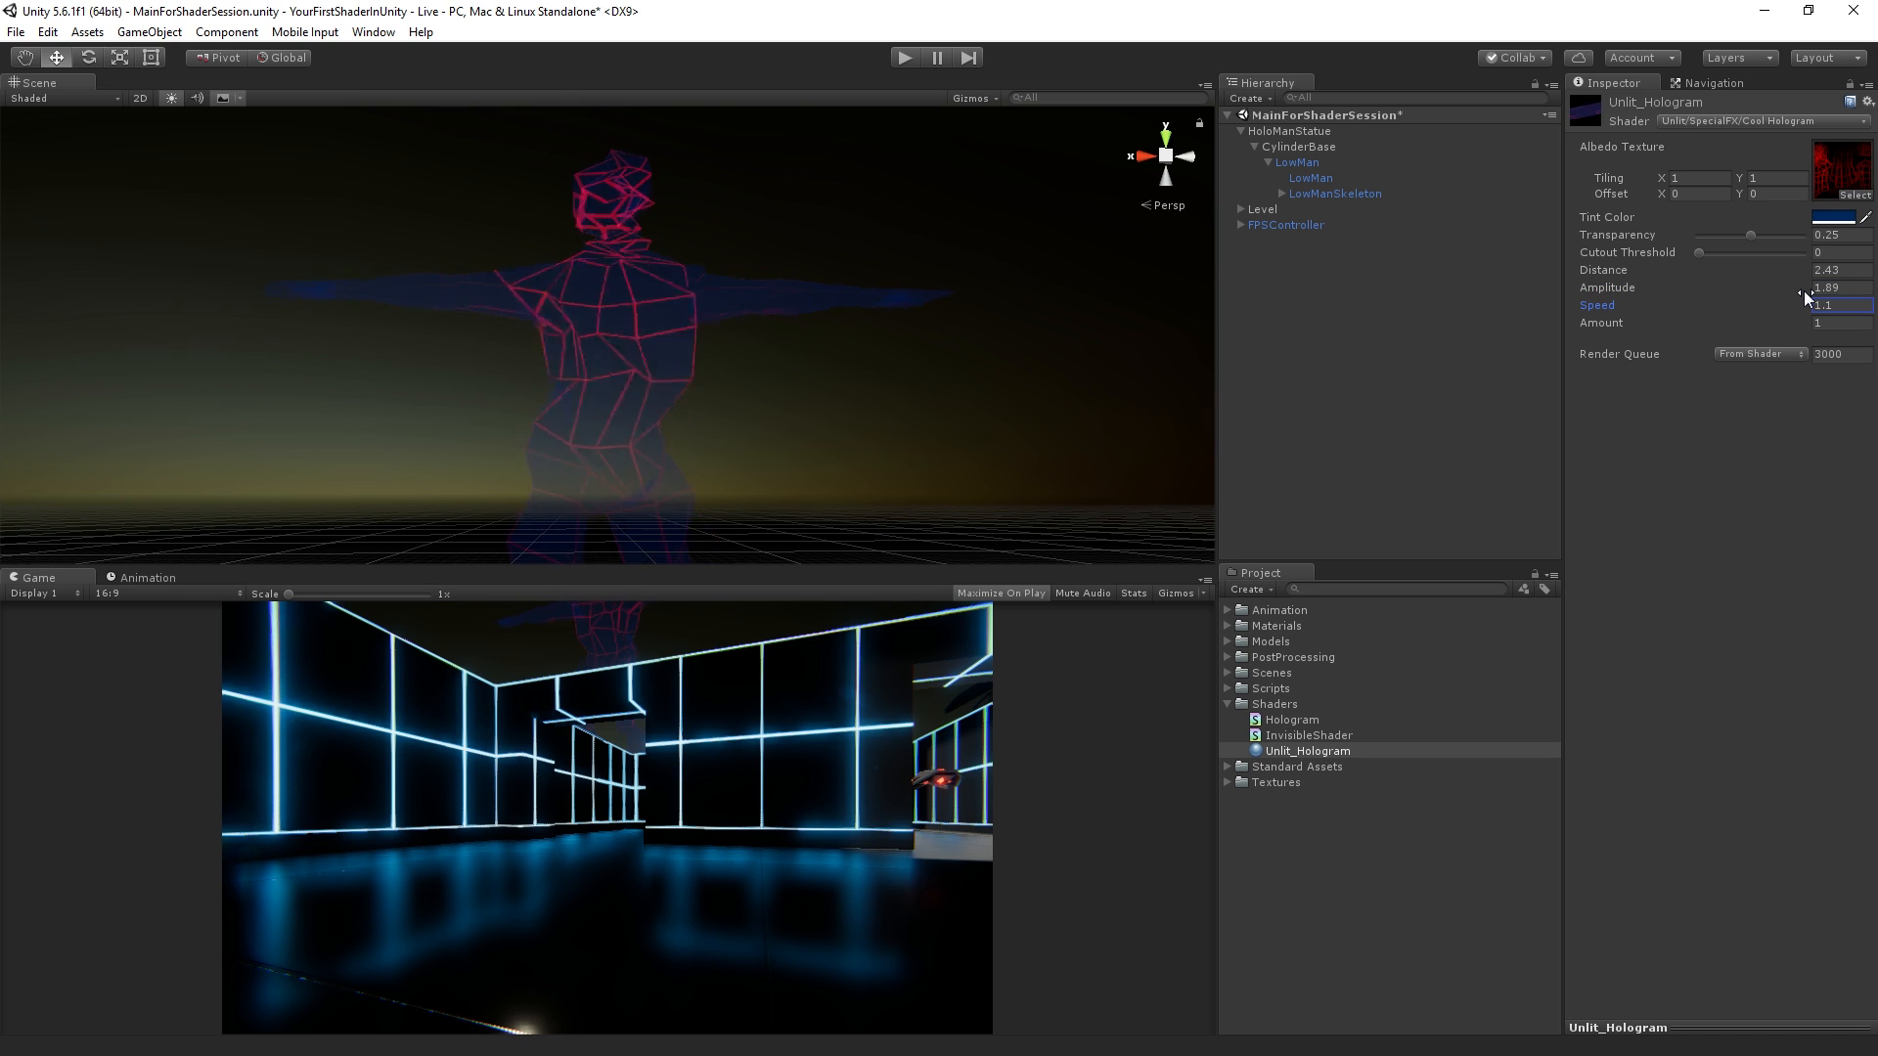
pyautogui.moveTo(1801, 305); pyautogui.dragTo(1844, 305)
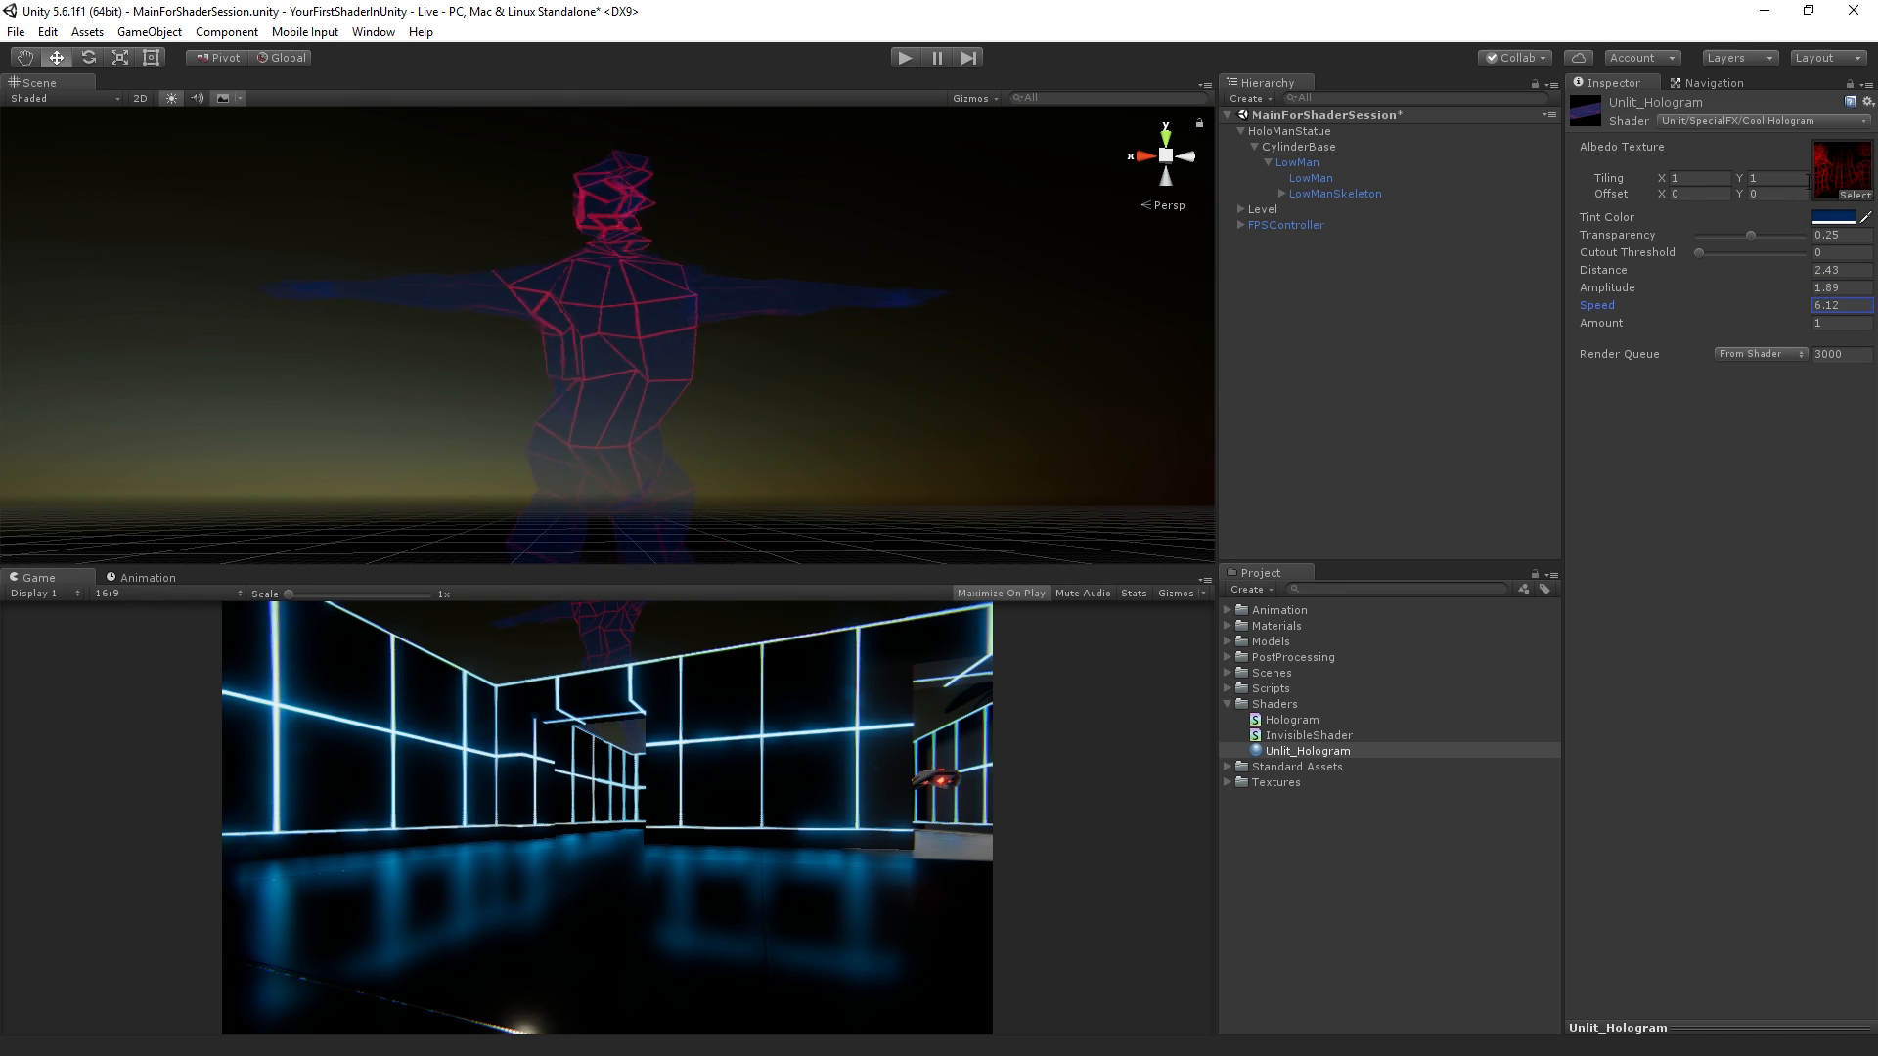
pyautogui.moveTo(1839, 305); pyautogui.dragTo(1850, 305)
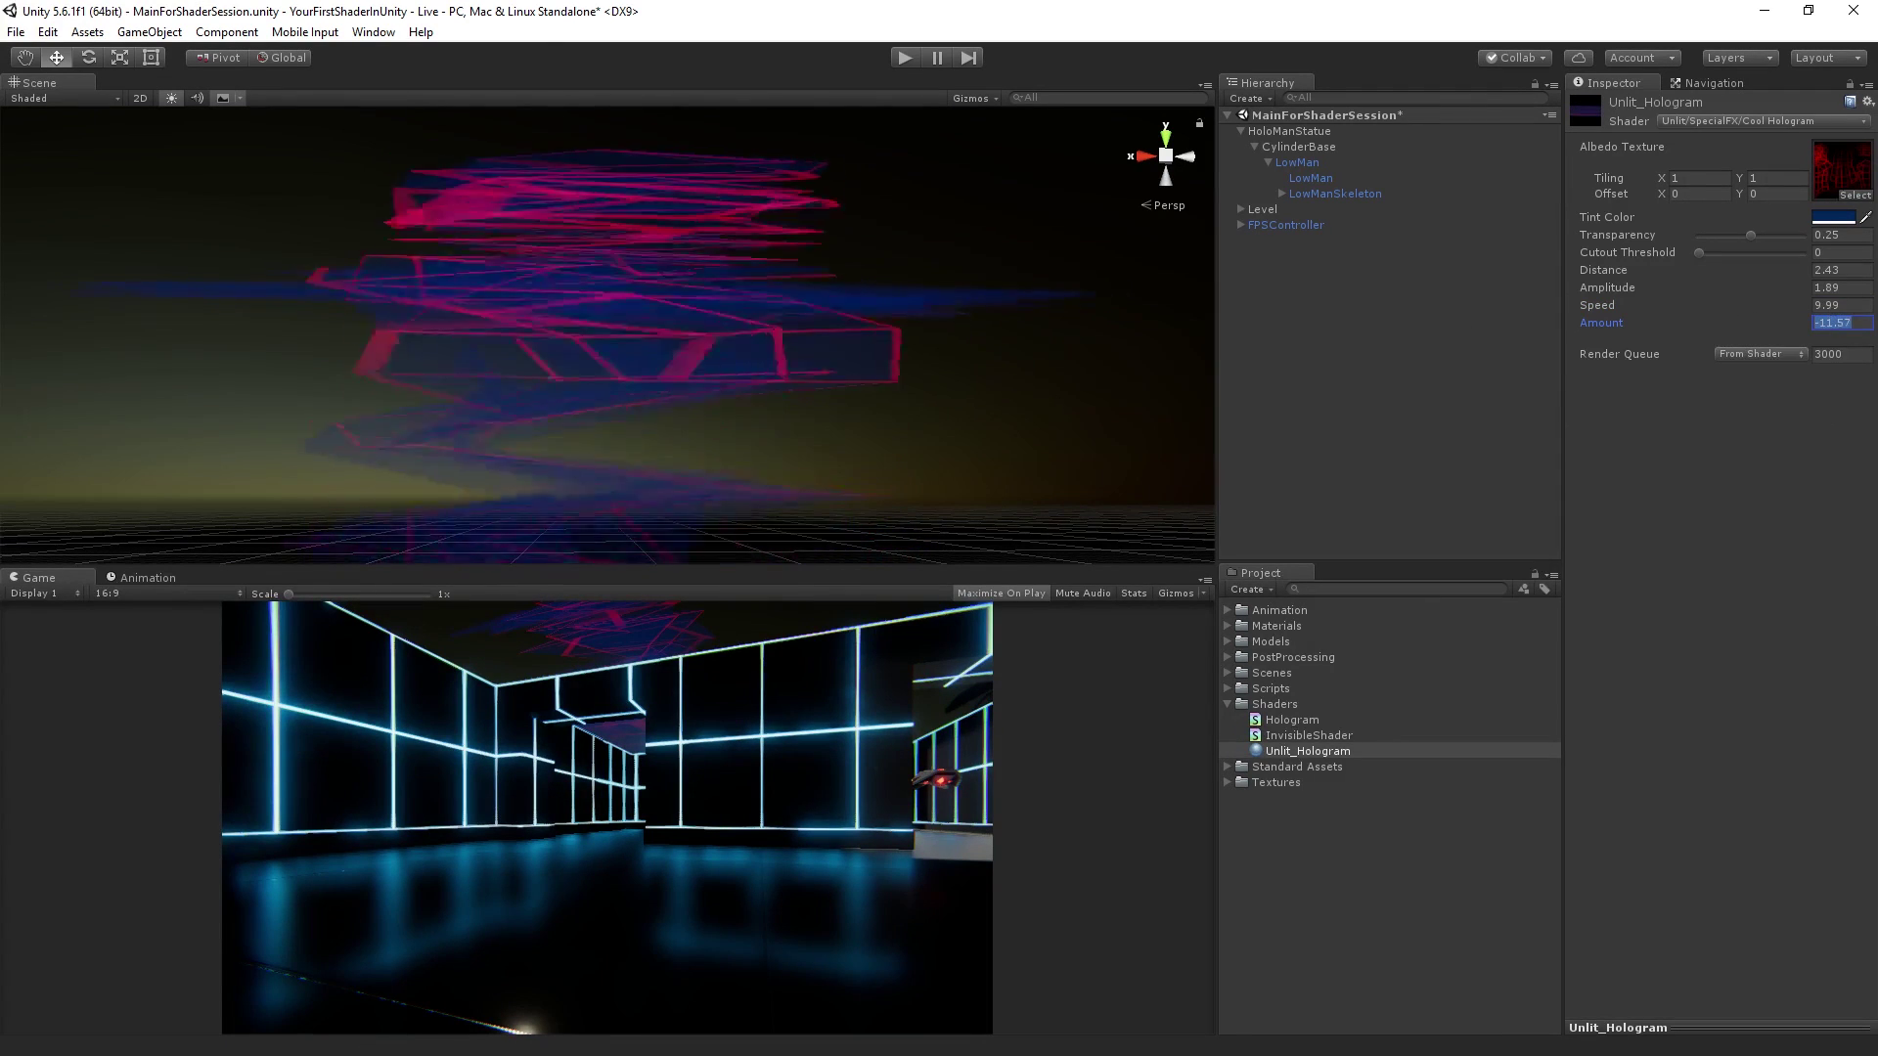
pyautogui.write('1')
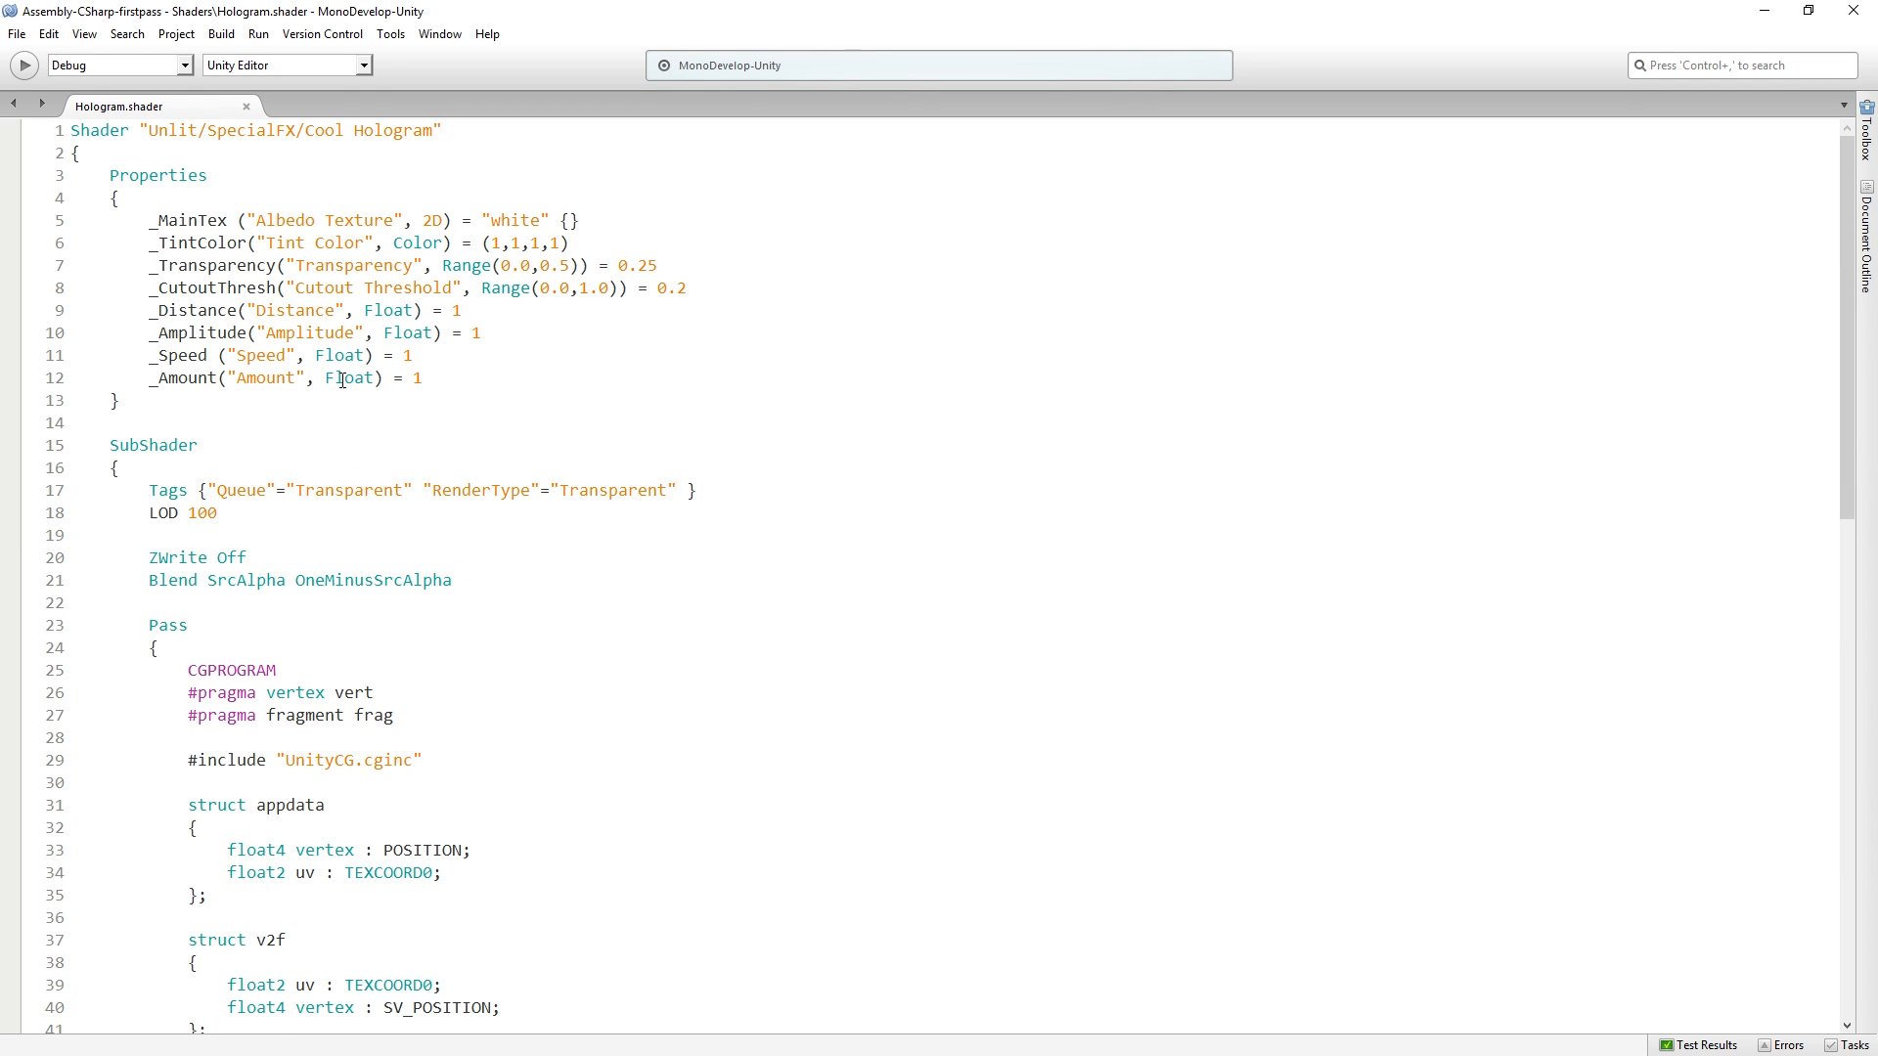
# Step: Declare _Amount as Range(0.0,1.0) with default 1, save, and set Amount to 0
pyautogui.write('Ramn')
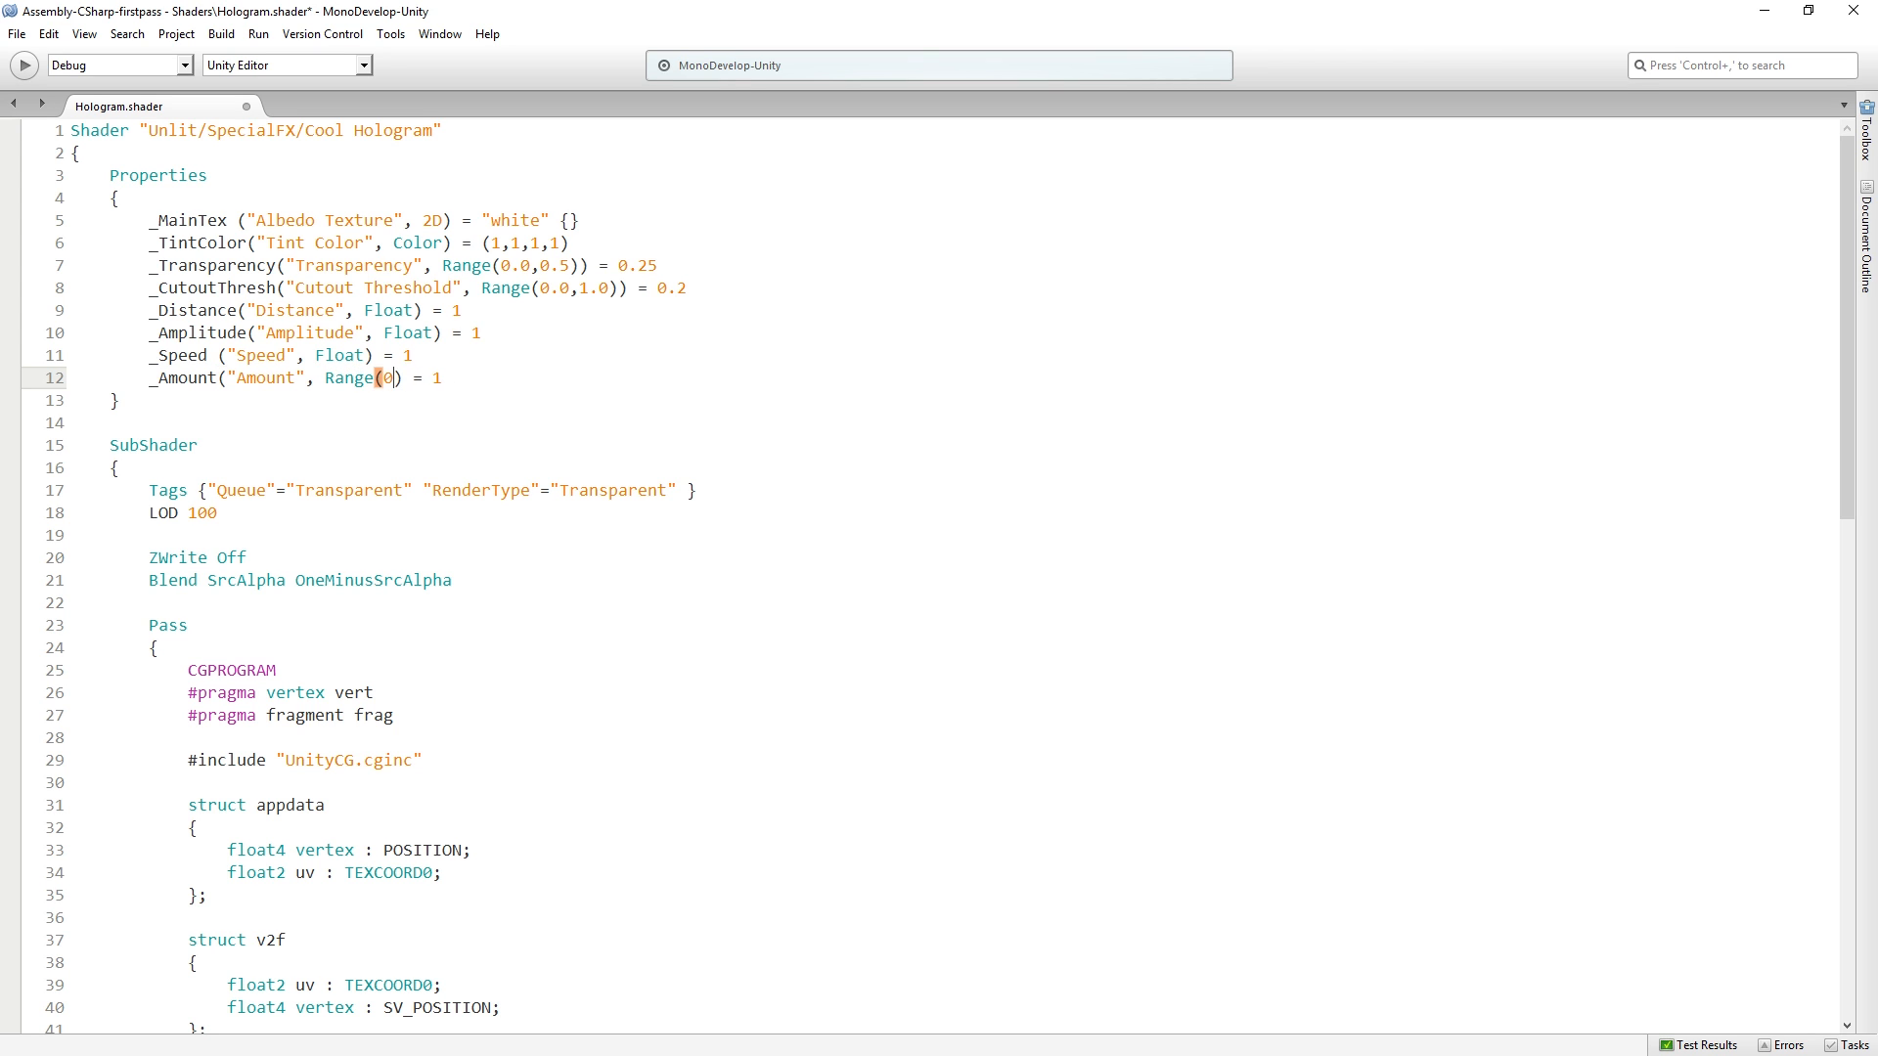
pyautogui.write(',1)')
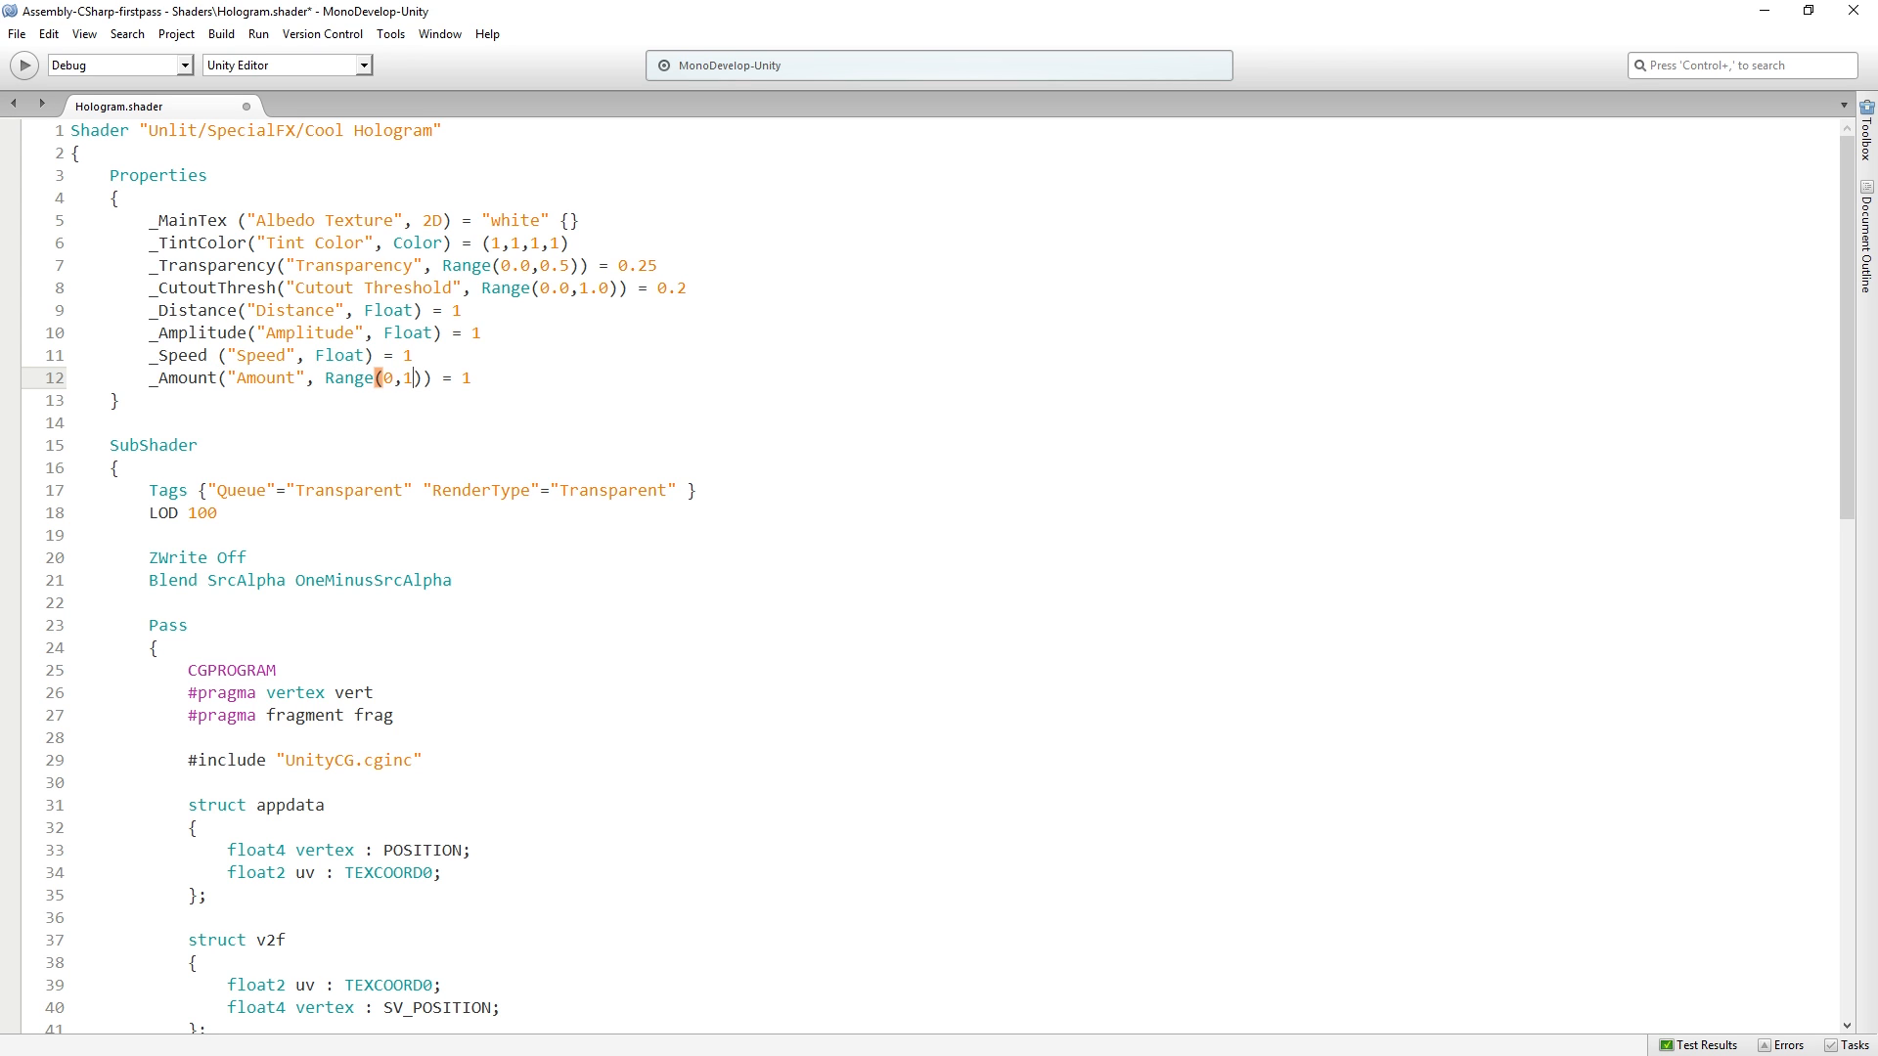
pyautogui.write('.0')
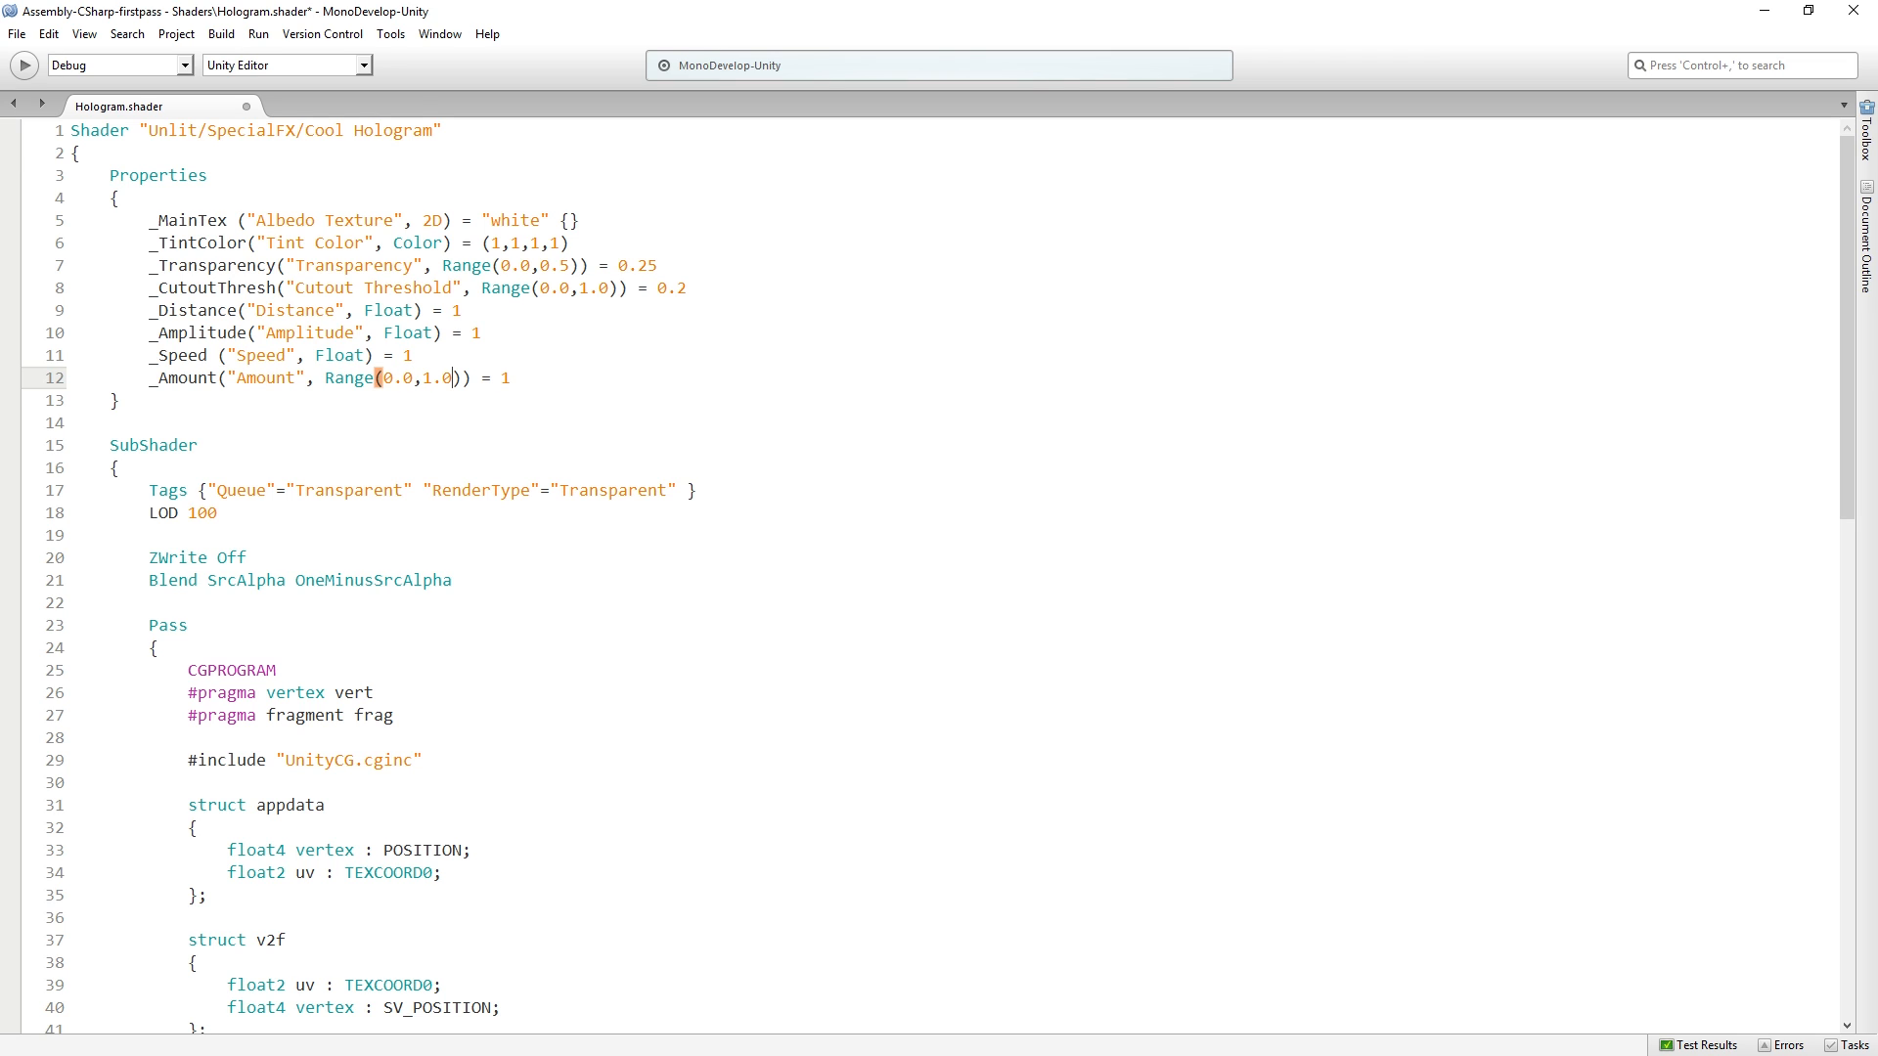
pyautogui.press('ctrl+s')
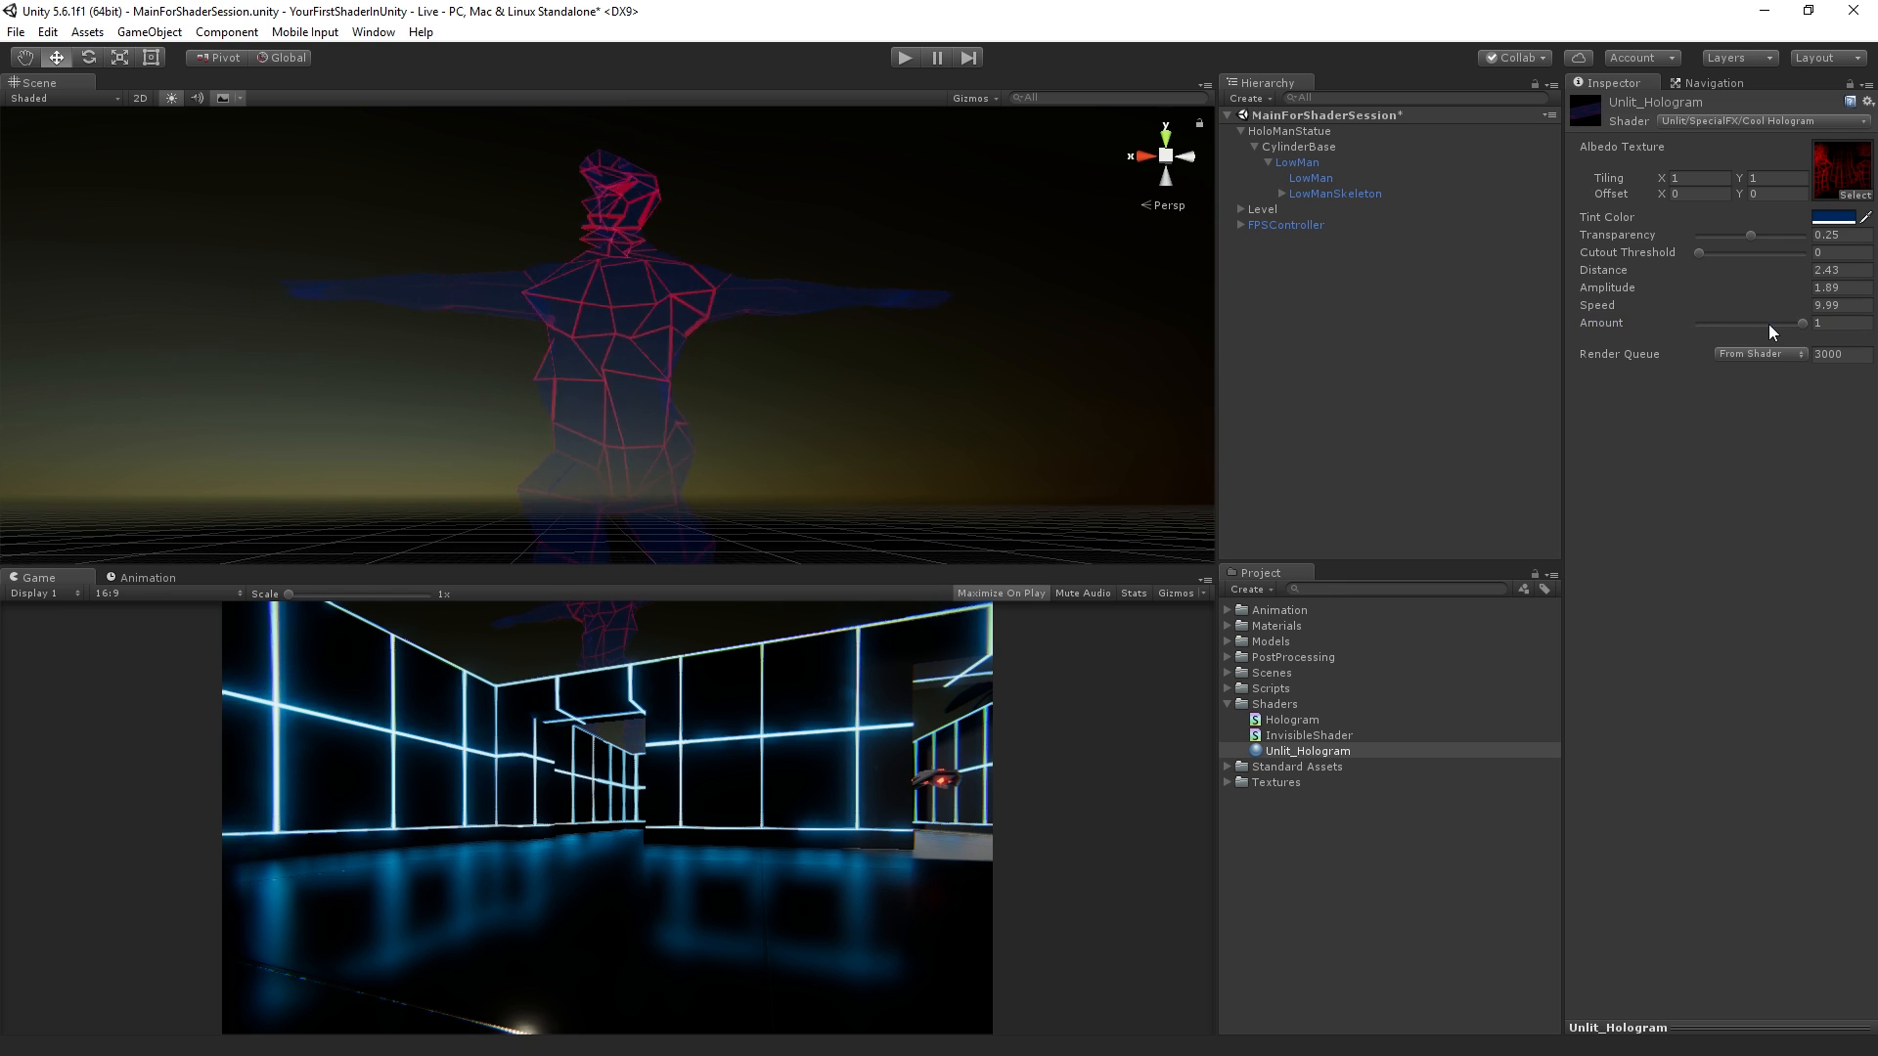
pyautogui.moveTo(1795, 323); pyautogui.dragTo(1698, 323)
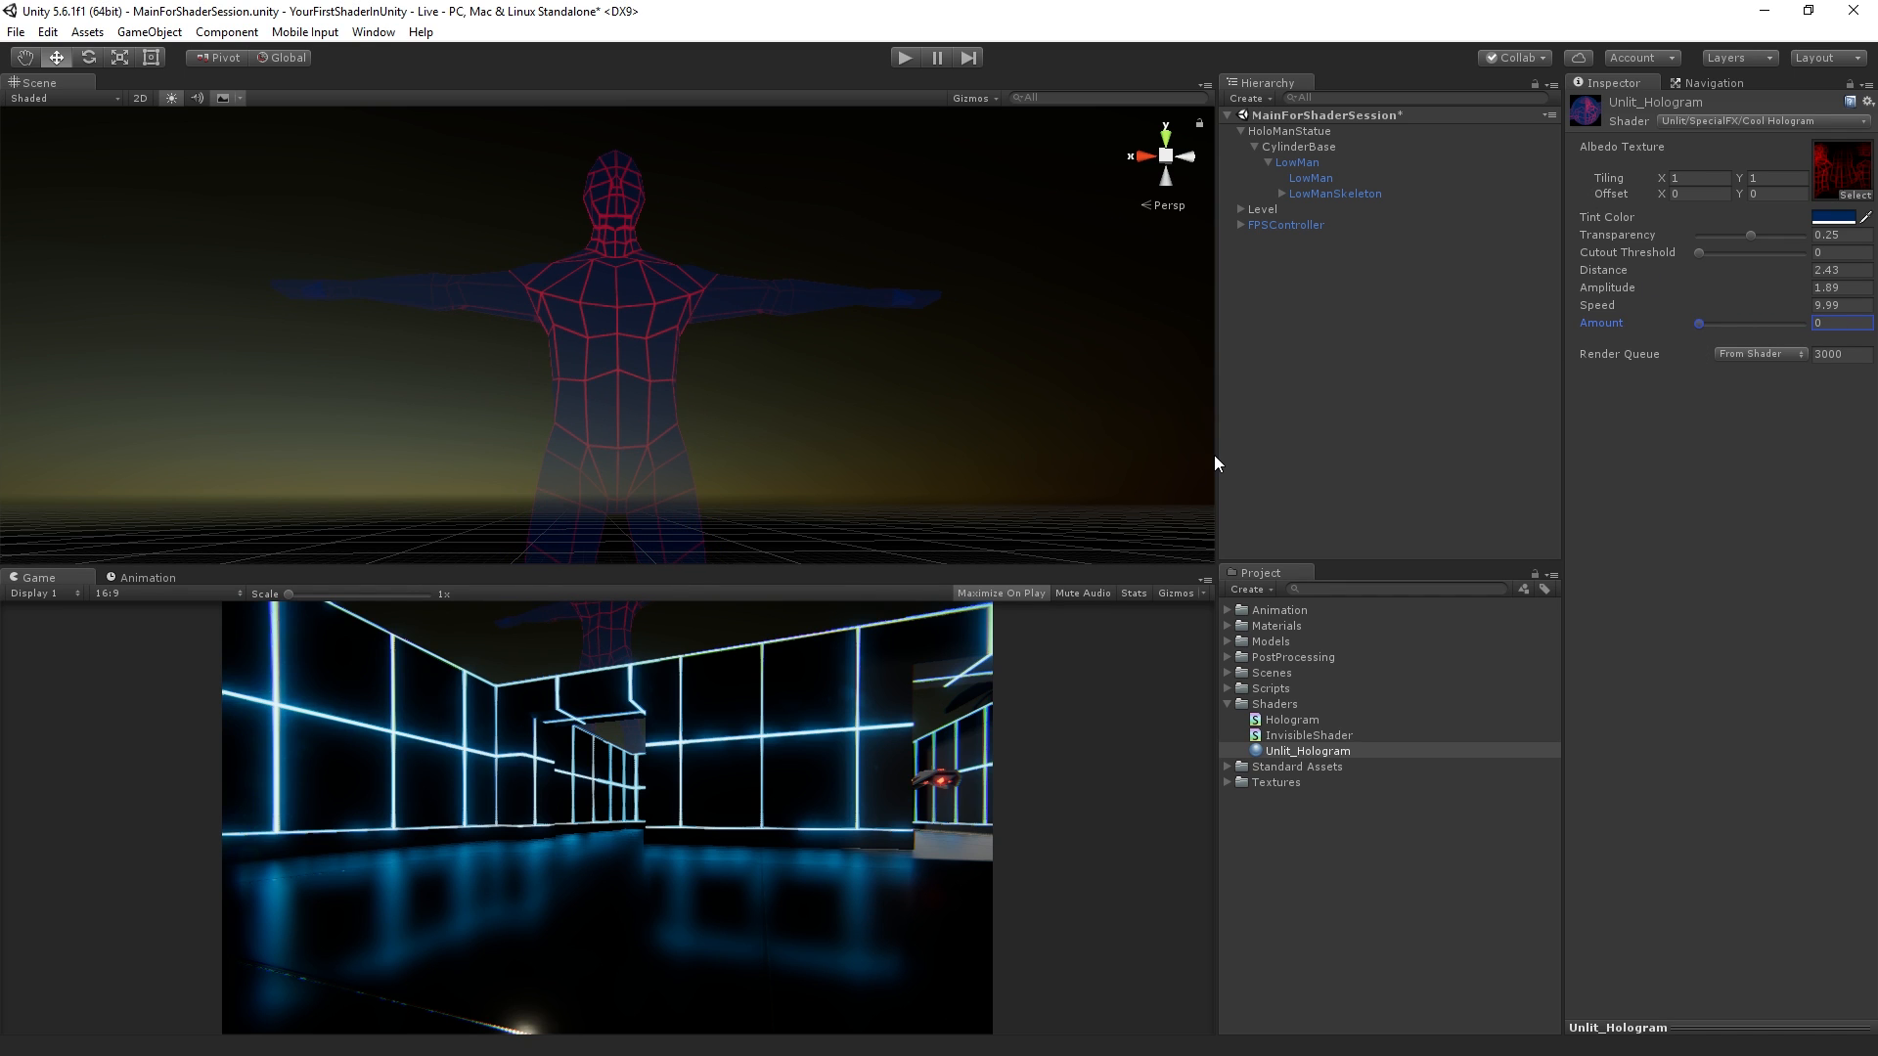
# Step: Test Amount from 0 to 1, set Distance 4.88, Amplitude 3.55, Amount 0, Cutout Threshold 0.208
pyautogui.moveTo(1697, 325); pyautogui.dragTo(1800, 325)
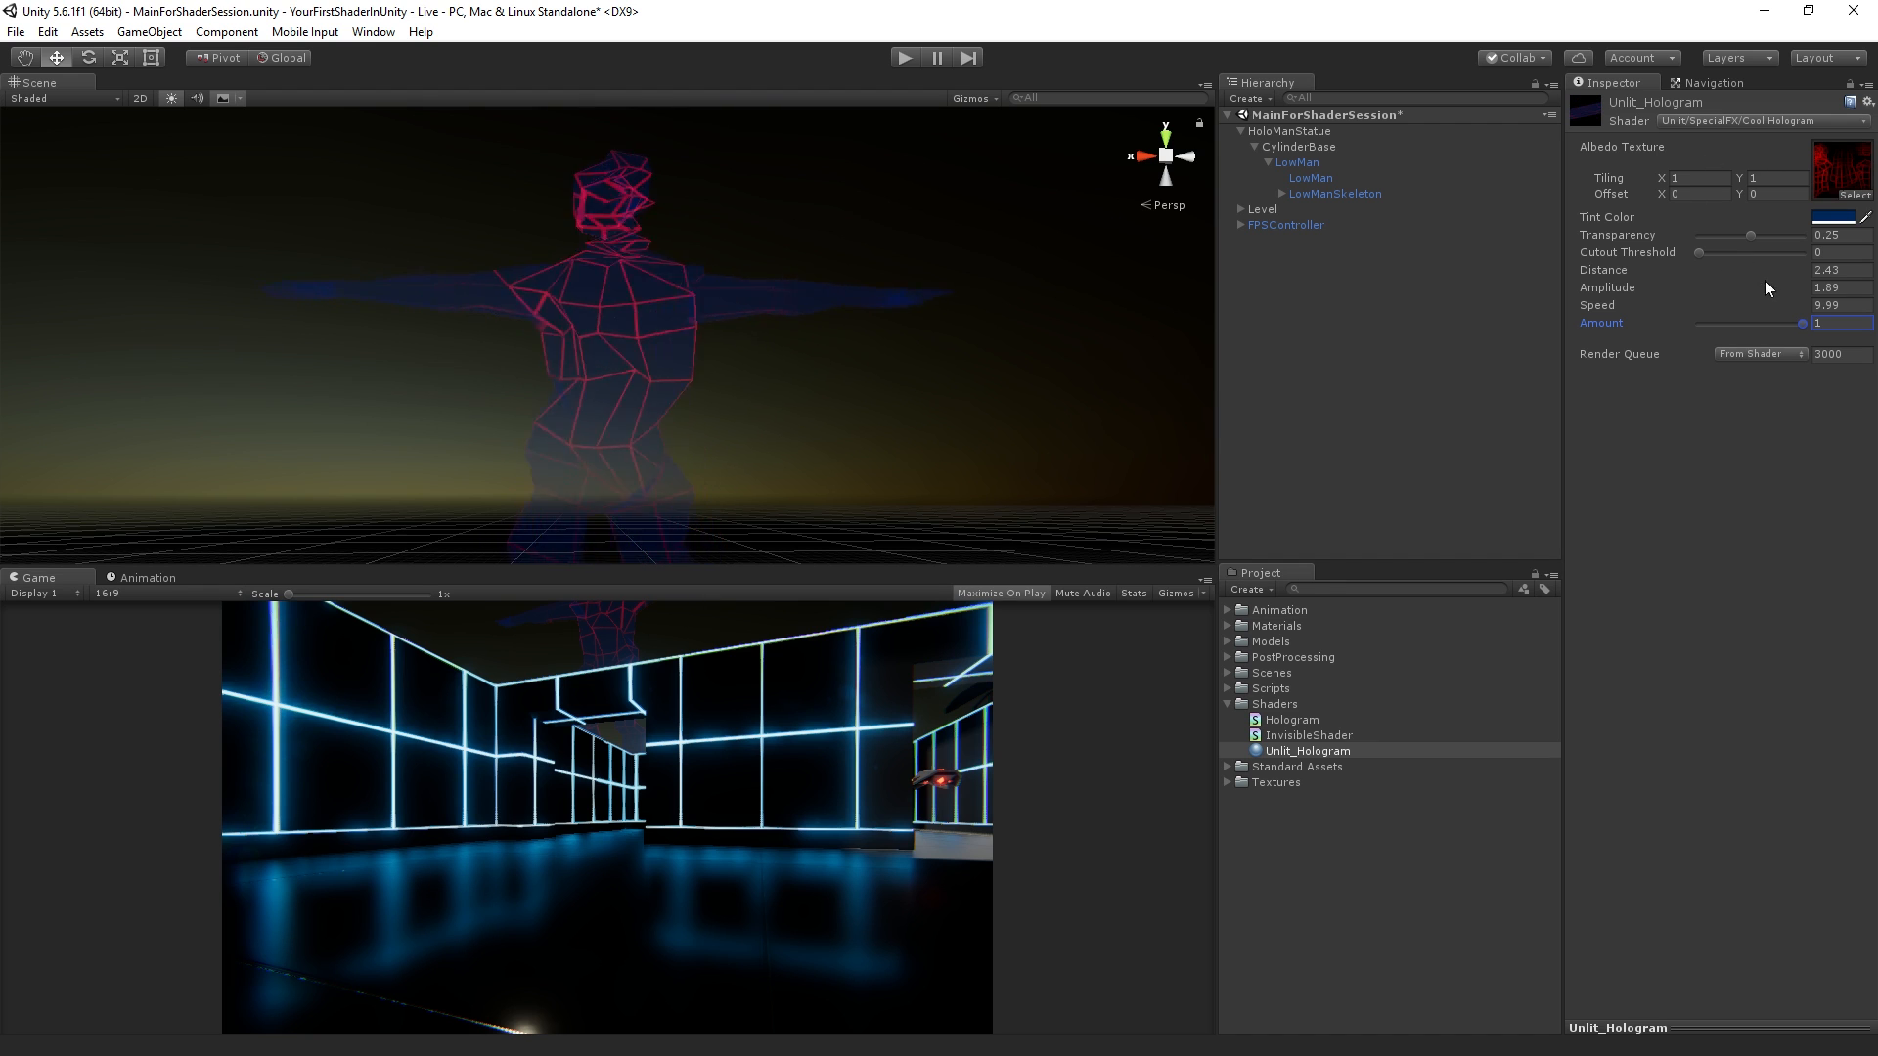
pyautogui.moveTo(1713, 287); pyautogui.dragTo(1821, 287)
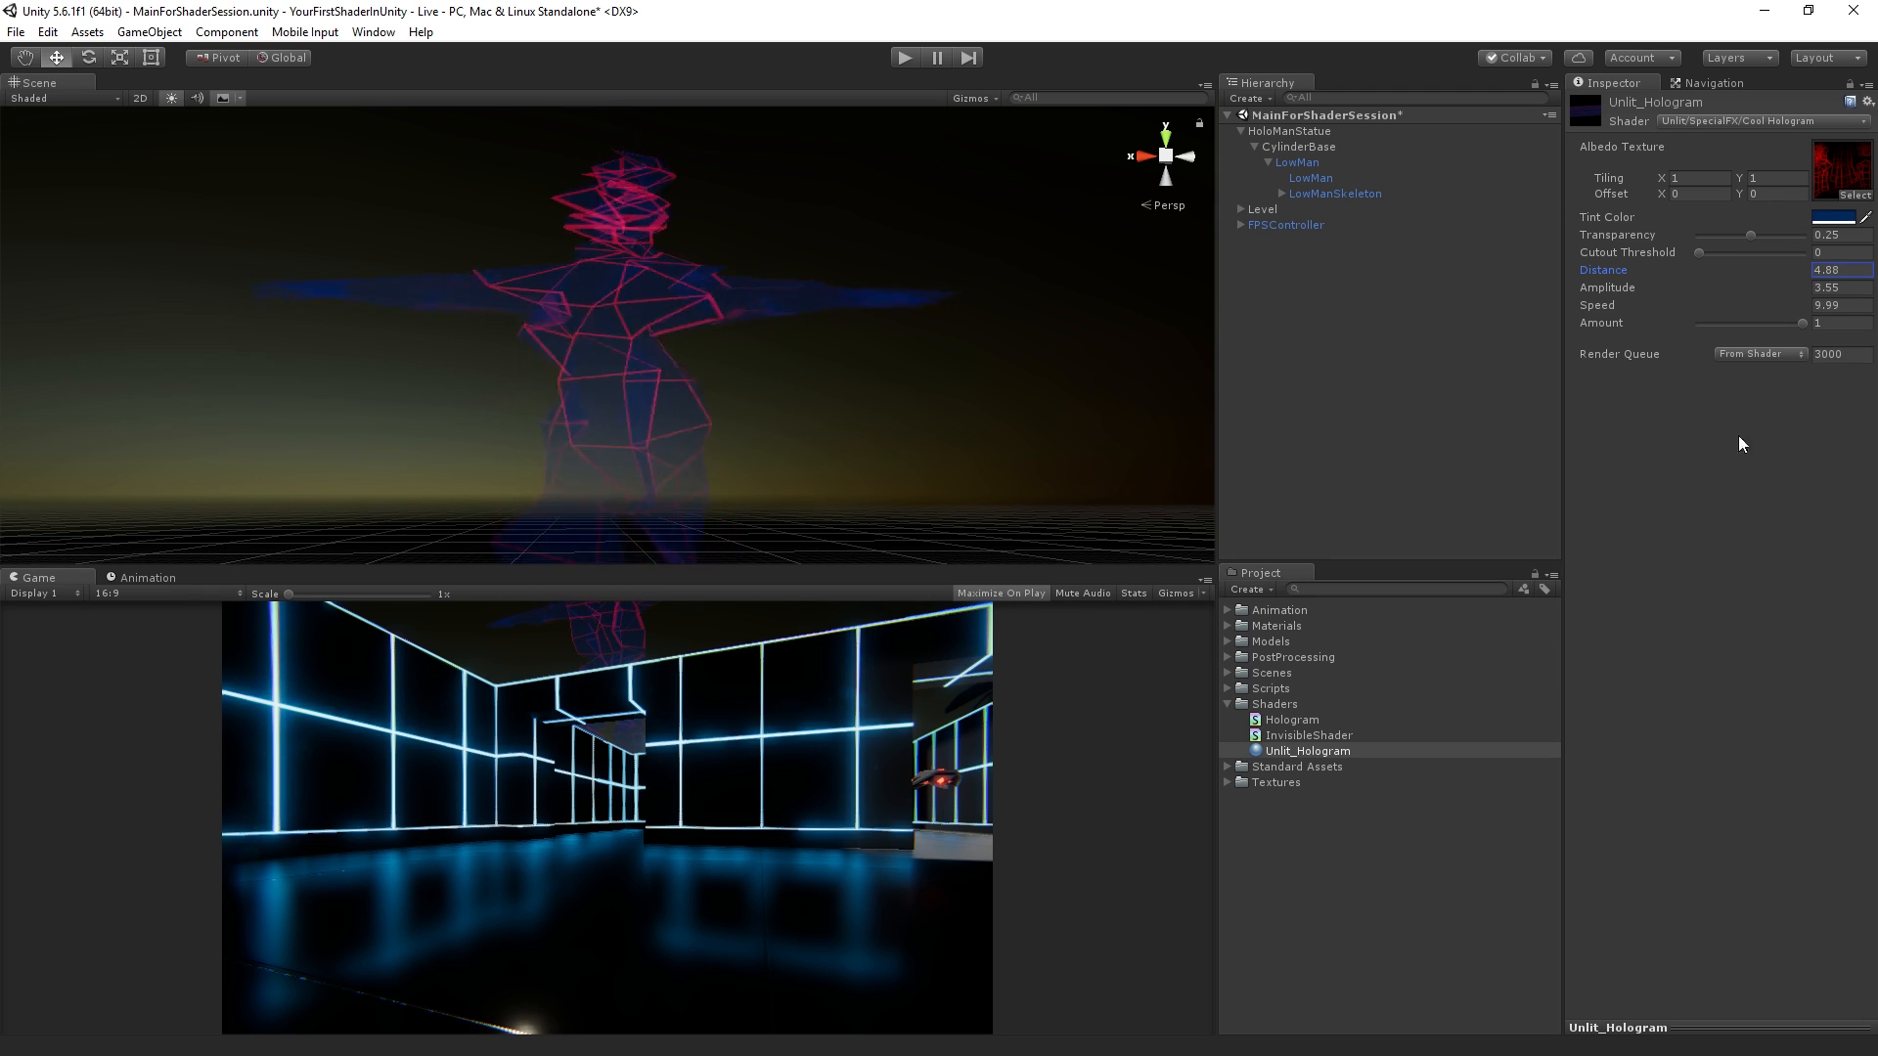
pyautogui.moveTo(1784, 323); pyautogui.dragTo(1697, 323)
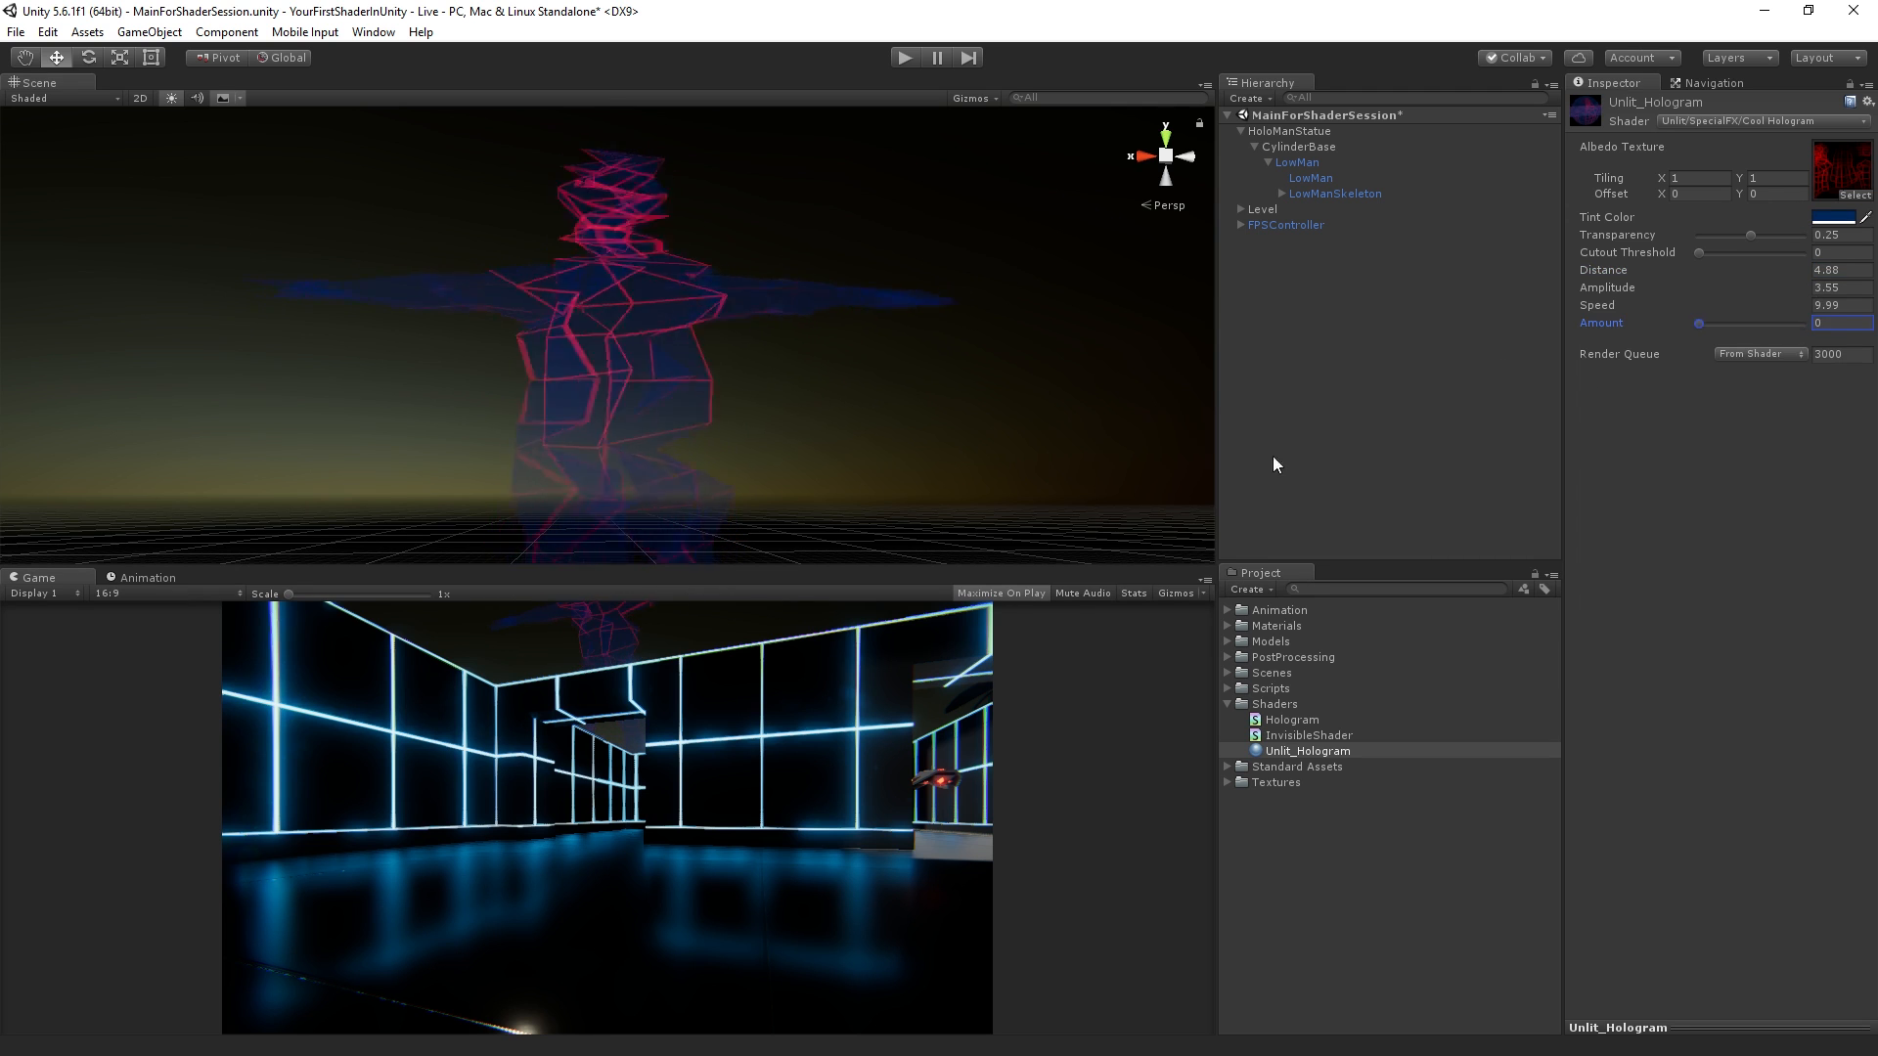
pyautogui.moveTo(1698, 253); pyautogui.dragTo(1706, 253)
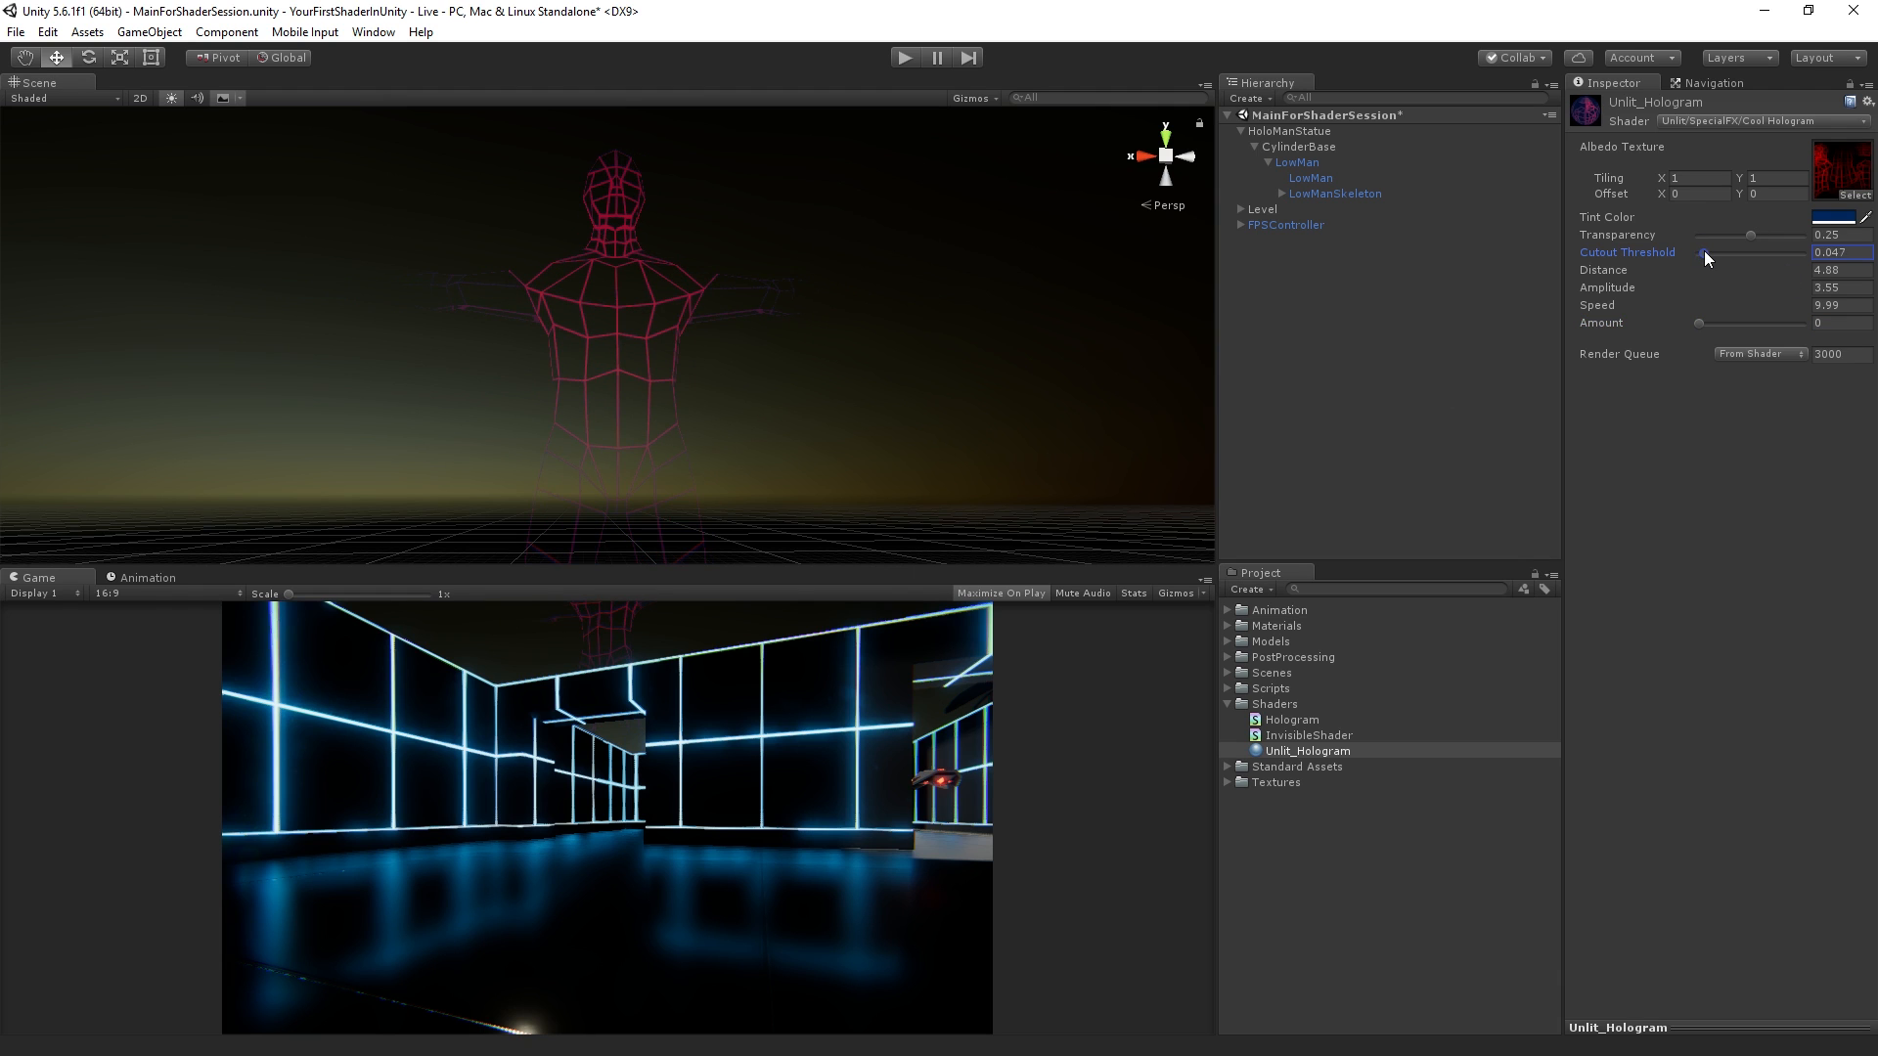
pyautogui.moveTo(1704, 260); pyautogui.dragTo(1721, 260)
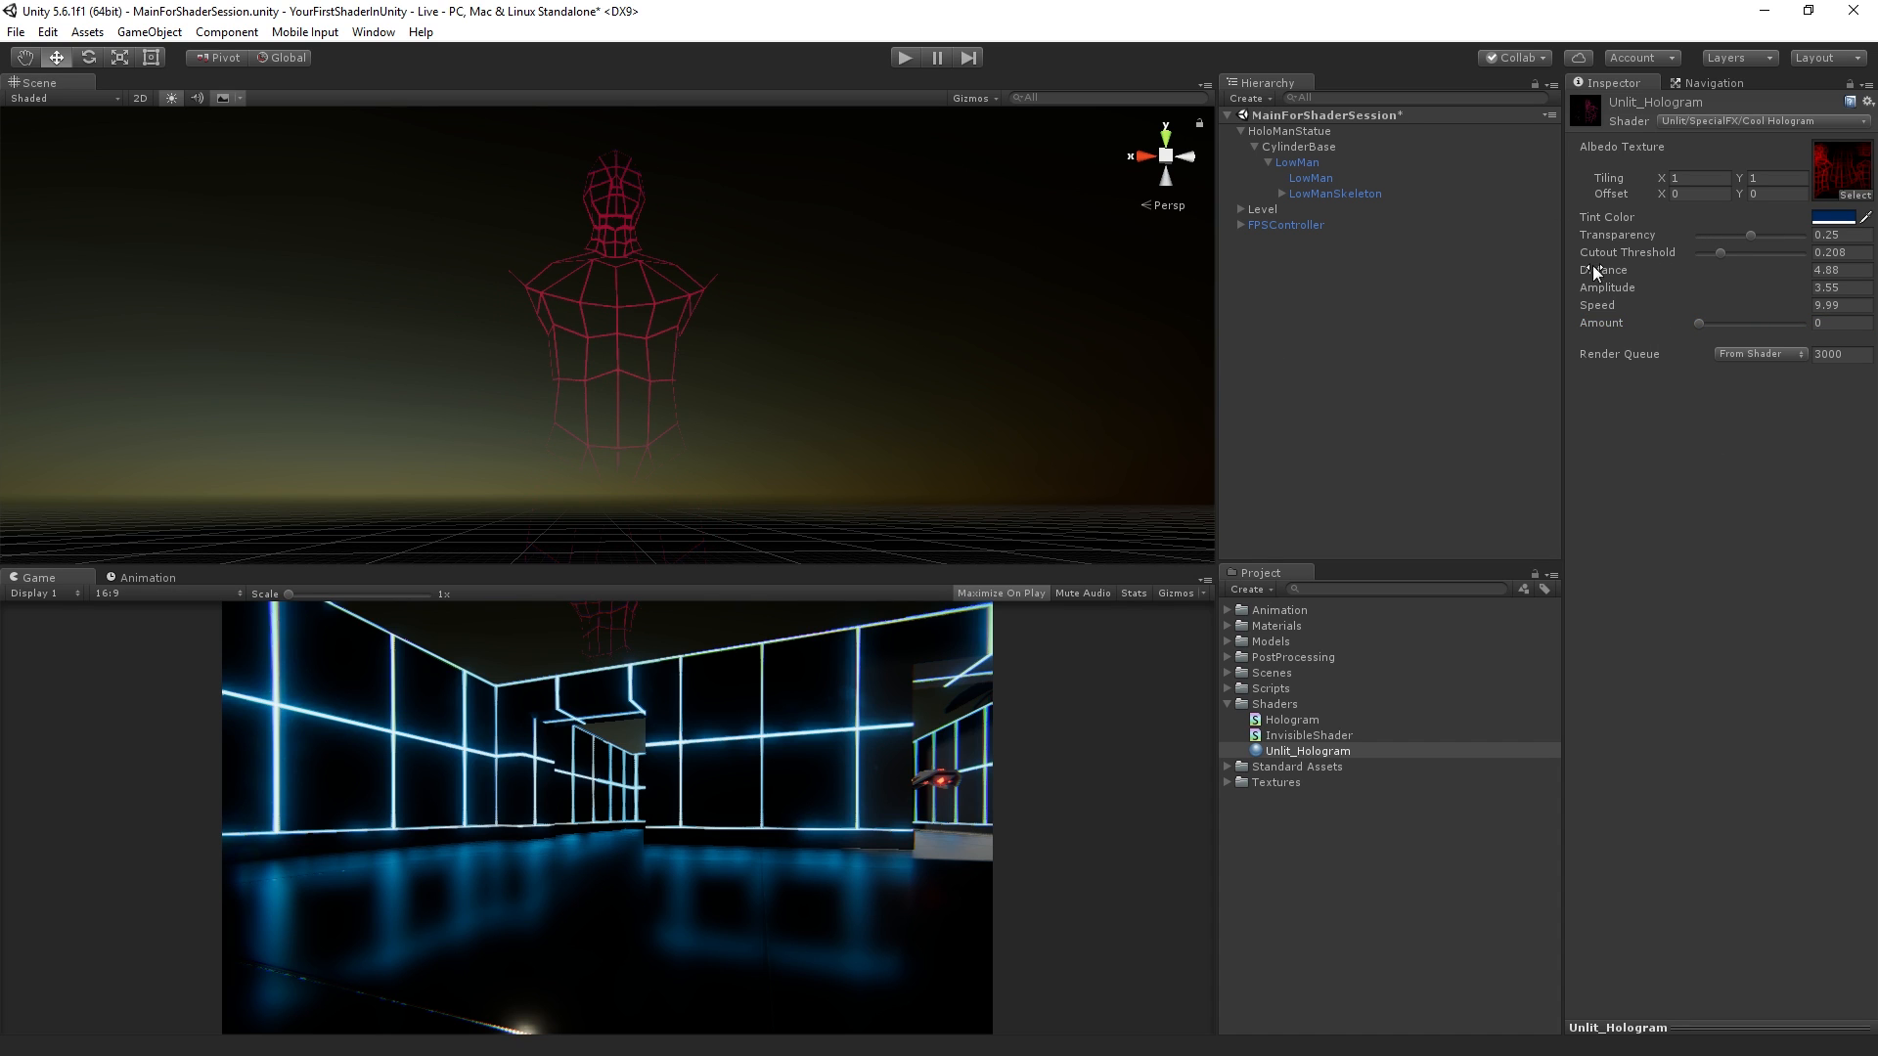
pyautogui.moveTo(1757, 414)
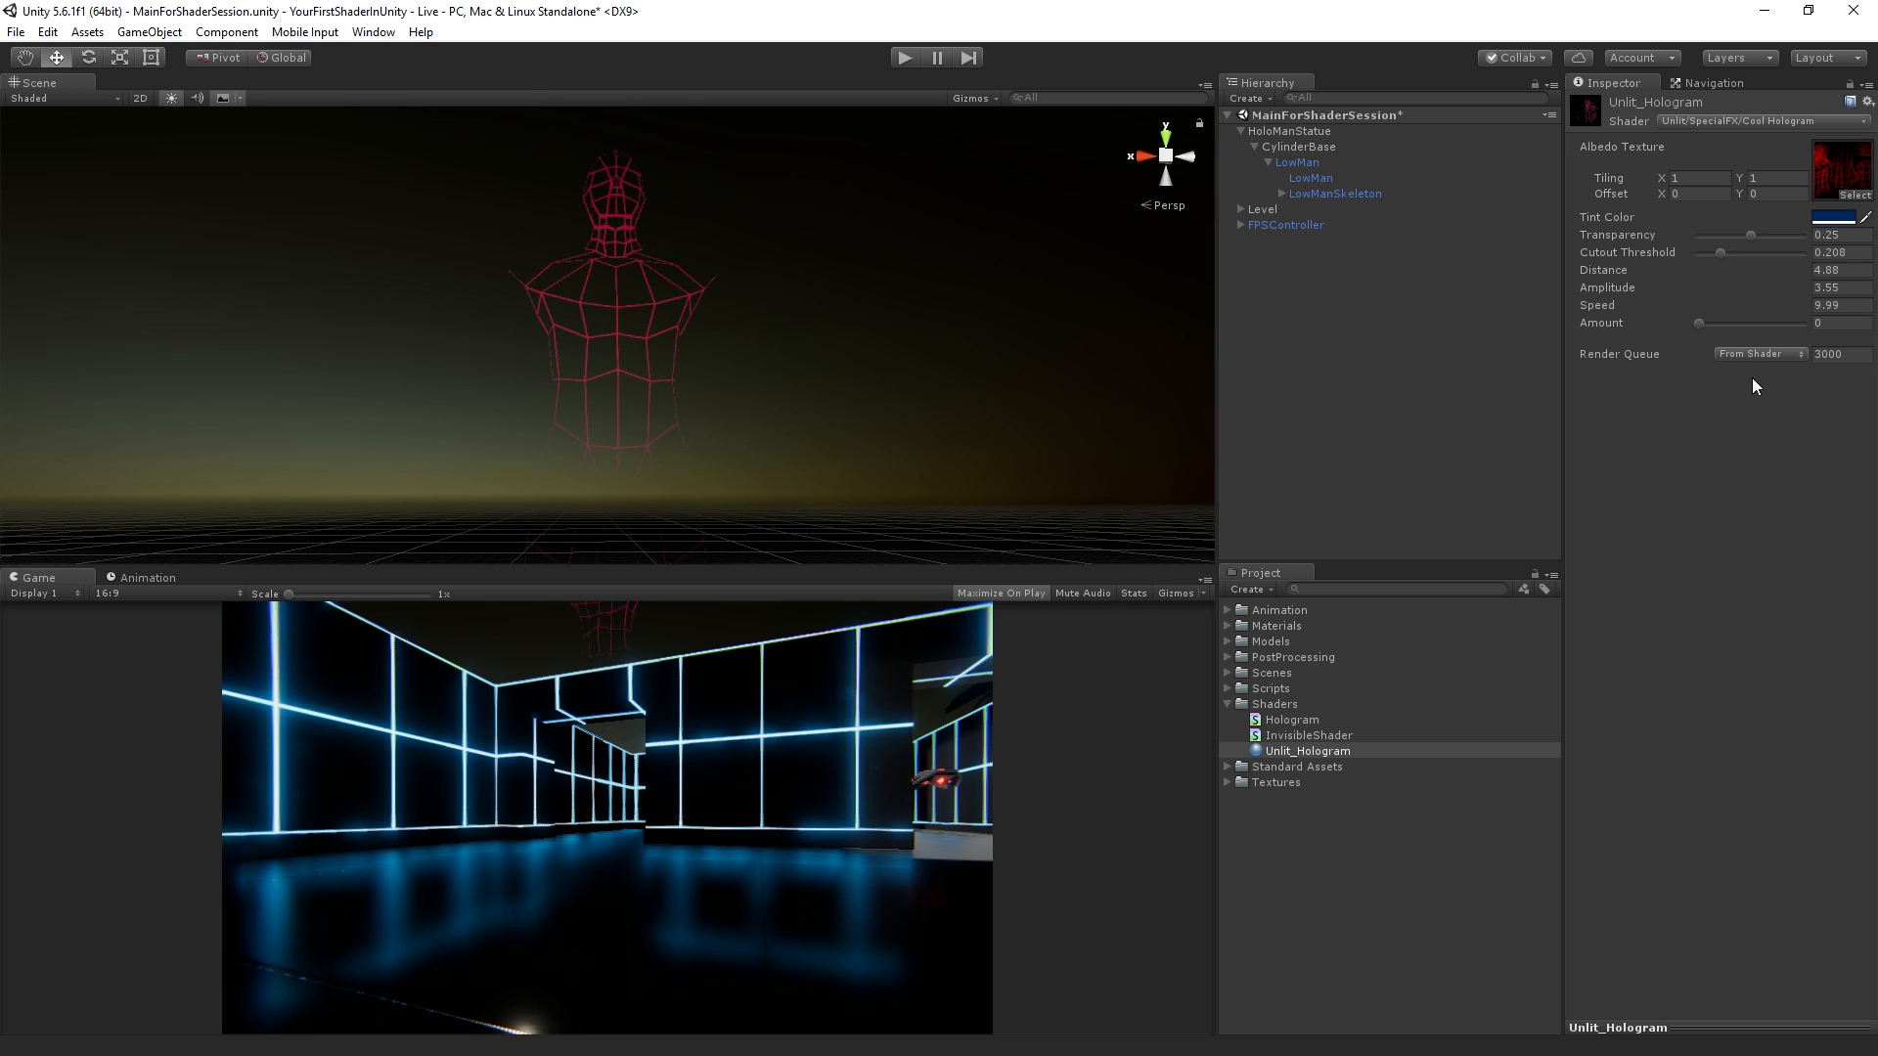
pyautogui.moveTo(1686, 172)
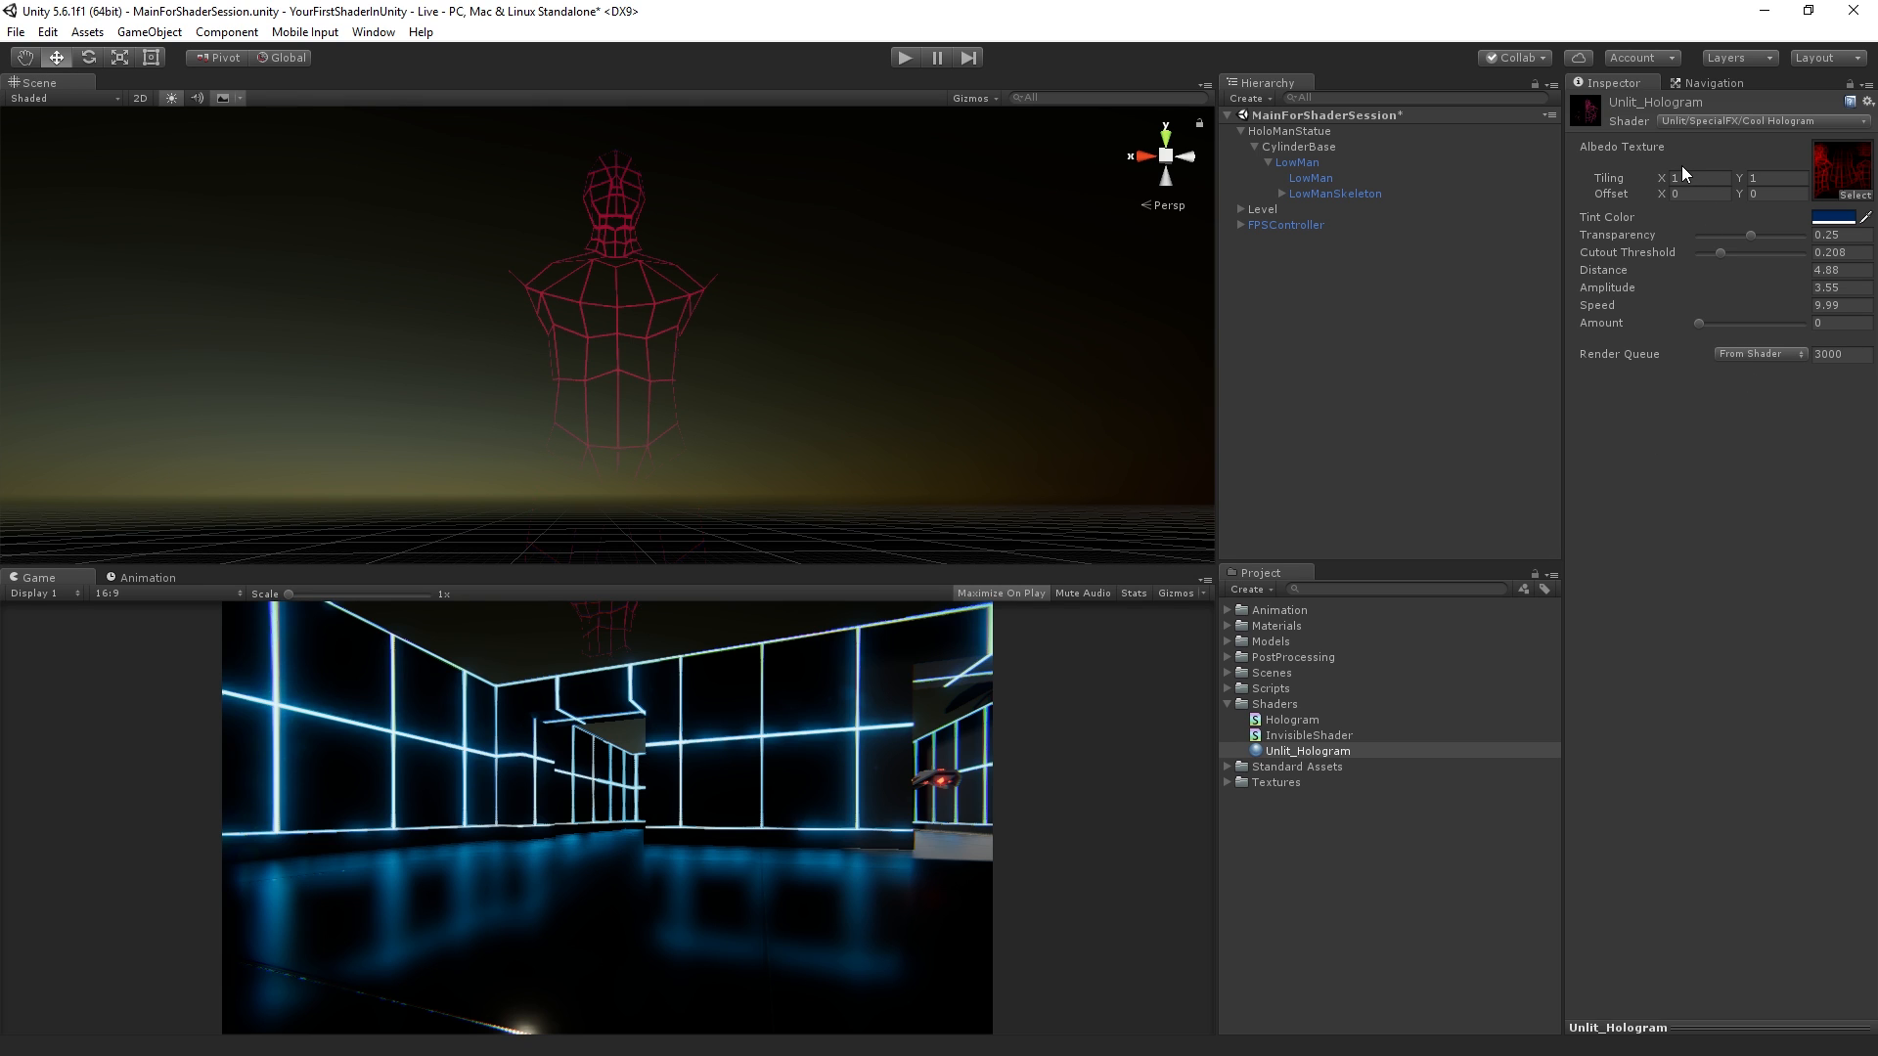
pyautogui.moveTo(1633, 285)
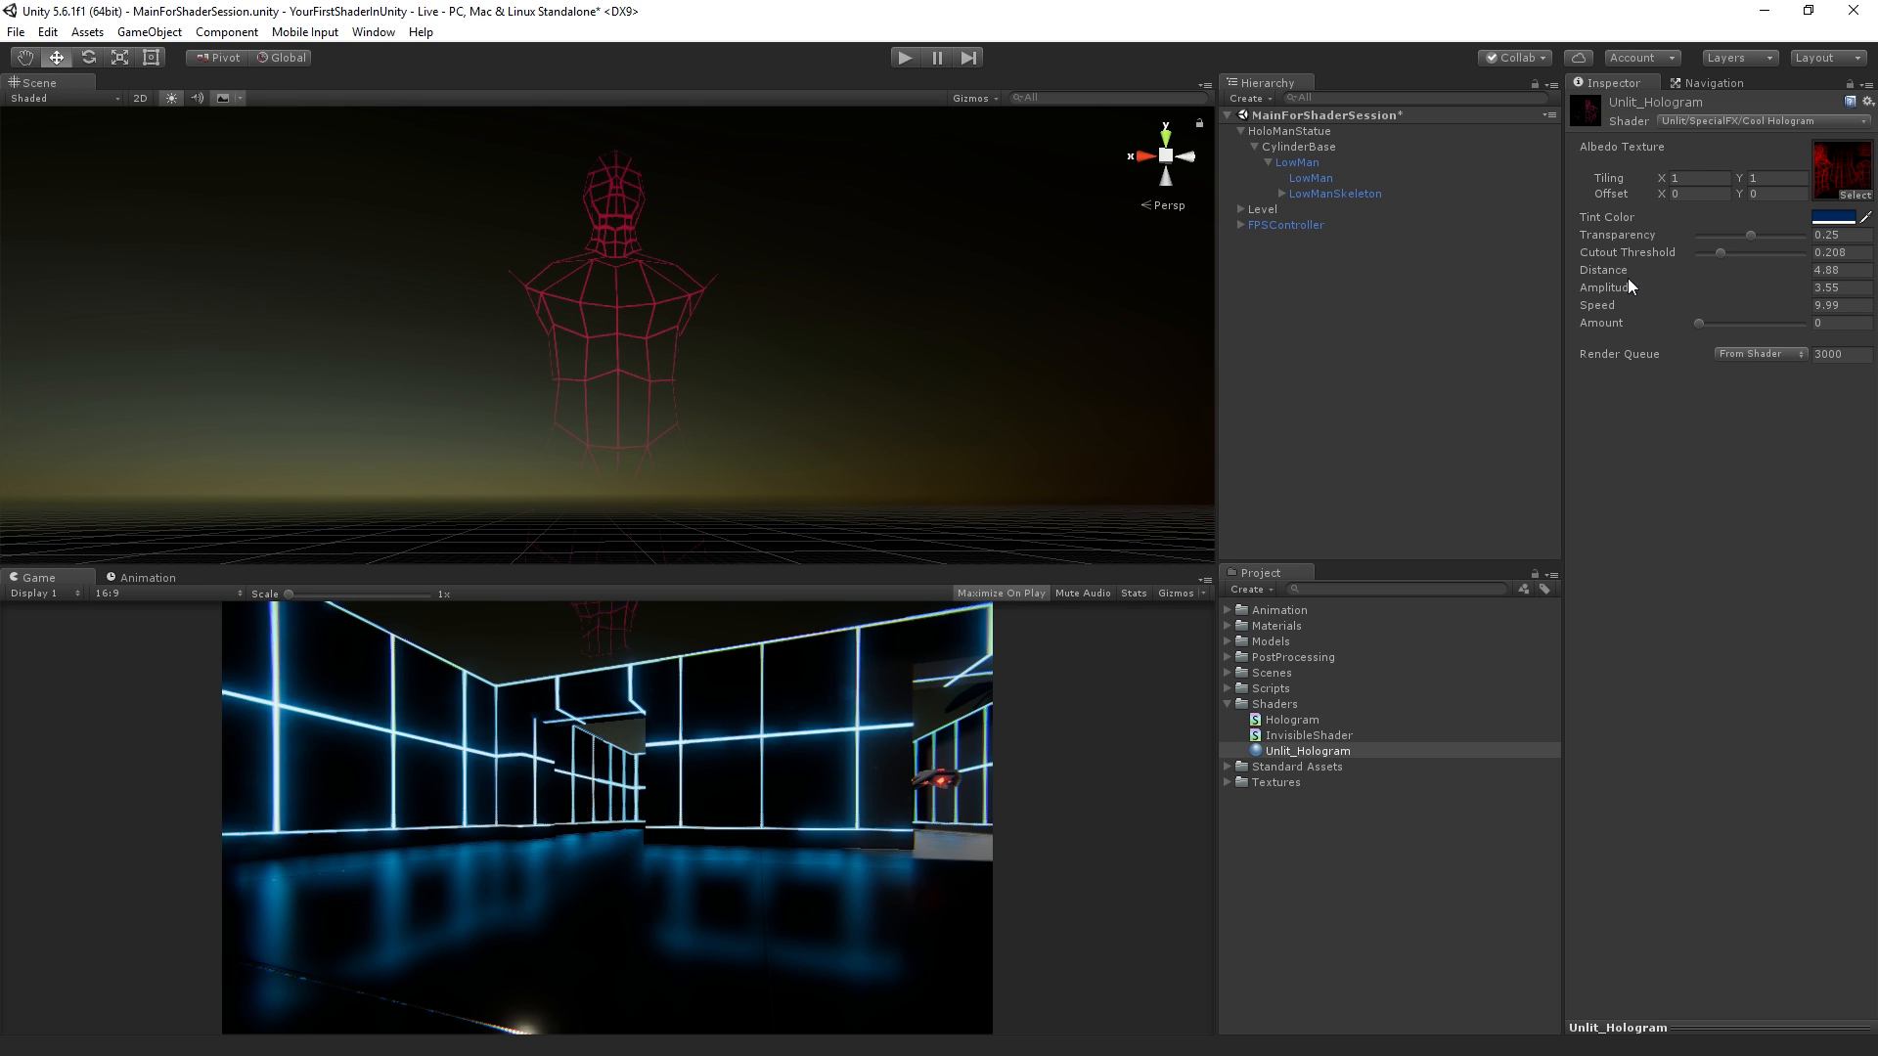
pyautogui.click(1310, 178)
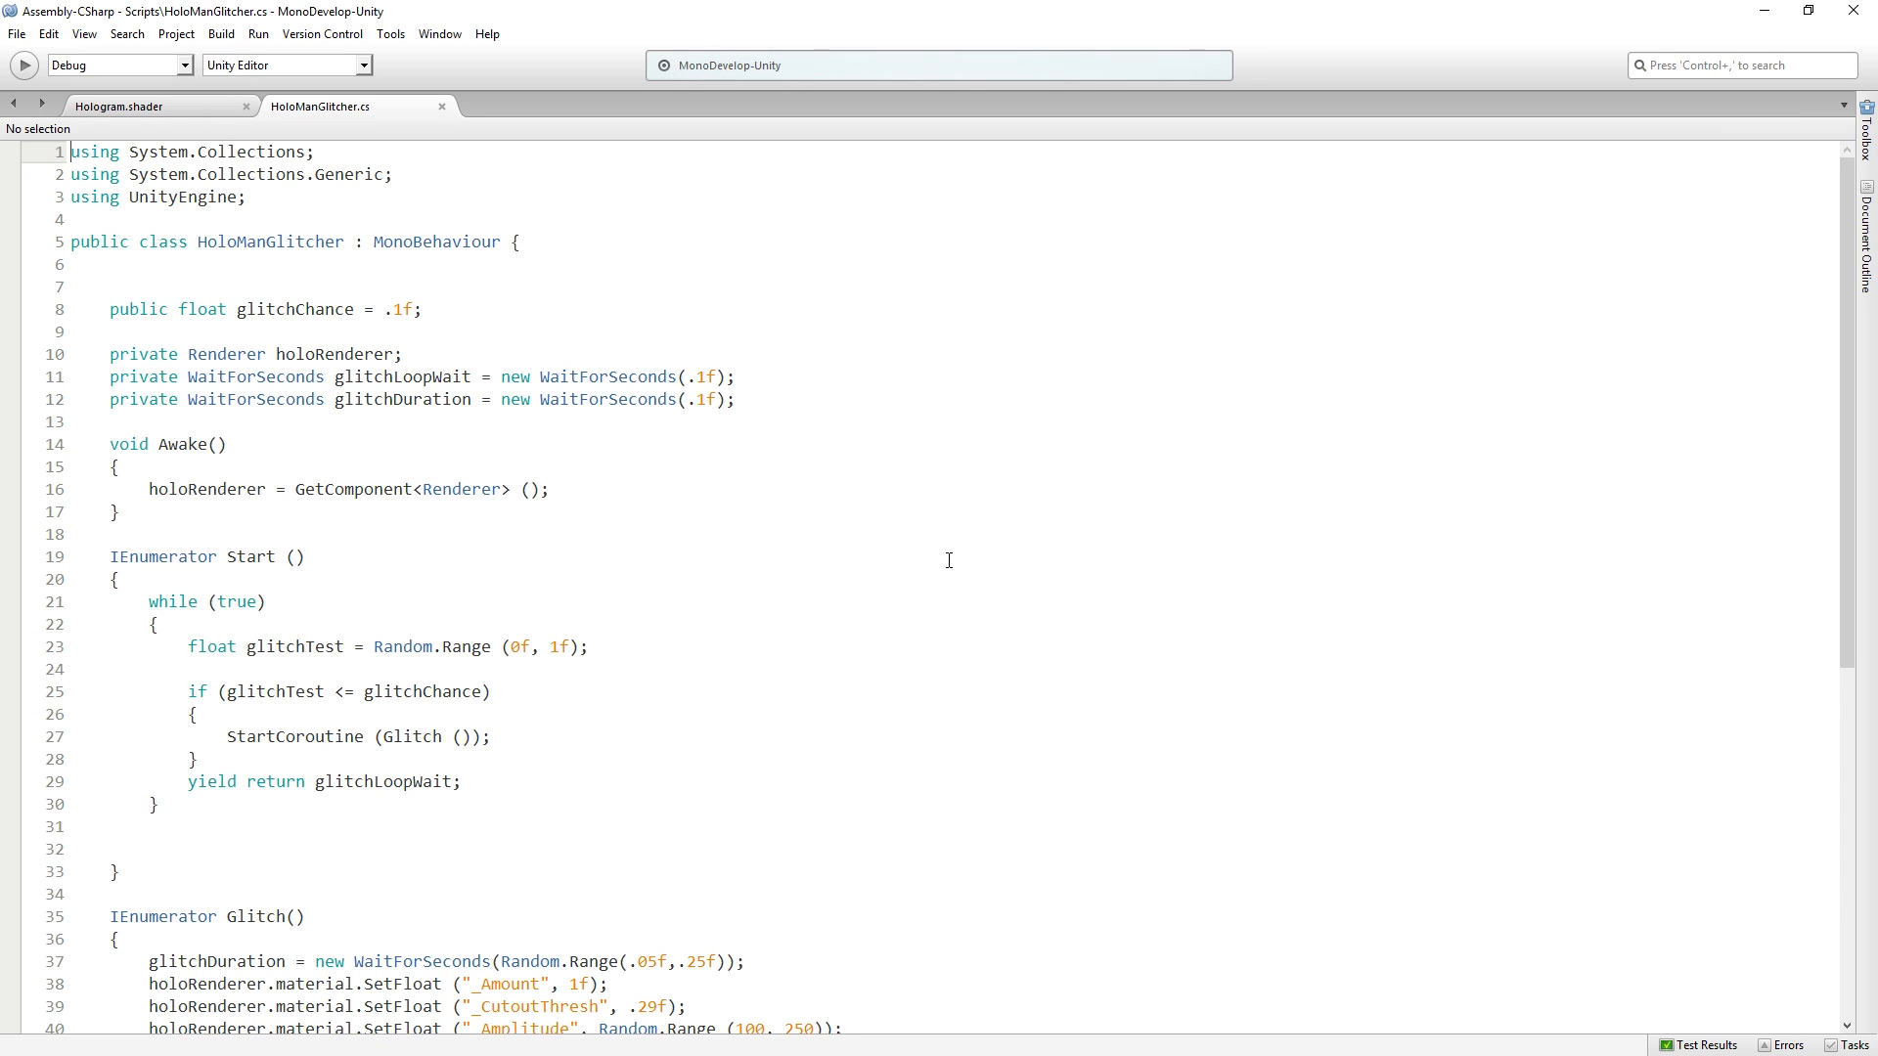
pyautogui.moveTo(982, 532)
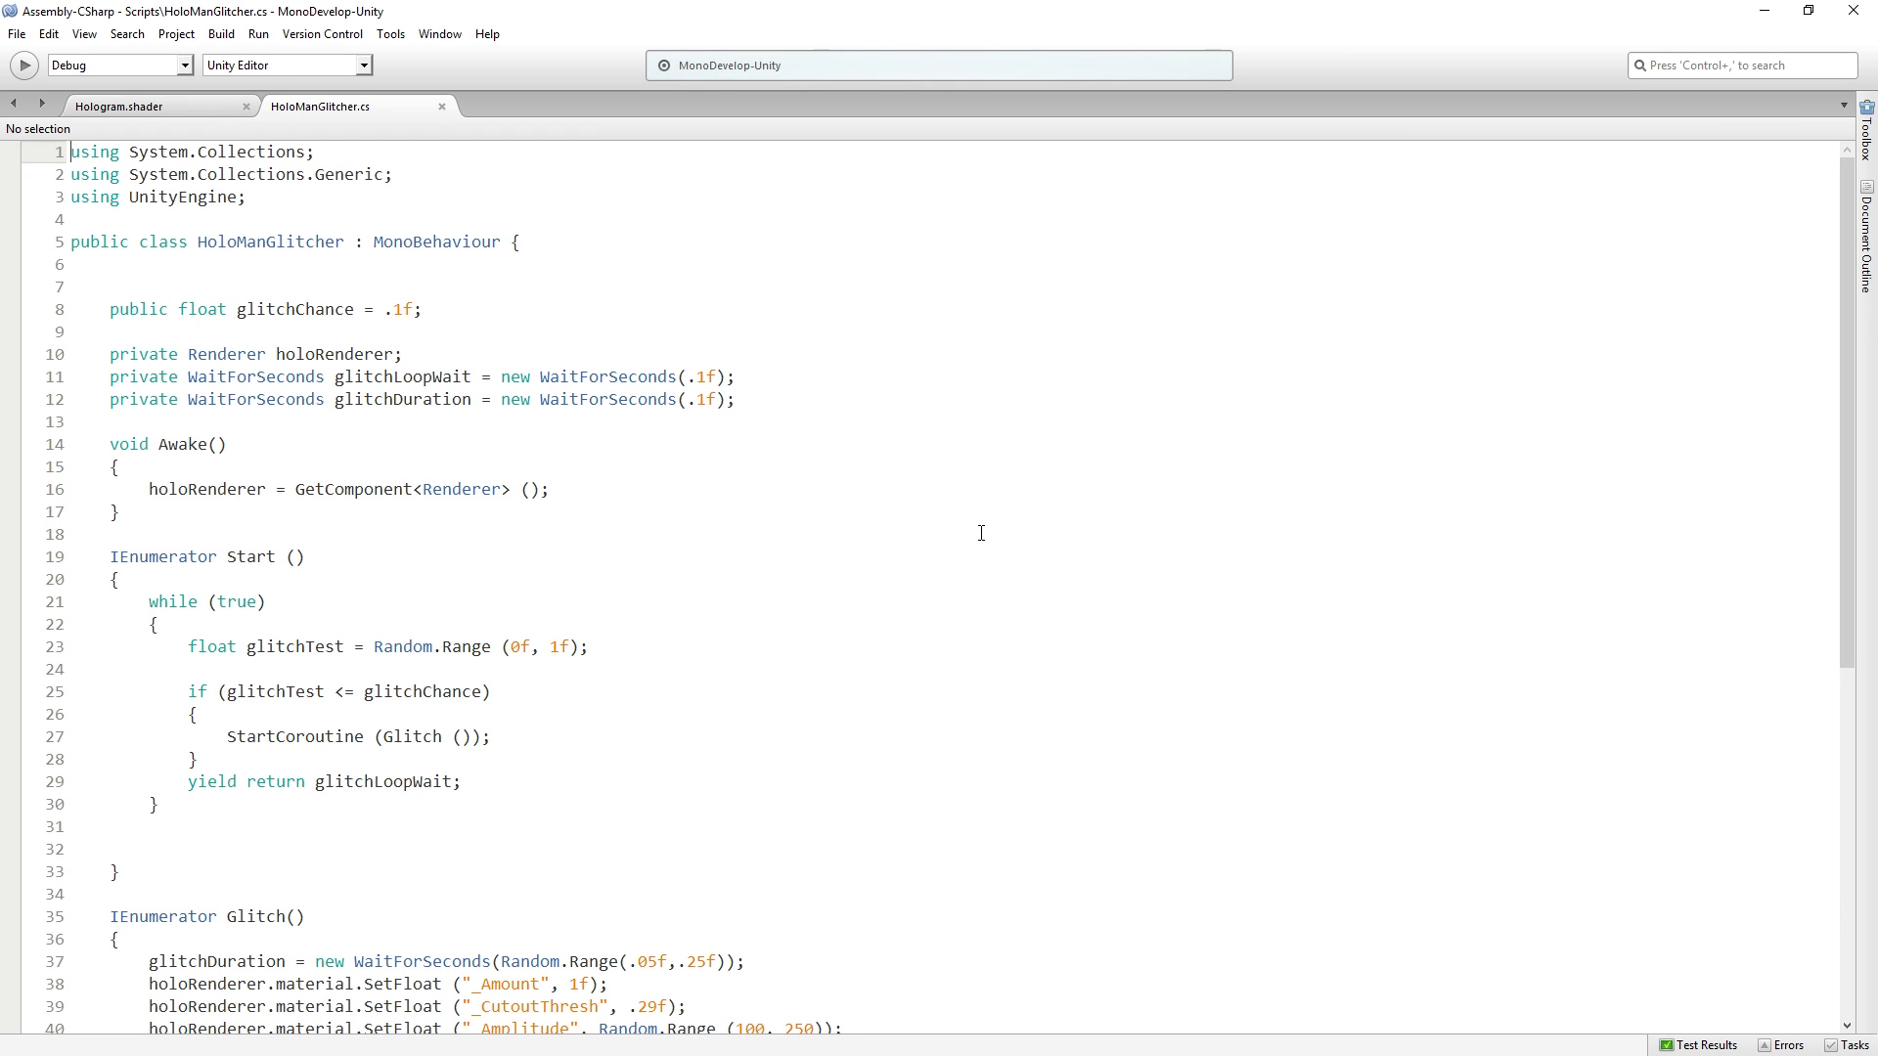
pyautogui.moveTo(991, 549)
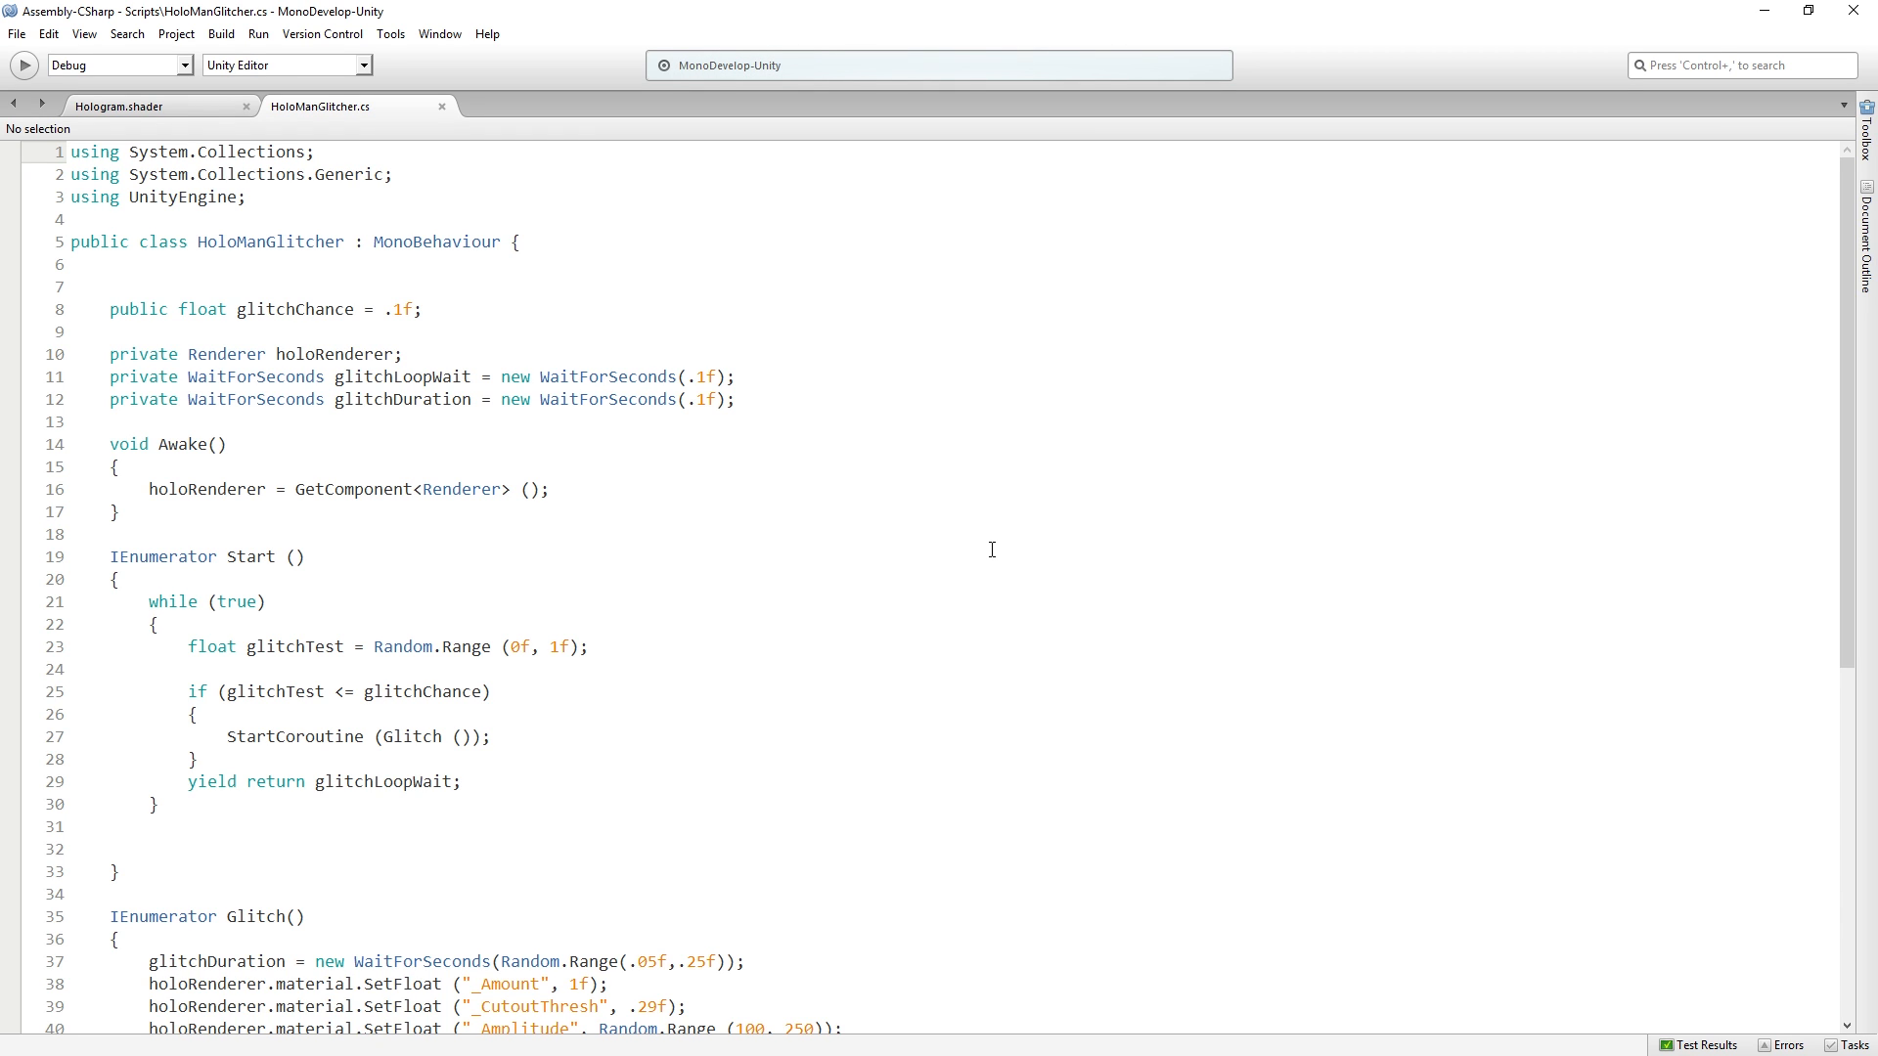
pyautogui.scroll(-3)
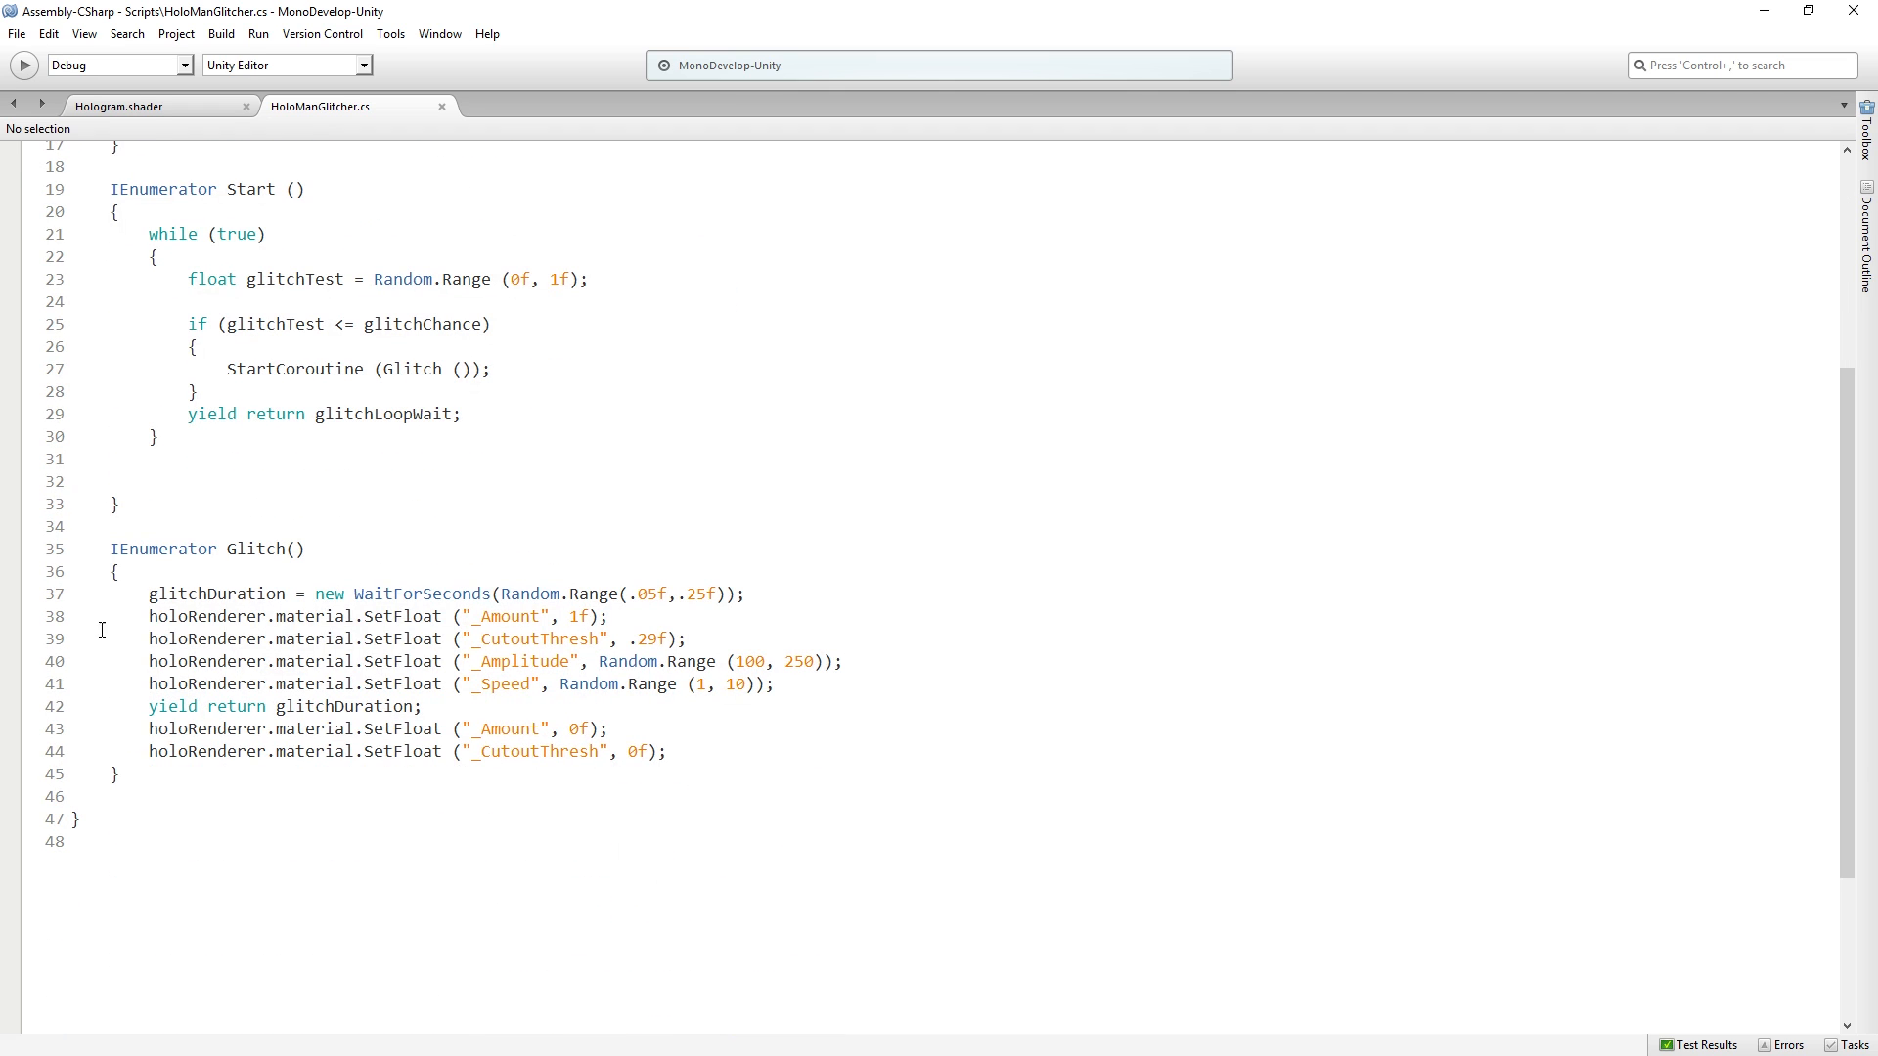
pyautogui.doubleClick(264, 616)
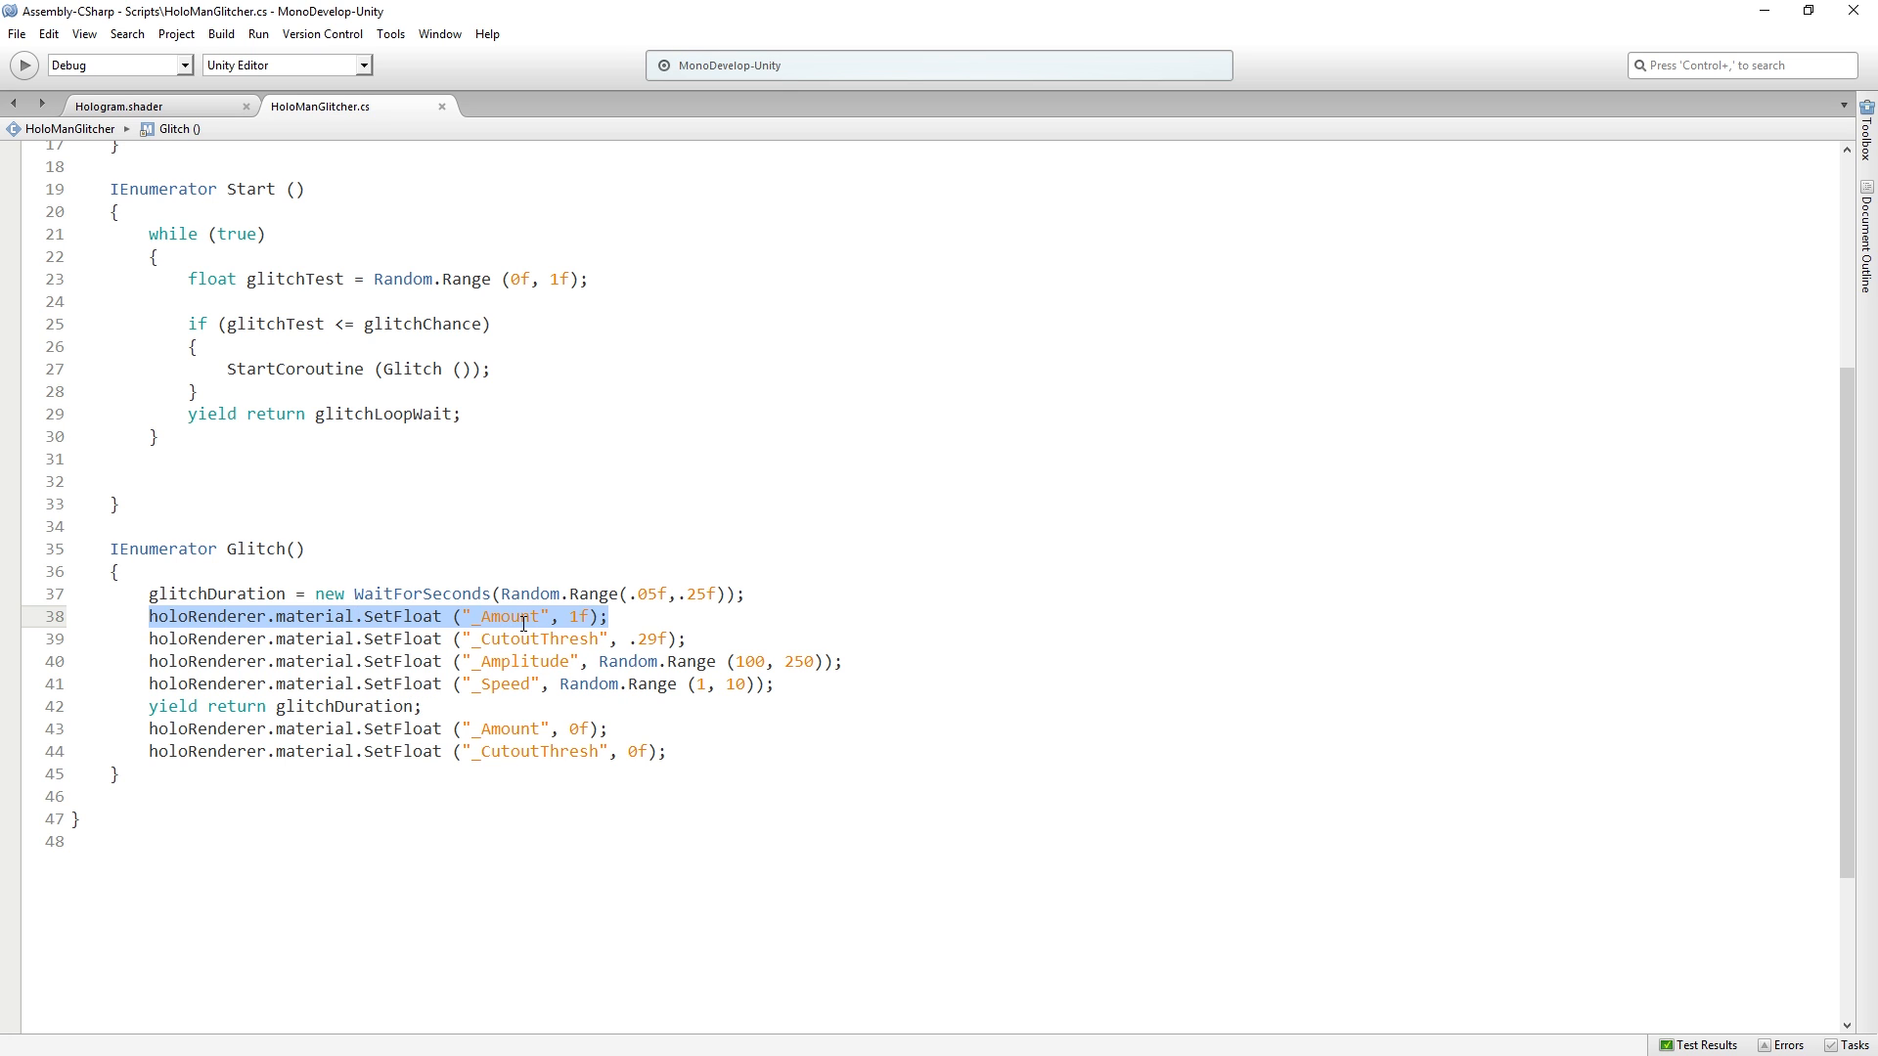
pyautogui.doubleClick(534, 637)
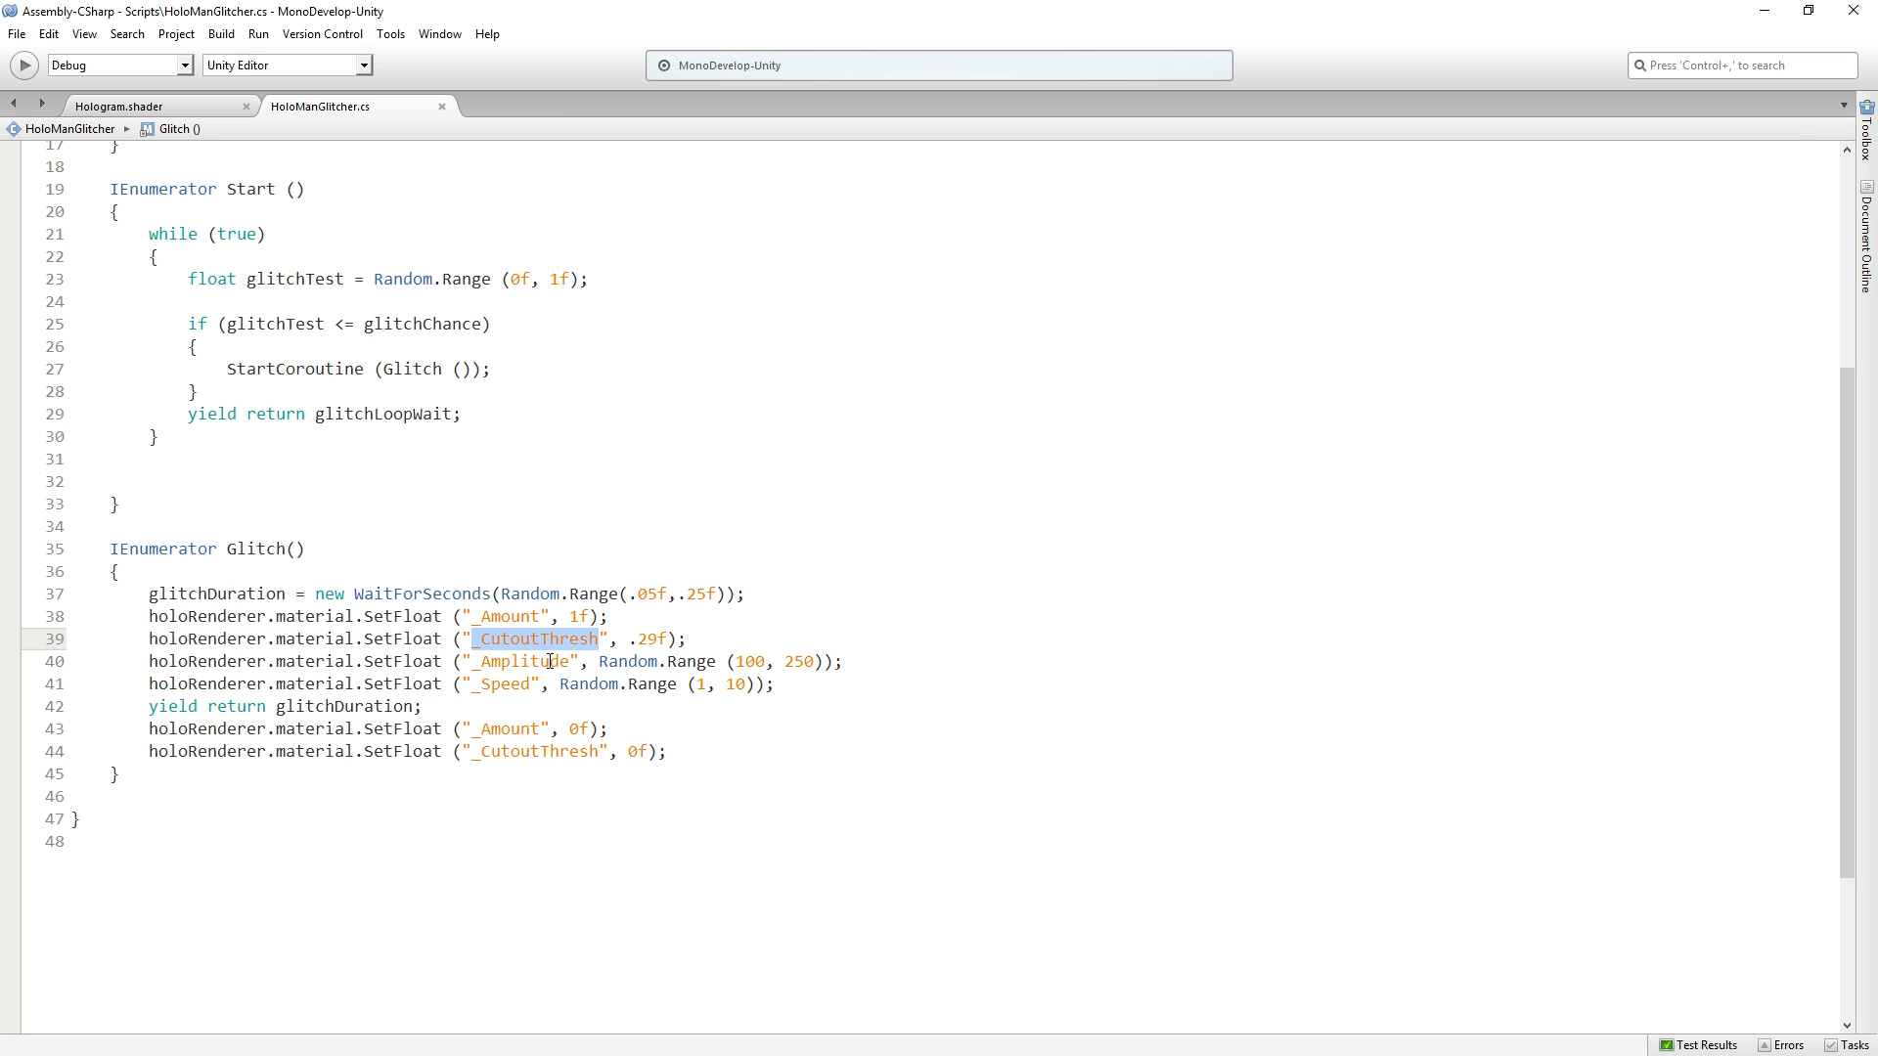
pyautogui.click(113, 105)
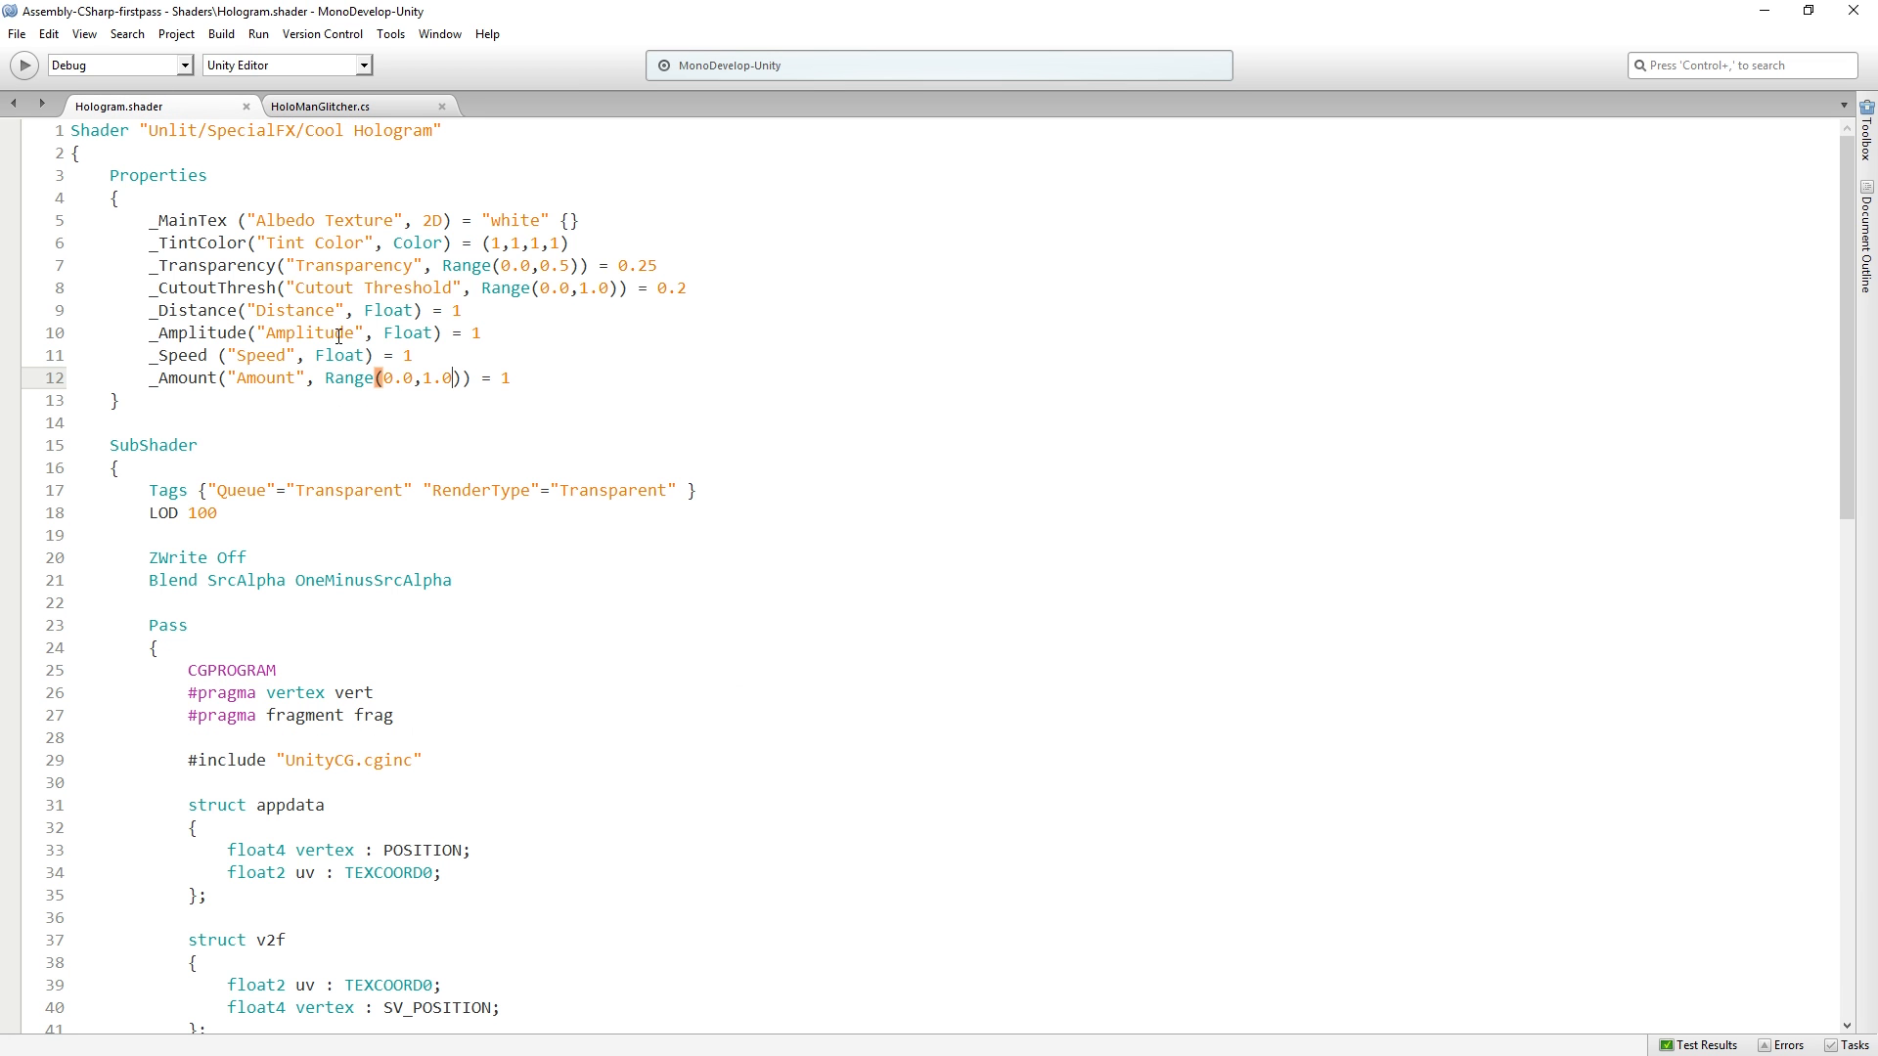
pyautogui.doubleClick(212, 288)
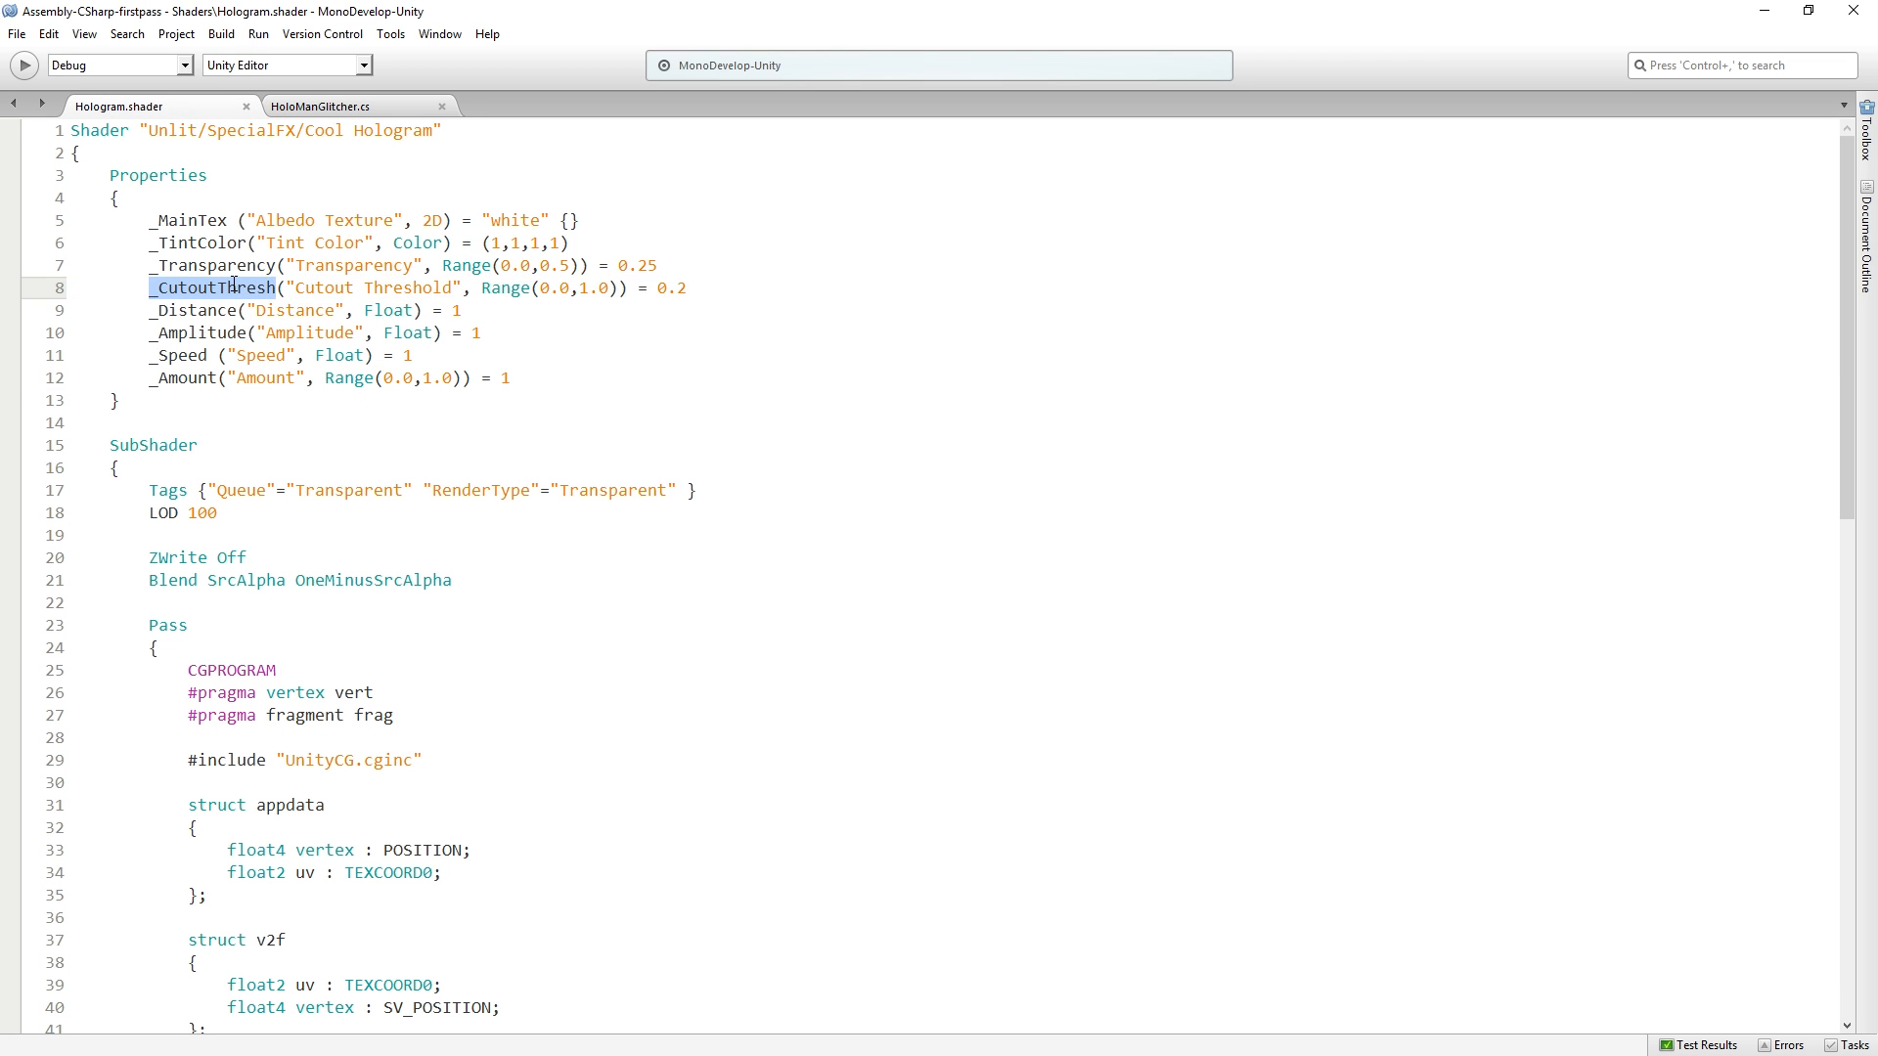
pyautogui.click(319, 105)
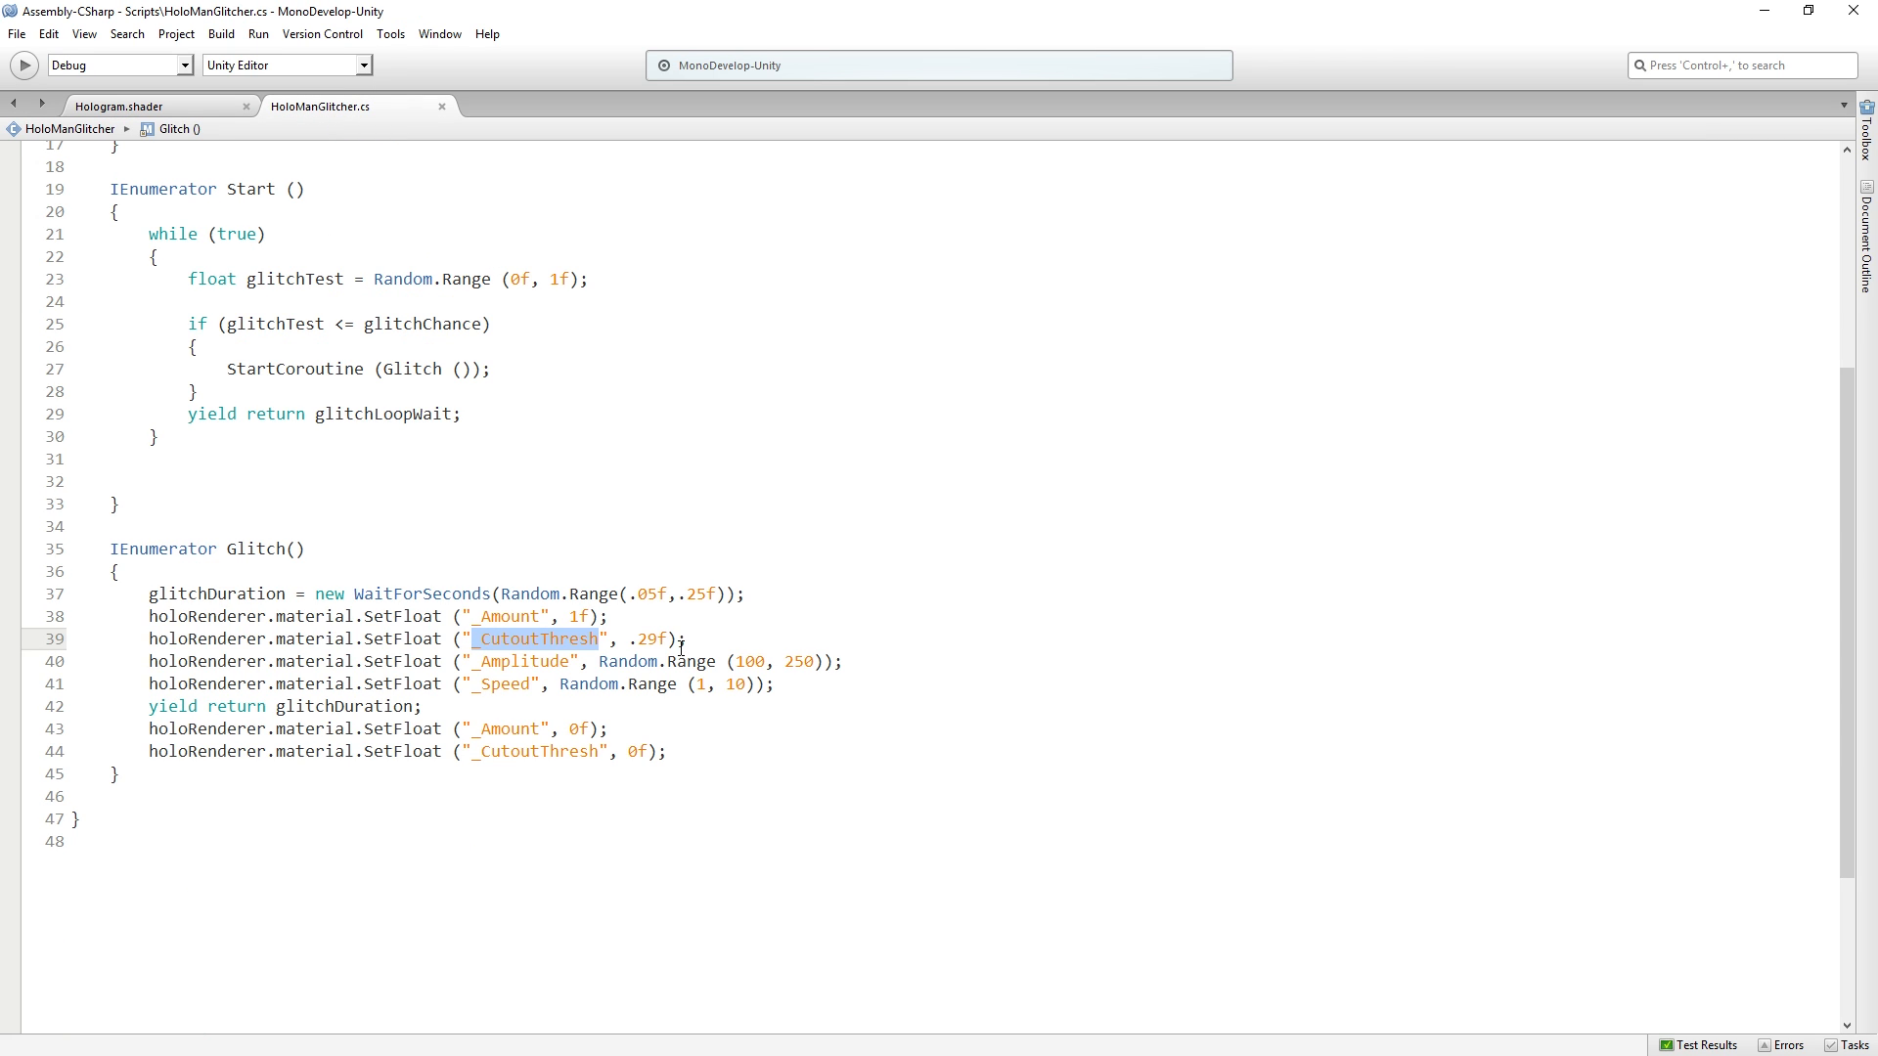
pyautogui.click(515, 661)
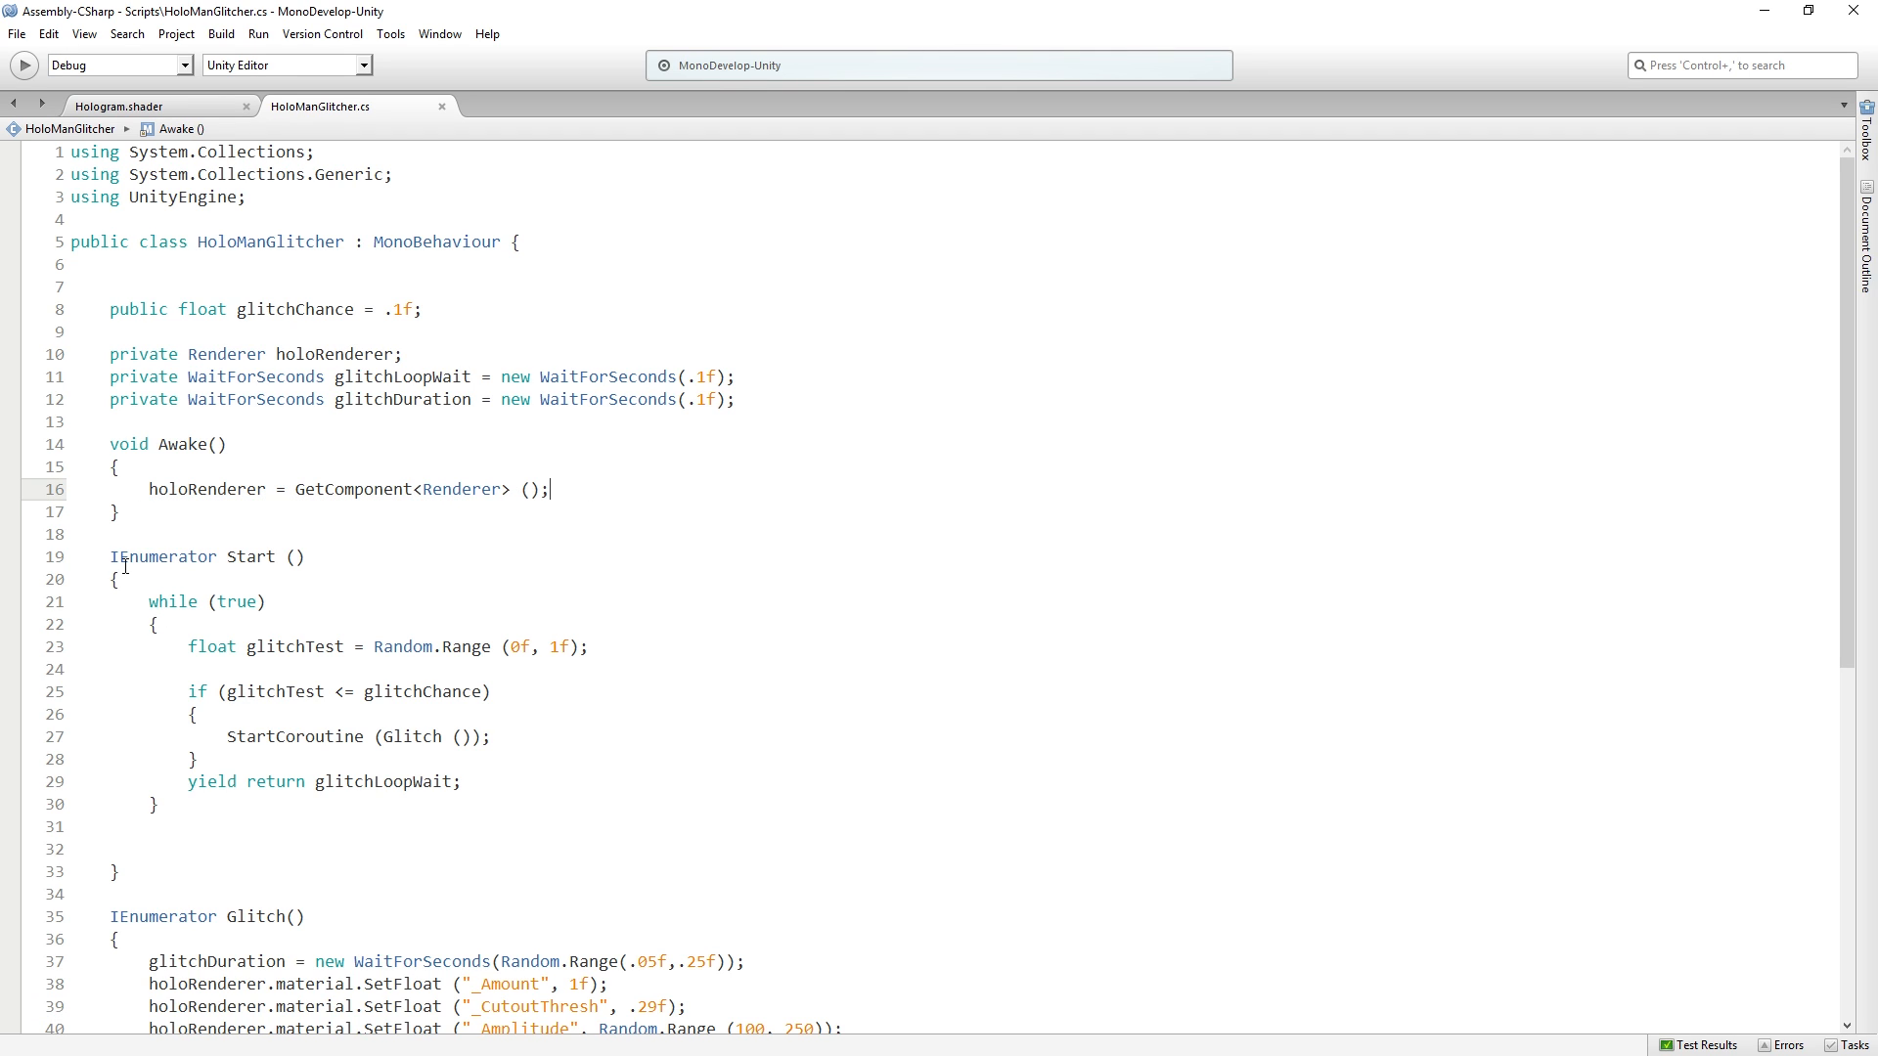
pyautogui.moveTo(109, 556); pyautogui.dragTo(215, 872)
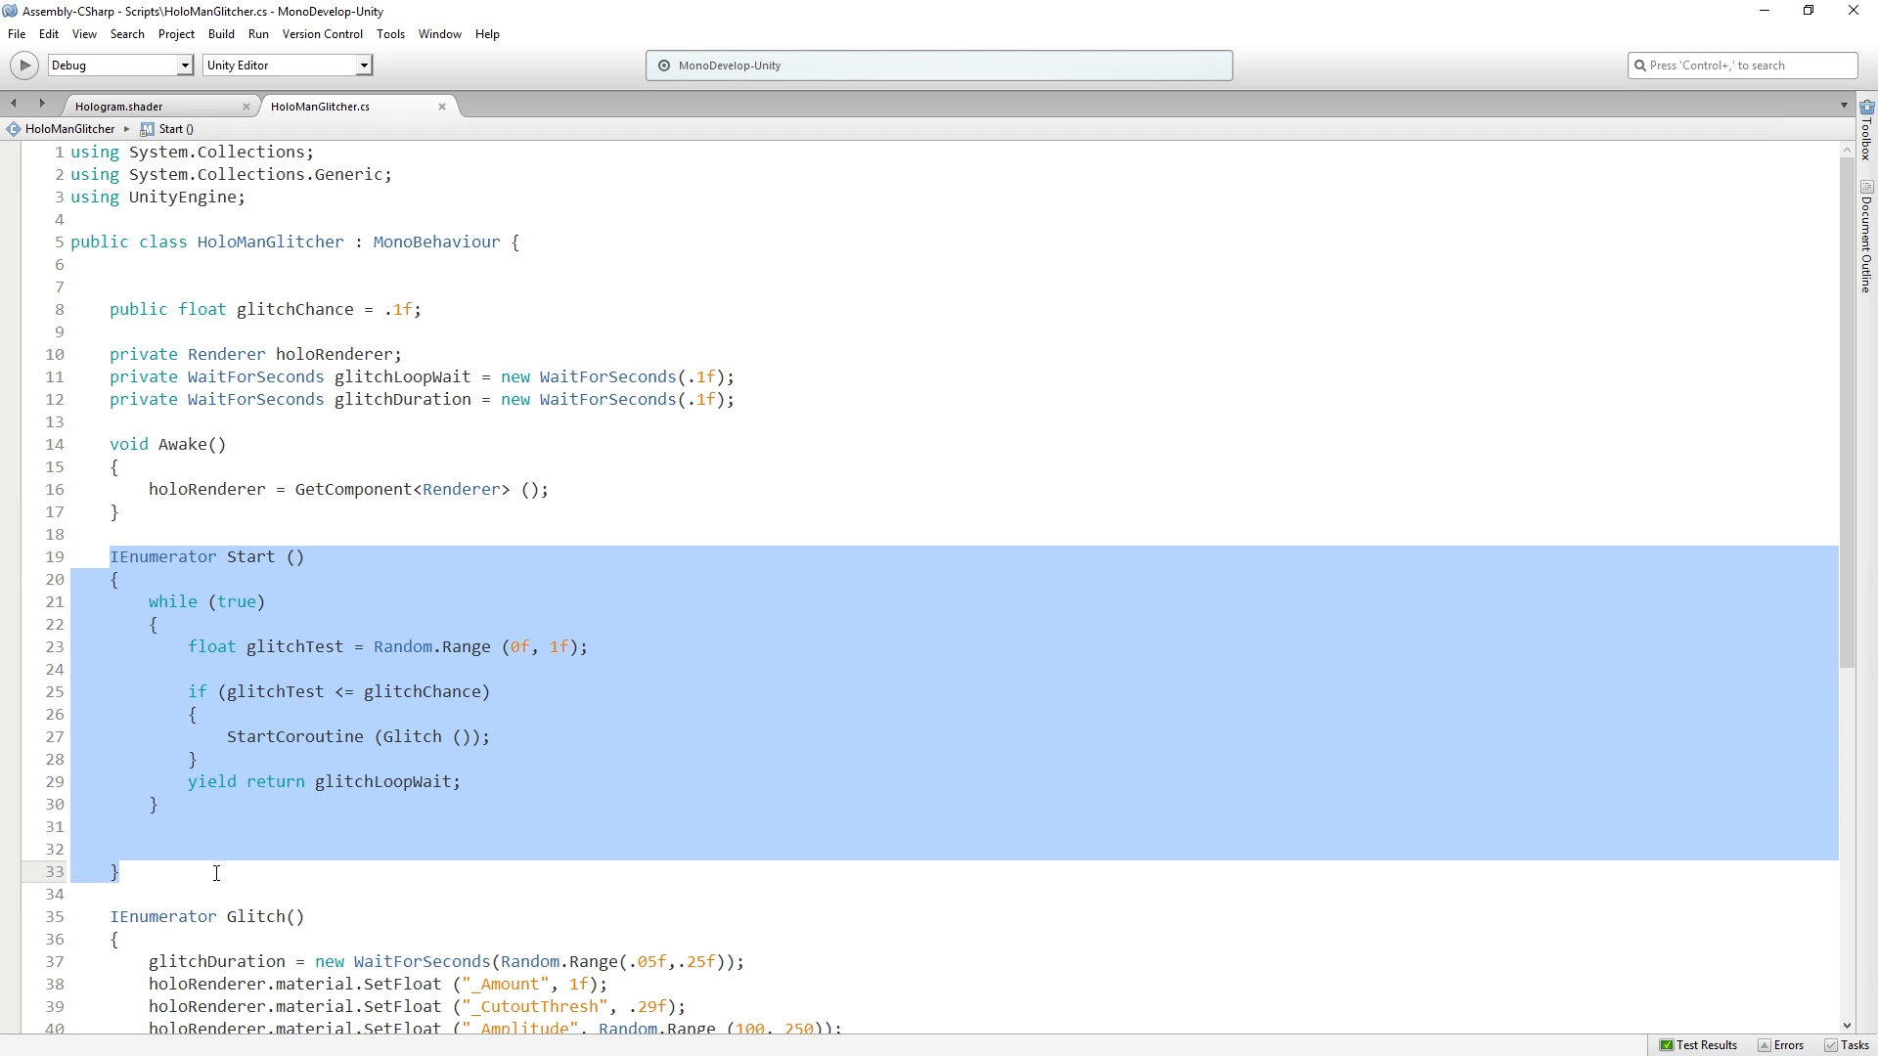
pyautogui.doubleClick(383, 783)
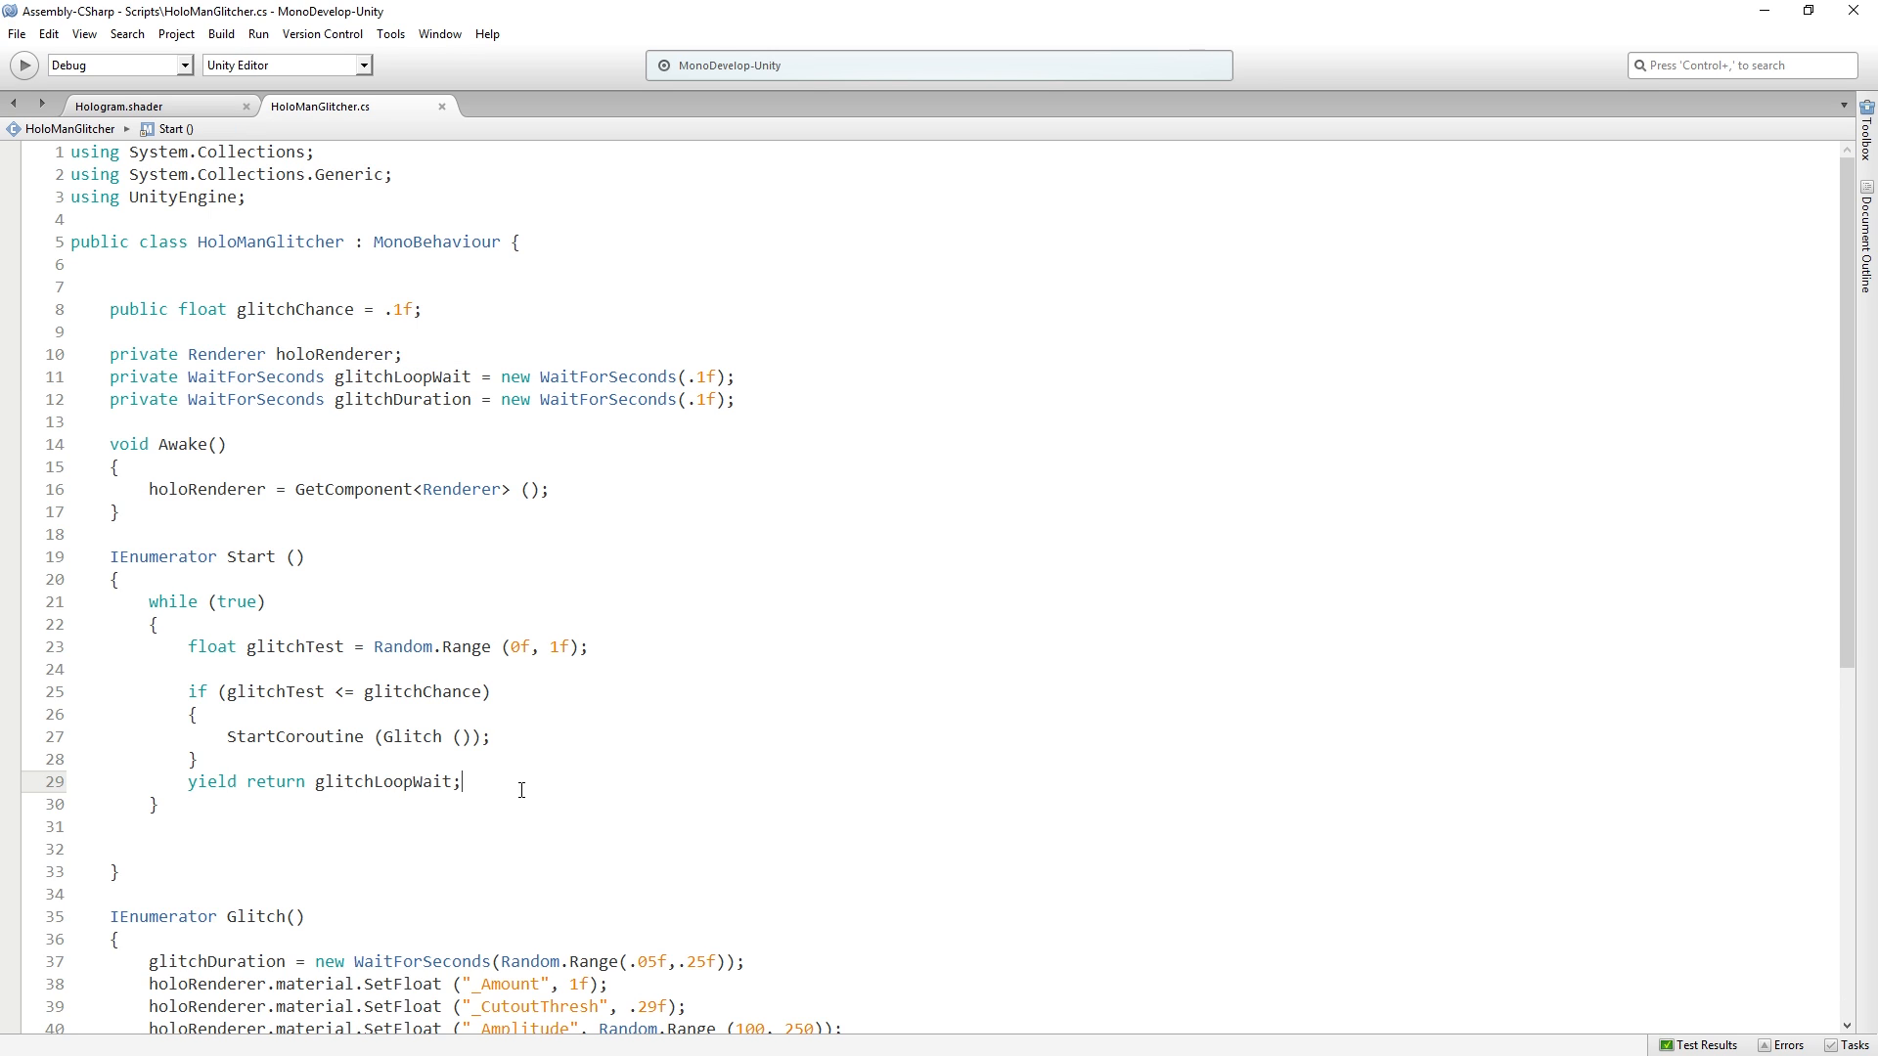
pyautogui.moveTo(188, 648); pyautogui.dragTo(497, 648)
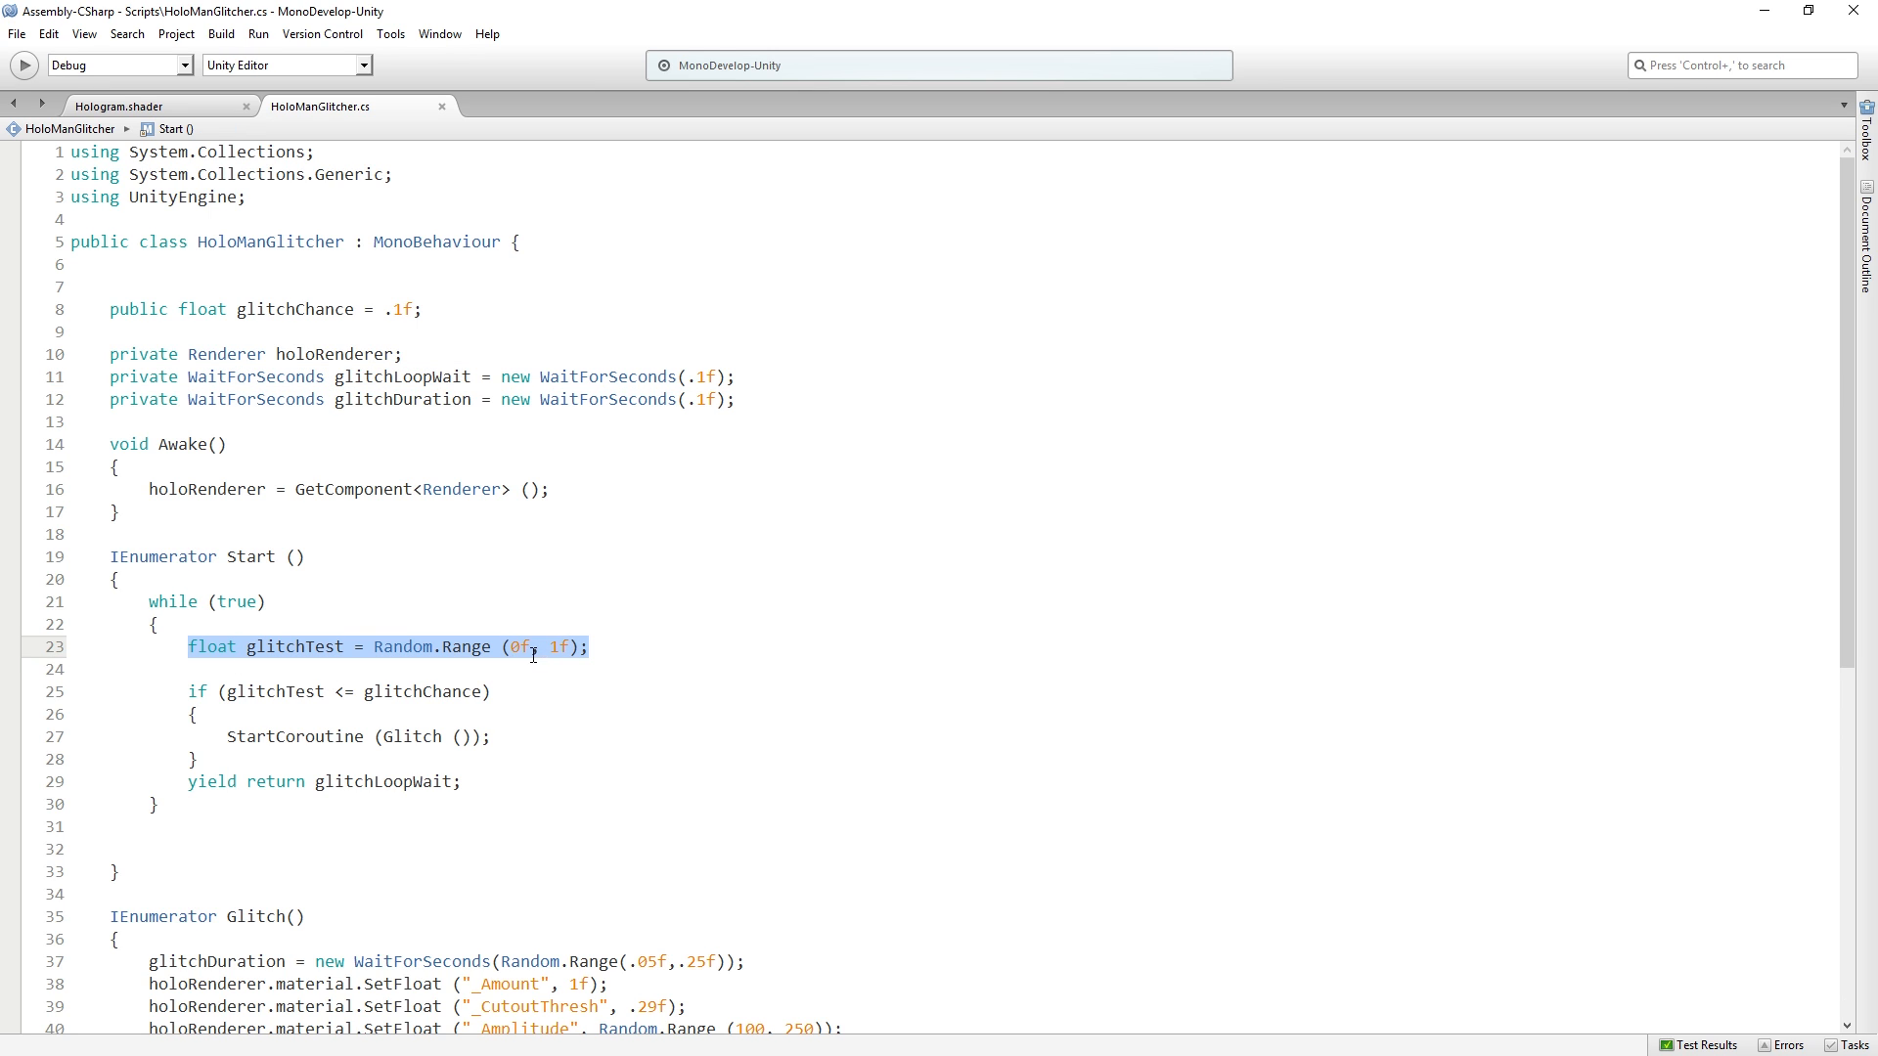
pyautogui.click(624, 559)
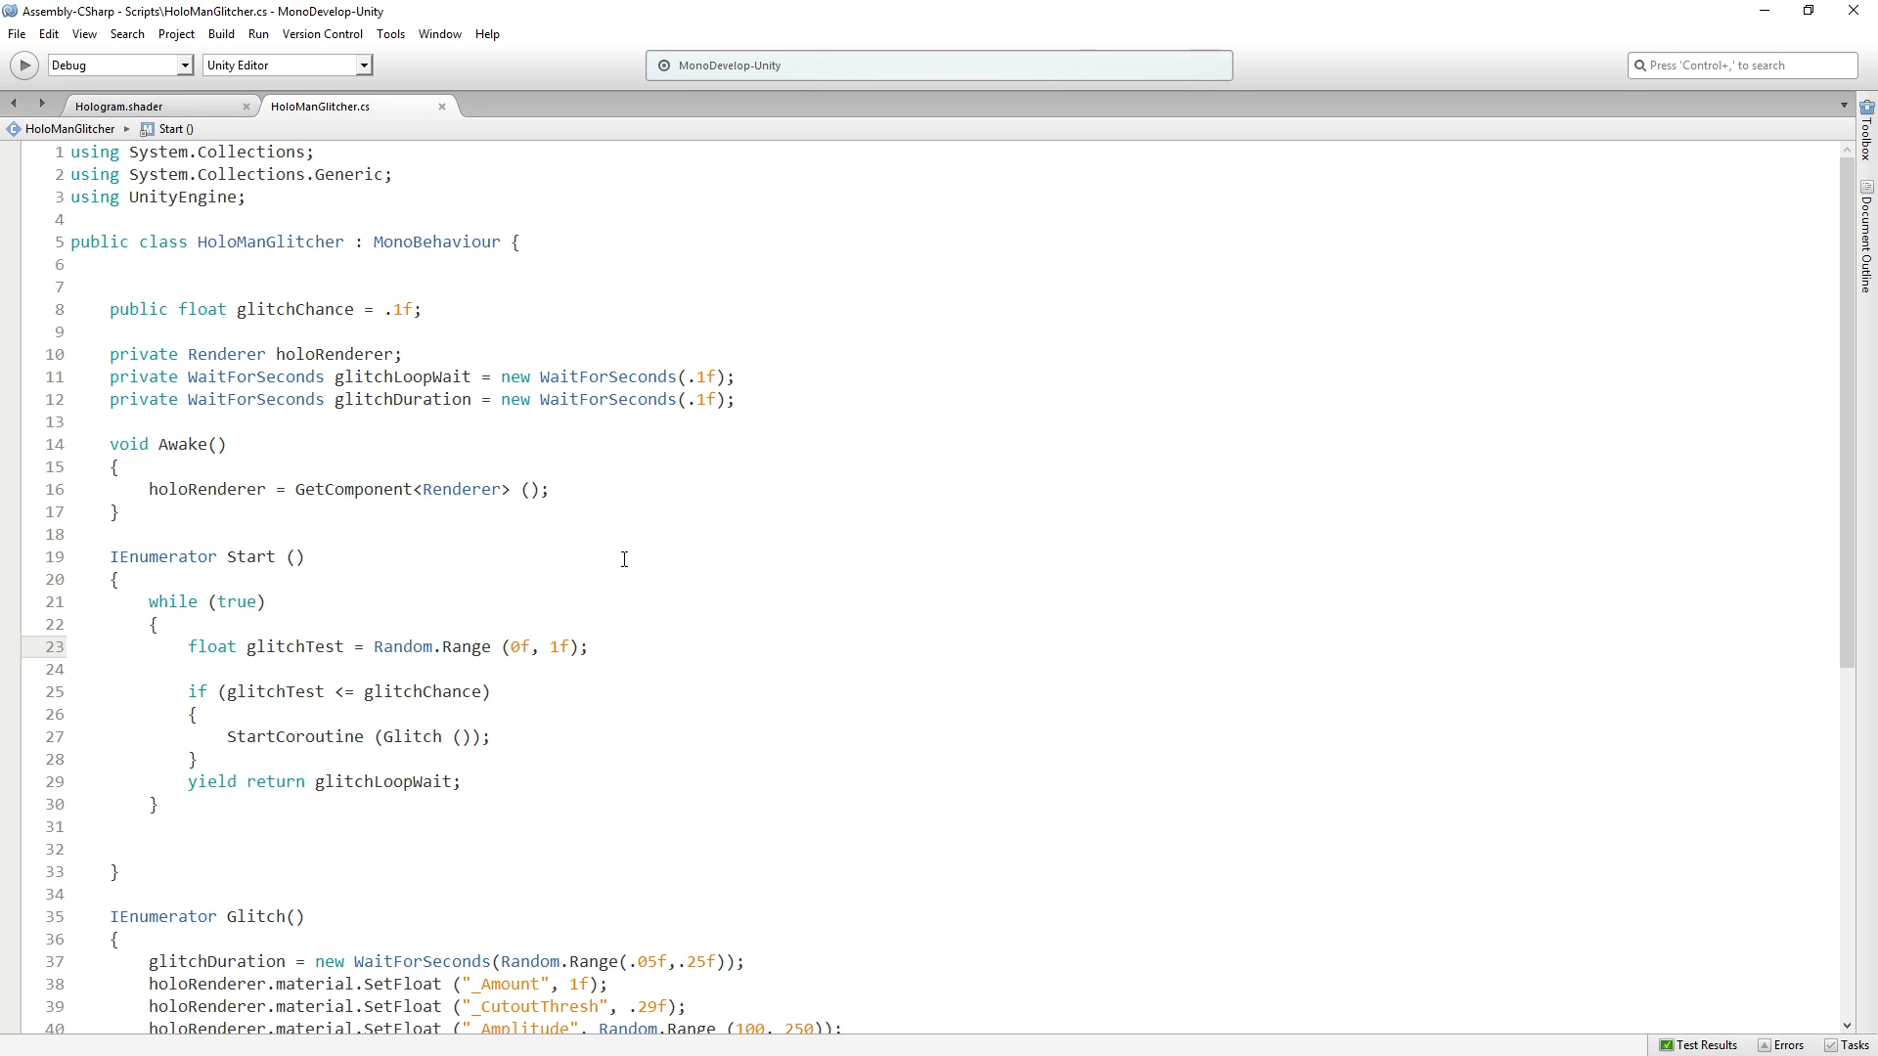
pyautogui.click(589, 646)
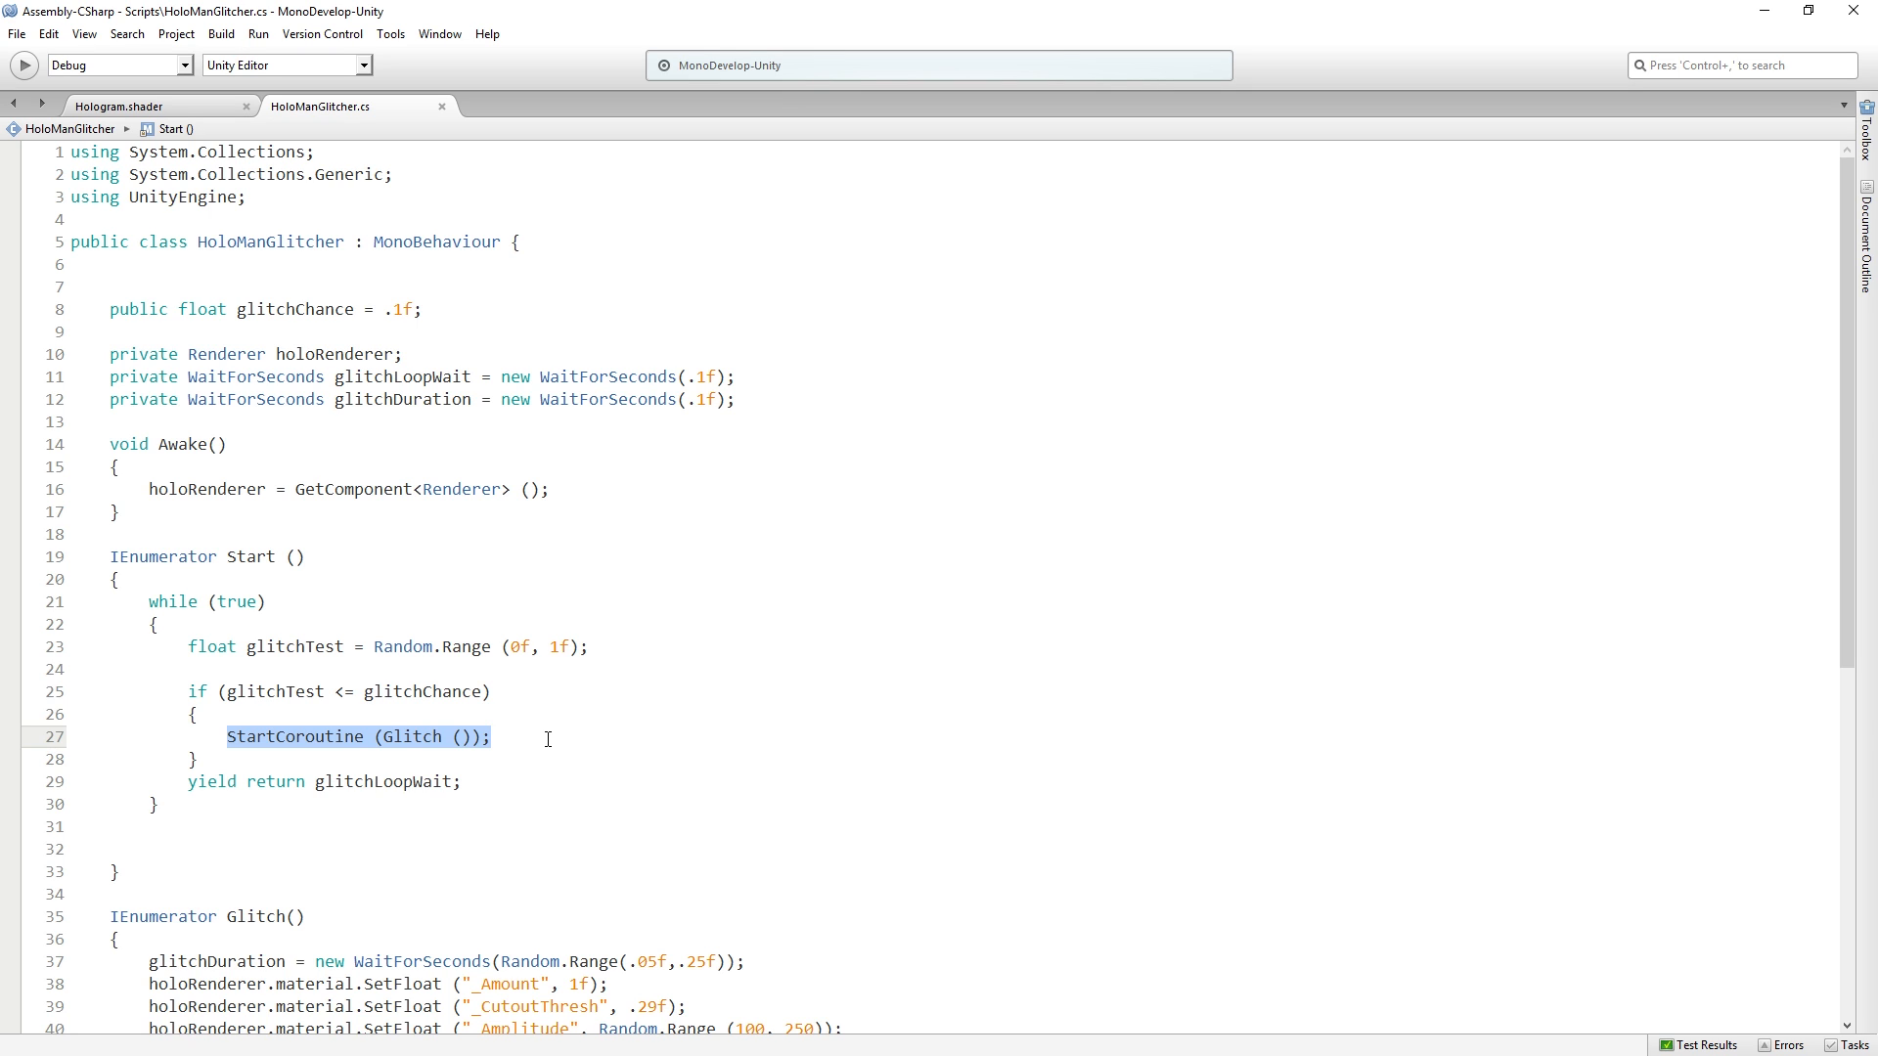
pyautogui.moveTo(556, 735)
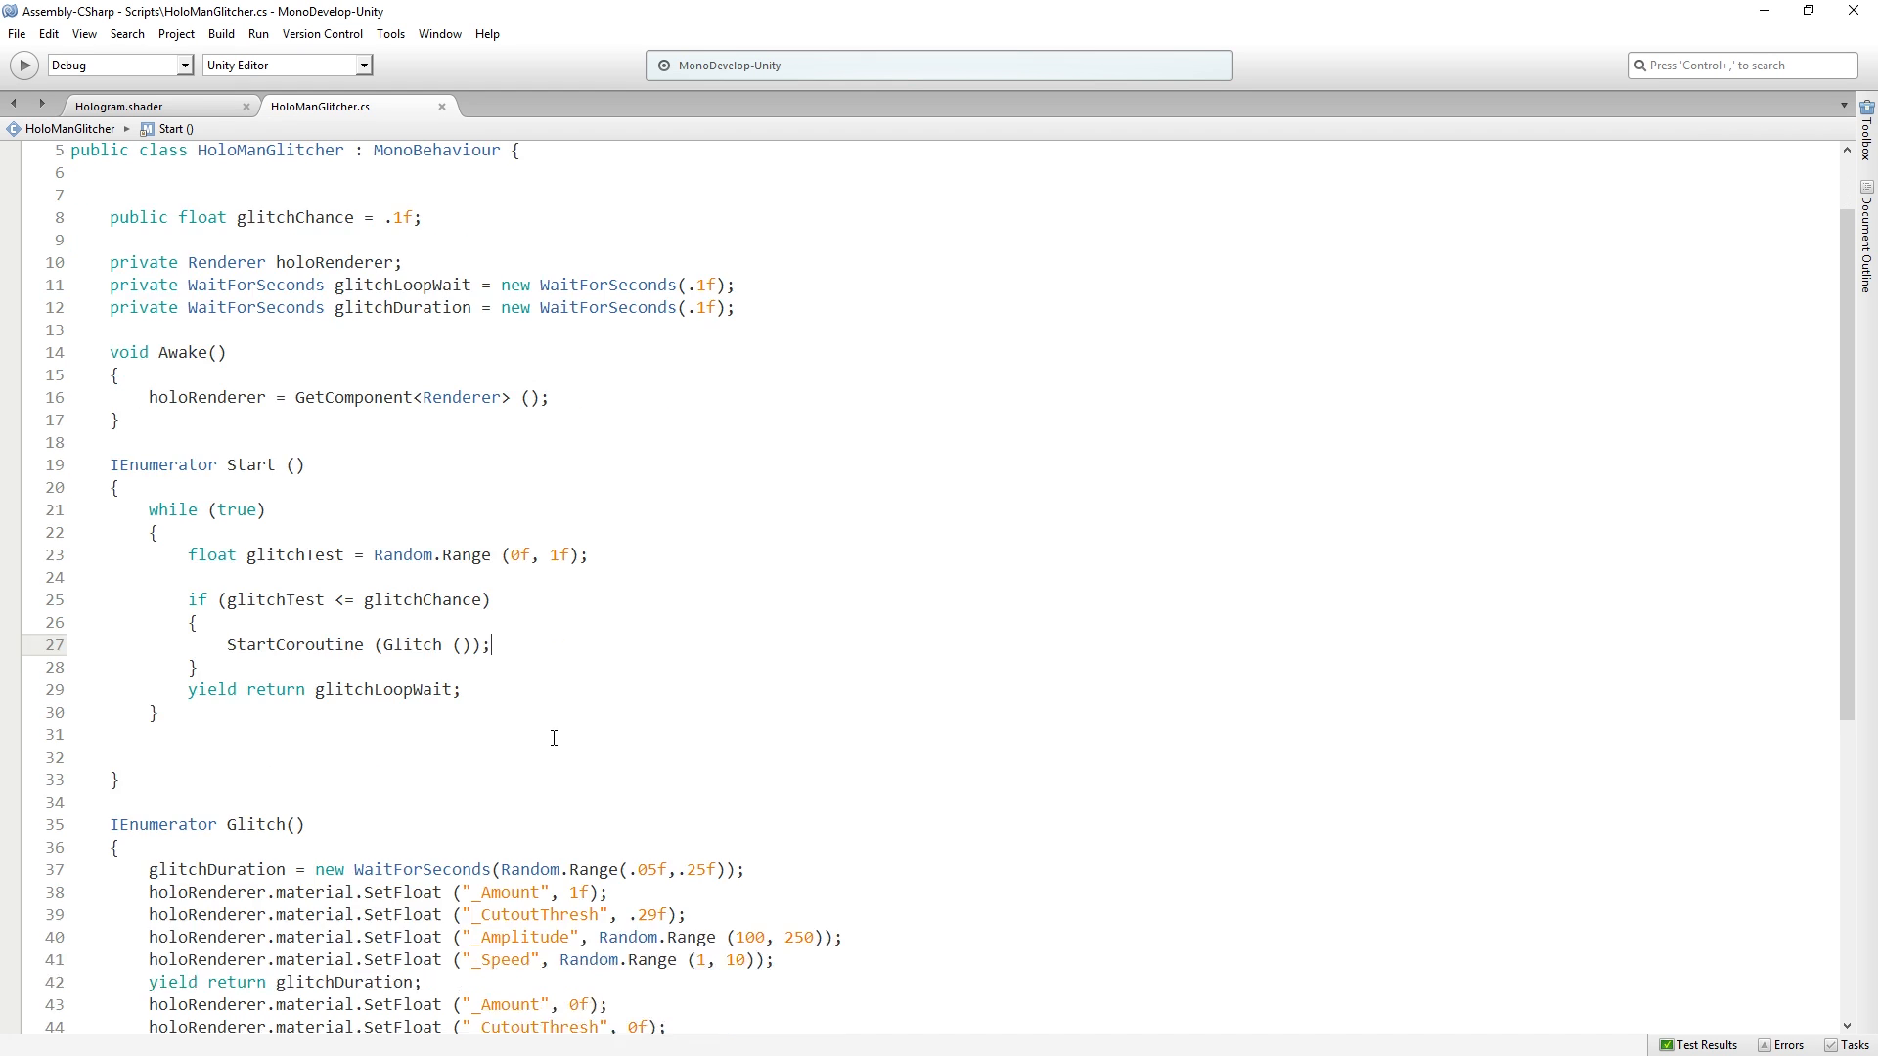
pyautogui.scroll(-3)
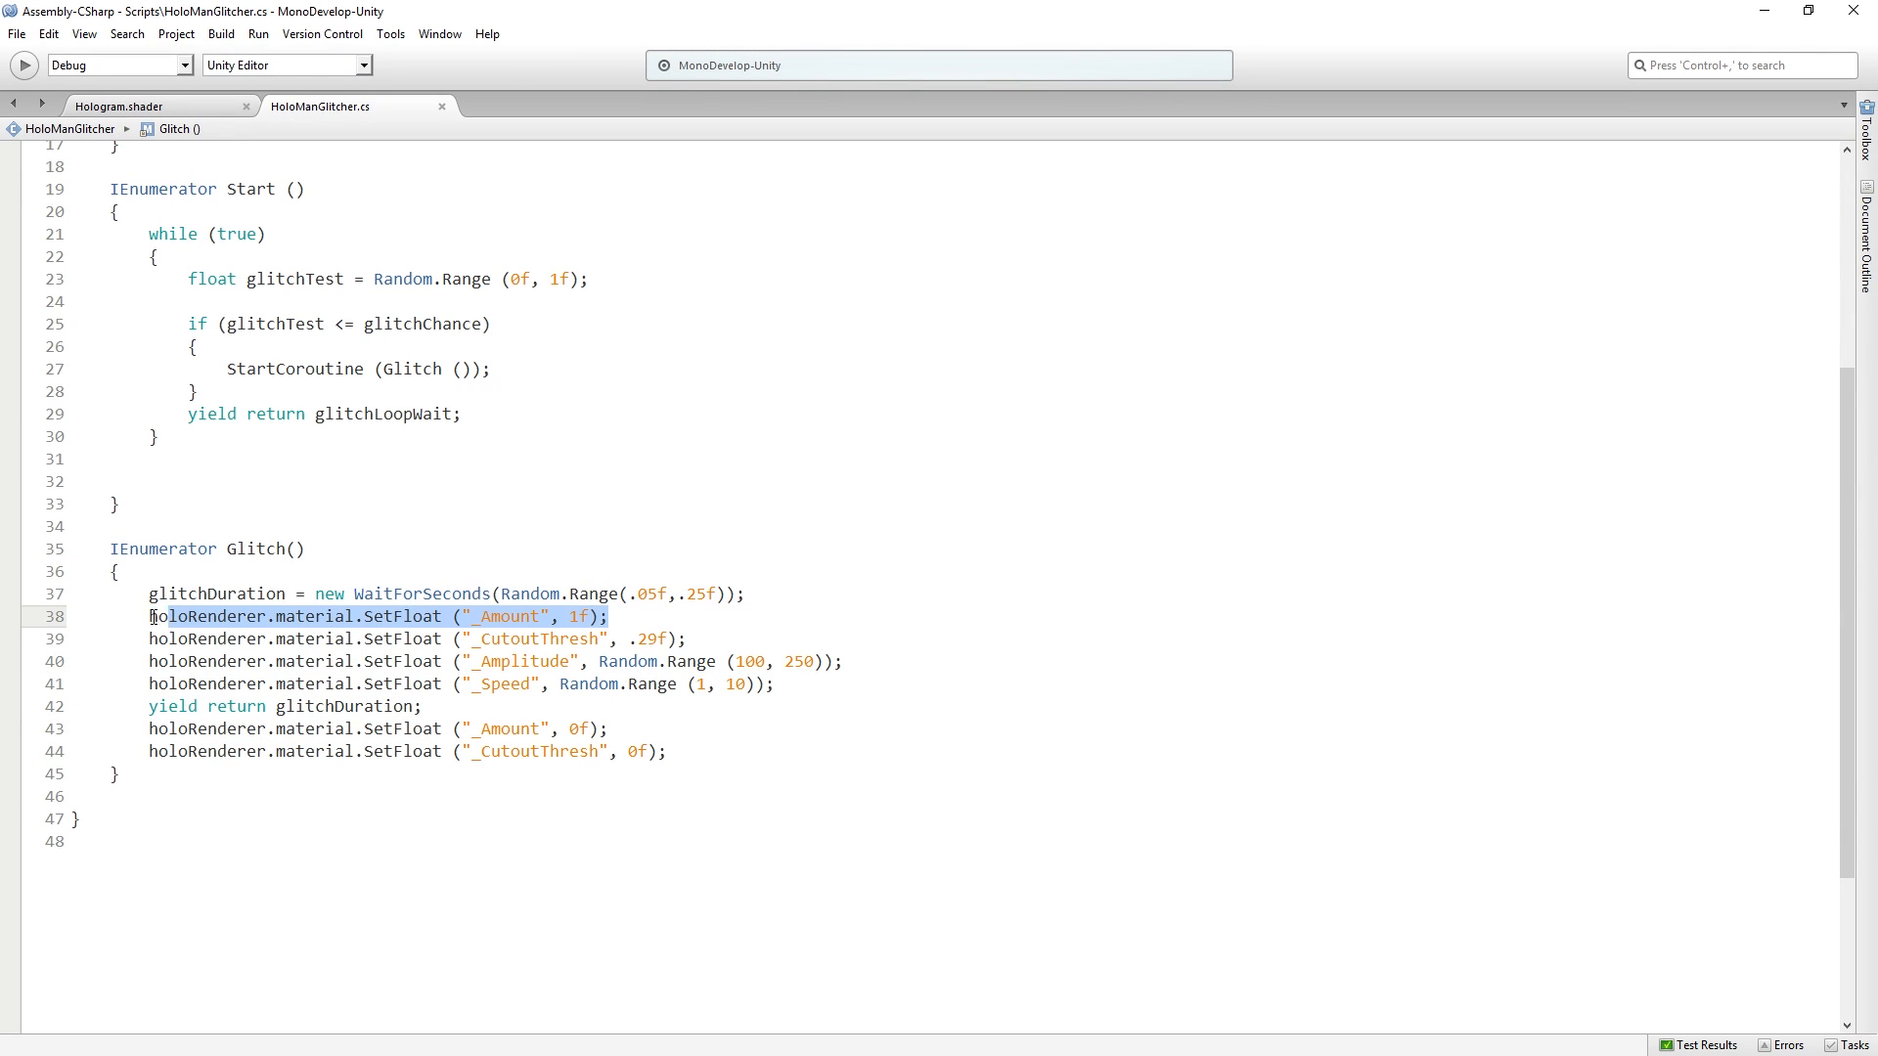
pyautogui.click(647, 638)
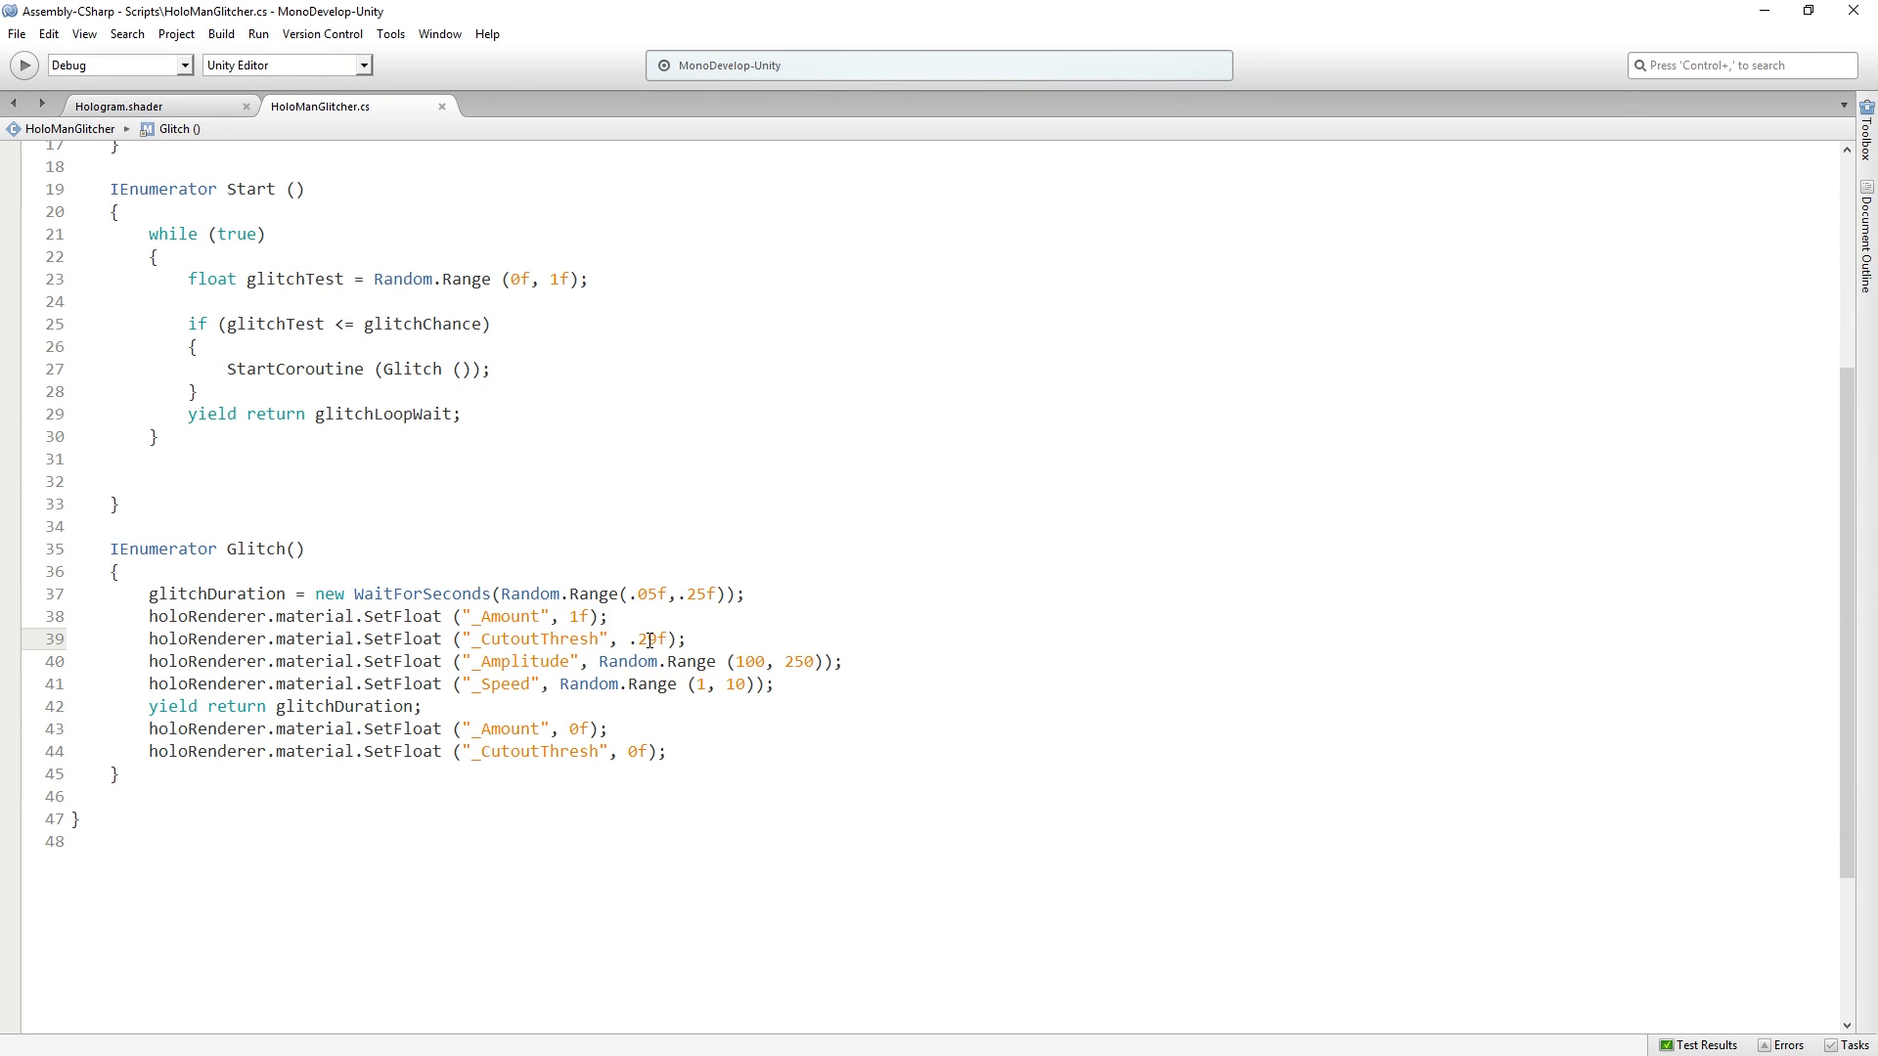
pyautogui.doubleClick(652, 638)
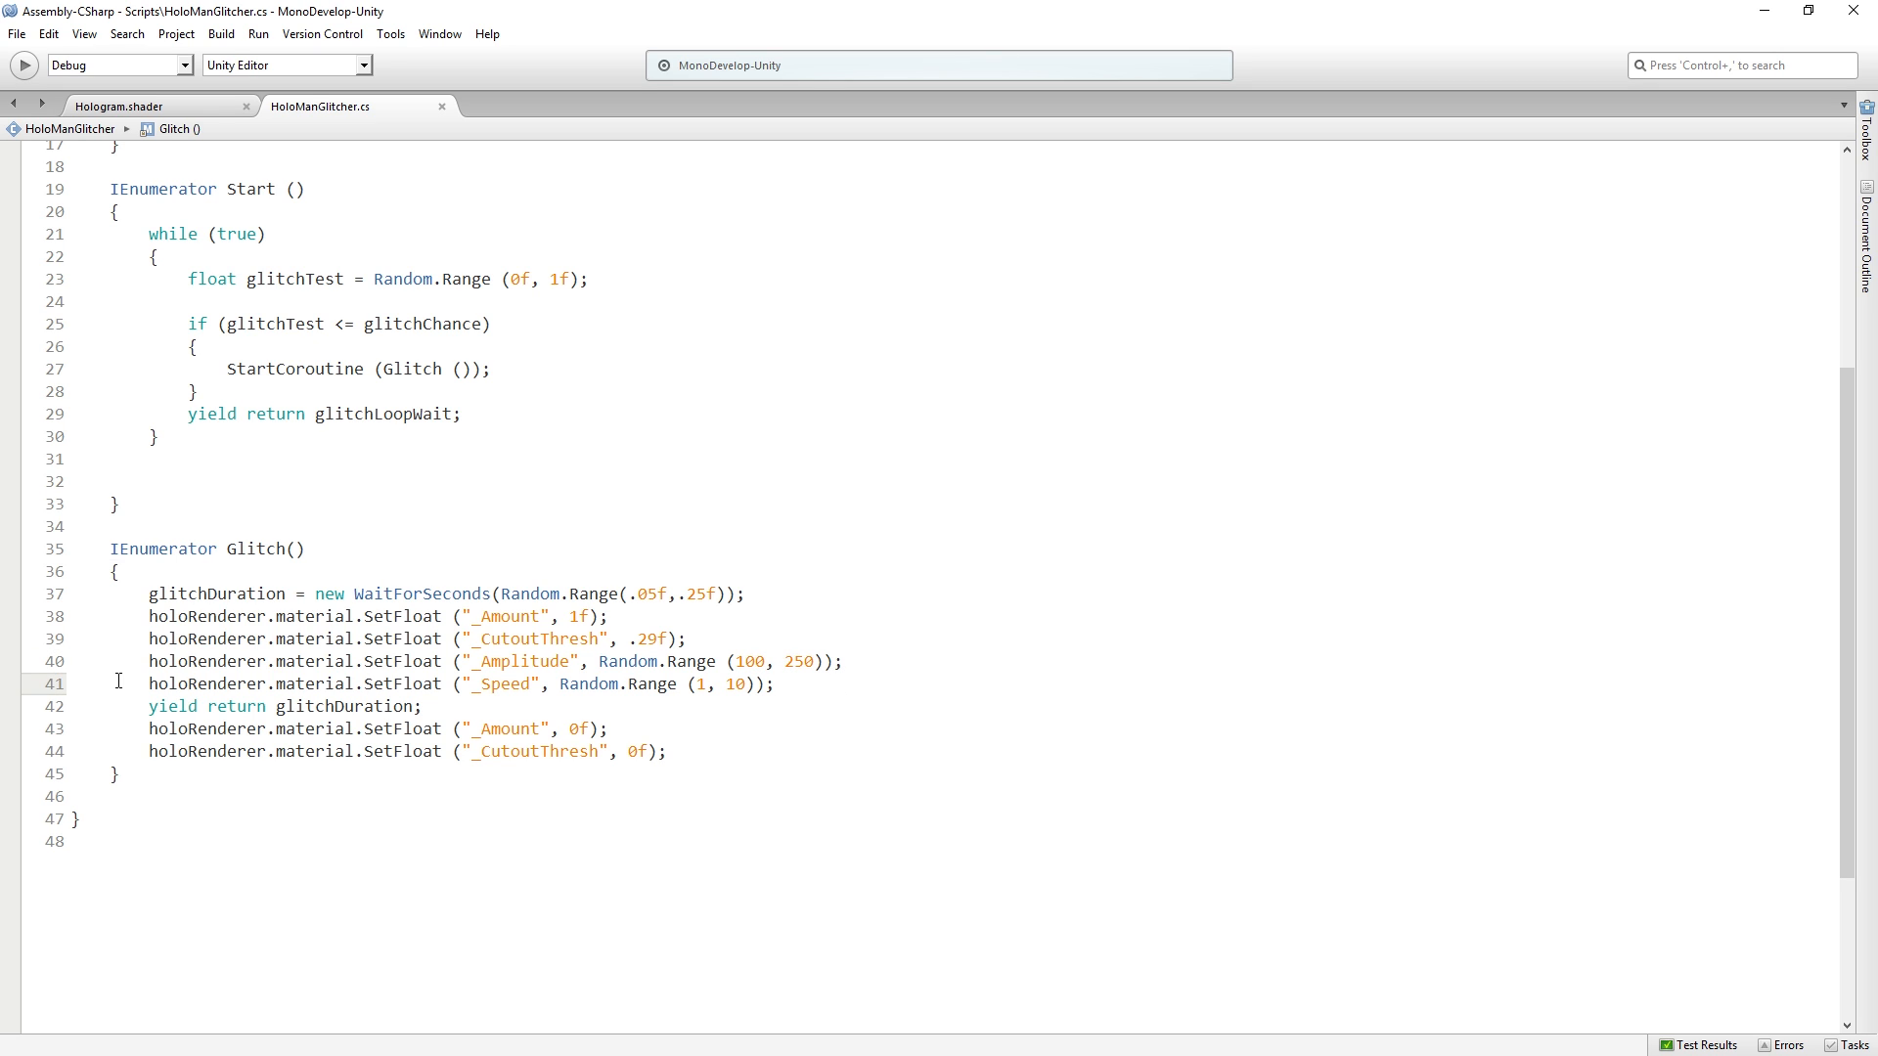
pyautogui.tripleClick(510, 685)
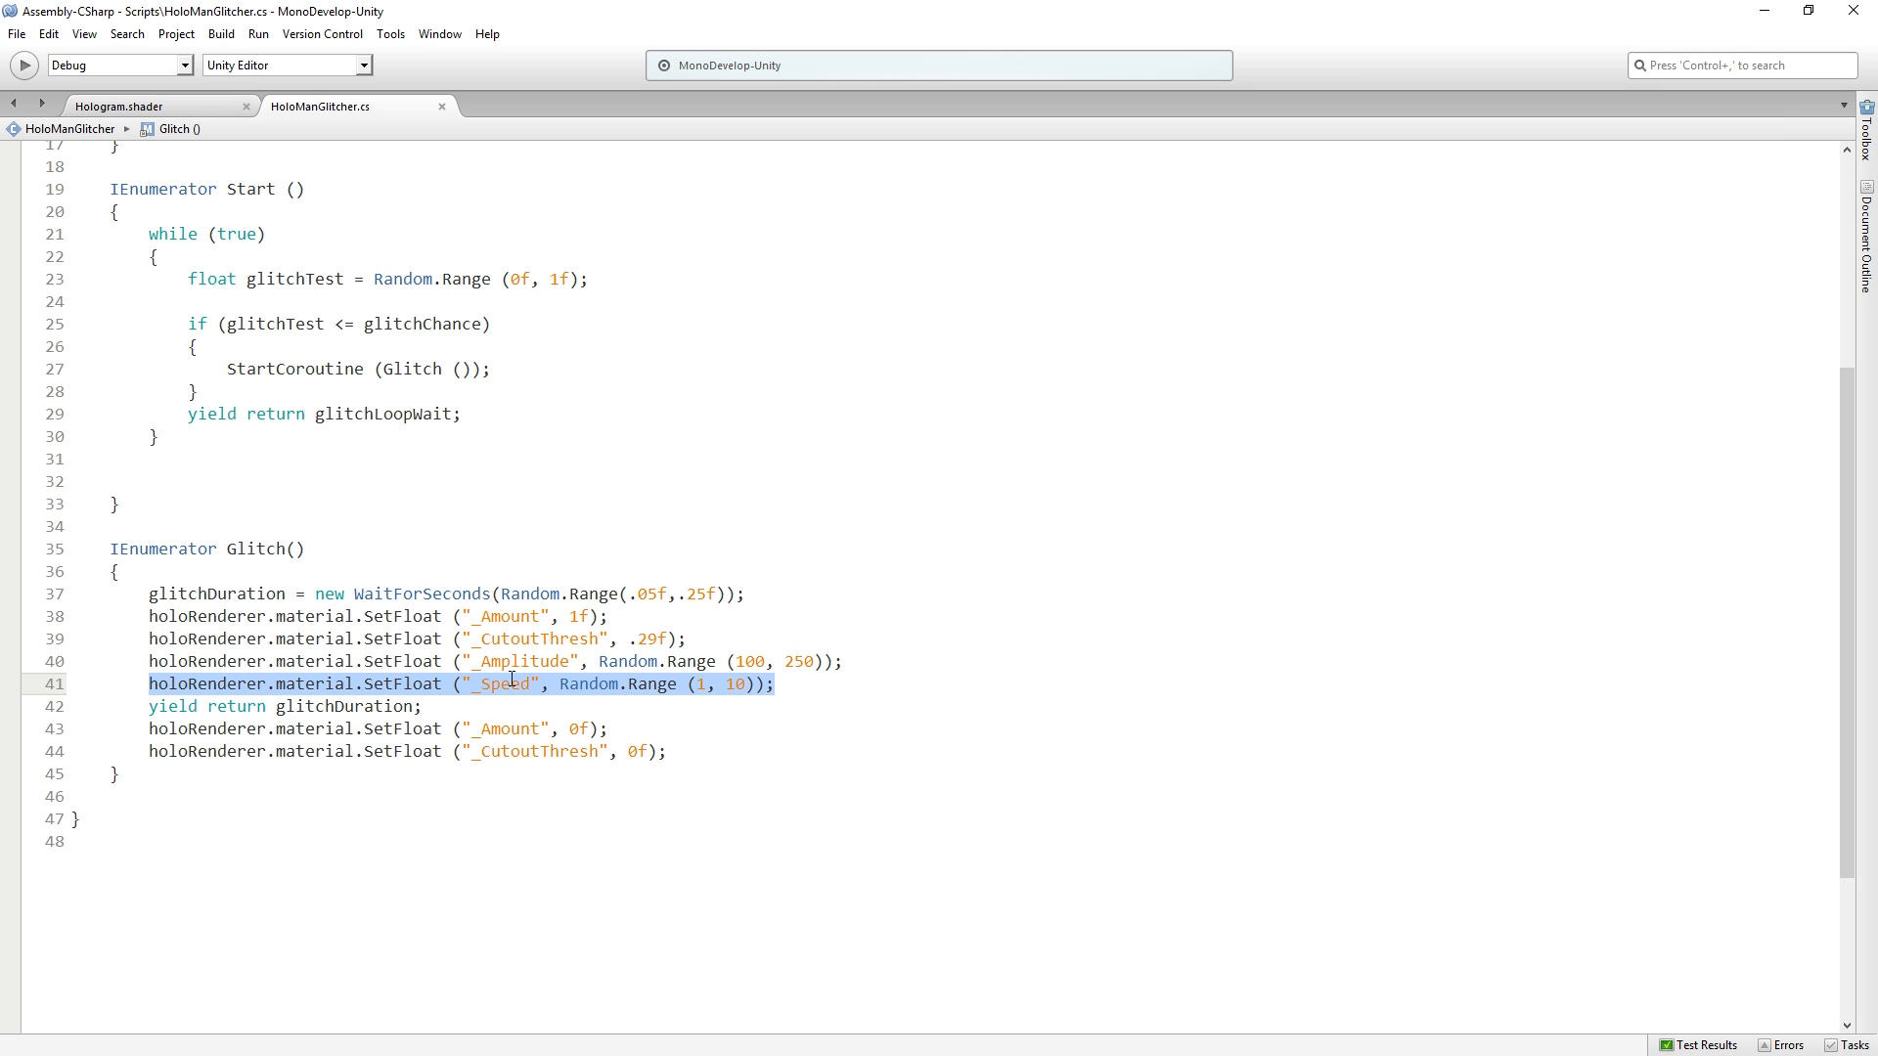
pyautogui.click(779, 684)
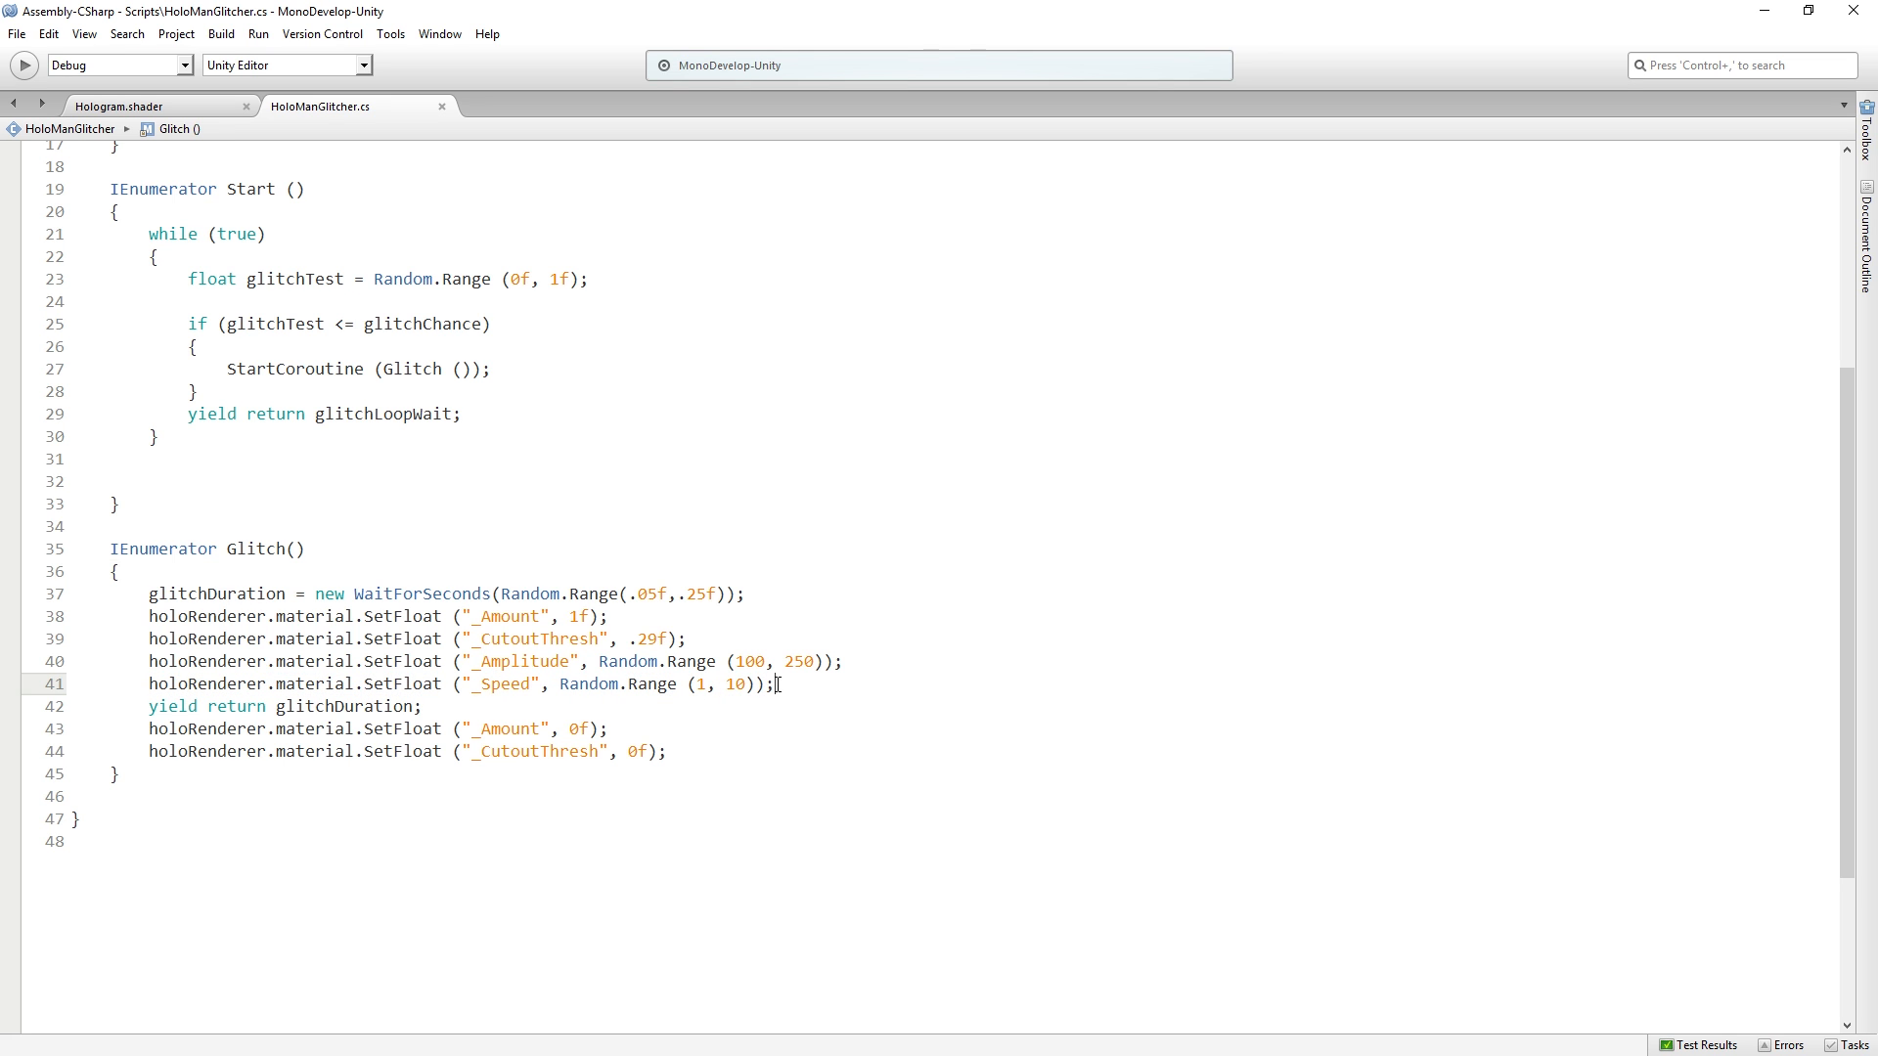
pyautogui.doubleClick(344, 706)
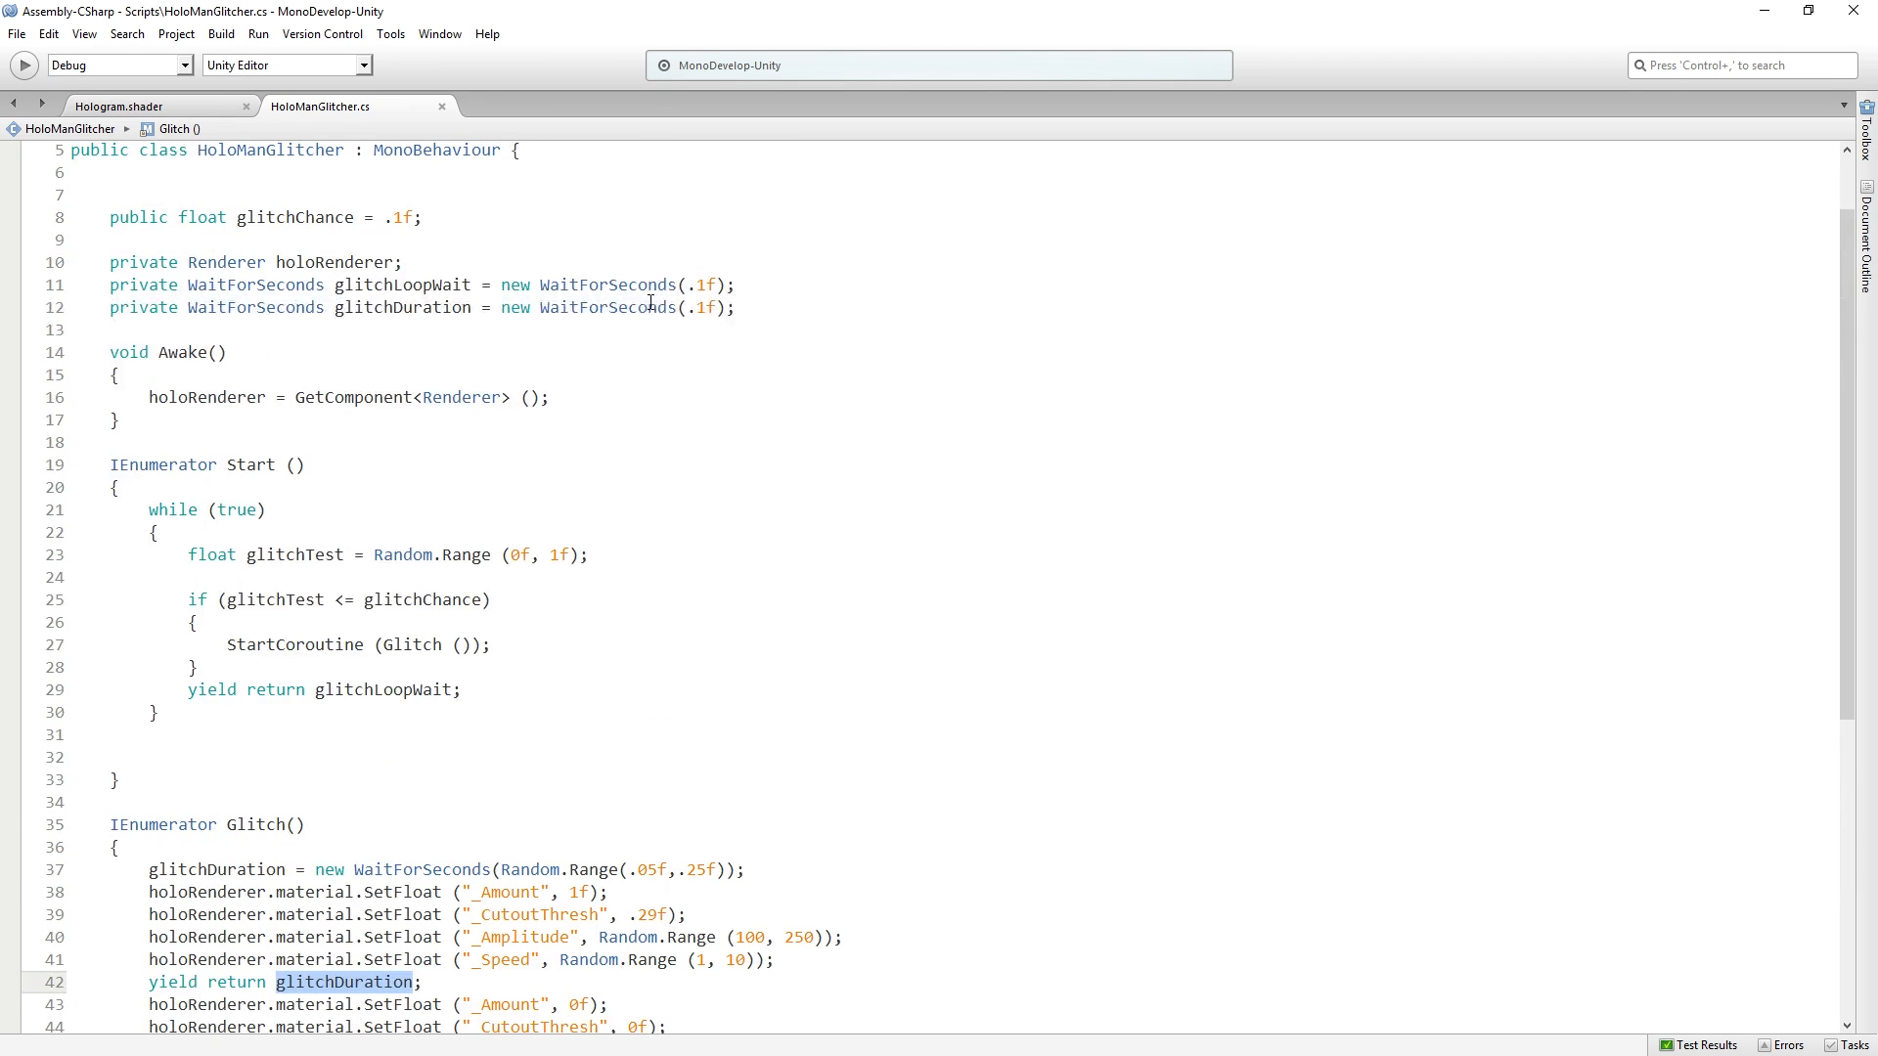
pyautogui.click(544, 307)
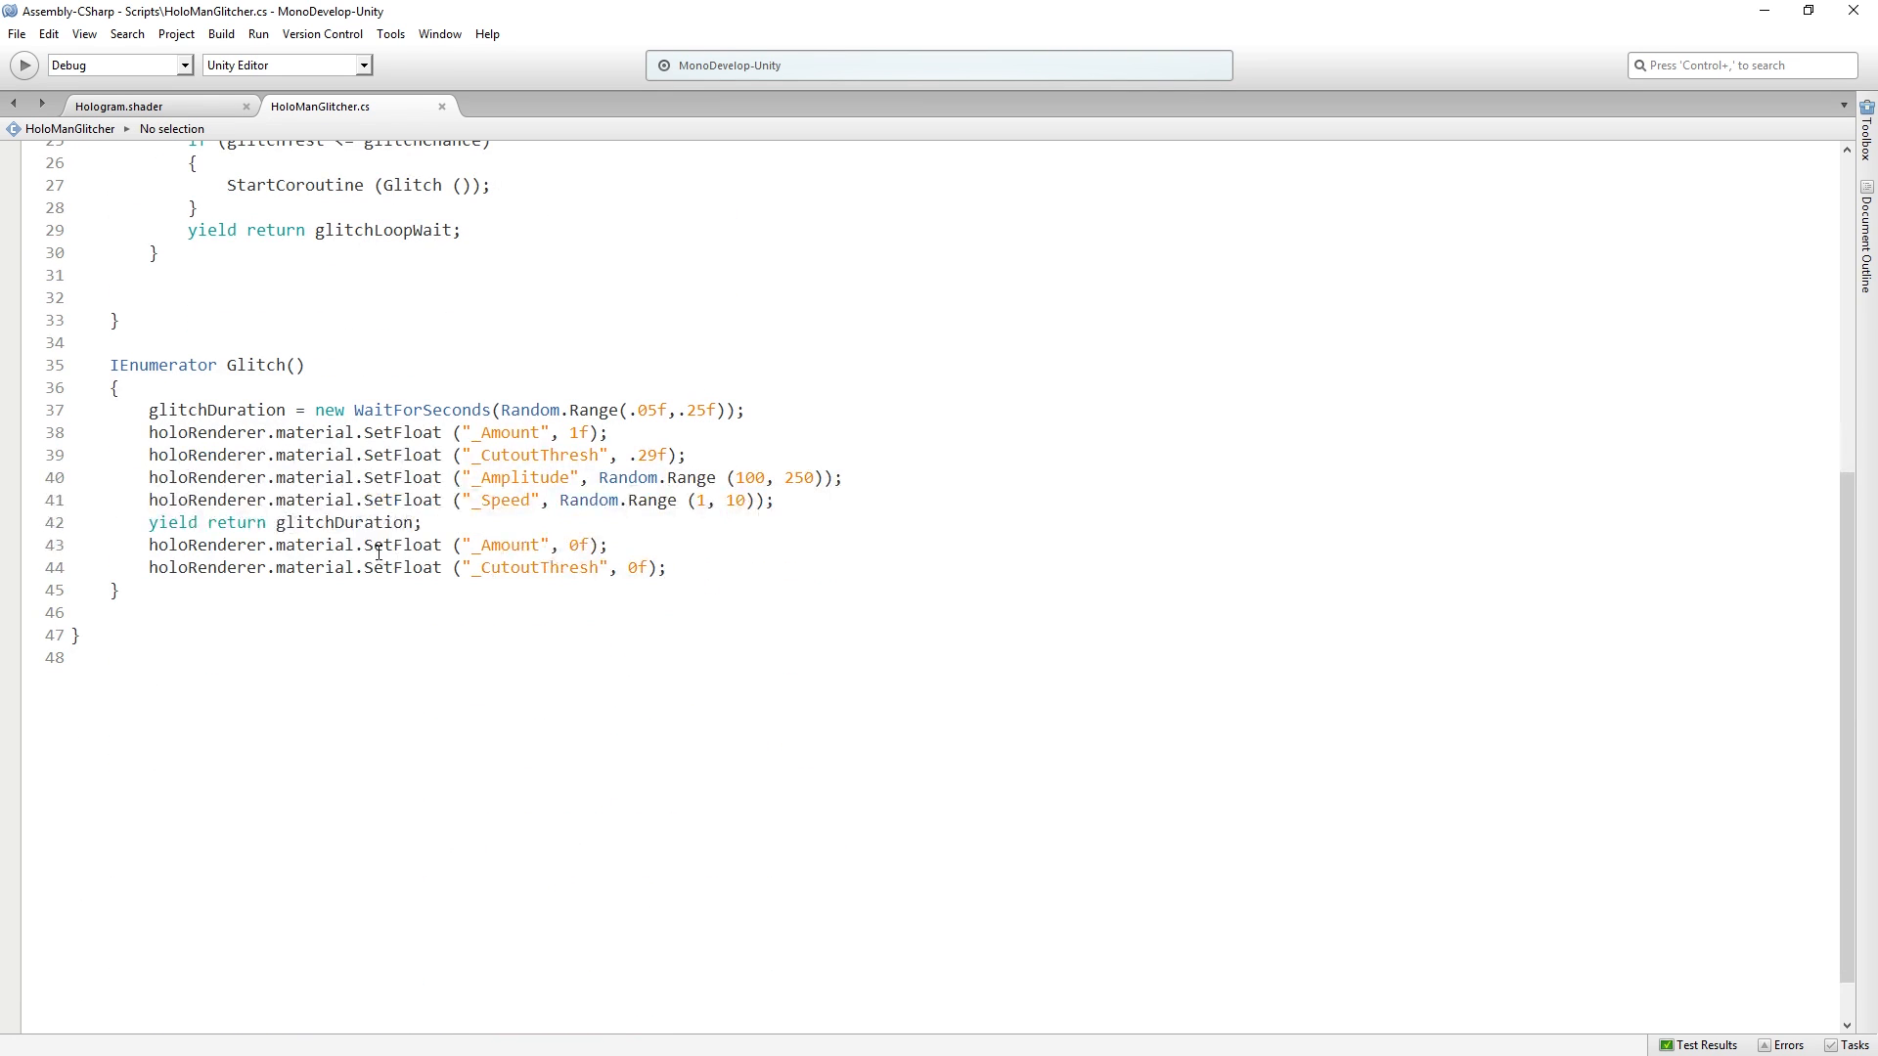
pyautogui.click(593, 567)
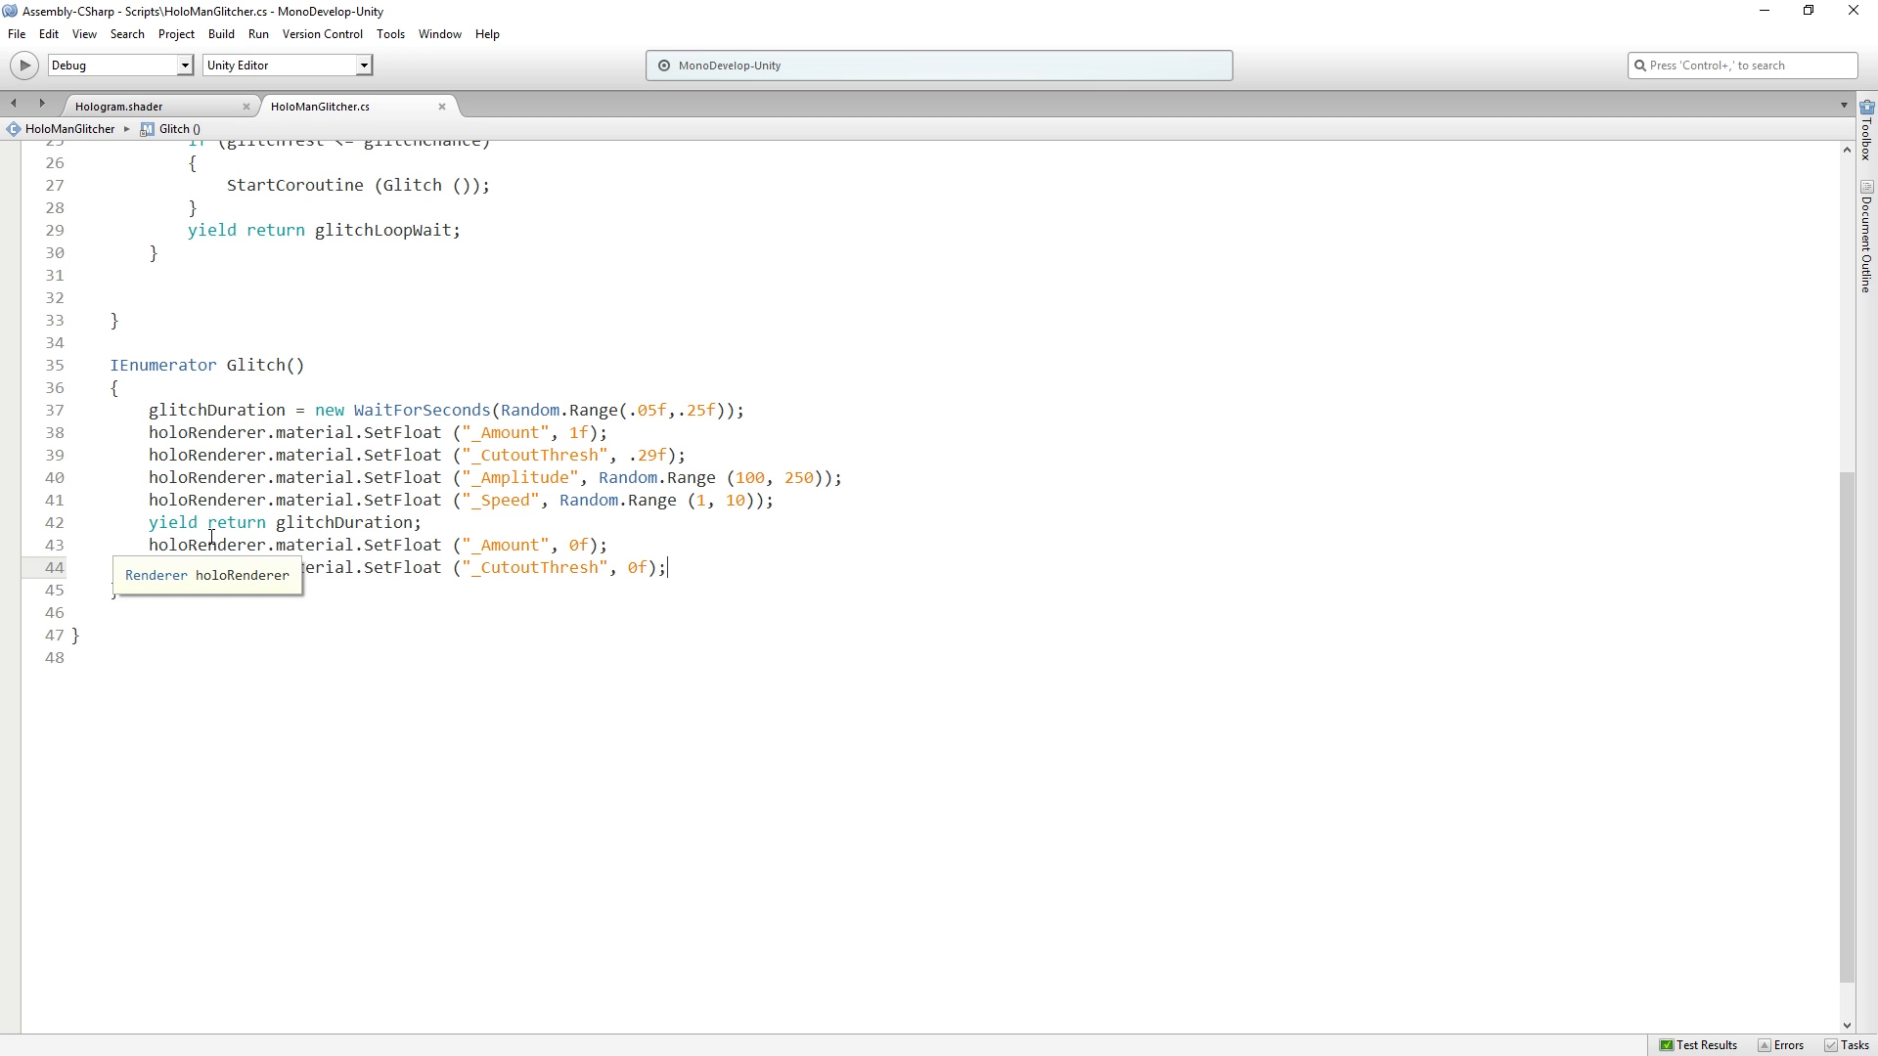
pyautogui.moveTo(414, 477)
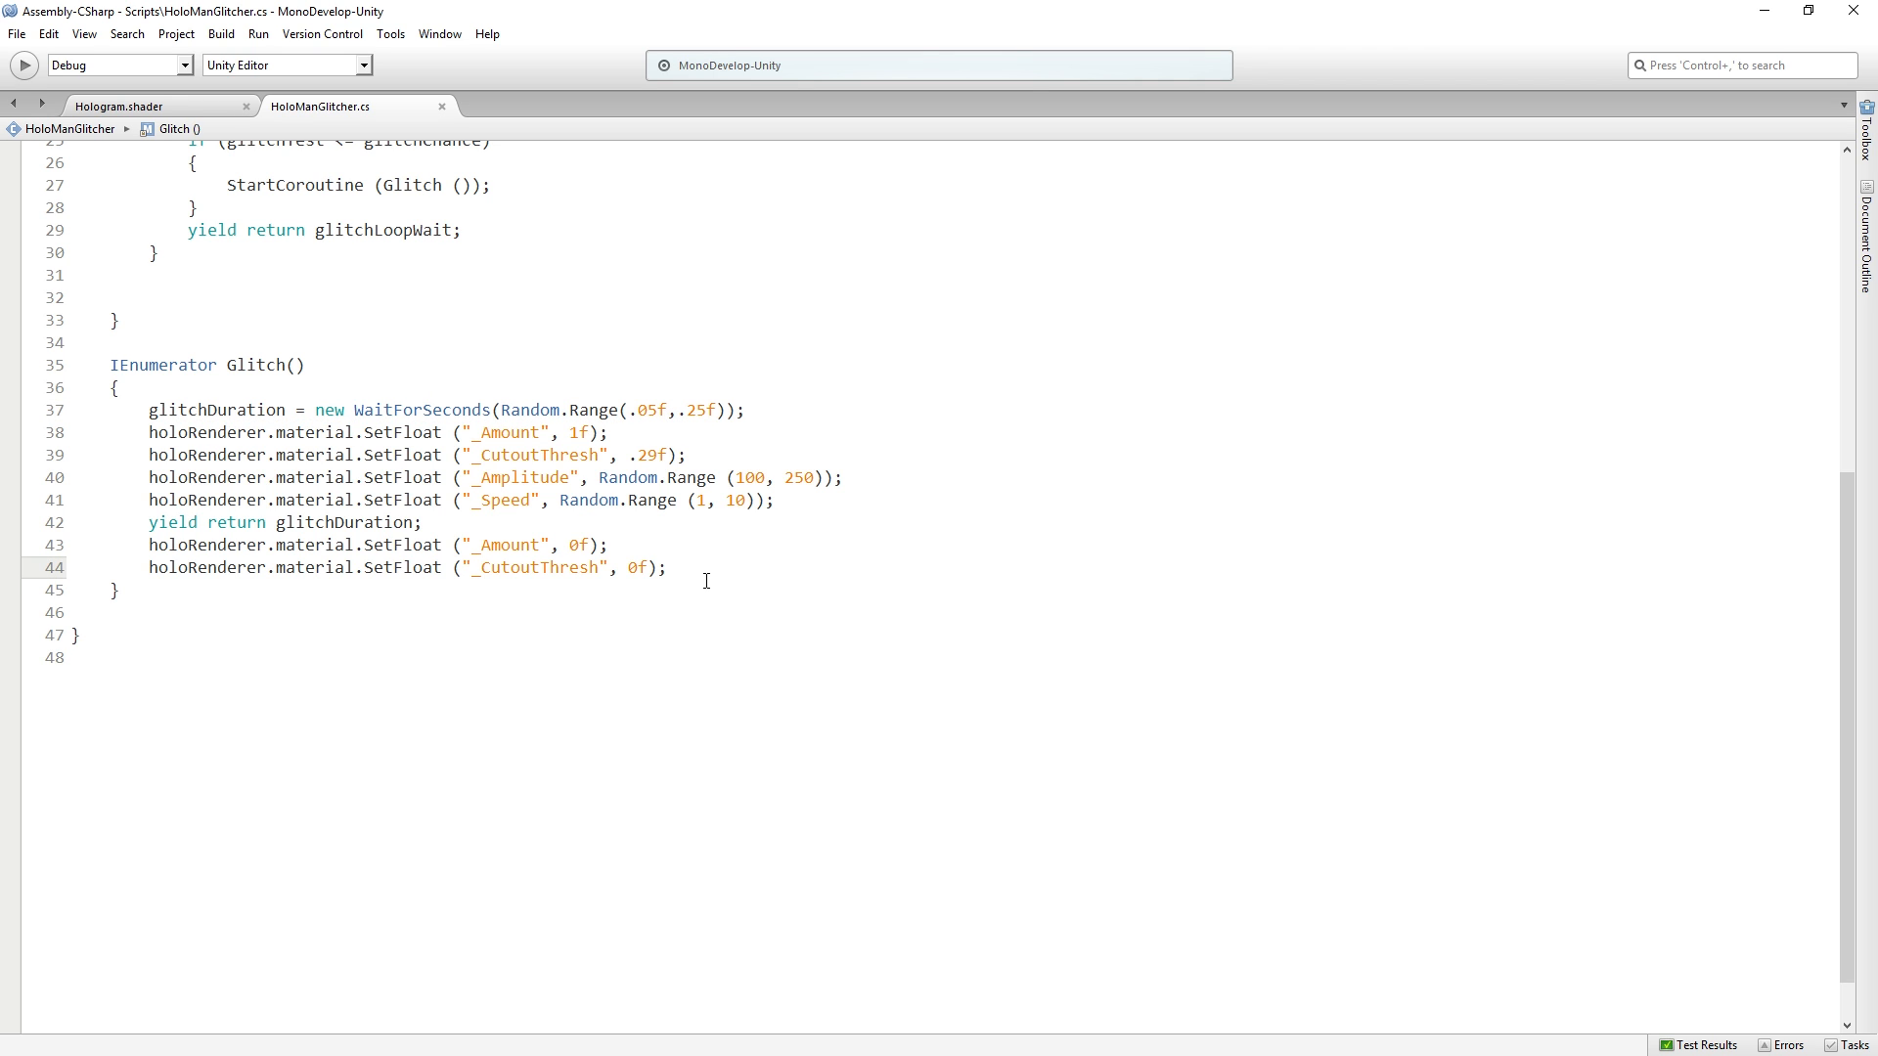
pyautogui.click(669, 567)
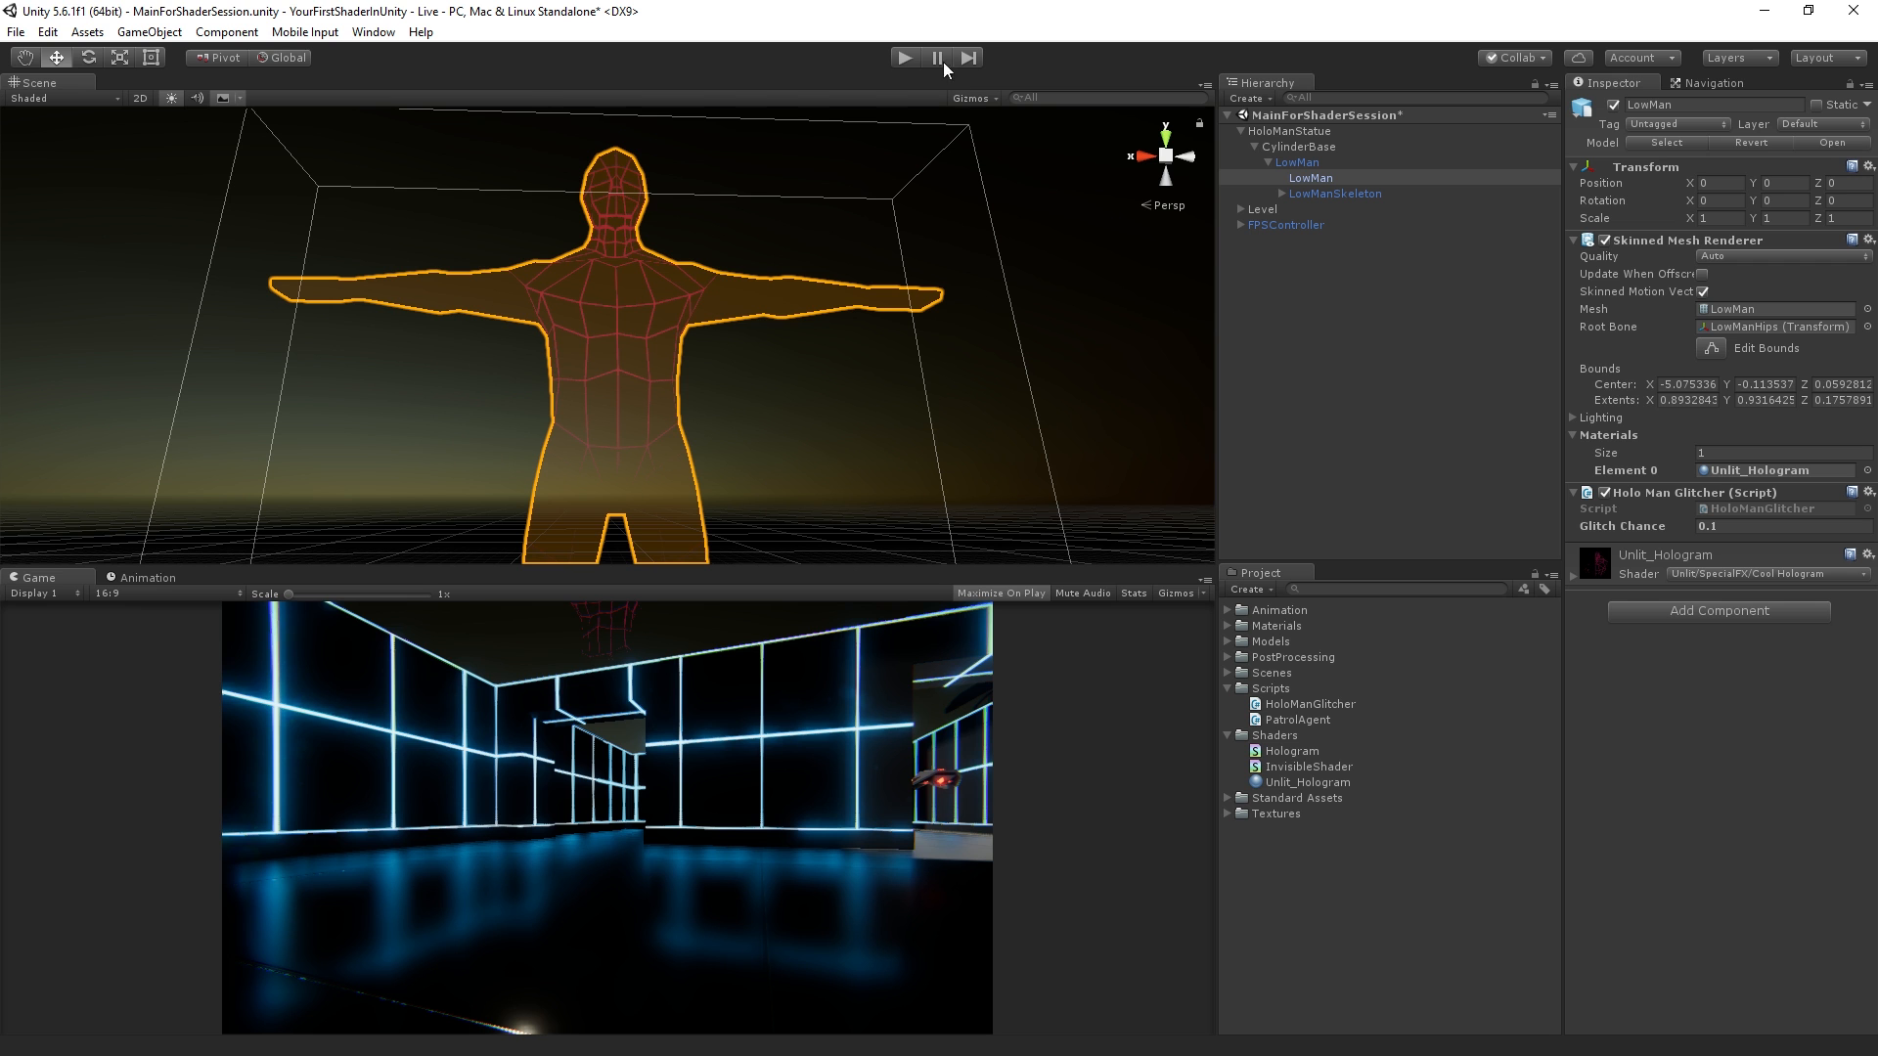
# Step: Enter Play mode to run LowMan with the HoloManGlitcher script
pyautogui.click(901, 55)
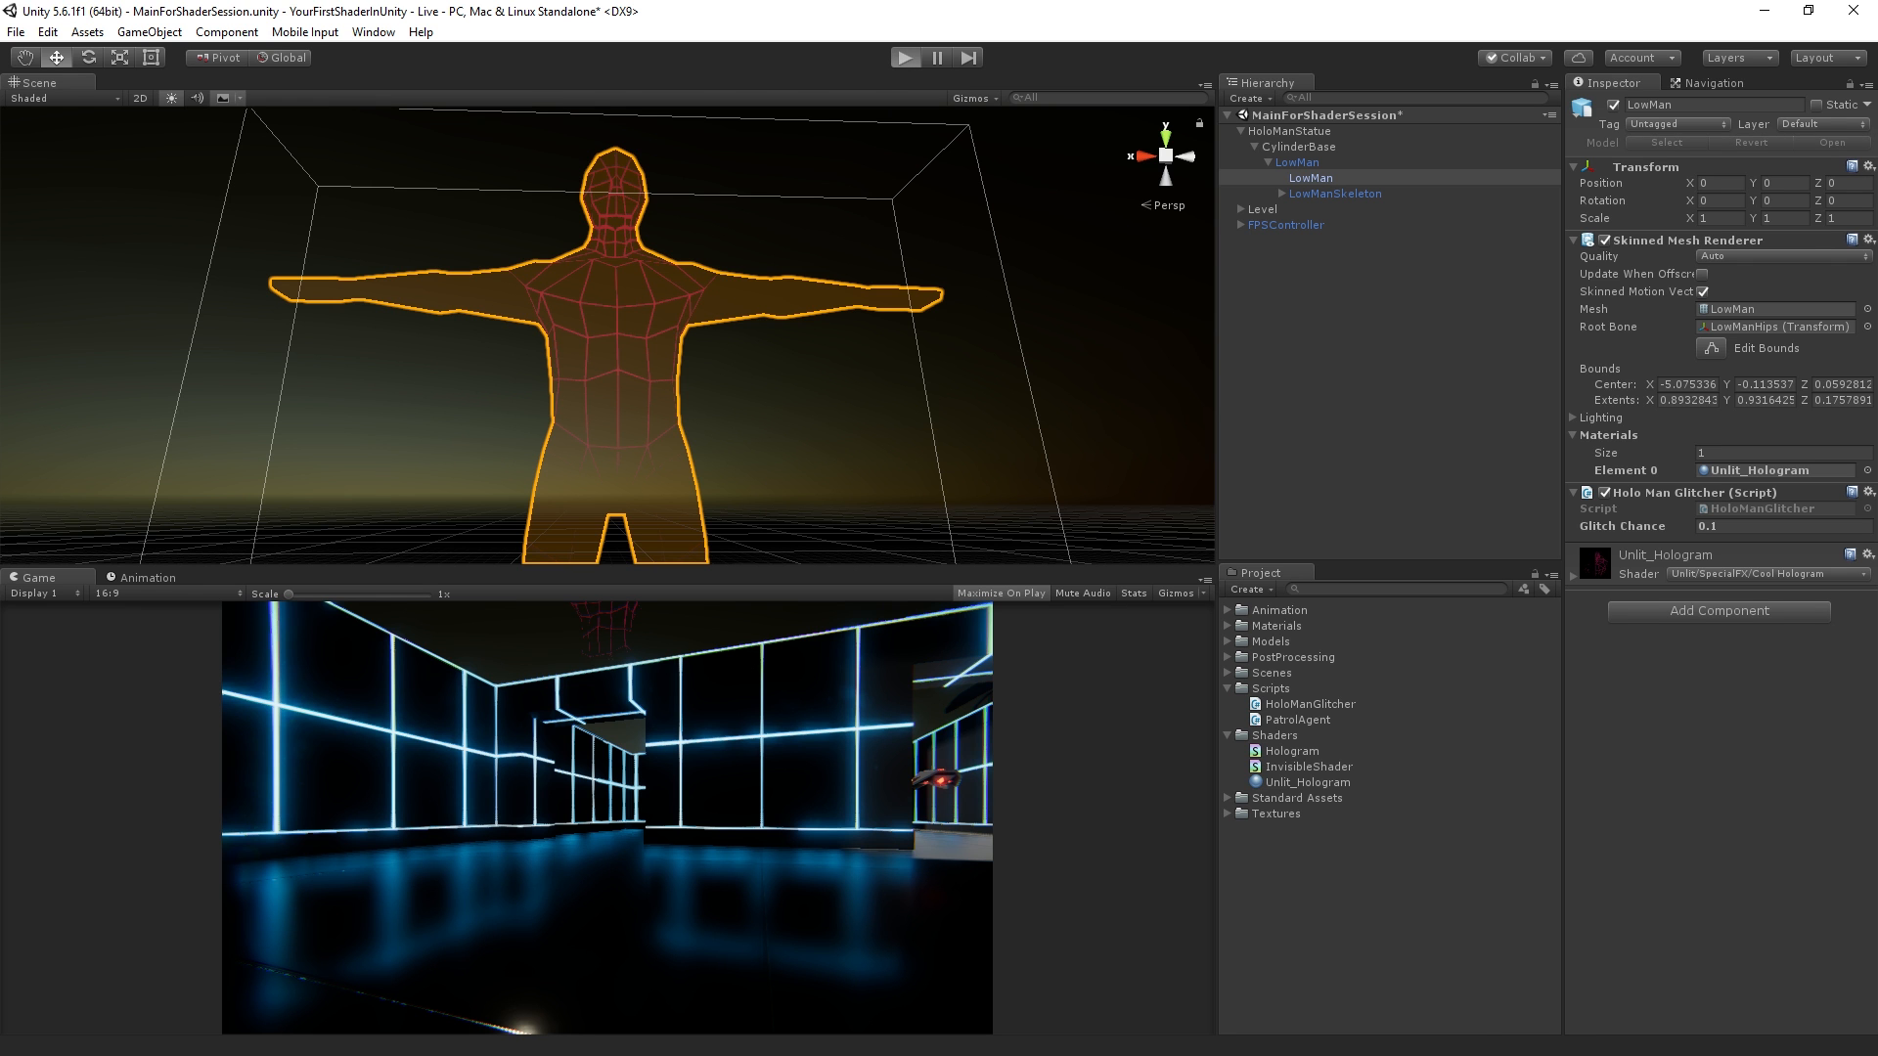